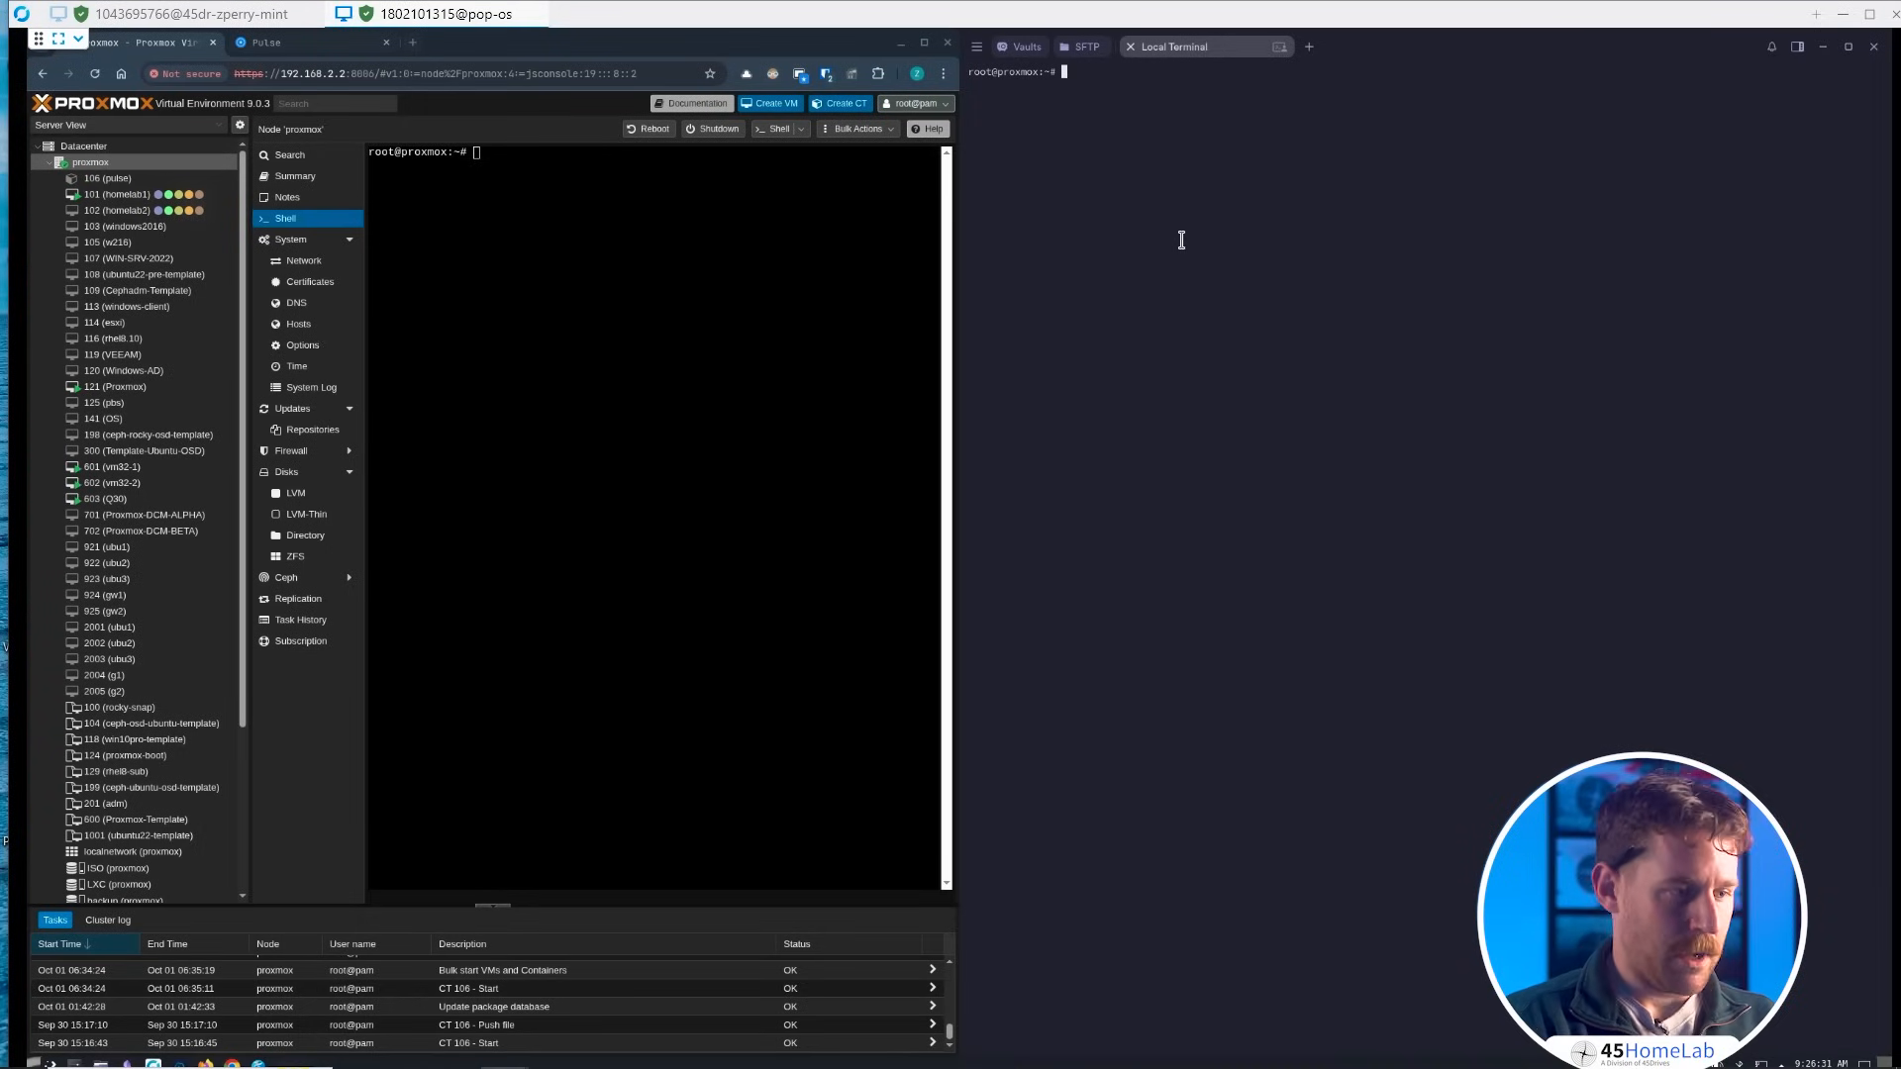
# - Run the Pulse install script piped from GitHub via curl on the Proxmox host
pyautogui.write("sed -i 's/debian-12-standard_12\\.7-1_amd64\\.tar\\.zst/debian-12-standard_12.12-1_amd64.tar.zst/g' install.sh")
pyautogui.write('pveam available | grep -i deb')
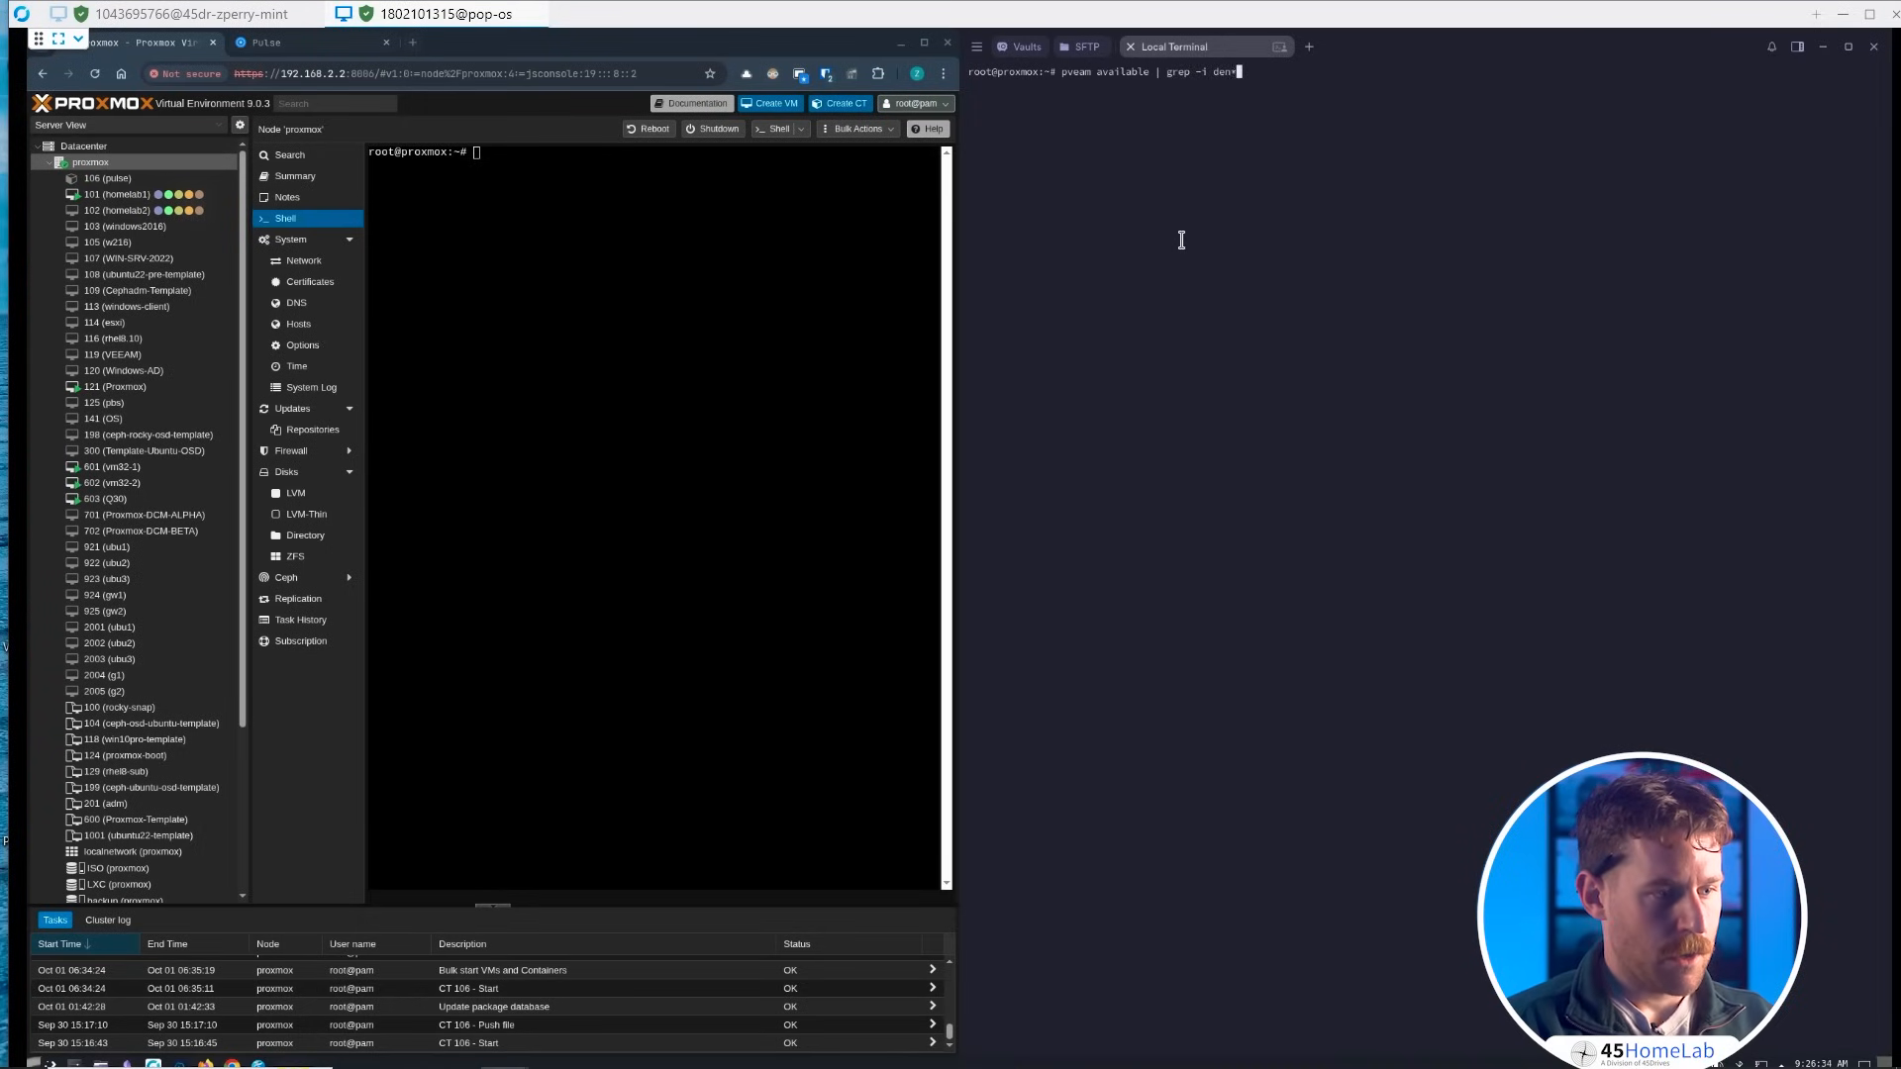
pyautogui.write('curl -fsSL https://raw.githubusercontent.com/rcourtman/Pulse/main/install.sh | bash')
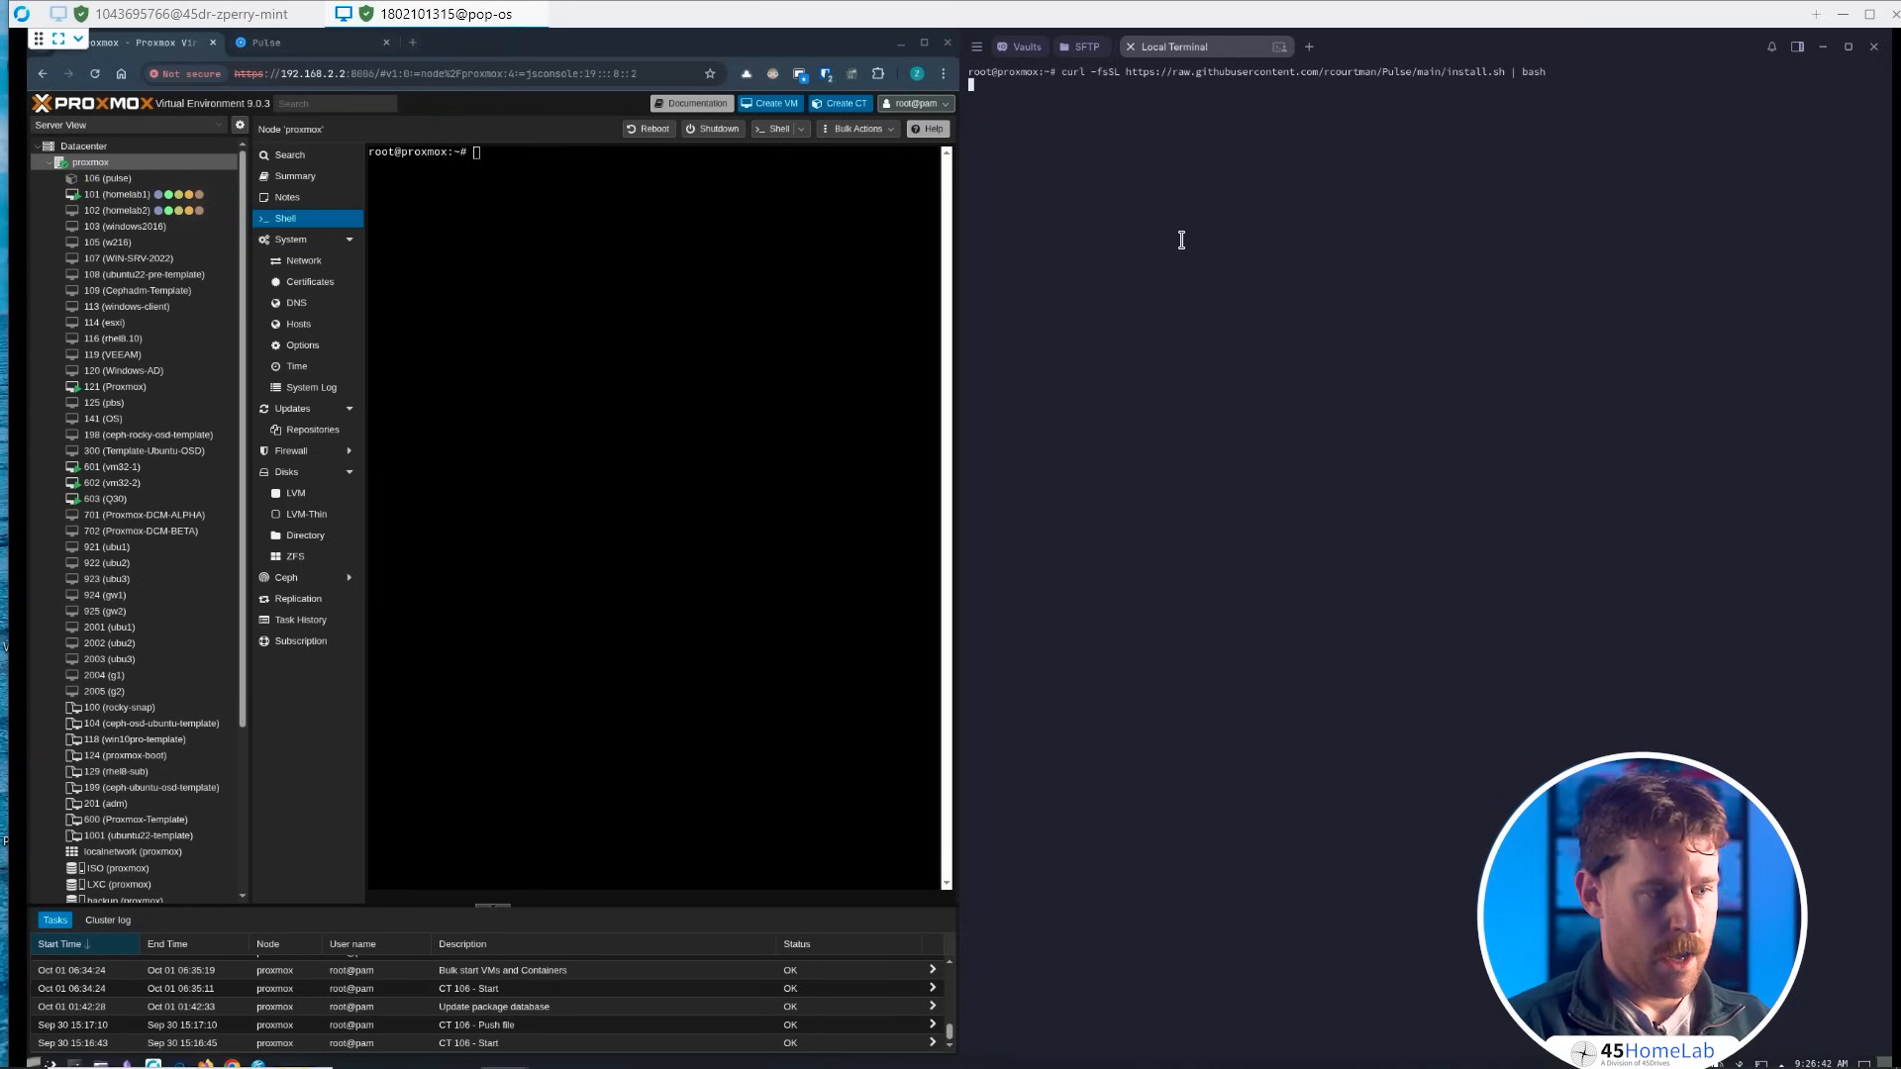
pyautogui.press('Return')
pyautogui.write('1')
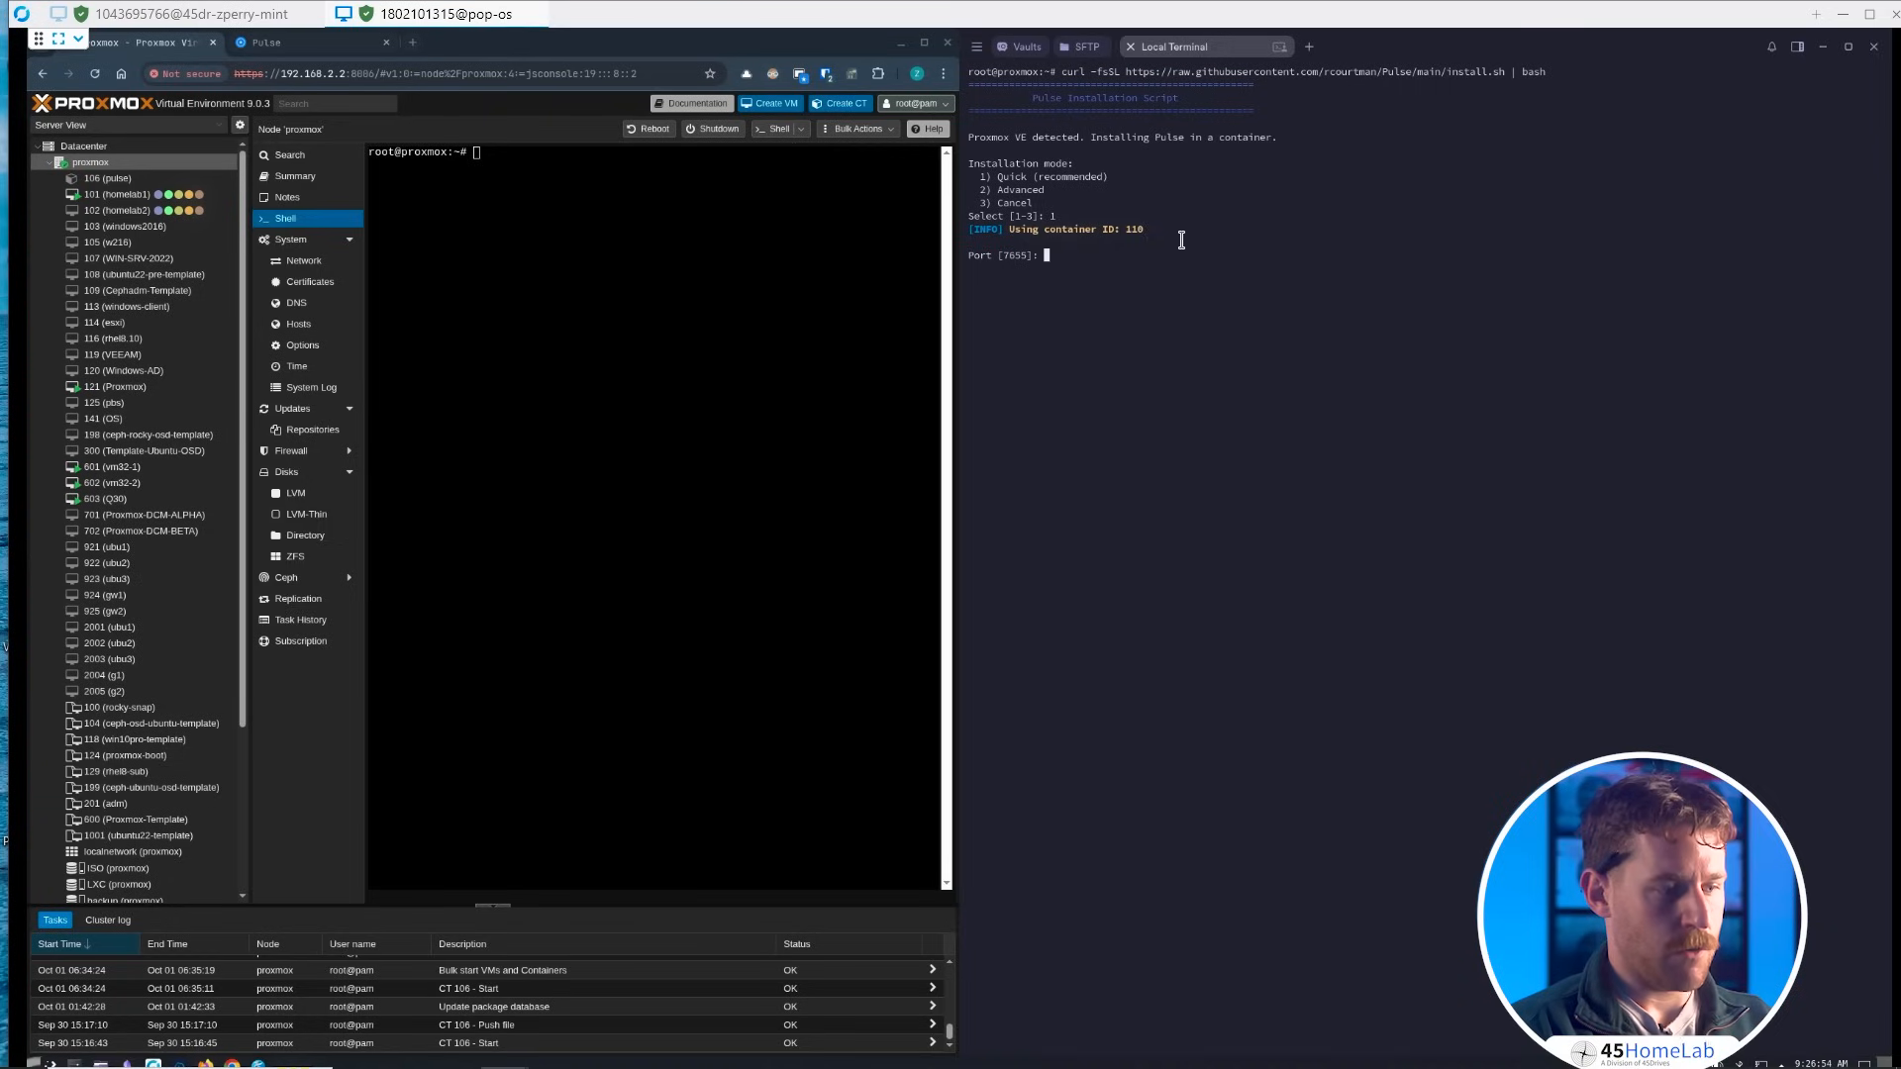
# - Accept the default port, skip VLAN and pick storage pool 2, ending in a template download failure
pyautogui.press('Return')
pyautogui.write('n')
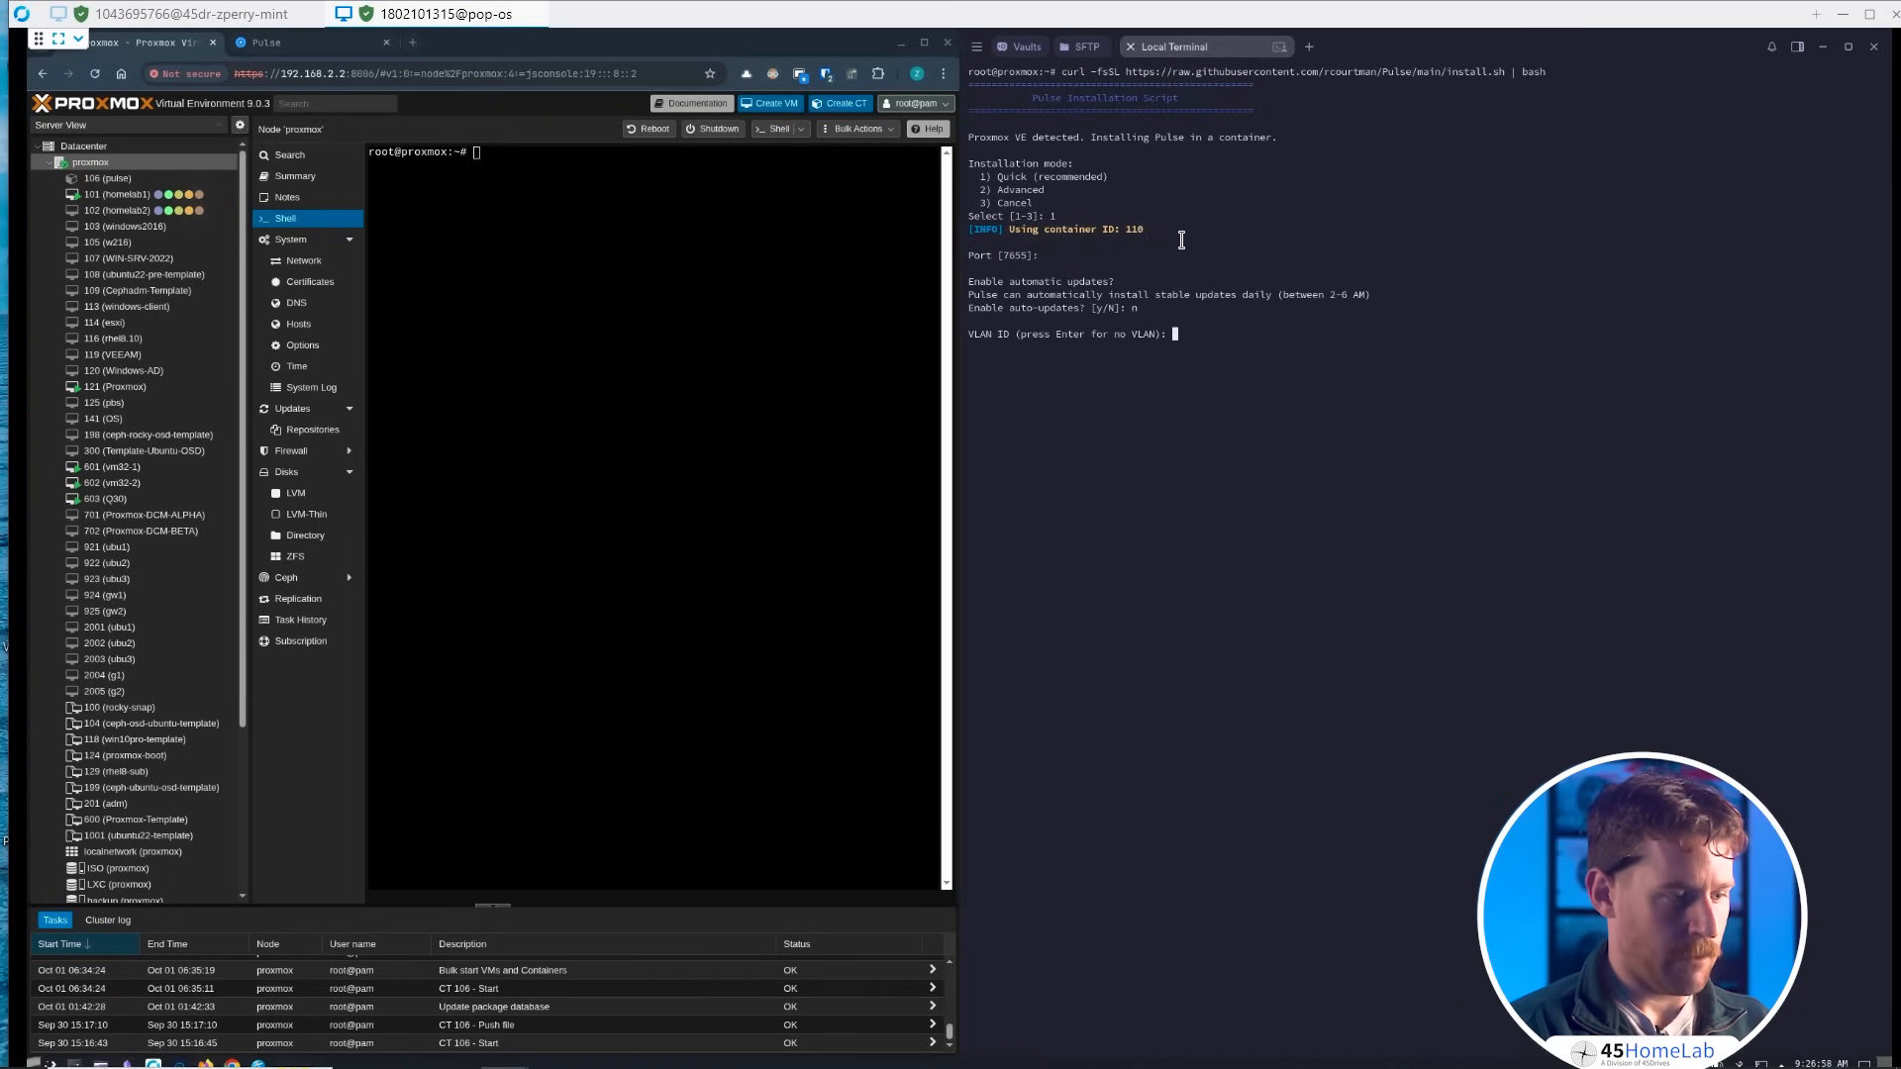
pyautogui.press('Return')
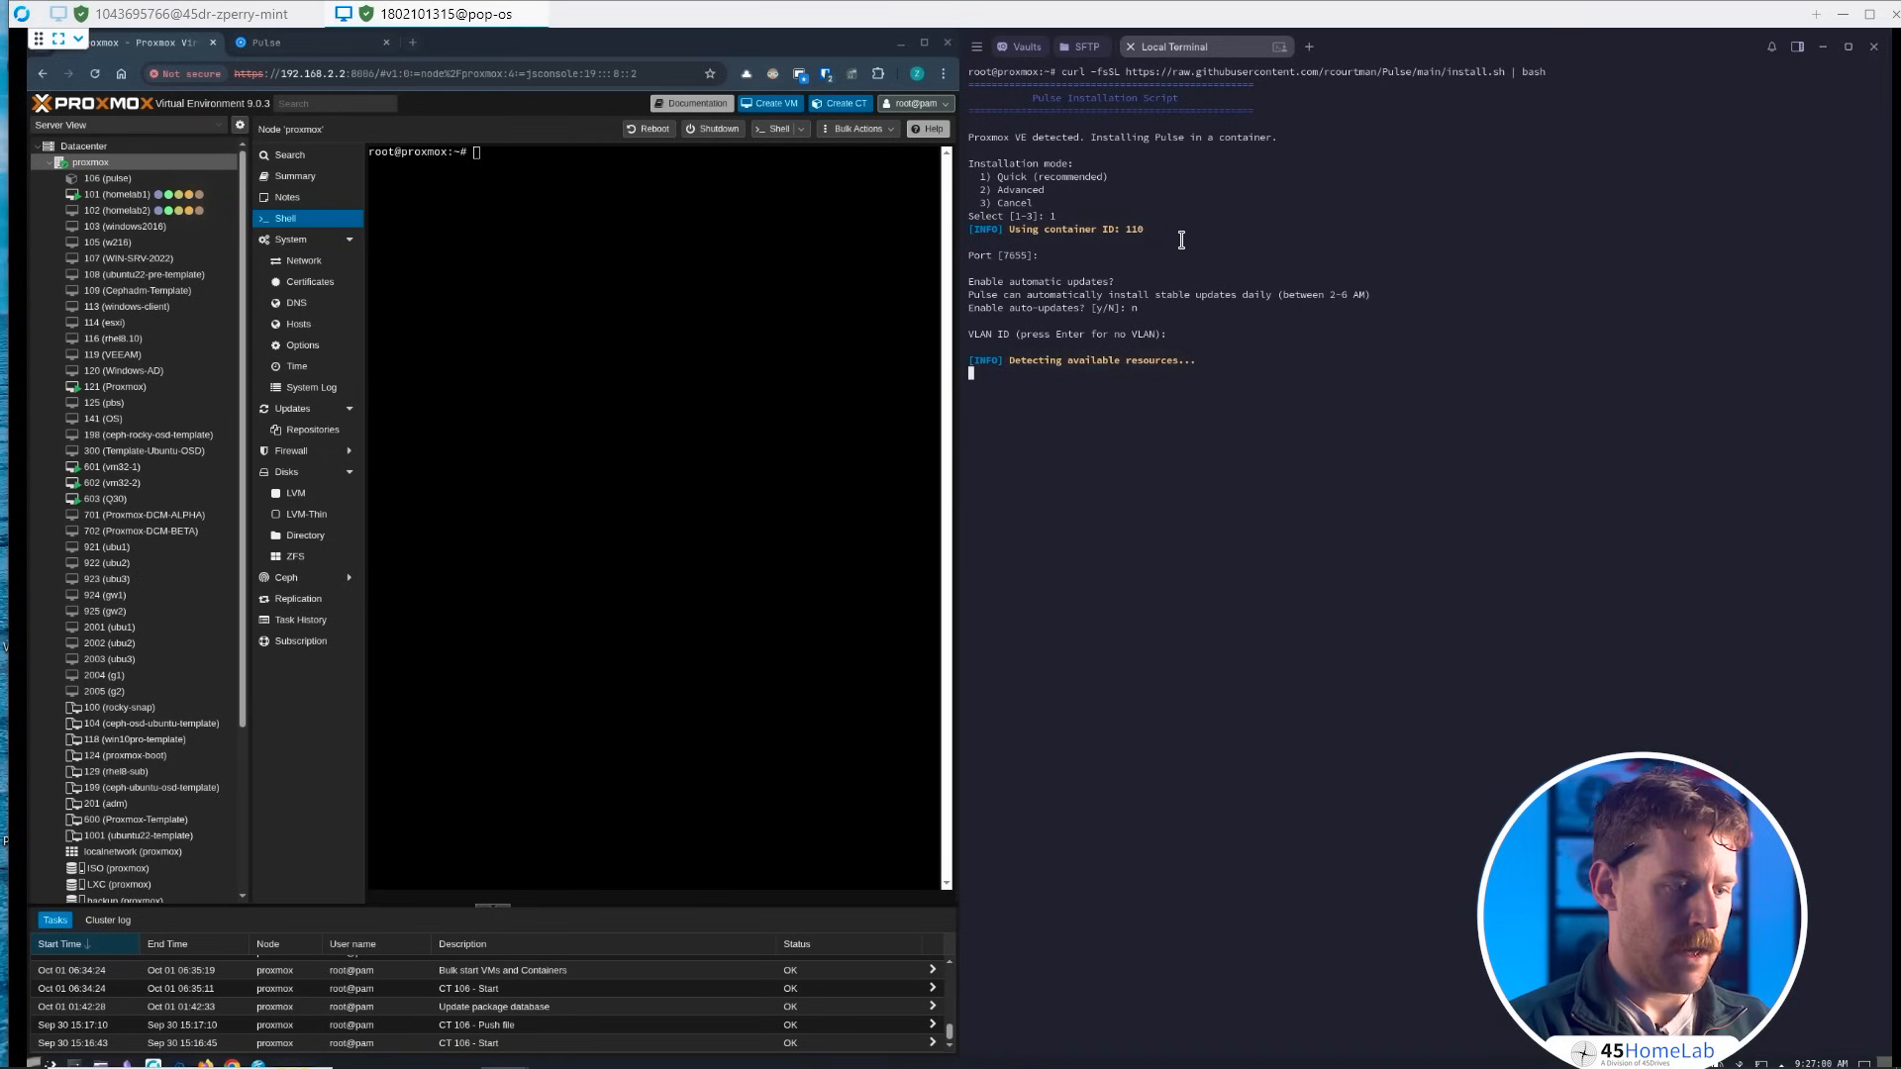
pyautogui.press('Return')
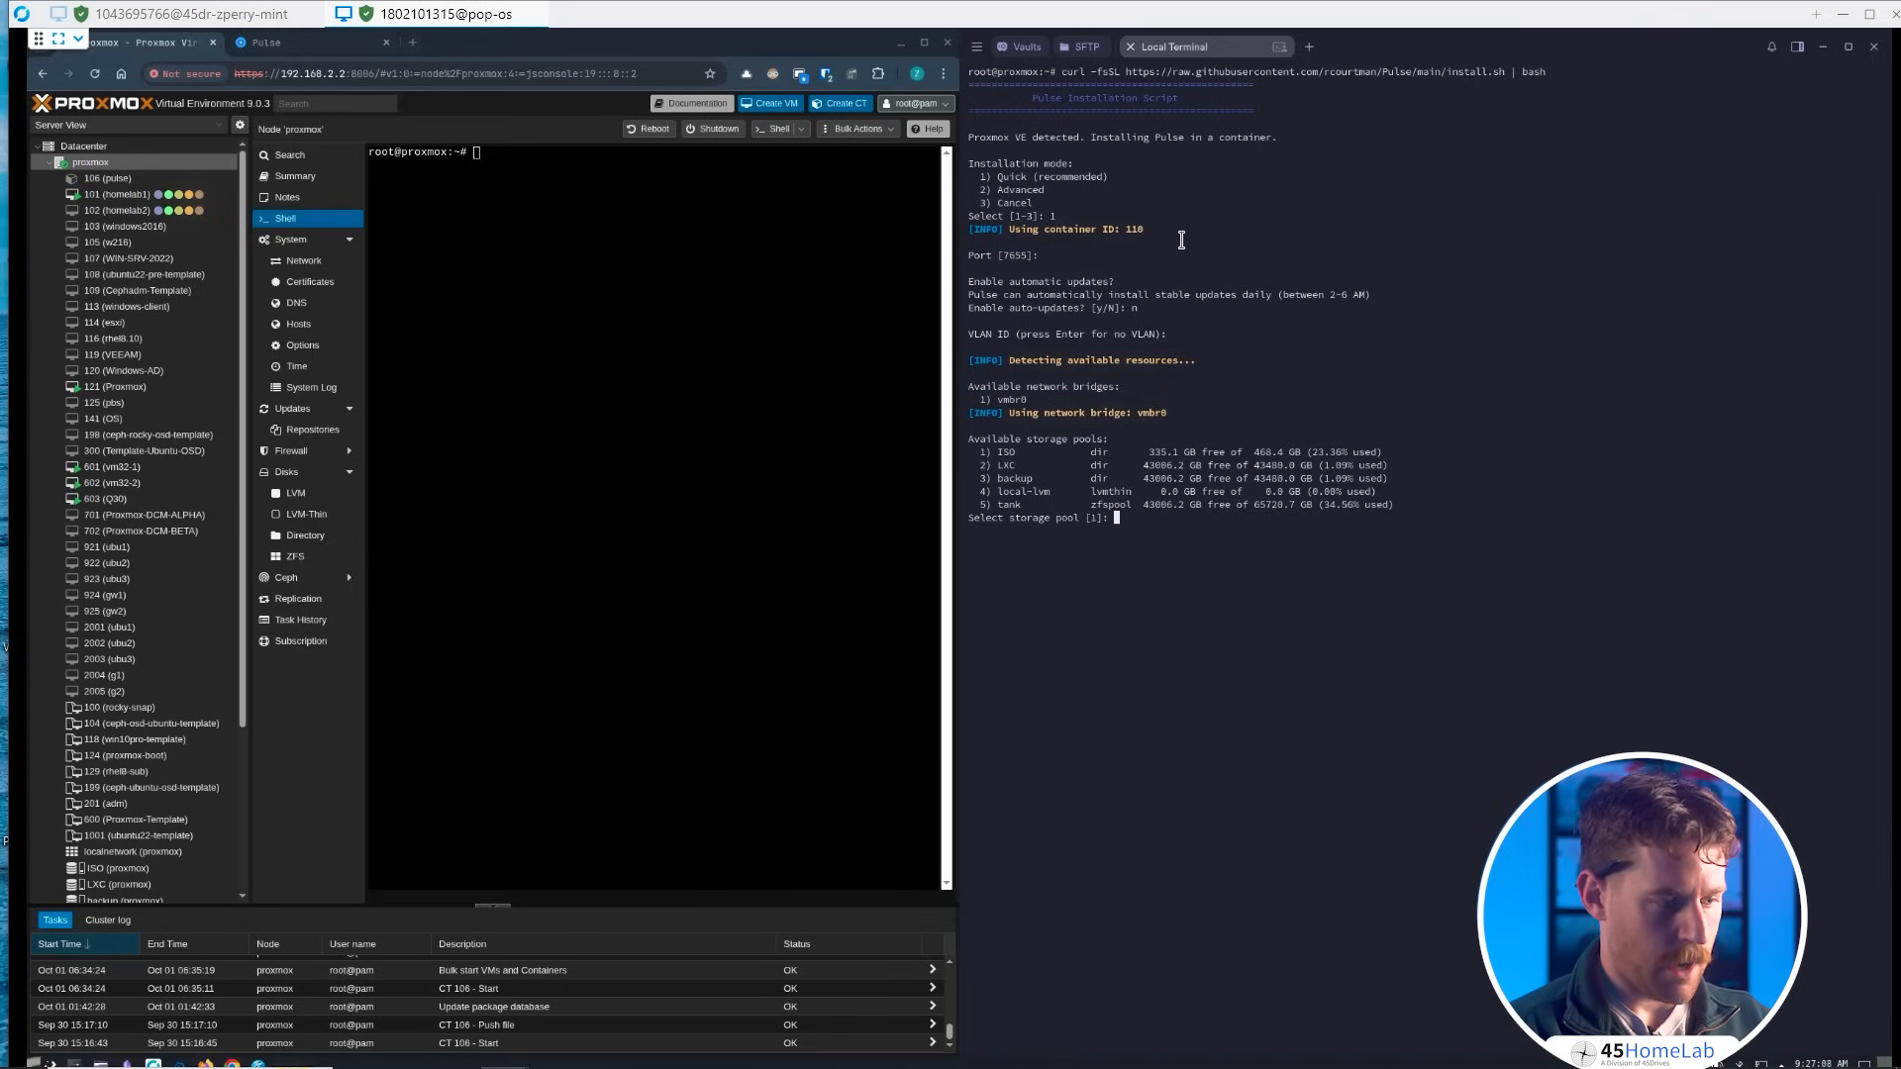
pyautogui.write('2')
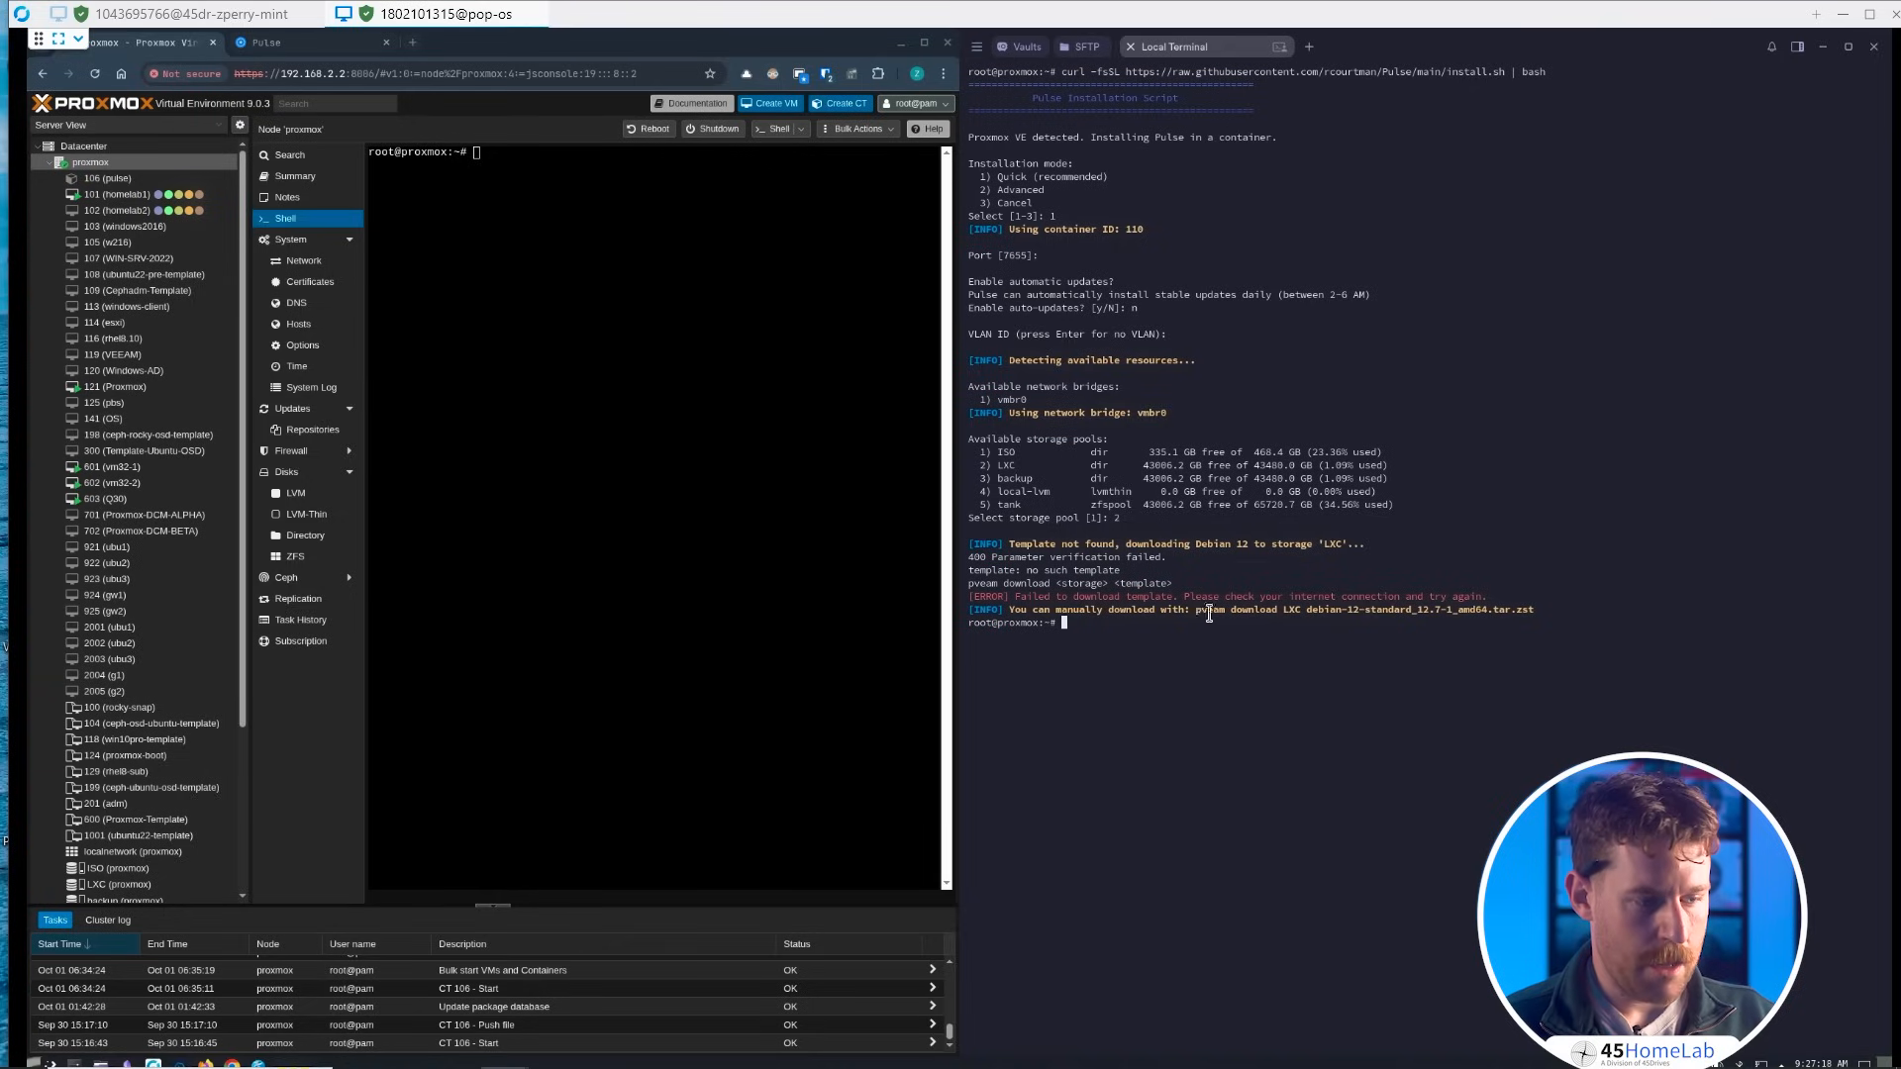
# - Run the suggested manual pveam Debian template download, which also fails
pyautogui.doubleClick(1358, 608)
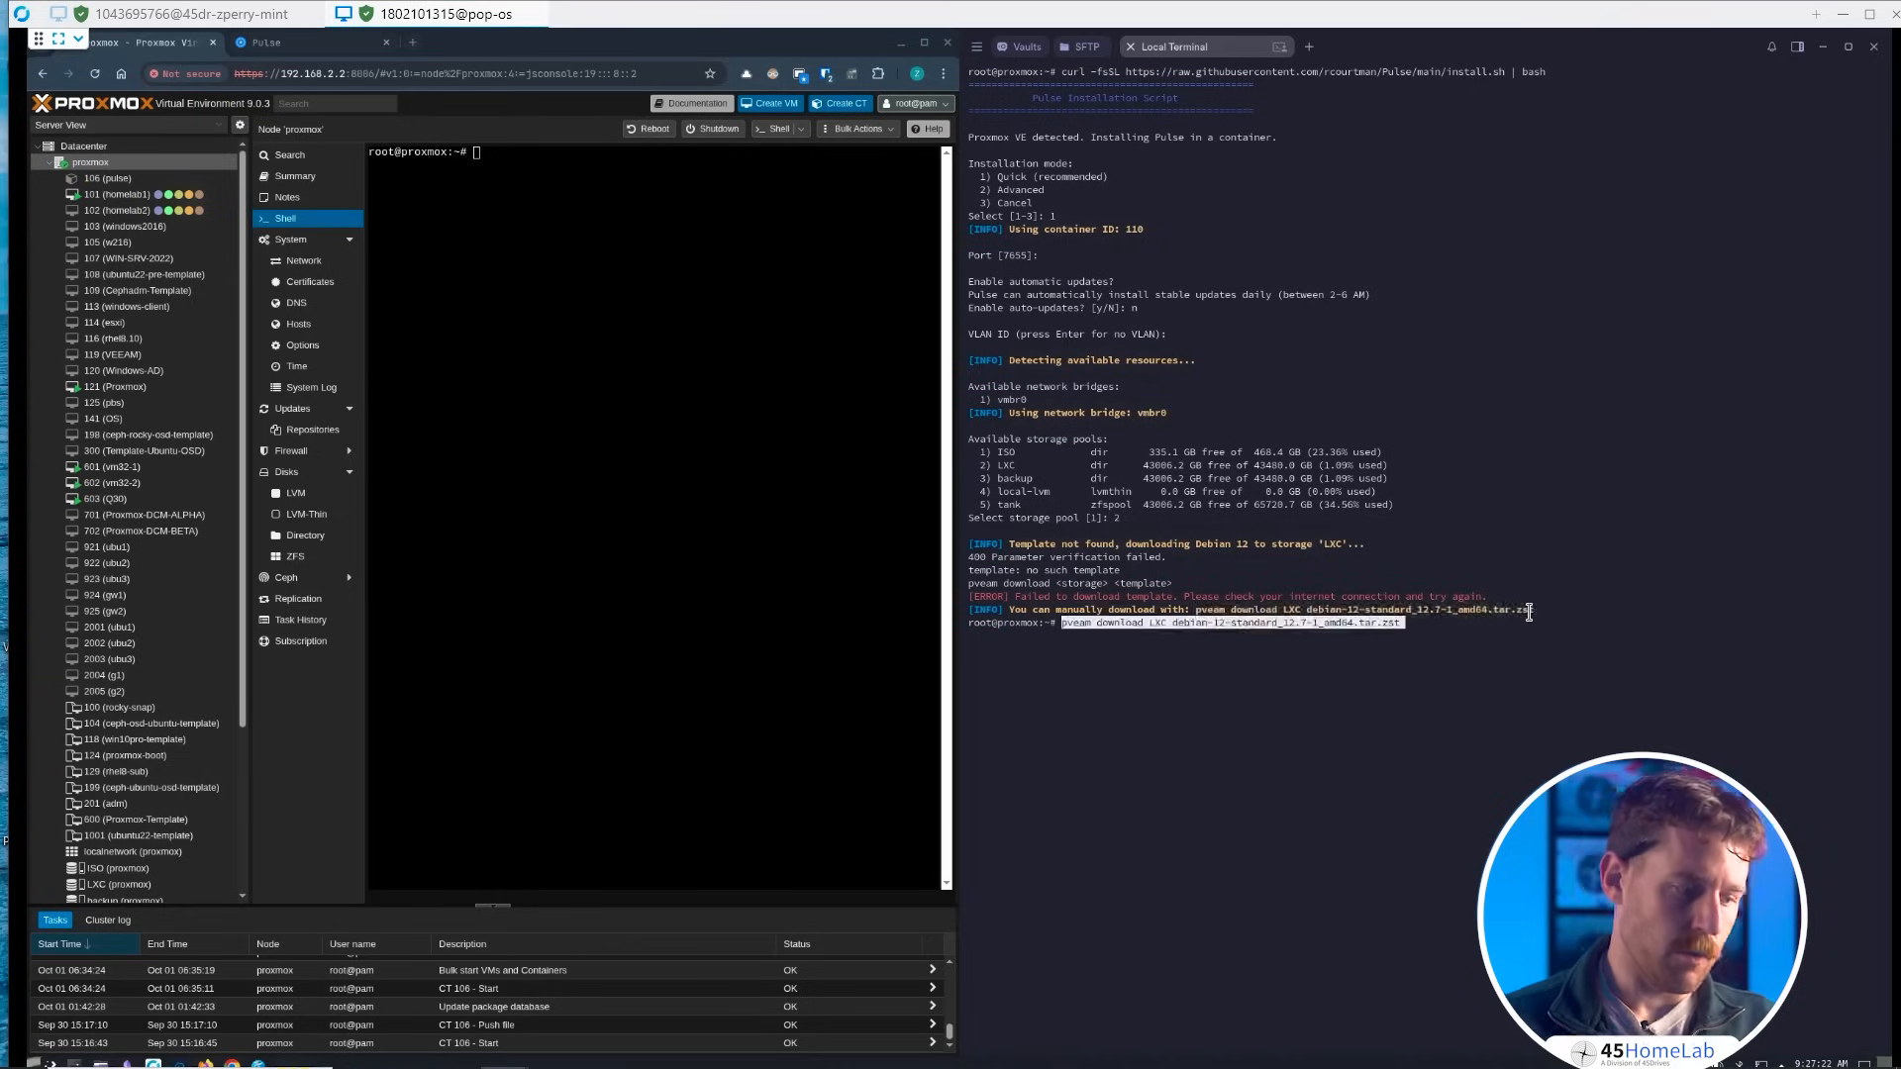
pyautogui.press('Return')
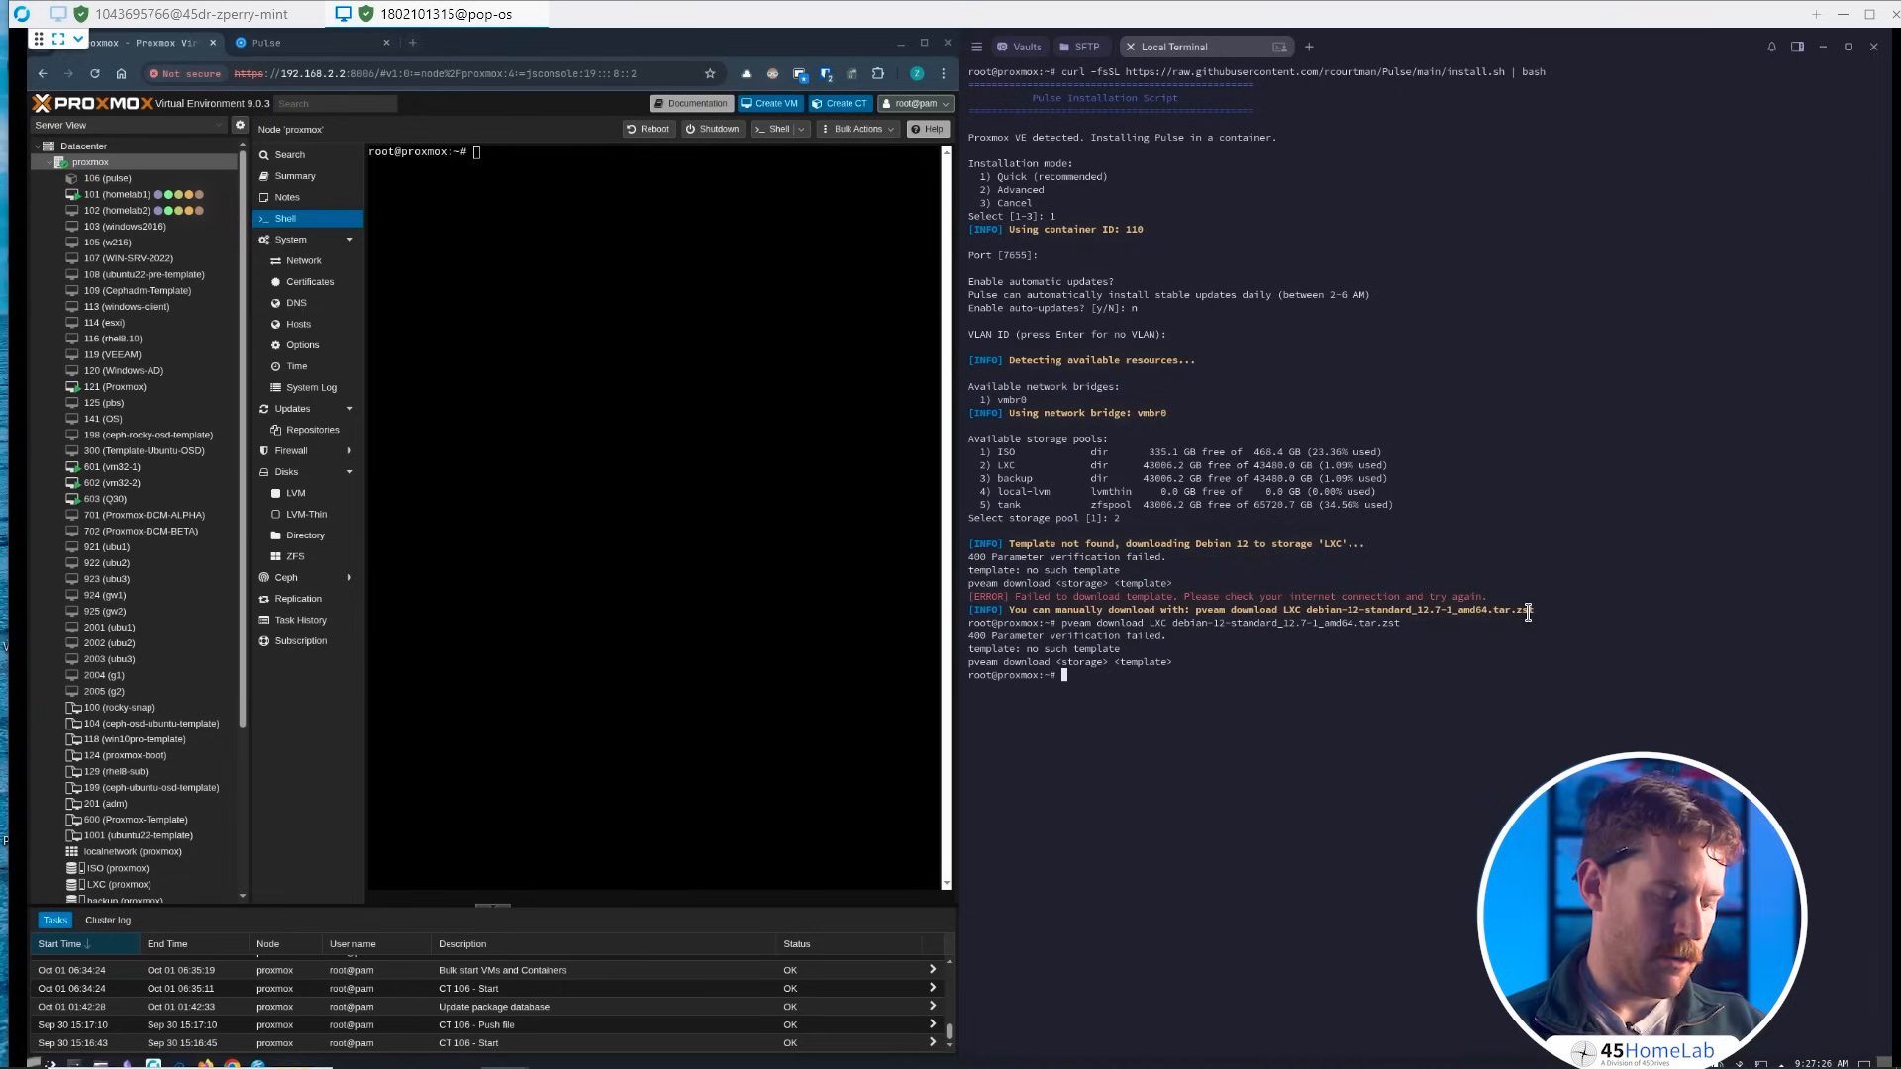
# - List available debian-12-standard templates with pveam, revealing version 12.12-1, and recall the installer command
pyautogui.write('pveam available | grep -i debian-12-standard_12.*')
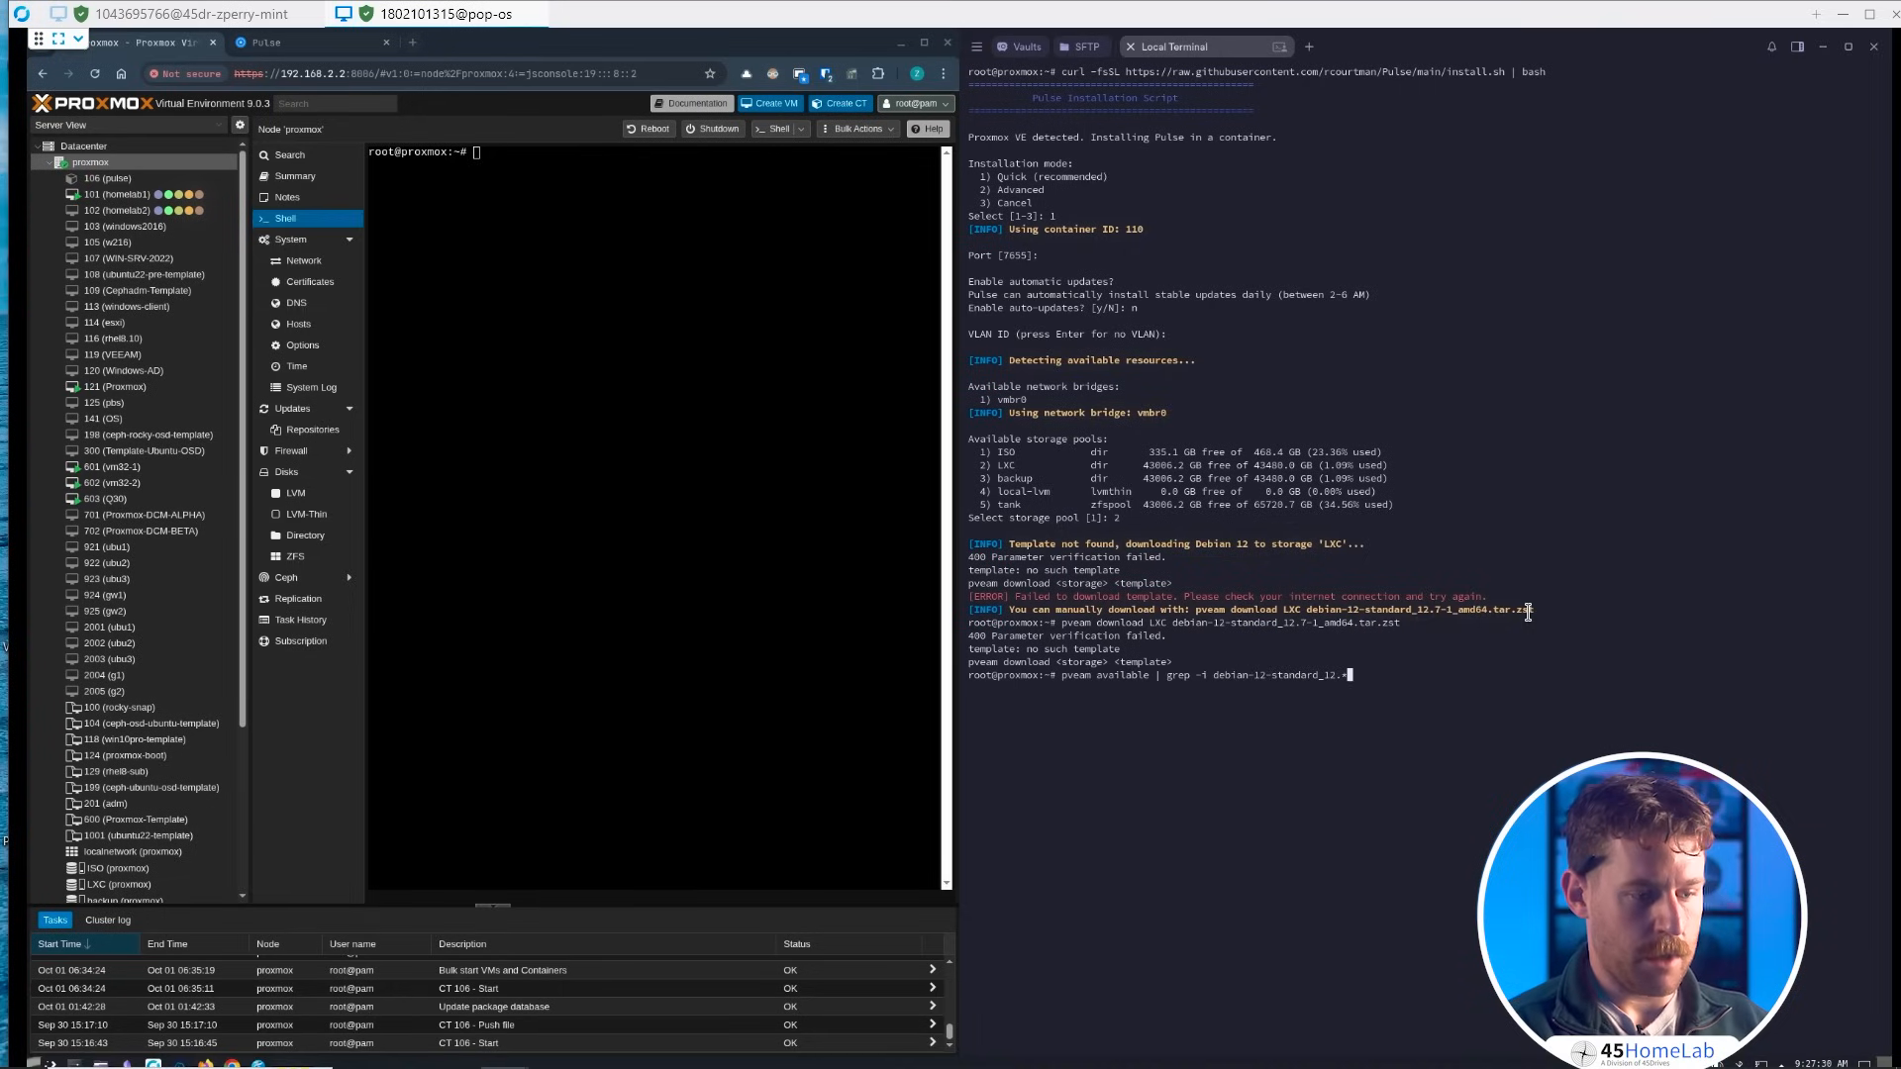
pyautogui.press('Return')
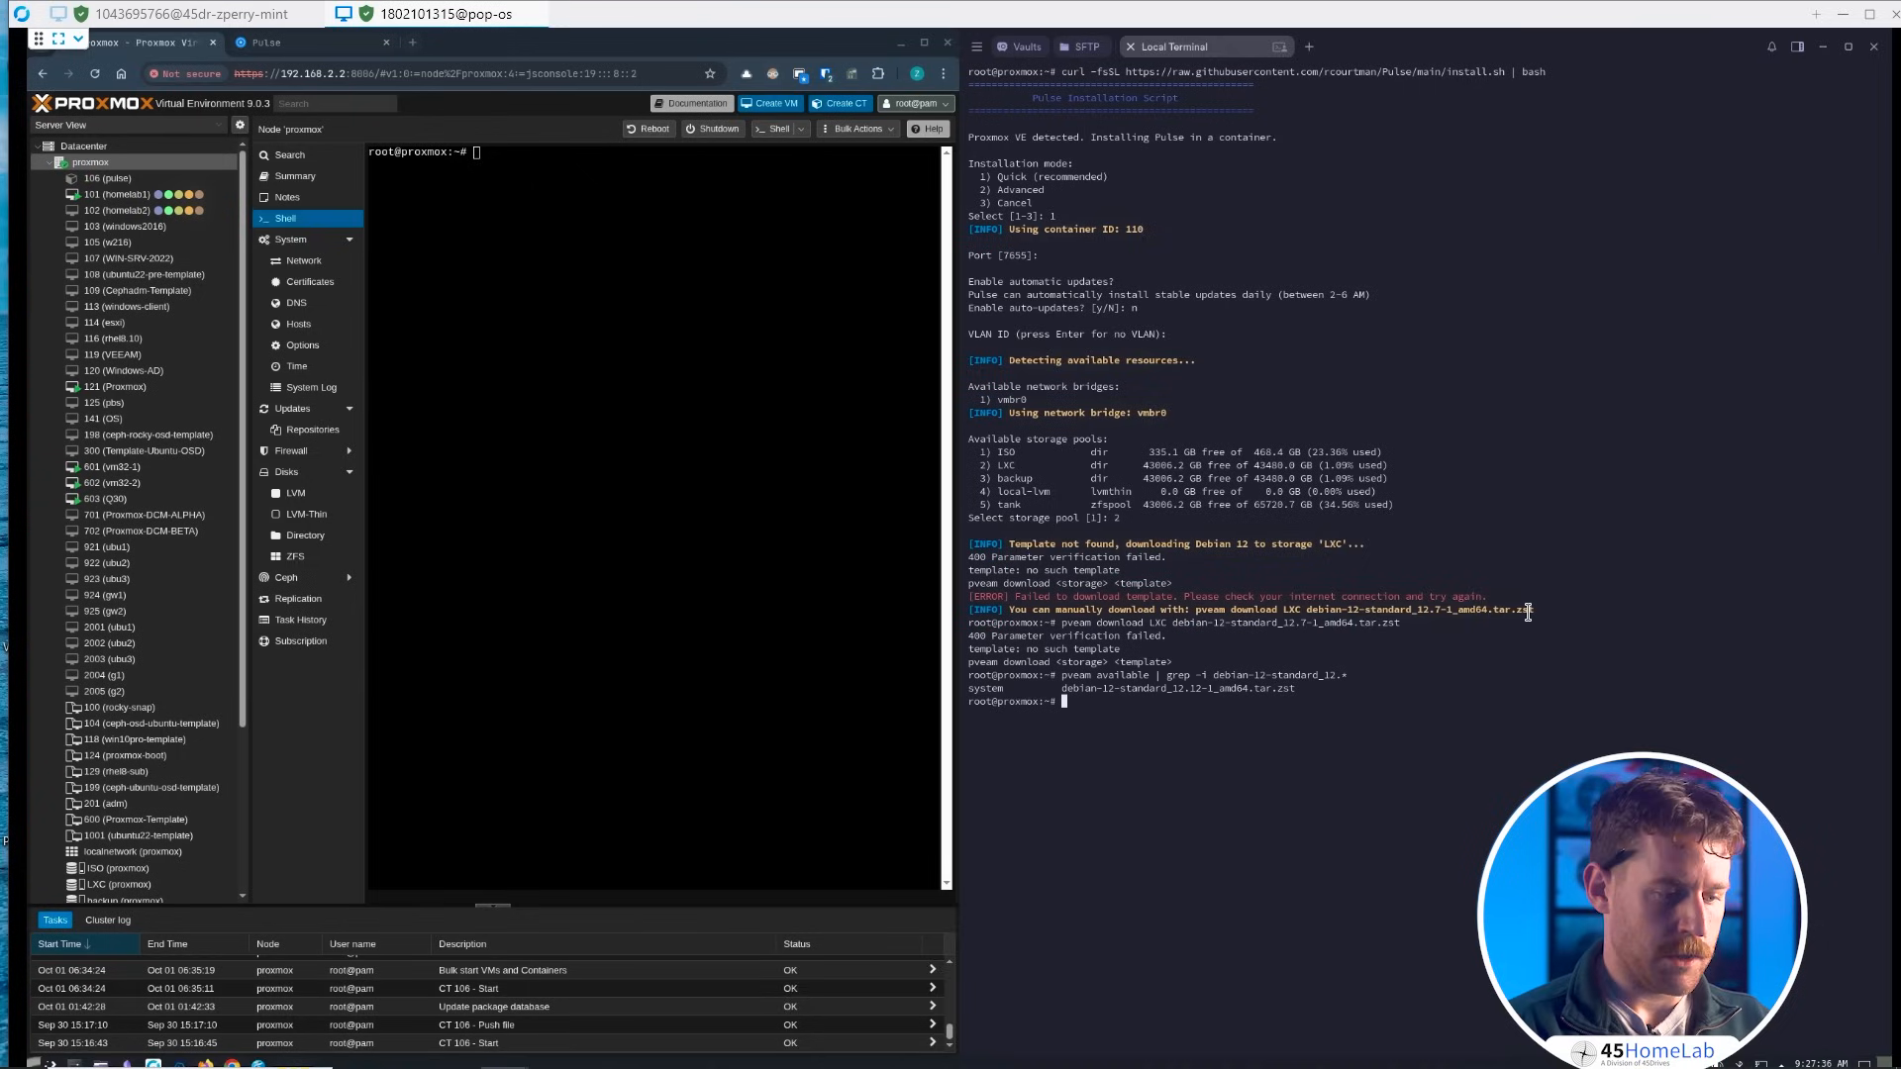
pyautogui.write('pveam available | grep -i debian-12-standard_12.*')
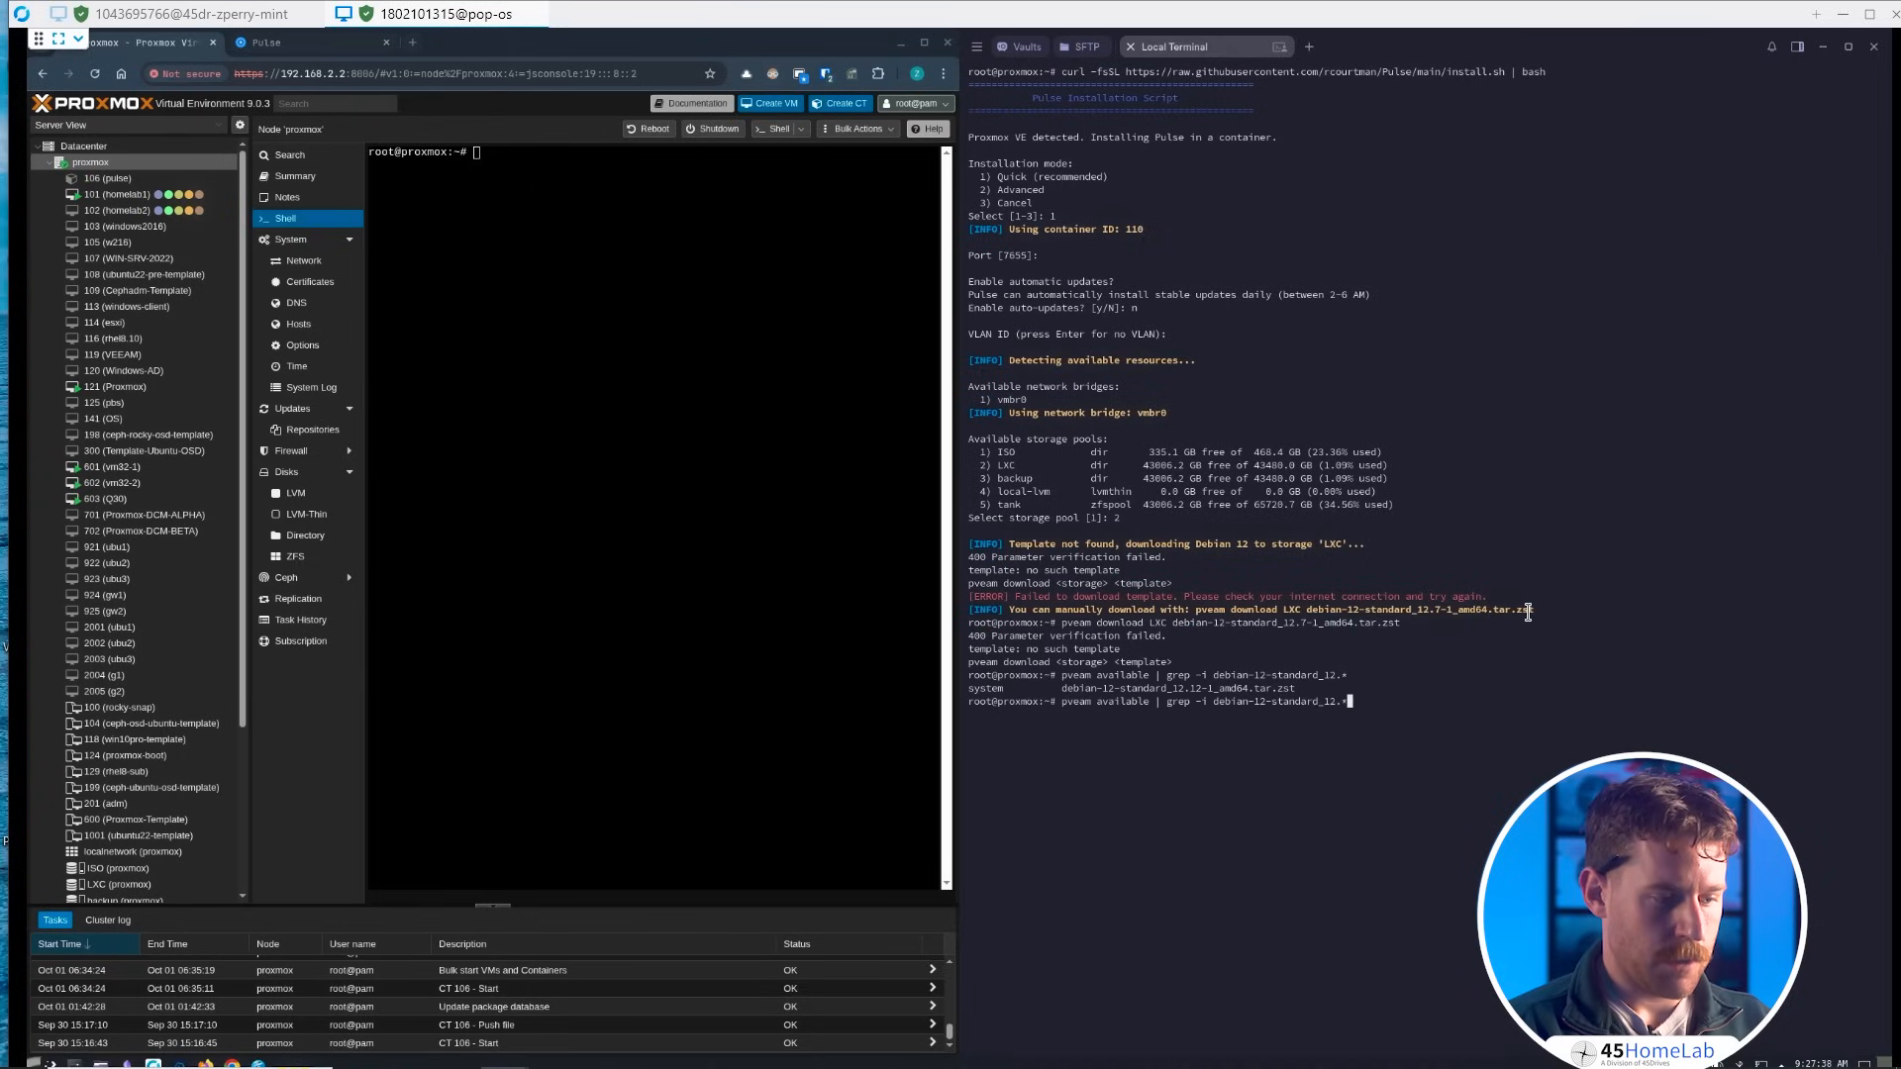
pyautogui.write('curl -fsSL https://raw.githubusercontent.com/rcourtman/Pulse/main/install.sh | bash')
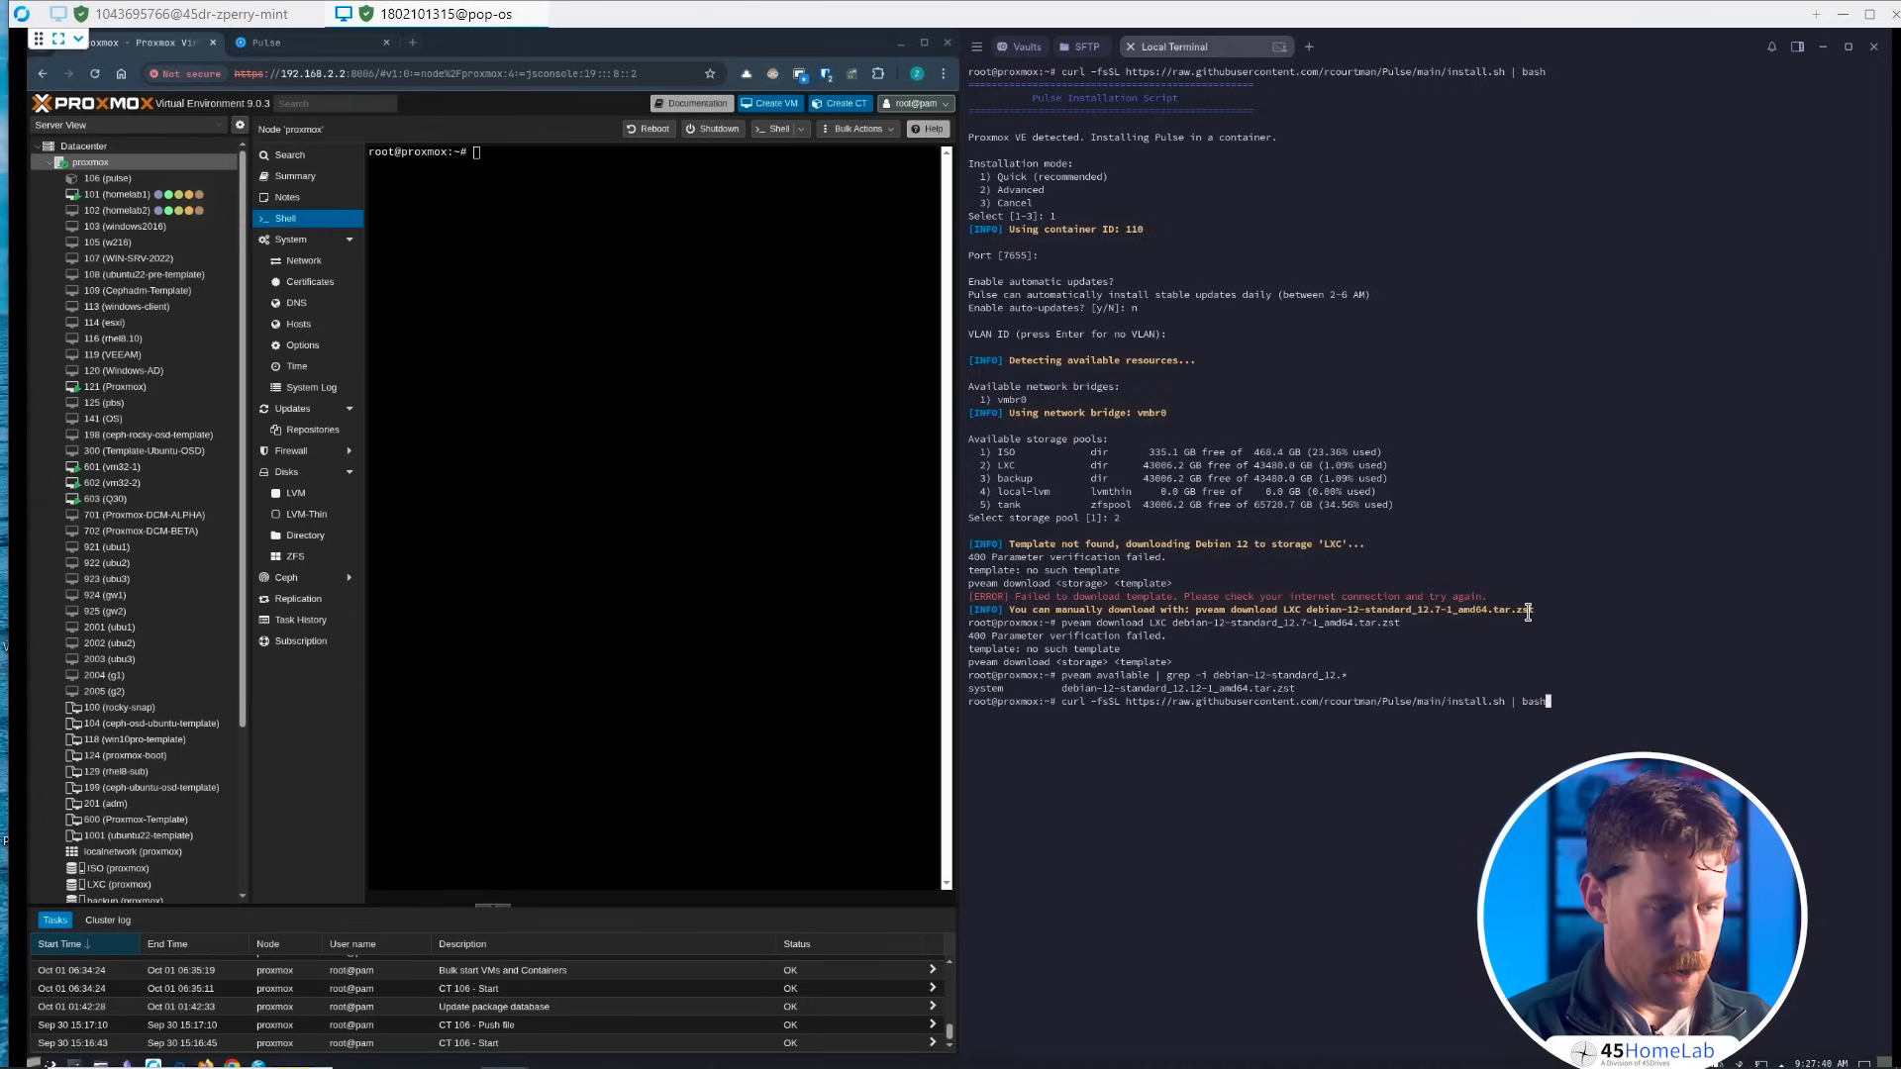
# - Download install.sh locally with curl -LO instead of piping it to bash
pyautogui.click(1412, 701)
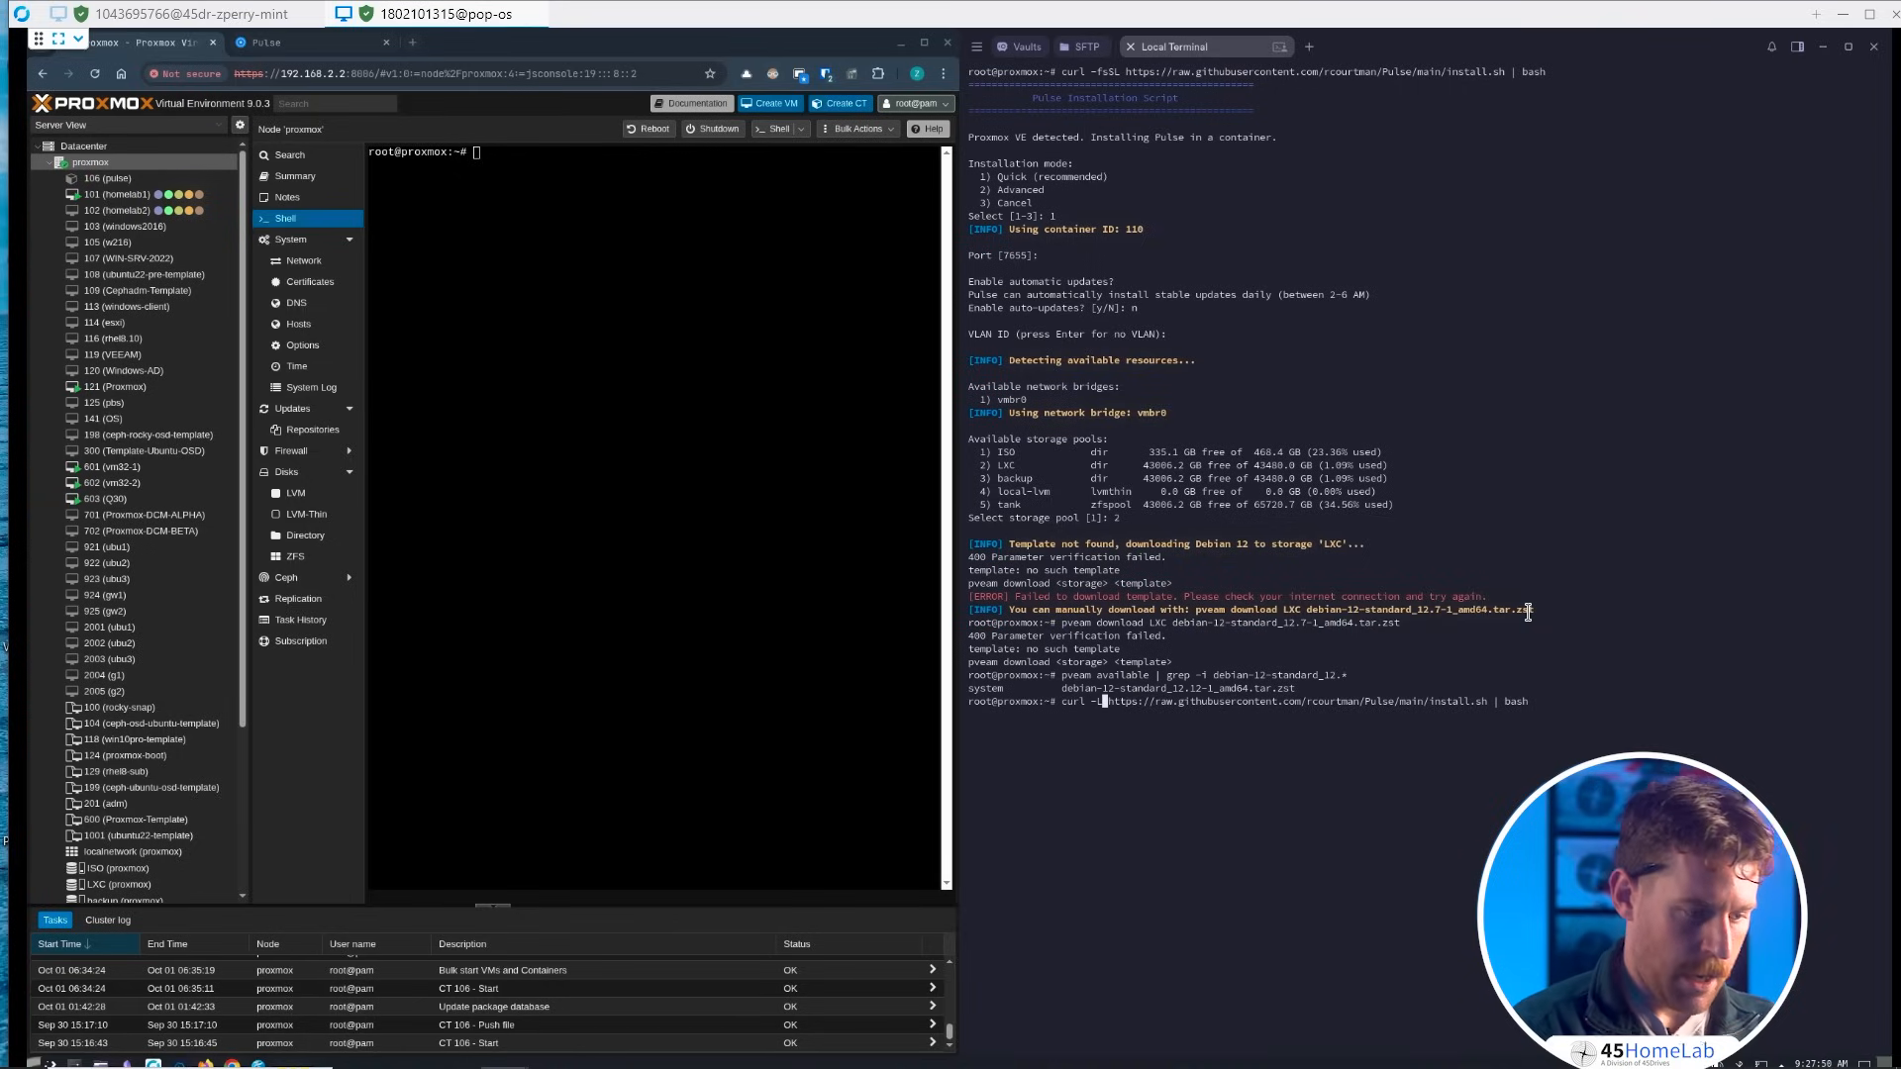
pyautogui.write('O')
pyautogui.press('Return')
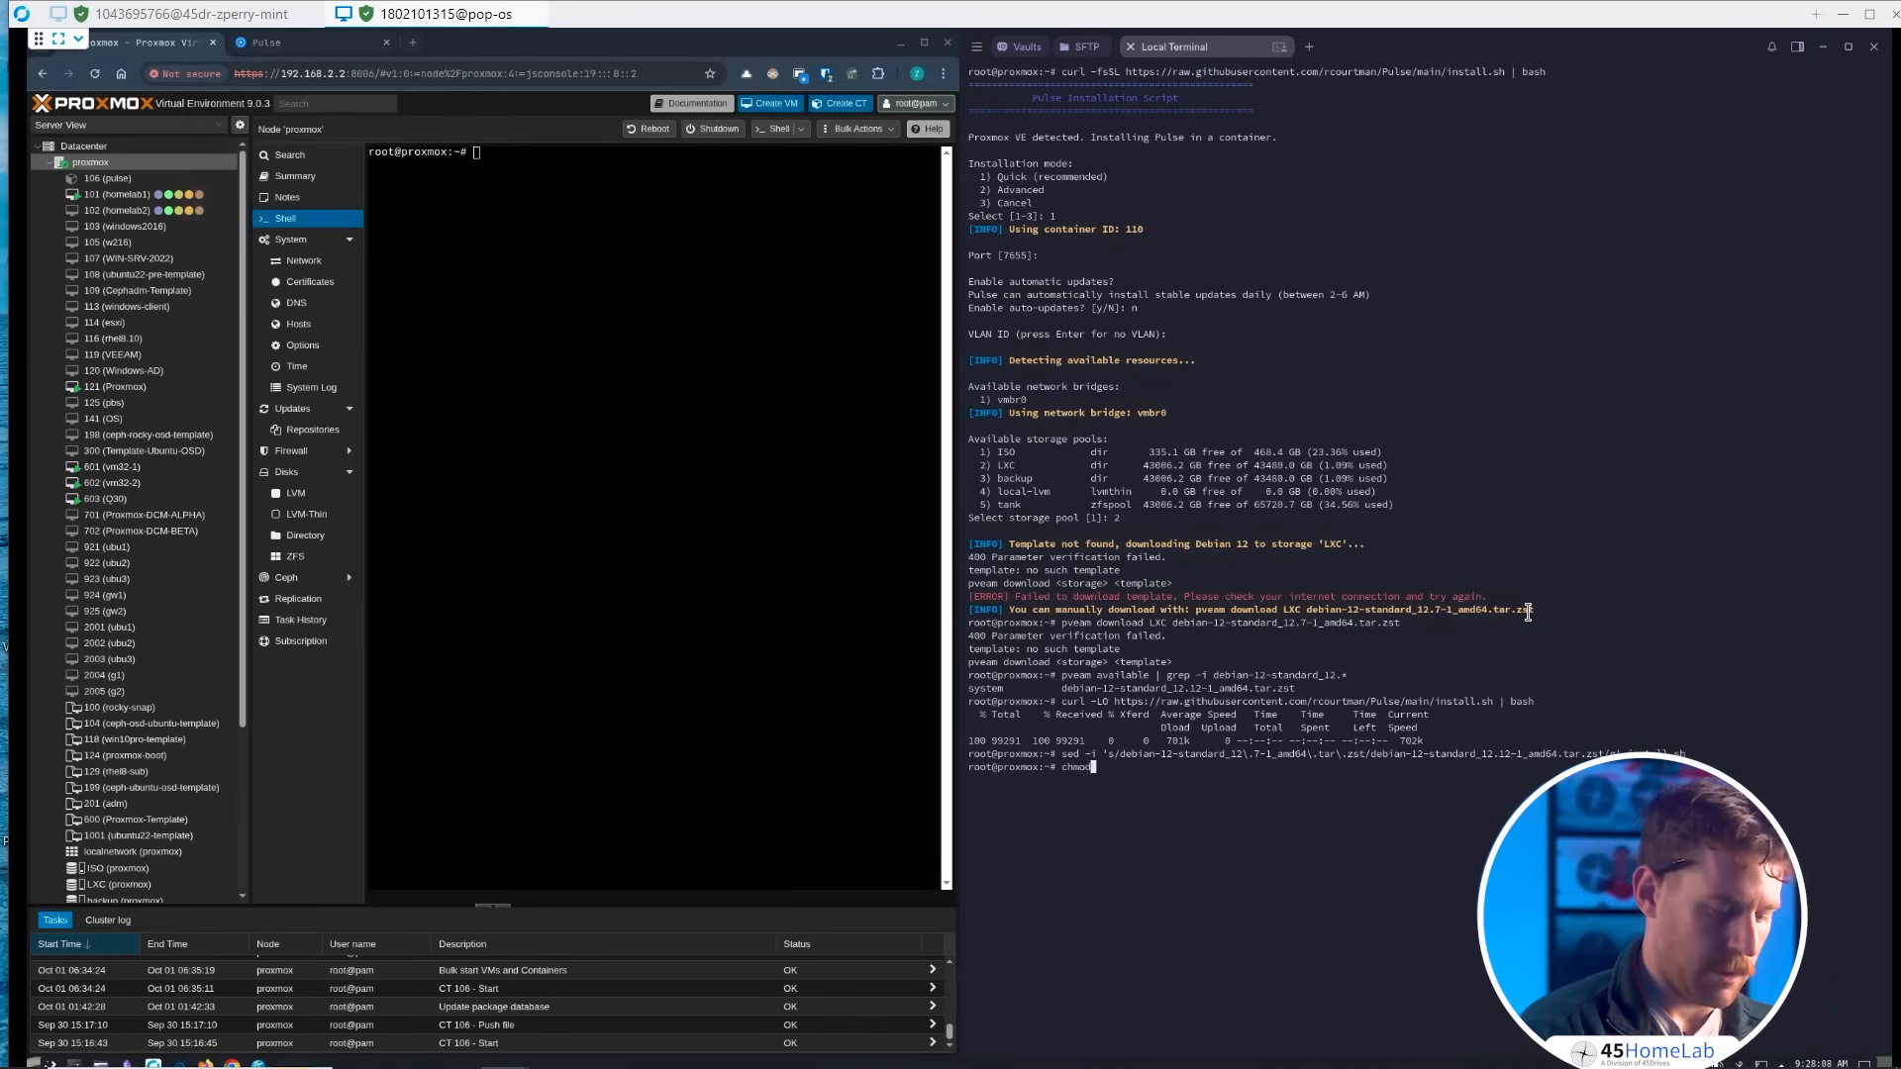
# - Make the patched install.sh executable with chmod +x and start rerunning it with bash
pyautogui.write('+')
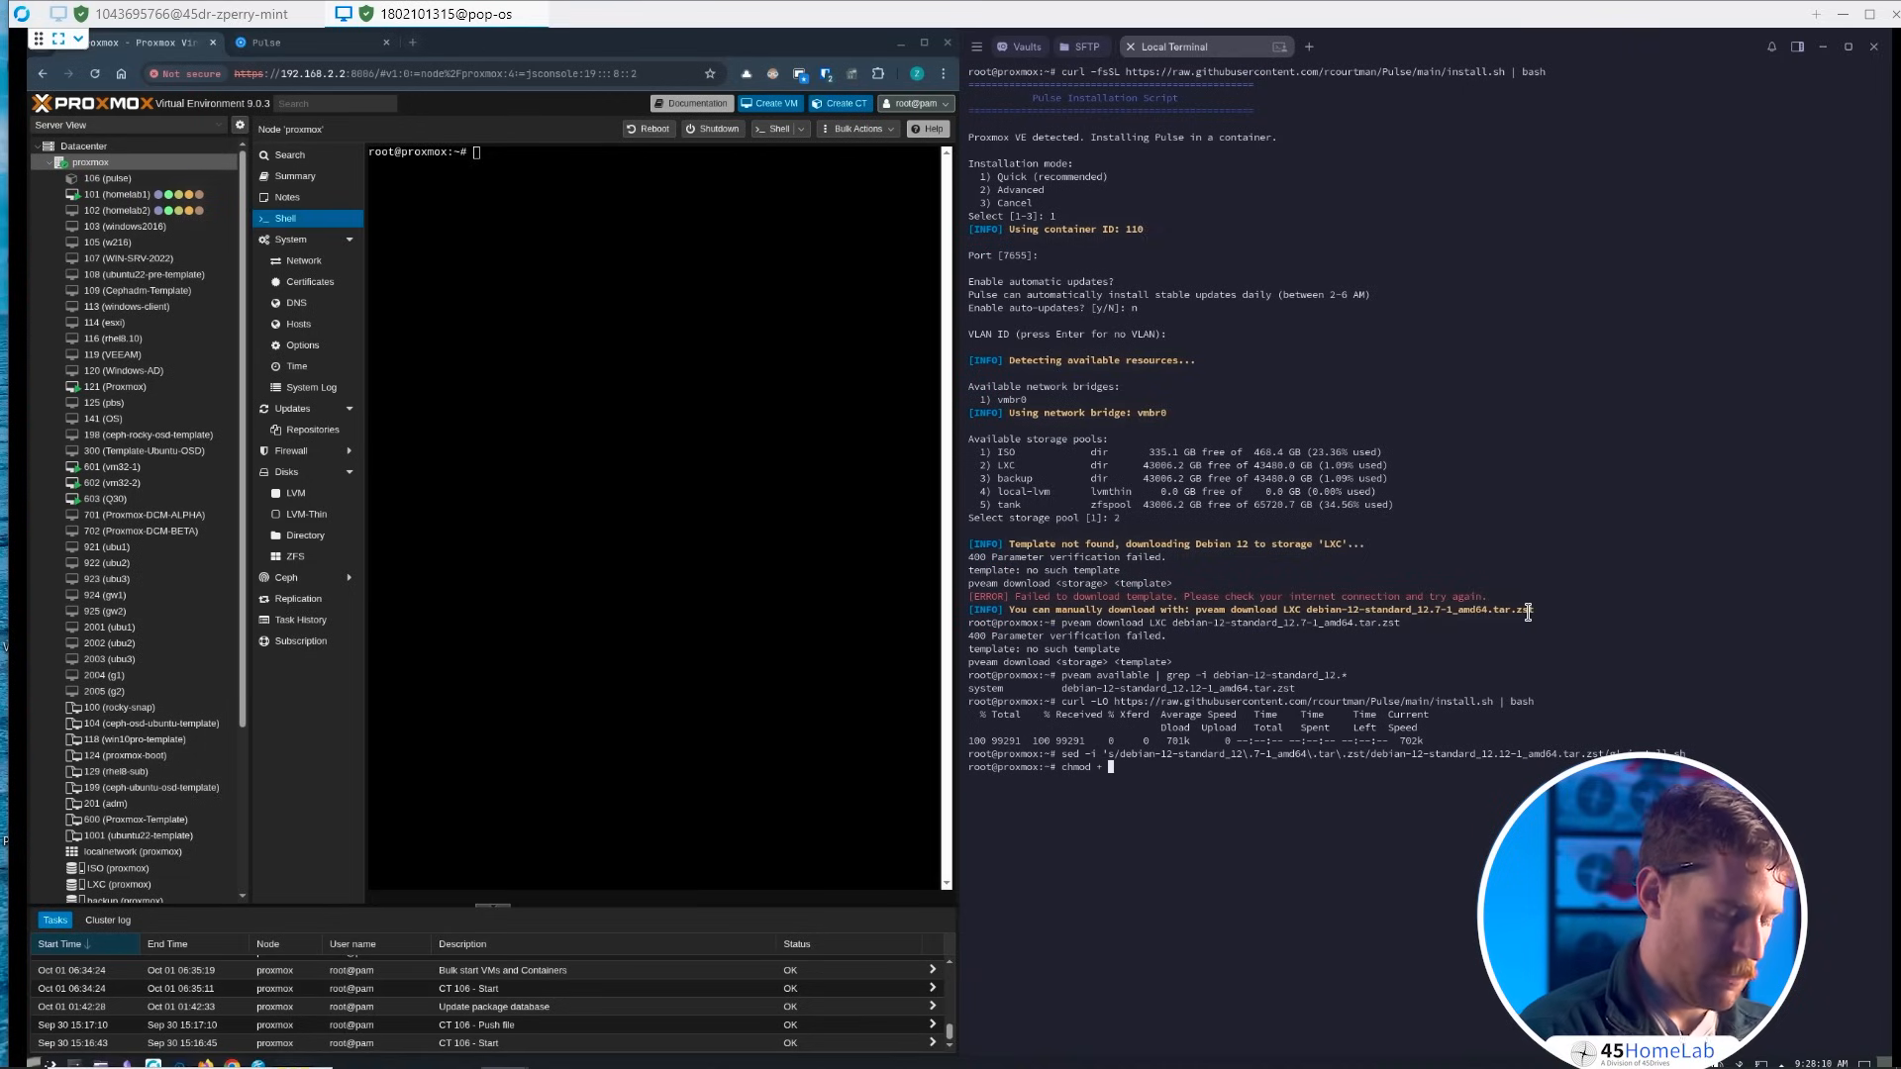
pyautogui.write('install.')
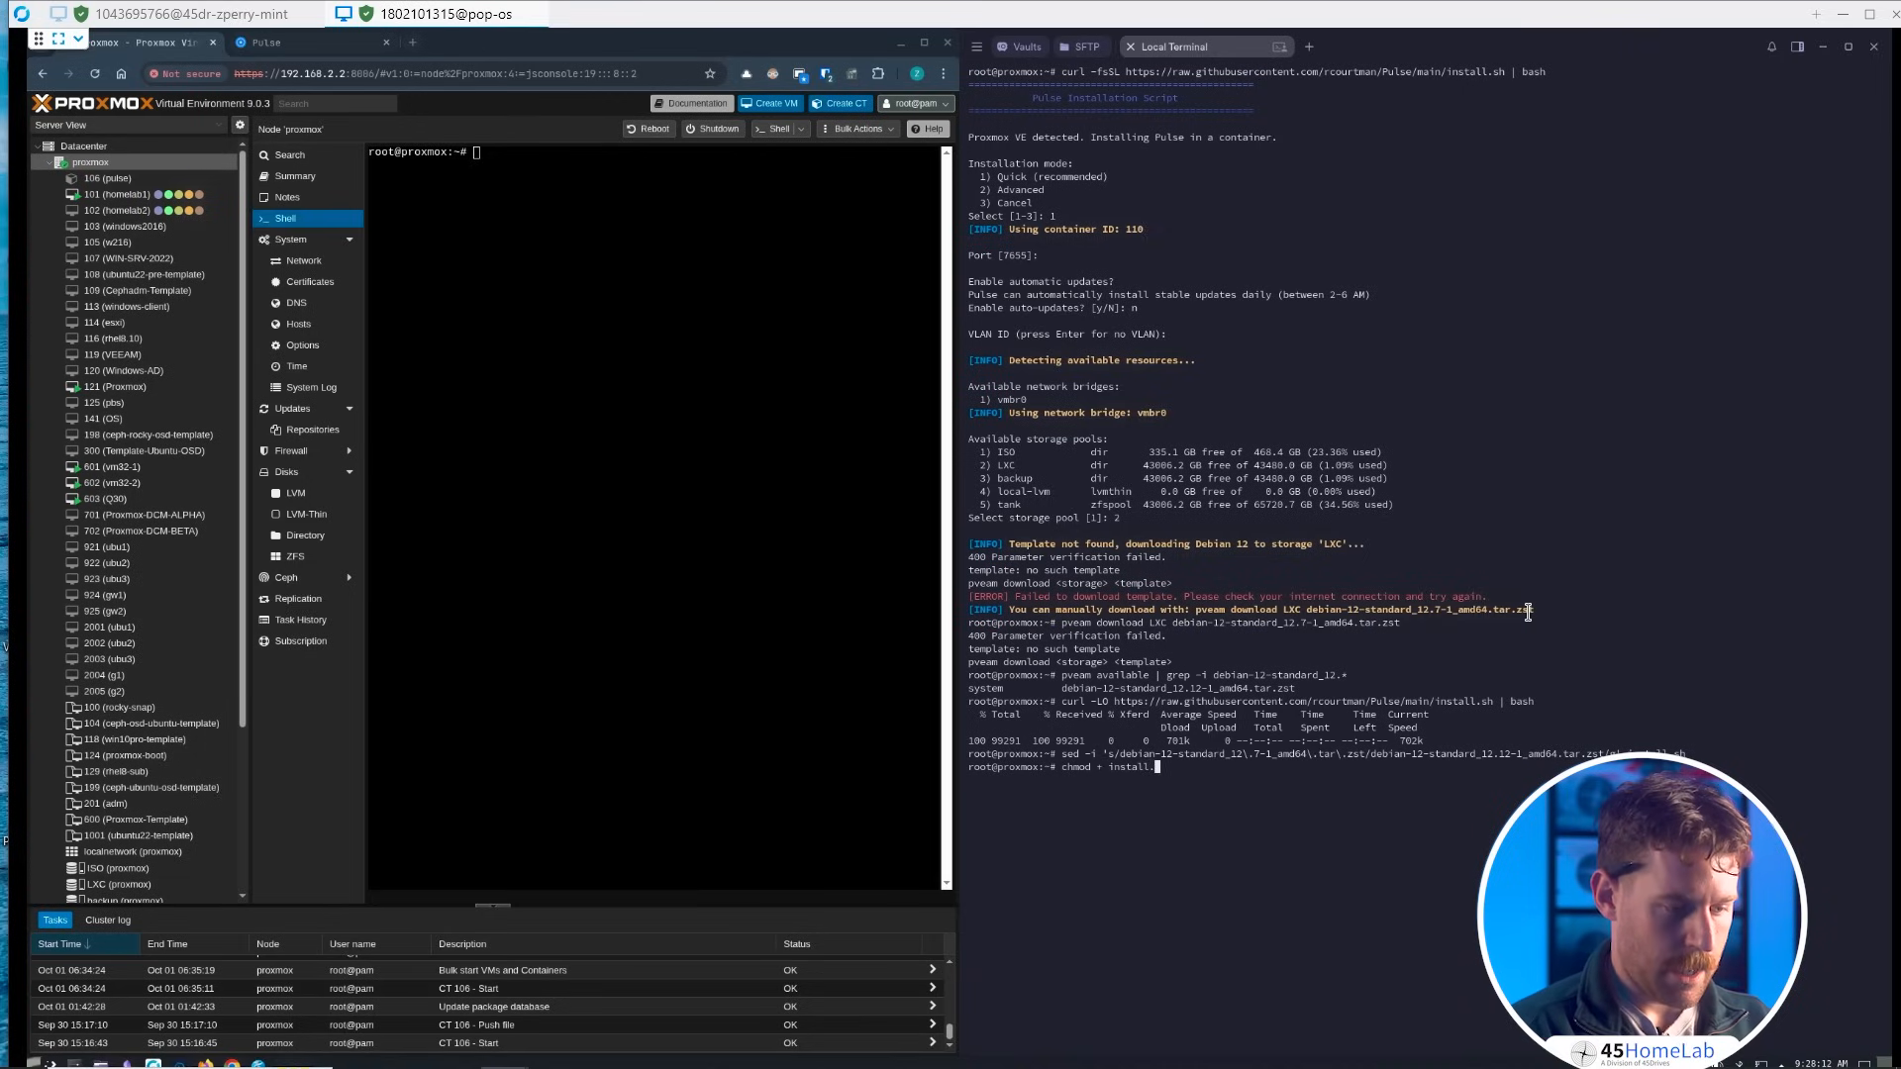
pyautogui.press('Return')
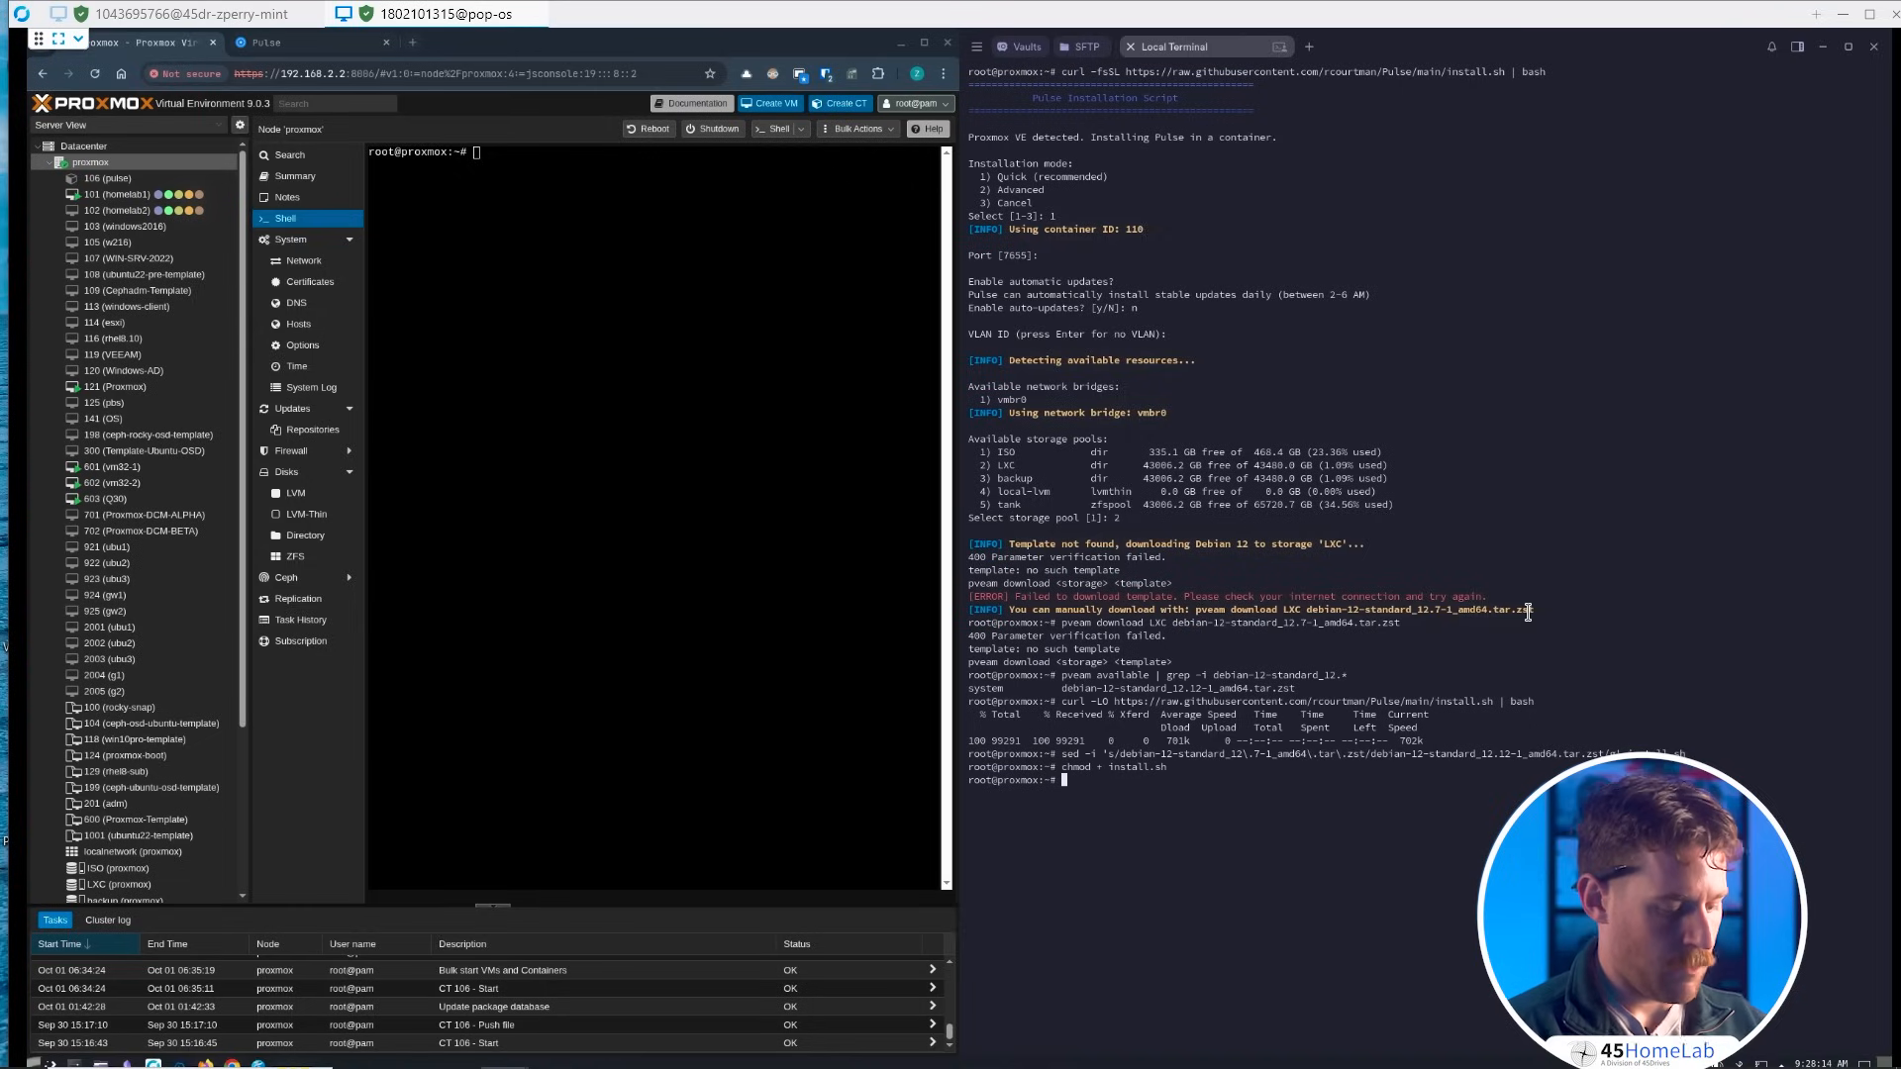
pyautogui.write('bash install.sh')
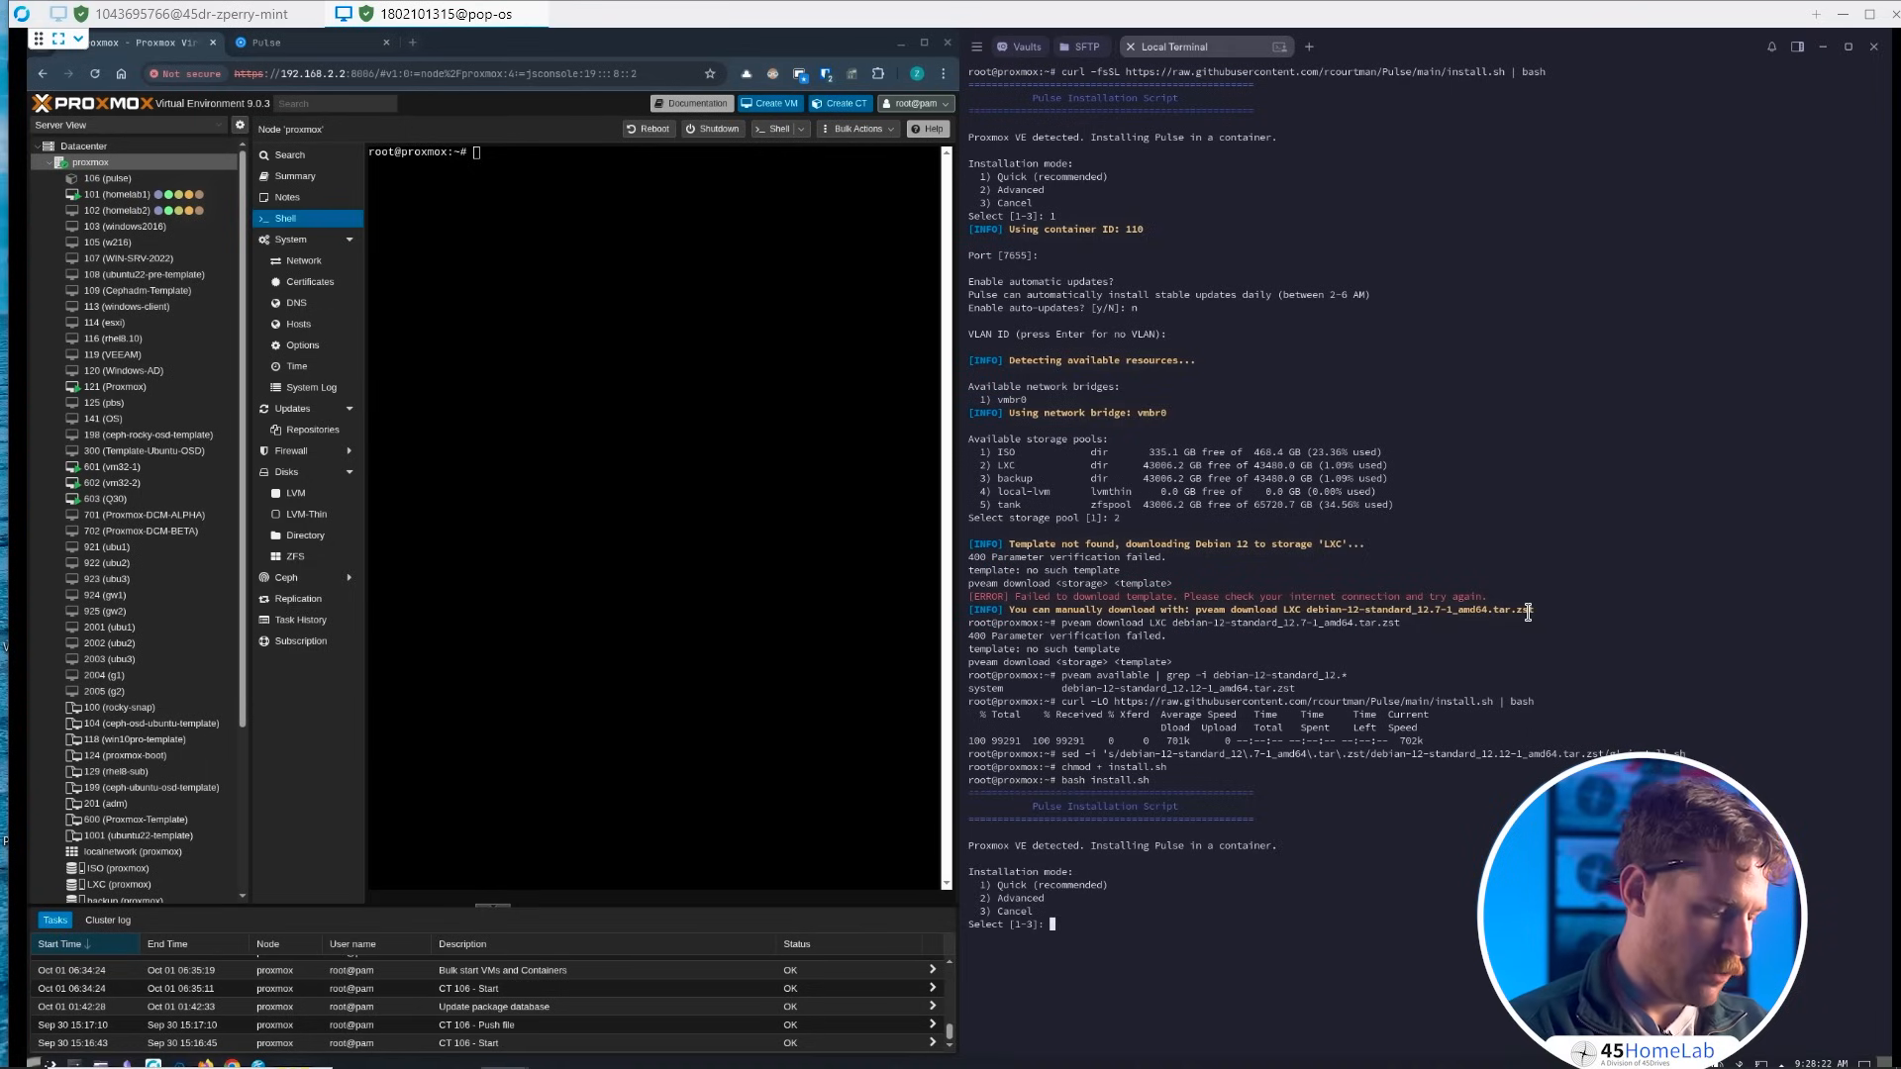
# - Choose Quick mode and follow the installer until container 110 is created and Pulse v4.19.1 starts on port 7655
pyautogui.write('1')
pyautogui.write('n')
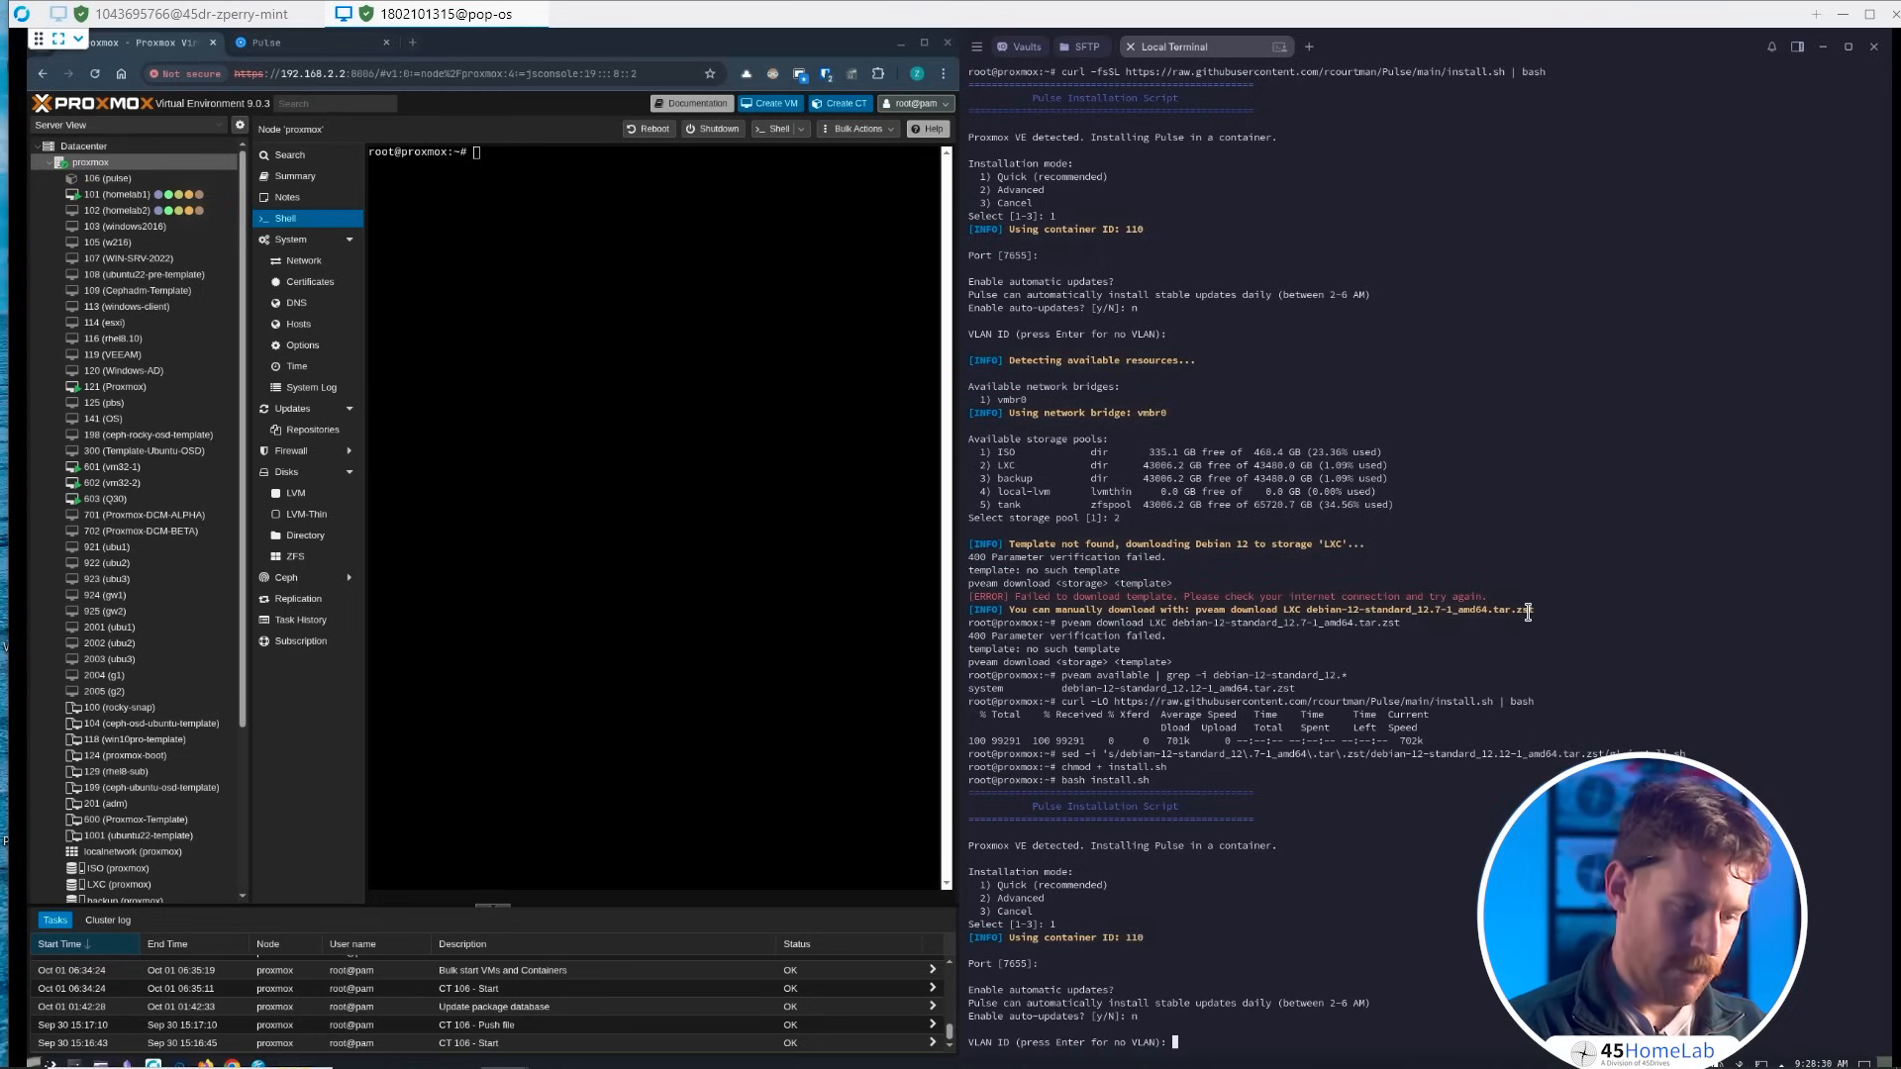
pyautogui.scroll(-3)
pyautogui.write('2')
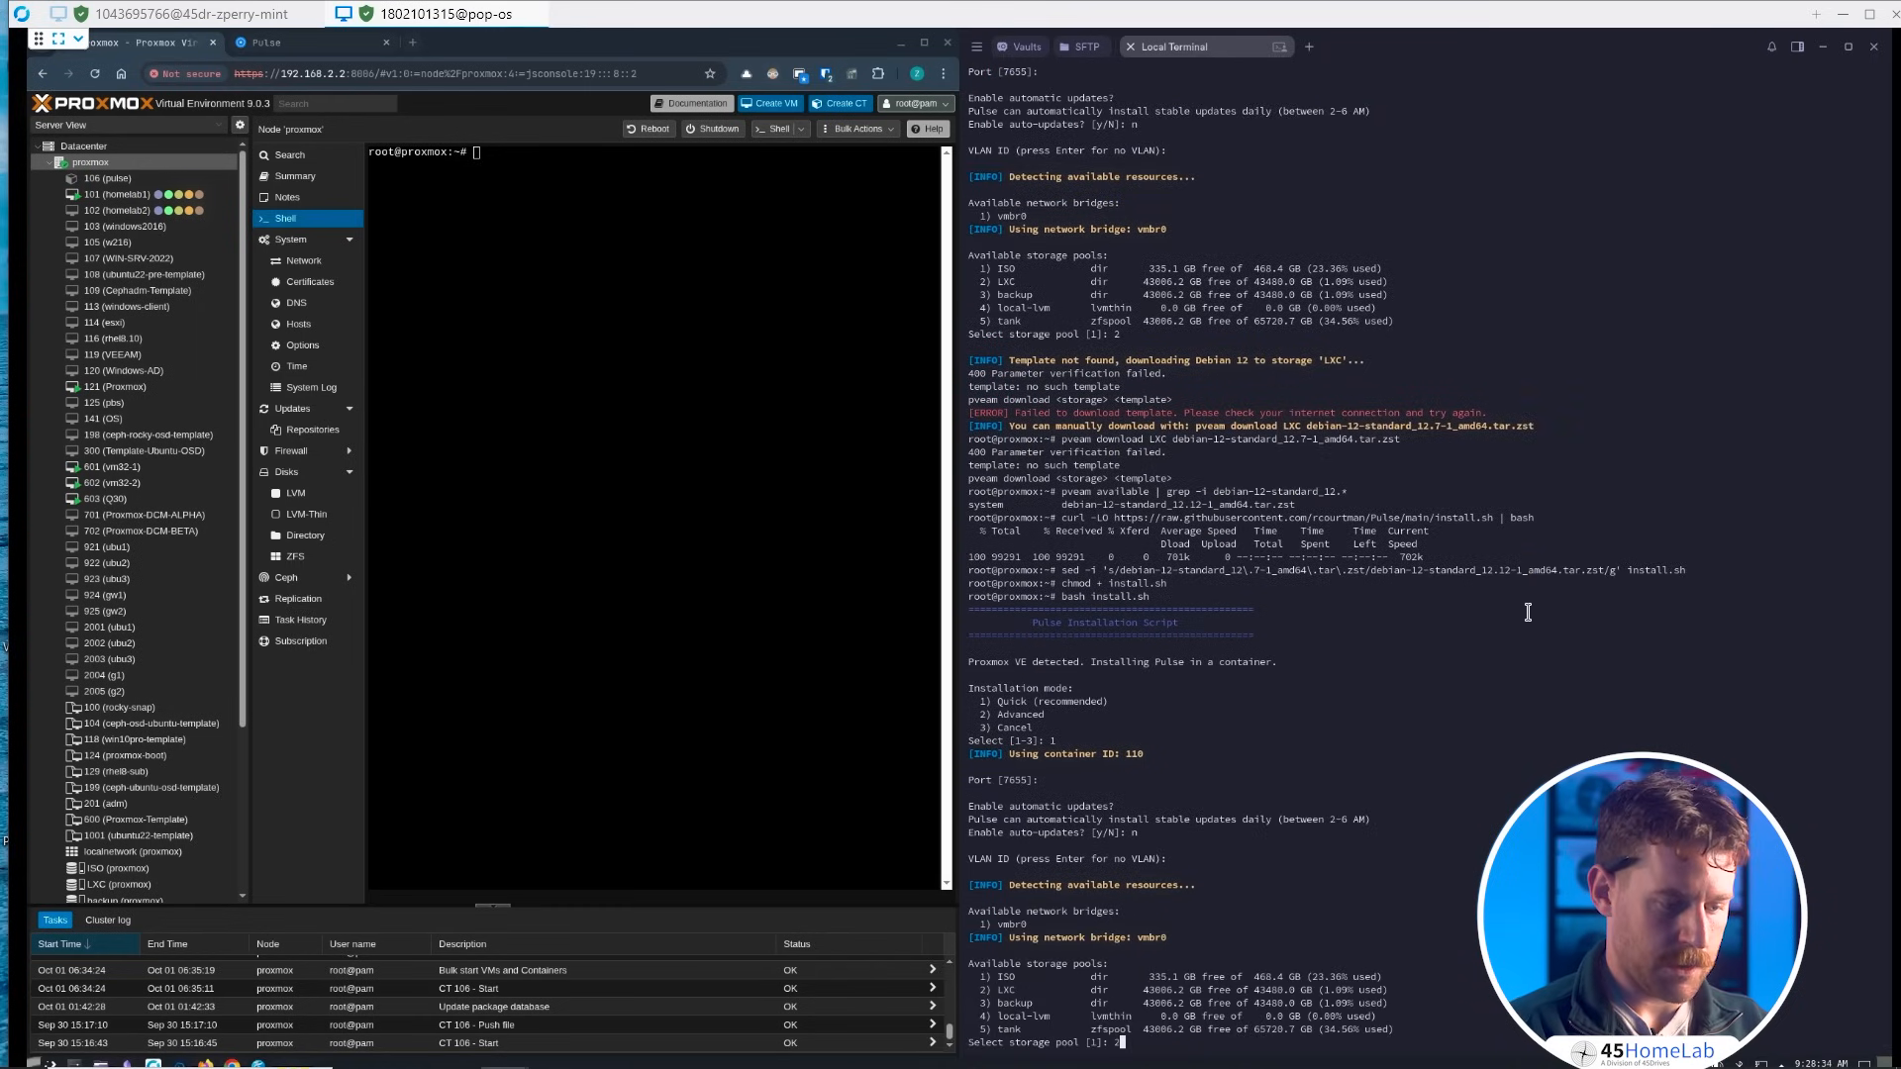
pyautogui.scroll(-3)
pyautogui.write('2')
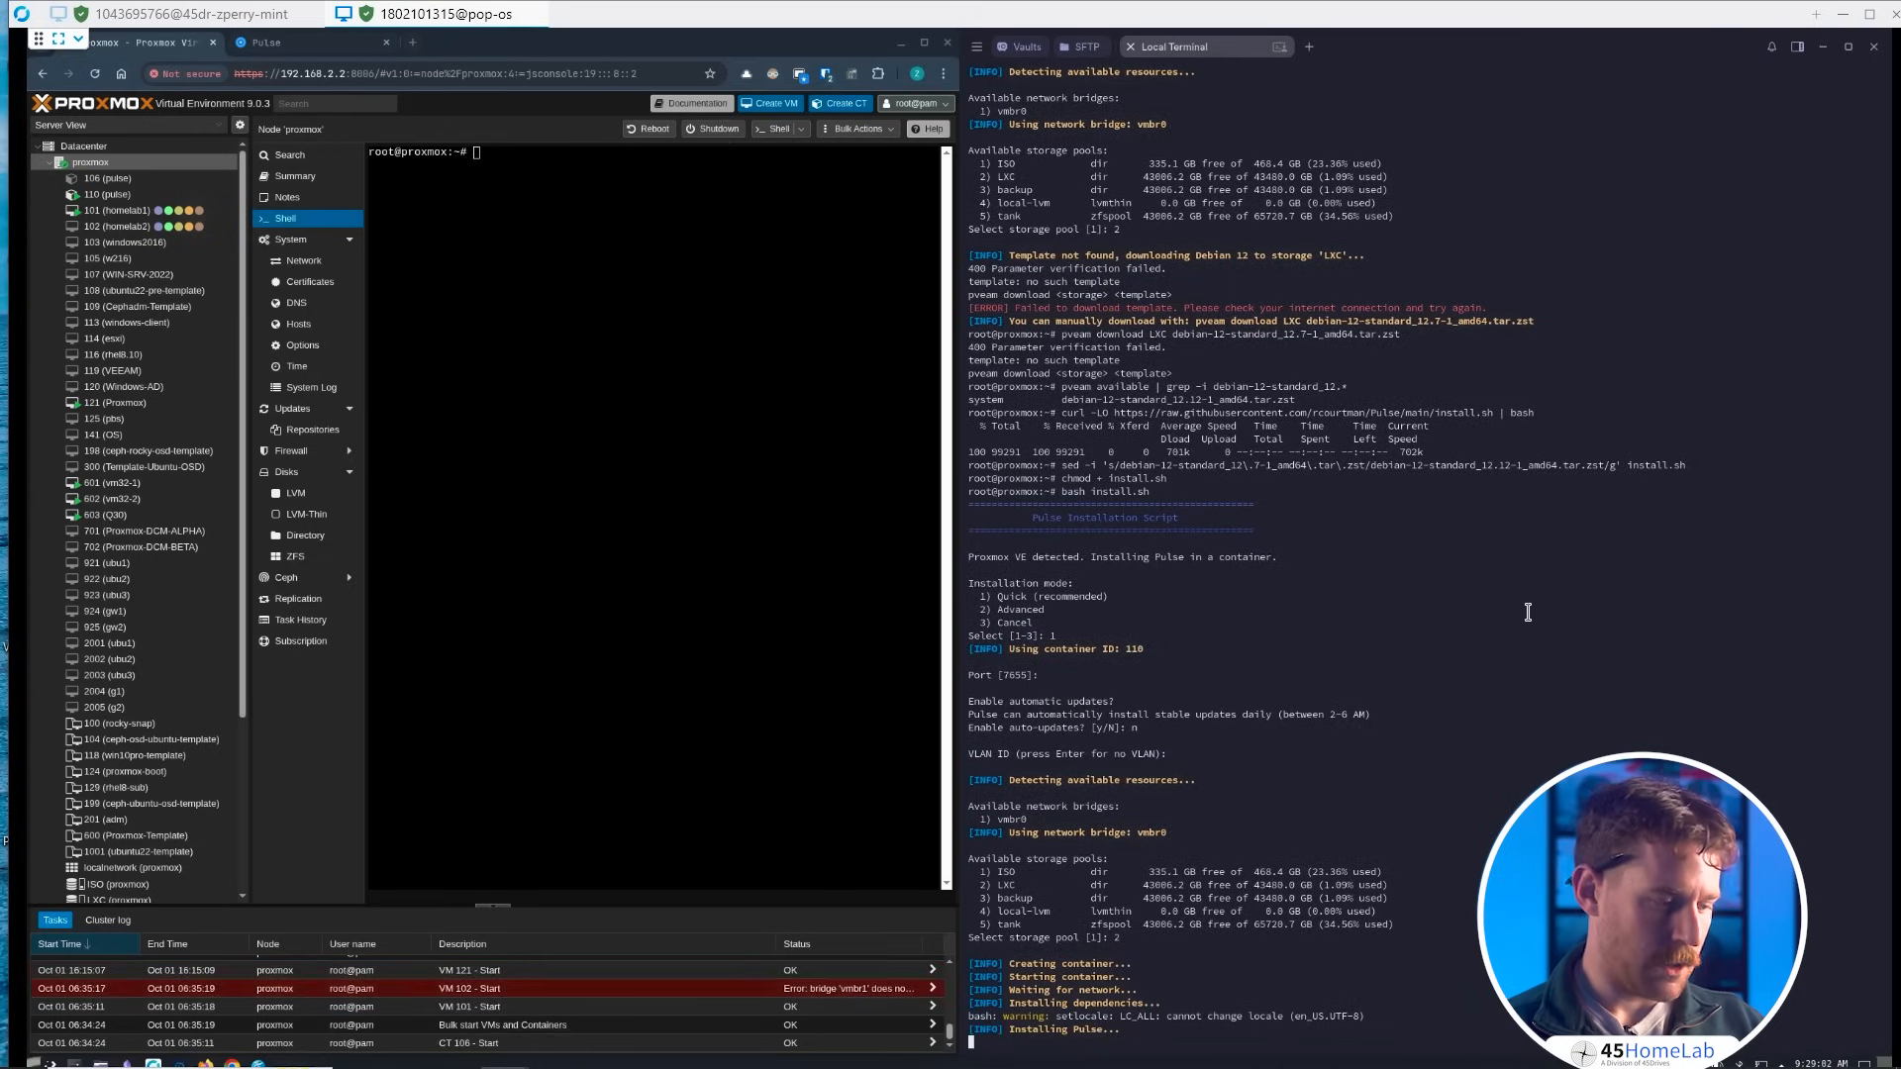
pyautogui.scroll(-3)
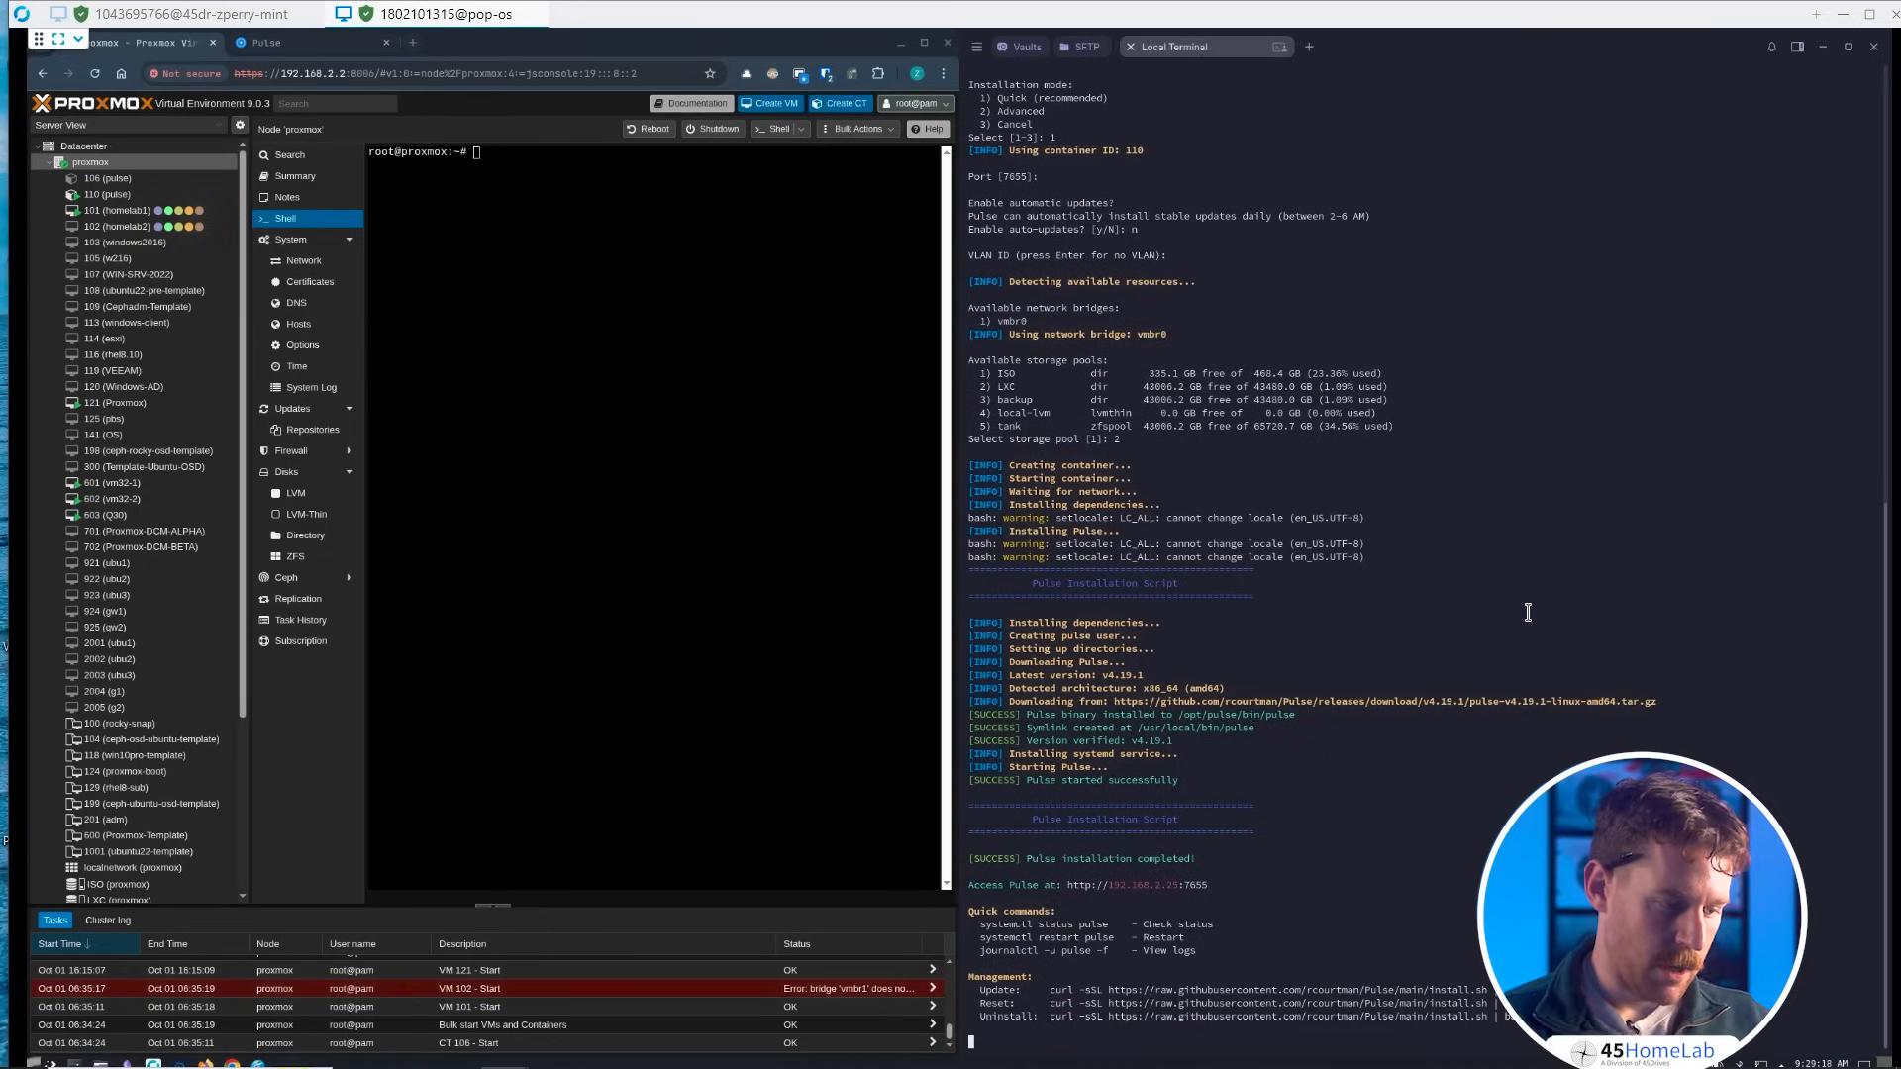
pyautogui.scroll(-3)
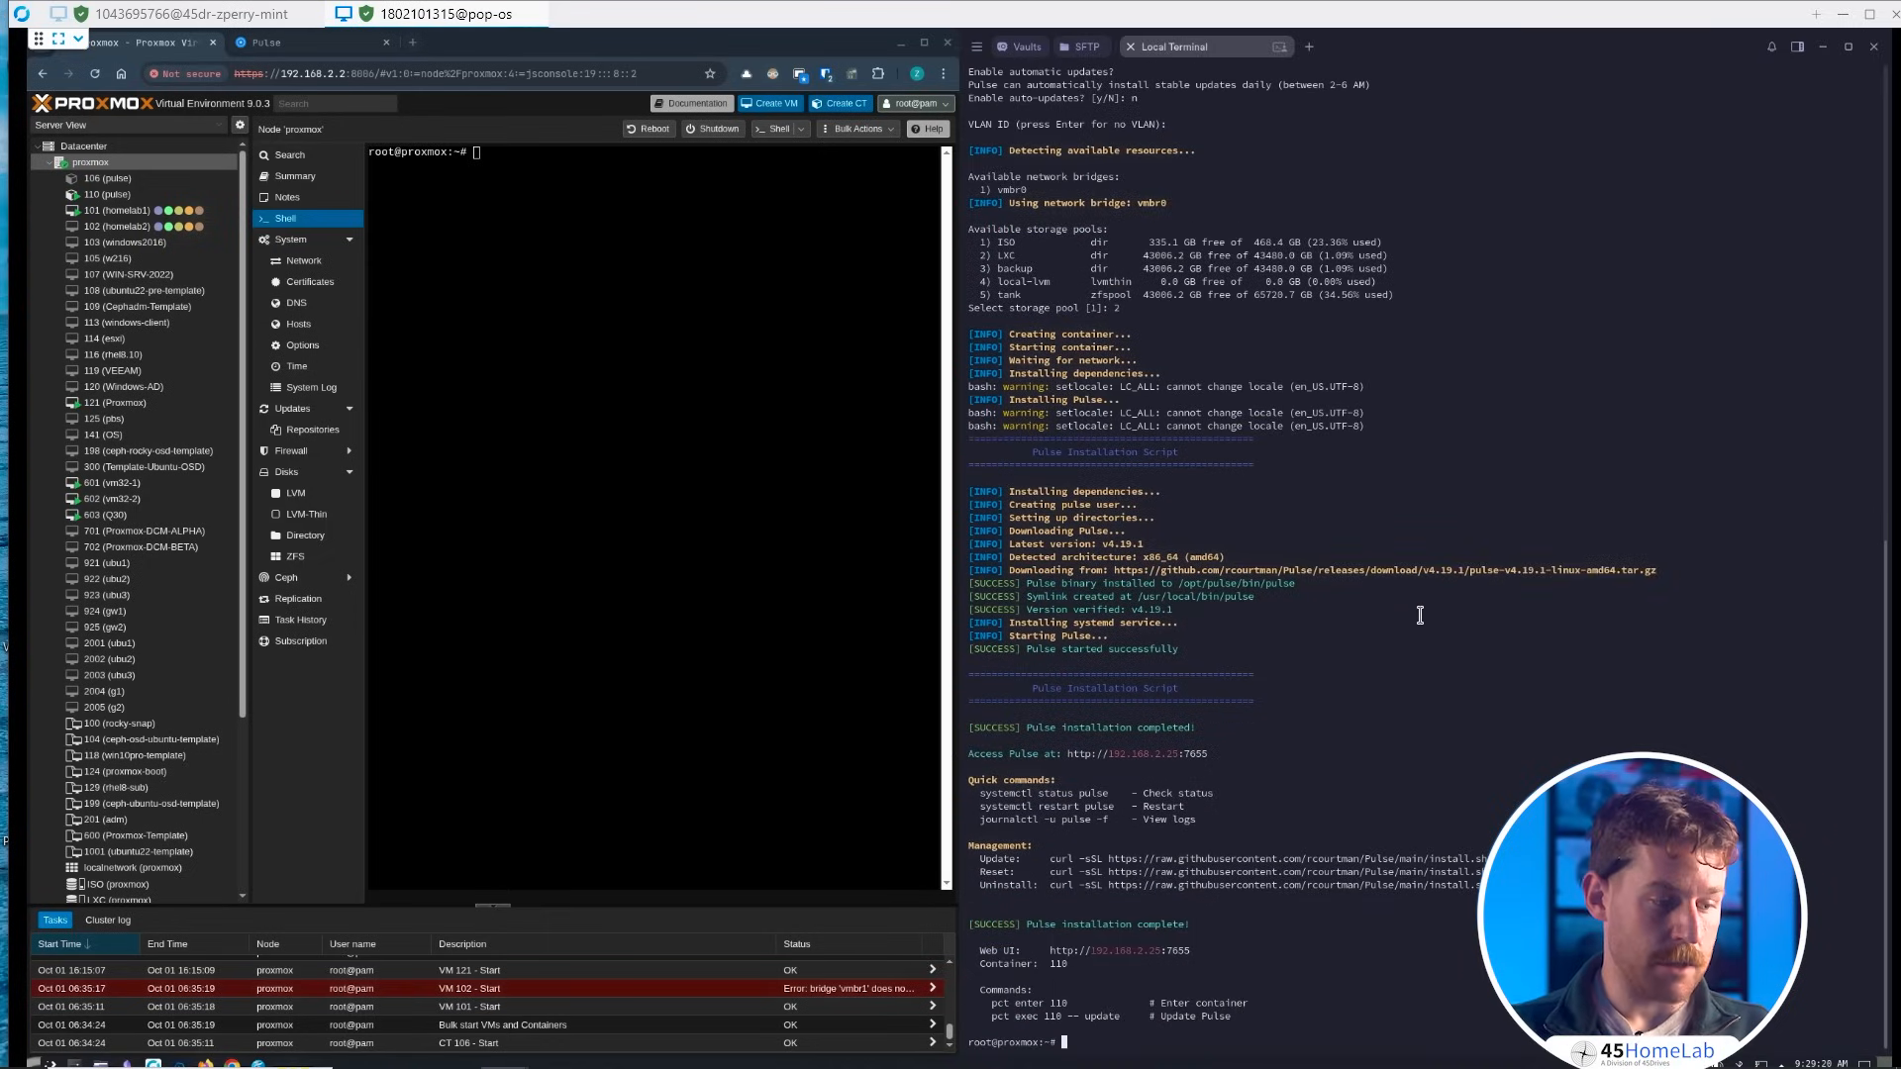
pyautogui.moveTo(1184, 770)
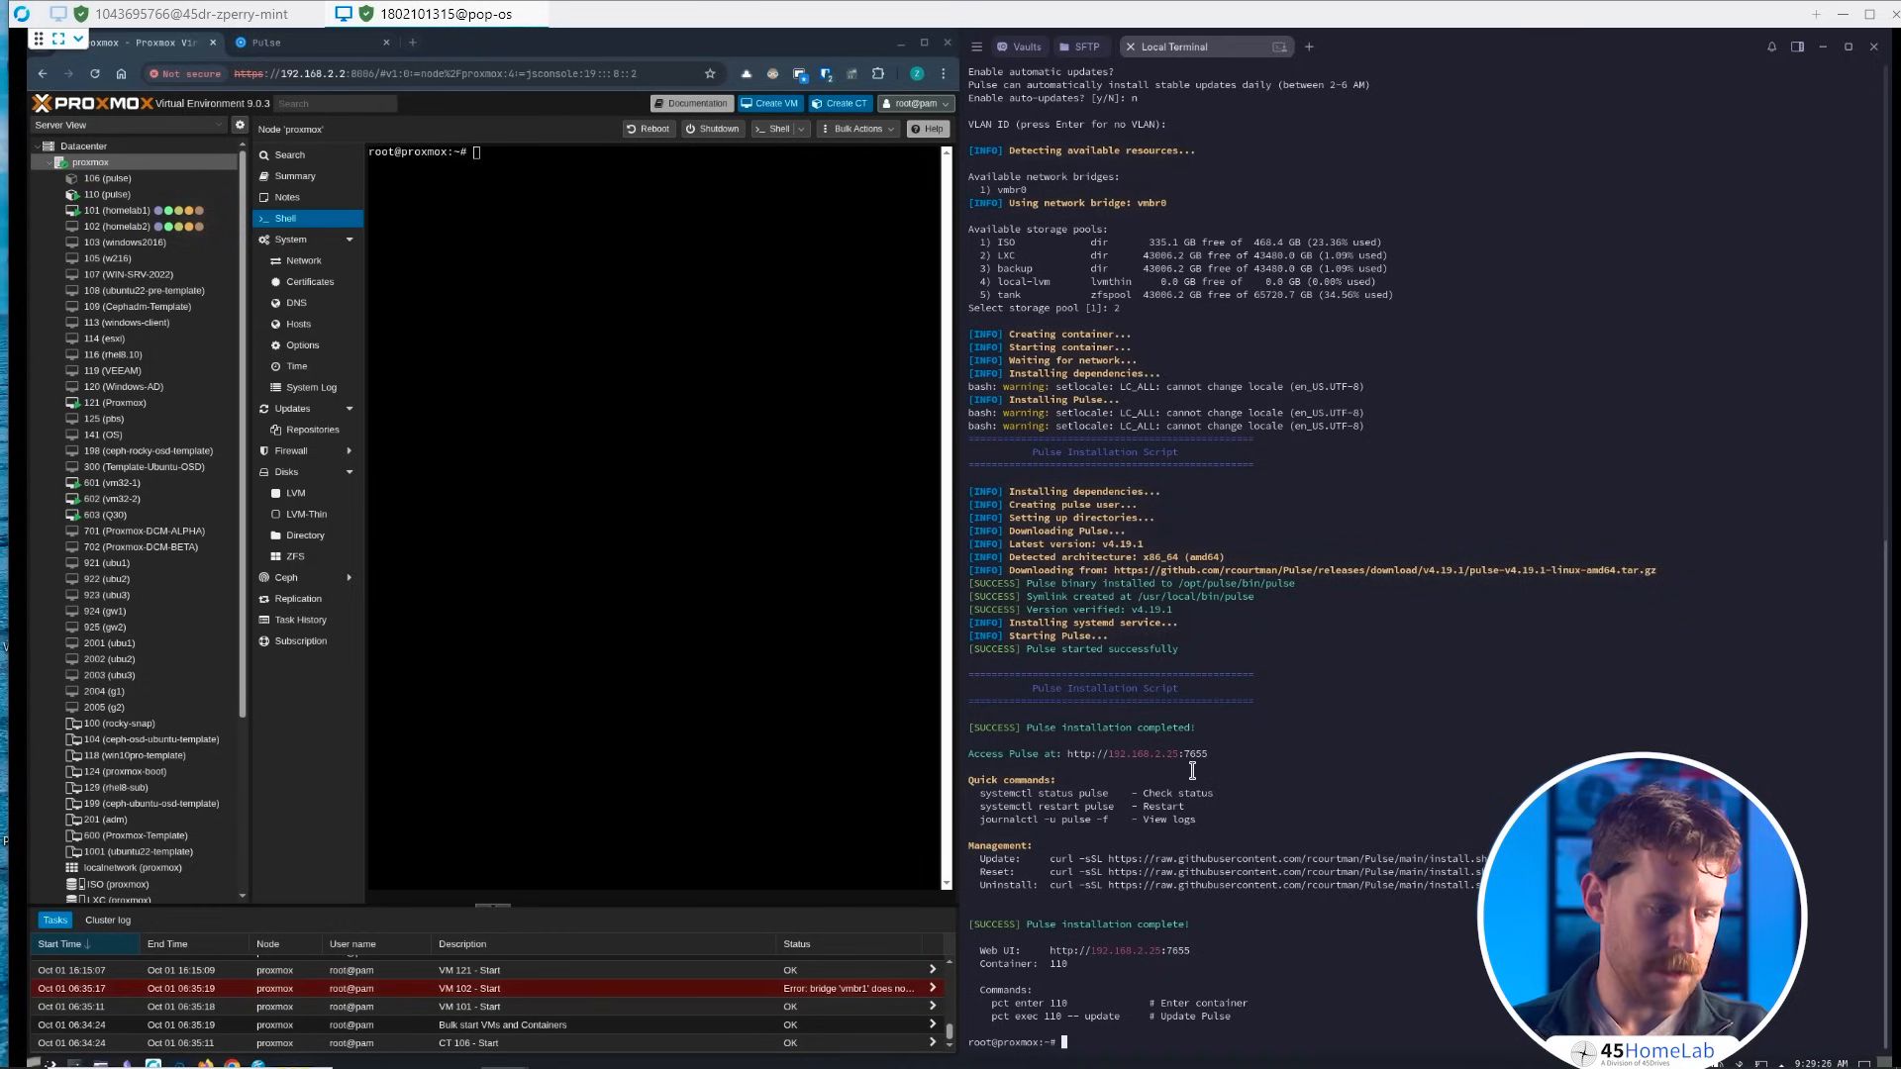
pyautogui.moveTo(1050, 789)
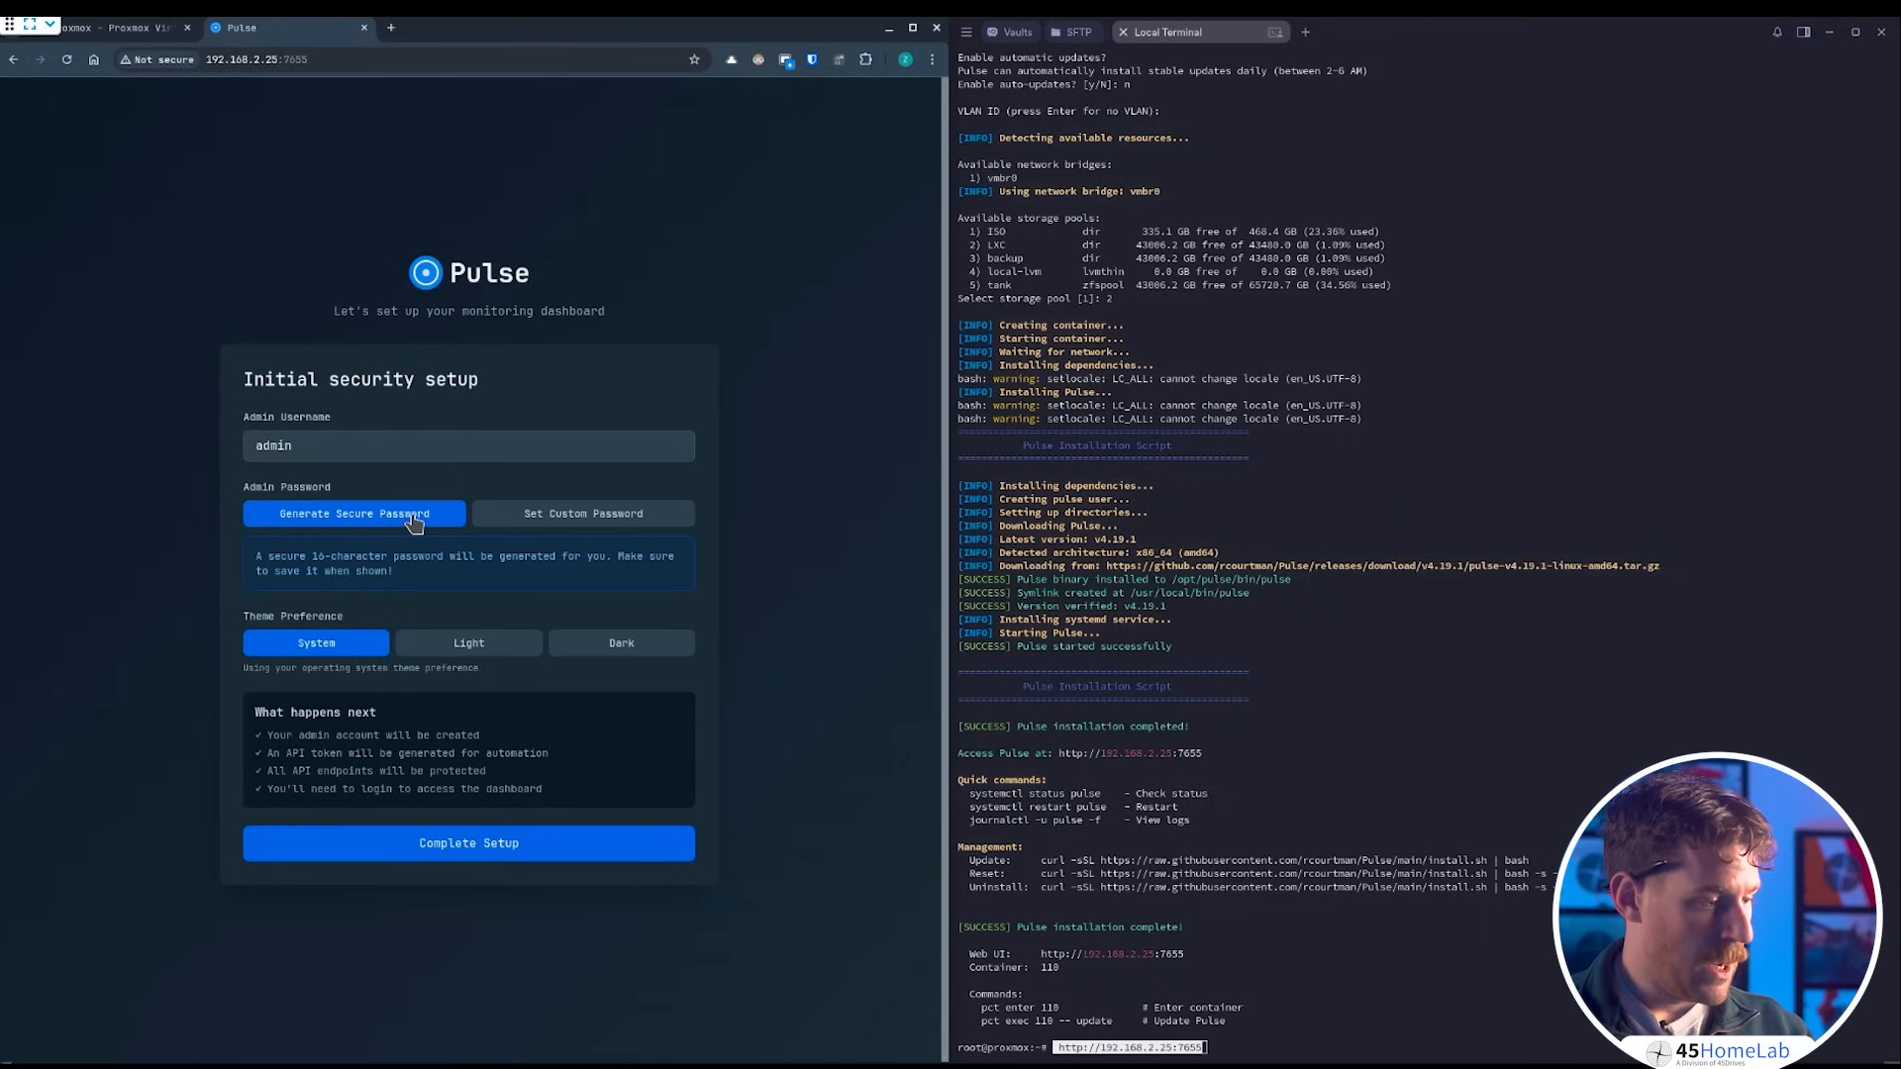
pyautogui.moveTo(541, 612)
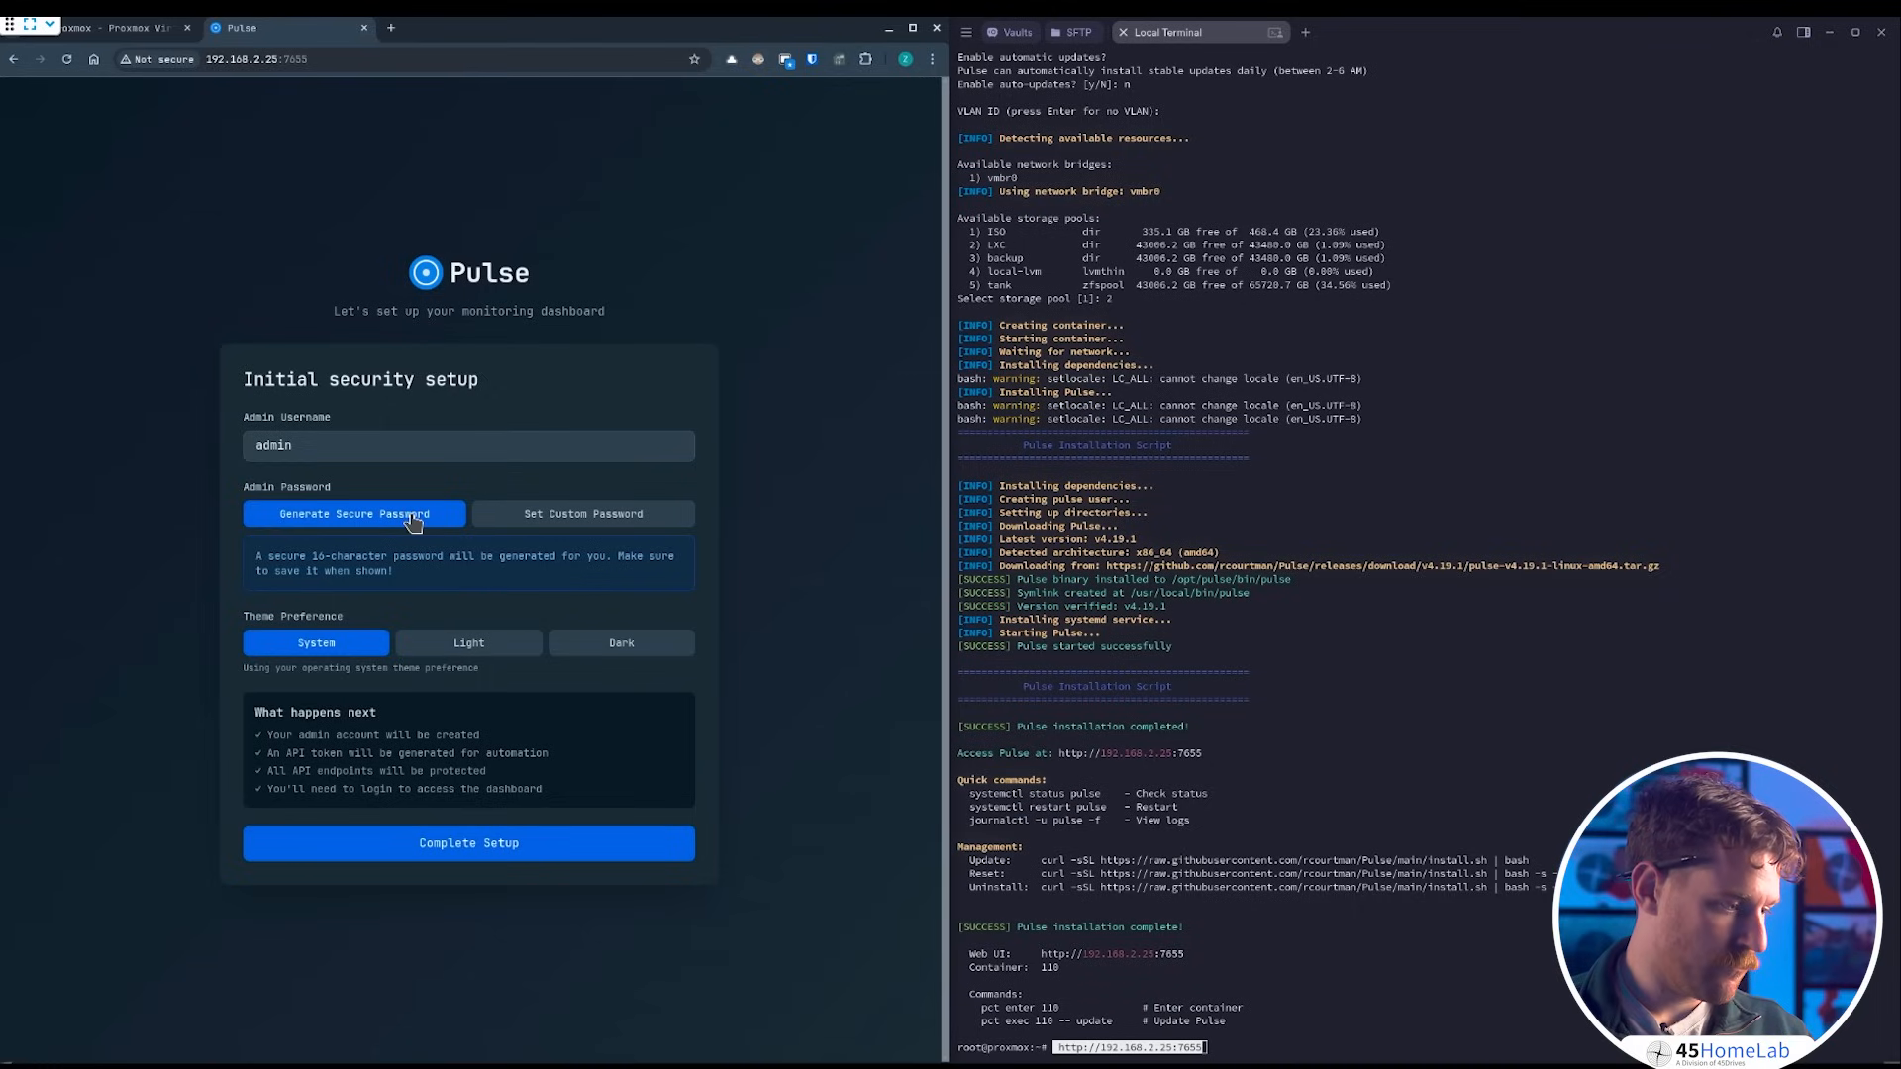
pyautogui.moveTo(315, 642)
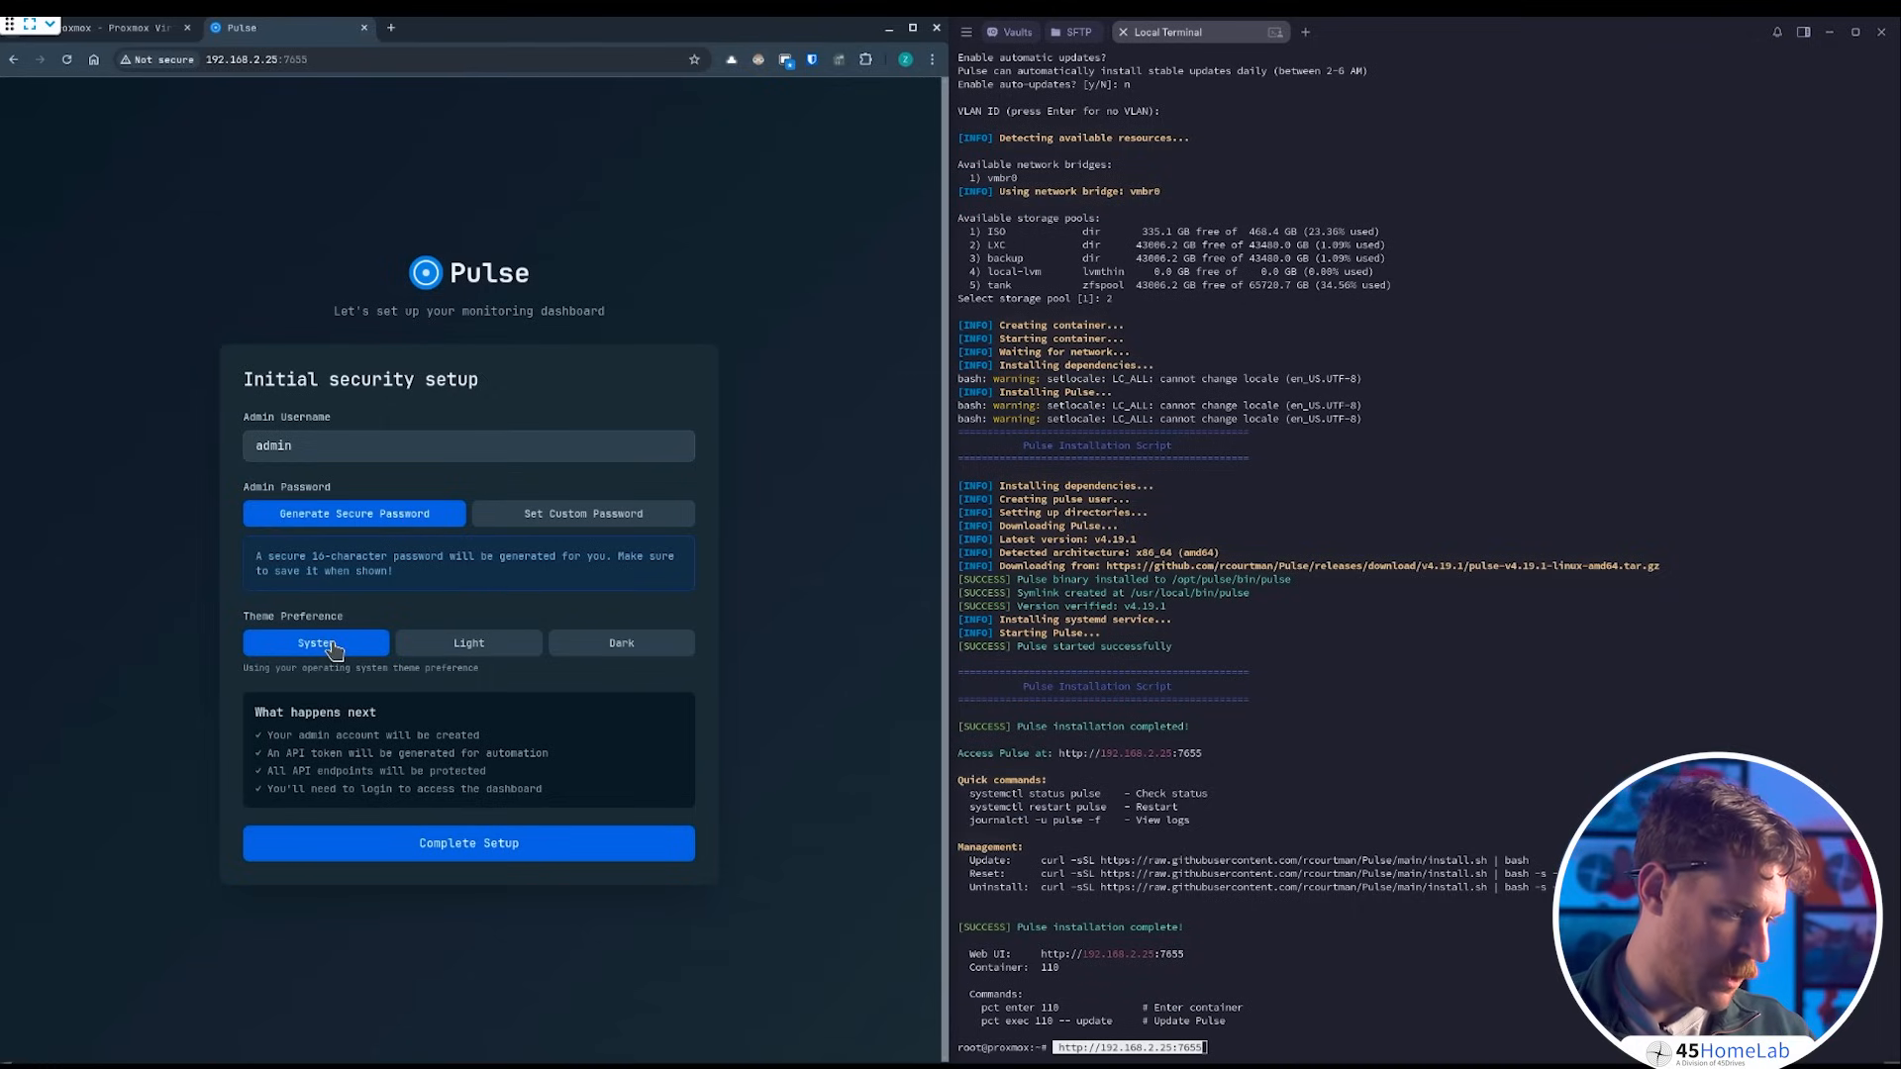
pyautogui.moveTo(456, 753)
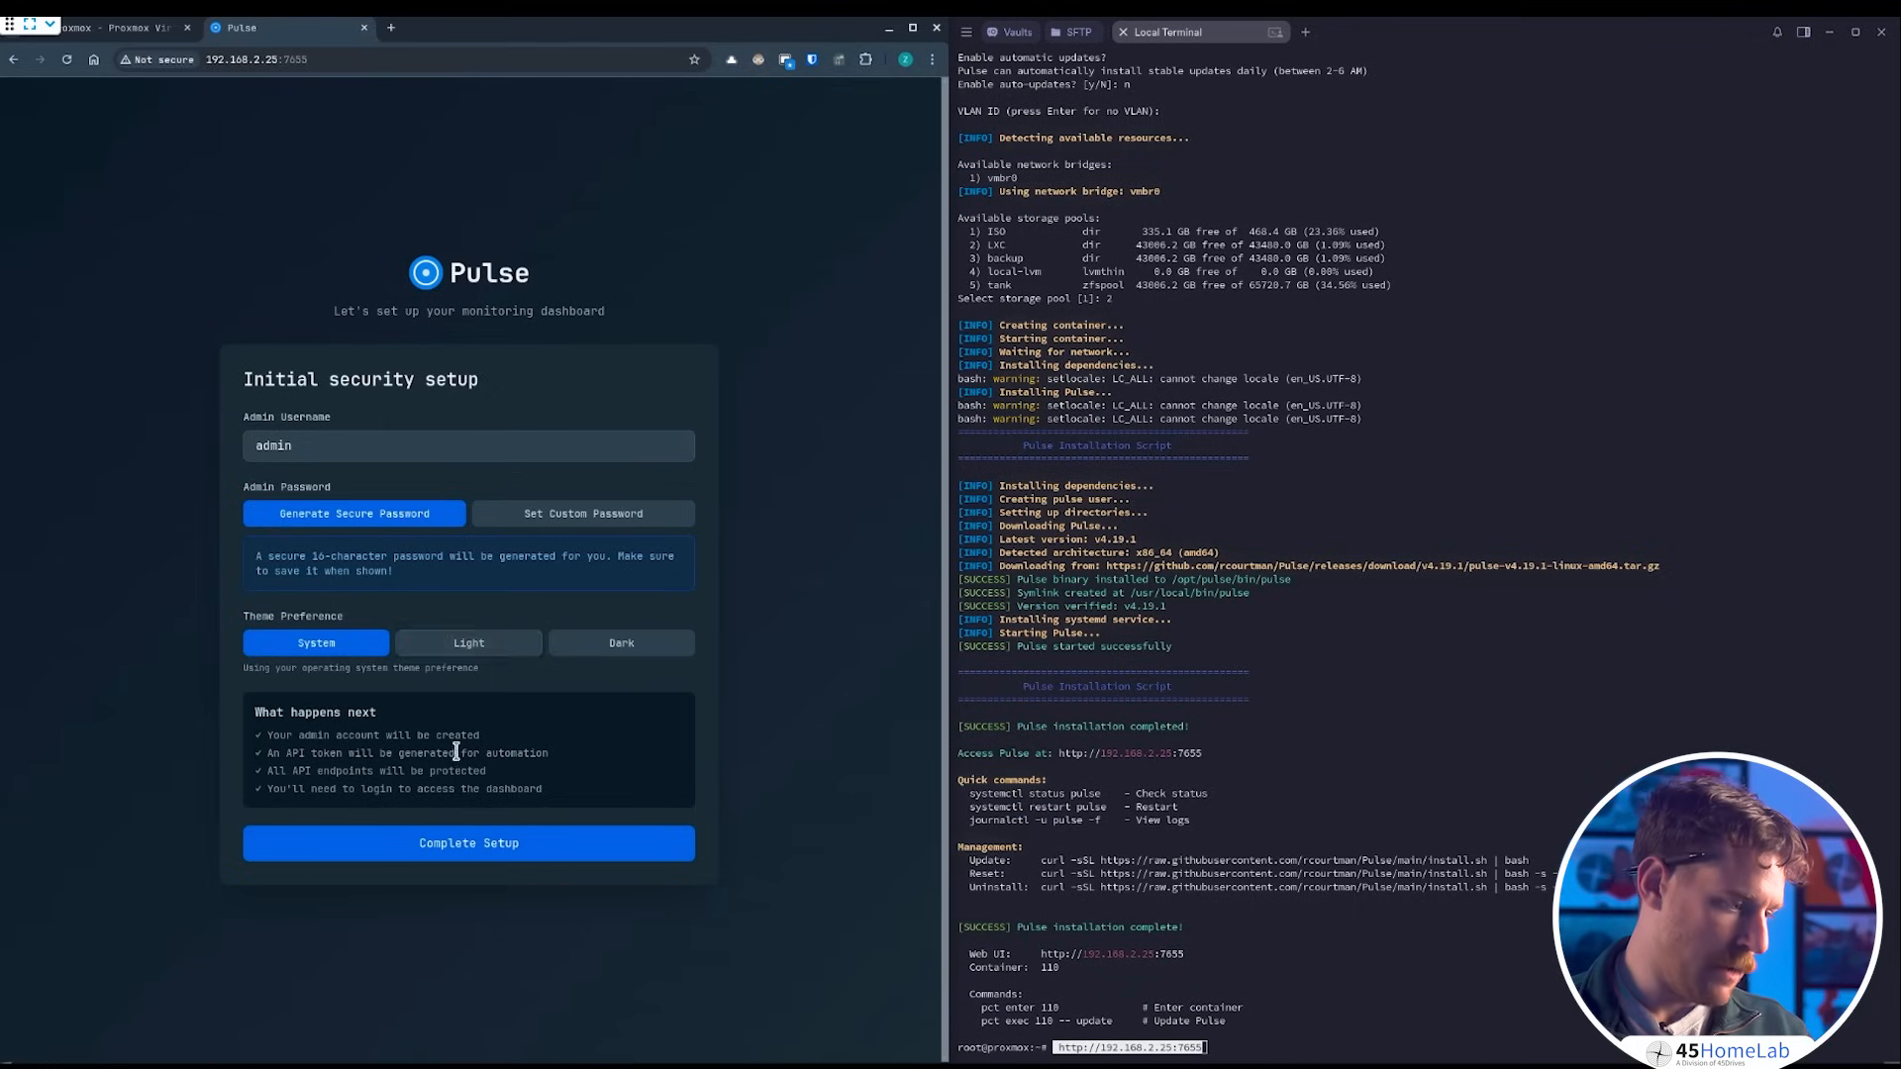
pyautogui.moveTo(474, 733)
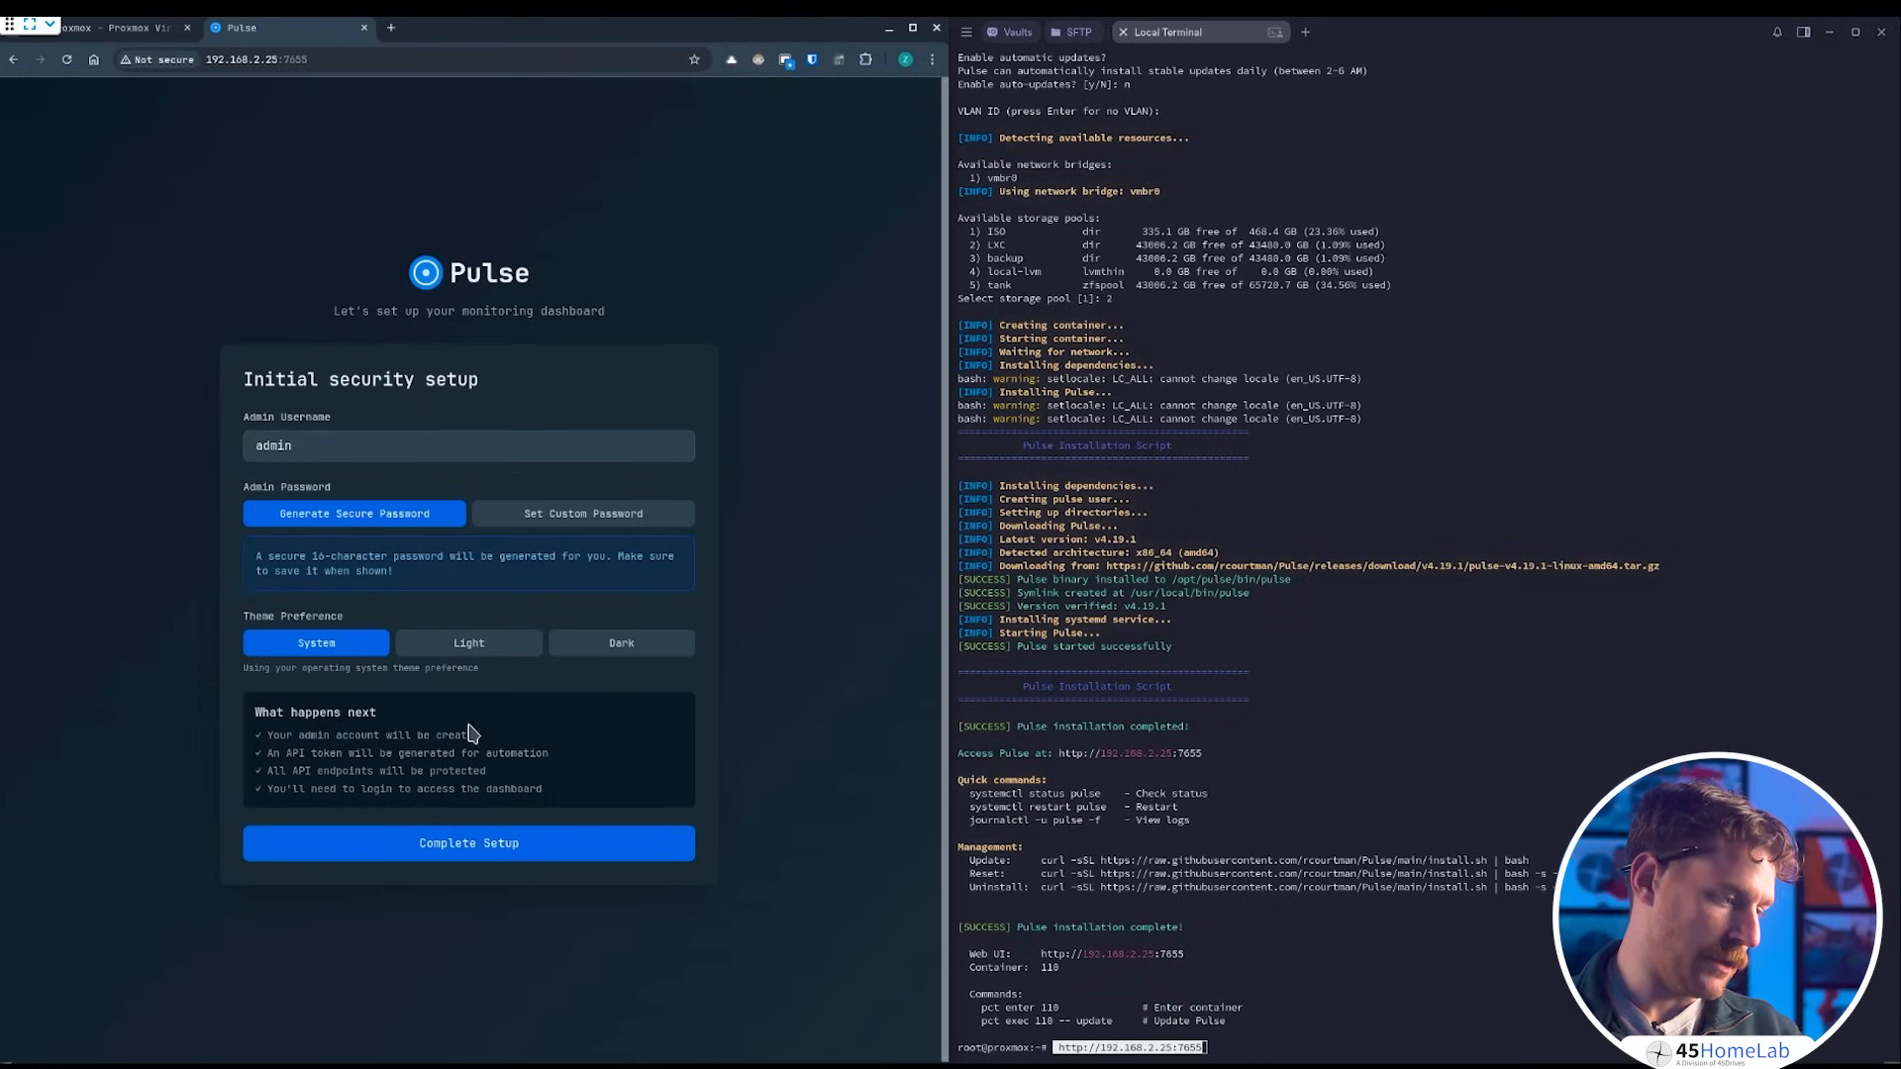
pyautogui.moveTo(370, 752)
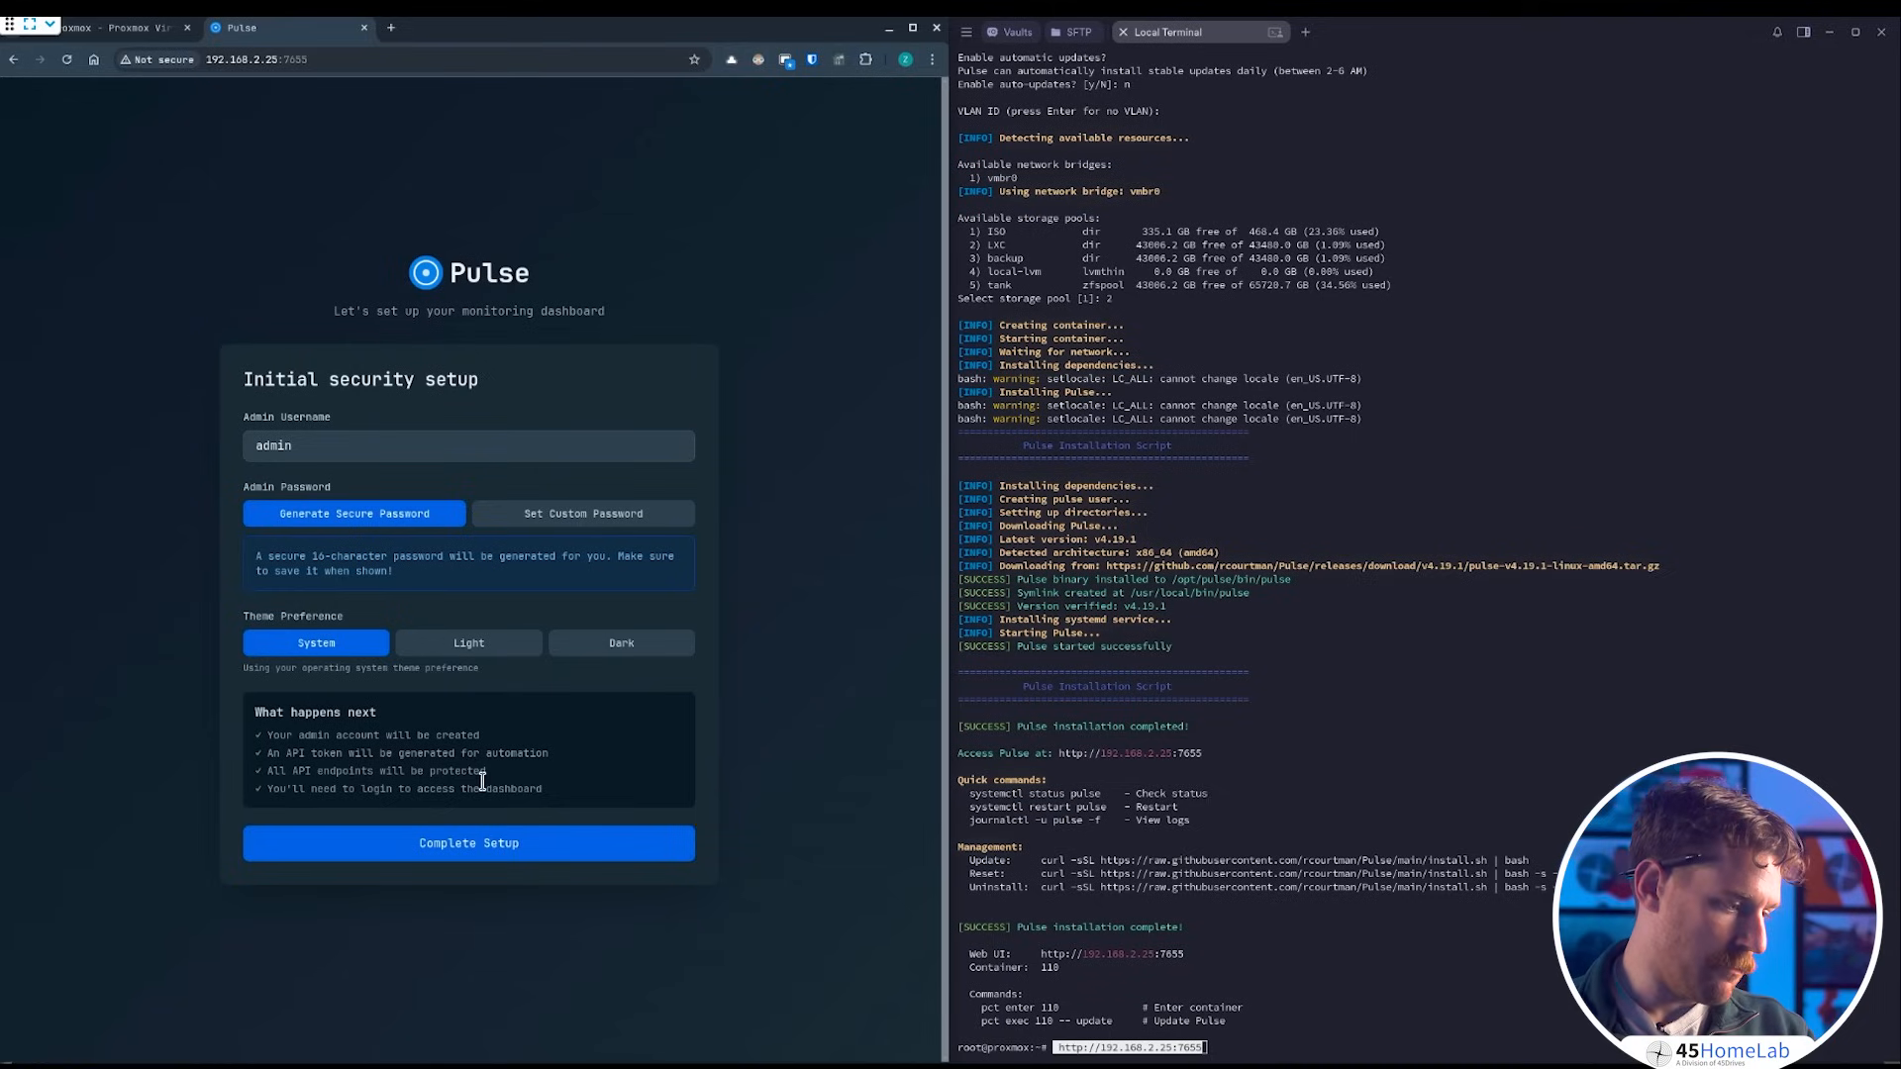
pyautogui.moveTo(509, 834)
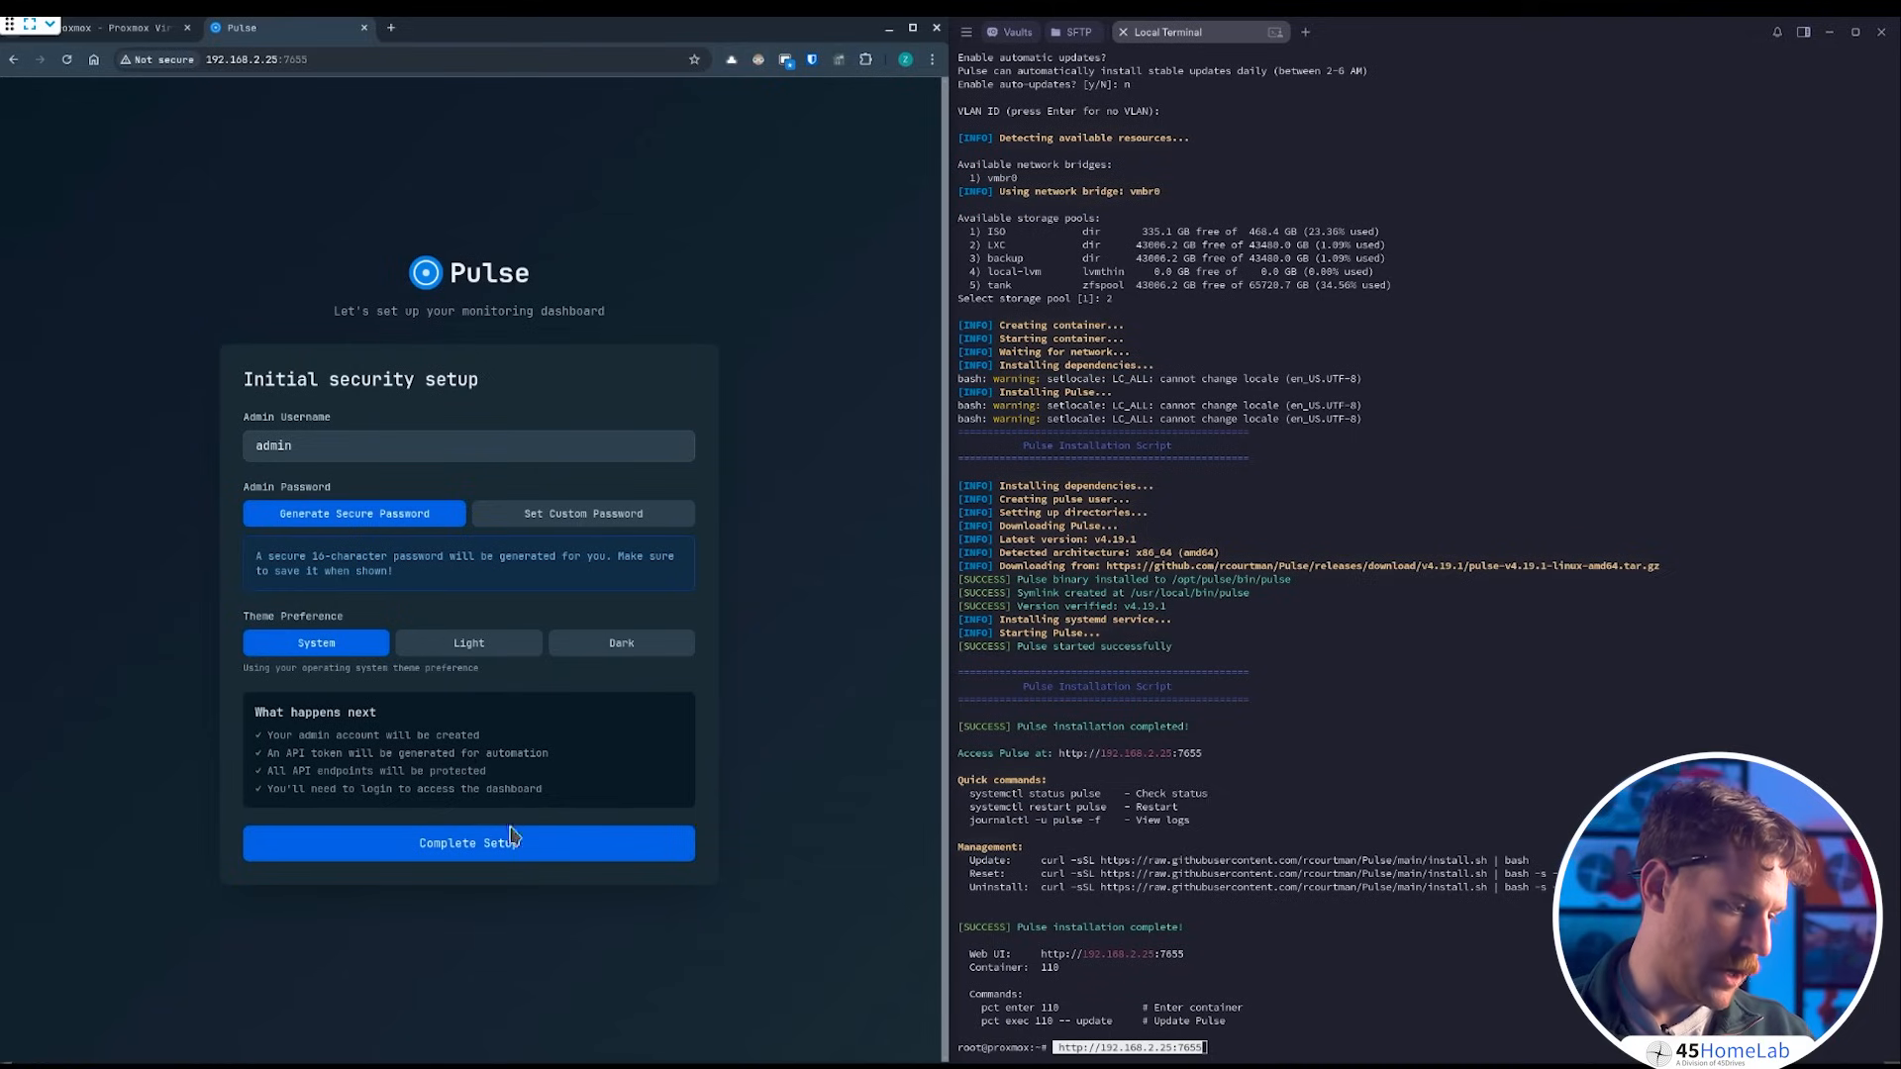
# - Complete the admin security setup and download the generated login credentials
pyautogui.click(468, 844)
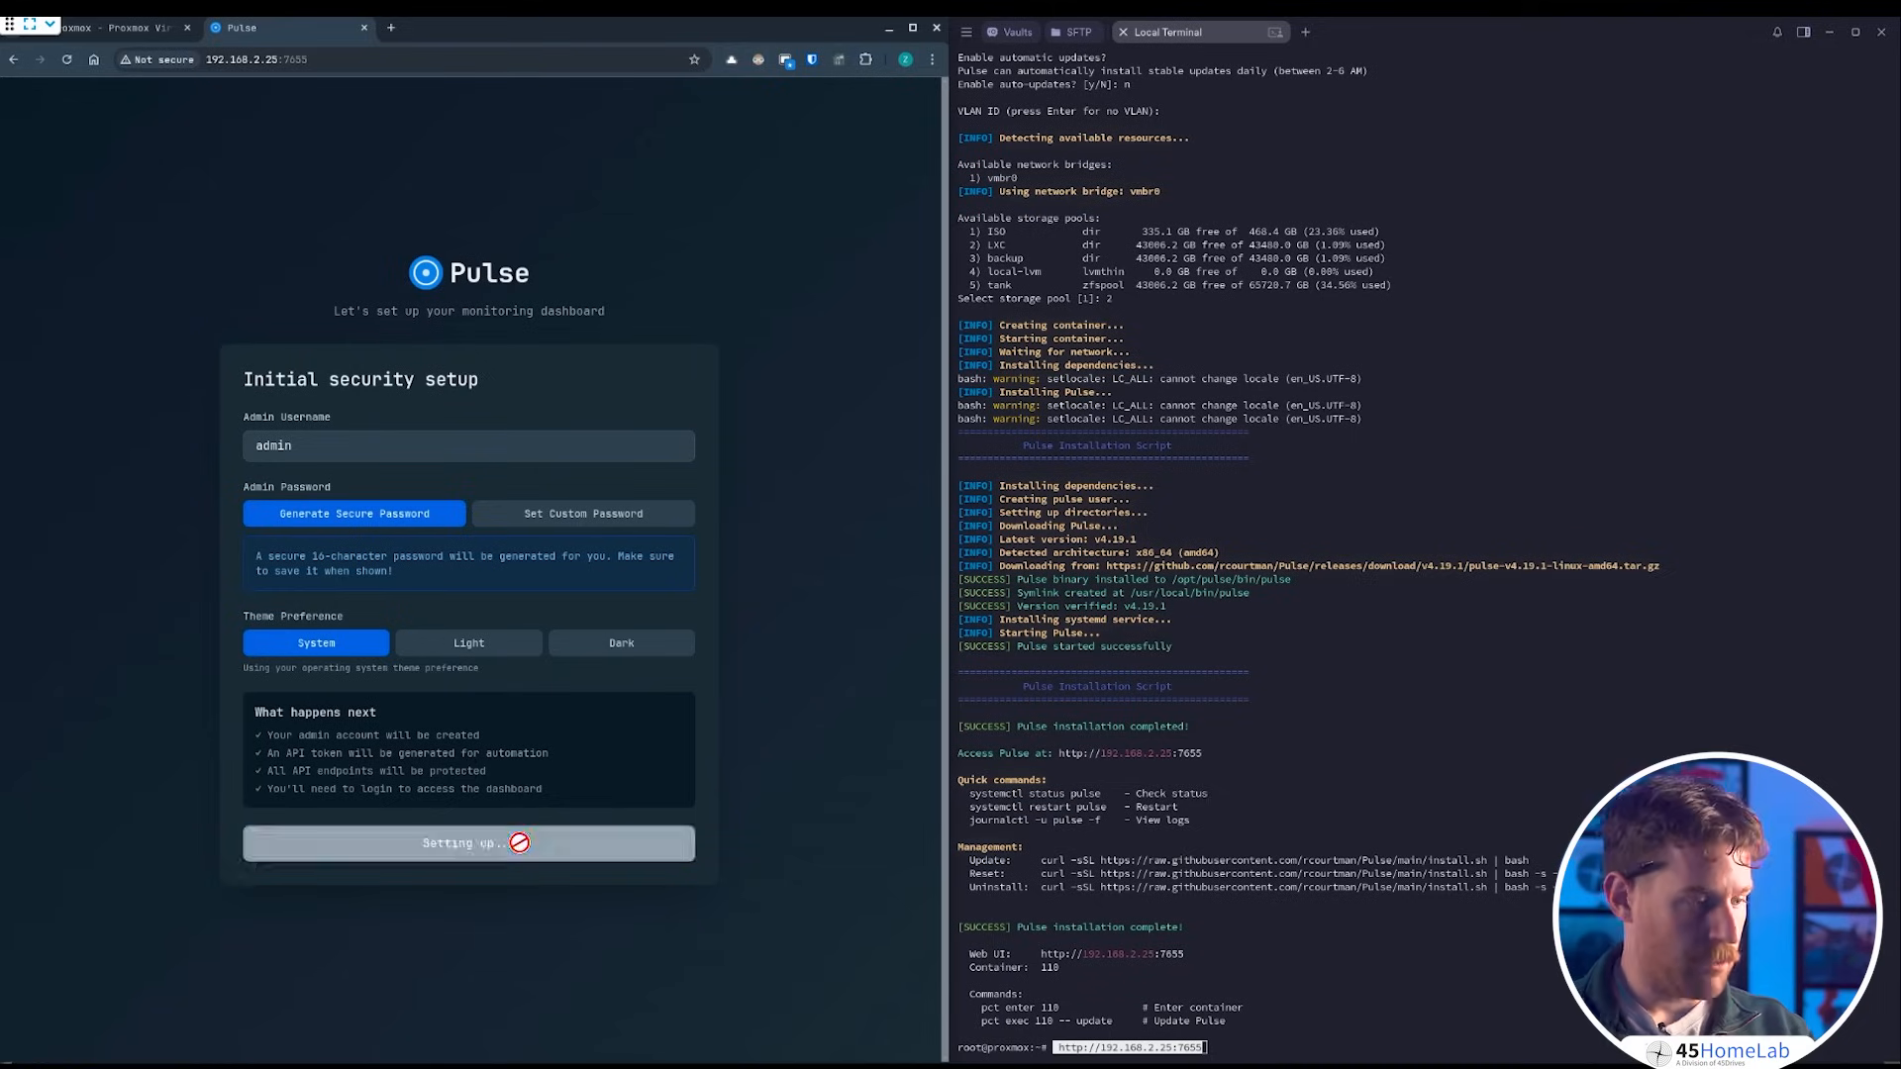
pyautogui.click(467, 844)
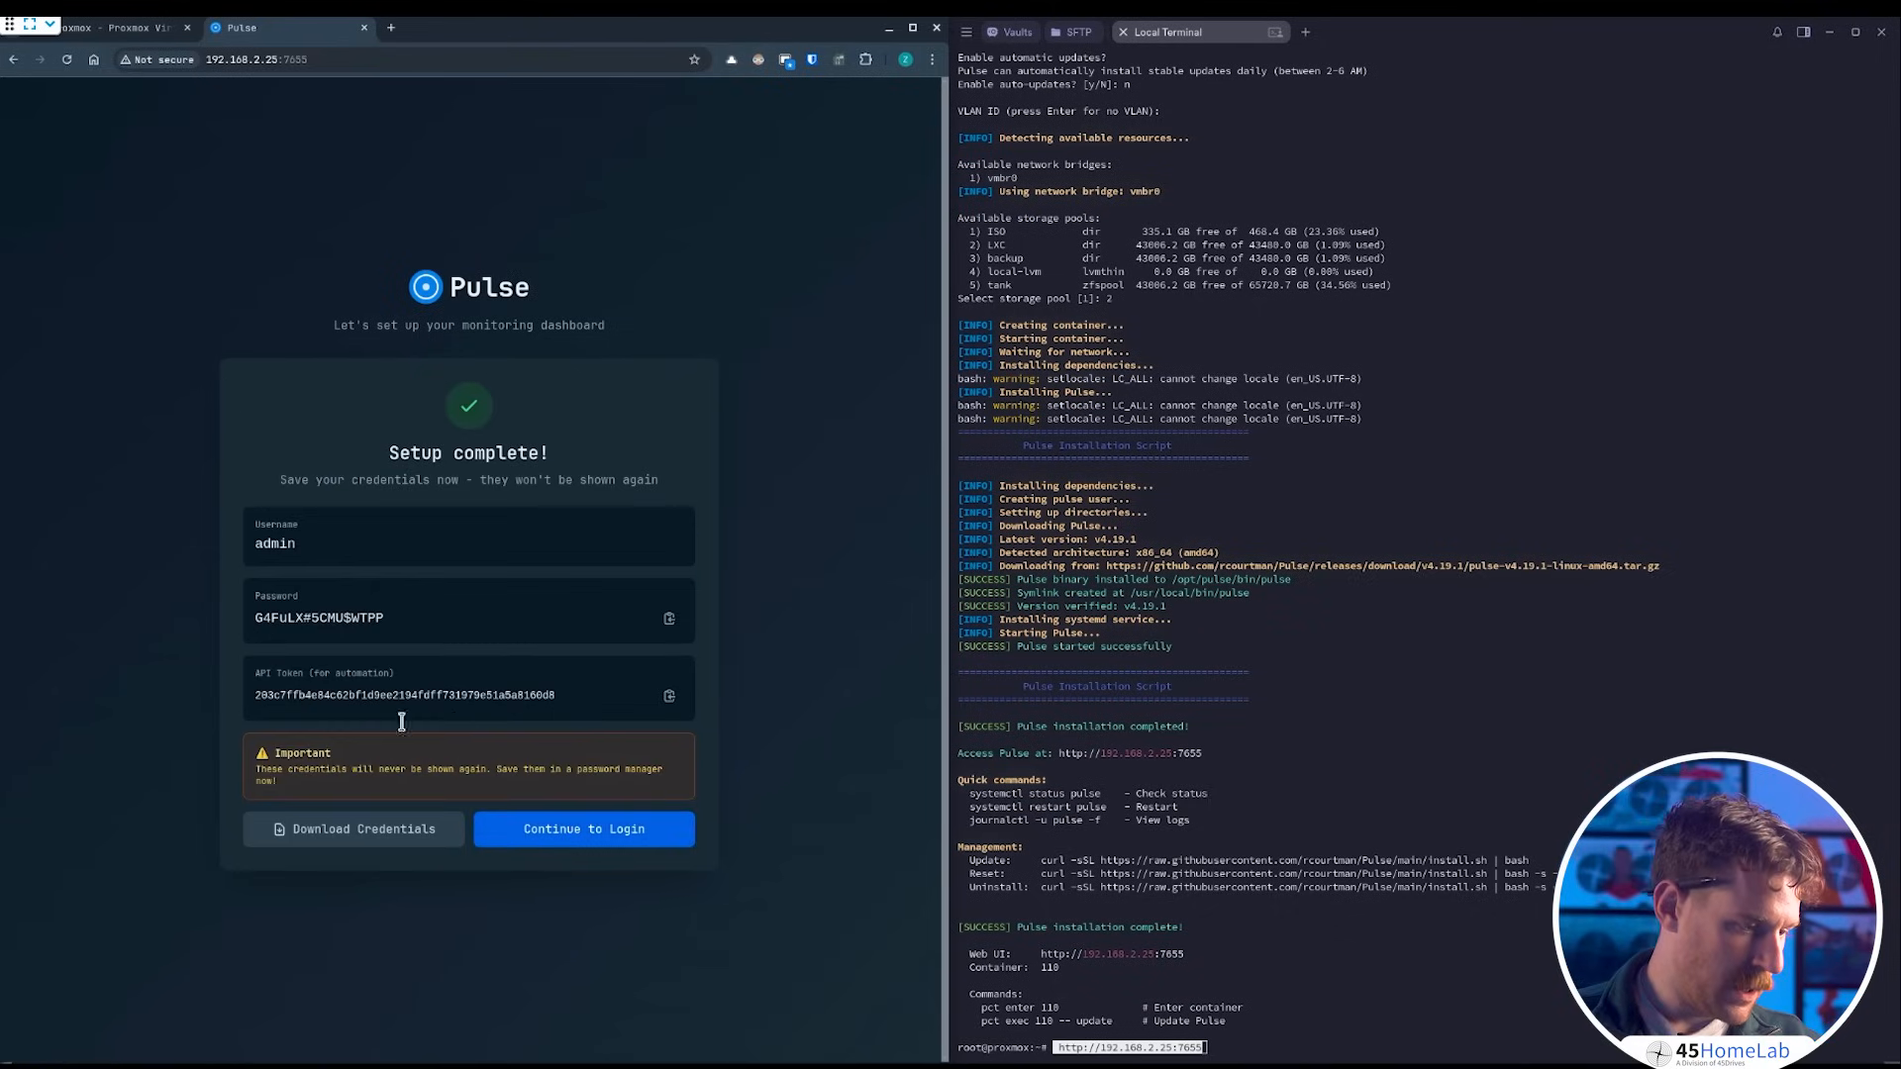
pyautogui.moveTo(412, 835)
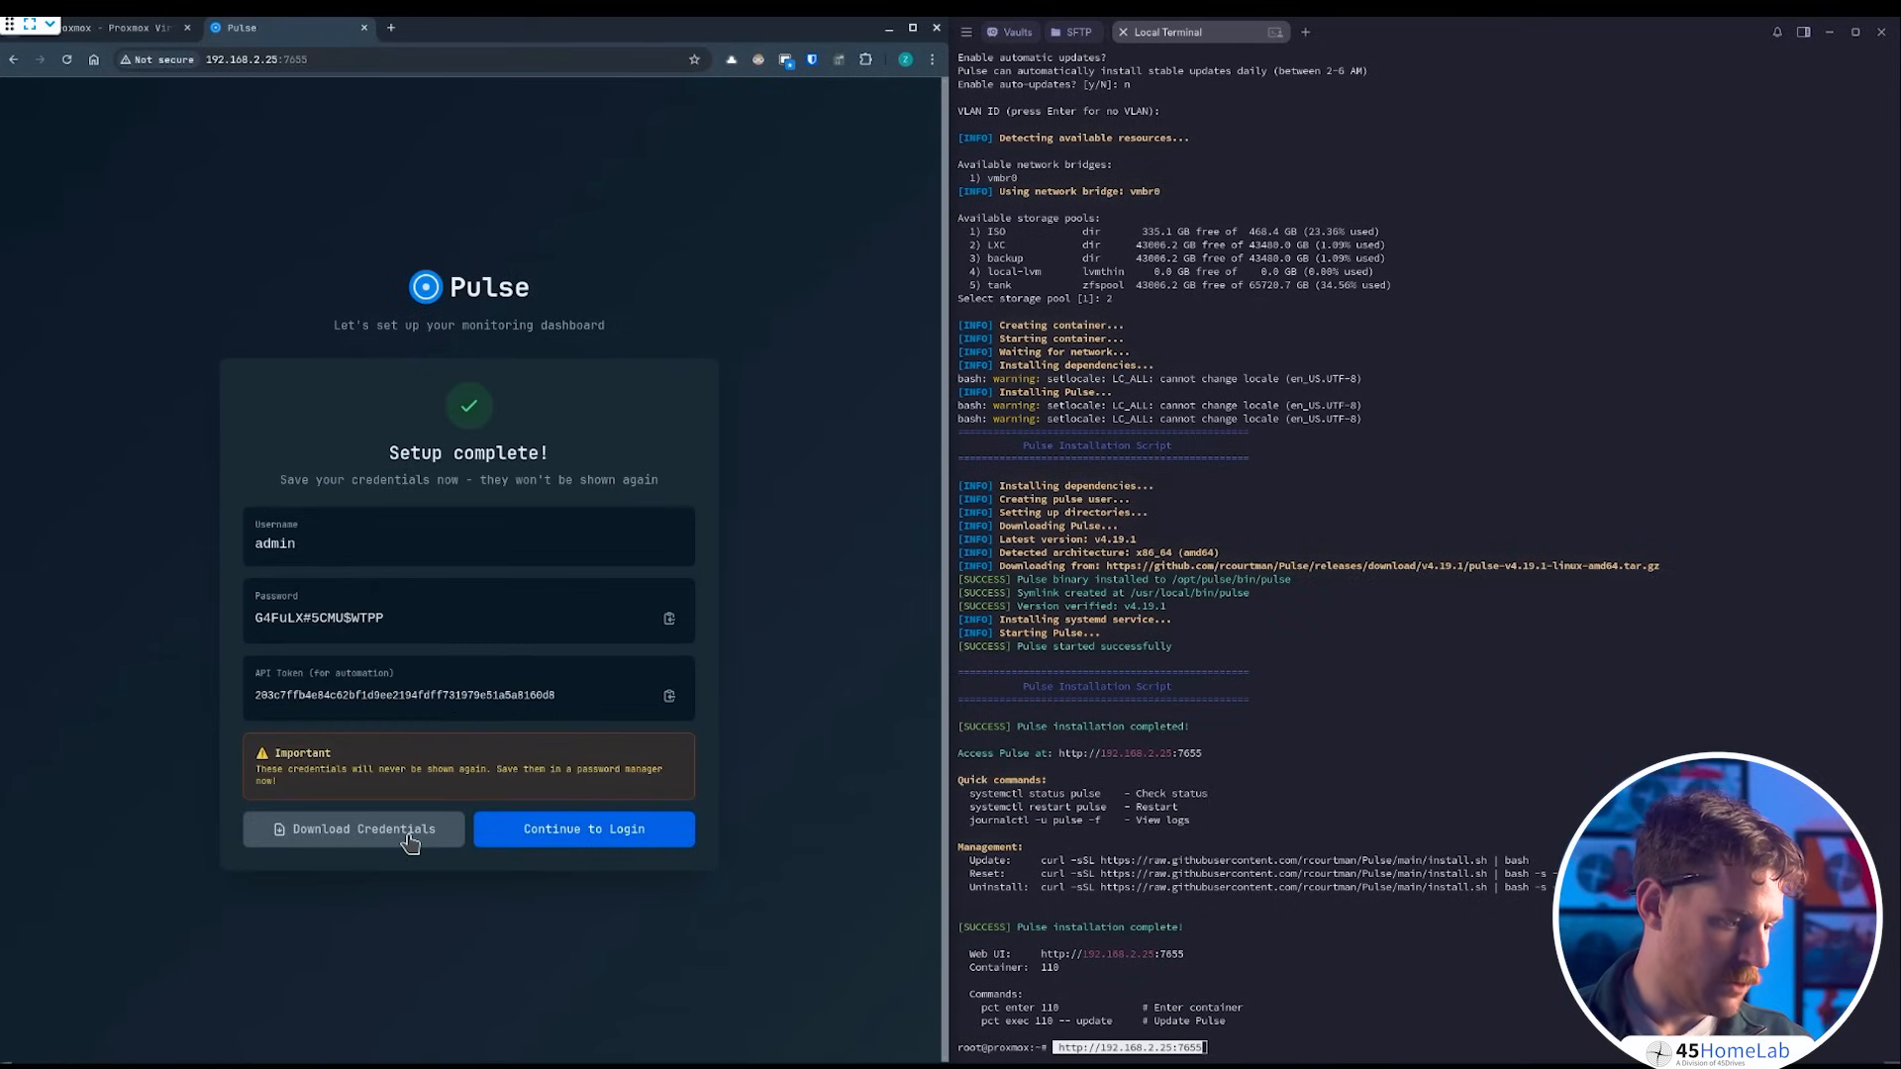
pyautogui.click(352, 830)
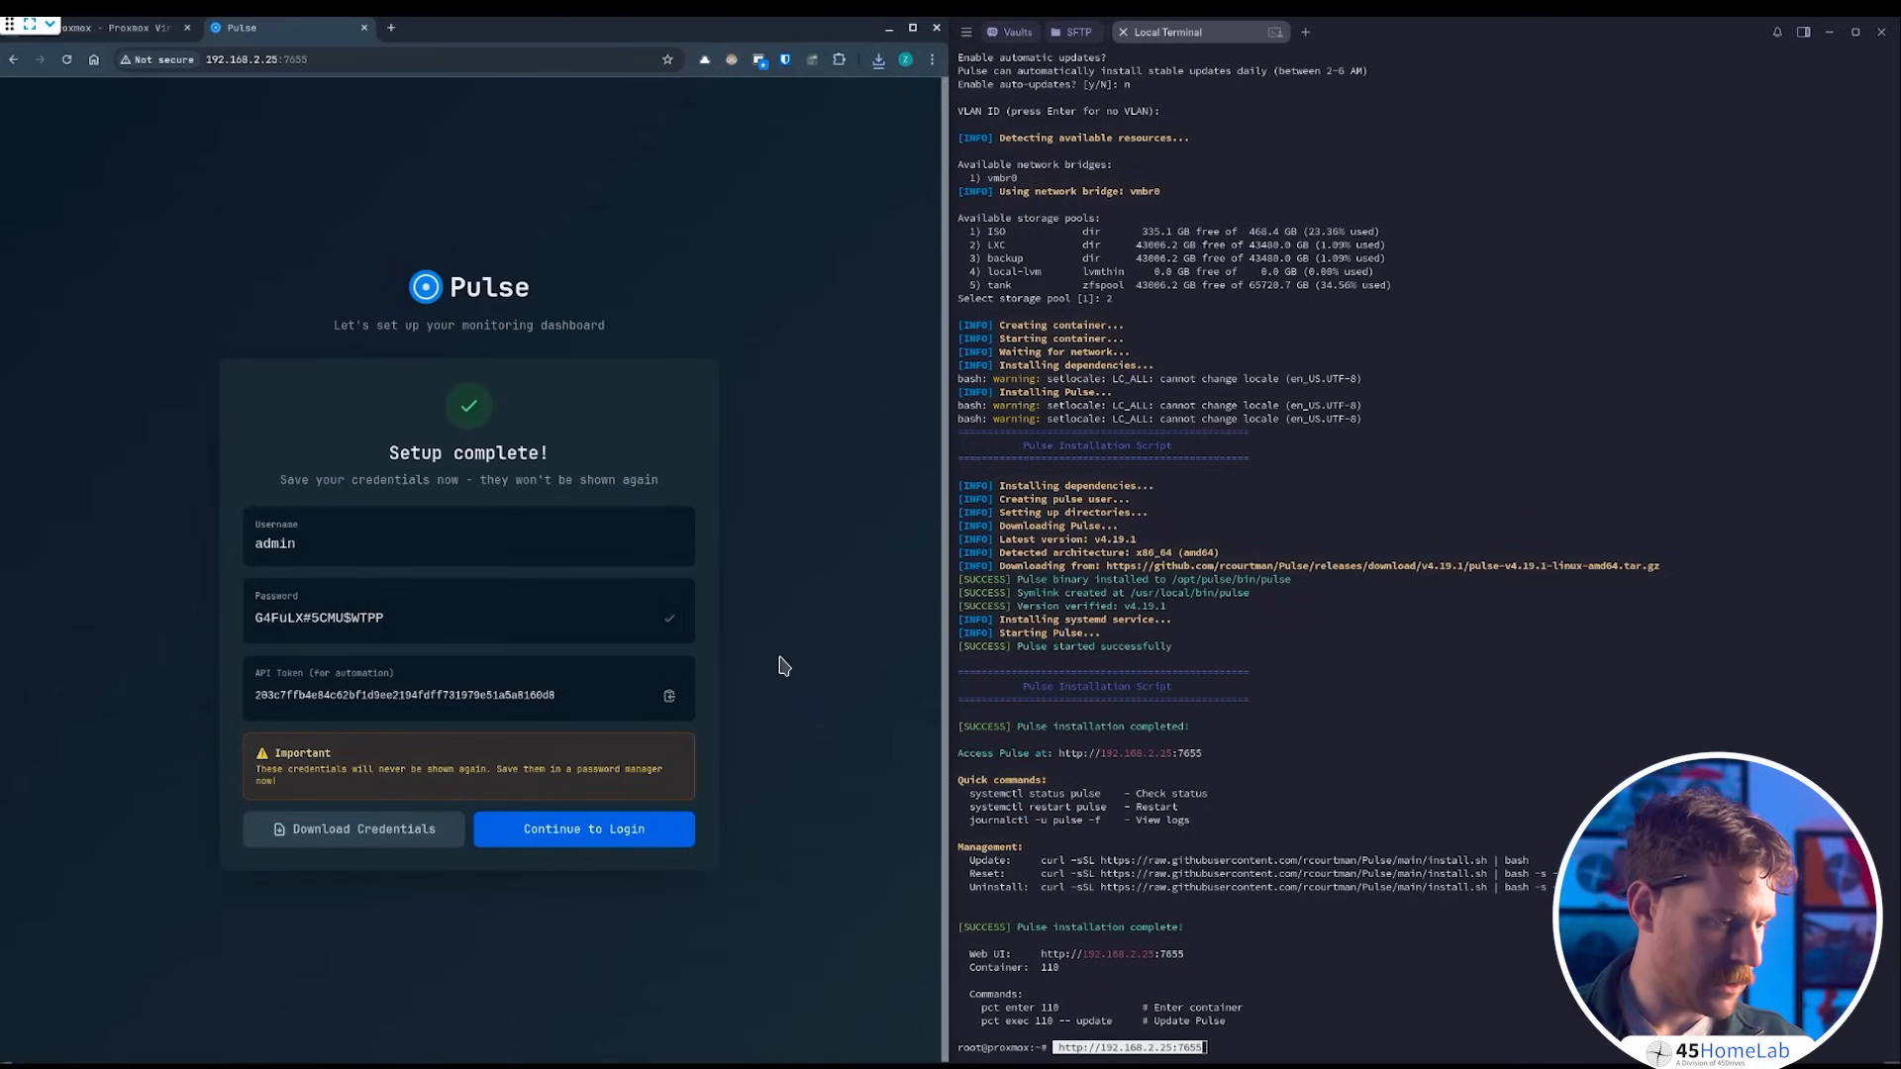
# - Continue to the login page and sign in as admin
pyautogui.click(582, 830)
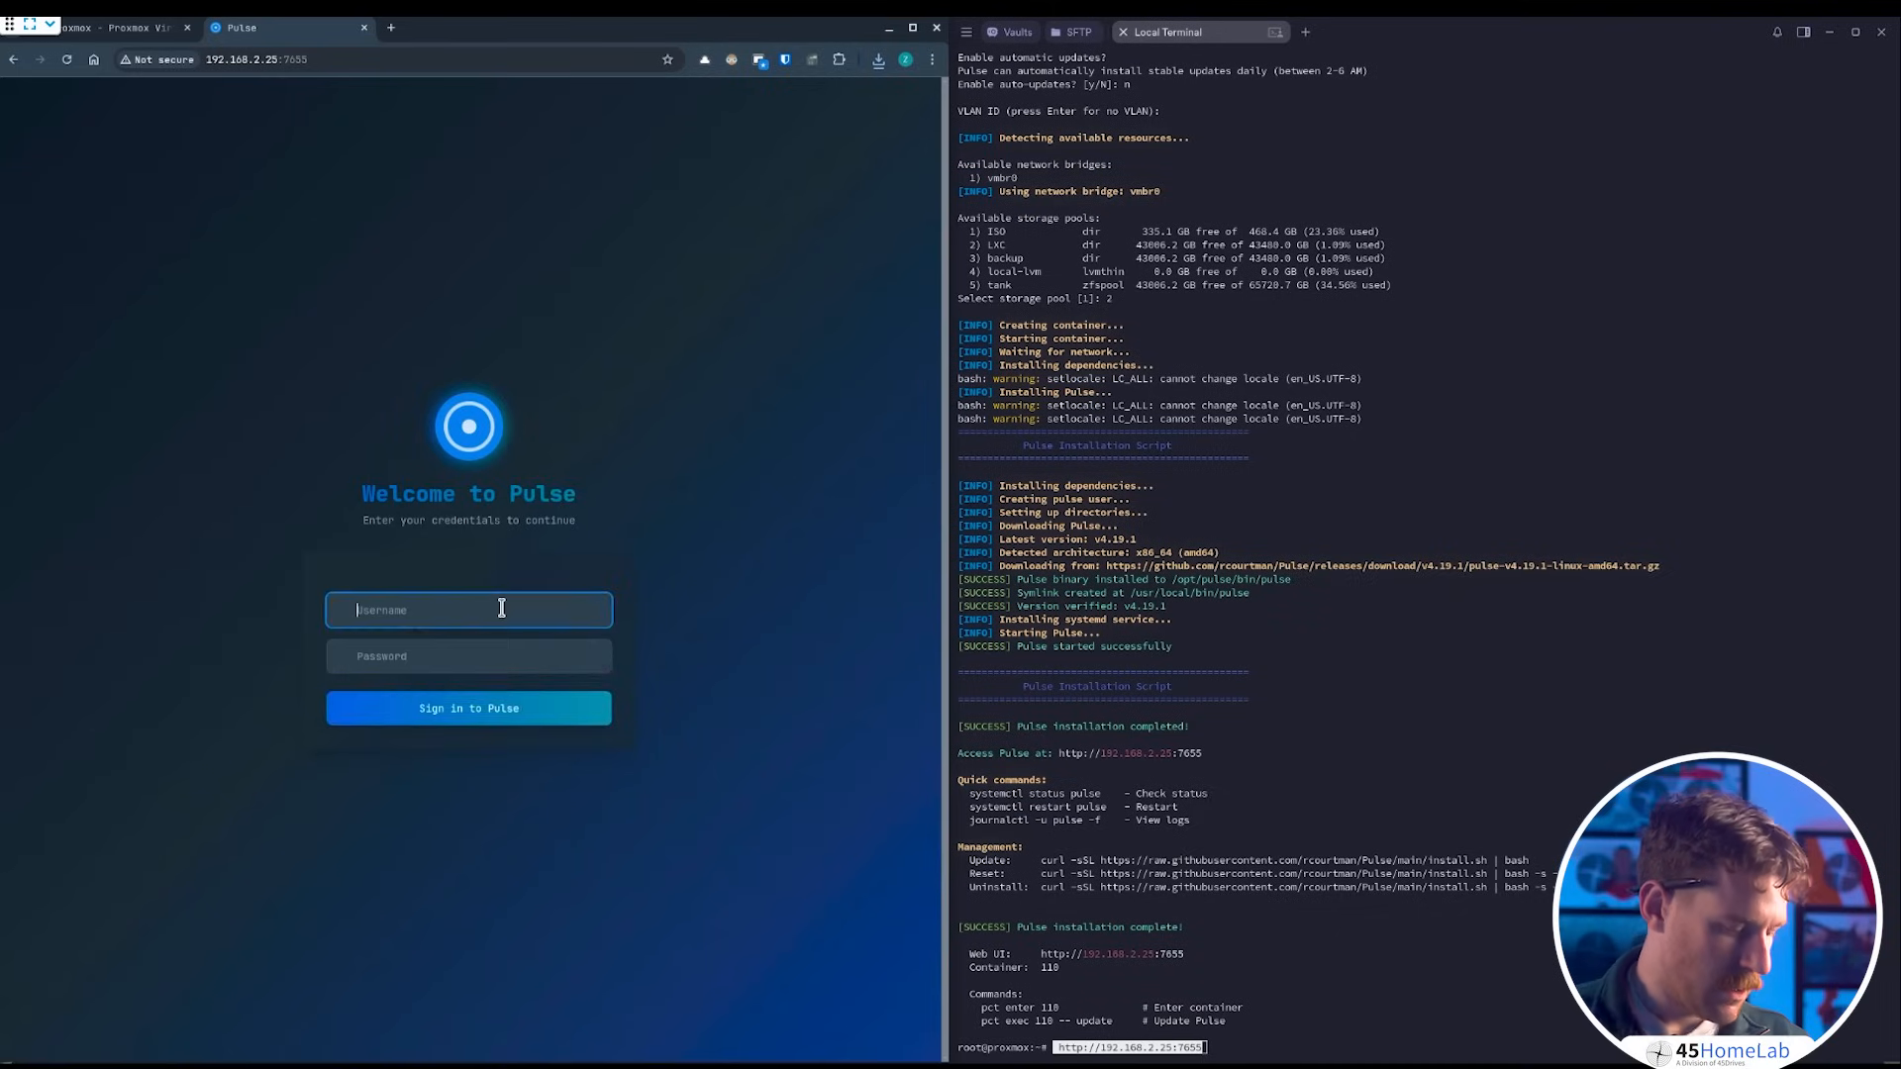
pyautogui.write('admin')
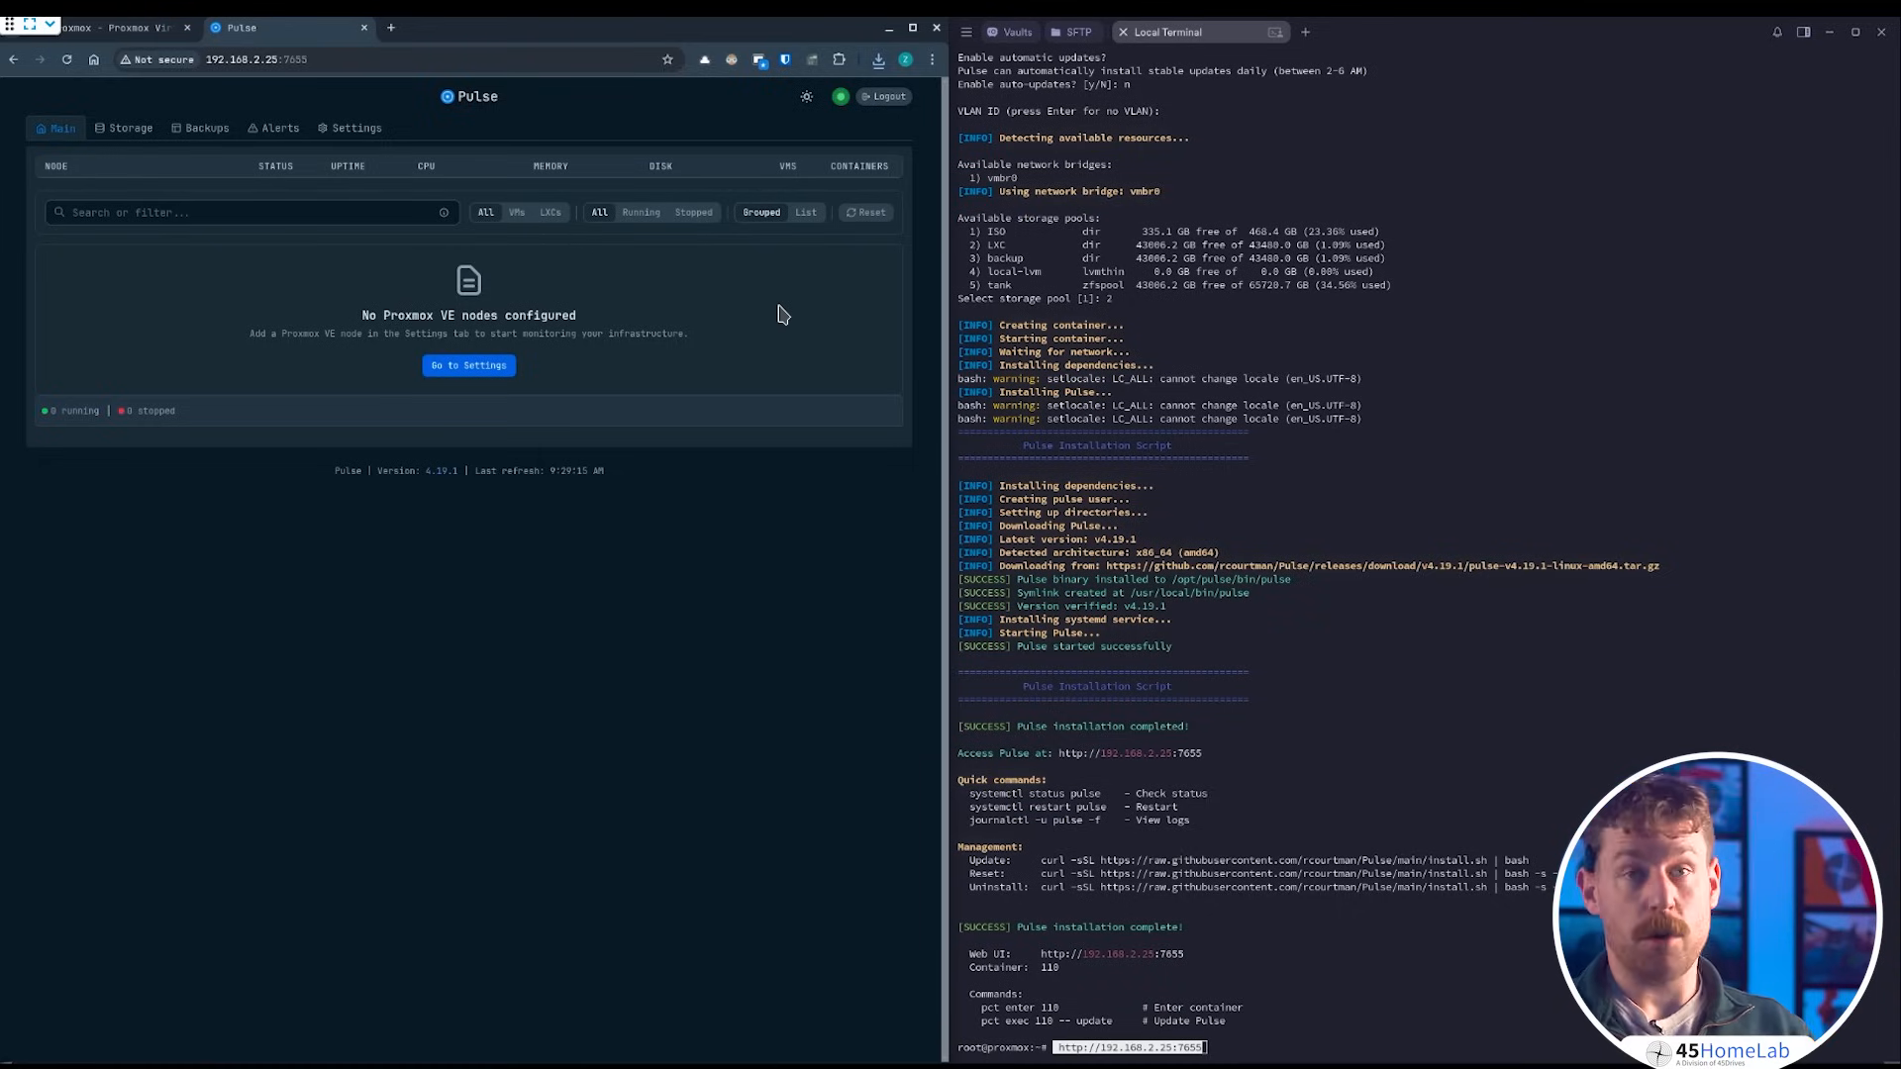
pyautogui.moveTo(630, 394)
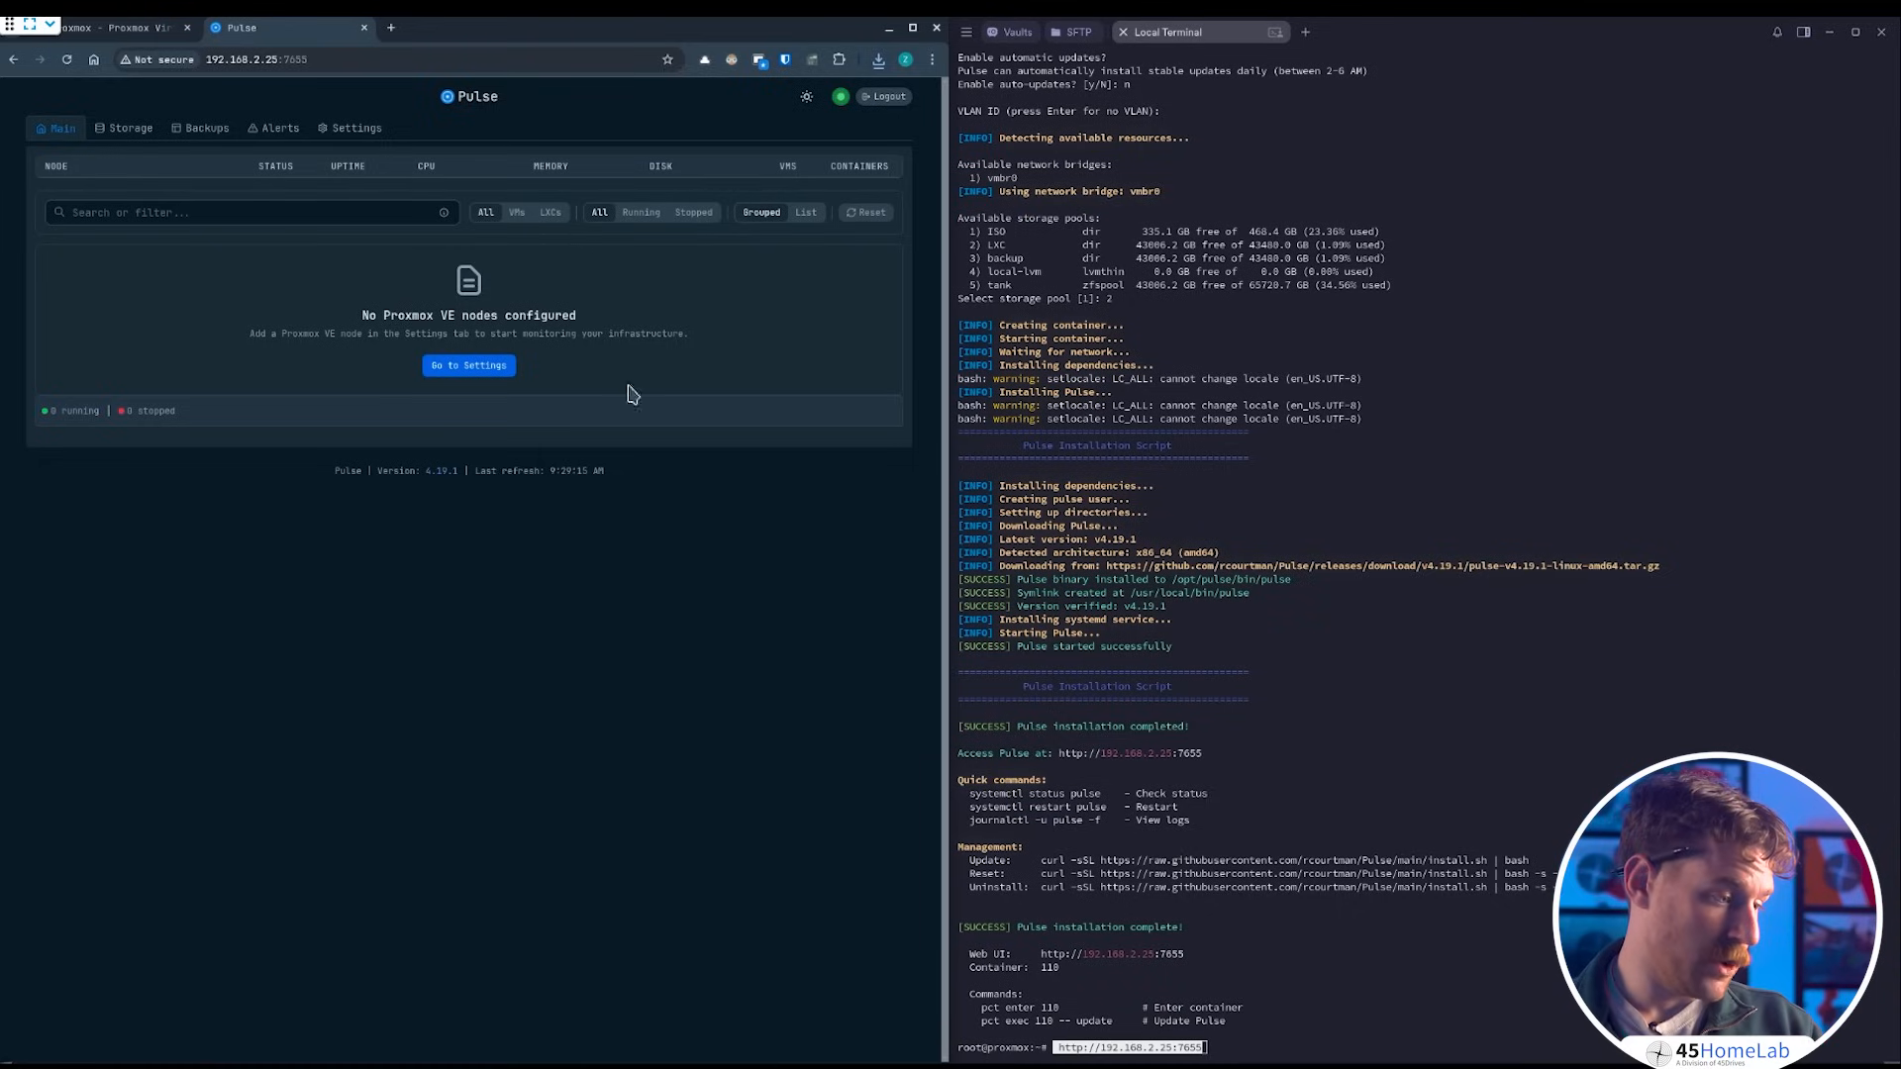
# - Enable Discovery under PVE Nodes settings, listing five Proxmox VE servers
pyautogui.click(467, 365)
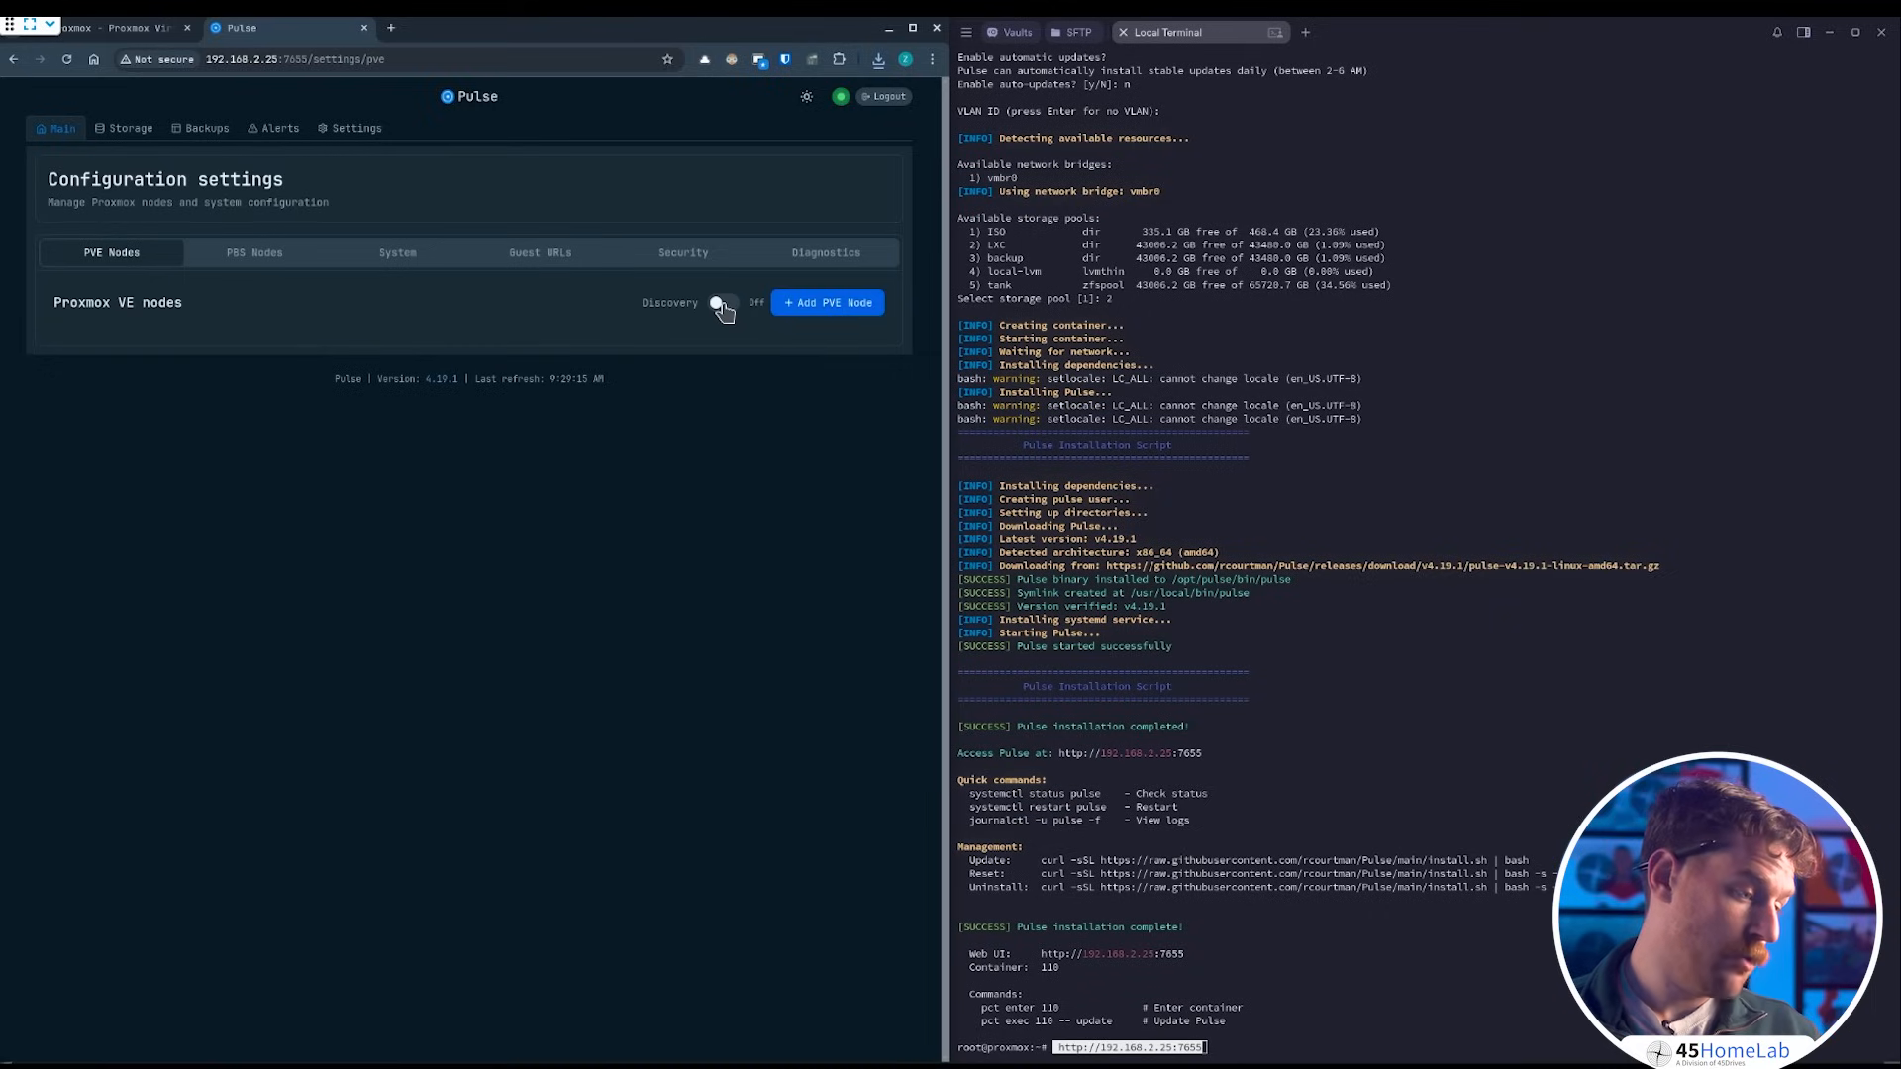
pyautogui.moveTo(717, 301)
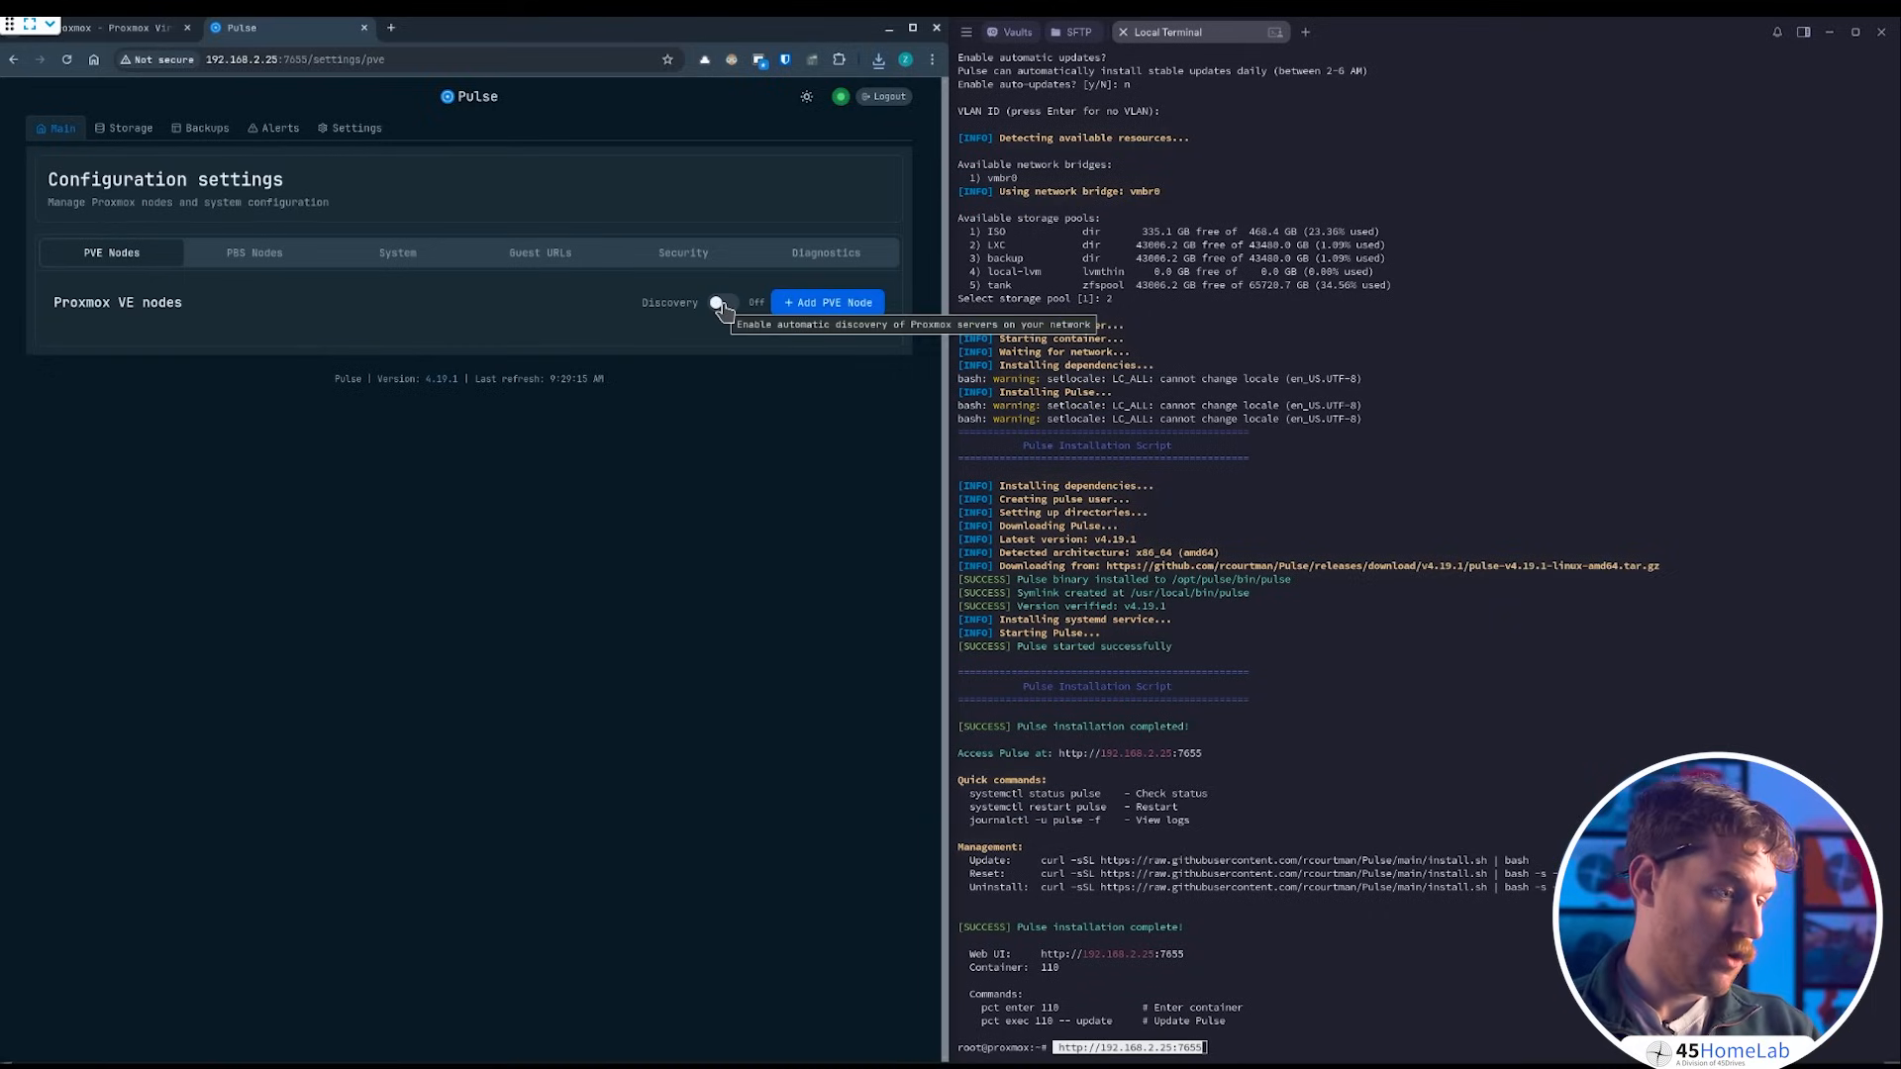
pyautogui.click(717, 301)
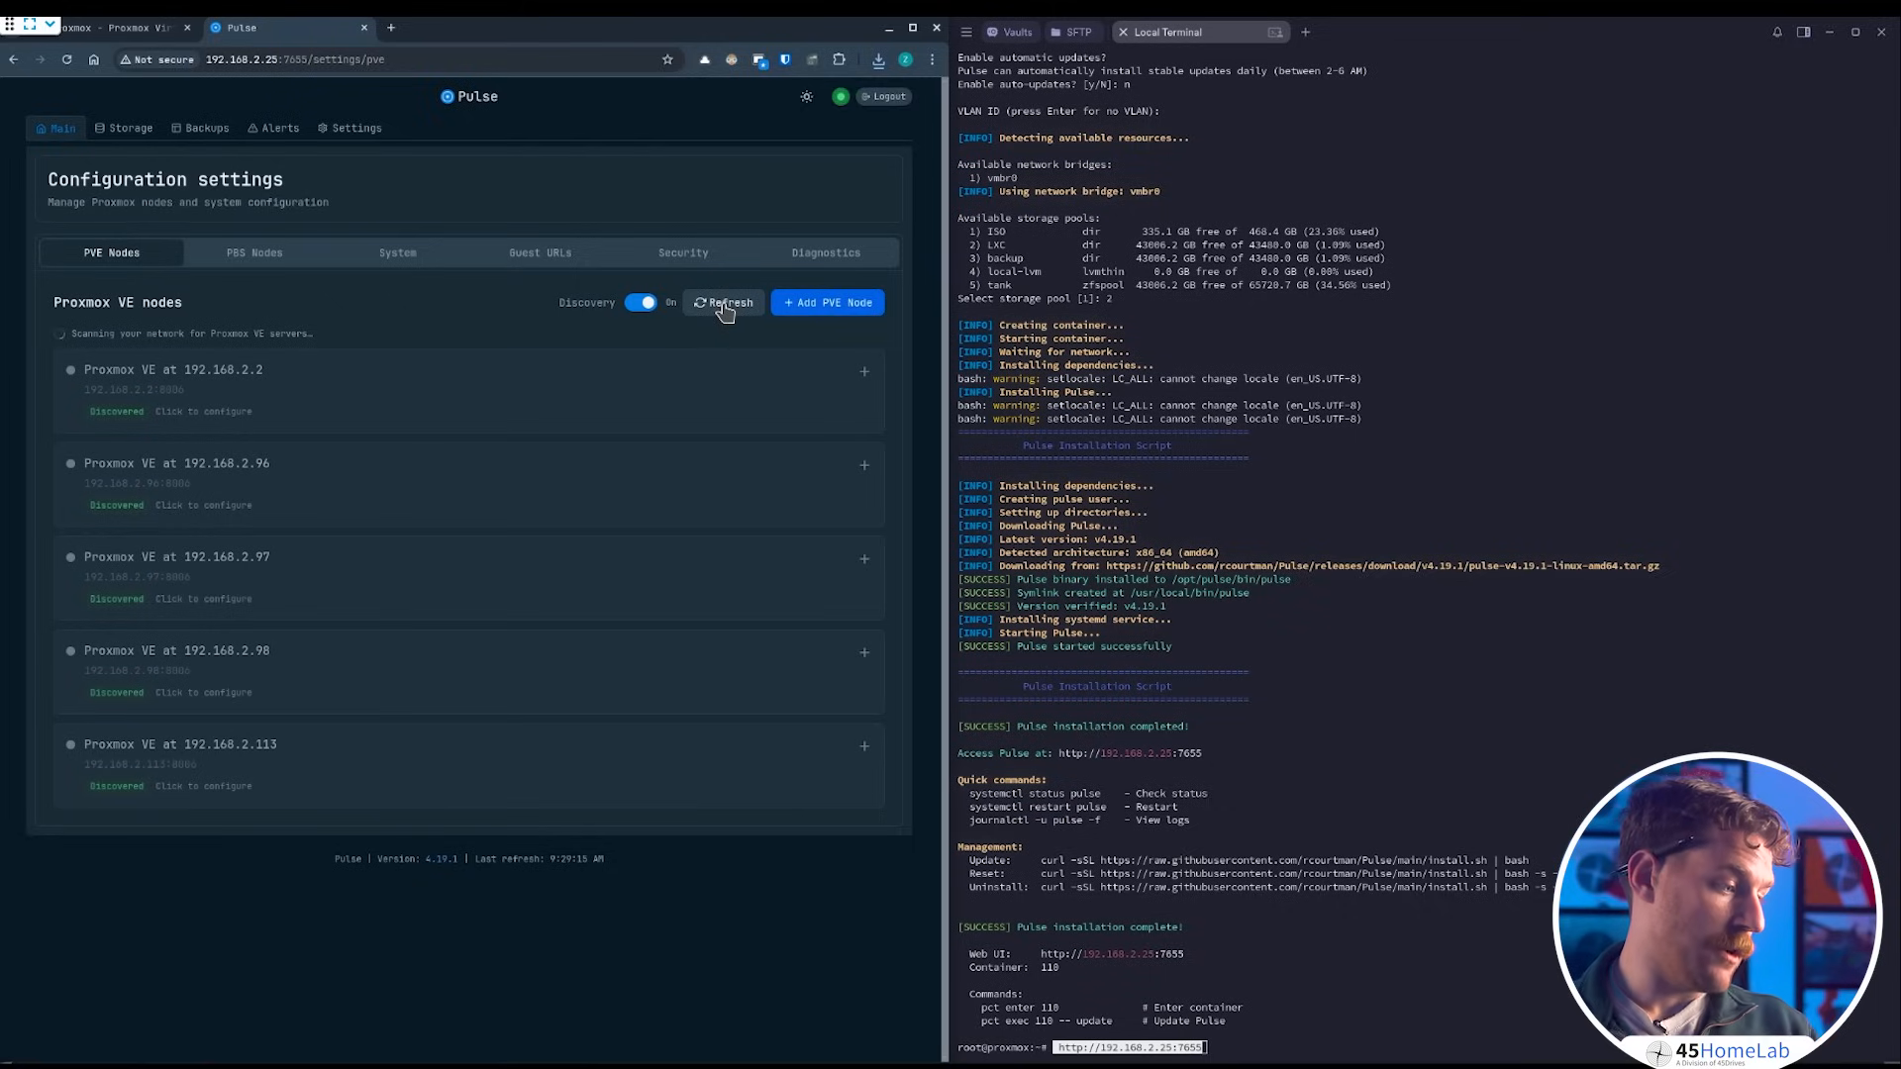
pyautogui.moveTo(315, 375)
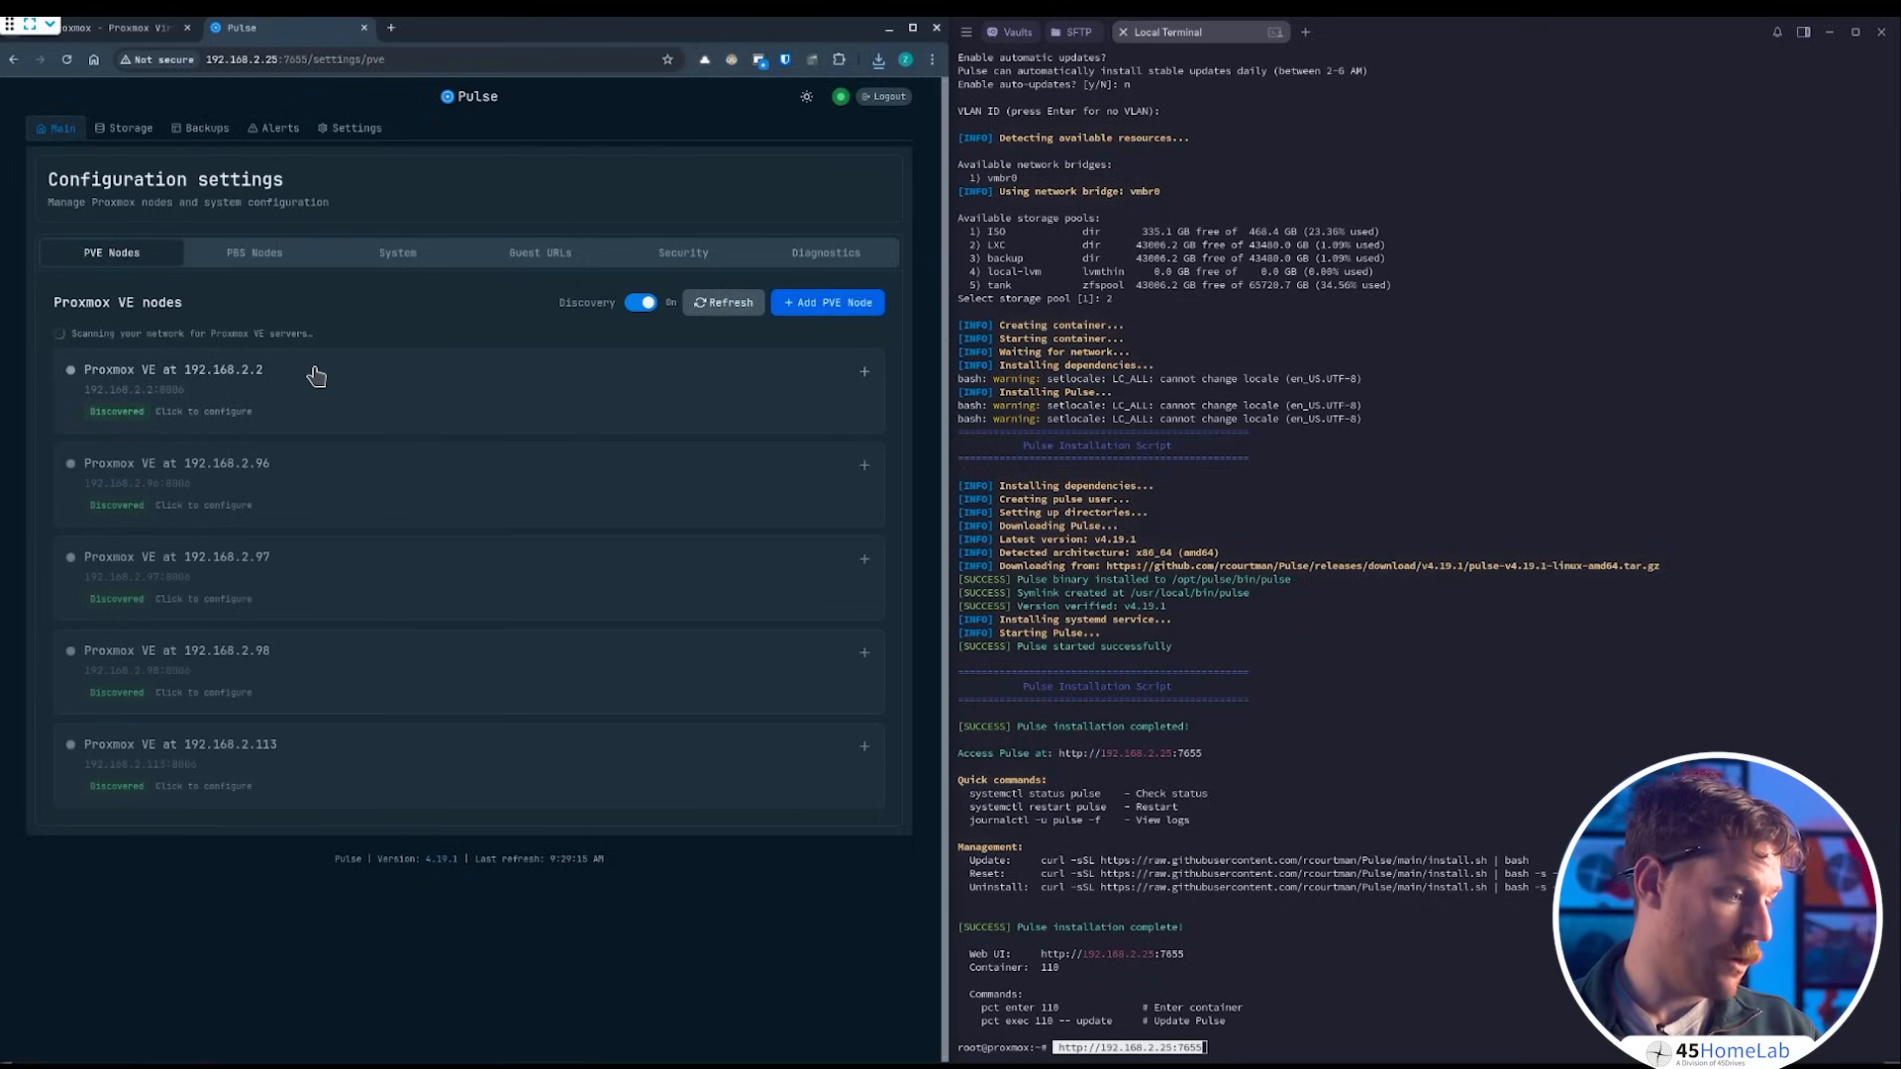
pyautogui.moveTo(285, 583)
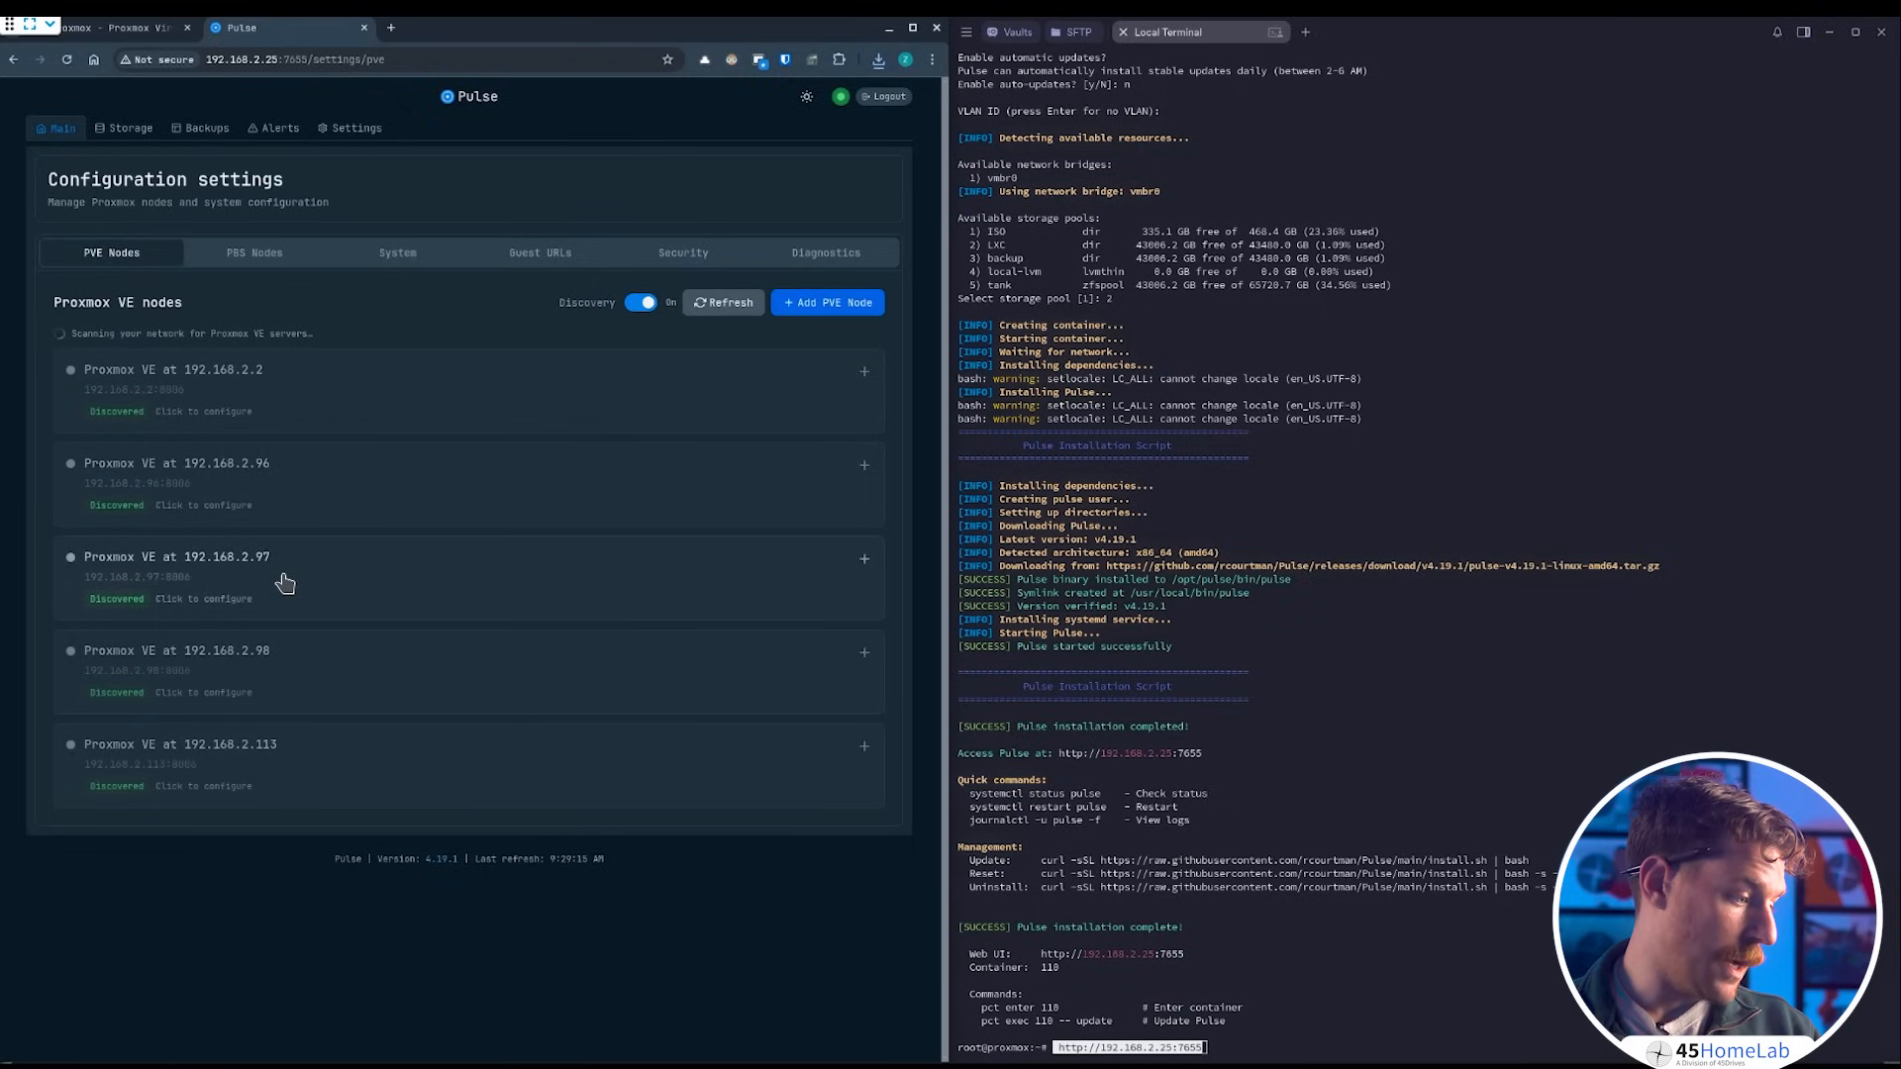
pyautogui.moveTo(305, 793)
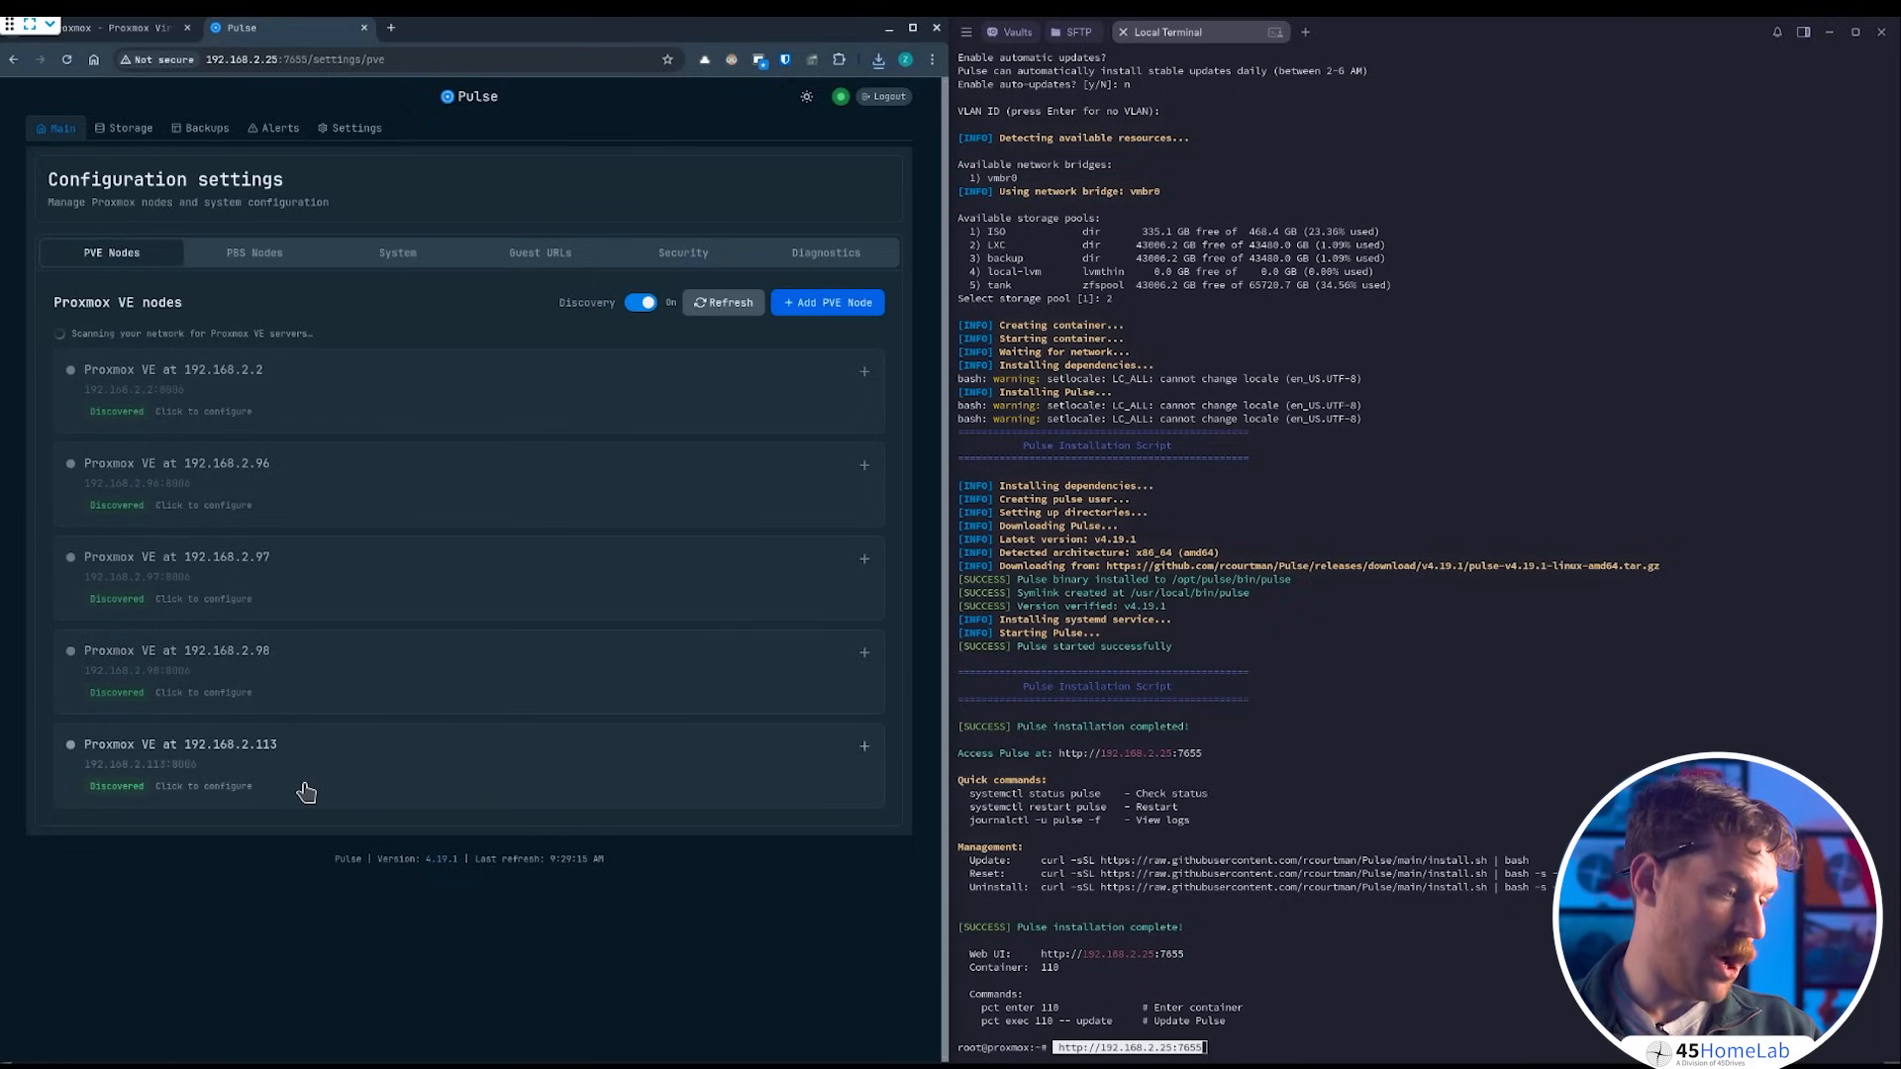
pyautogui.moveTo(386, 355)
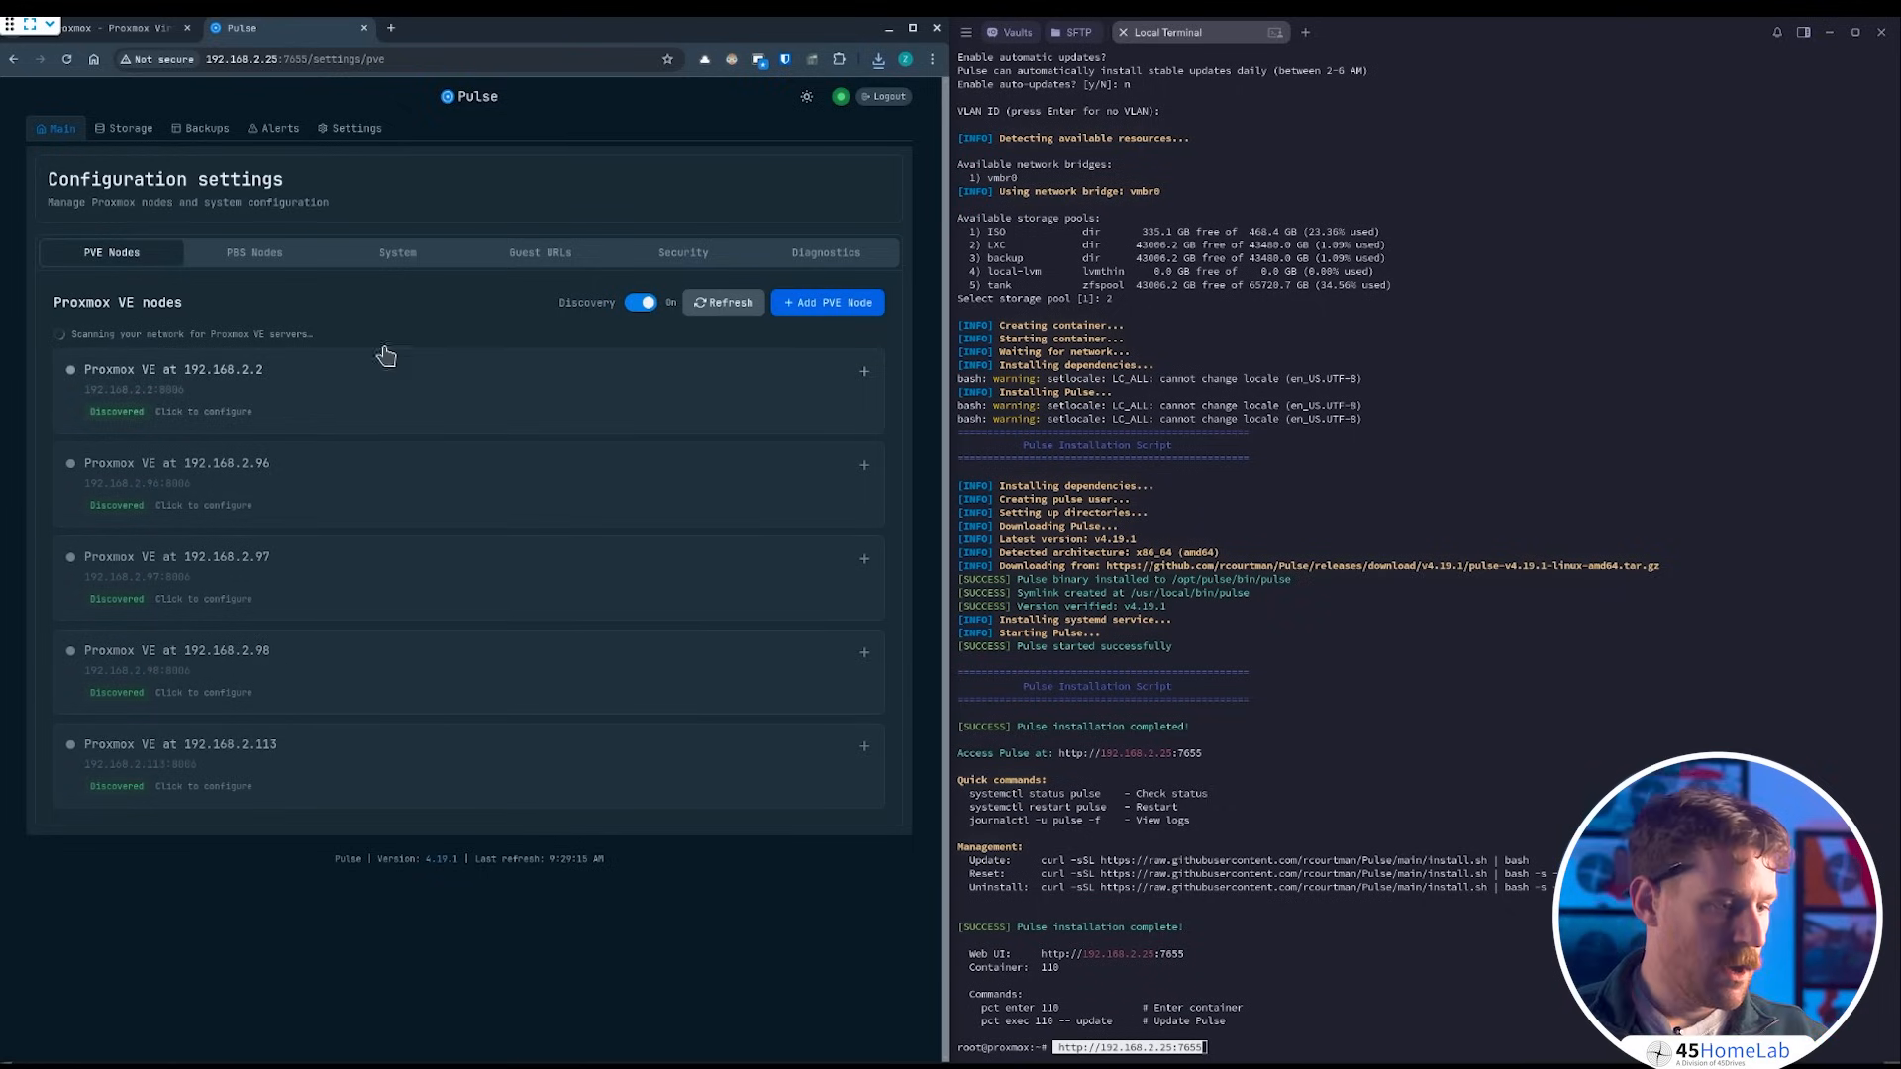
pyautogui.click(828, 301)
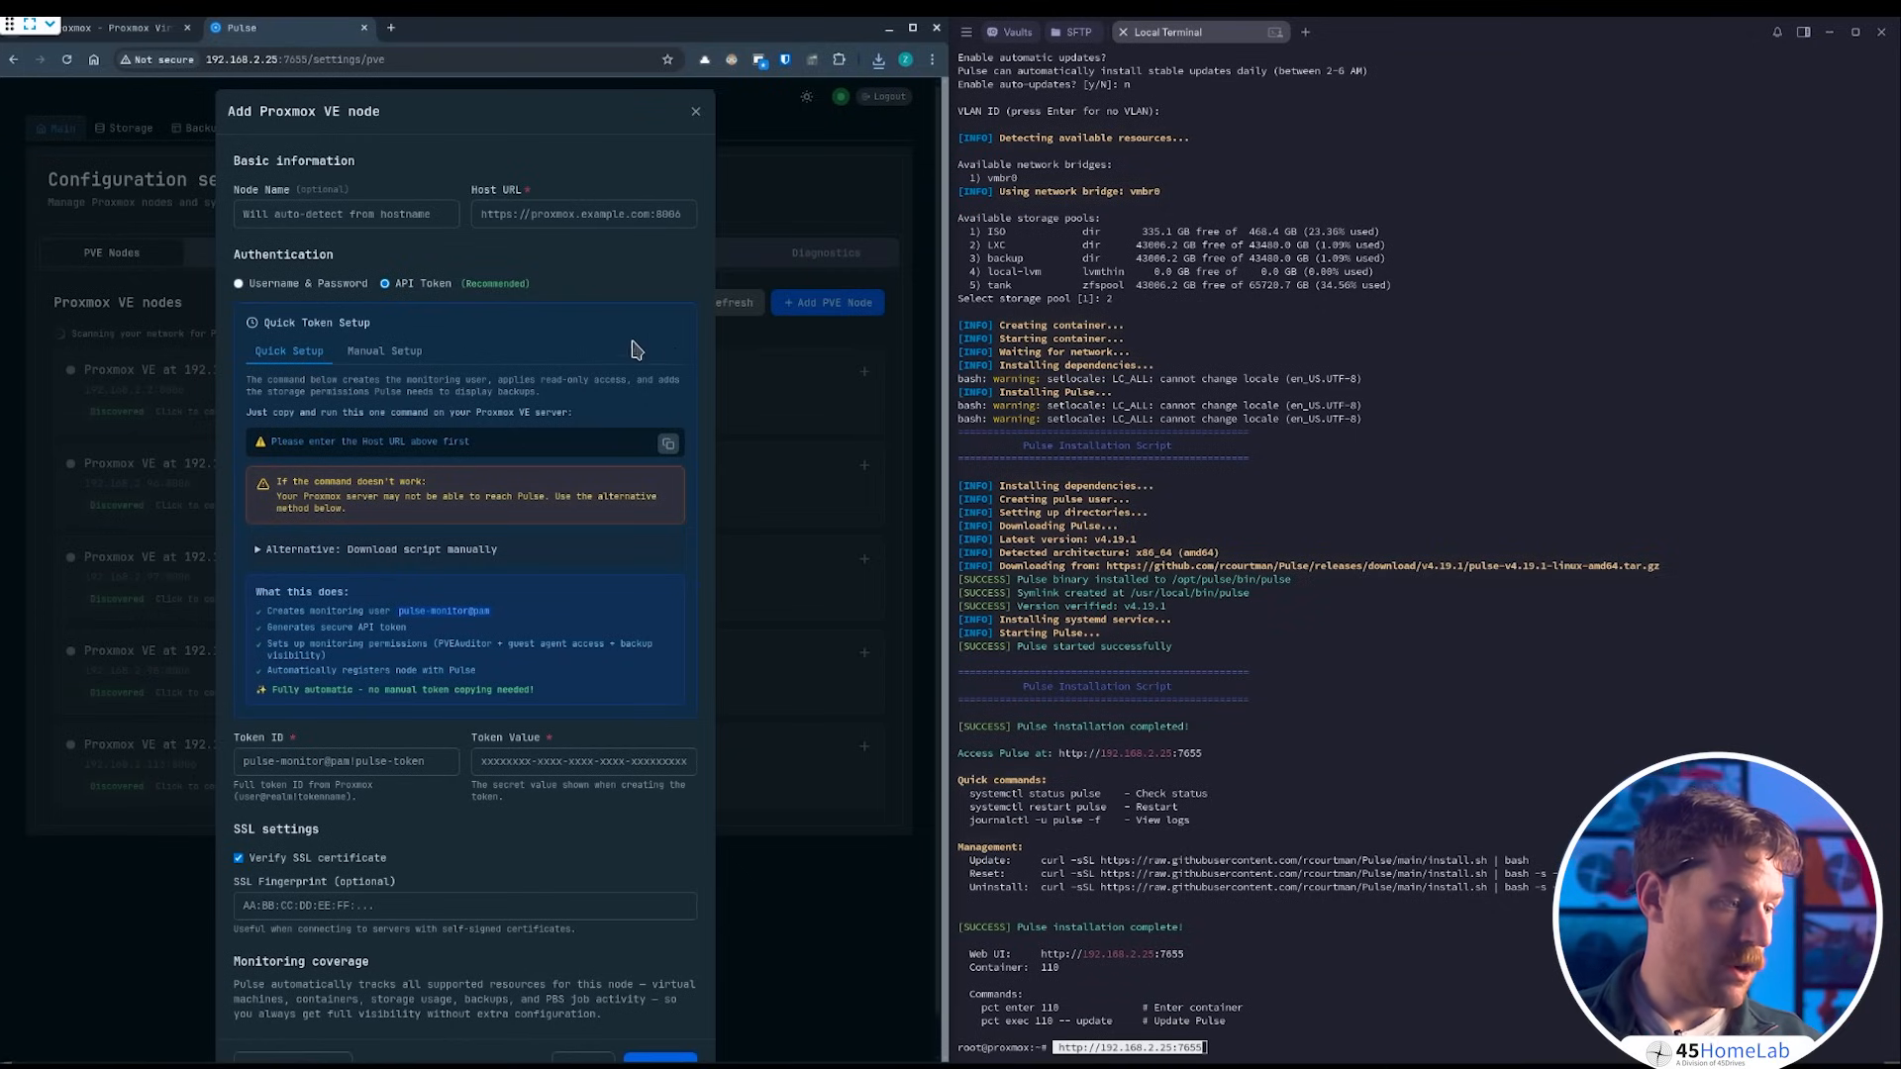
pyautogui.click(345, 214)
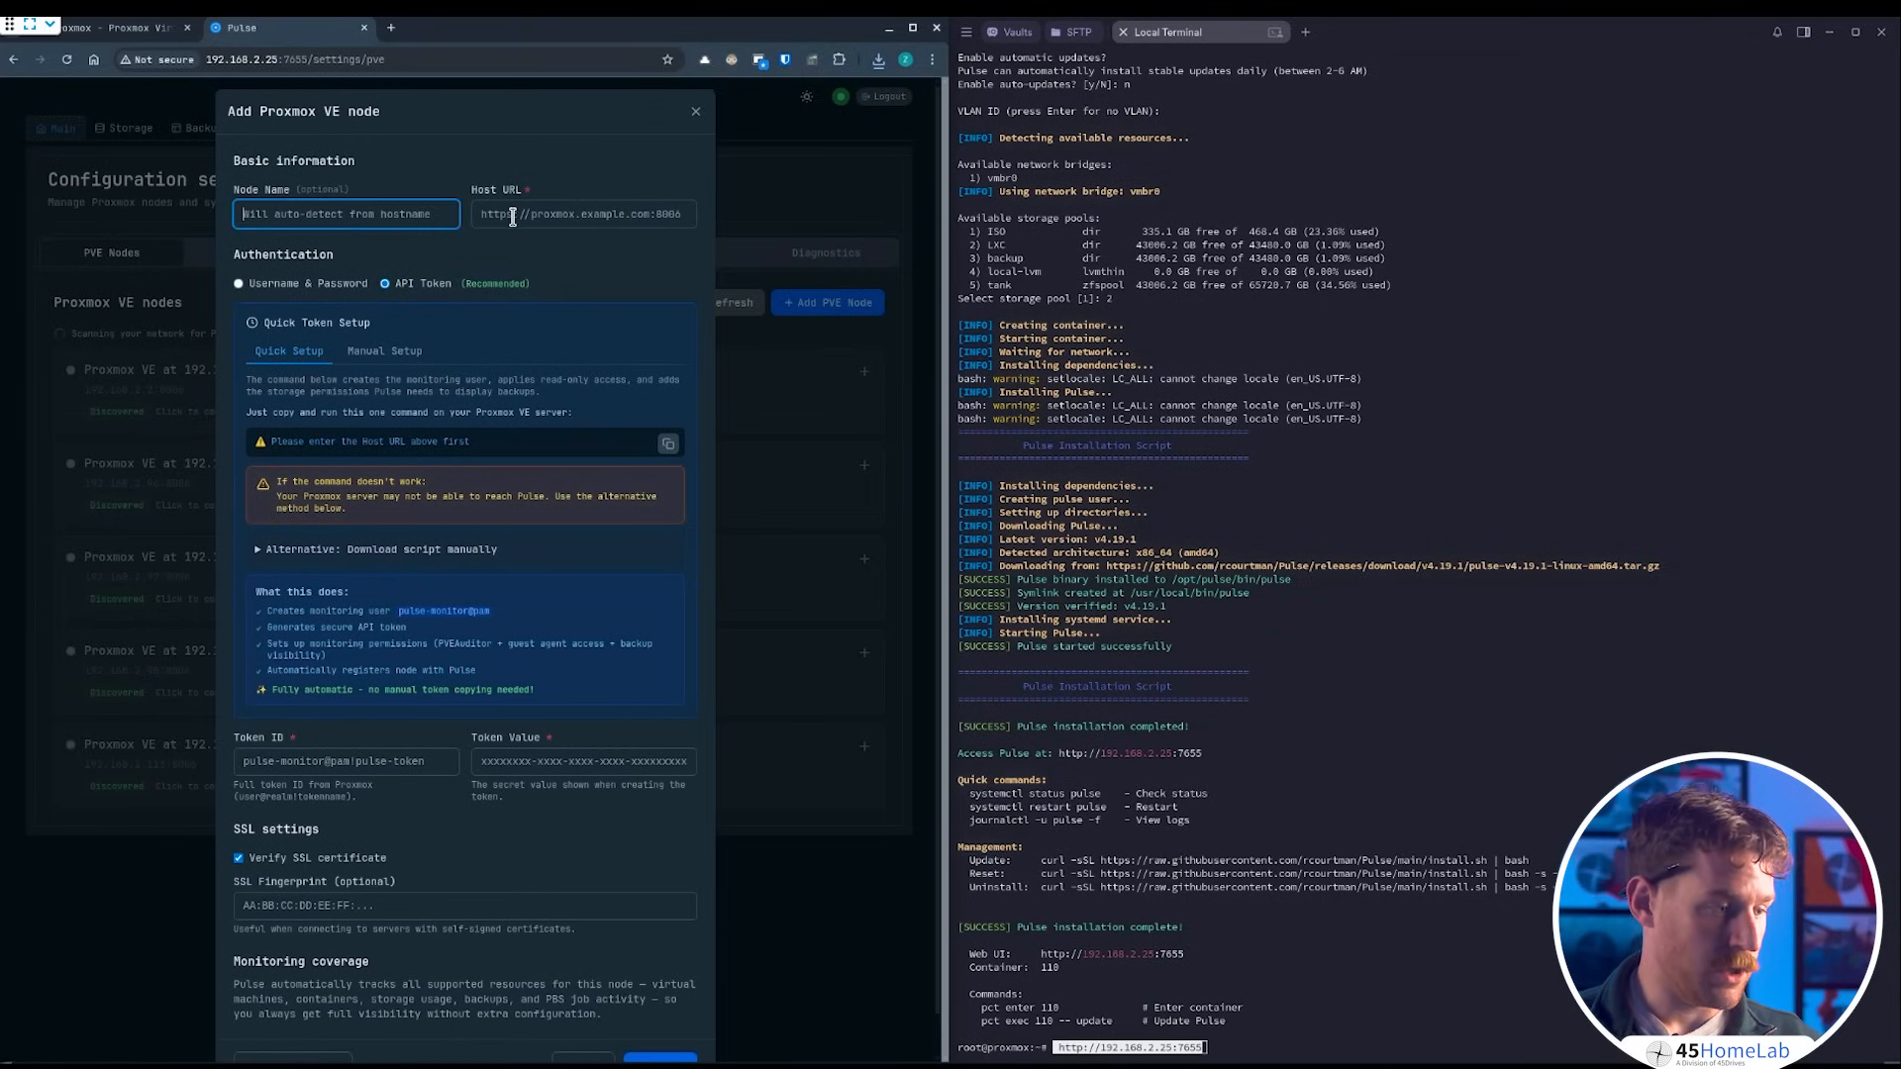
pyautogui.click(583, 214)
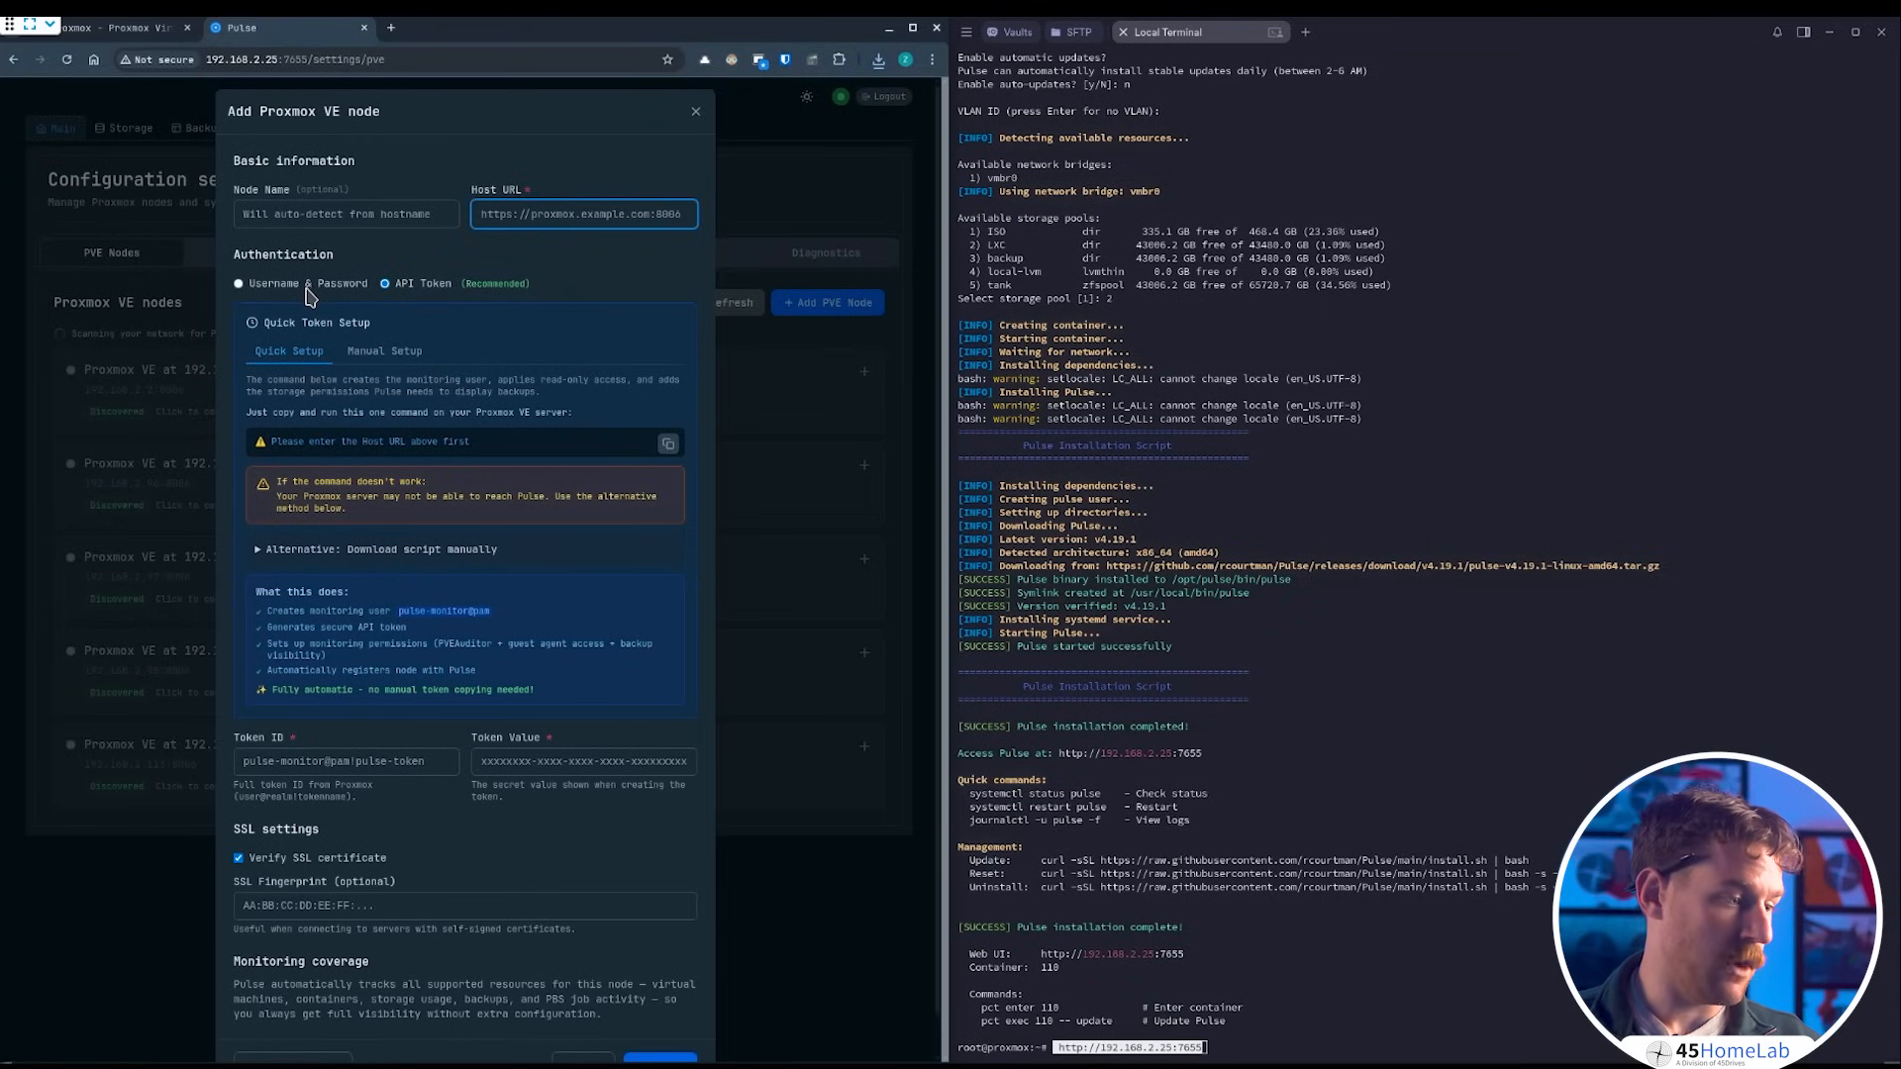
pyautogui.moveTo(440, 301)
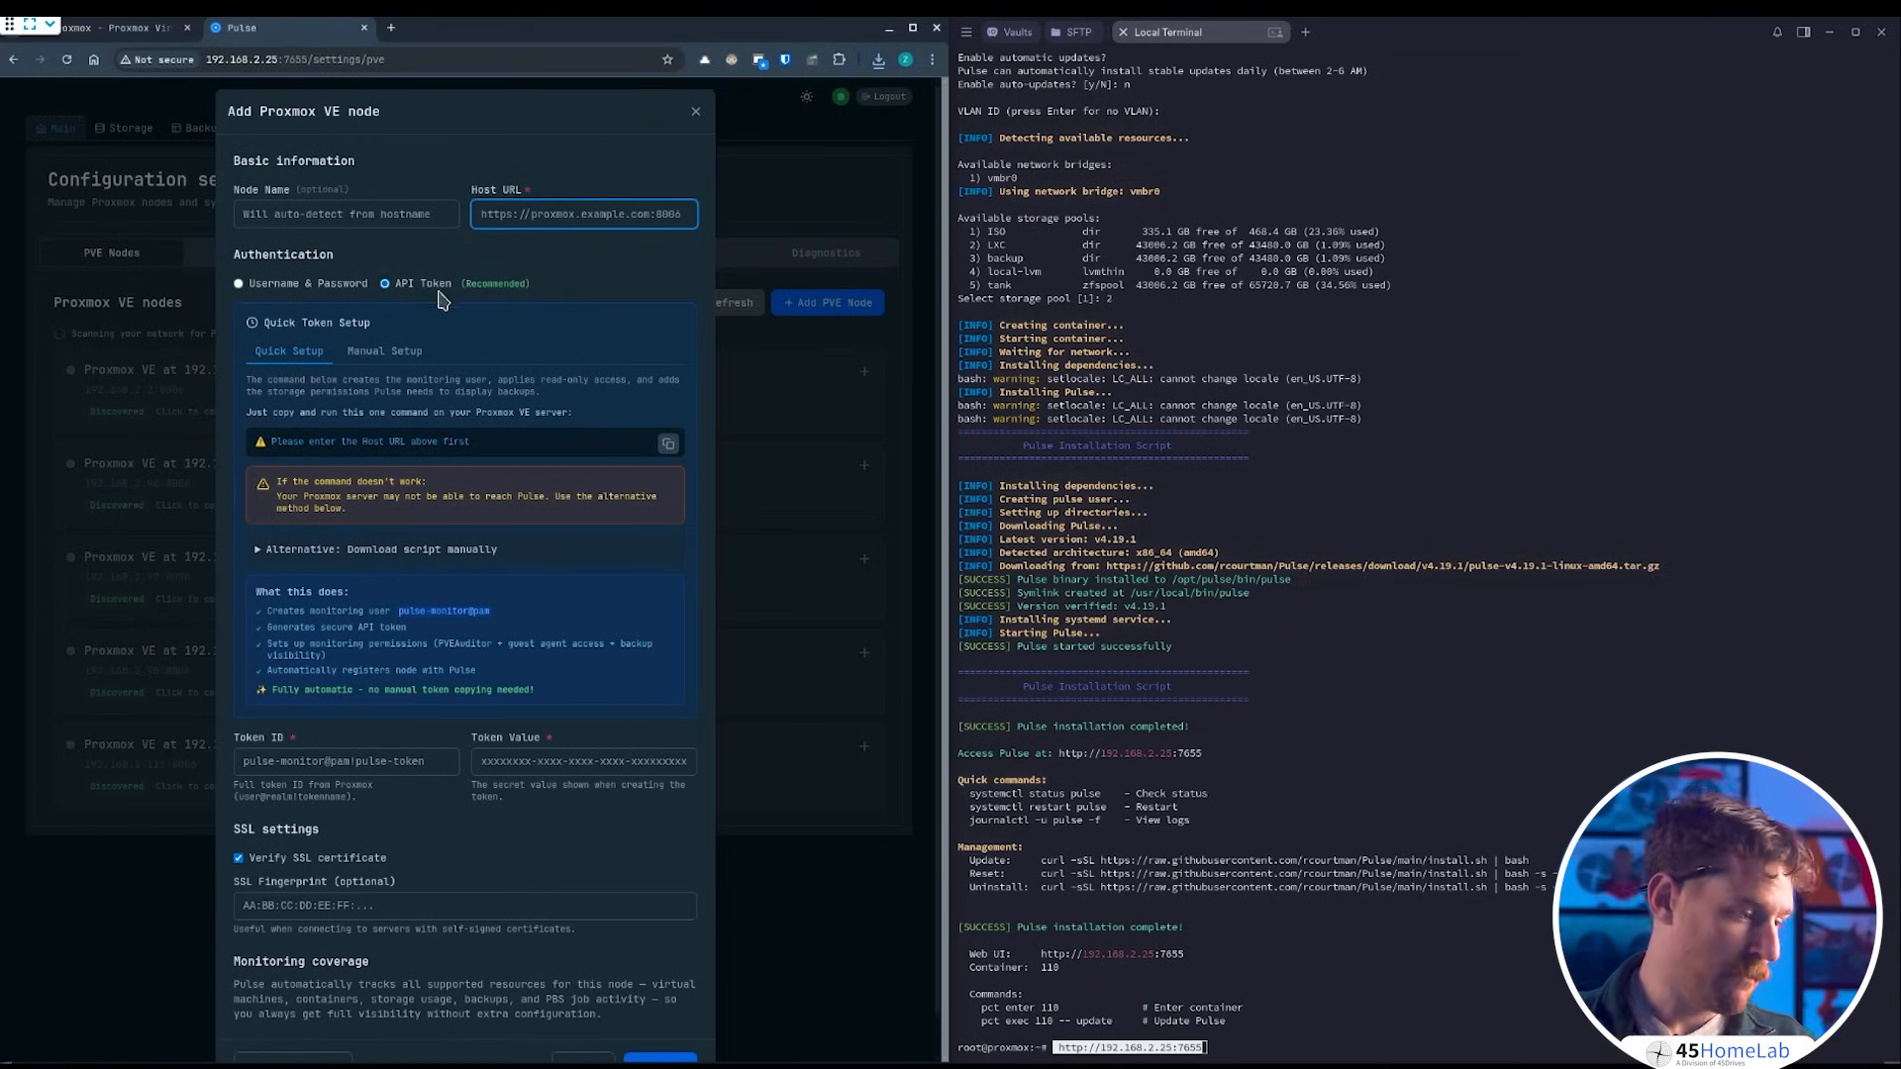
pyautogui.moveTo(336, 610)
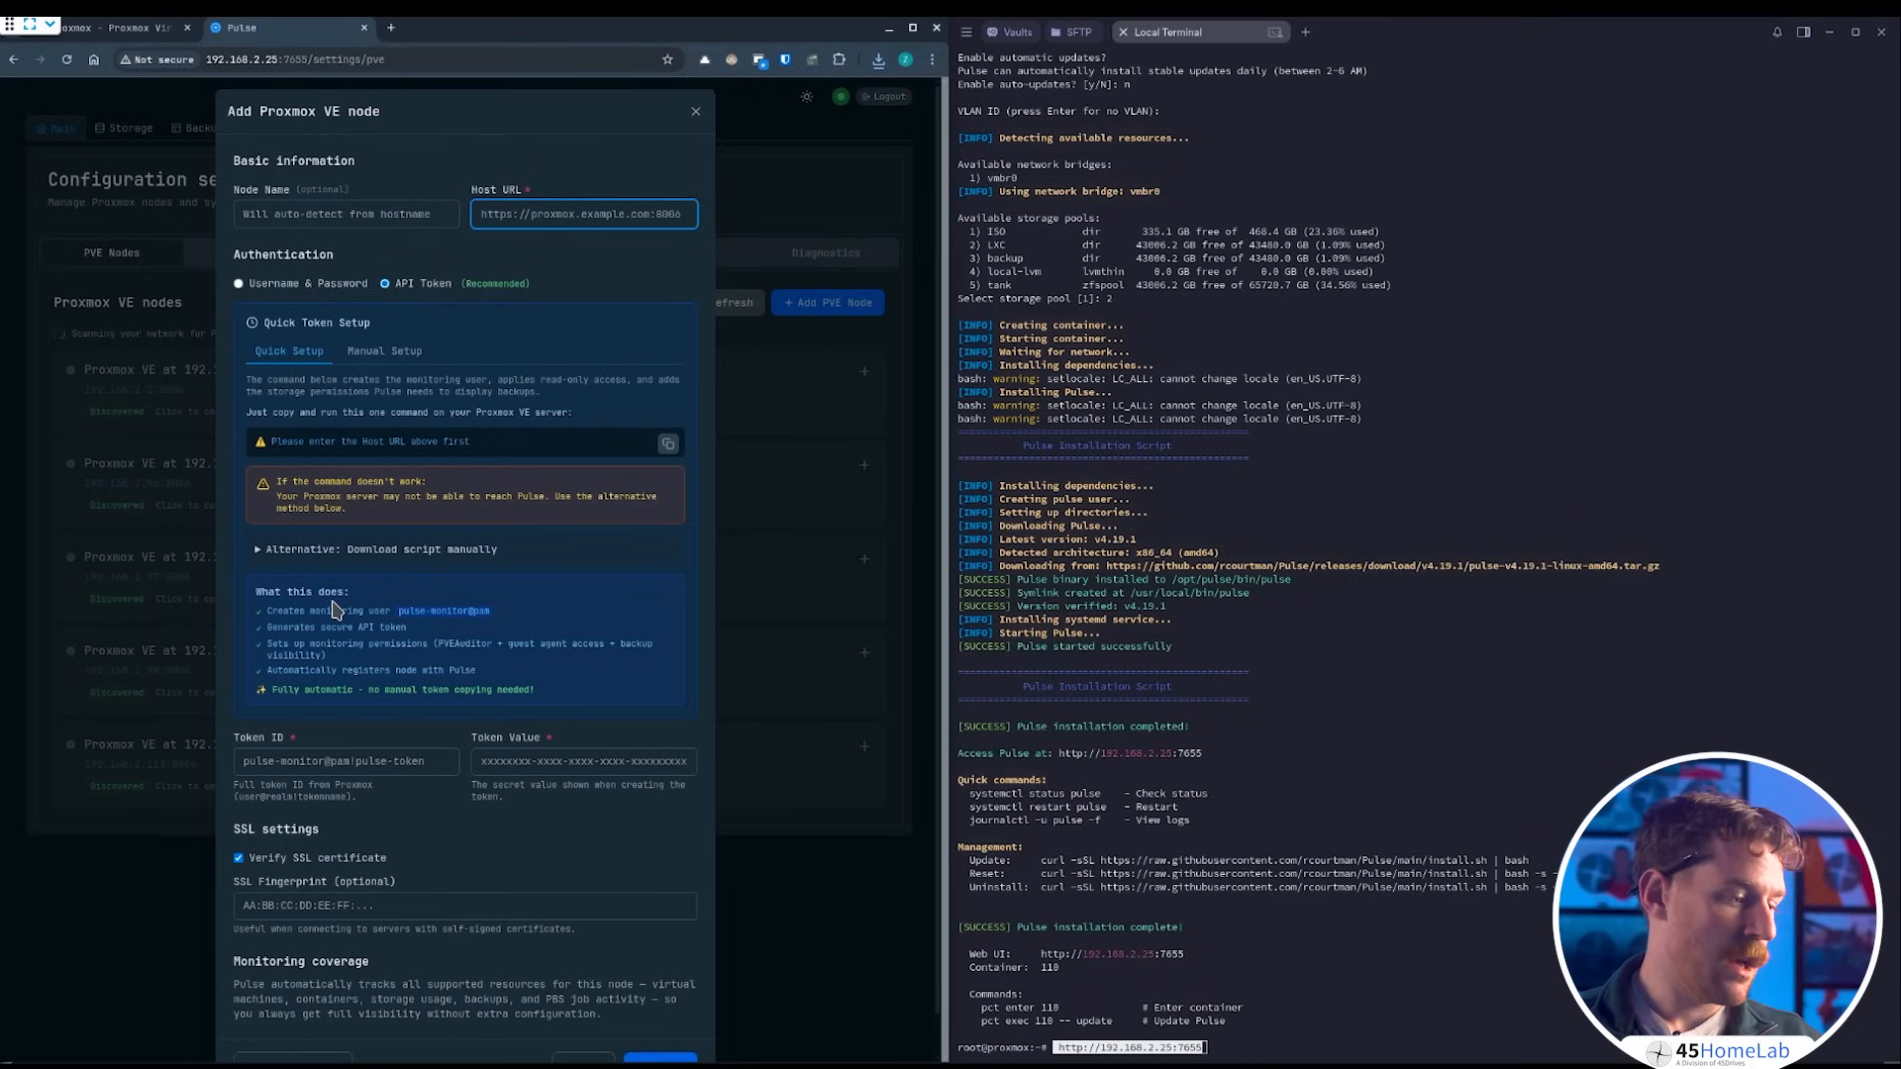
pyautogui.moveTo(337, 612)
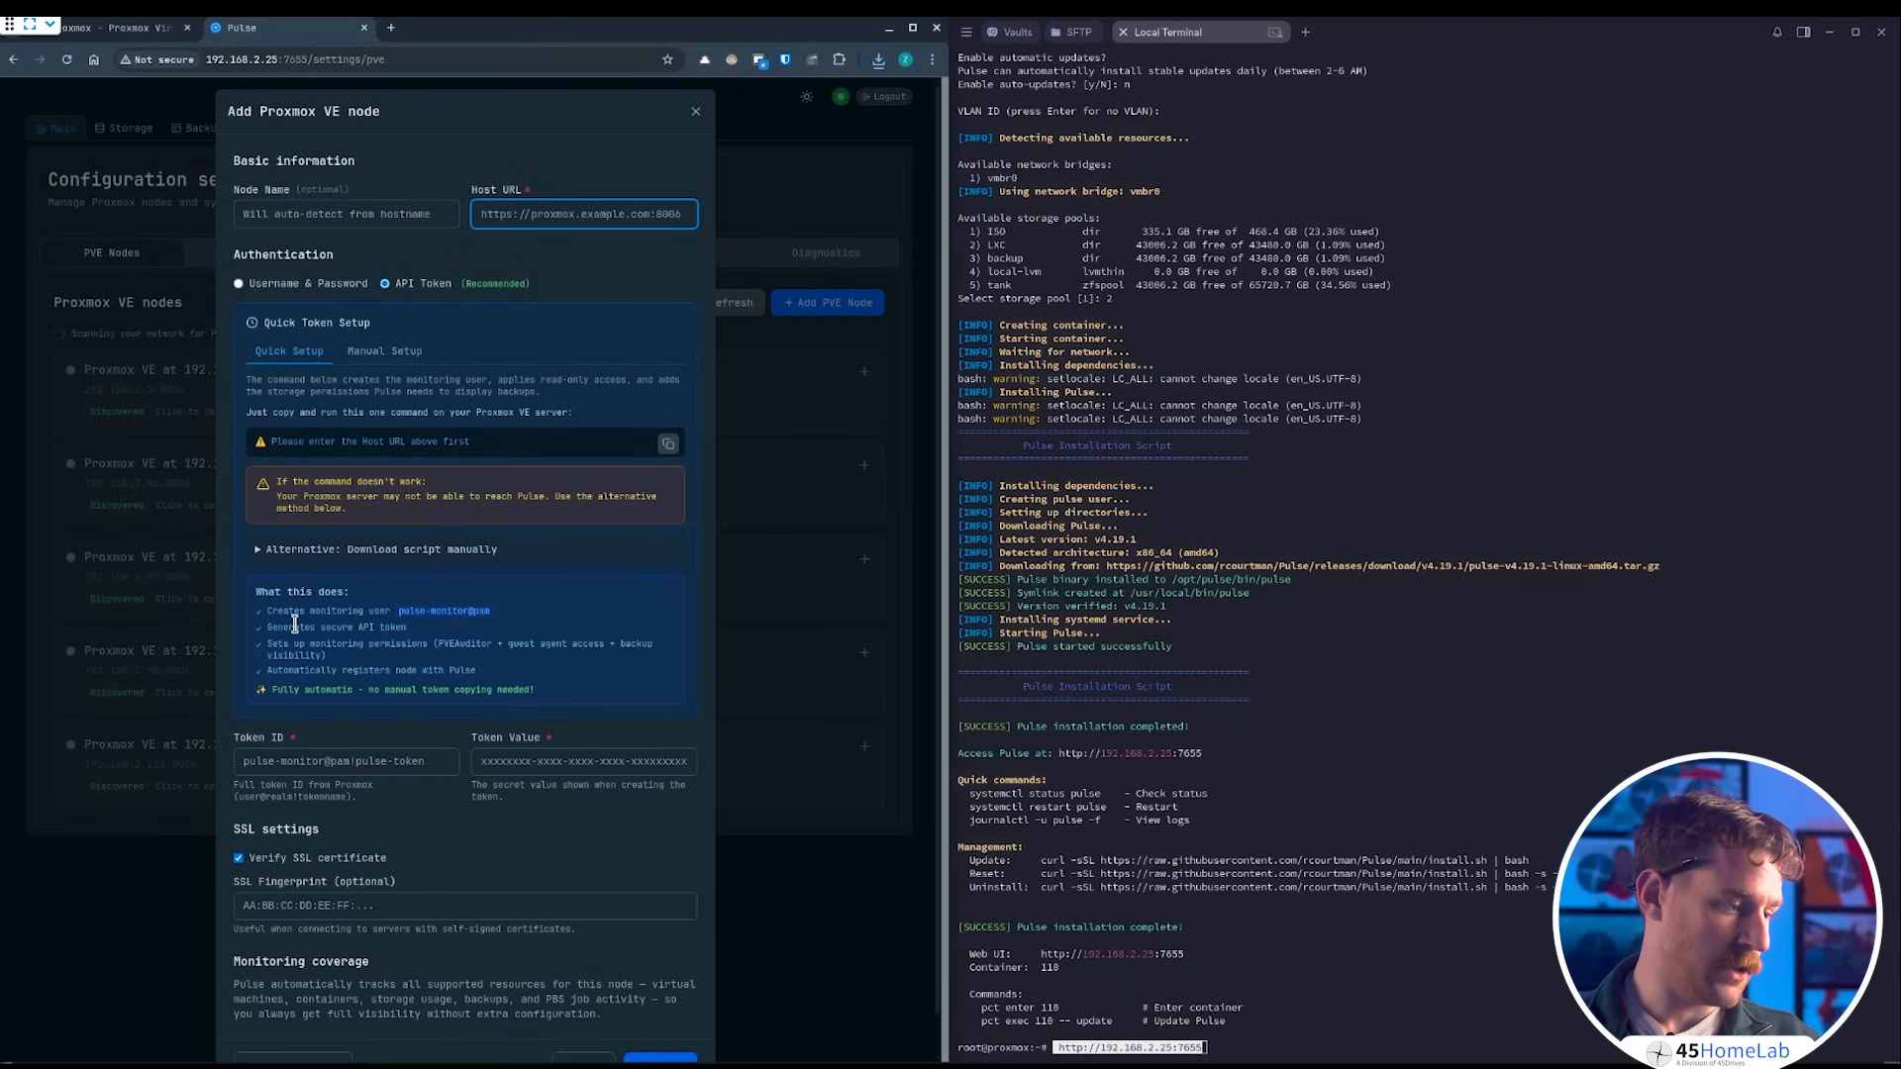
pyautogui.moveTo(337, 693)
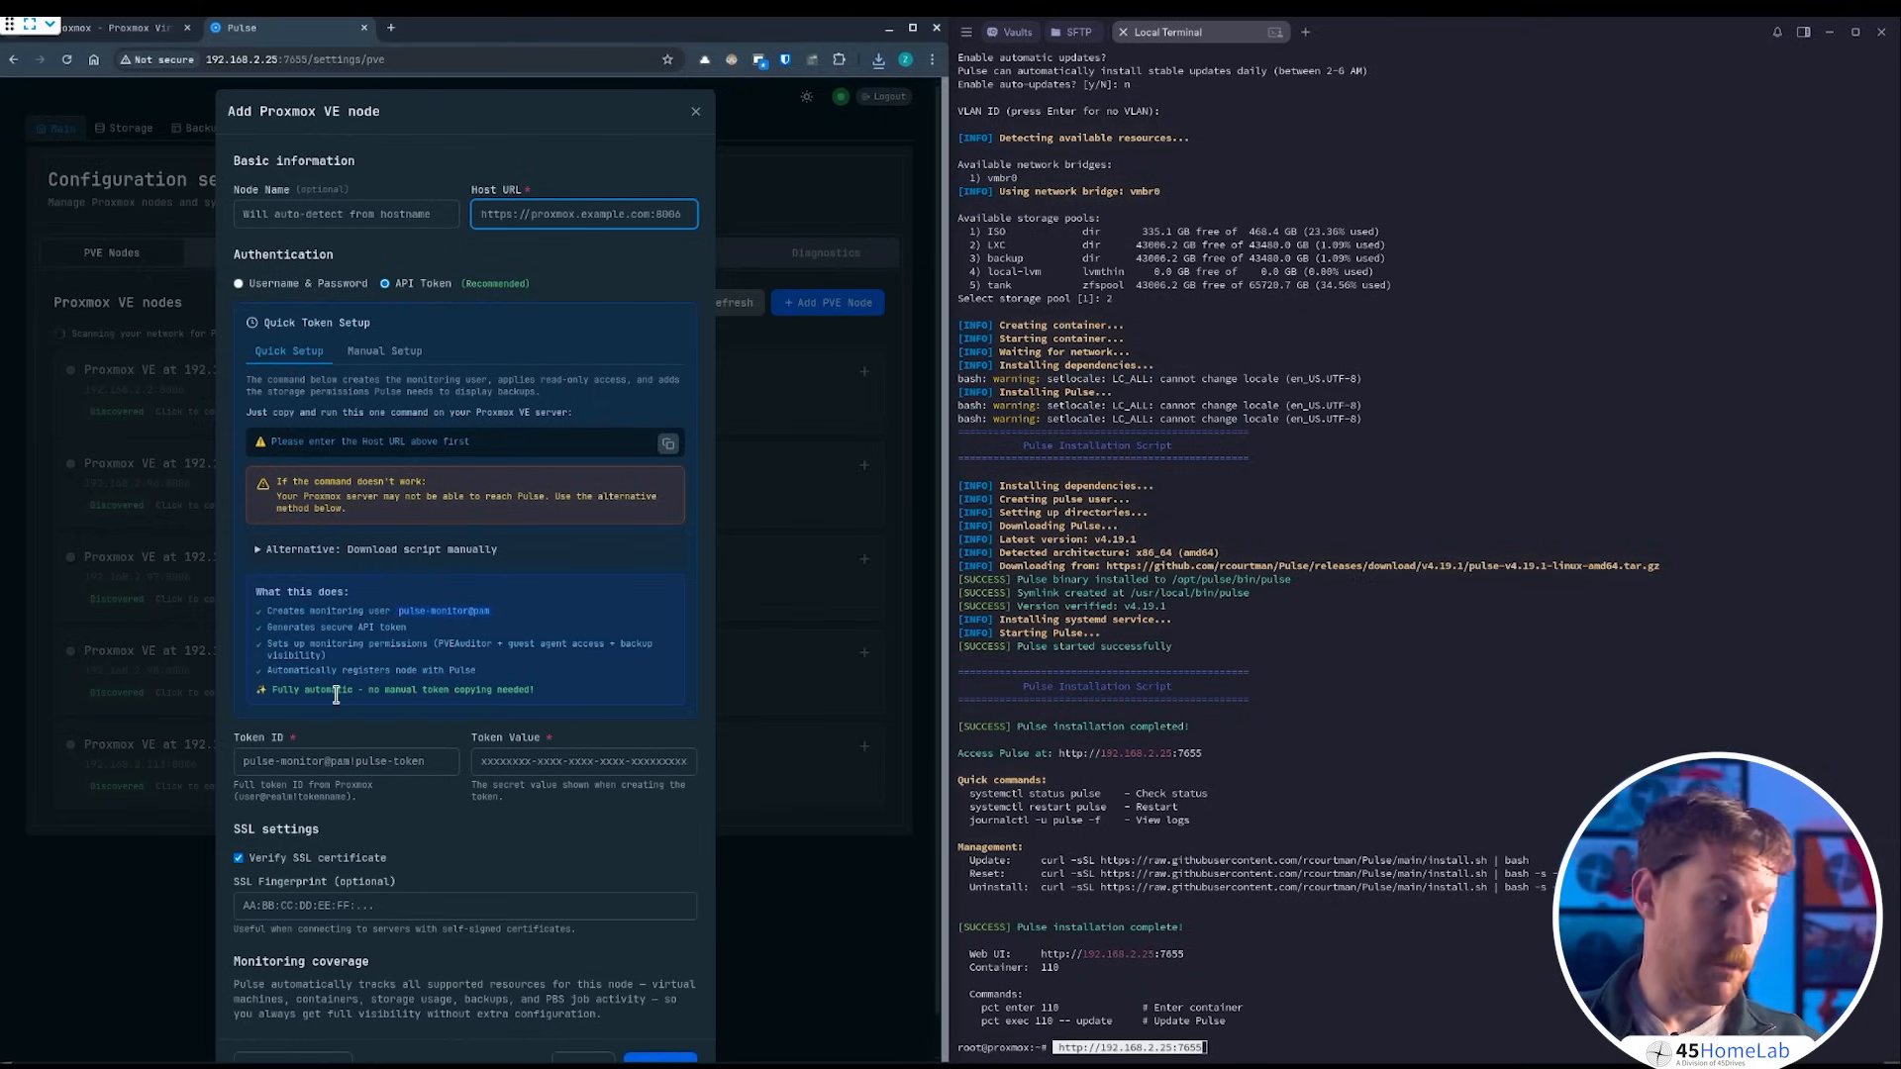
pyautogui.moveTo(339, 691)
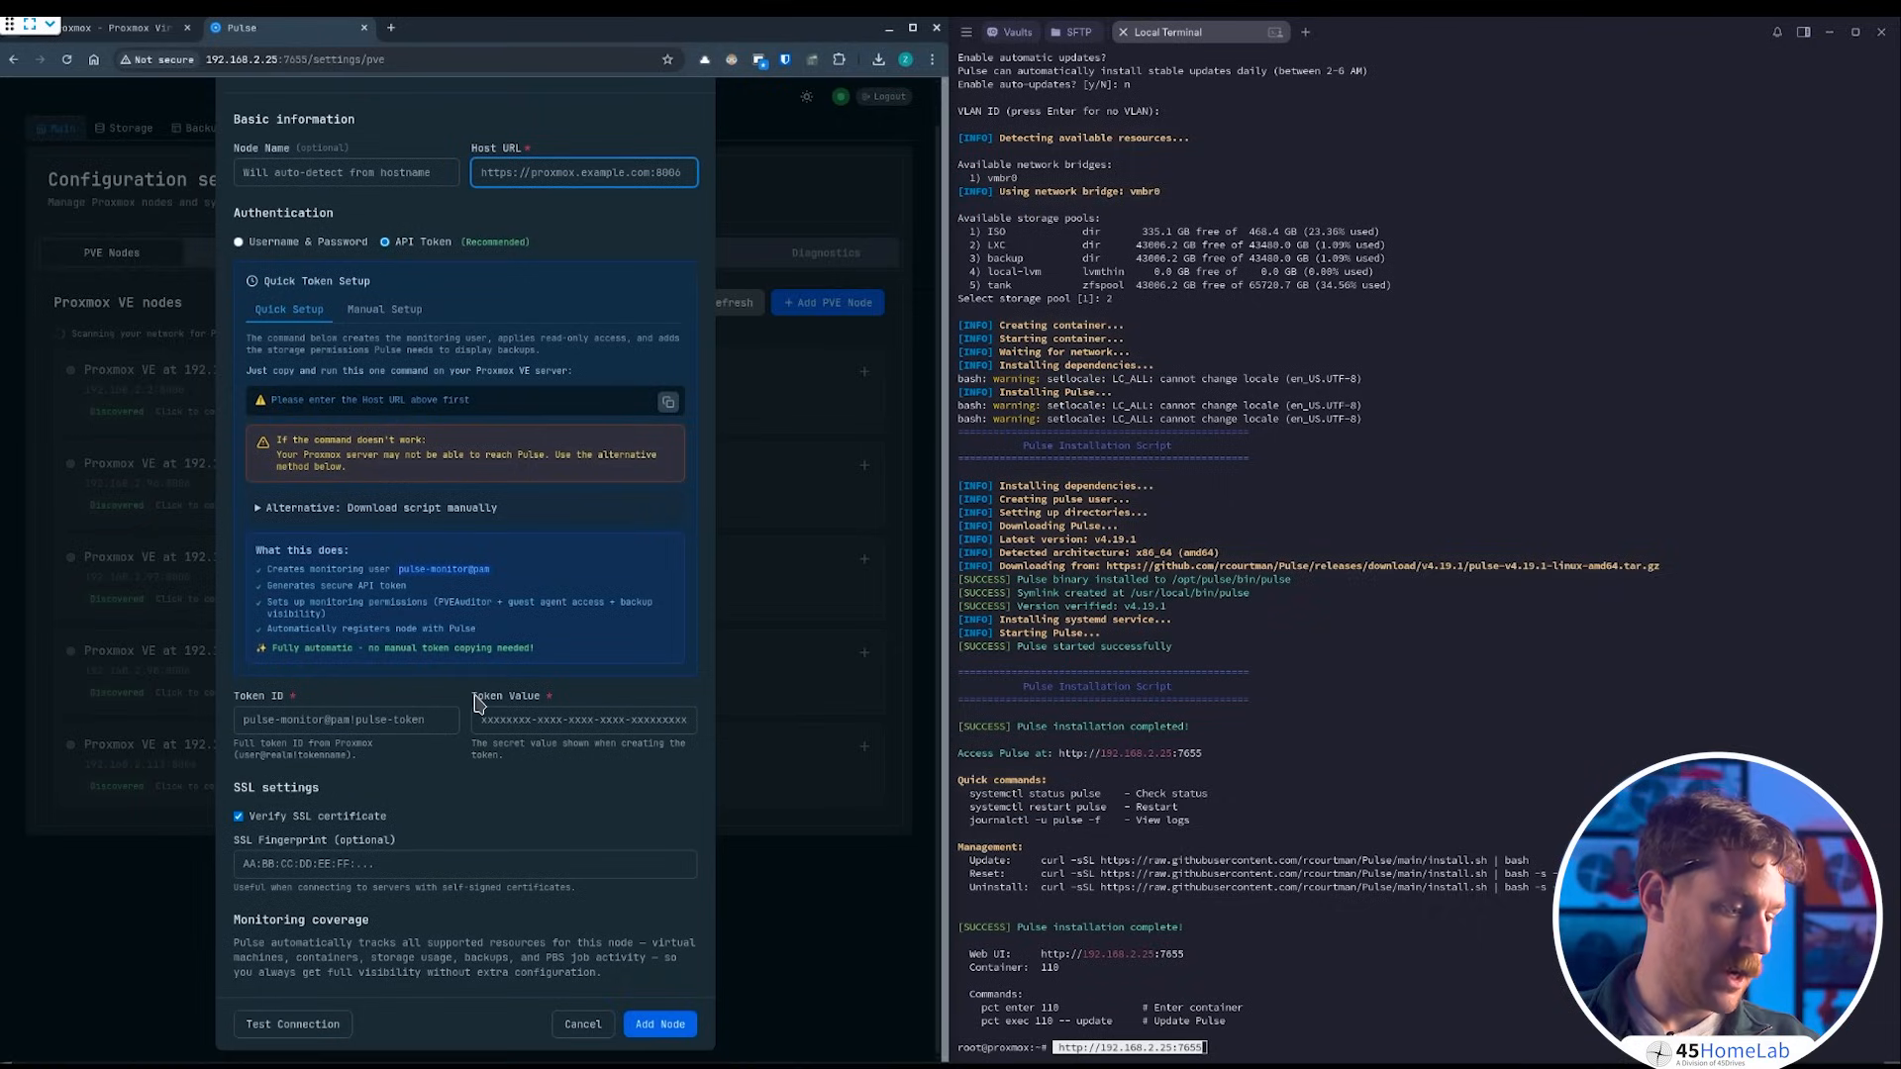
pyautogui.moveTo(462, 1028)
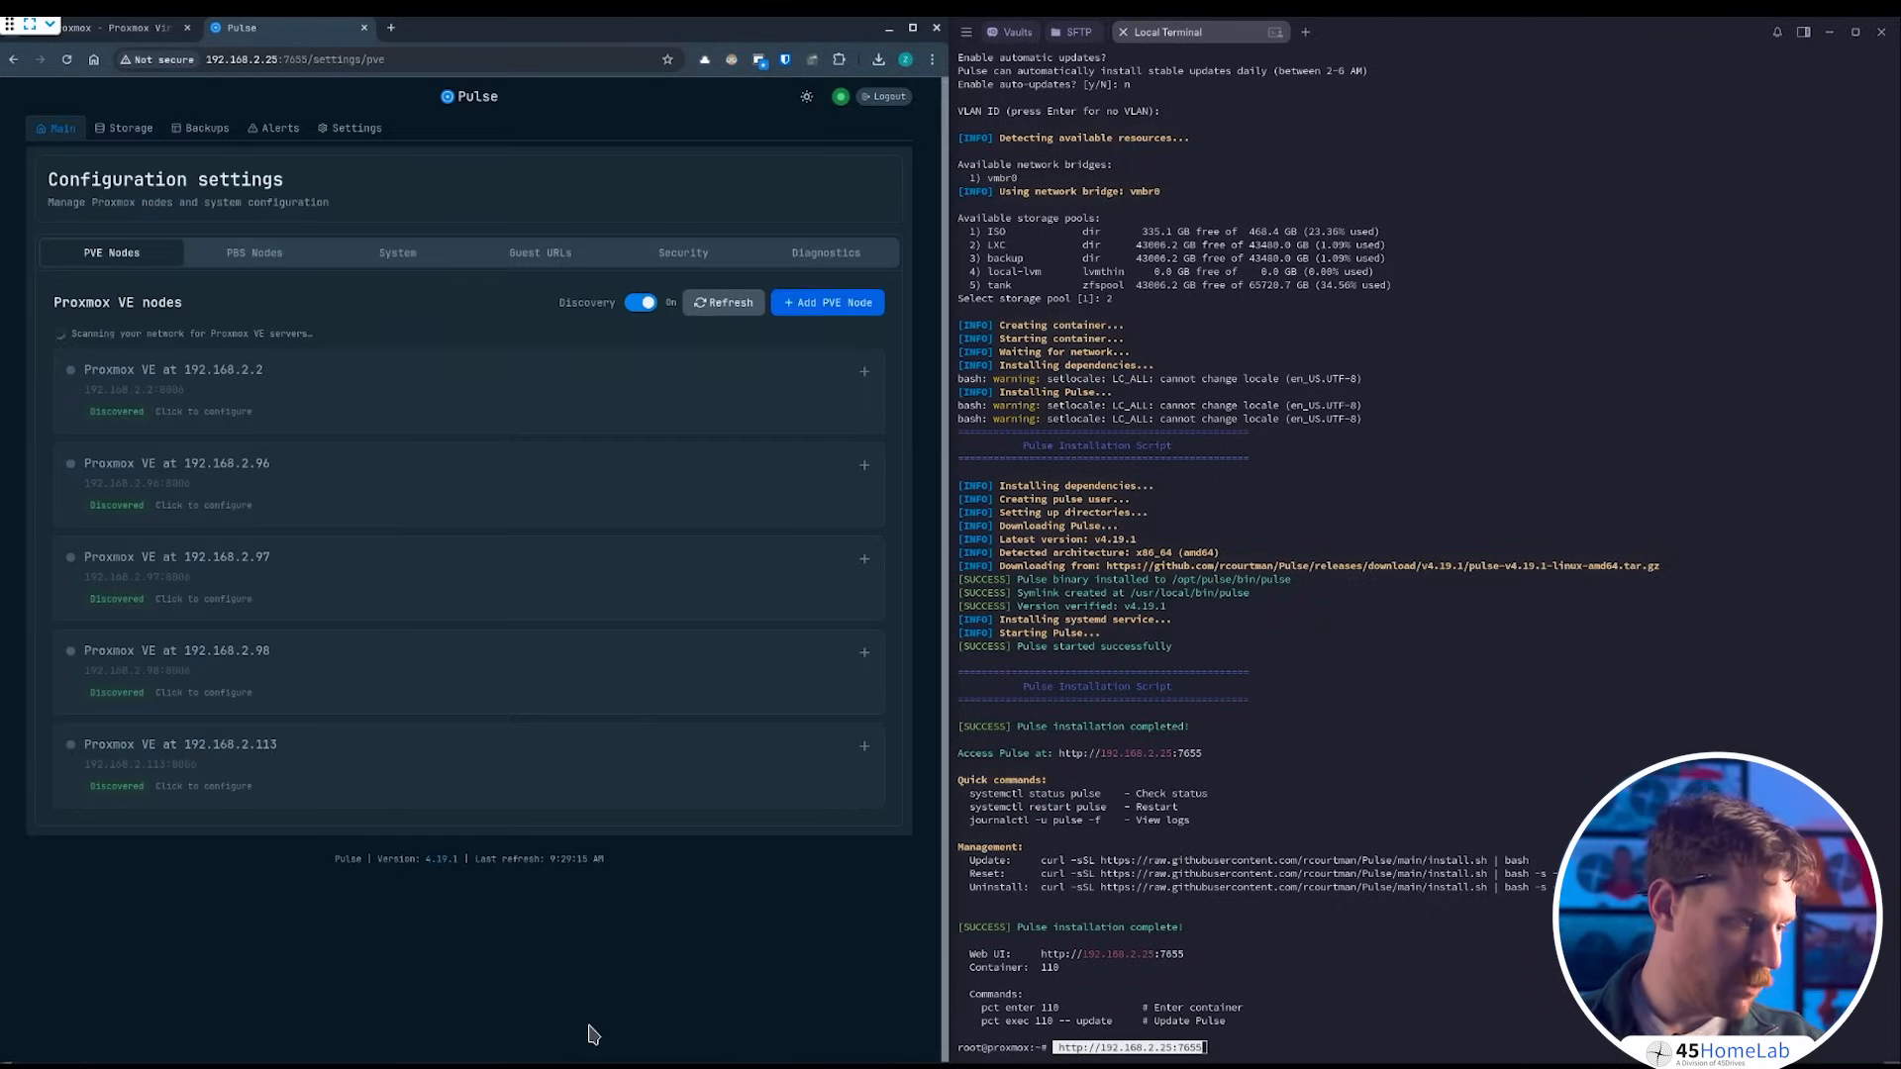
pyautogui.moveTo(272, 379)
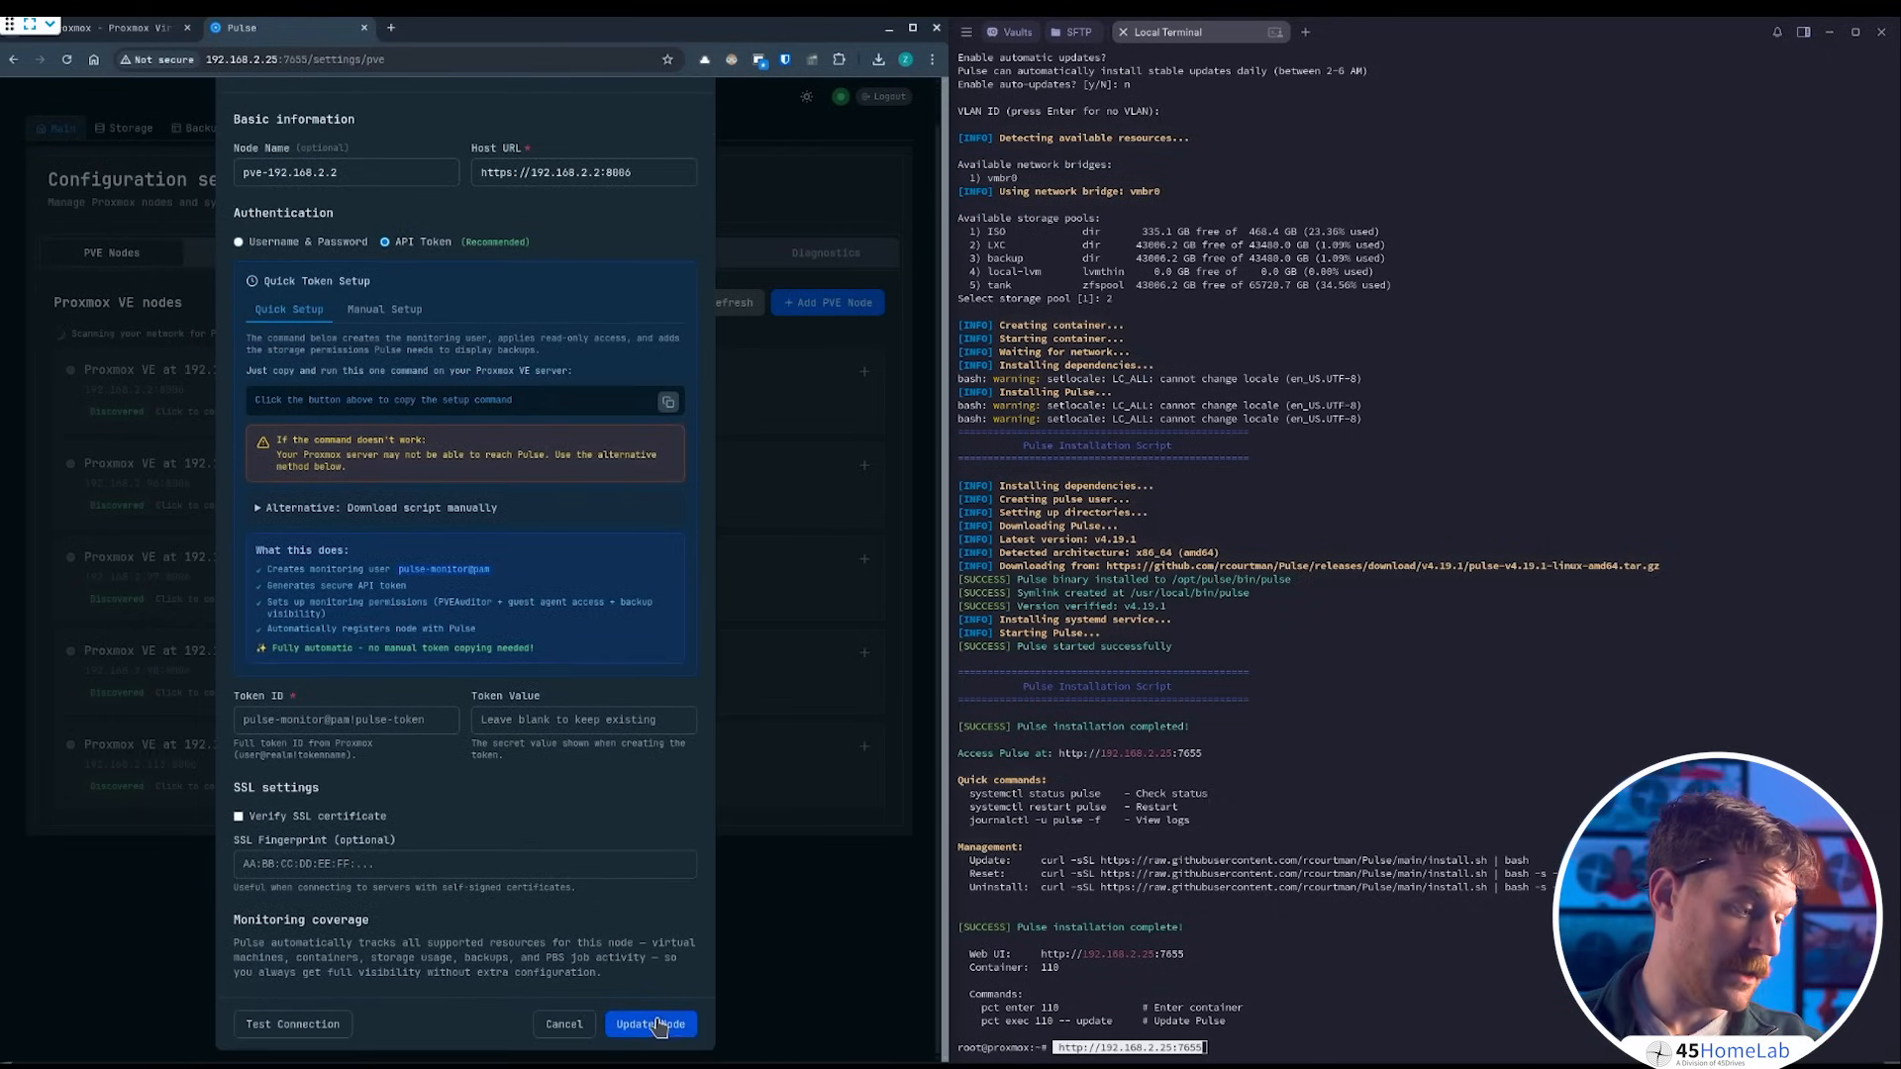
# - Switch pve-192.168.2.2 to Username & Password authentication and enter root with its password
pyautogui.click(651, 1024)
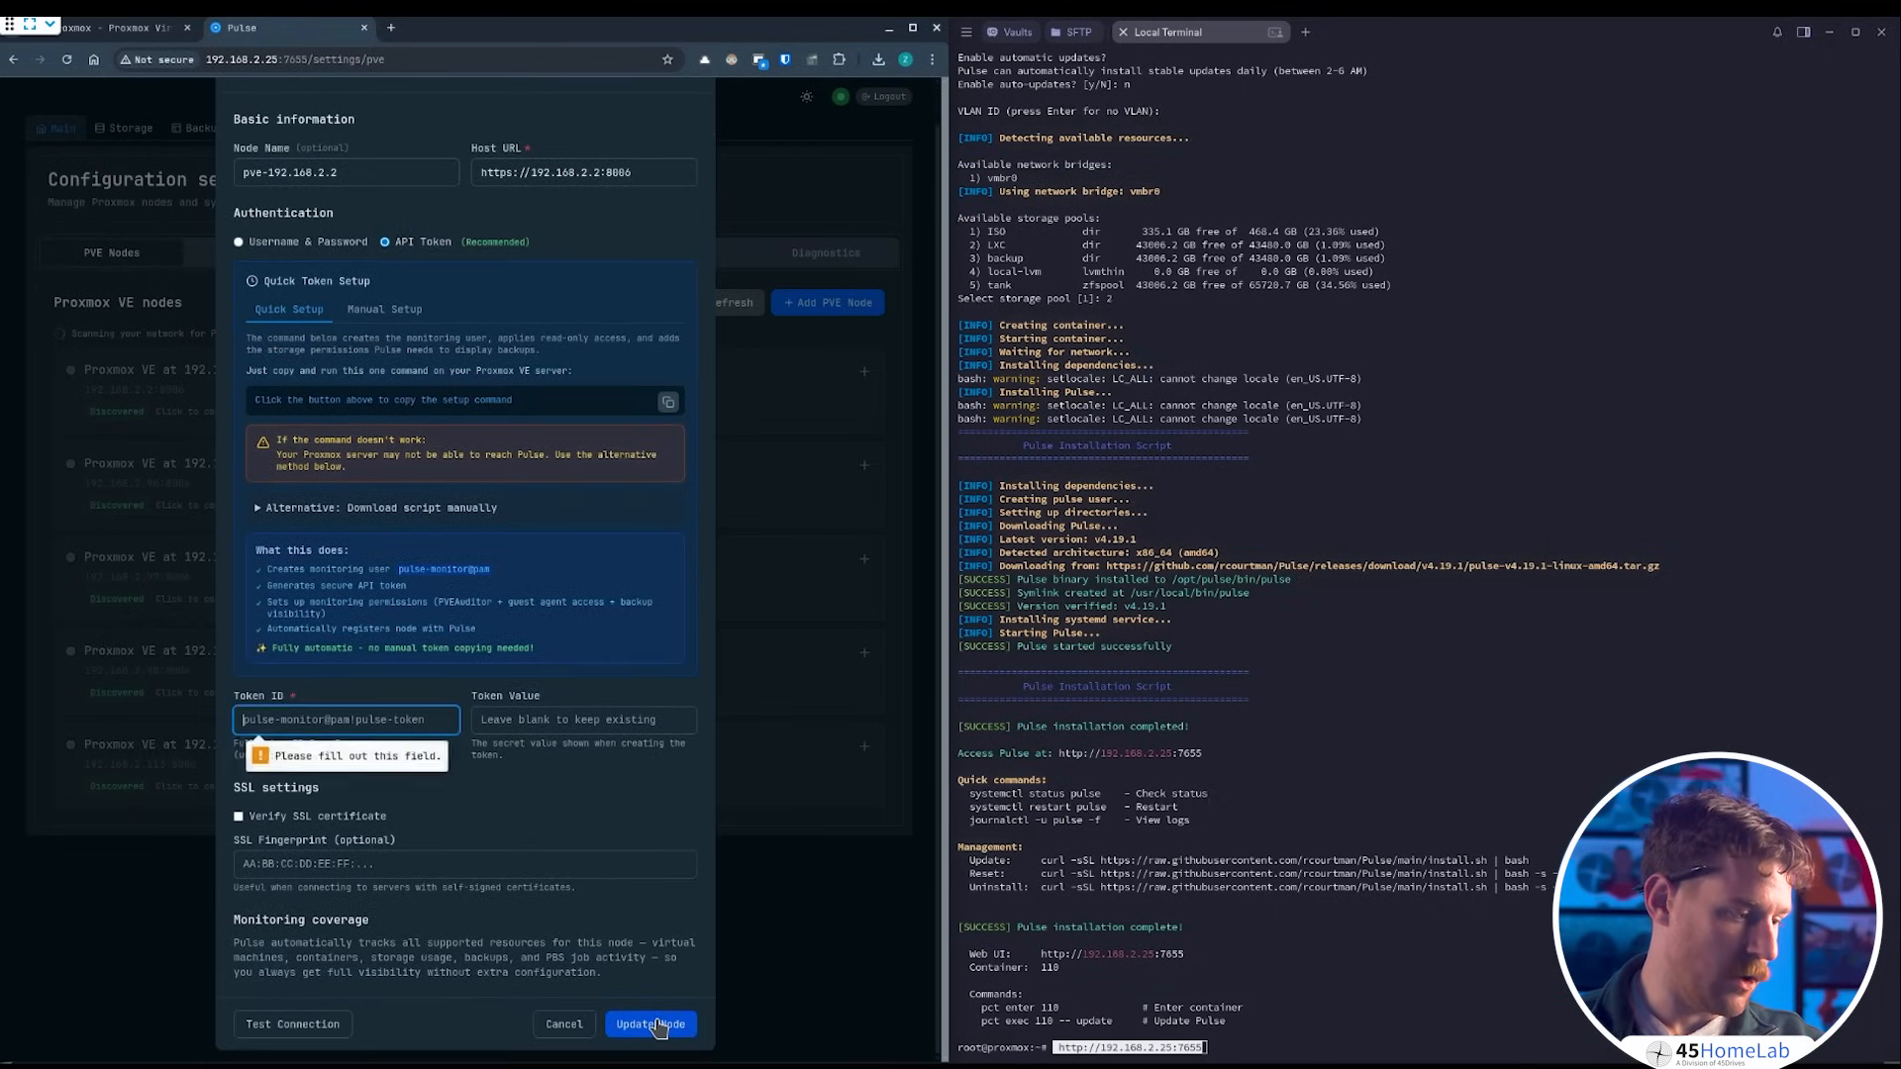
pyautogui.moveTo(386, 711)
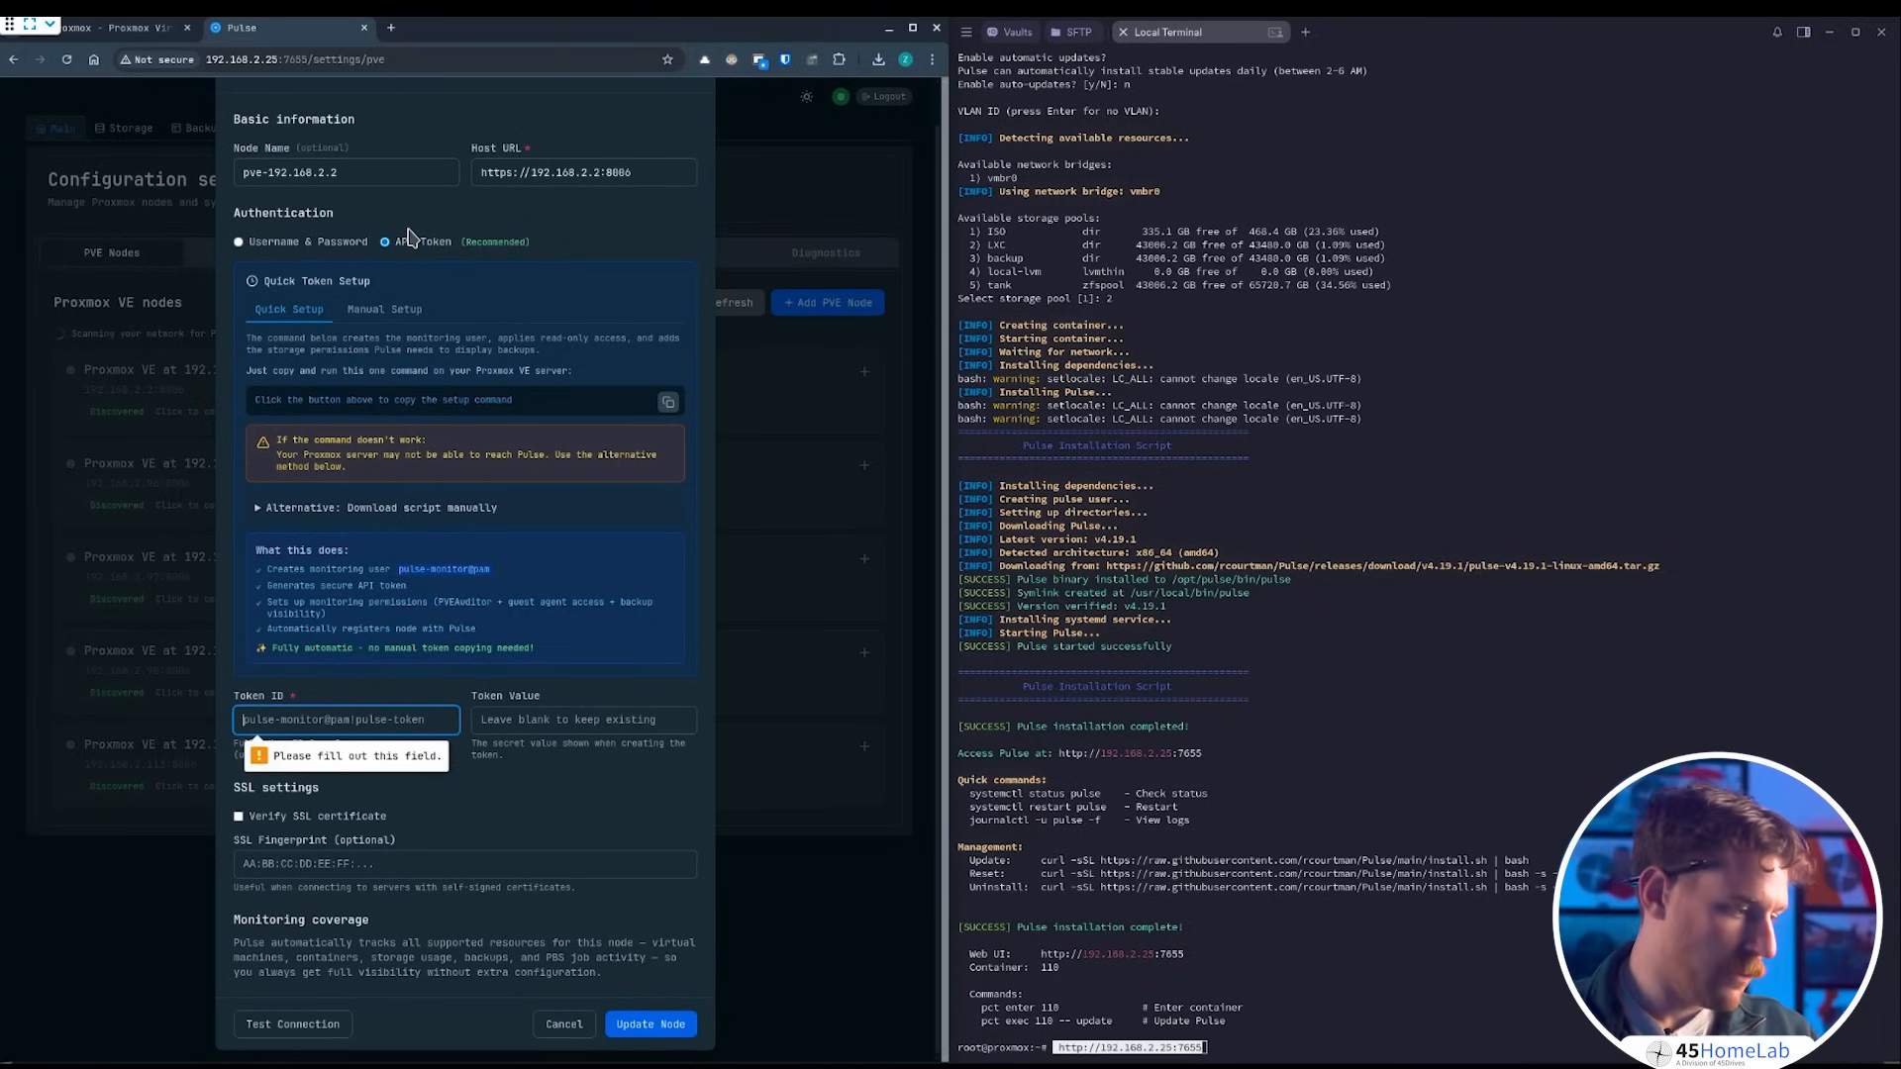
pyautogui.moveTo(309, 256)
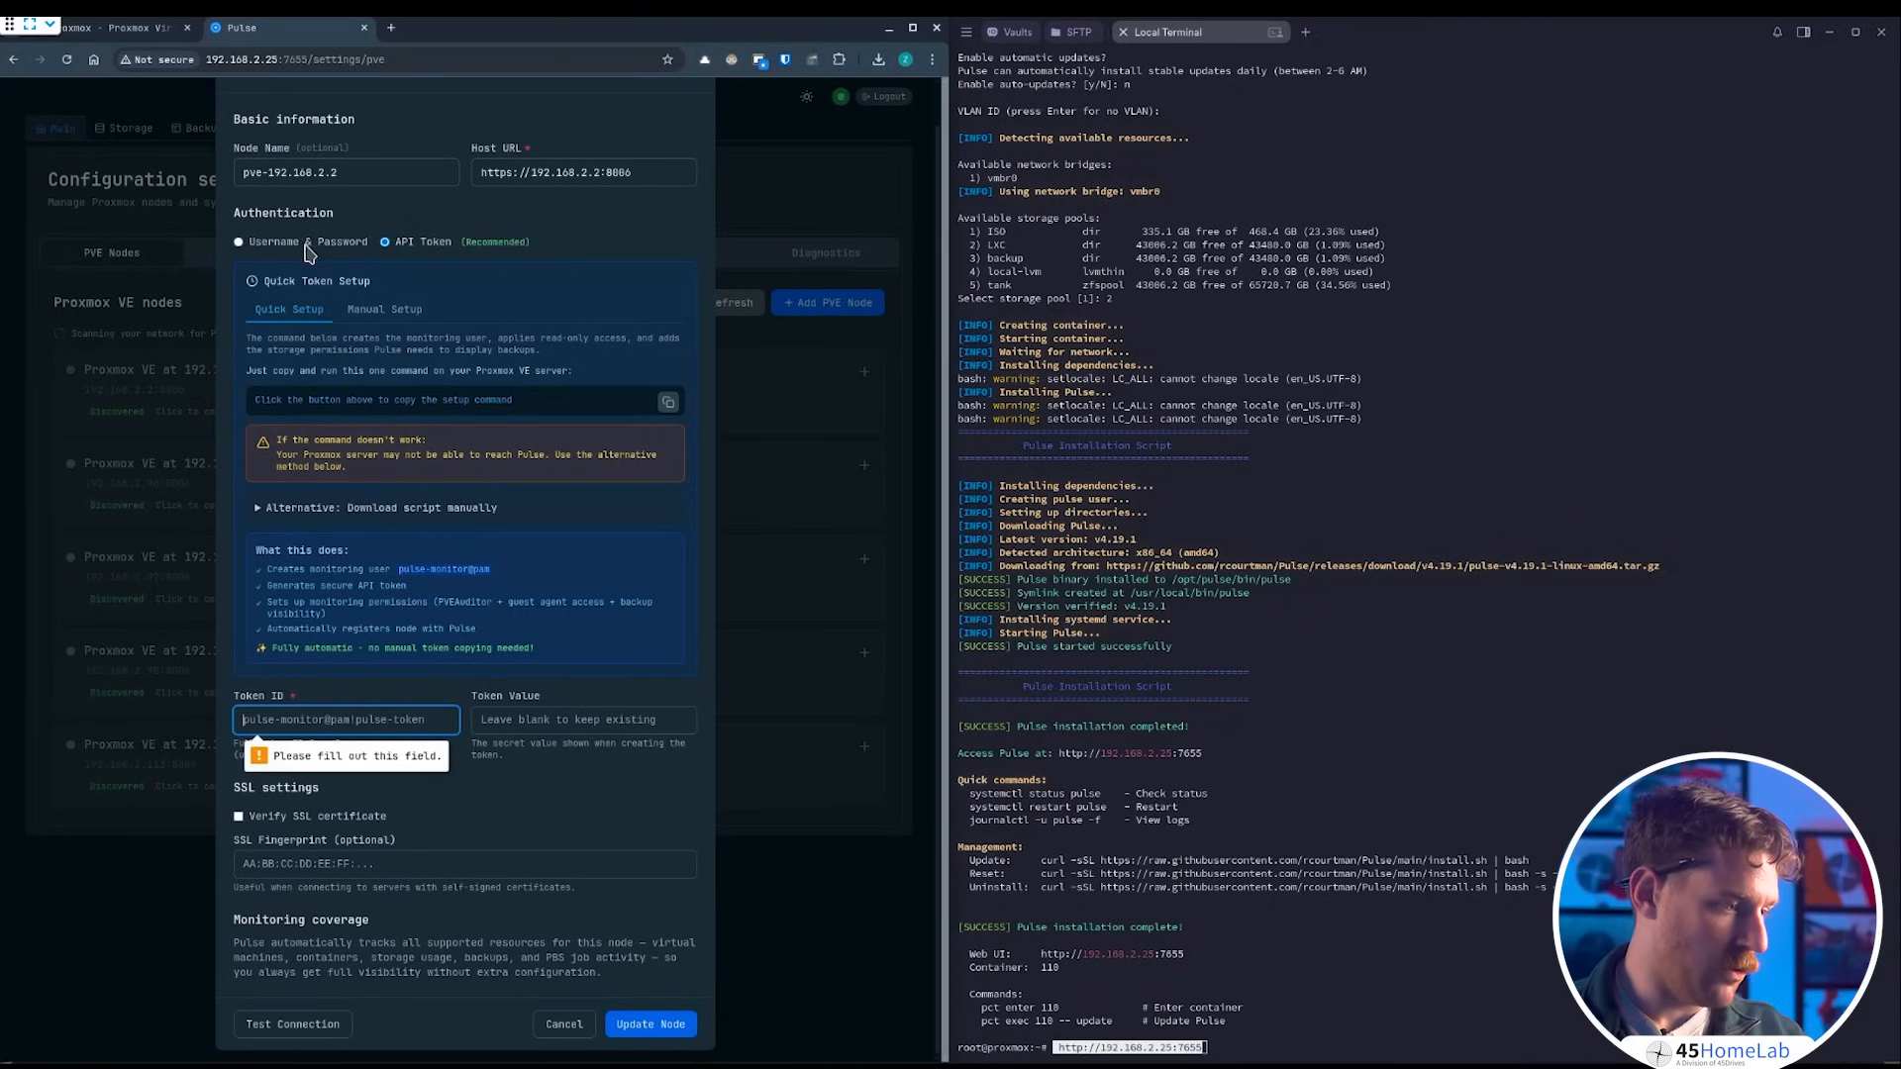
pyautogui.click(242, 242)
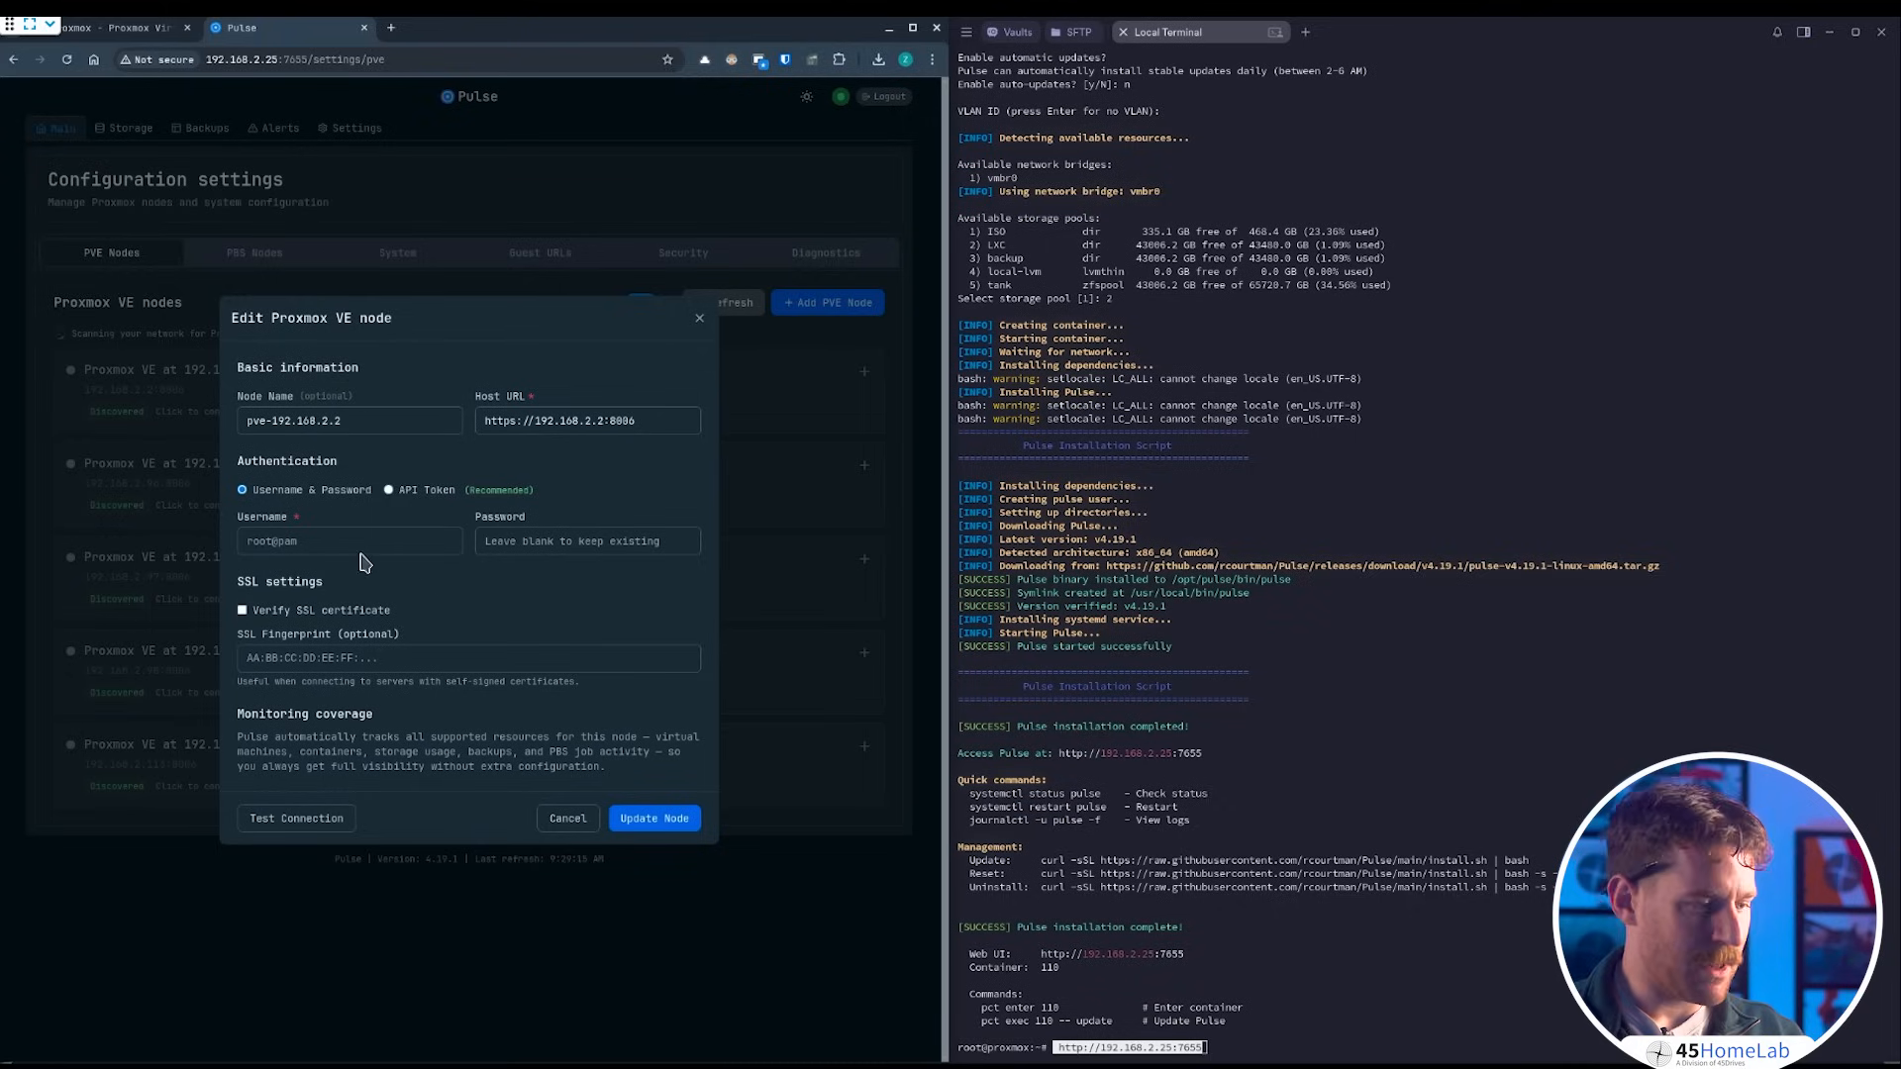
pyautogui.click(348, 541)
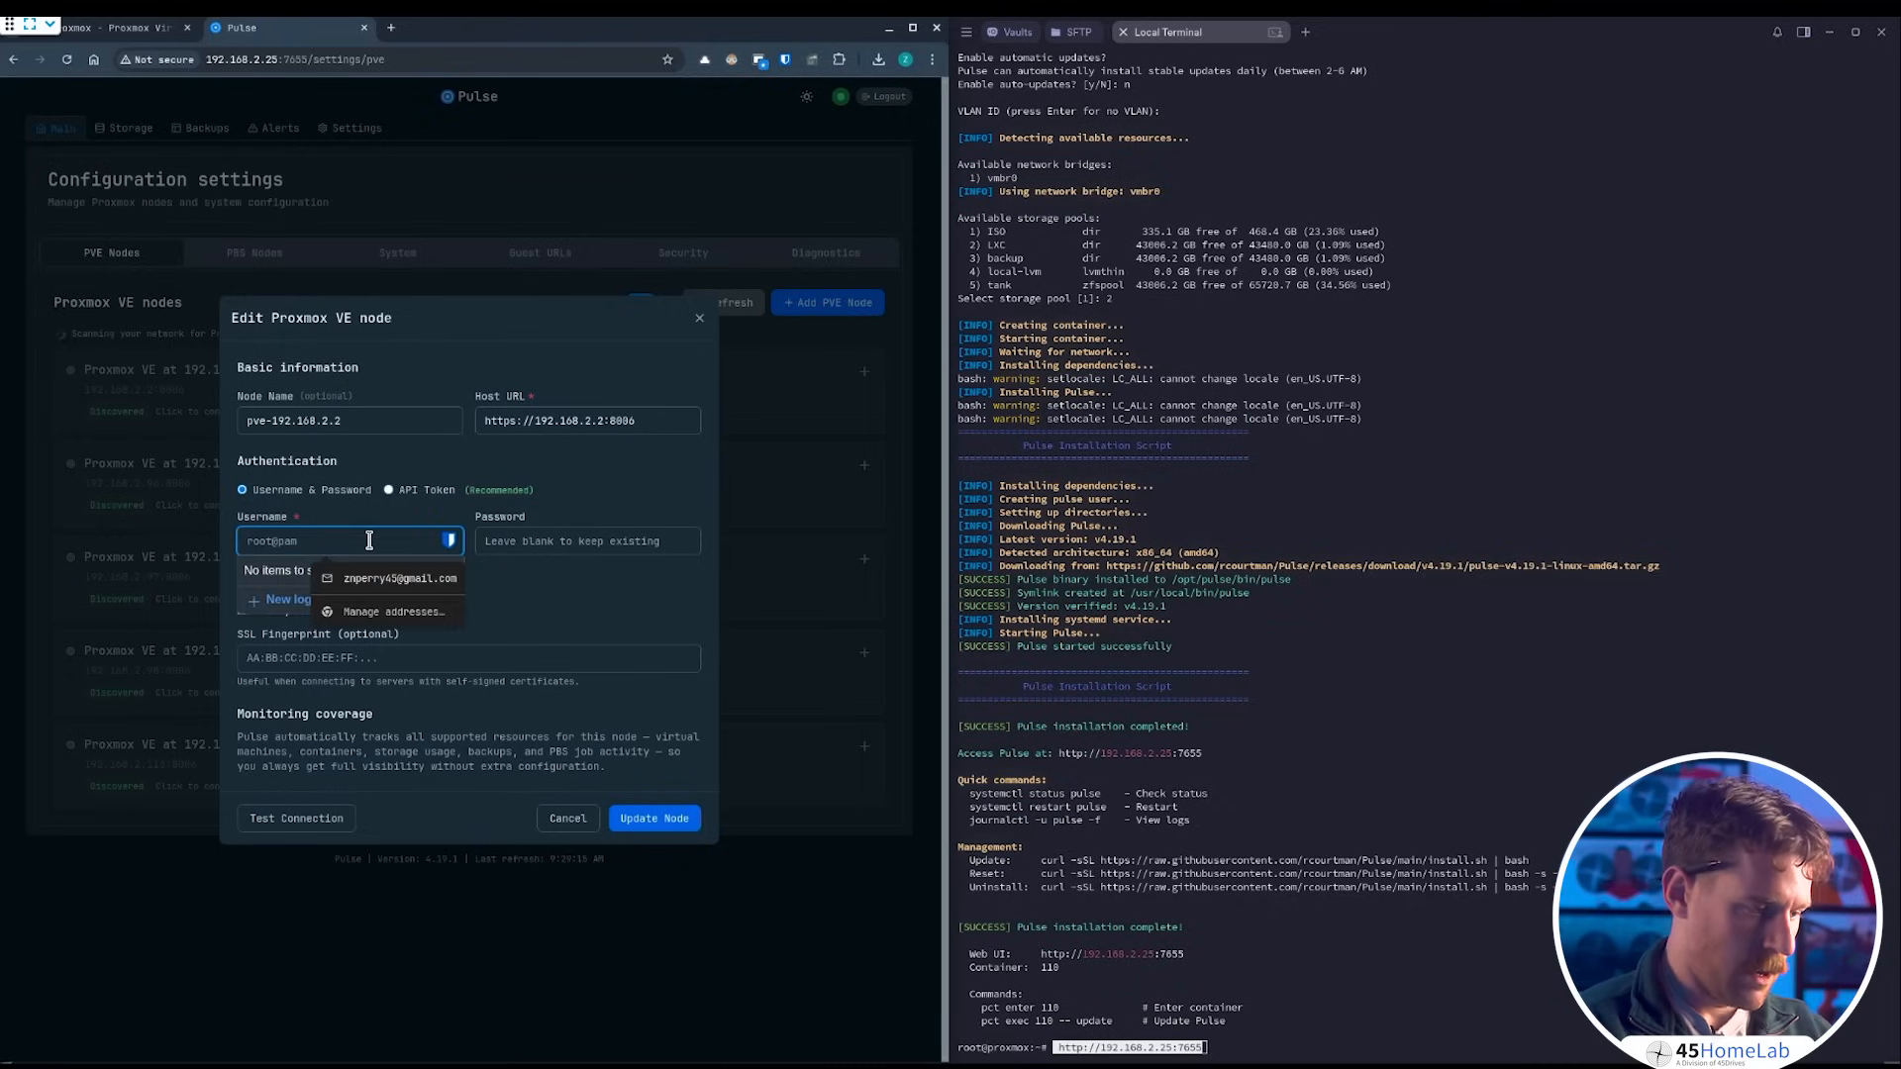
pyautogui.click(587, 541)
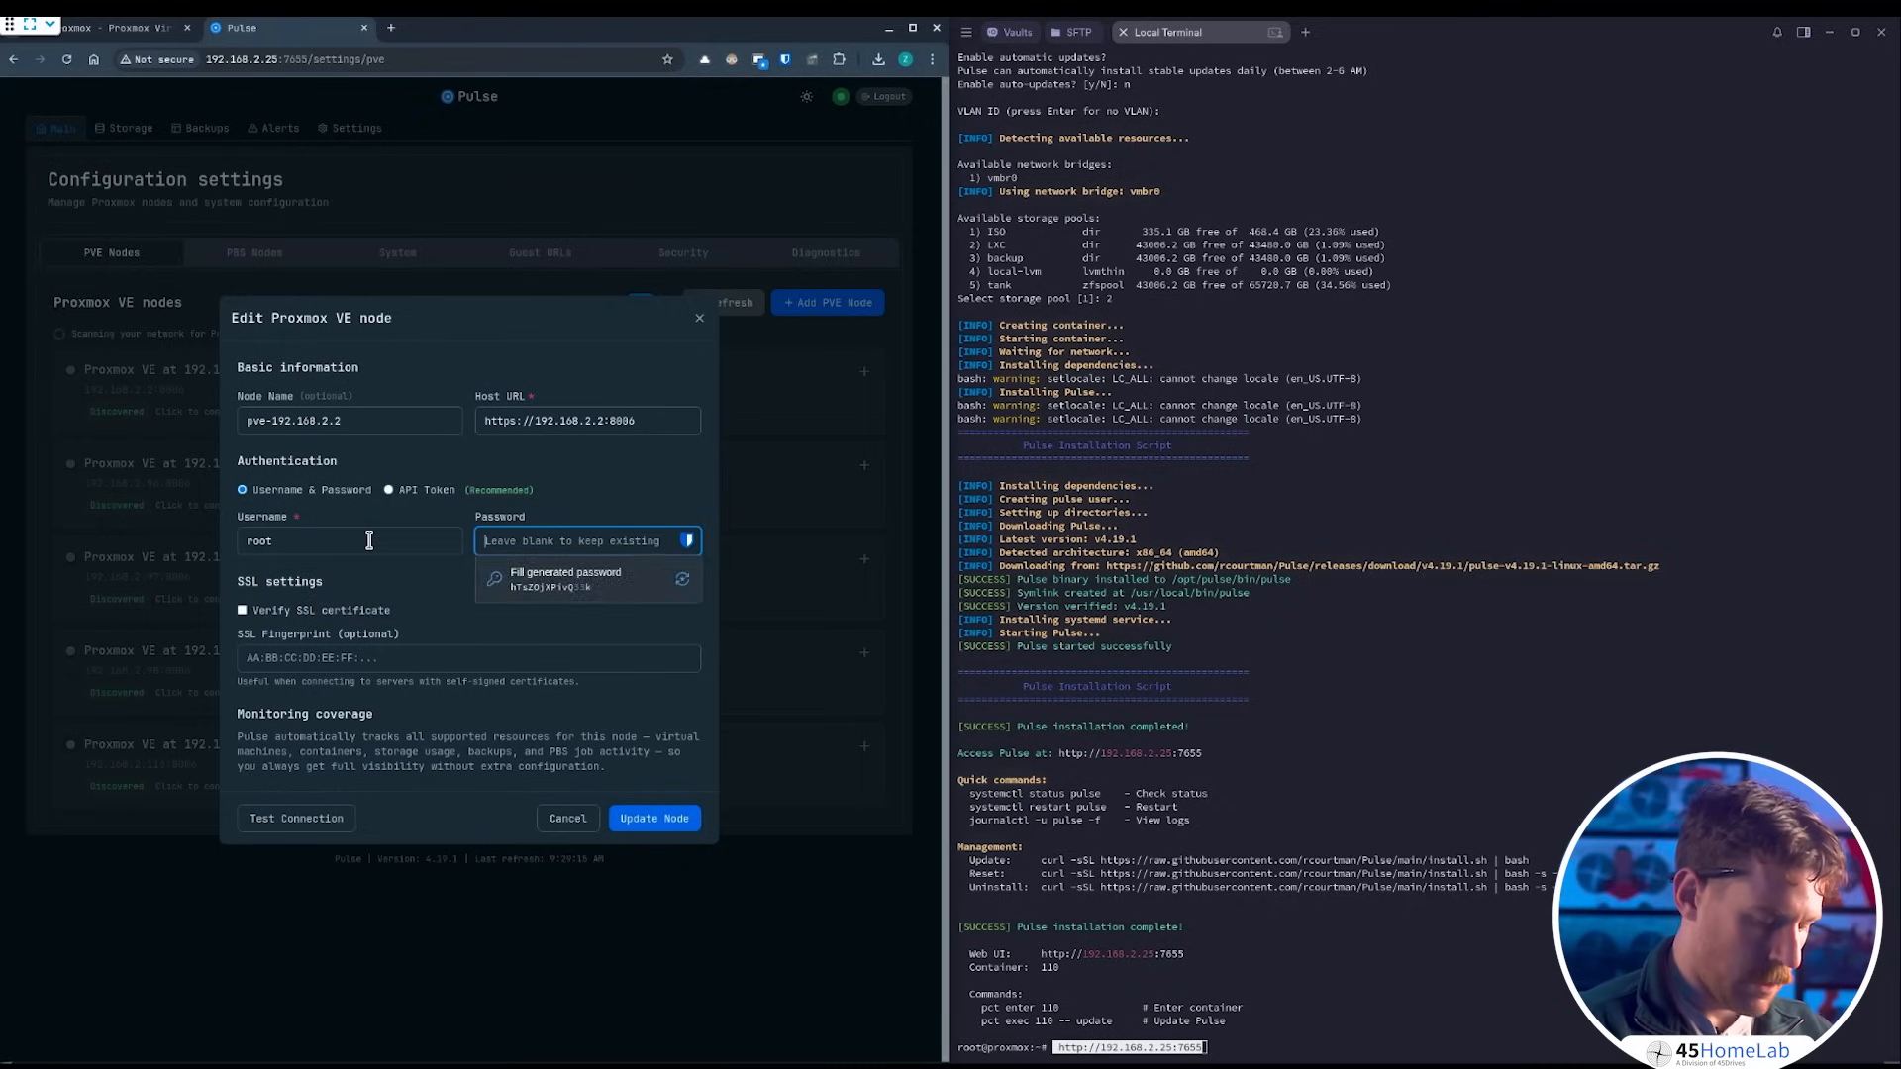
pyautogui.click(567, 578)
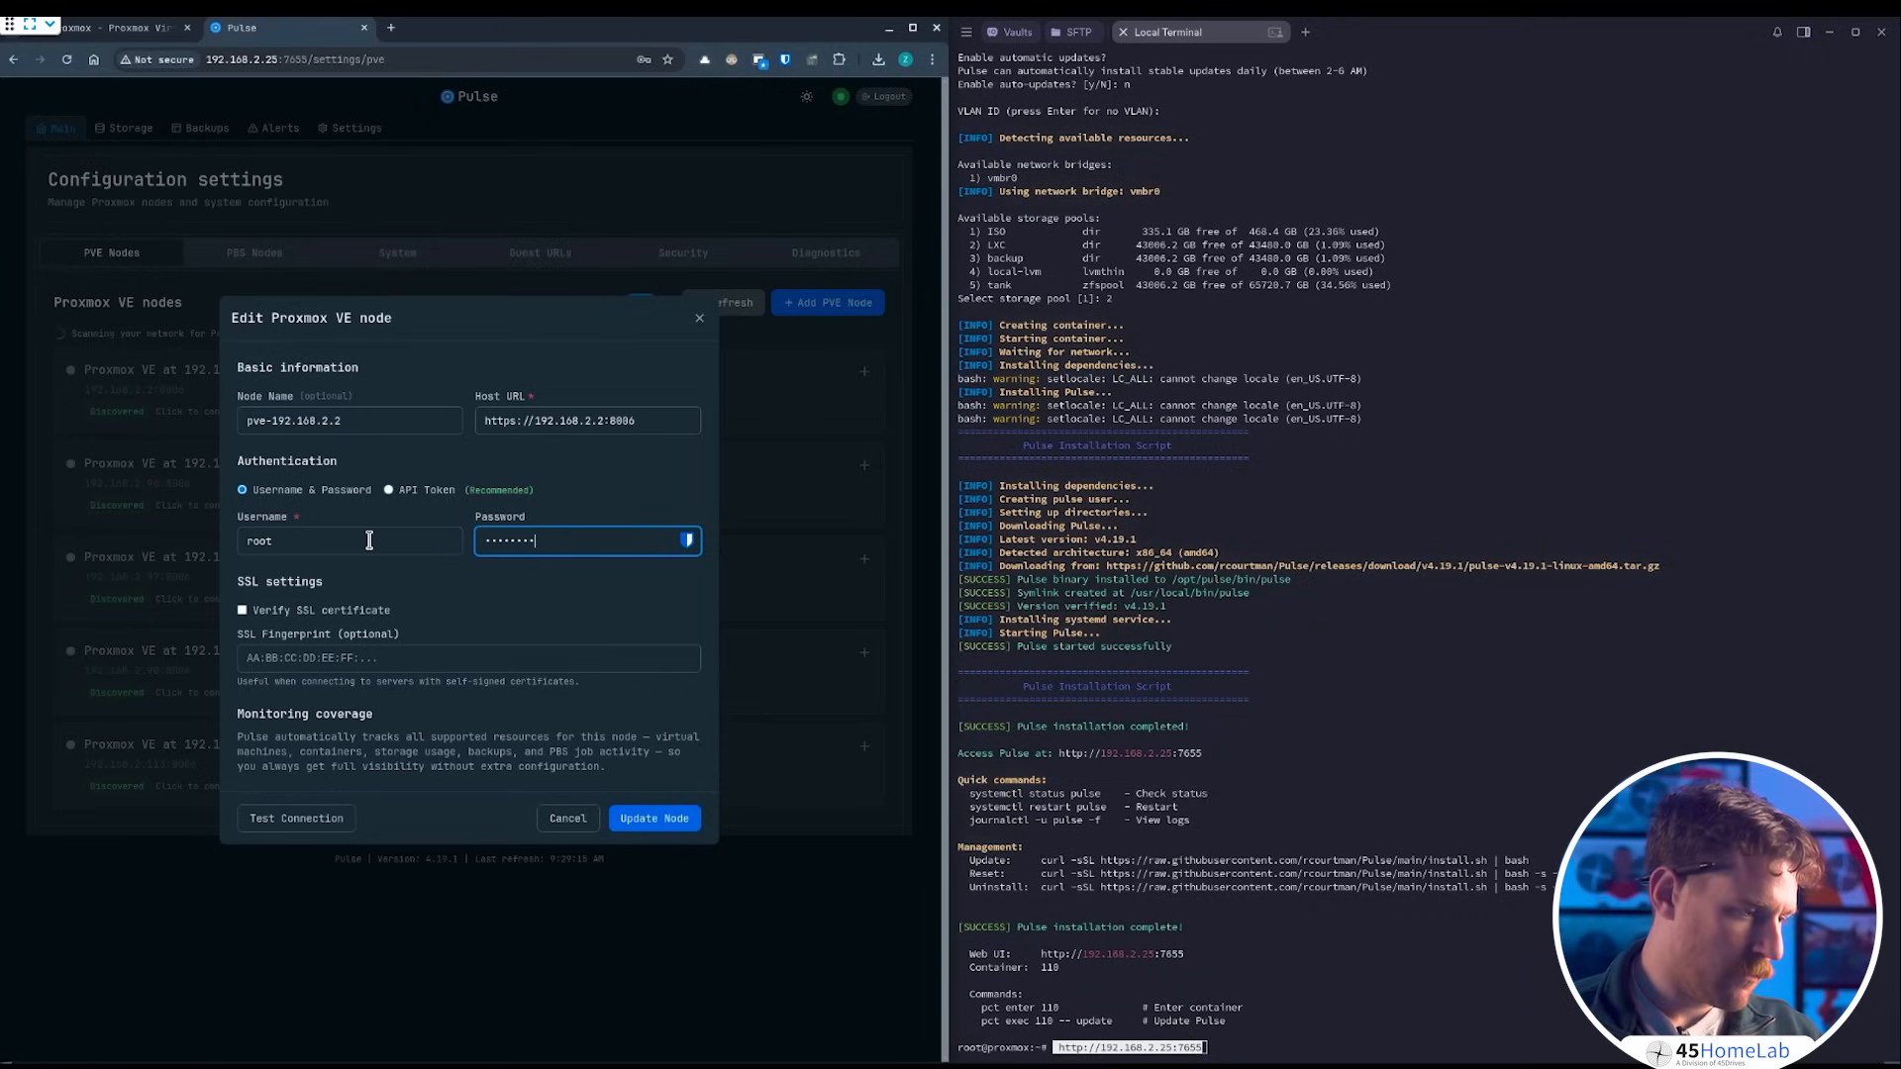
pyautogui.moveTo(501, 733)
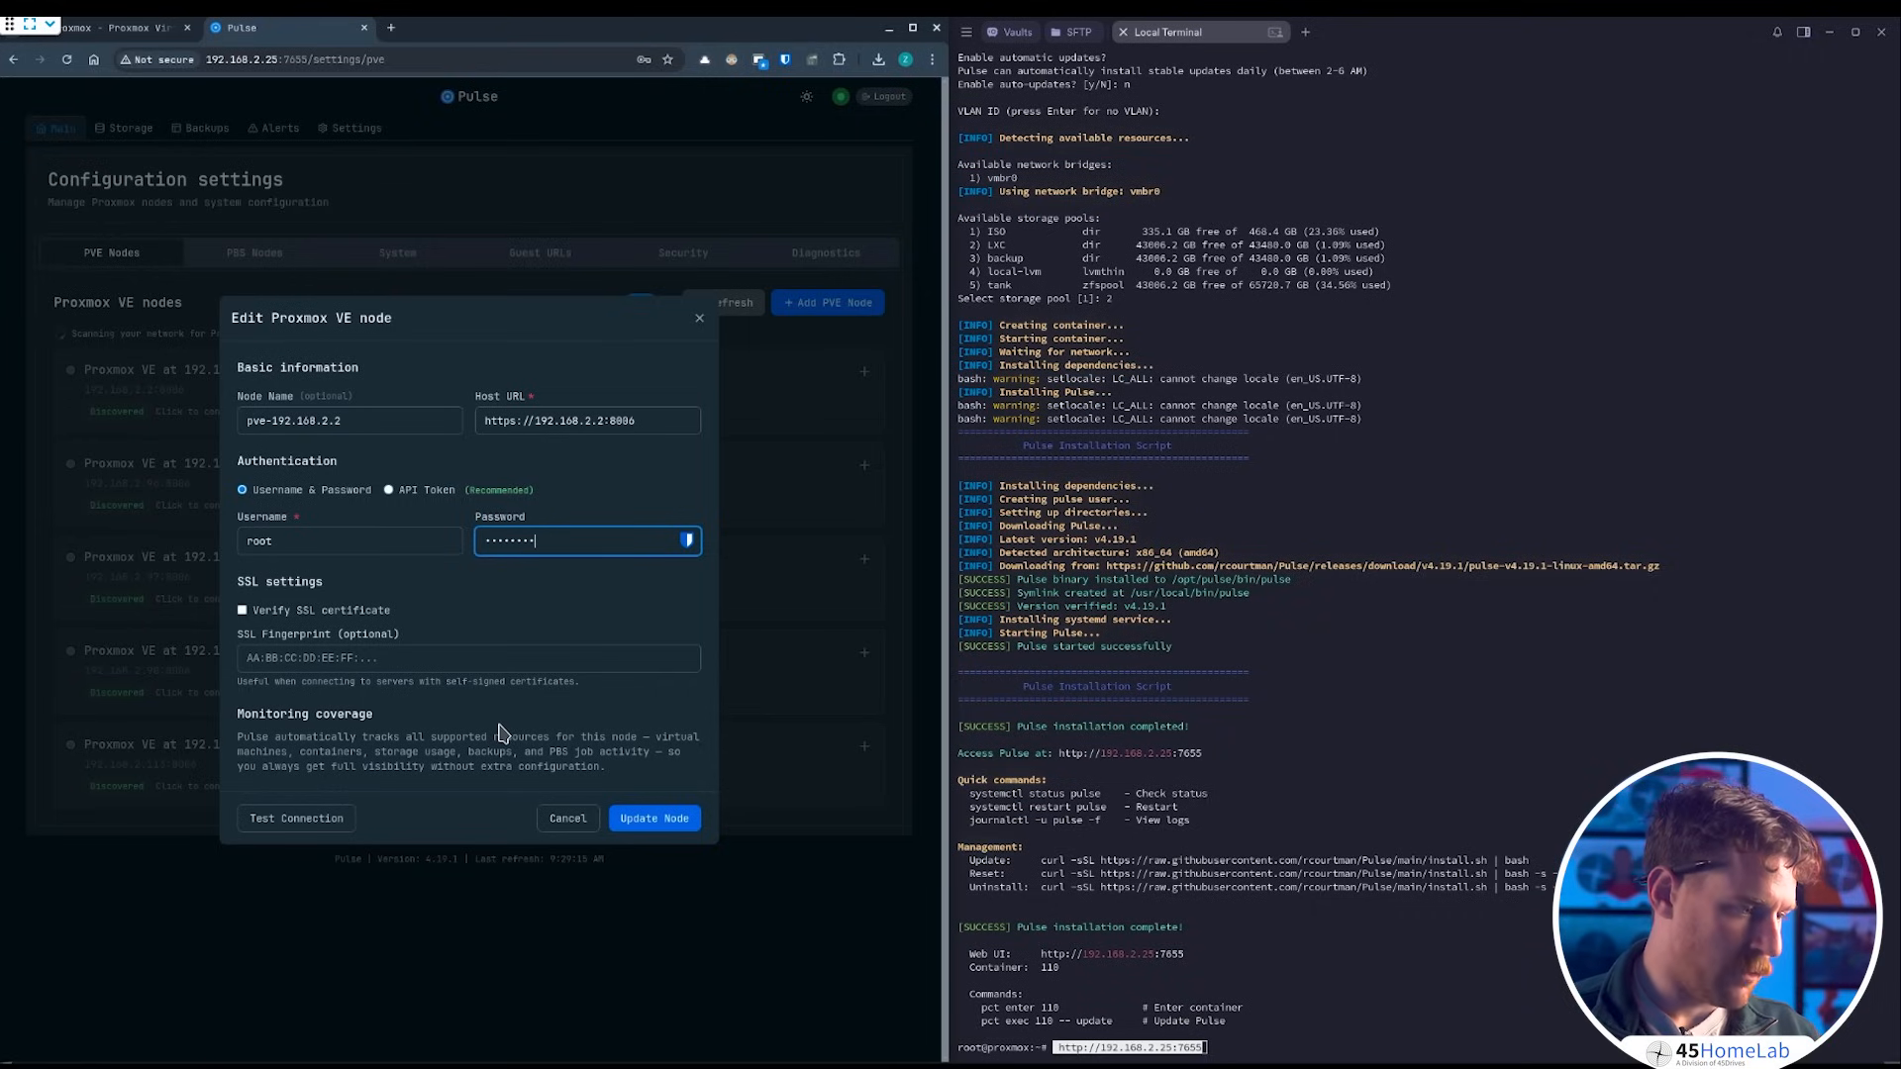
# - Save the node with Update Node and confirm the change
pyautogui.click(653, 818)
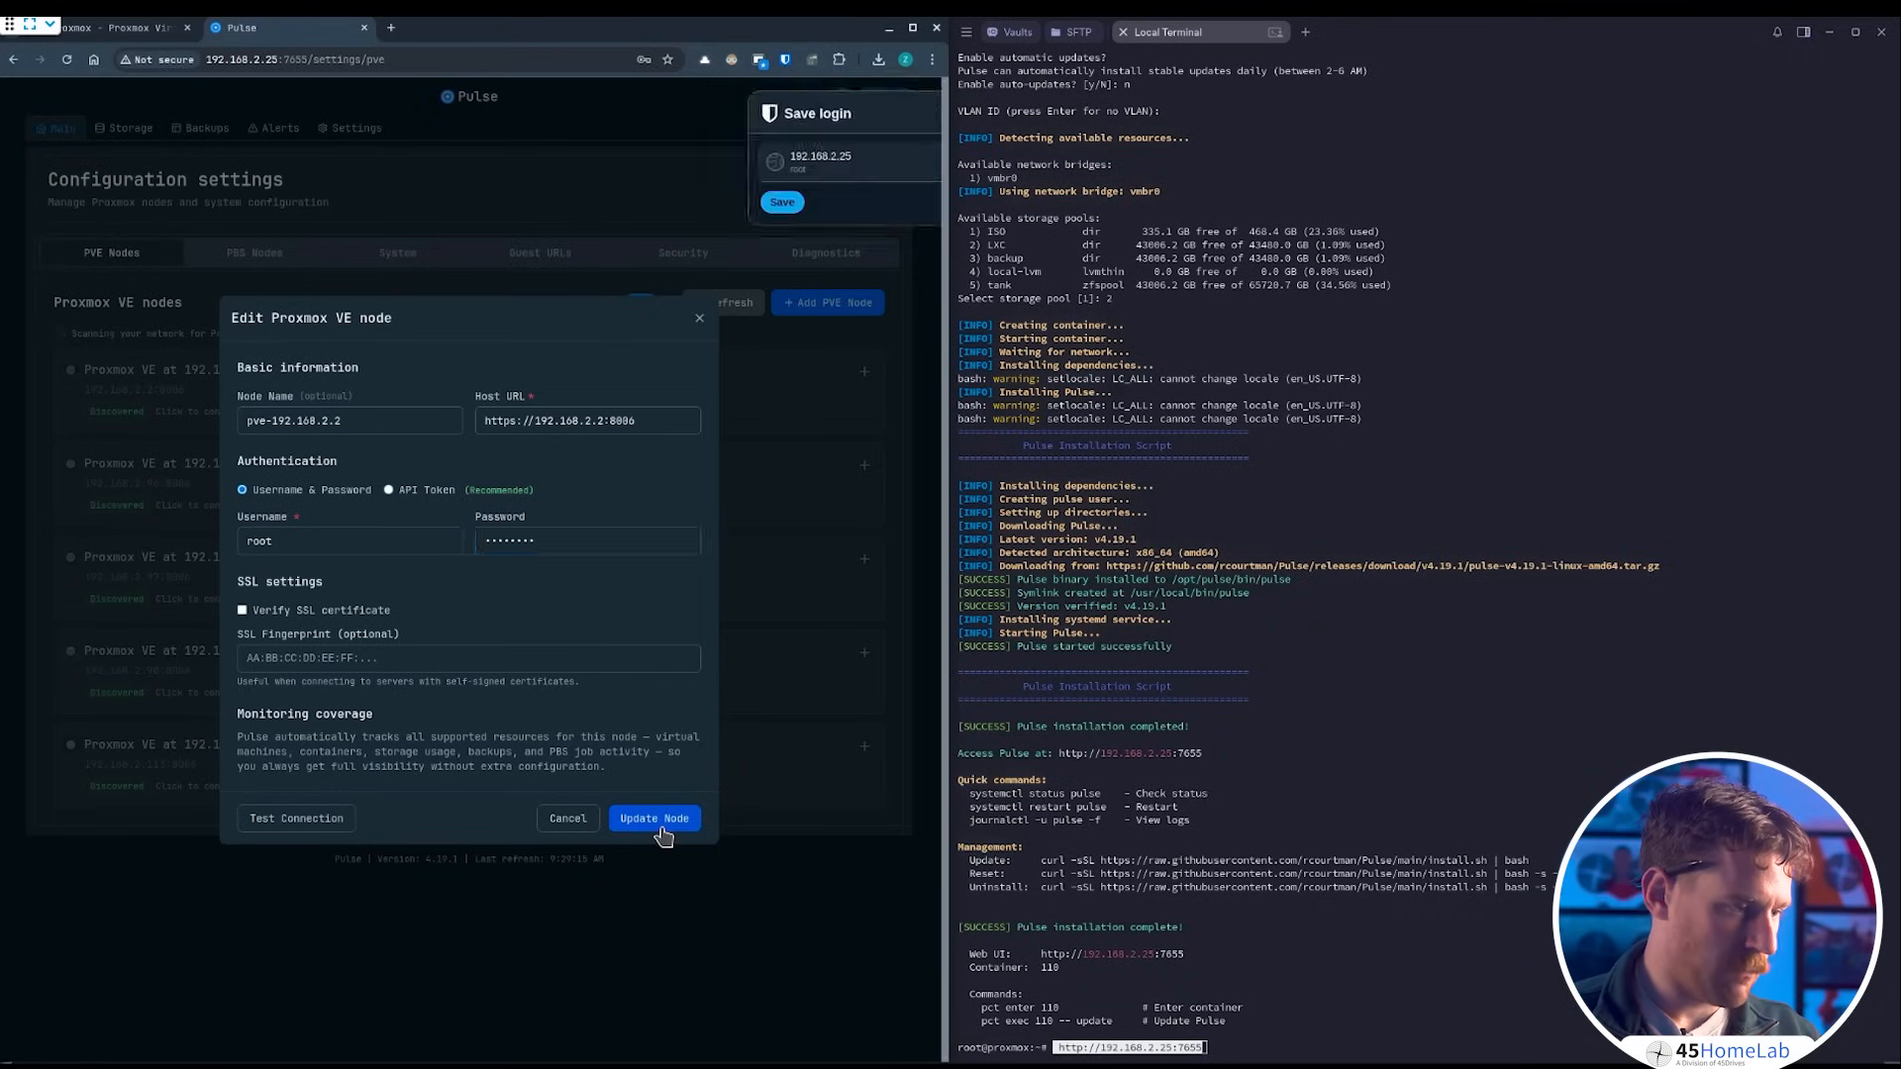
pyautogui.click(654, 818)
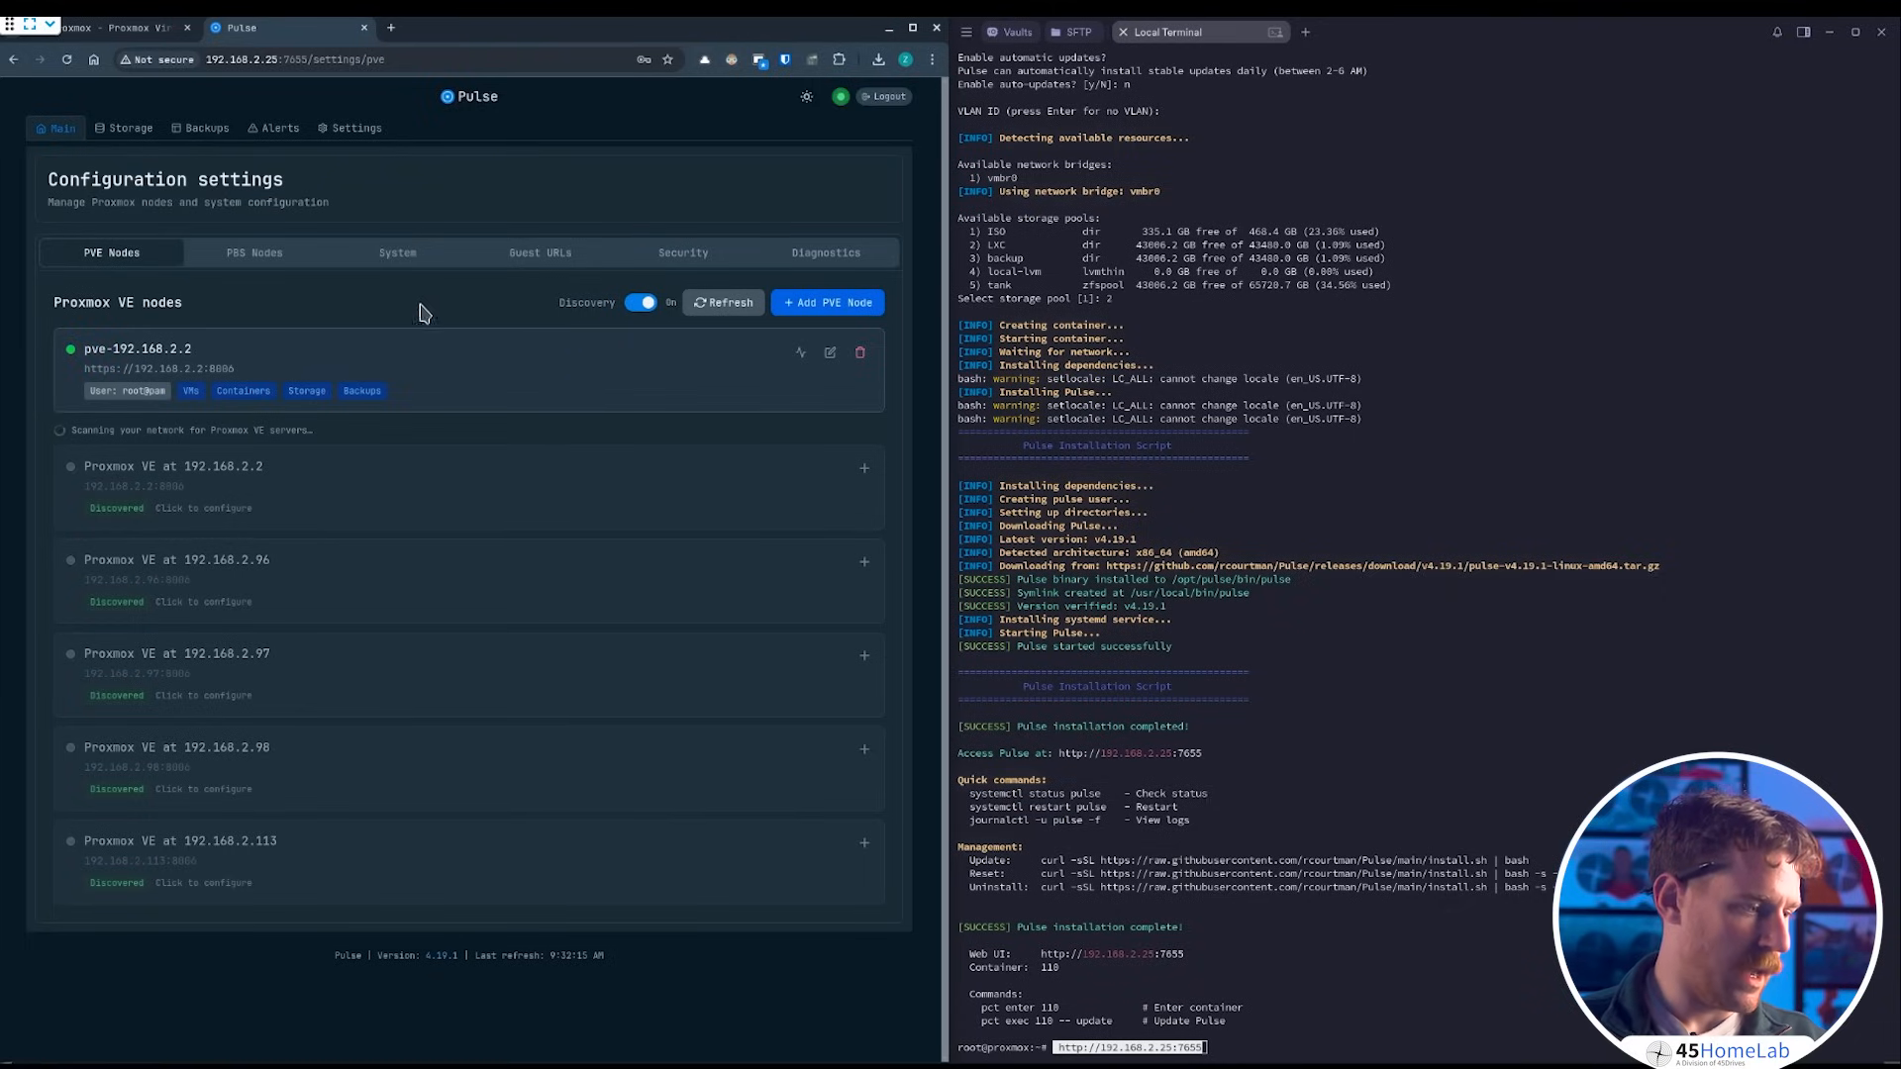
pyautogui.moveTo(270, 378)
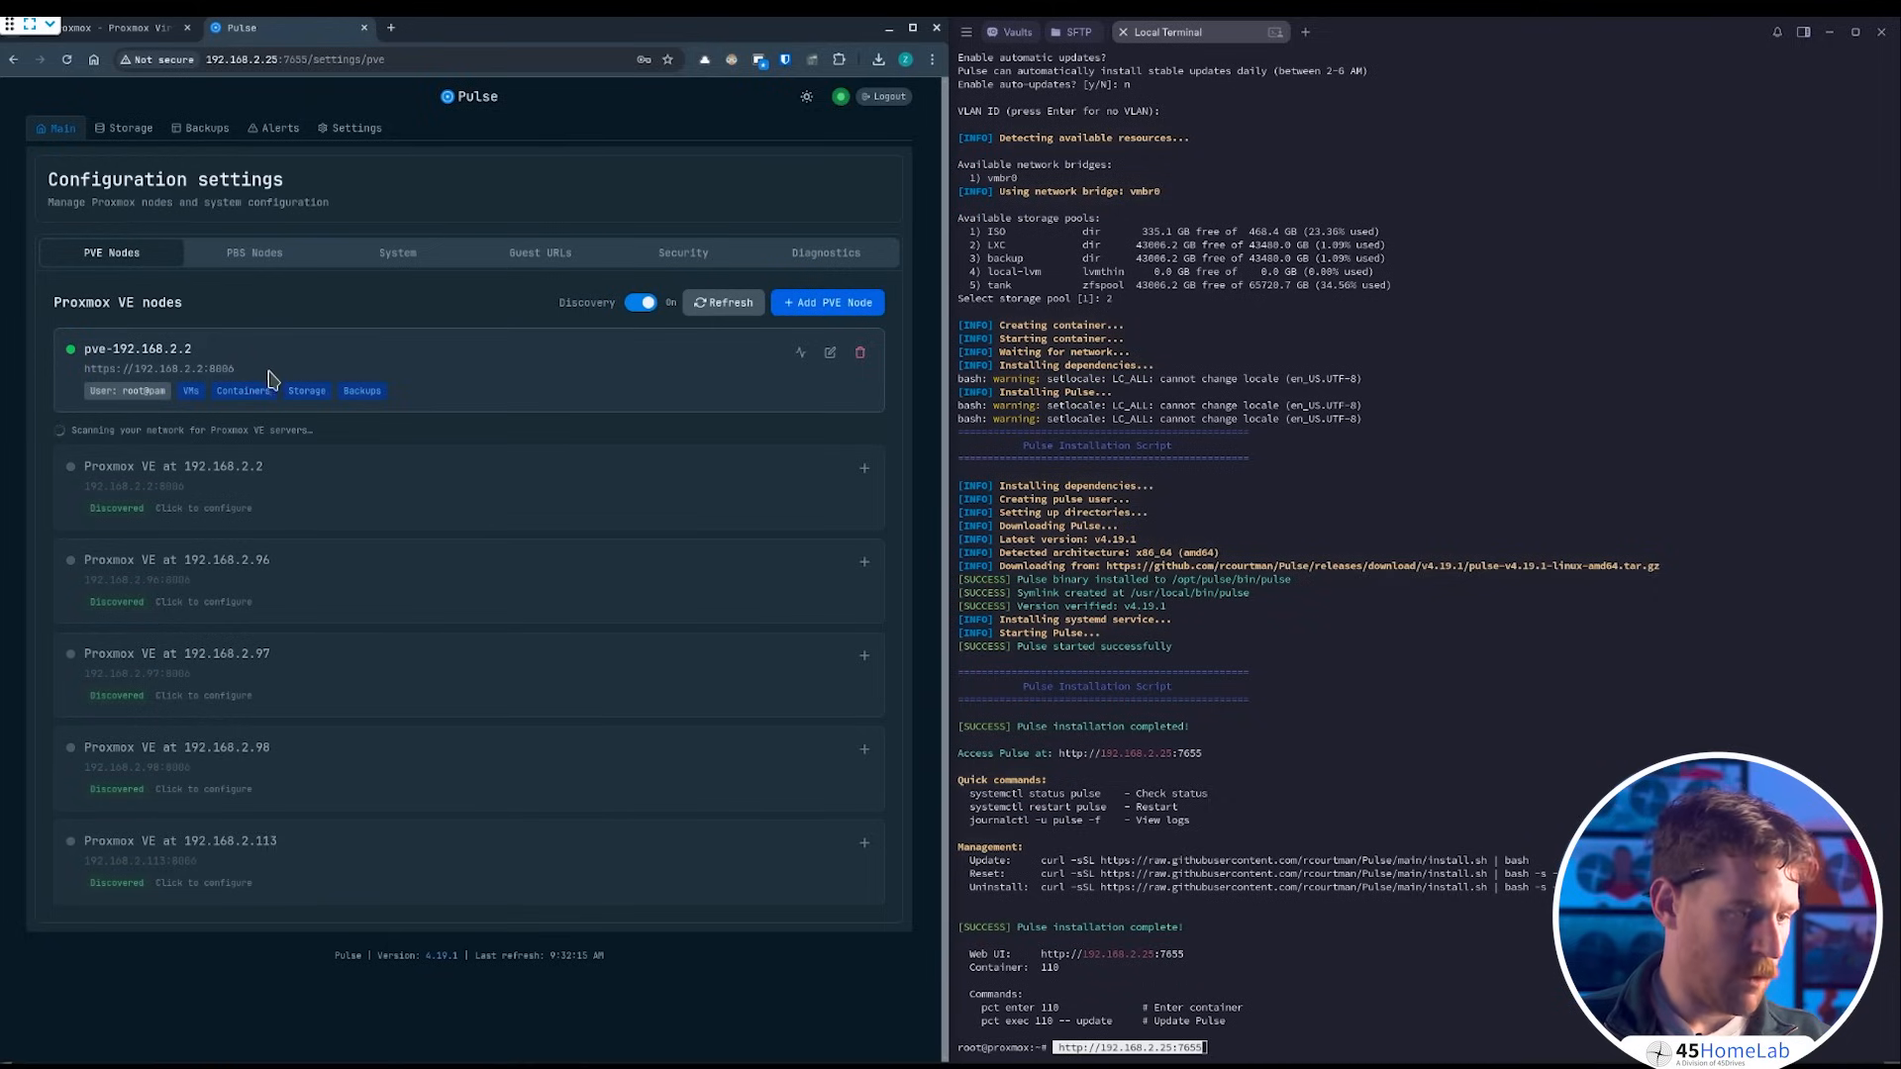
pyautogui.moveTo(124, 137)
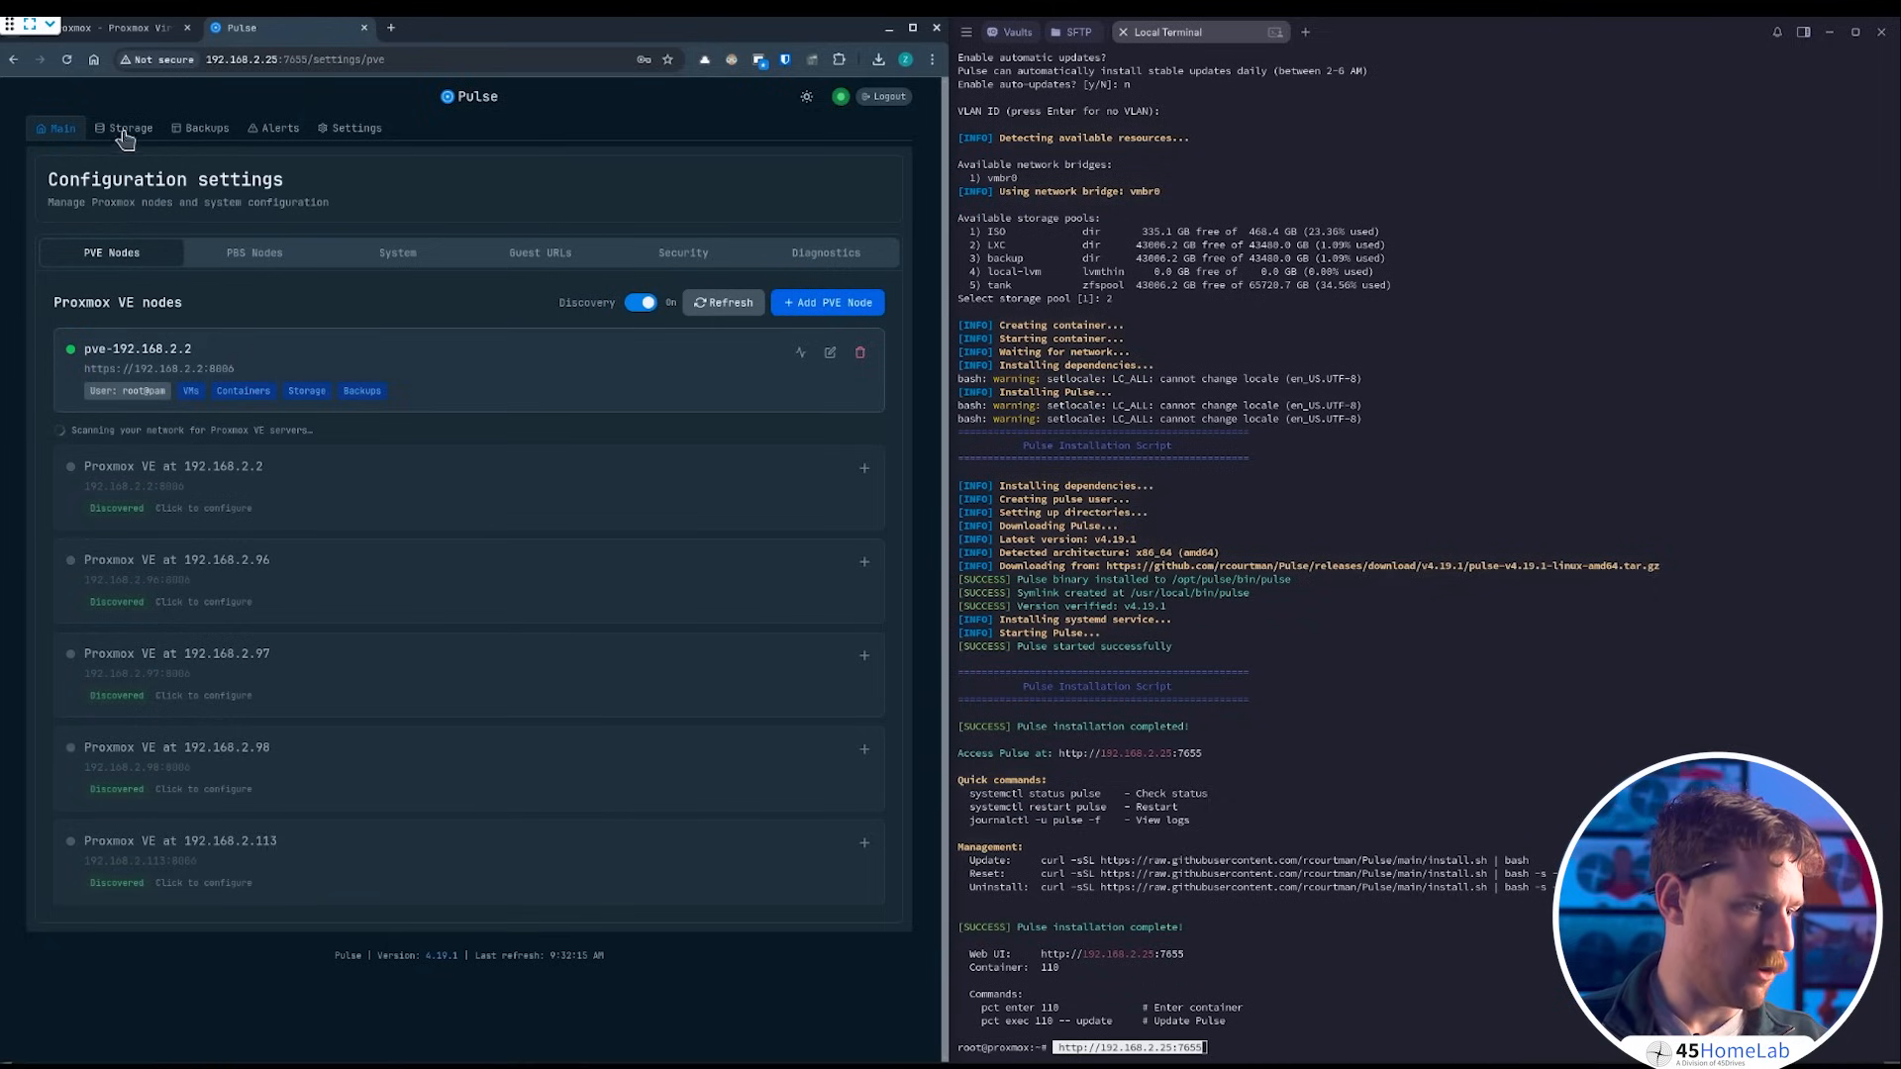
# - Show the Storage Pools table, where the tank ZFS pool is flagged degraded
pyautogui.click(122, 129)
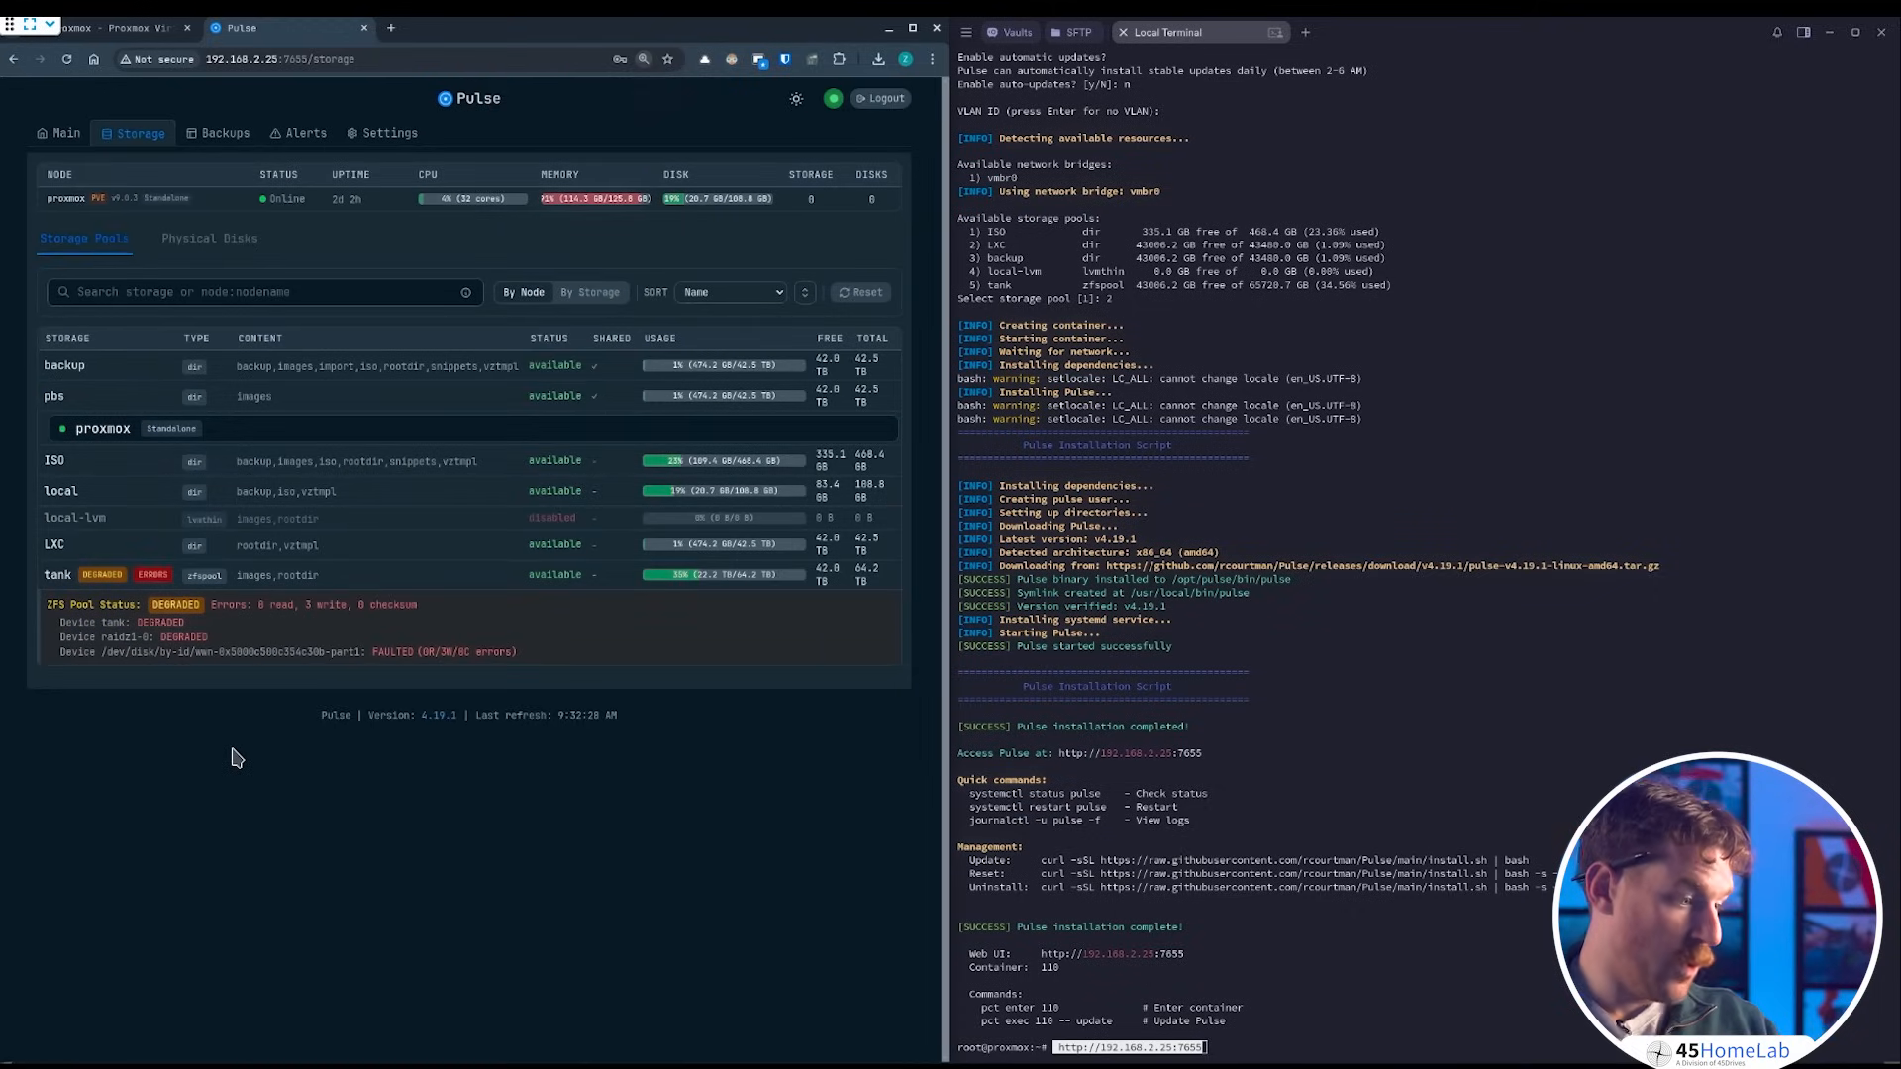
pyautogui.moveTo(273, 488)
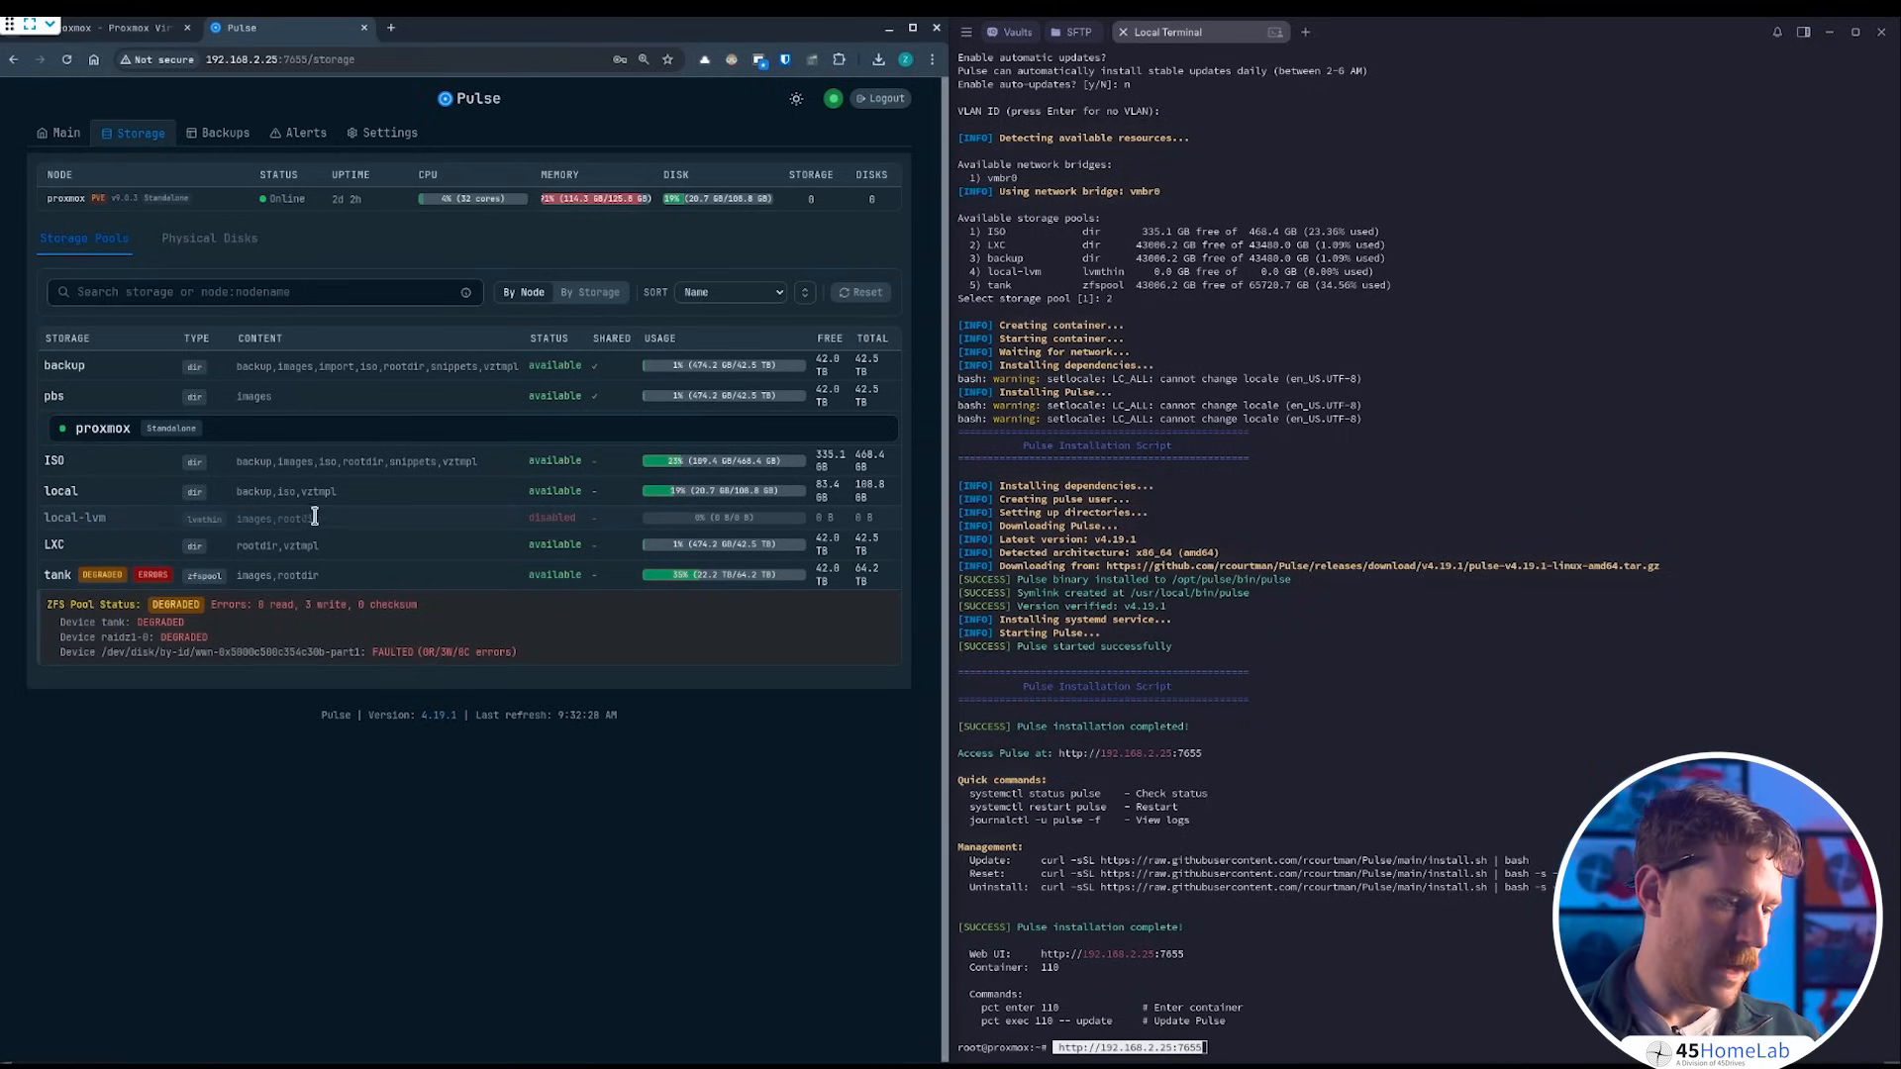
pyautogui.moveTo(343, 531)
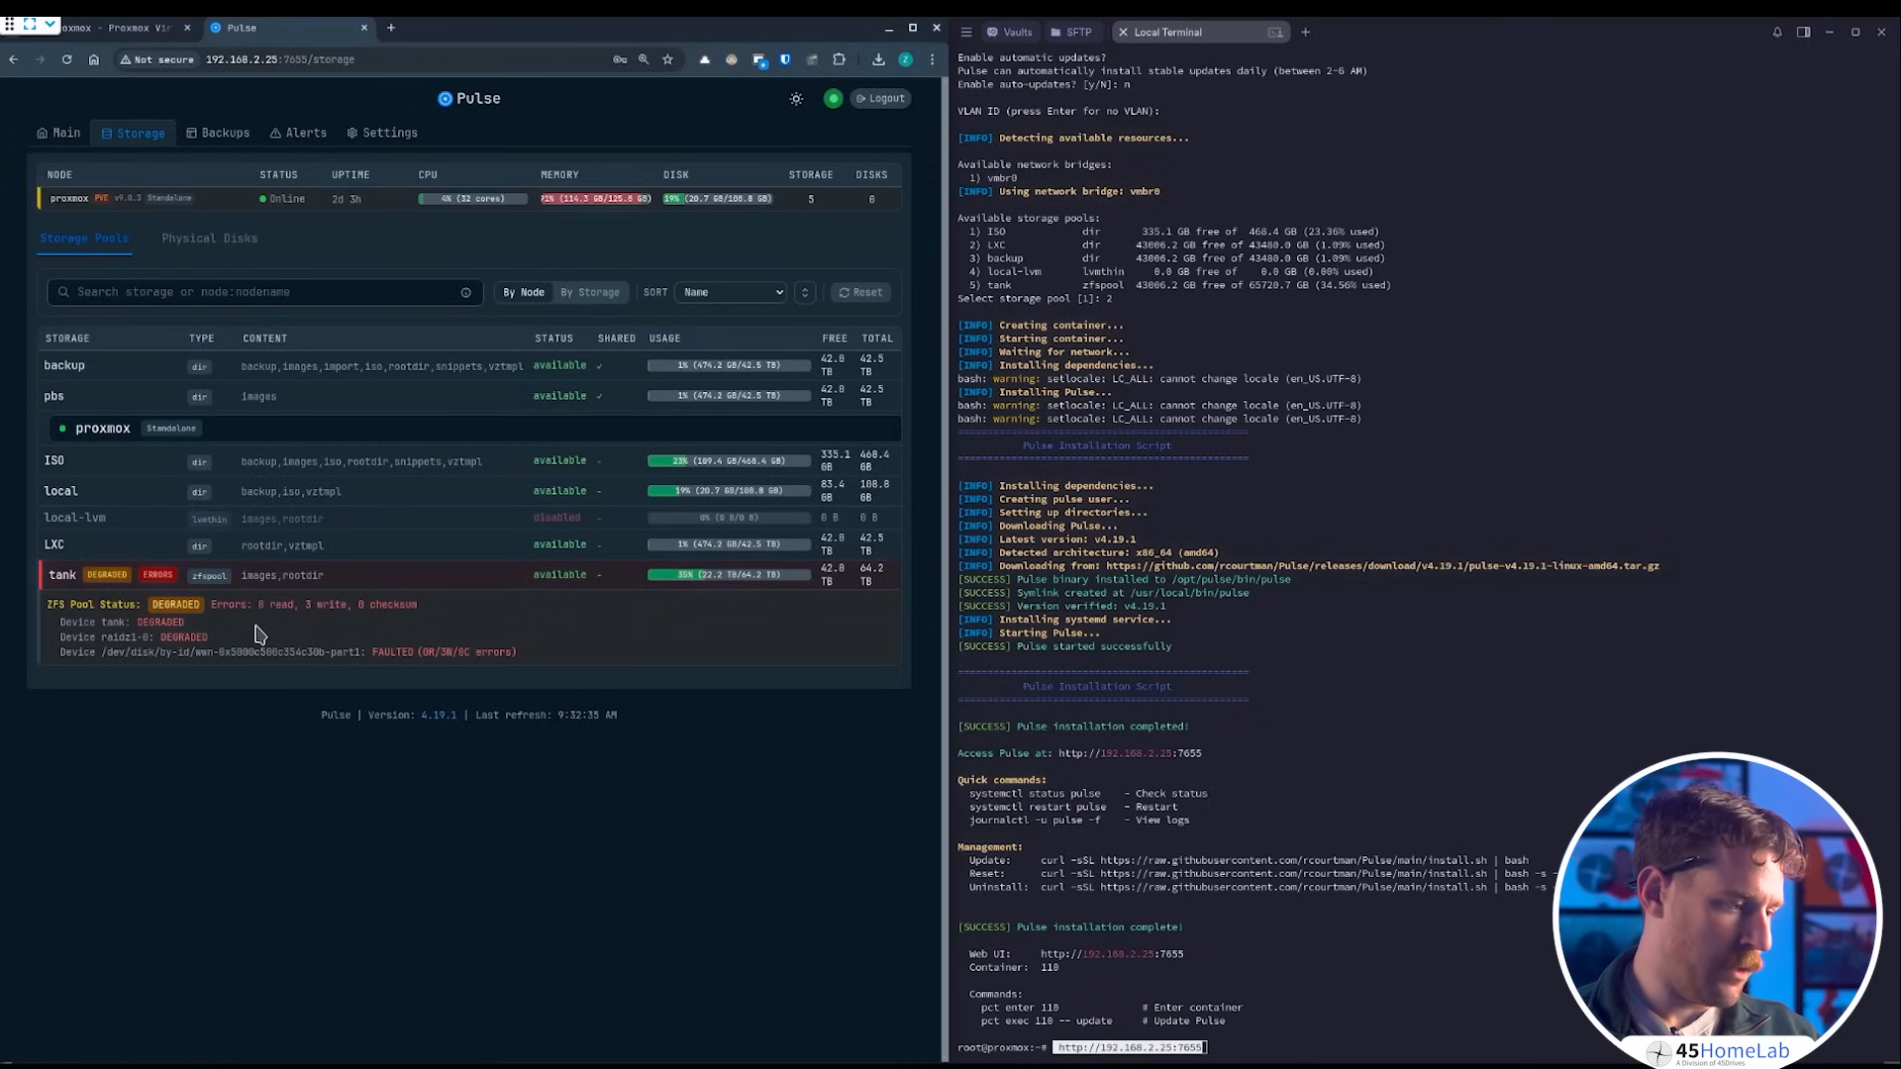
pyautogui.moveTo(547, 657)
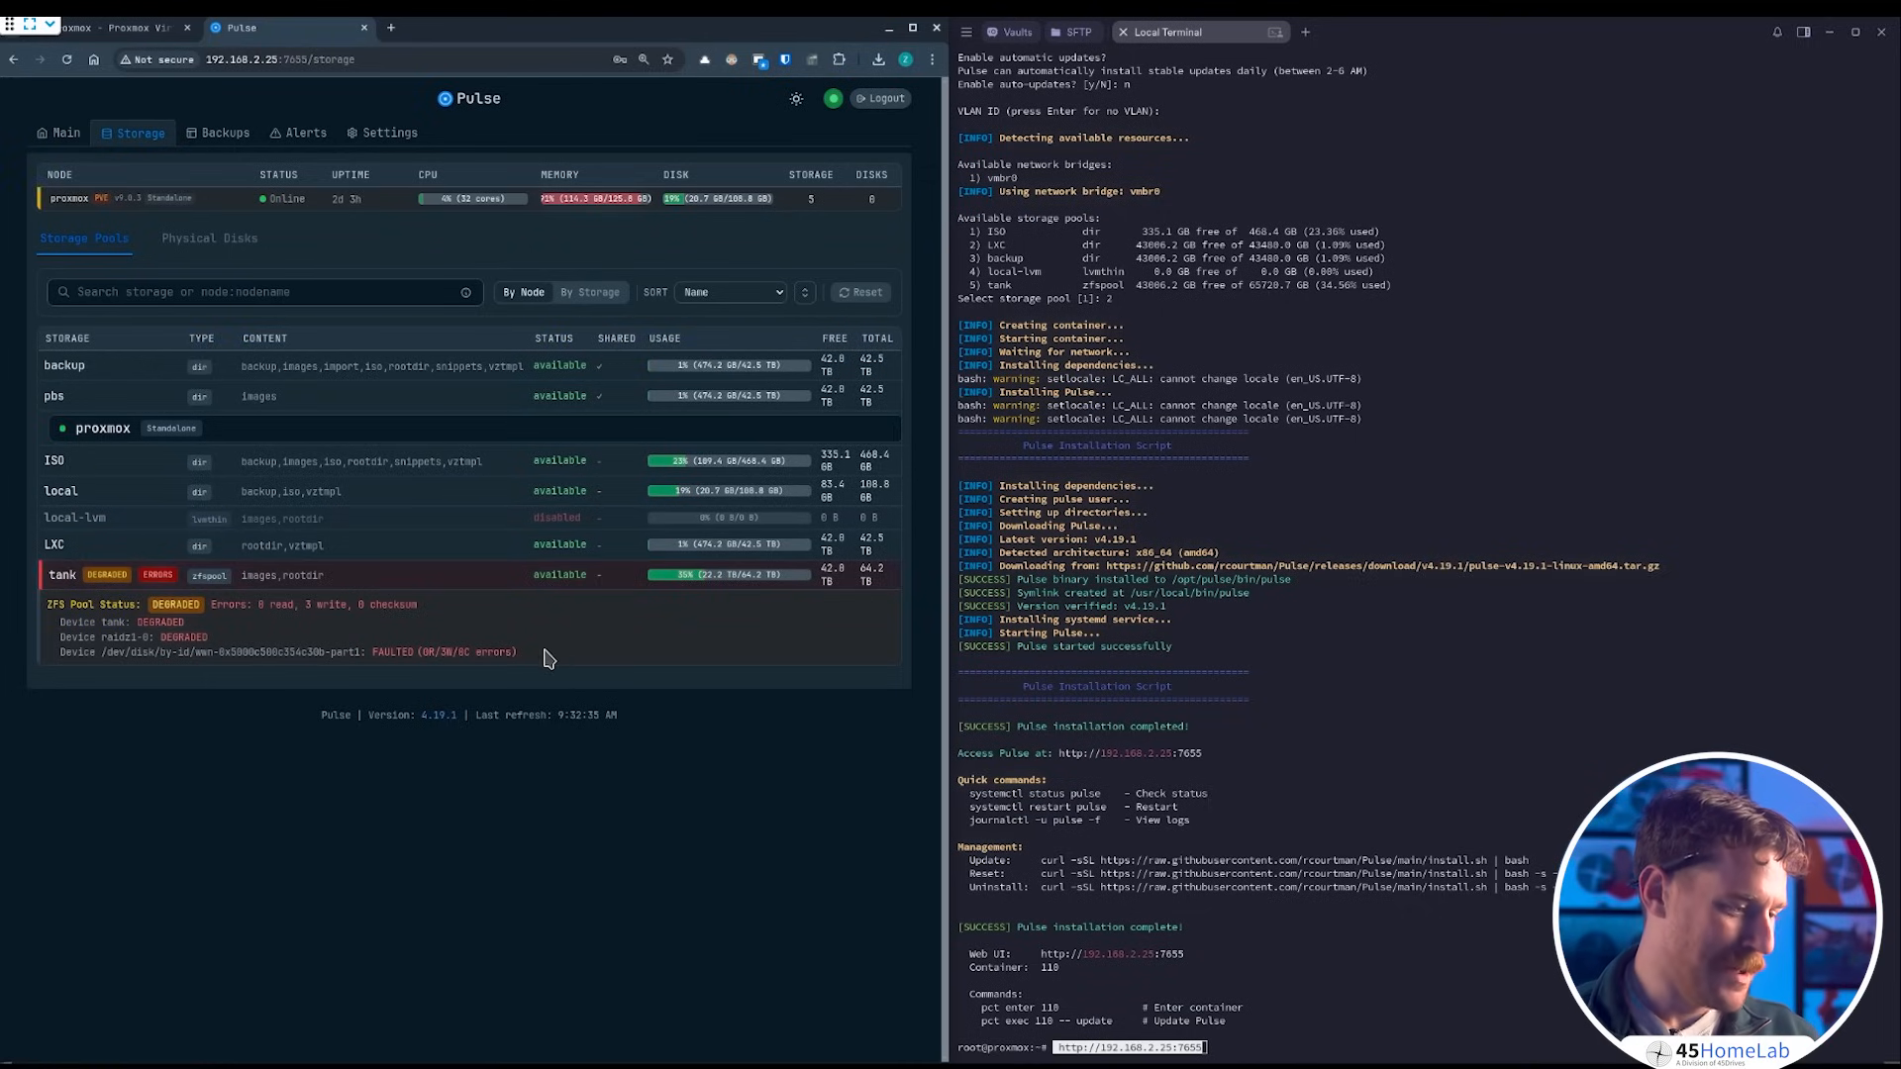
pyautogui.moveTo(491, 655)
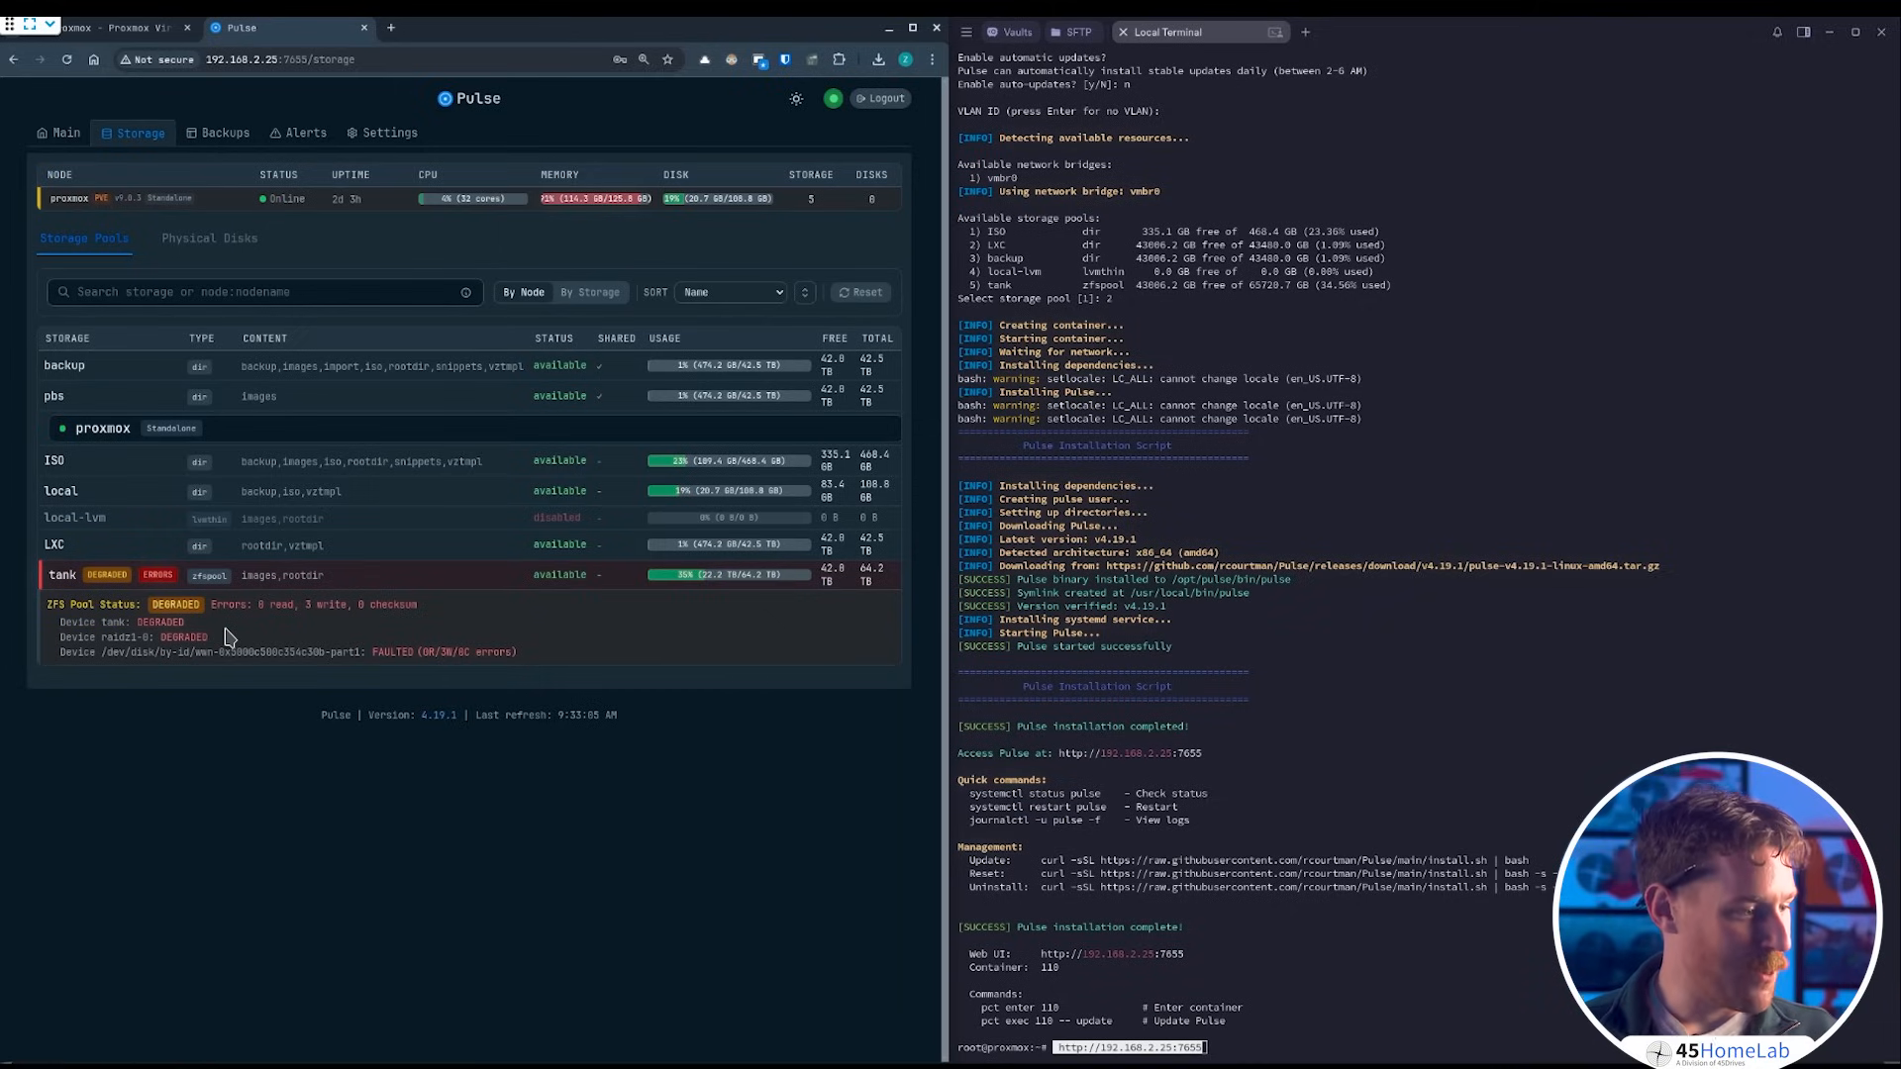
pyautogui.moveTo(481, 212)
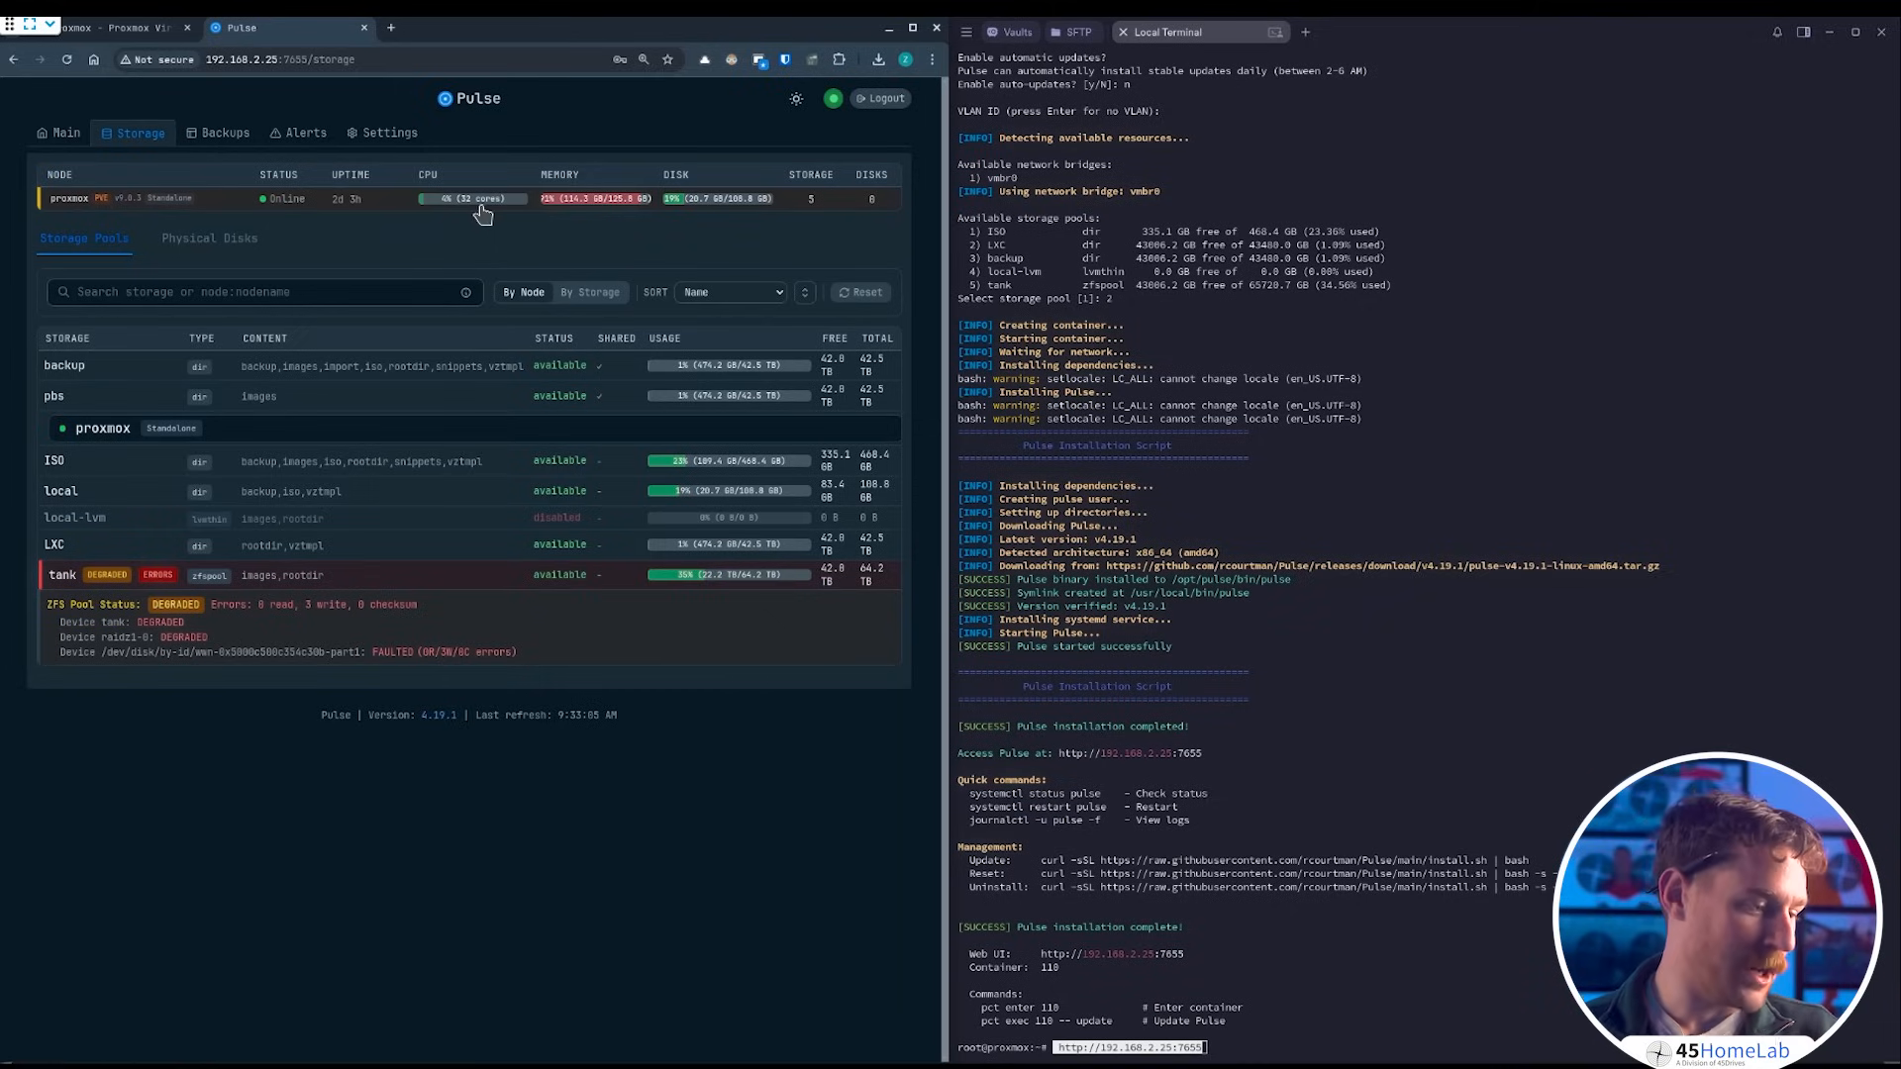
pyautogui.moveTo(133, 208)
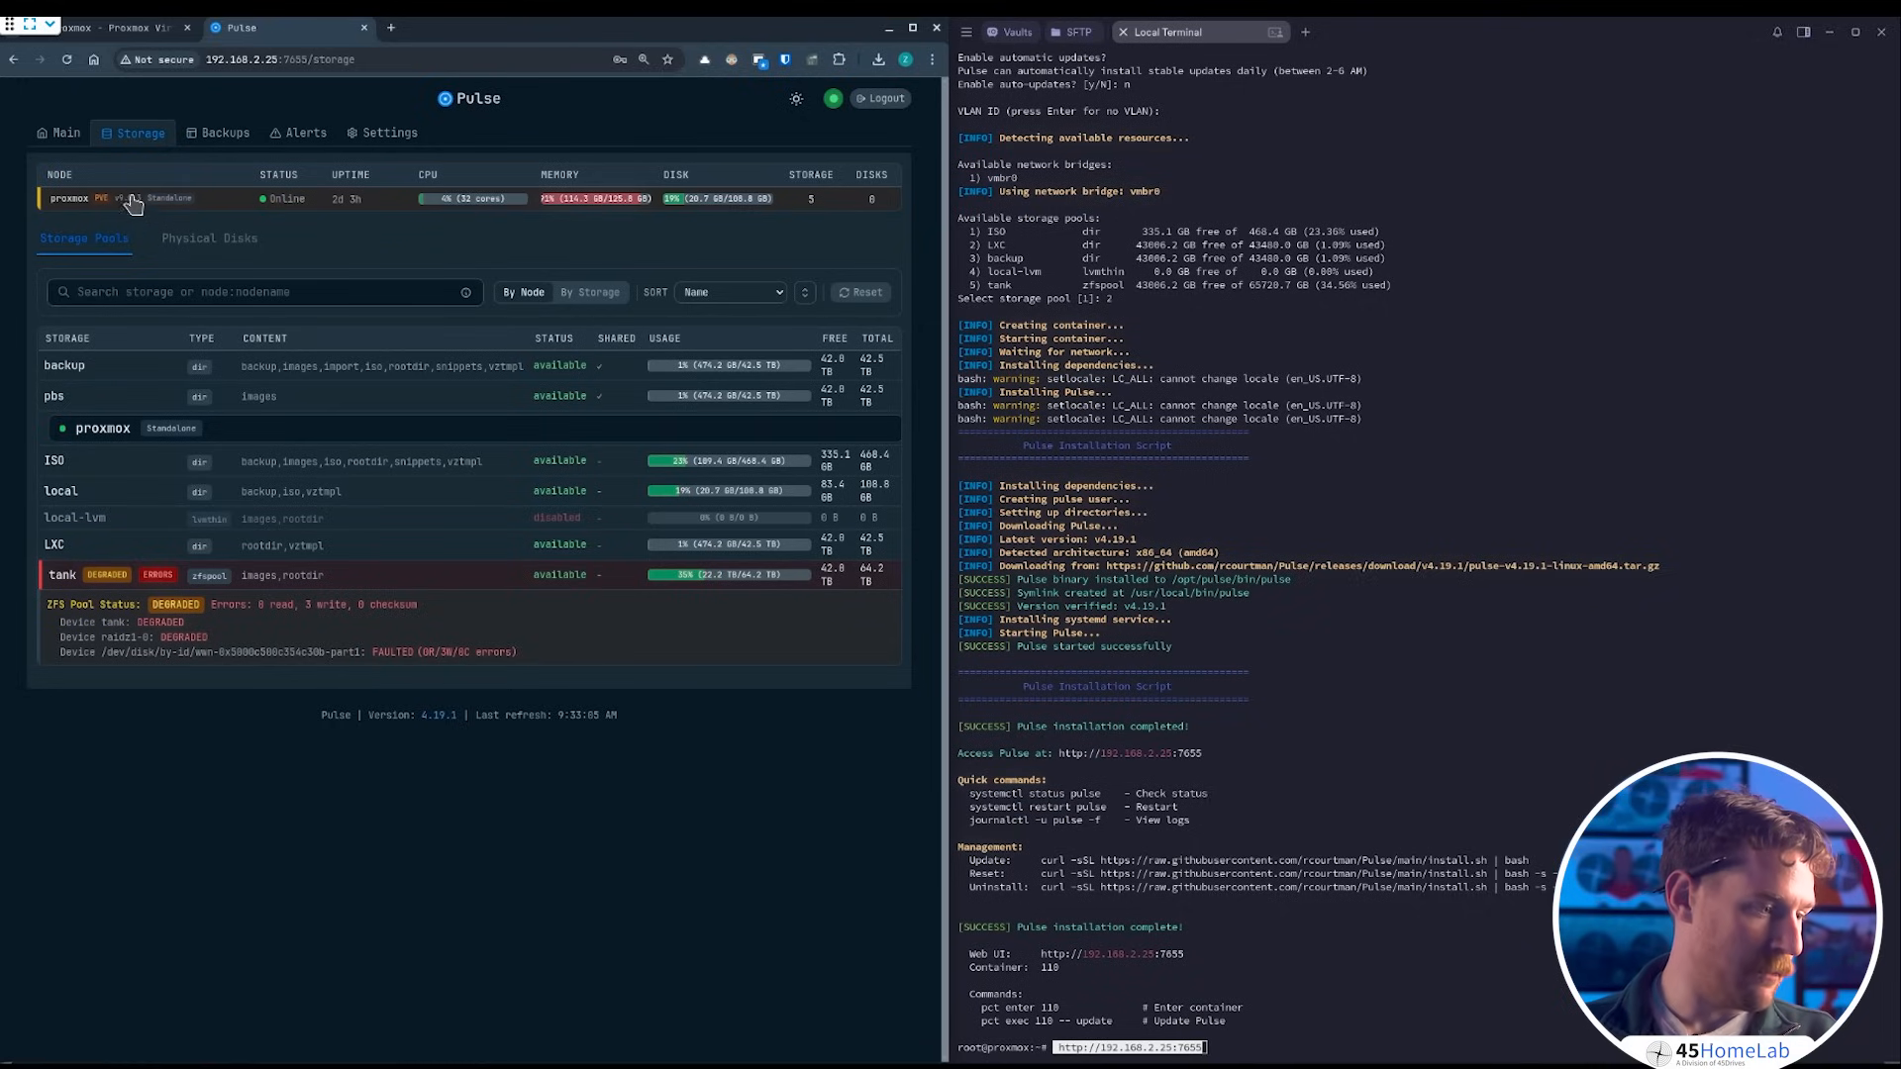
pyautogui.moveTo(473, 206)
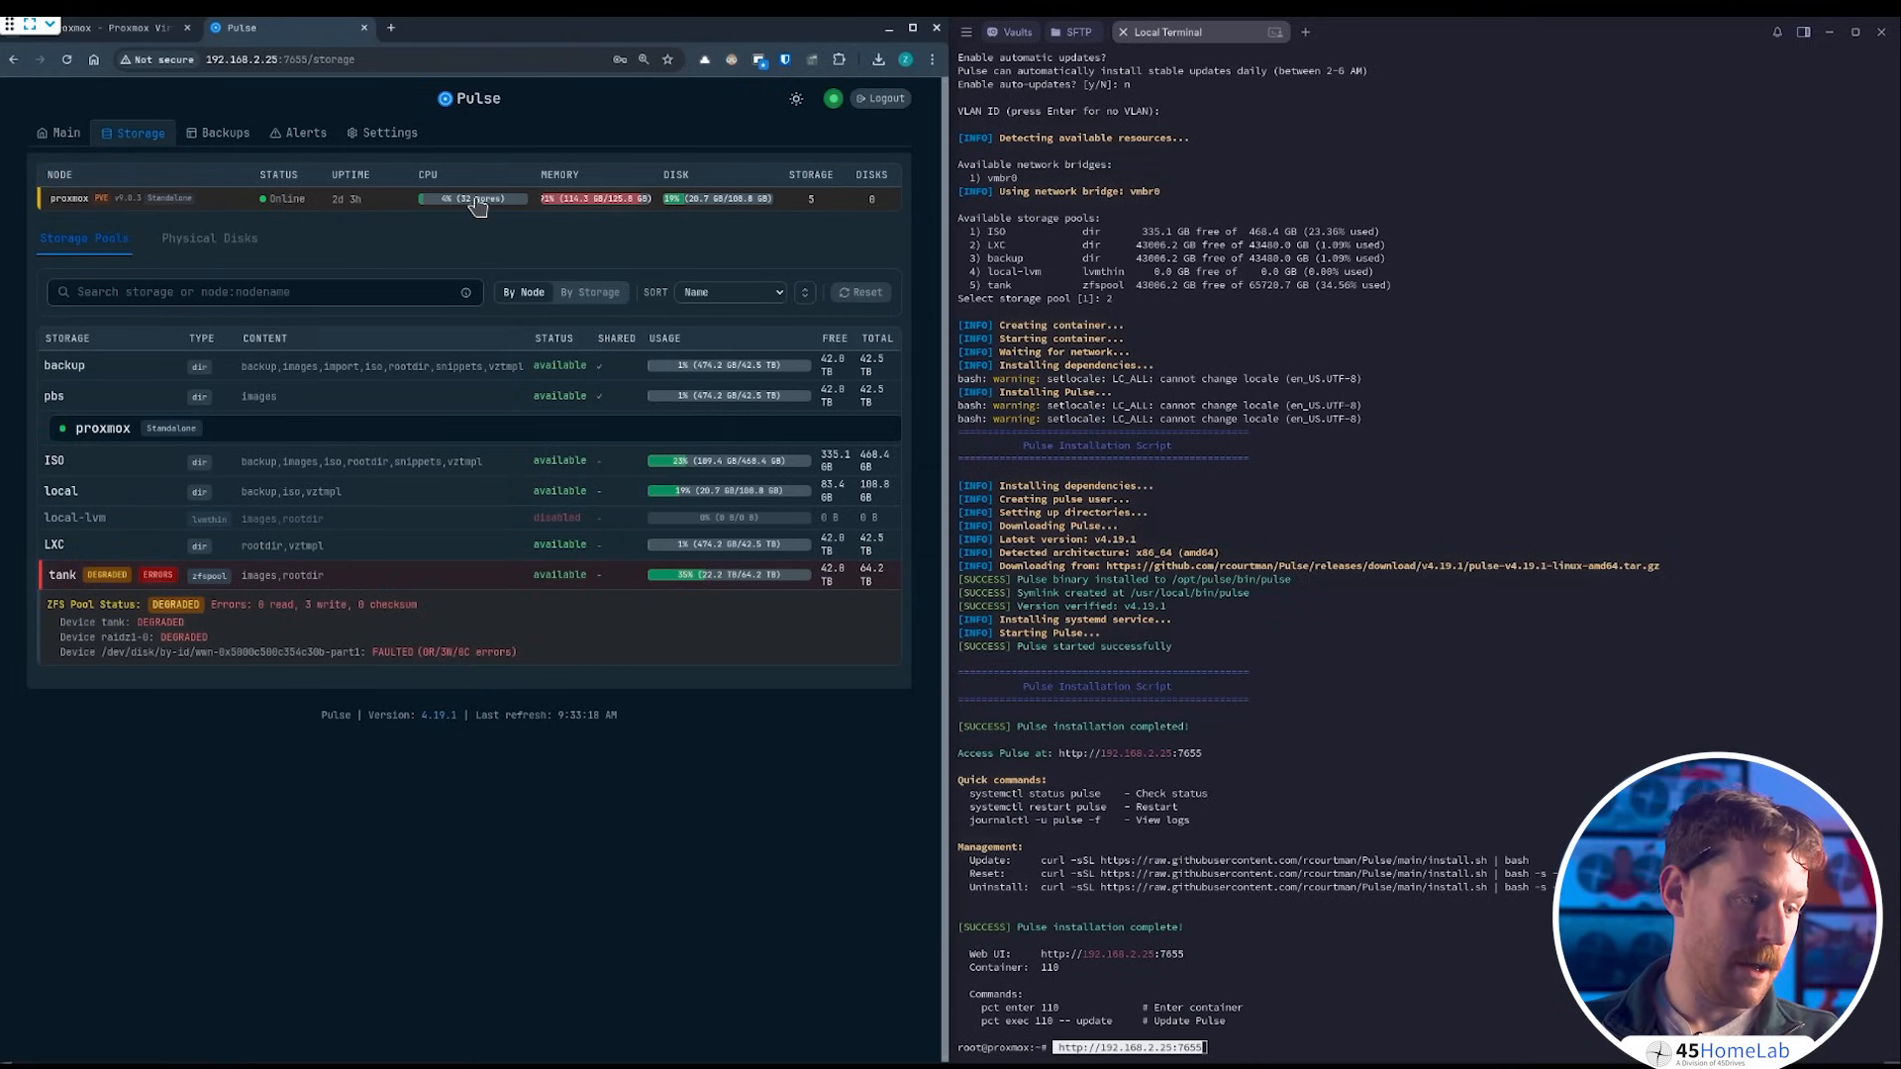
pyautogui.moveTo(600, 208)
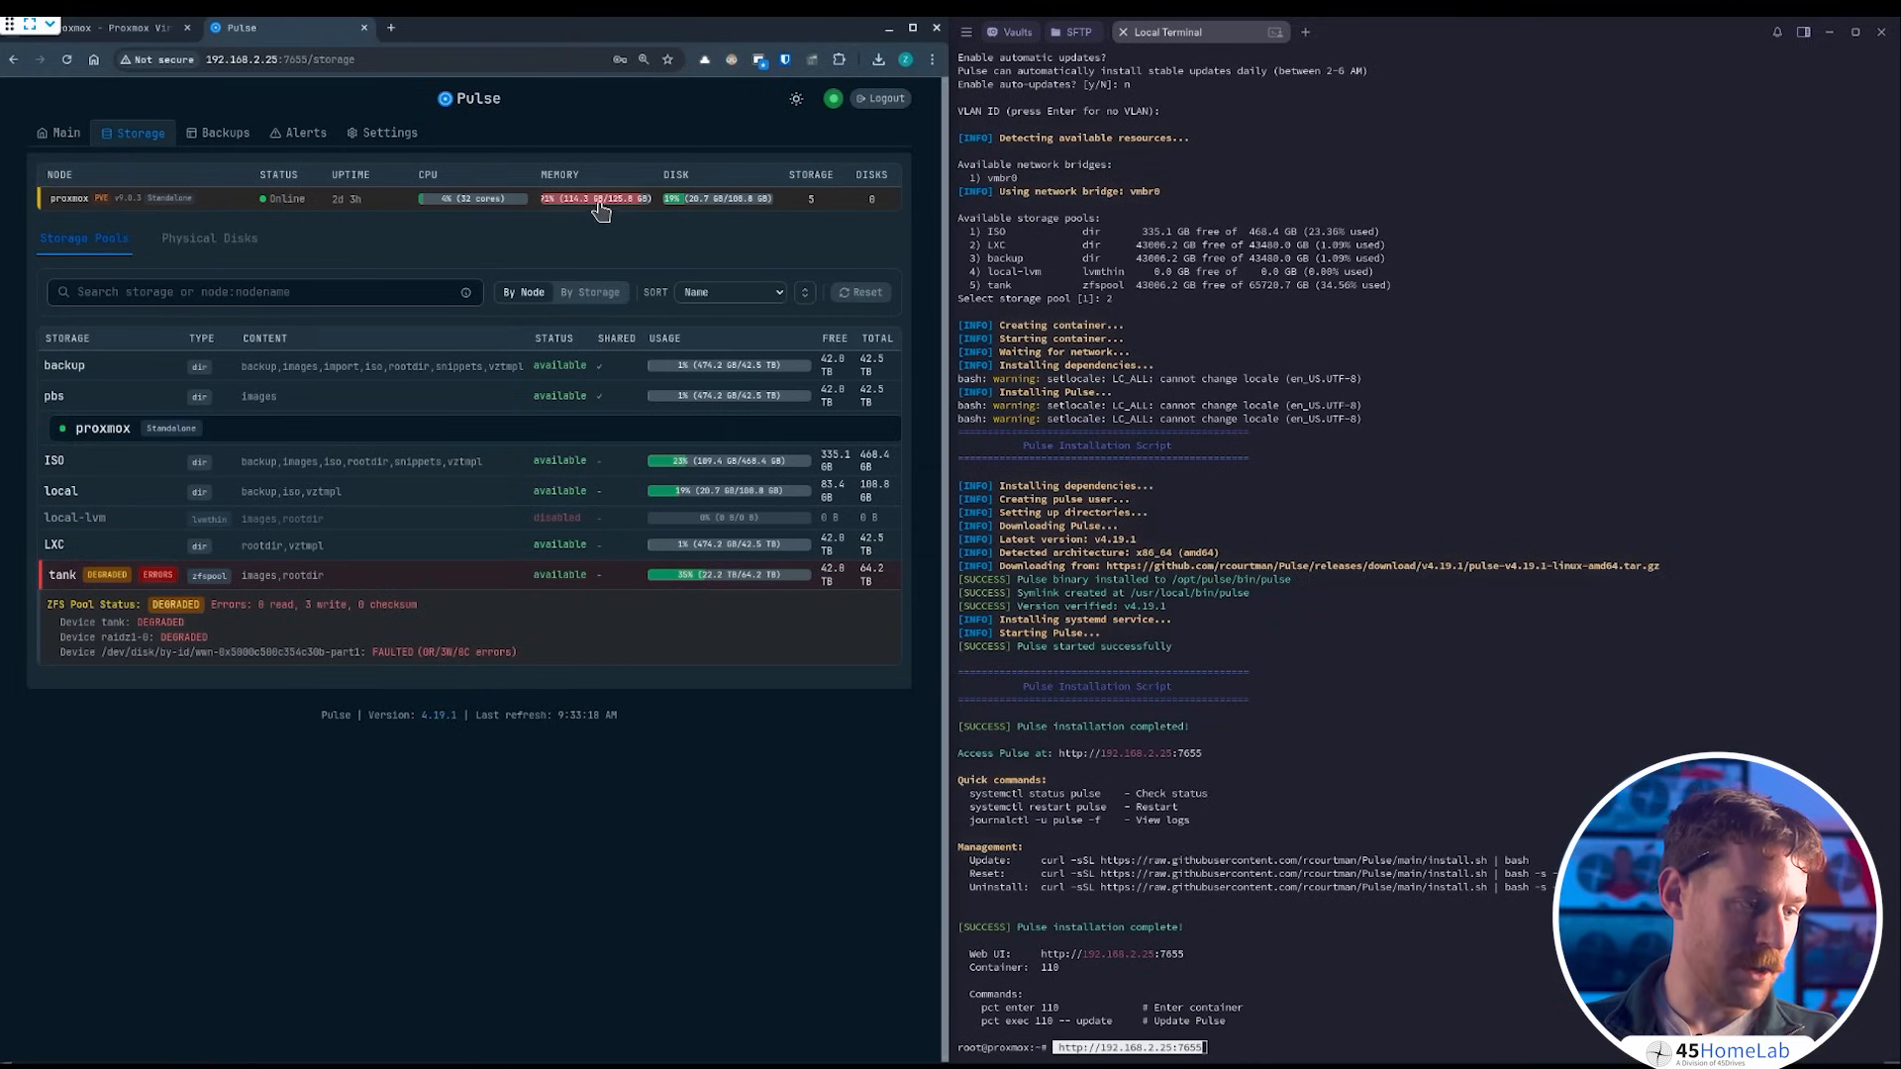
pyautogui.moveTo(588, 224)
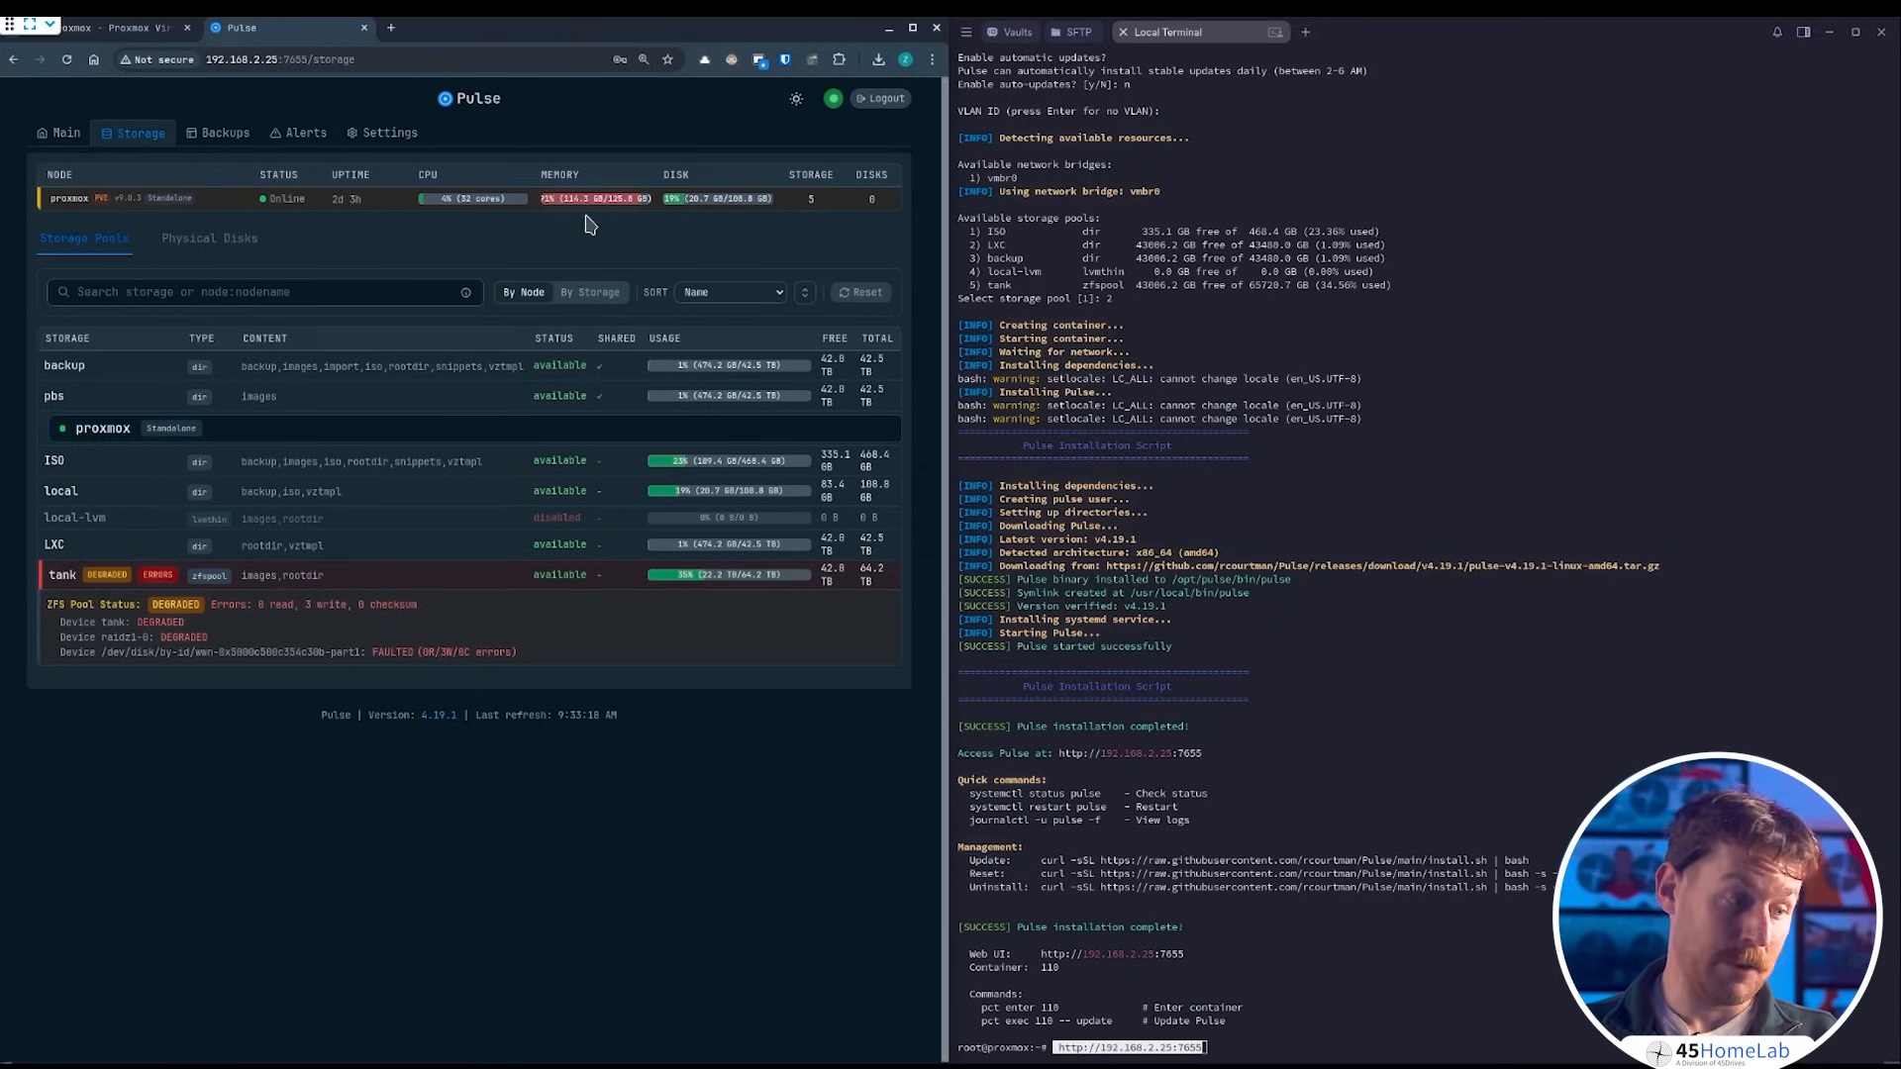
pyautogui.moveTo(703, 214)
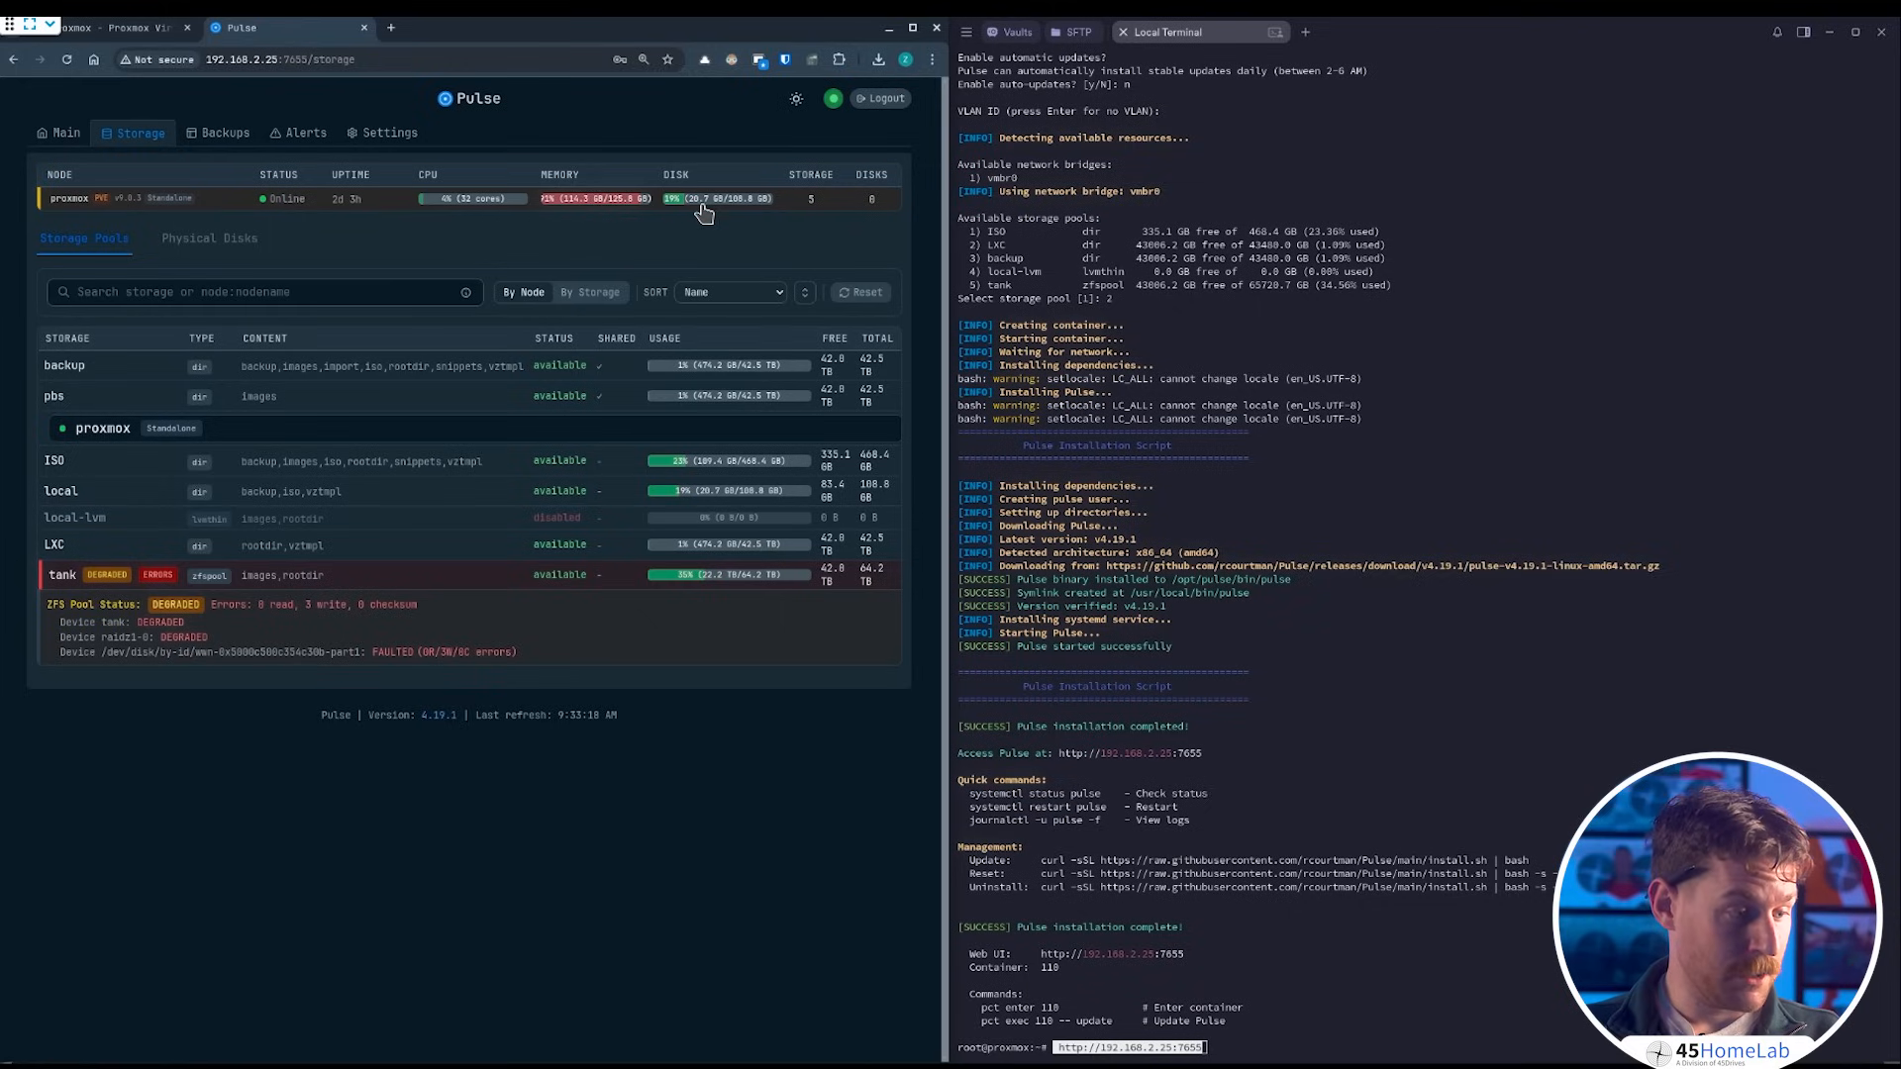
pyautogui.moveTo(727, 216)
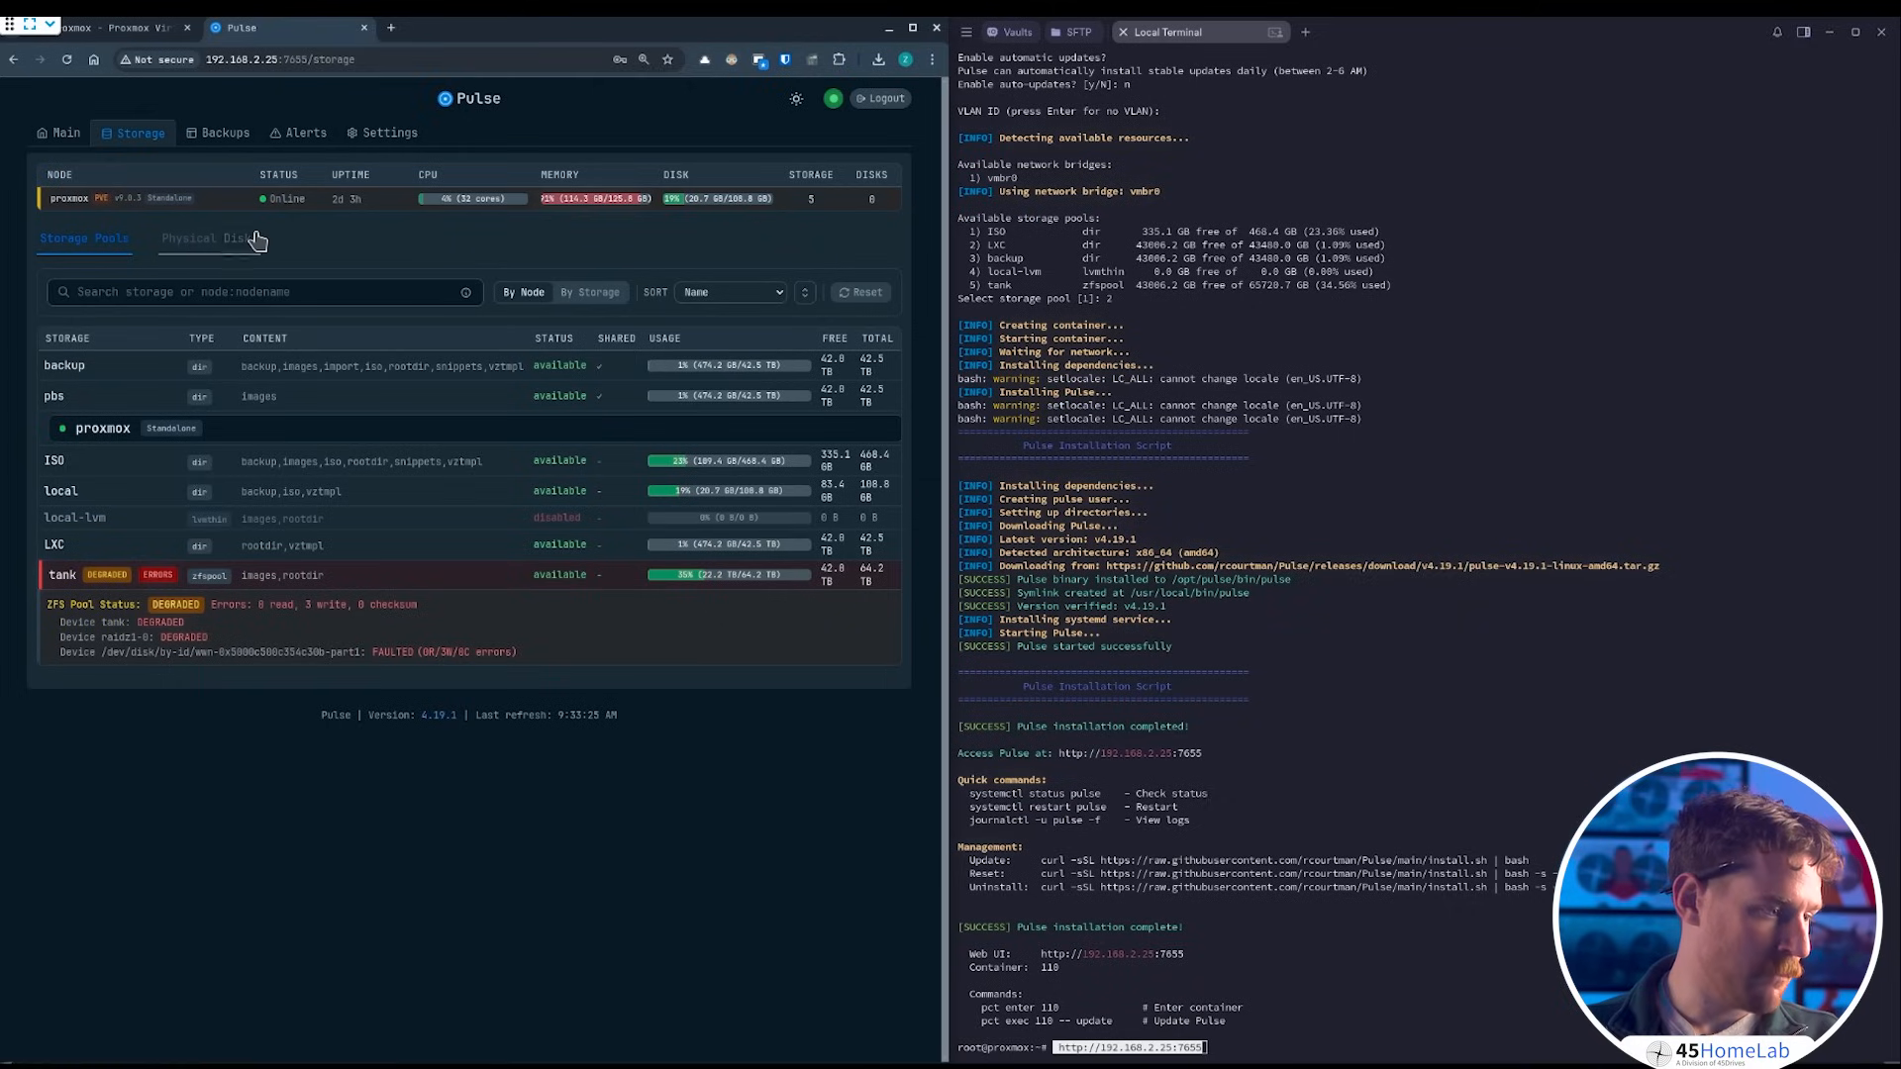
pyautogui.click(206, 238)
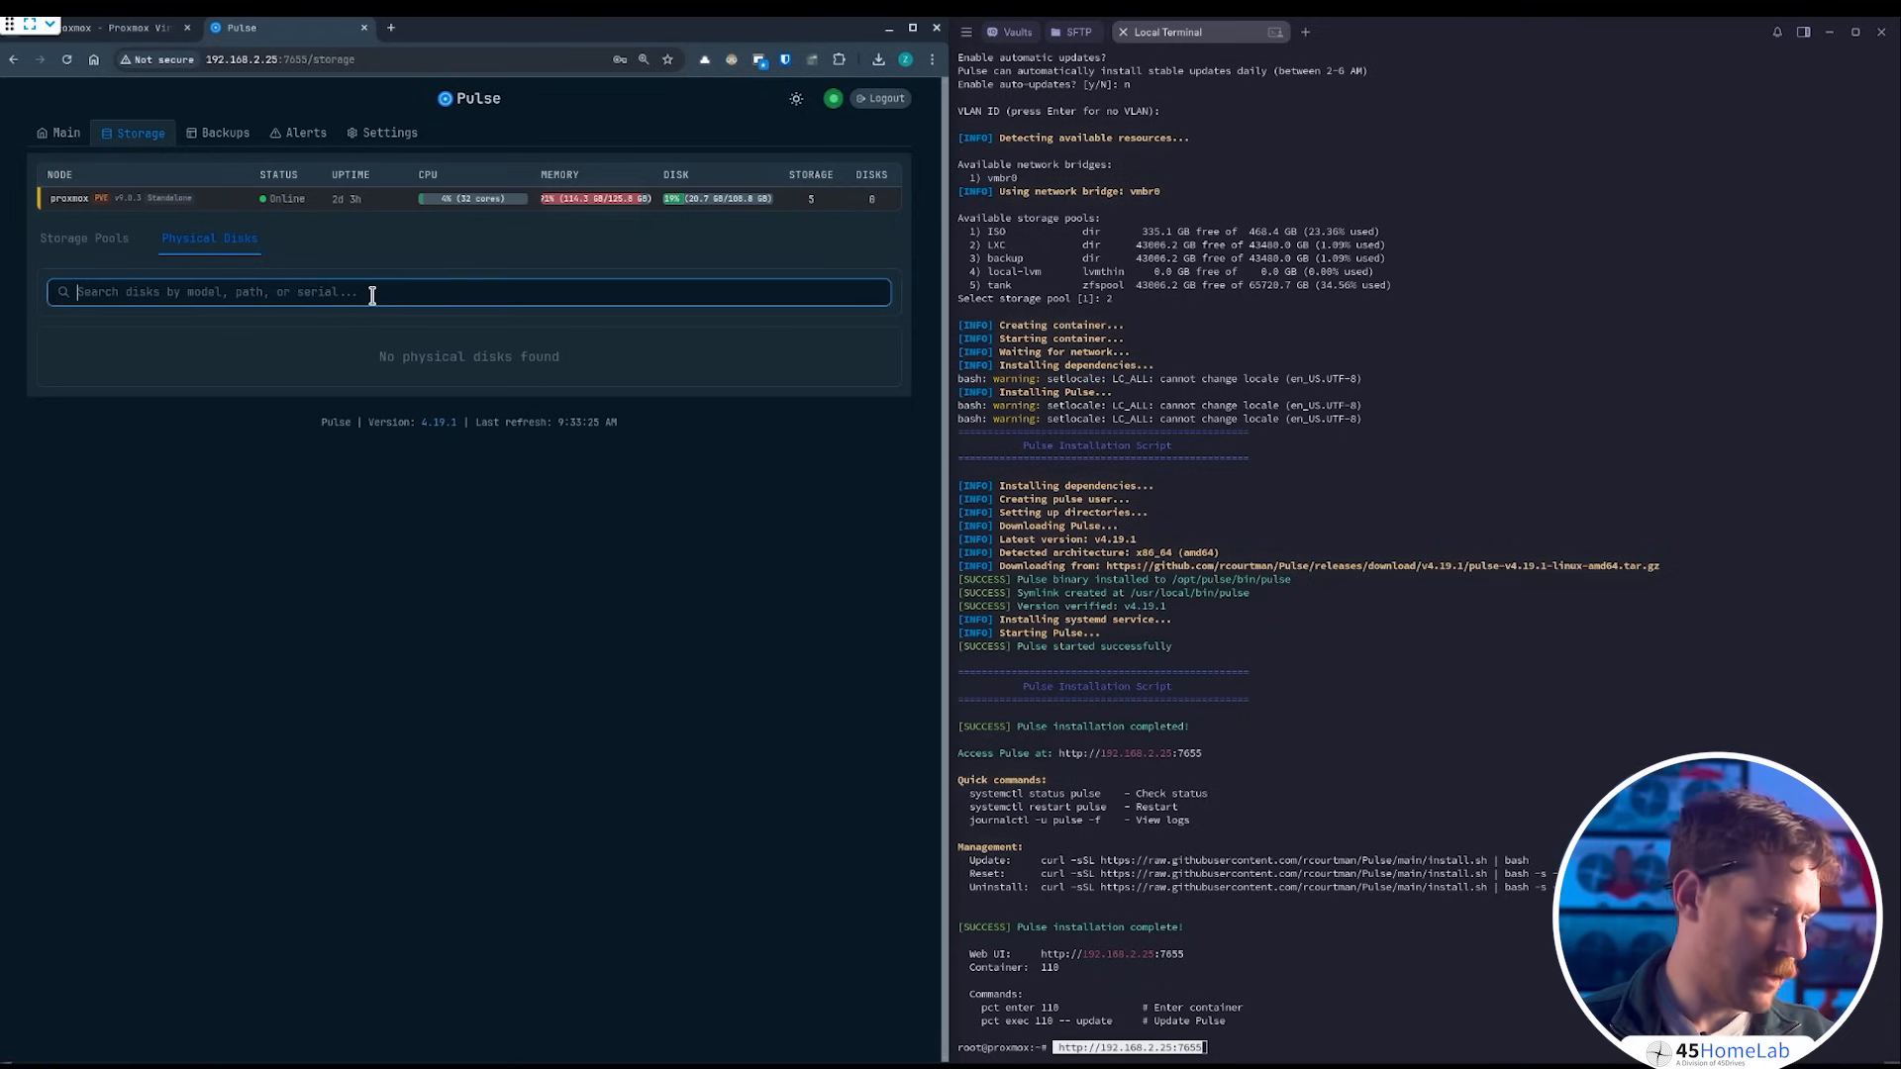
pyautogui.click(83, 238)
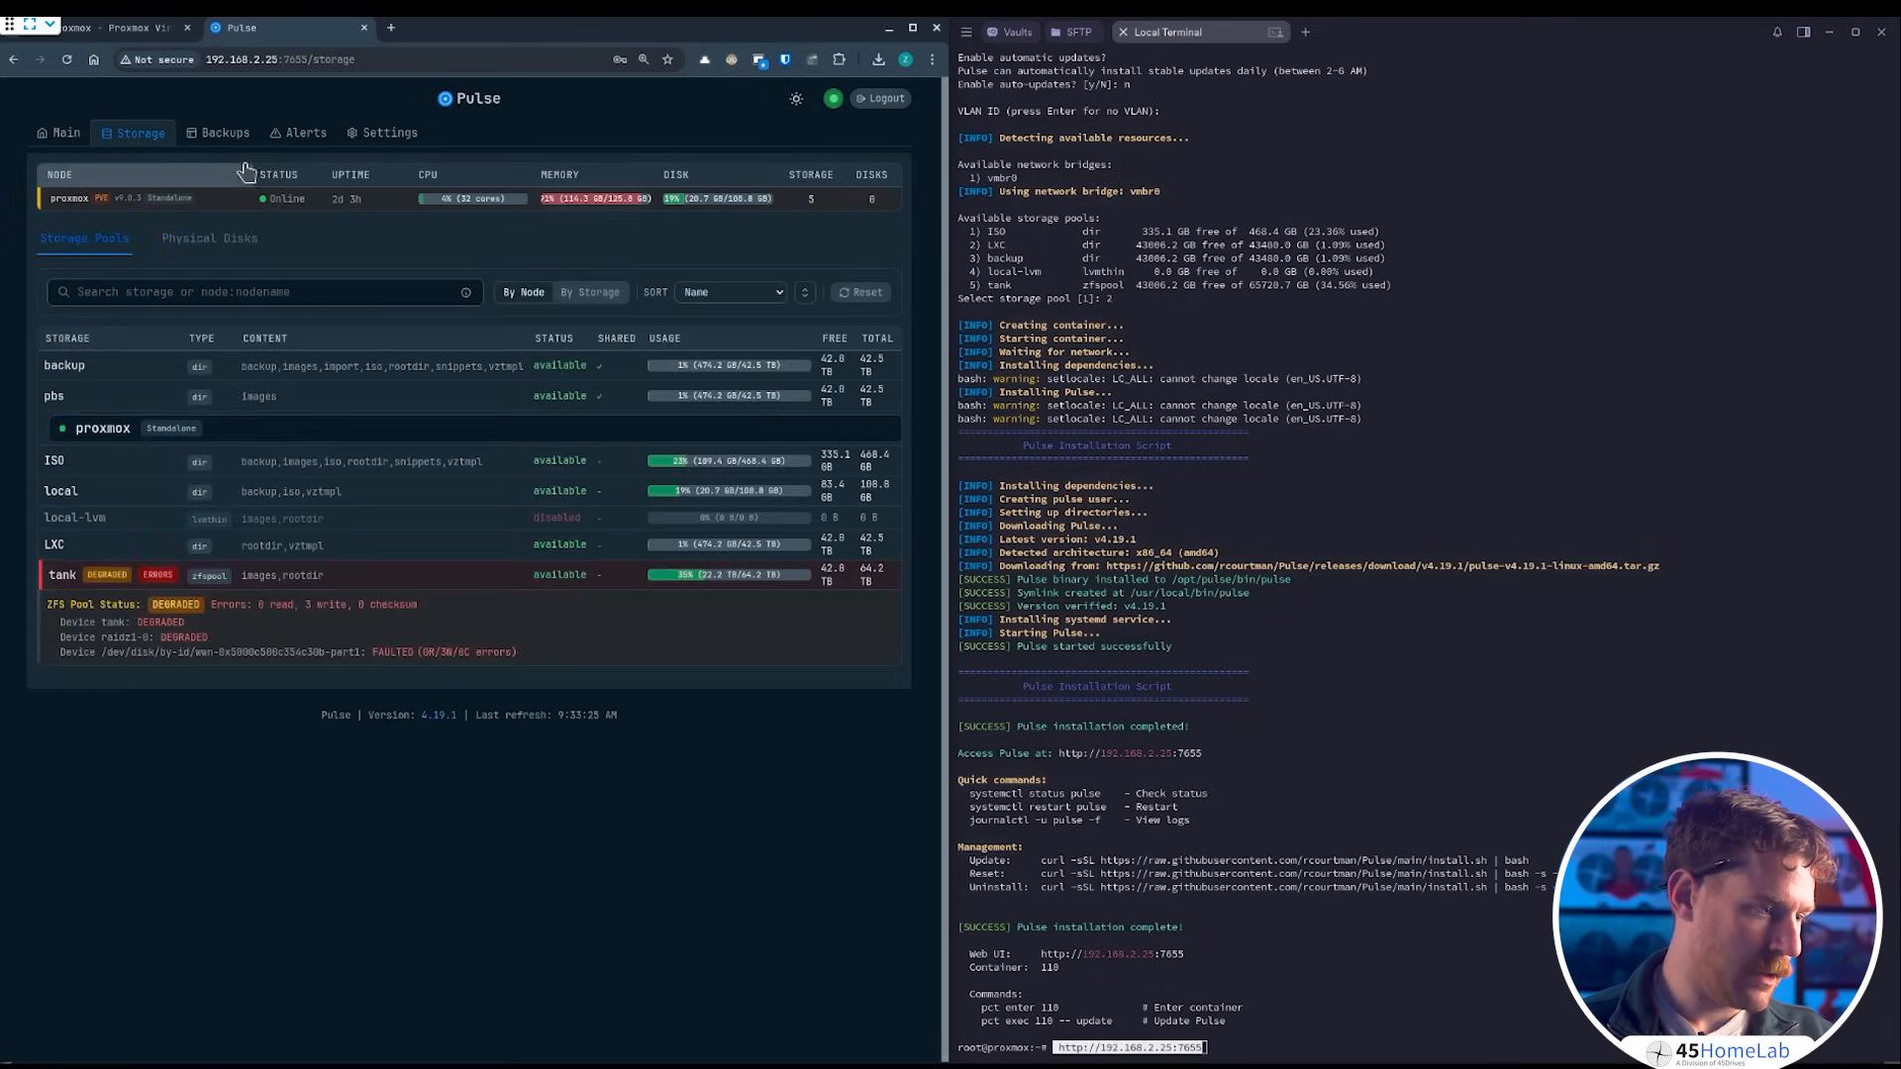
pyautogui.moveTo(226, 132)
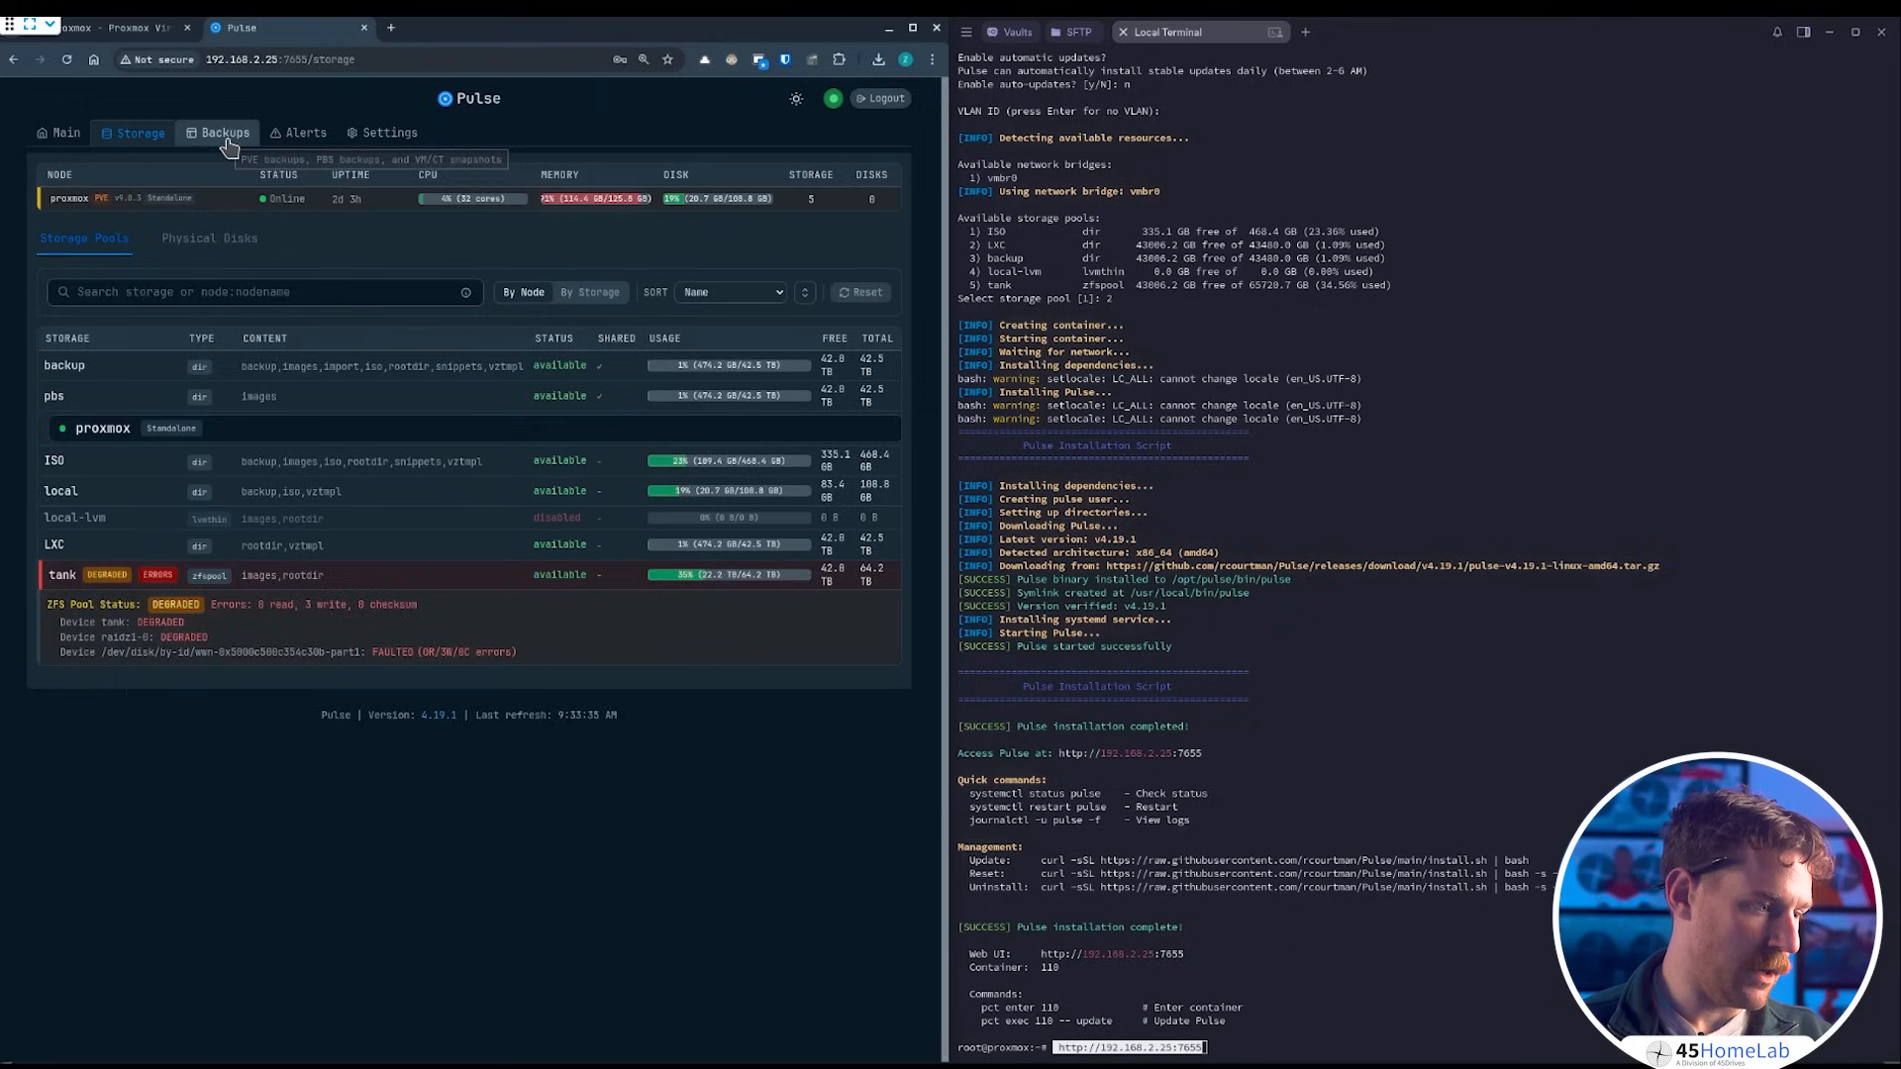
pyautogui.click(223, 133)
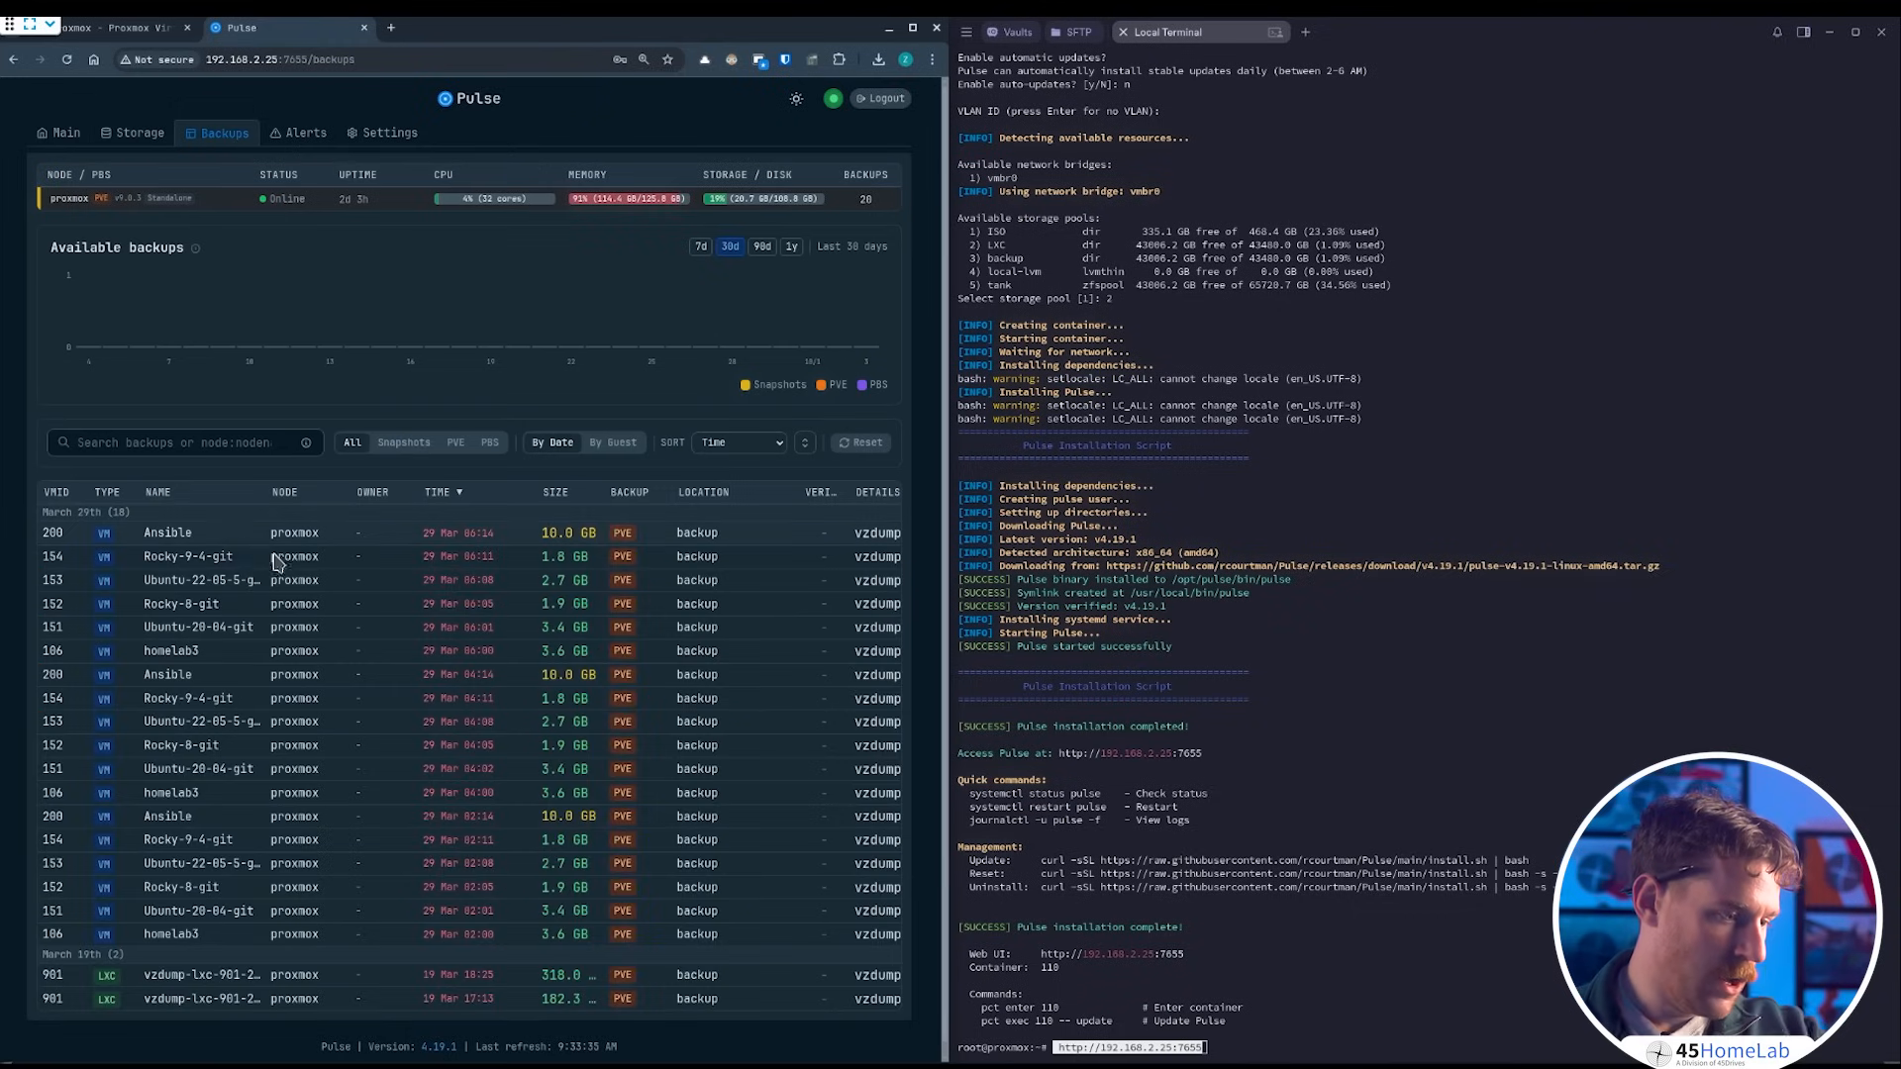
pyautogui.moveTo(539, 618)
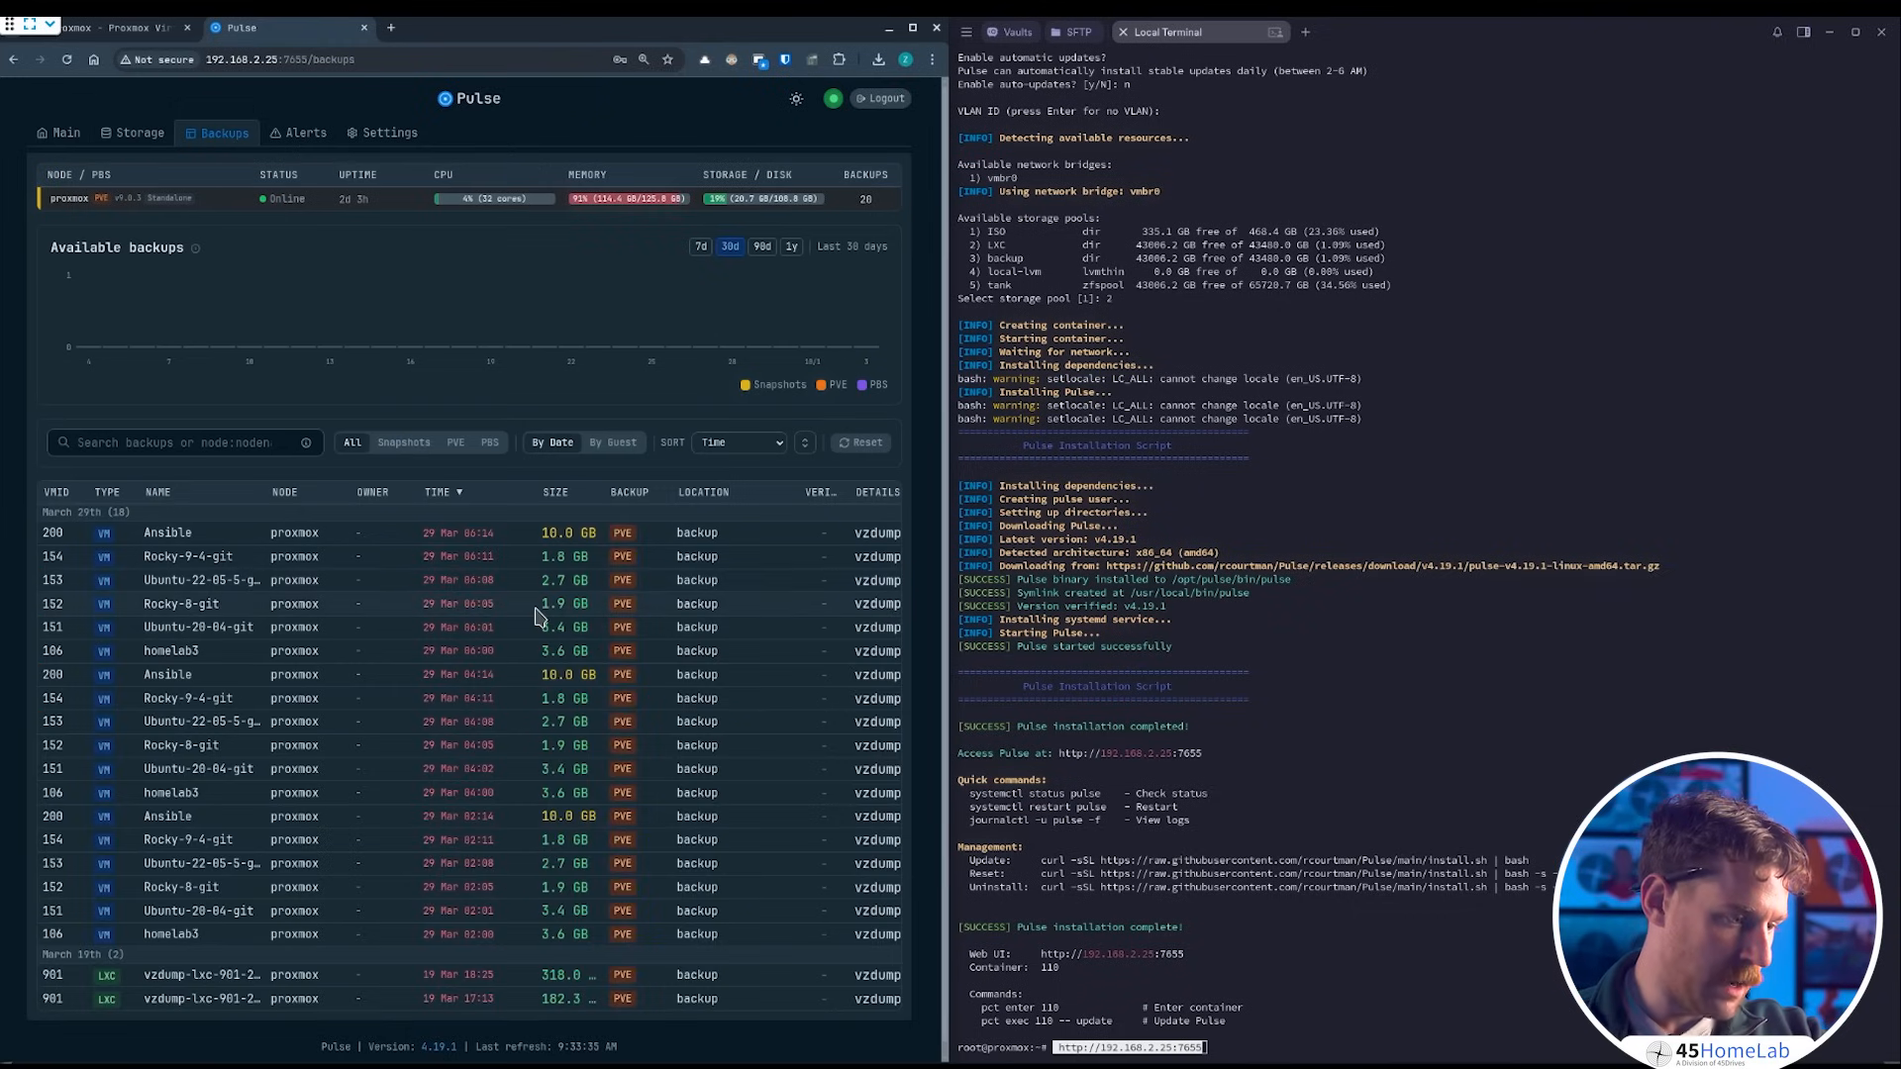
pyautogui.moveTo(697, 523)
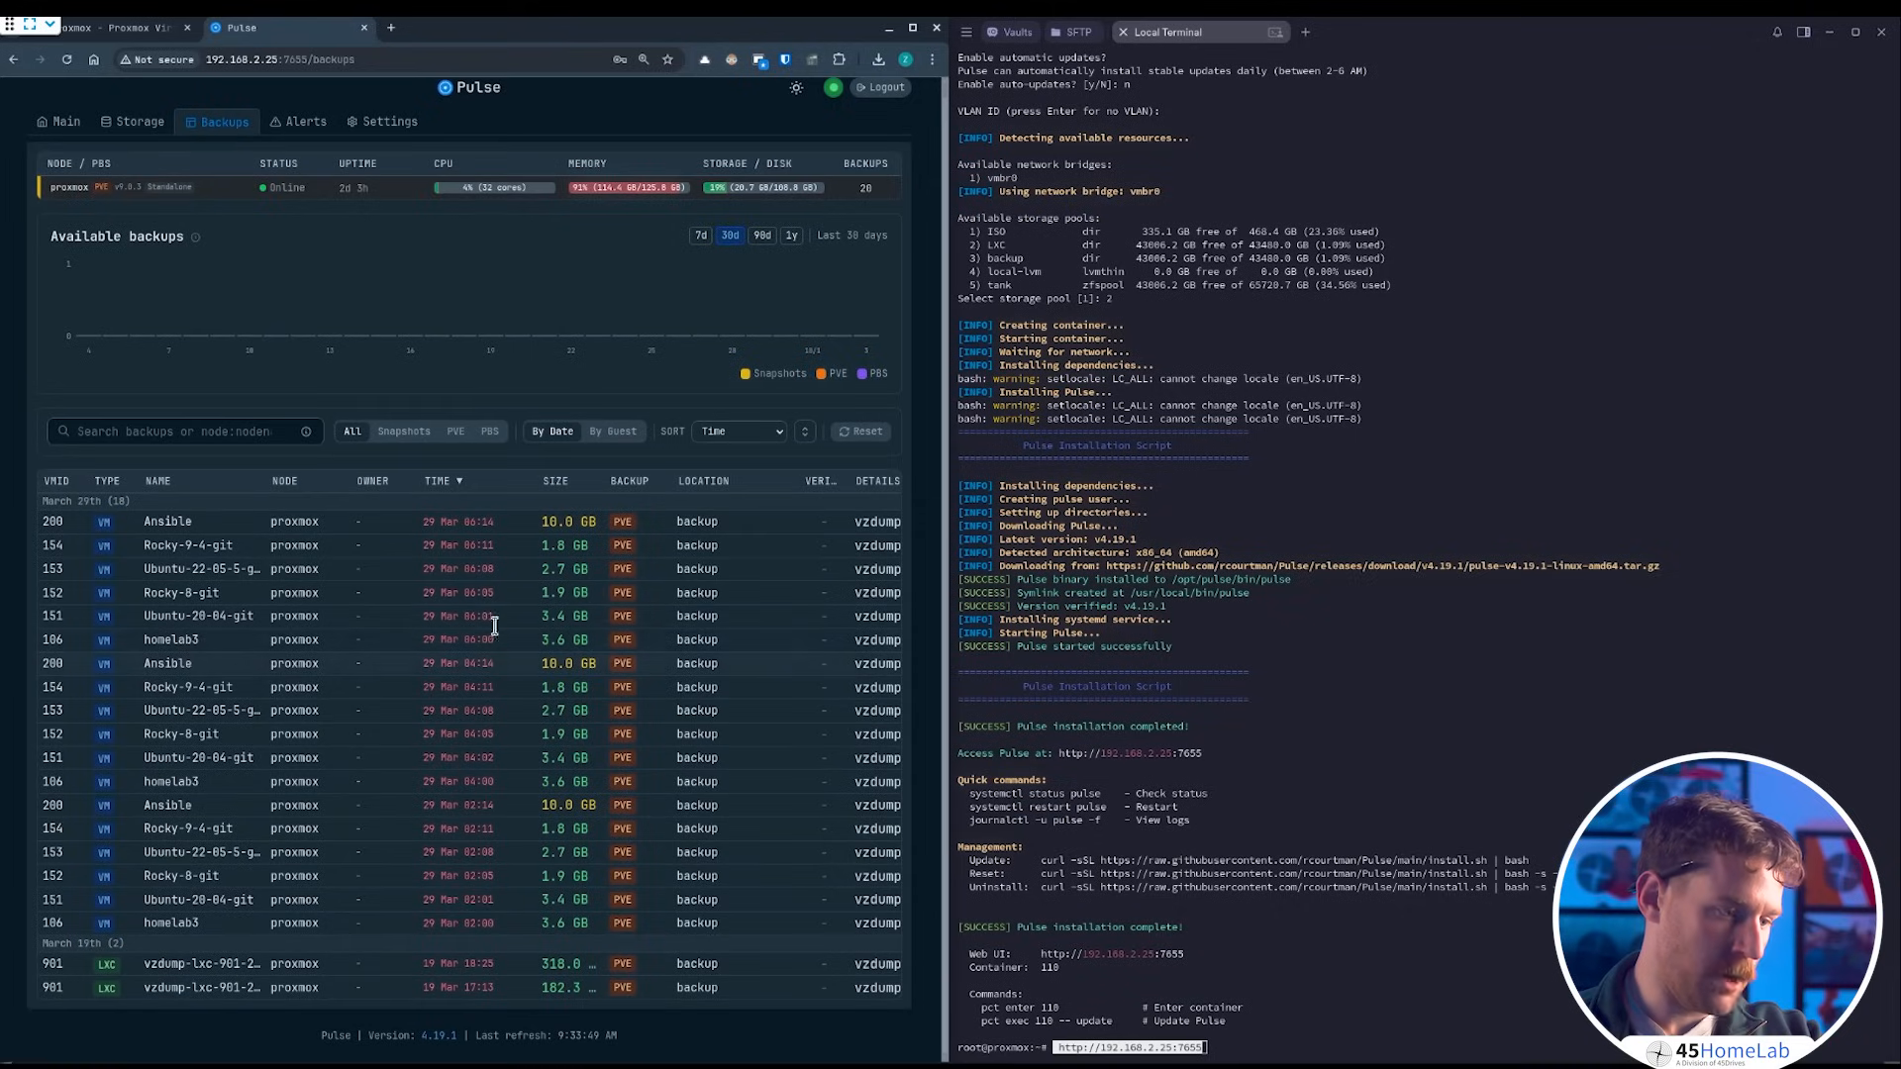
pyautogui.moveTo(351, 332)
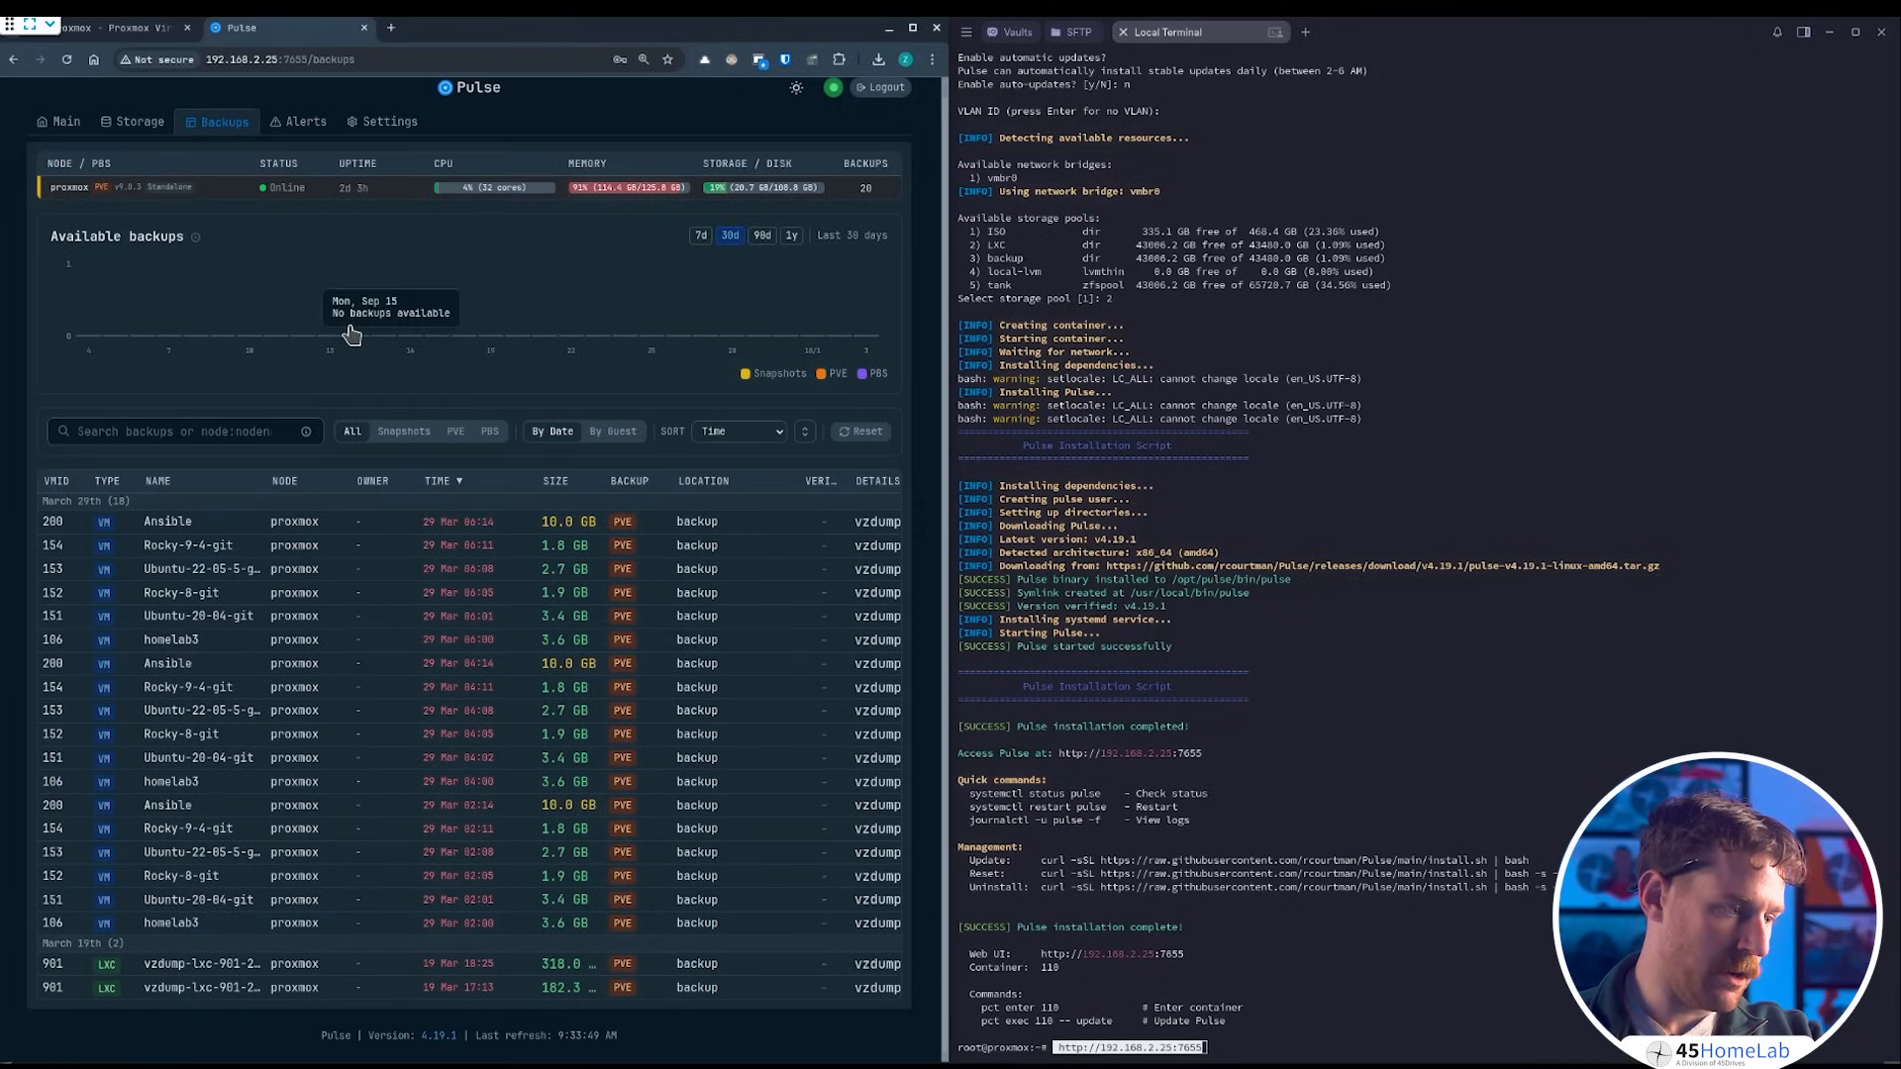
pyautogui.moveTo(643, 319)
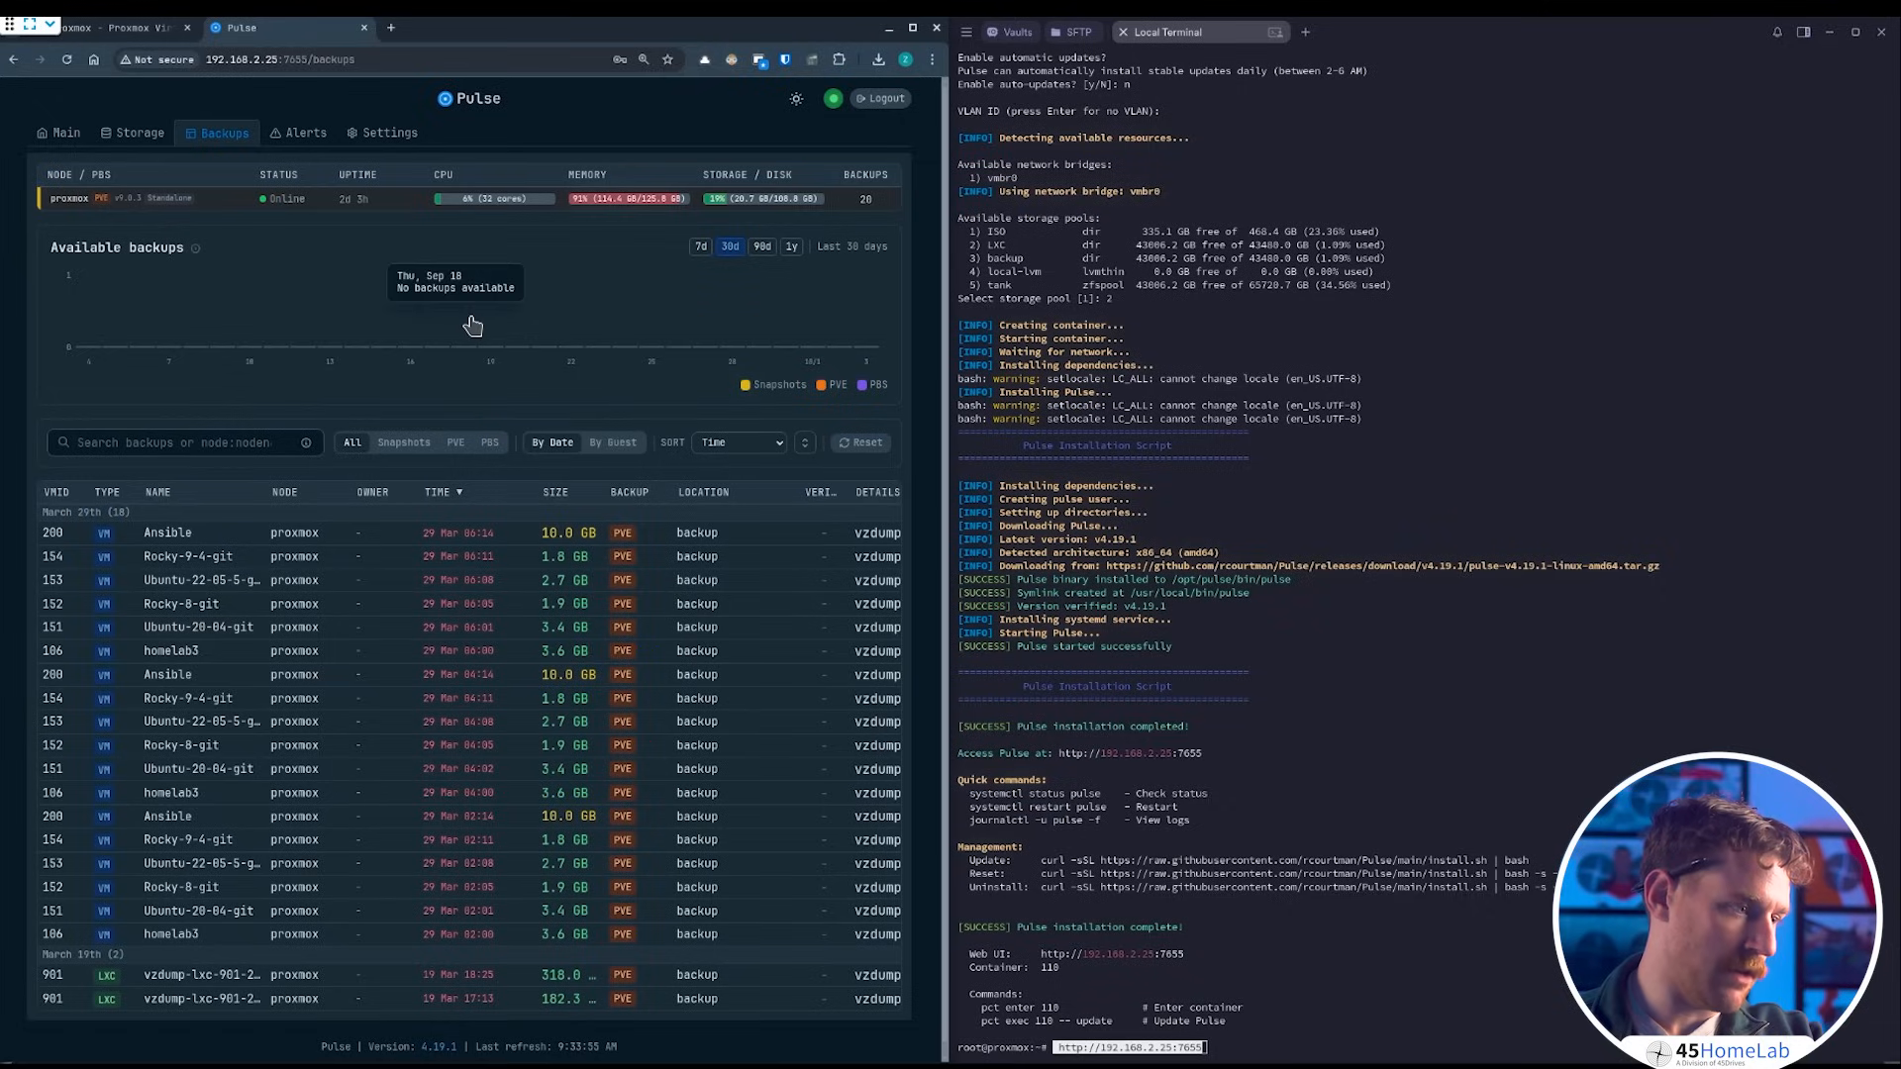
pyautogui.moveTo(141, 133)
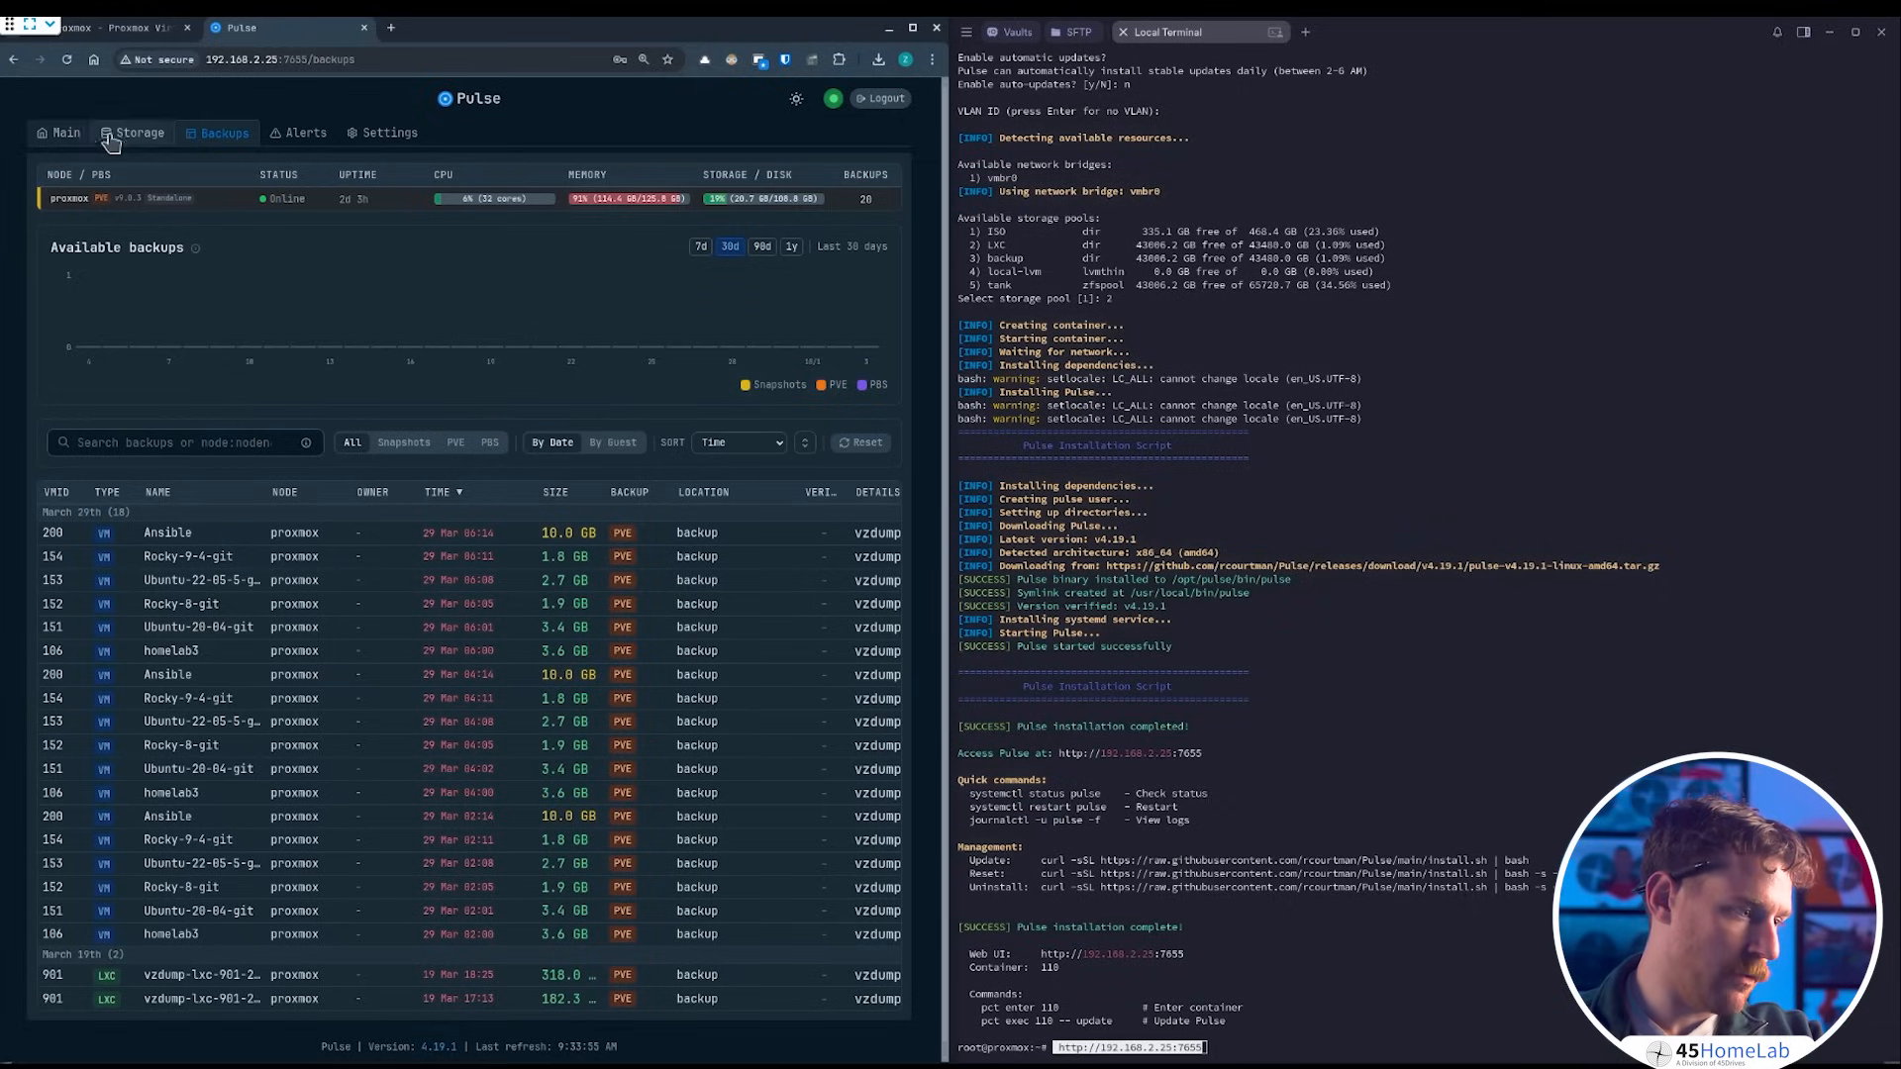
# - Flip between the Storage pools view and the Main guest overview
pyautogui.click(141, 133)
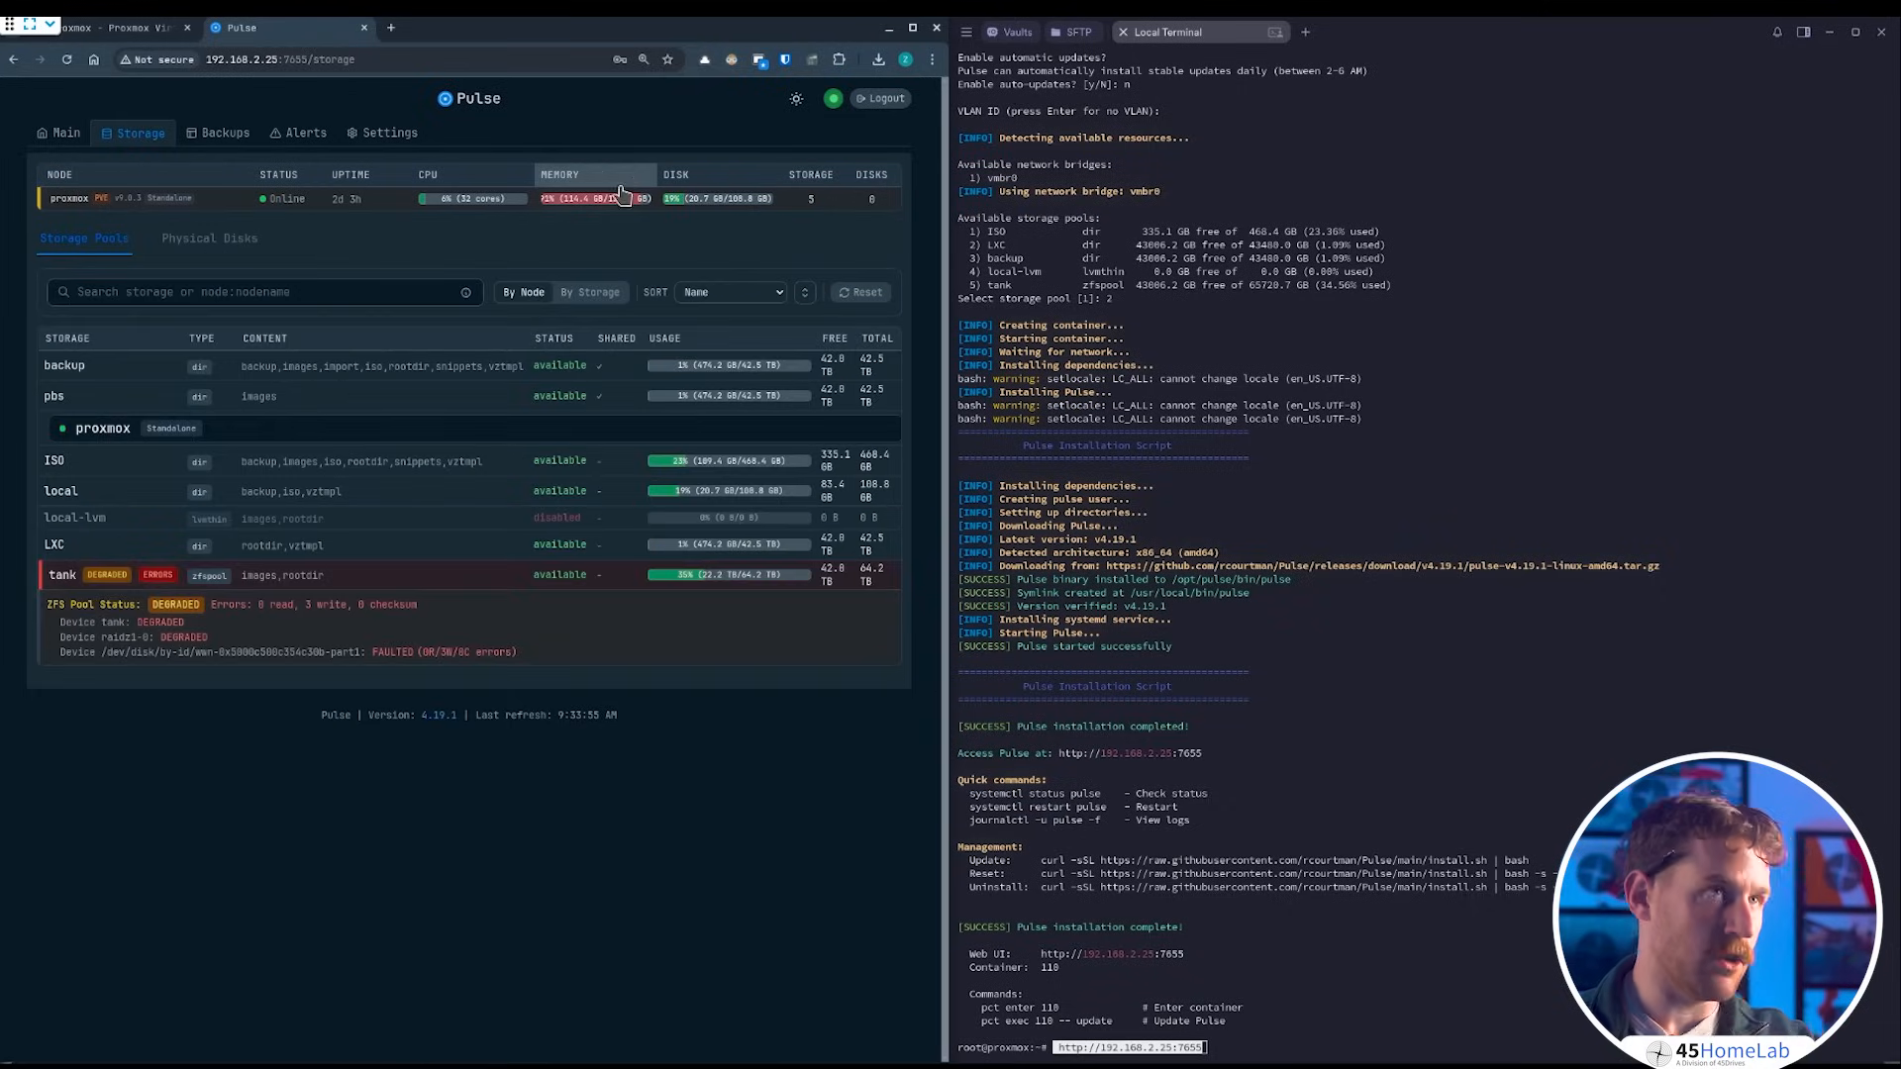
pyautogui.moveTo(257, 274)
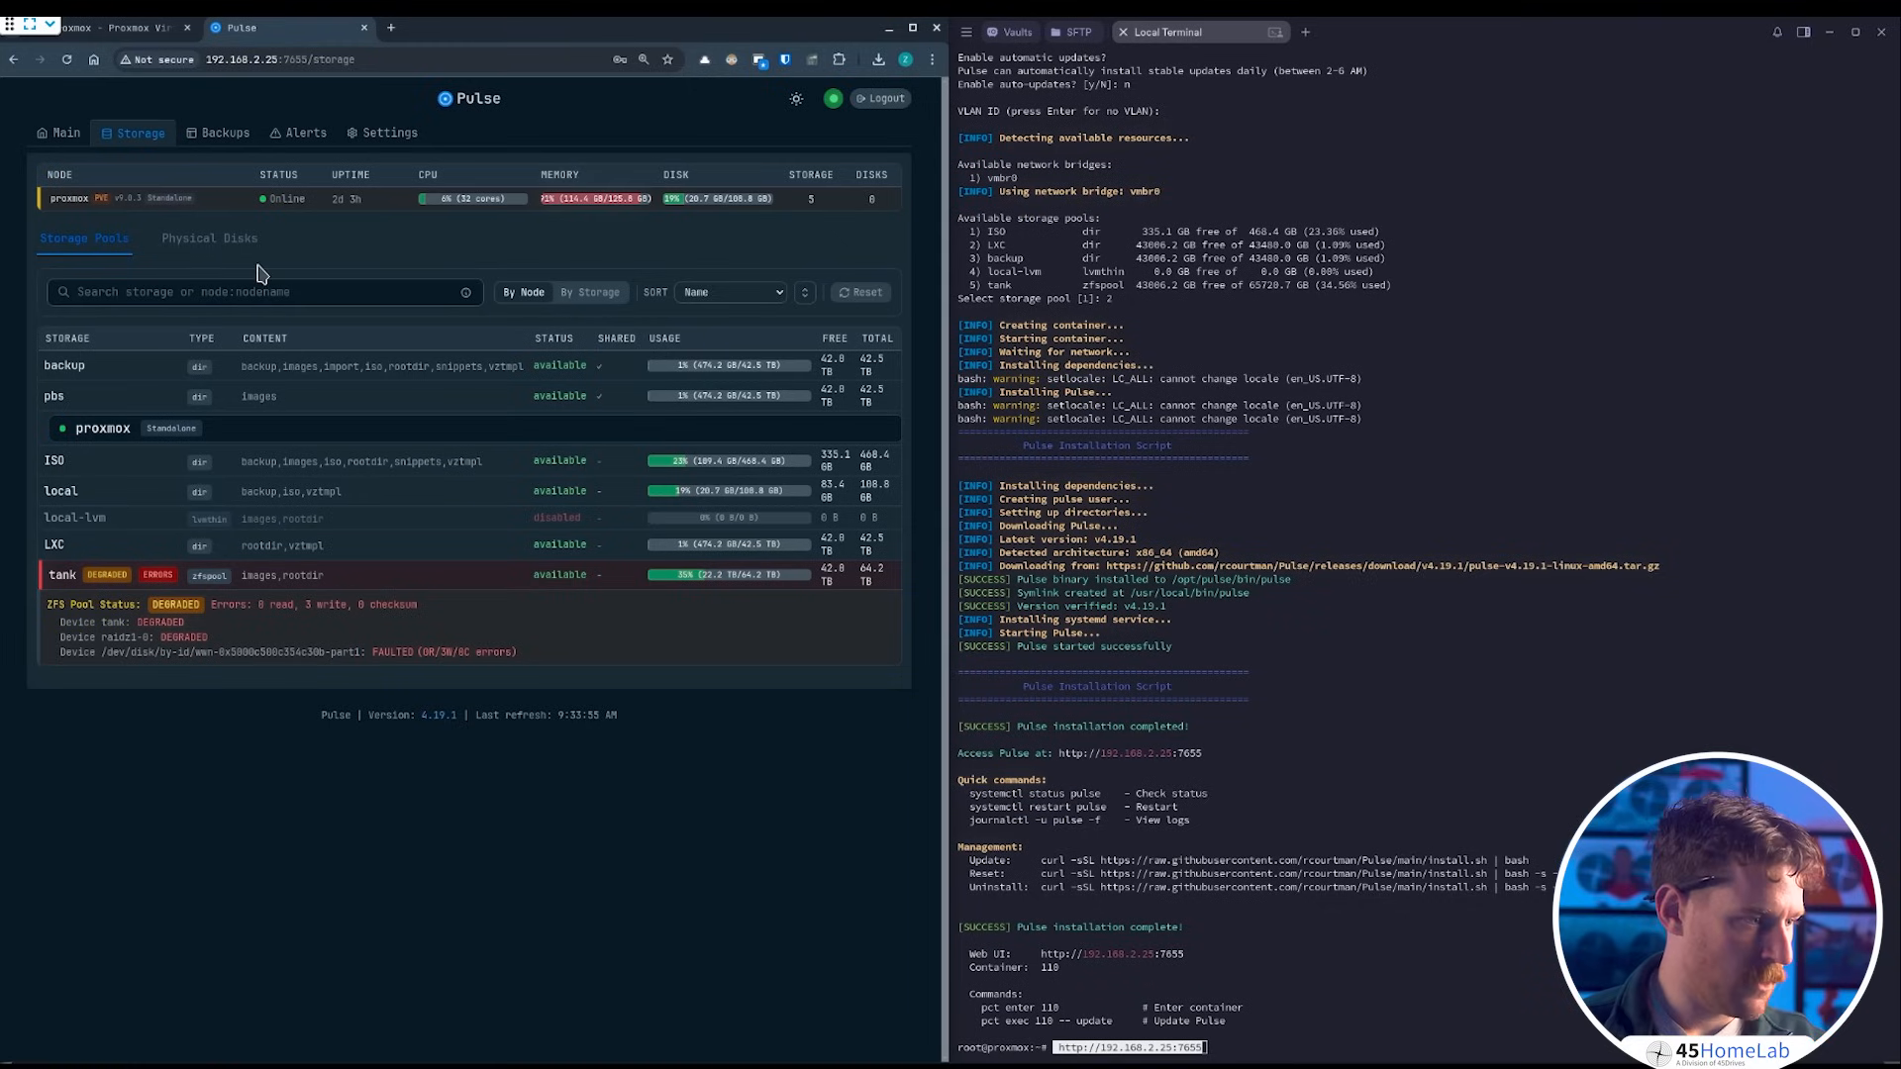
pyautogui.click(60, 133)
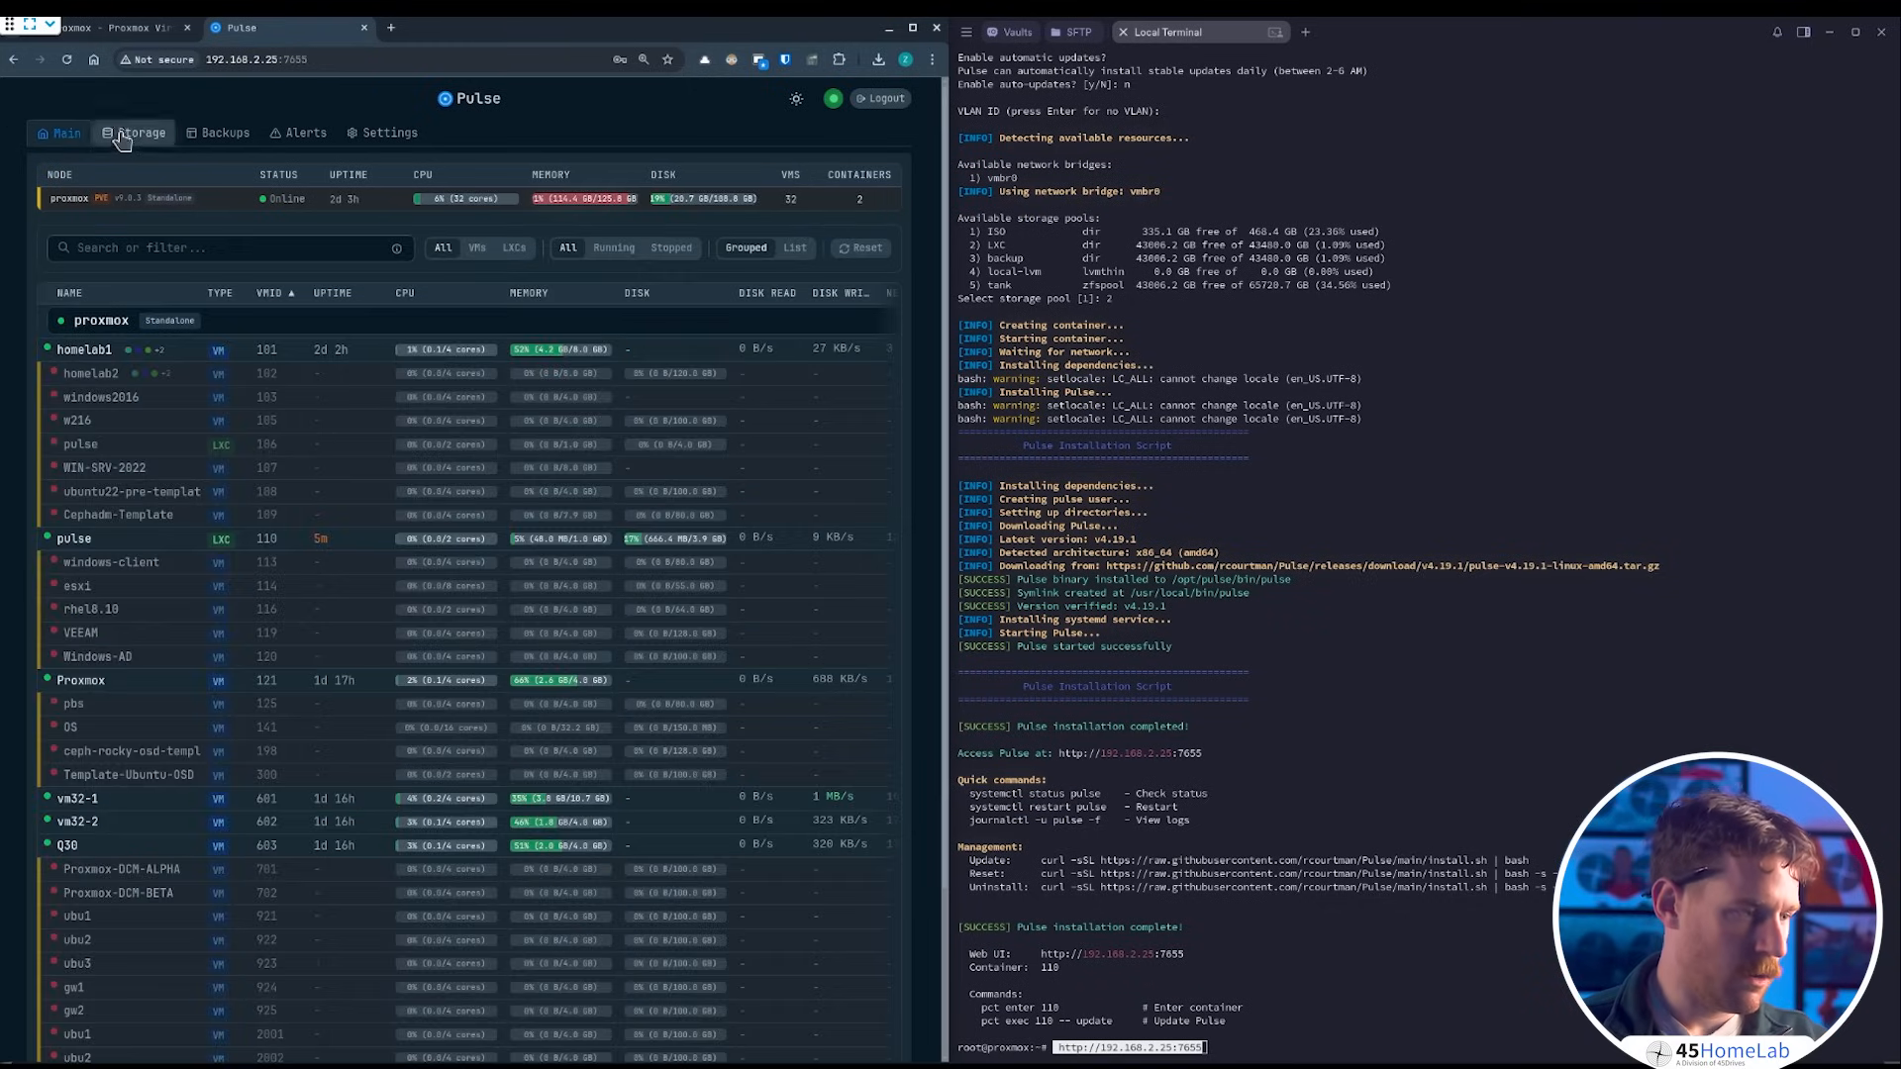
pyautogui.click(138, 132)
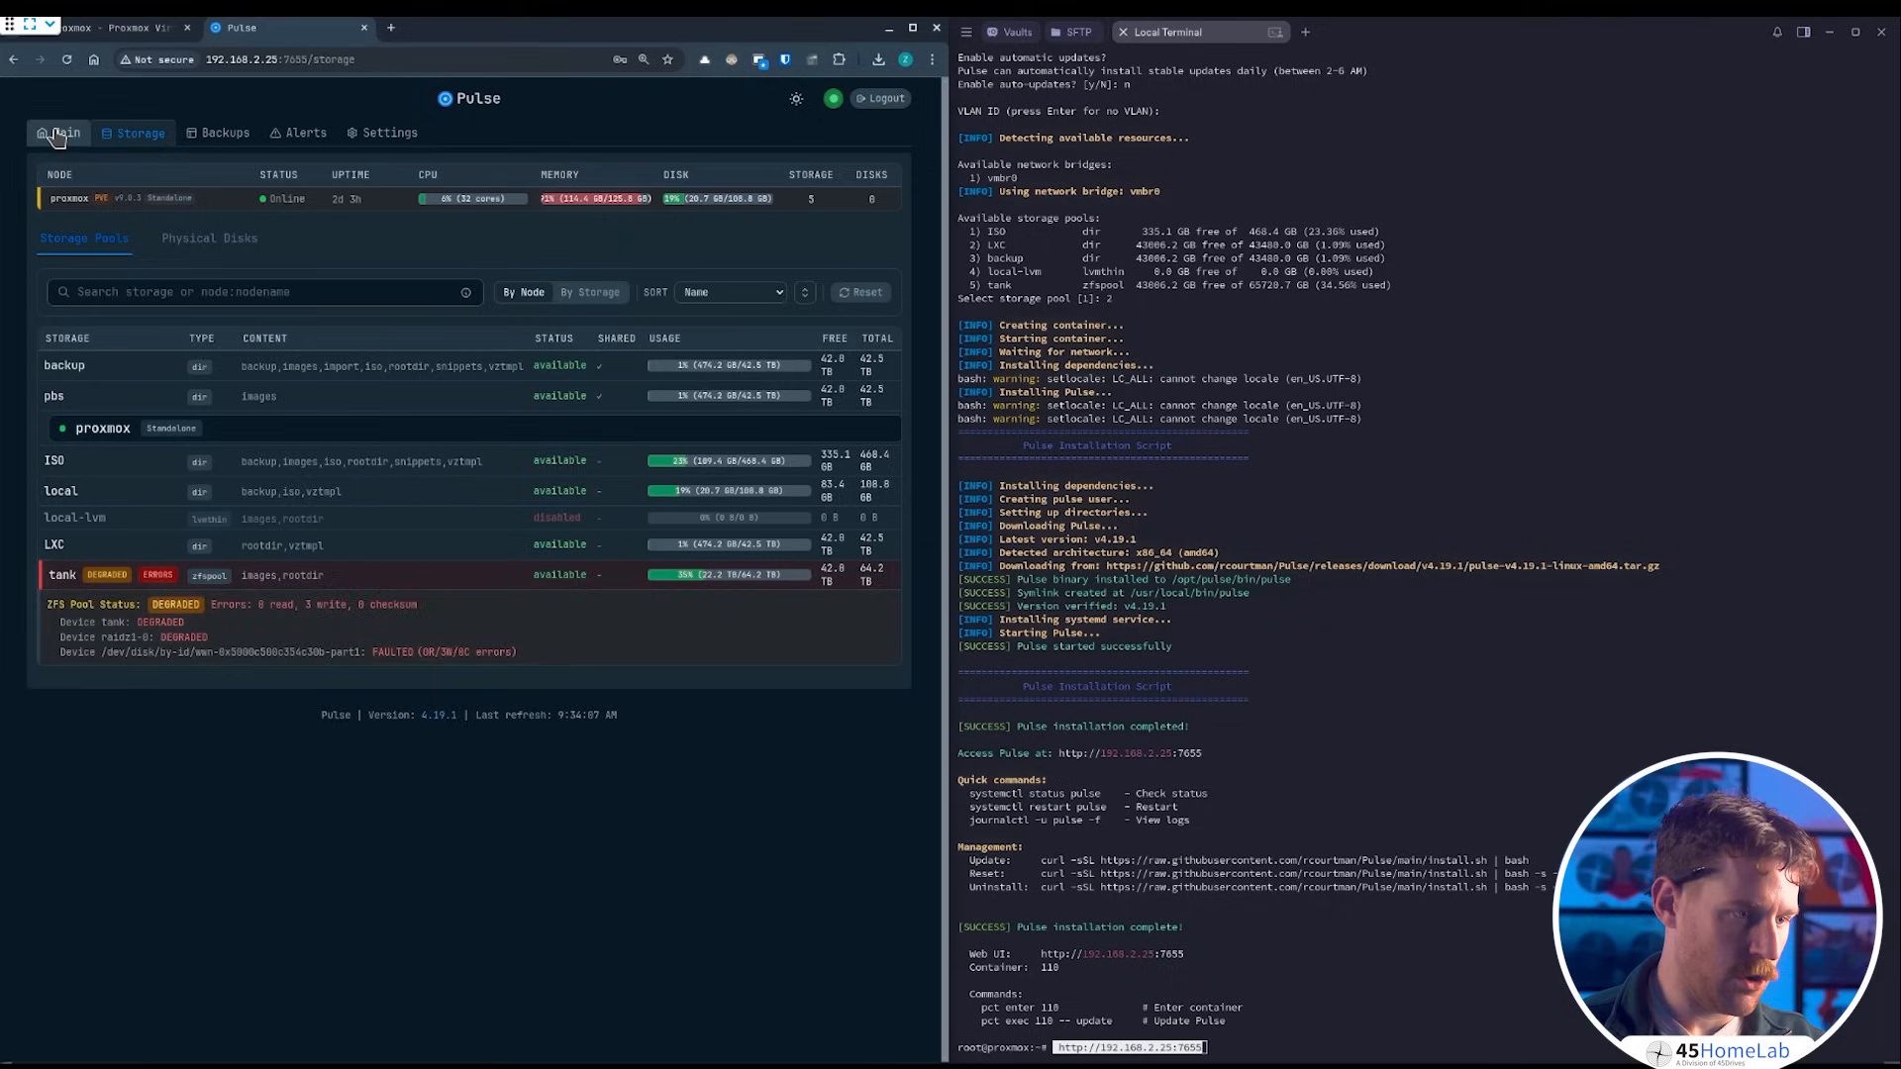
pyautogui.click(61, 132)
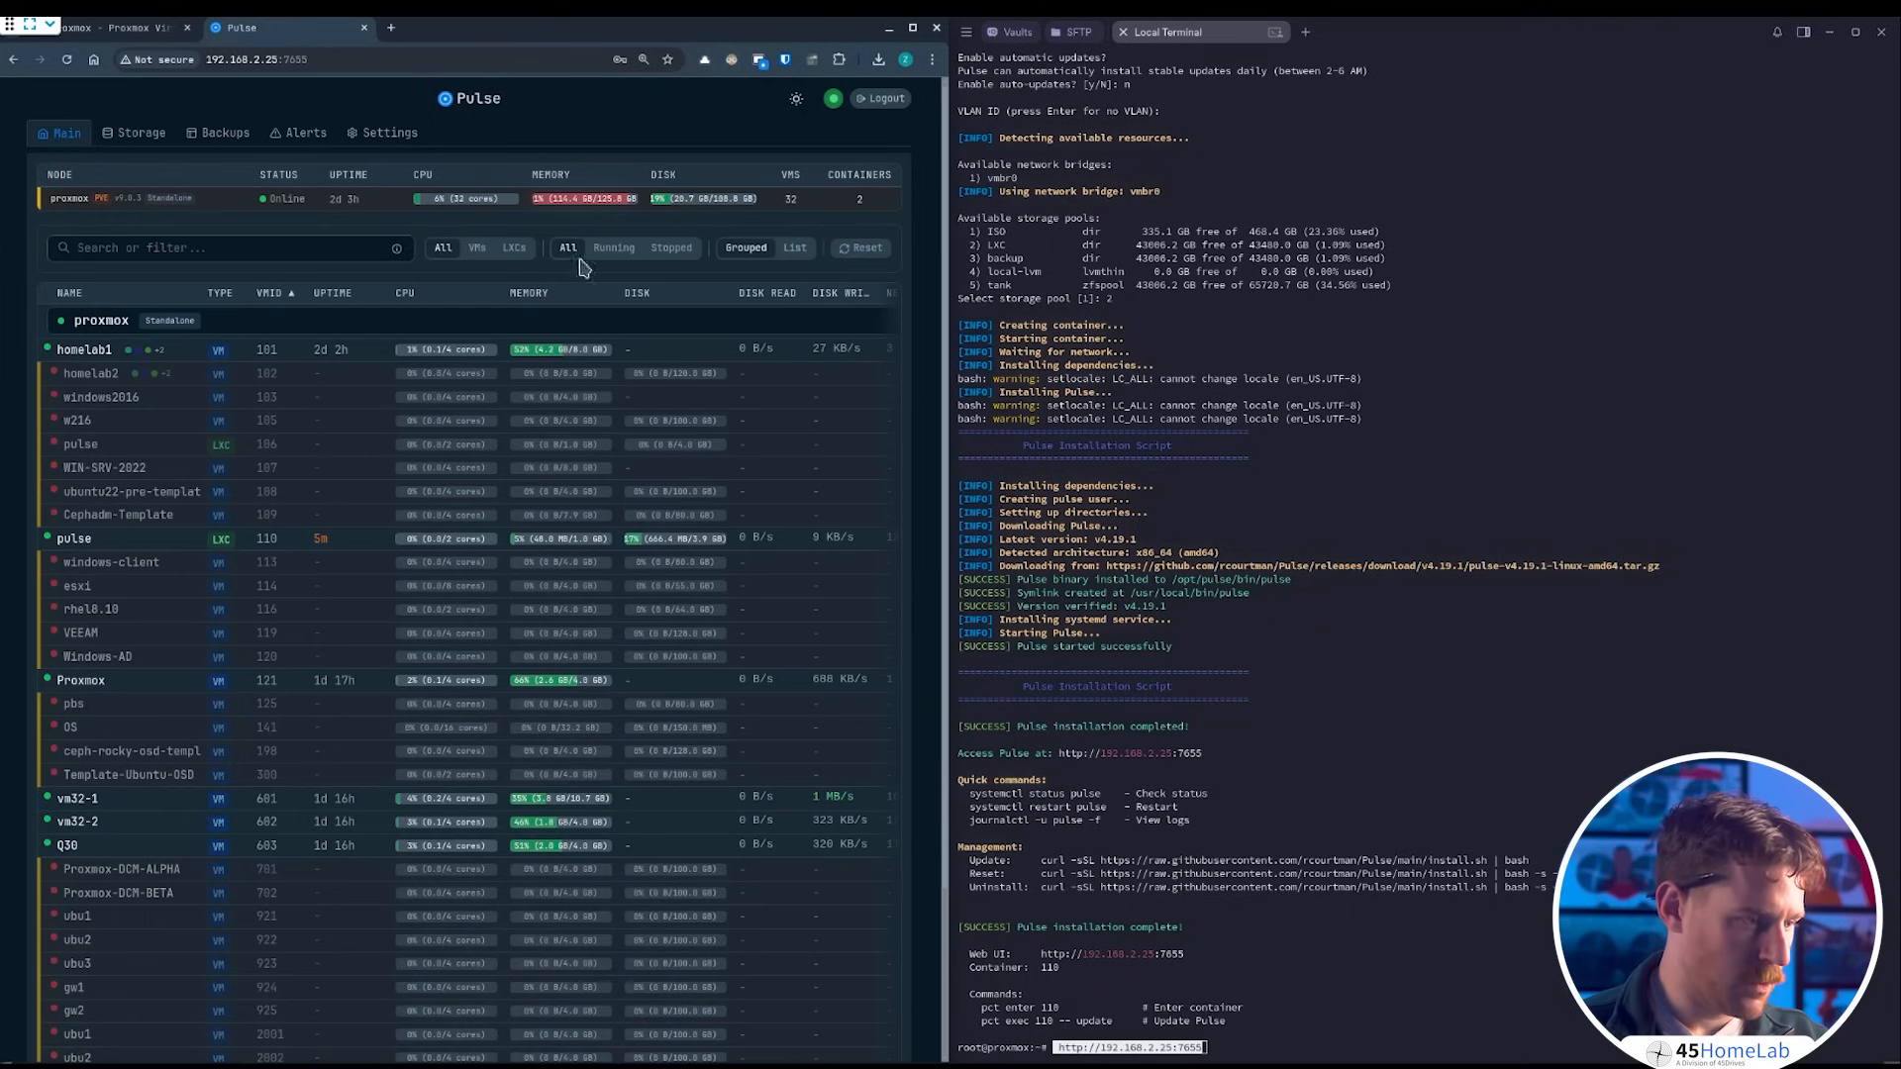
pyautogui.moveTo(820, 143)
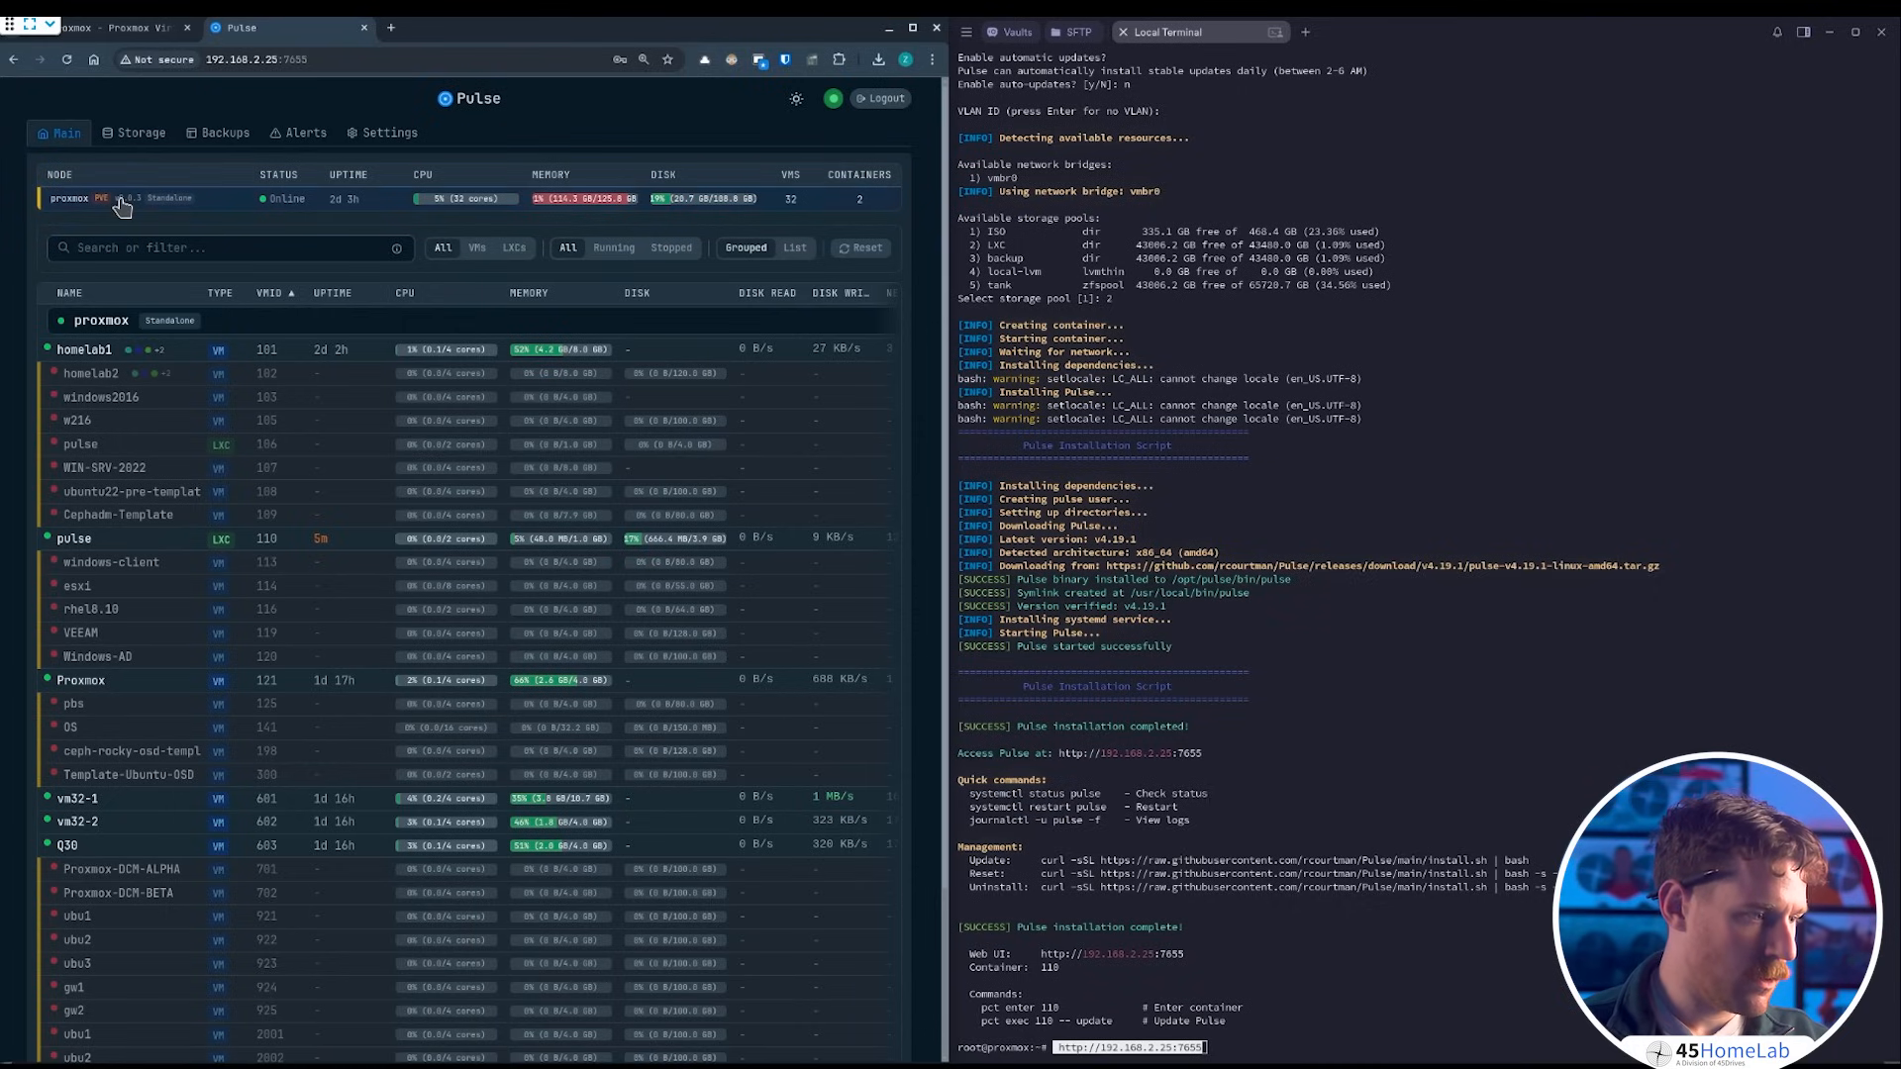
# - Select the proxmox node entry and go to the Settings page for Proxmox VE nodes
pyautogui.click(67, 174)
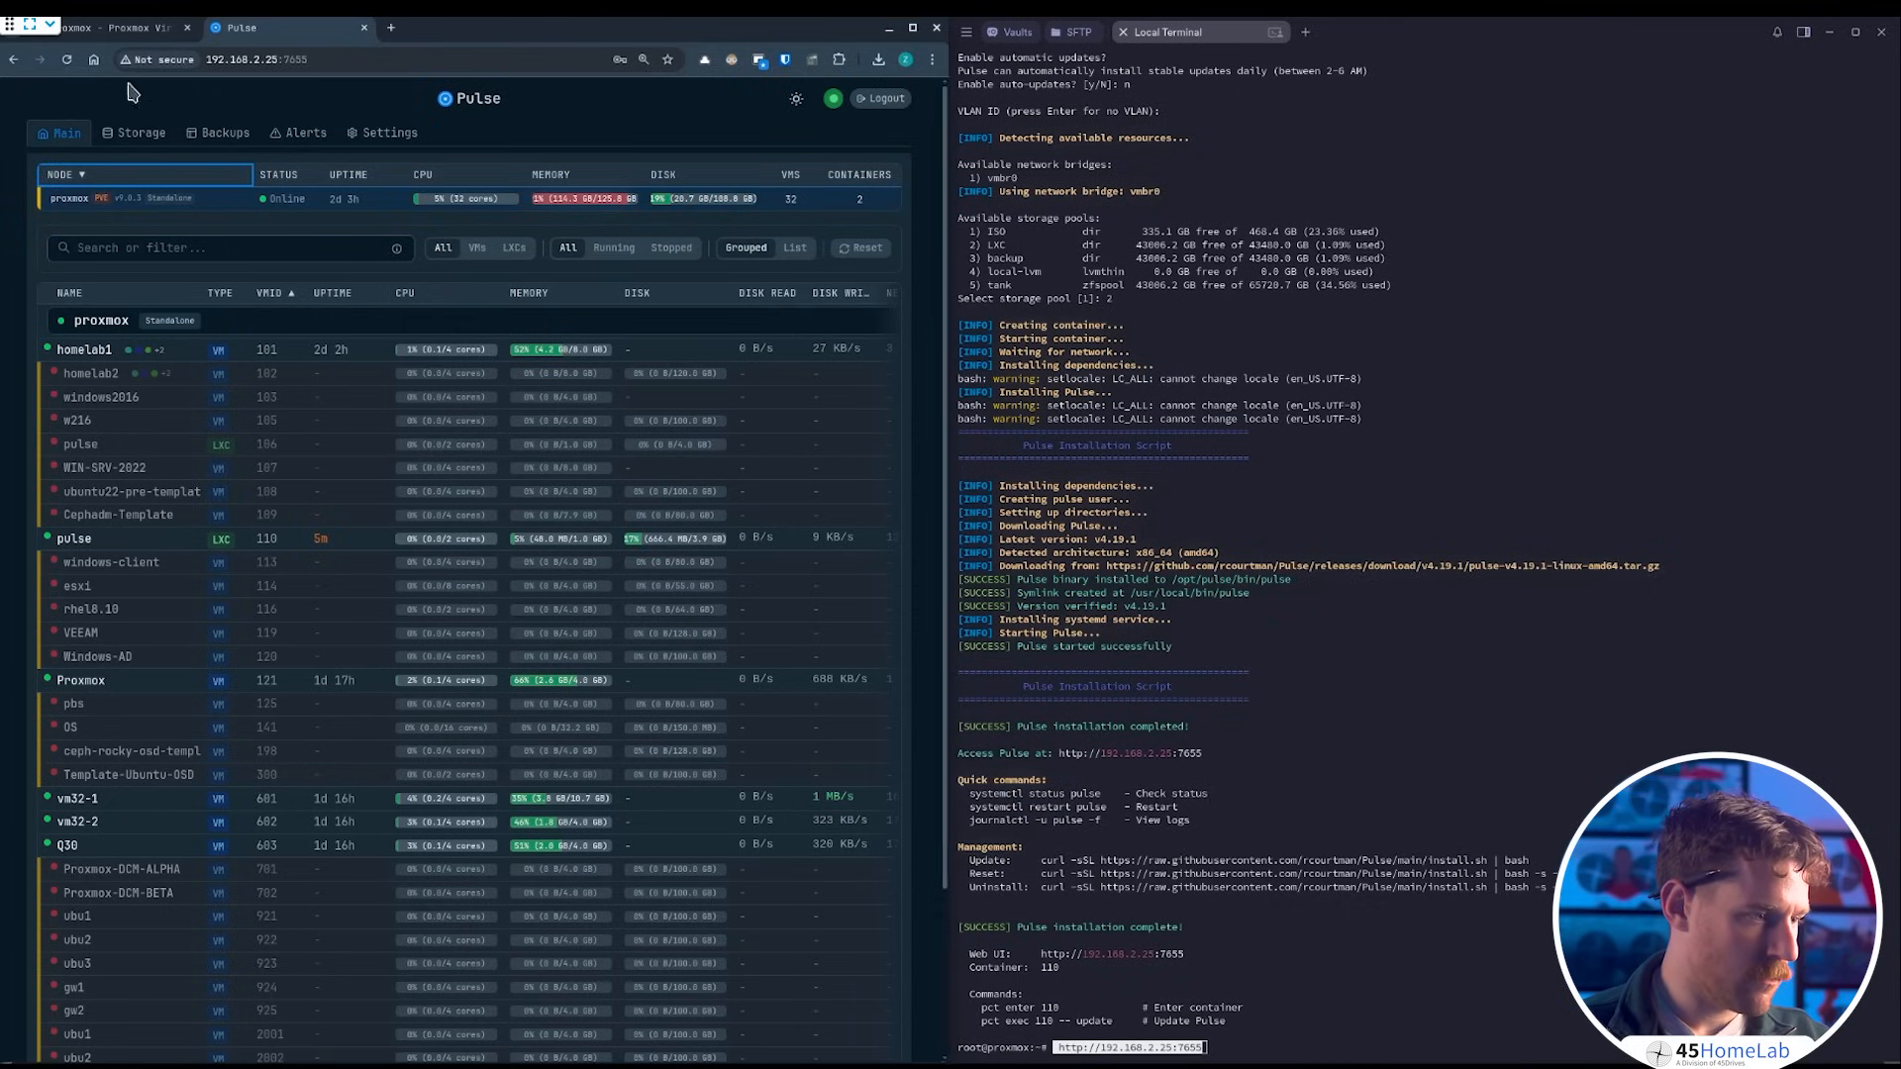
pyautogui.click(390, 133)
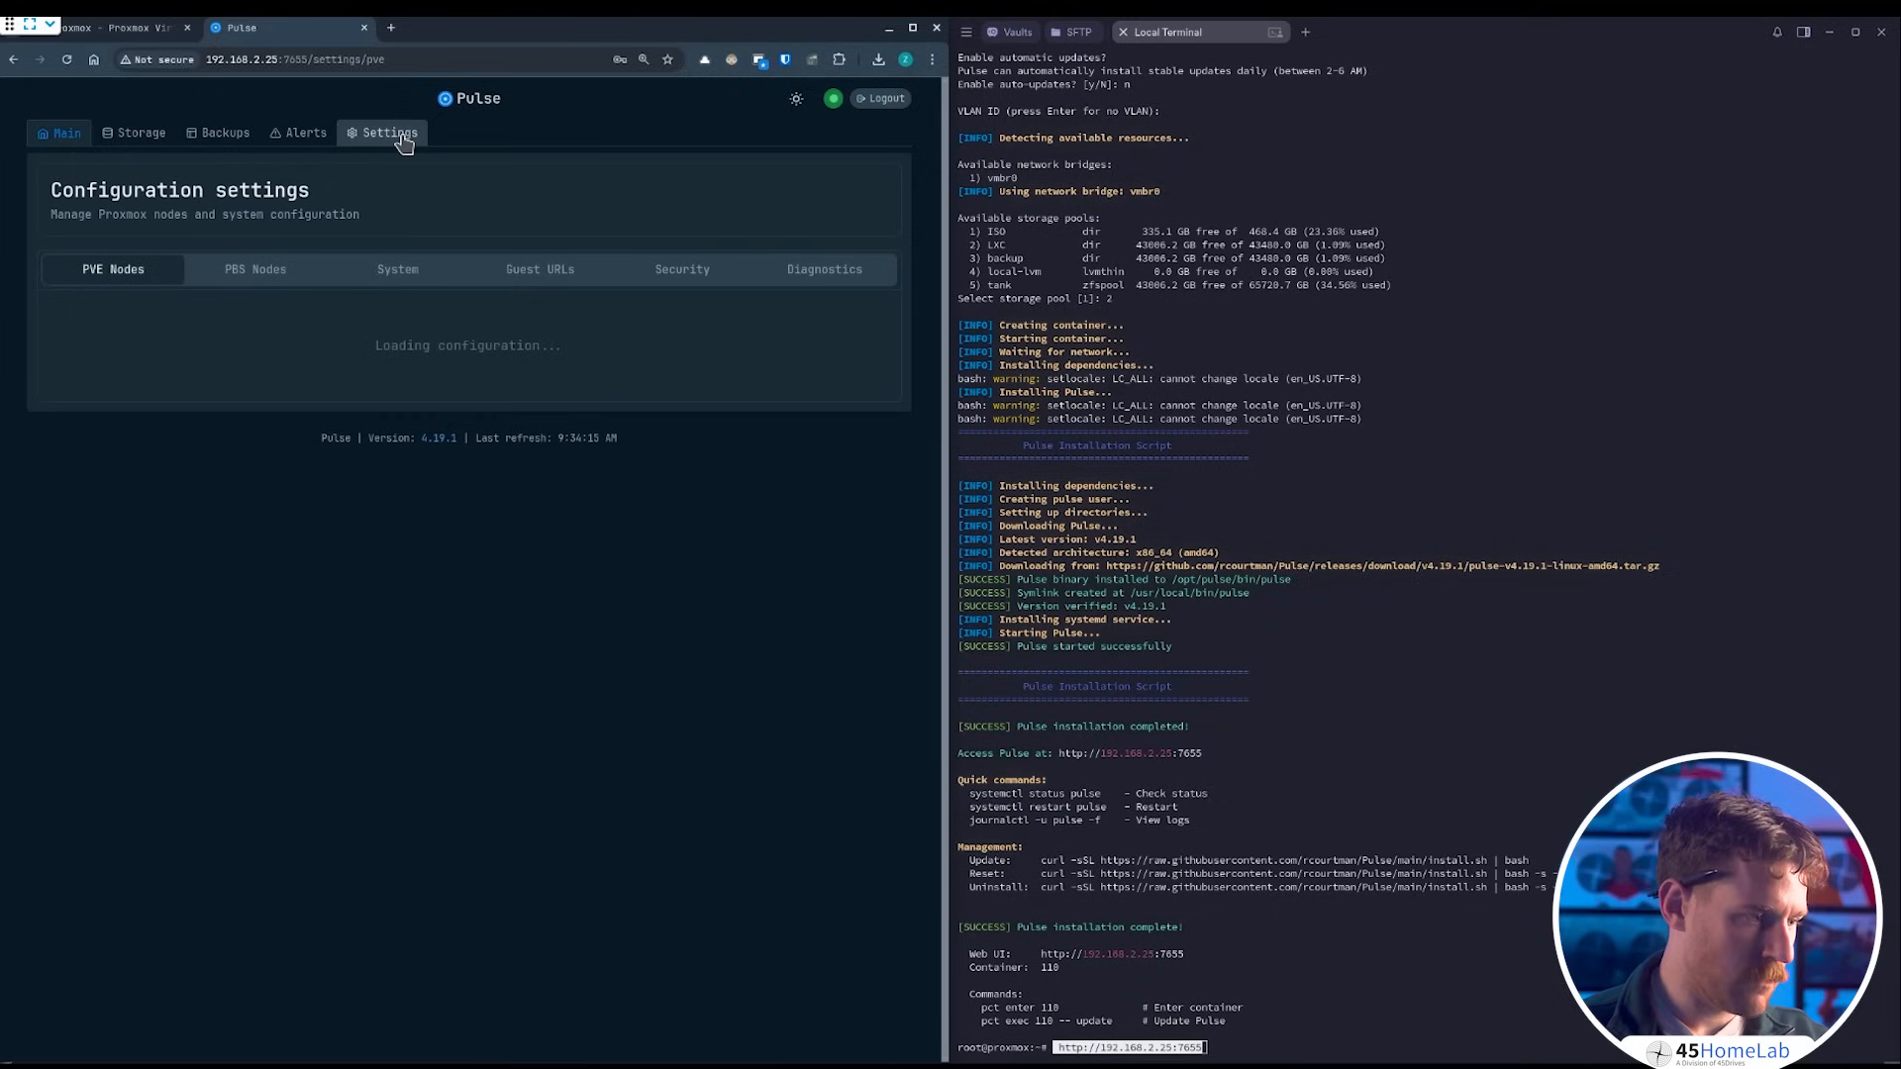
pyautogui.moveTo(178, 270)
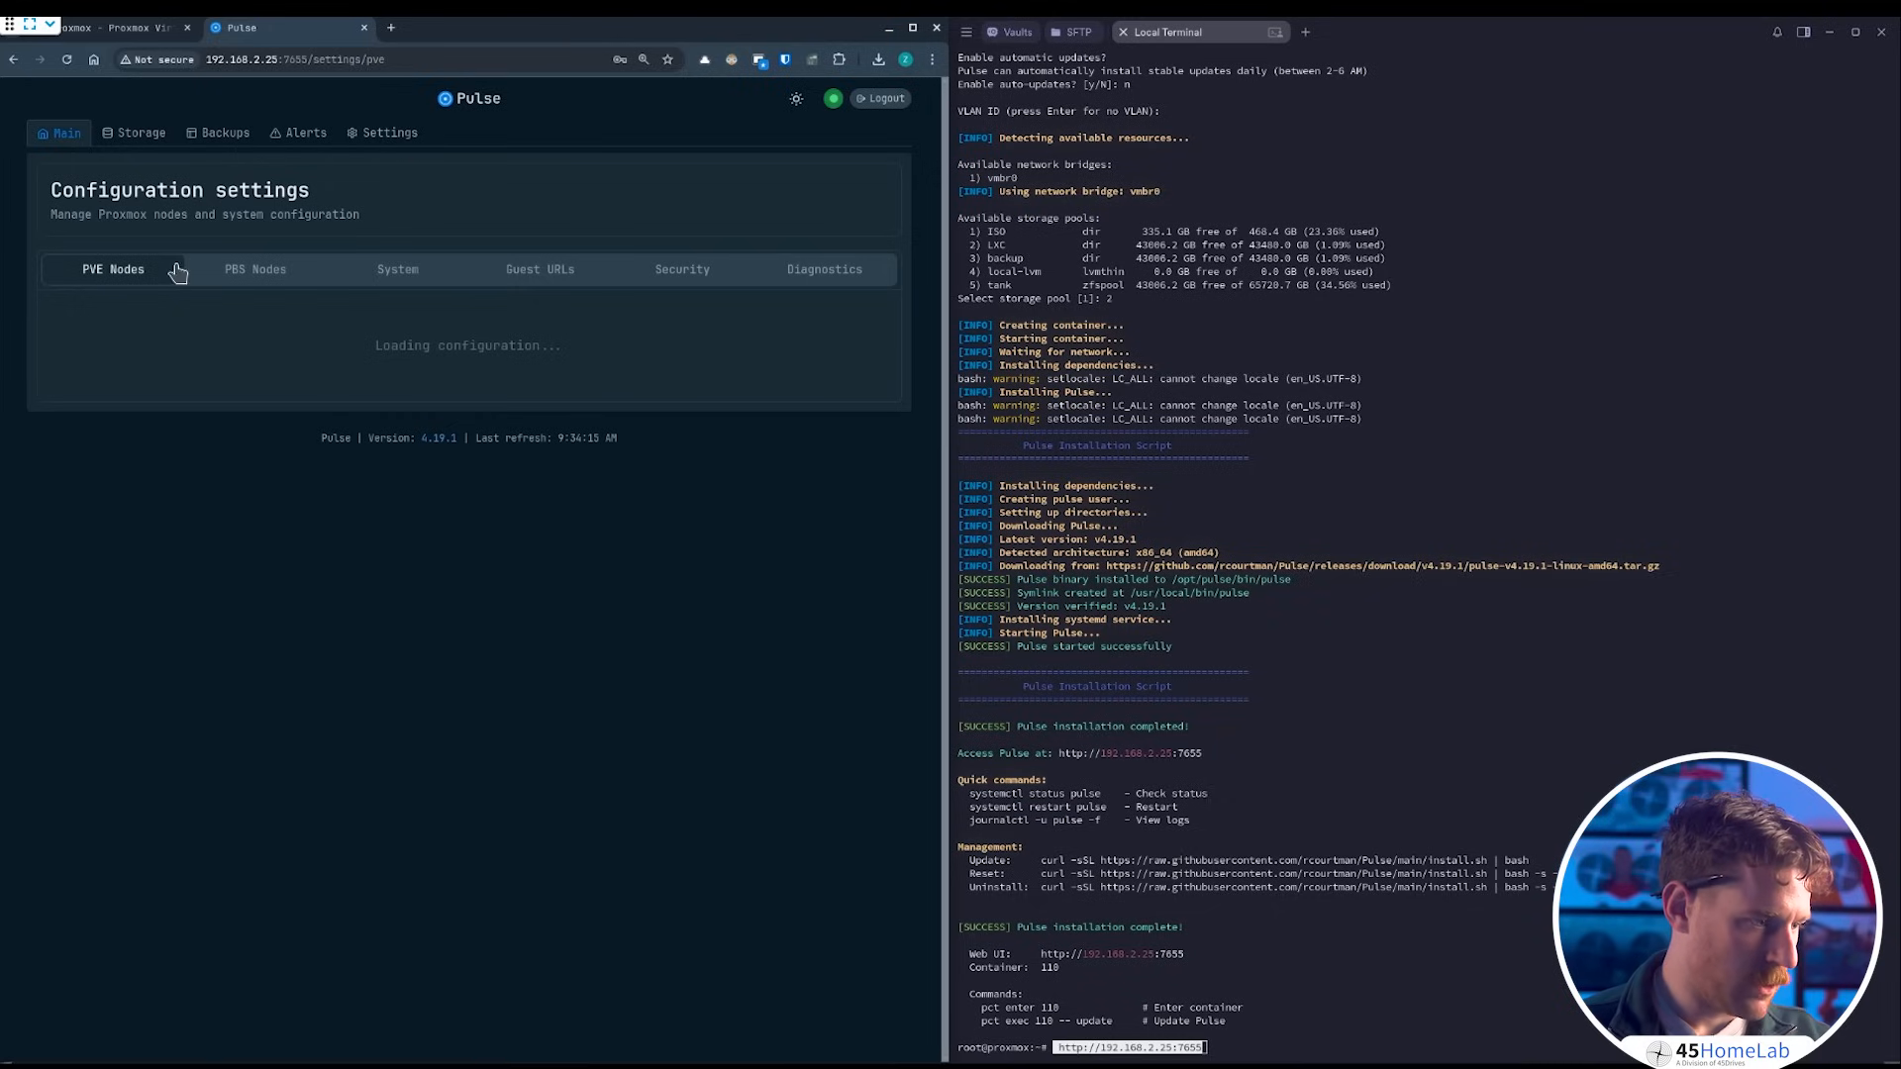
pyautogui.moveTo(410, 191)
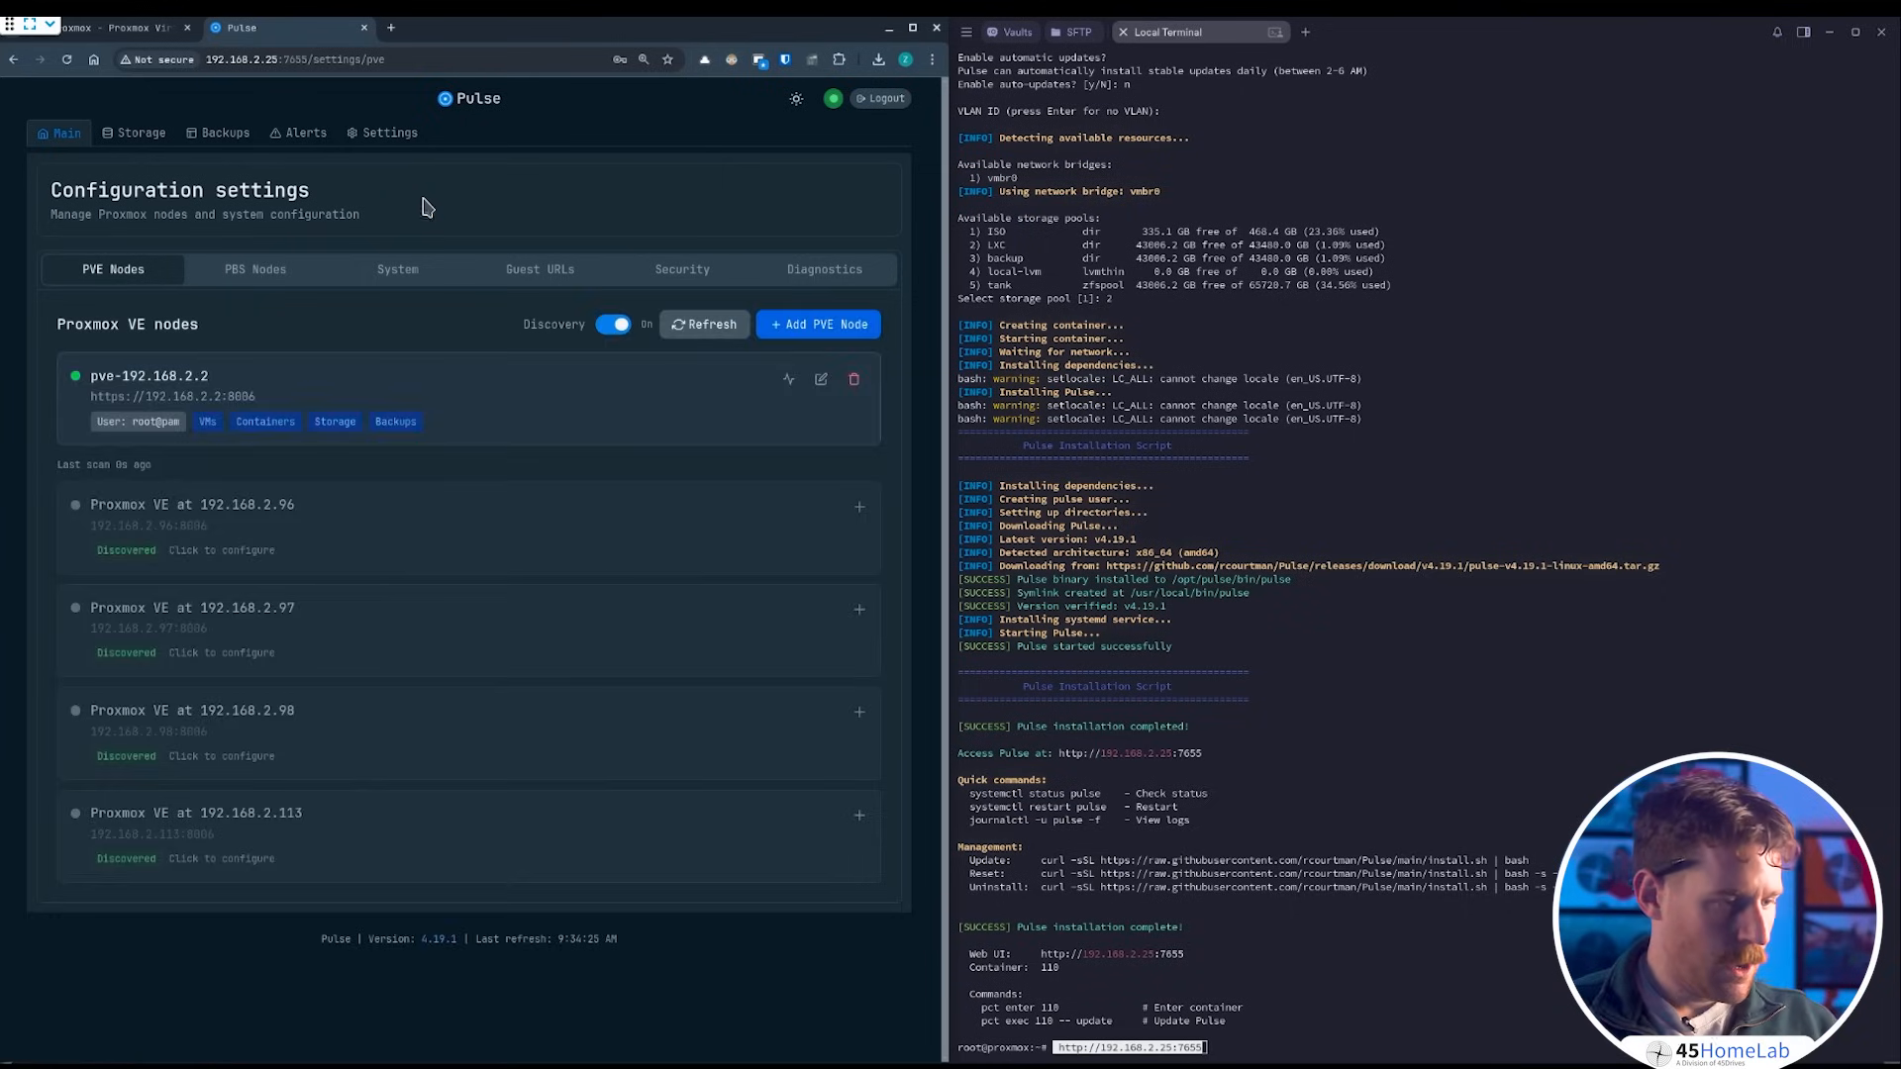
pyautogui.moveTo(796, 408)
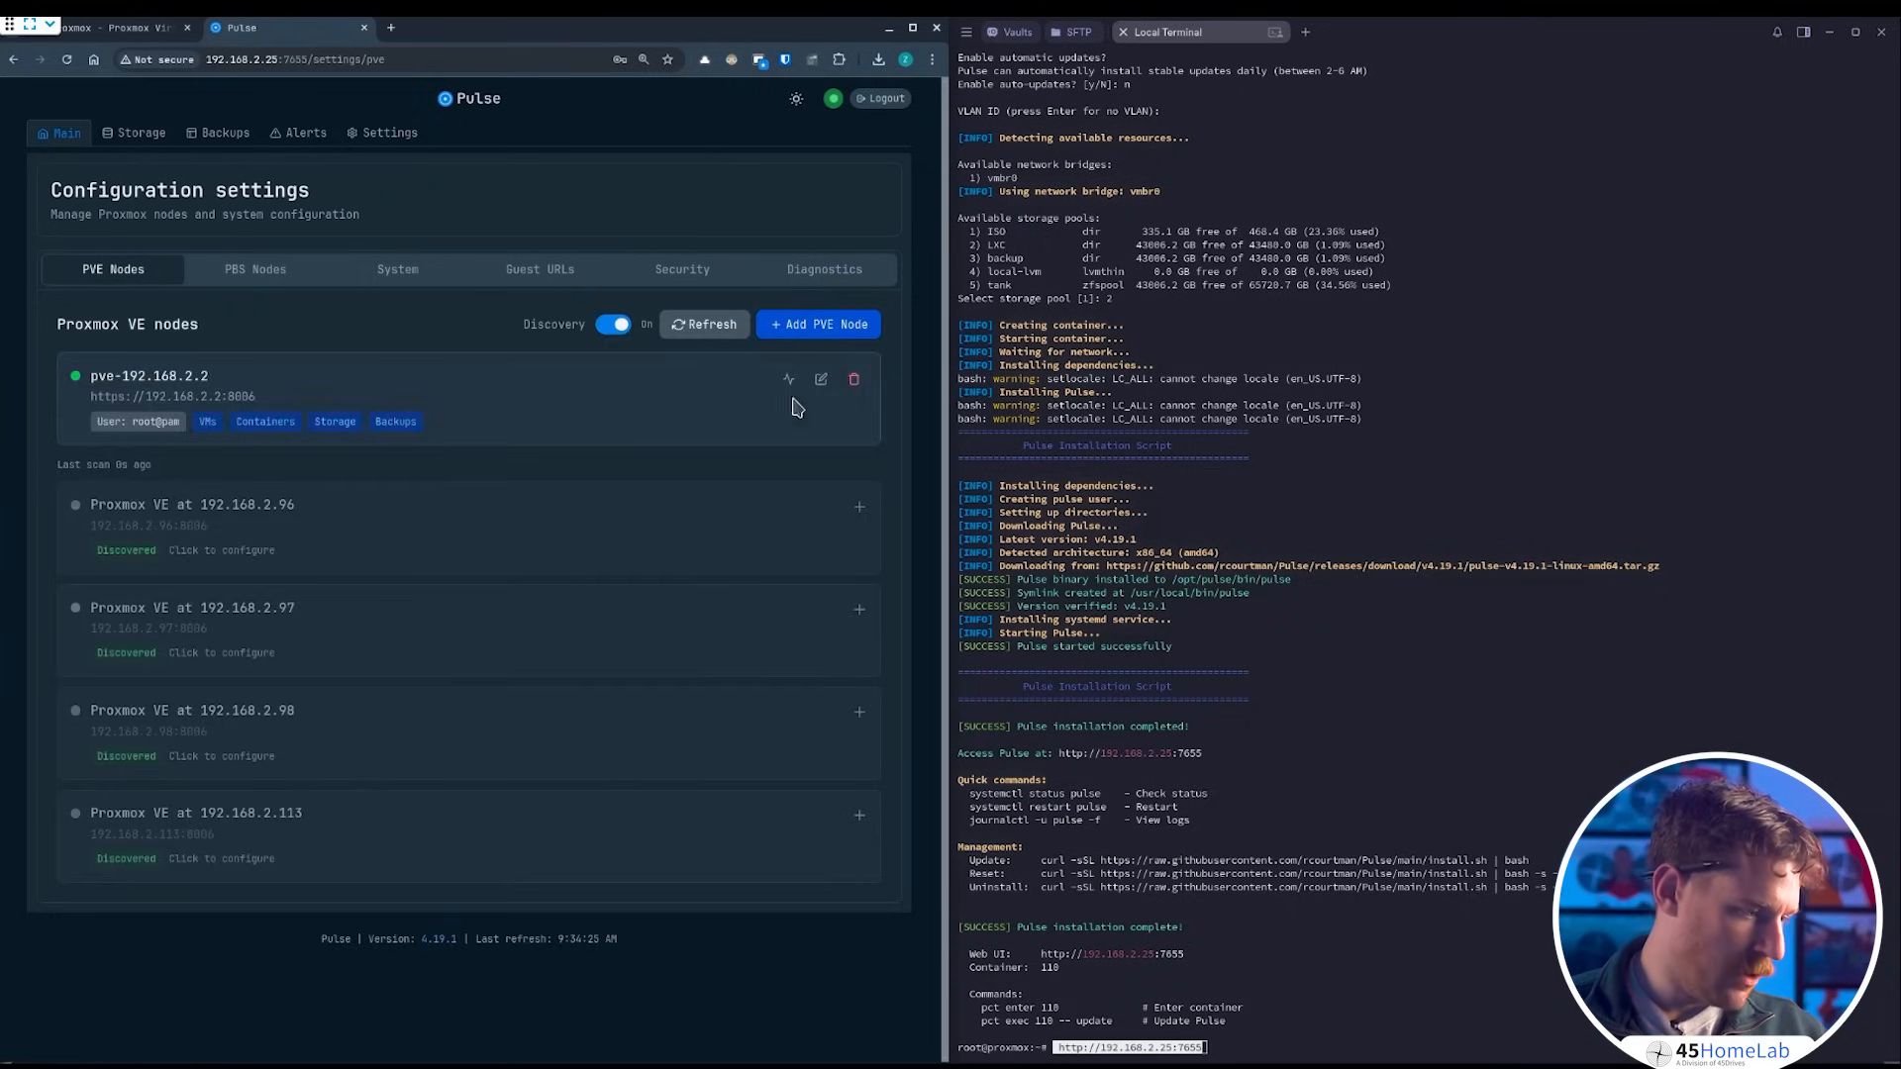
pyautogui.moveTo(414, 840)
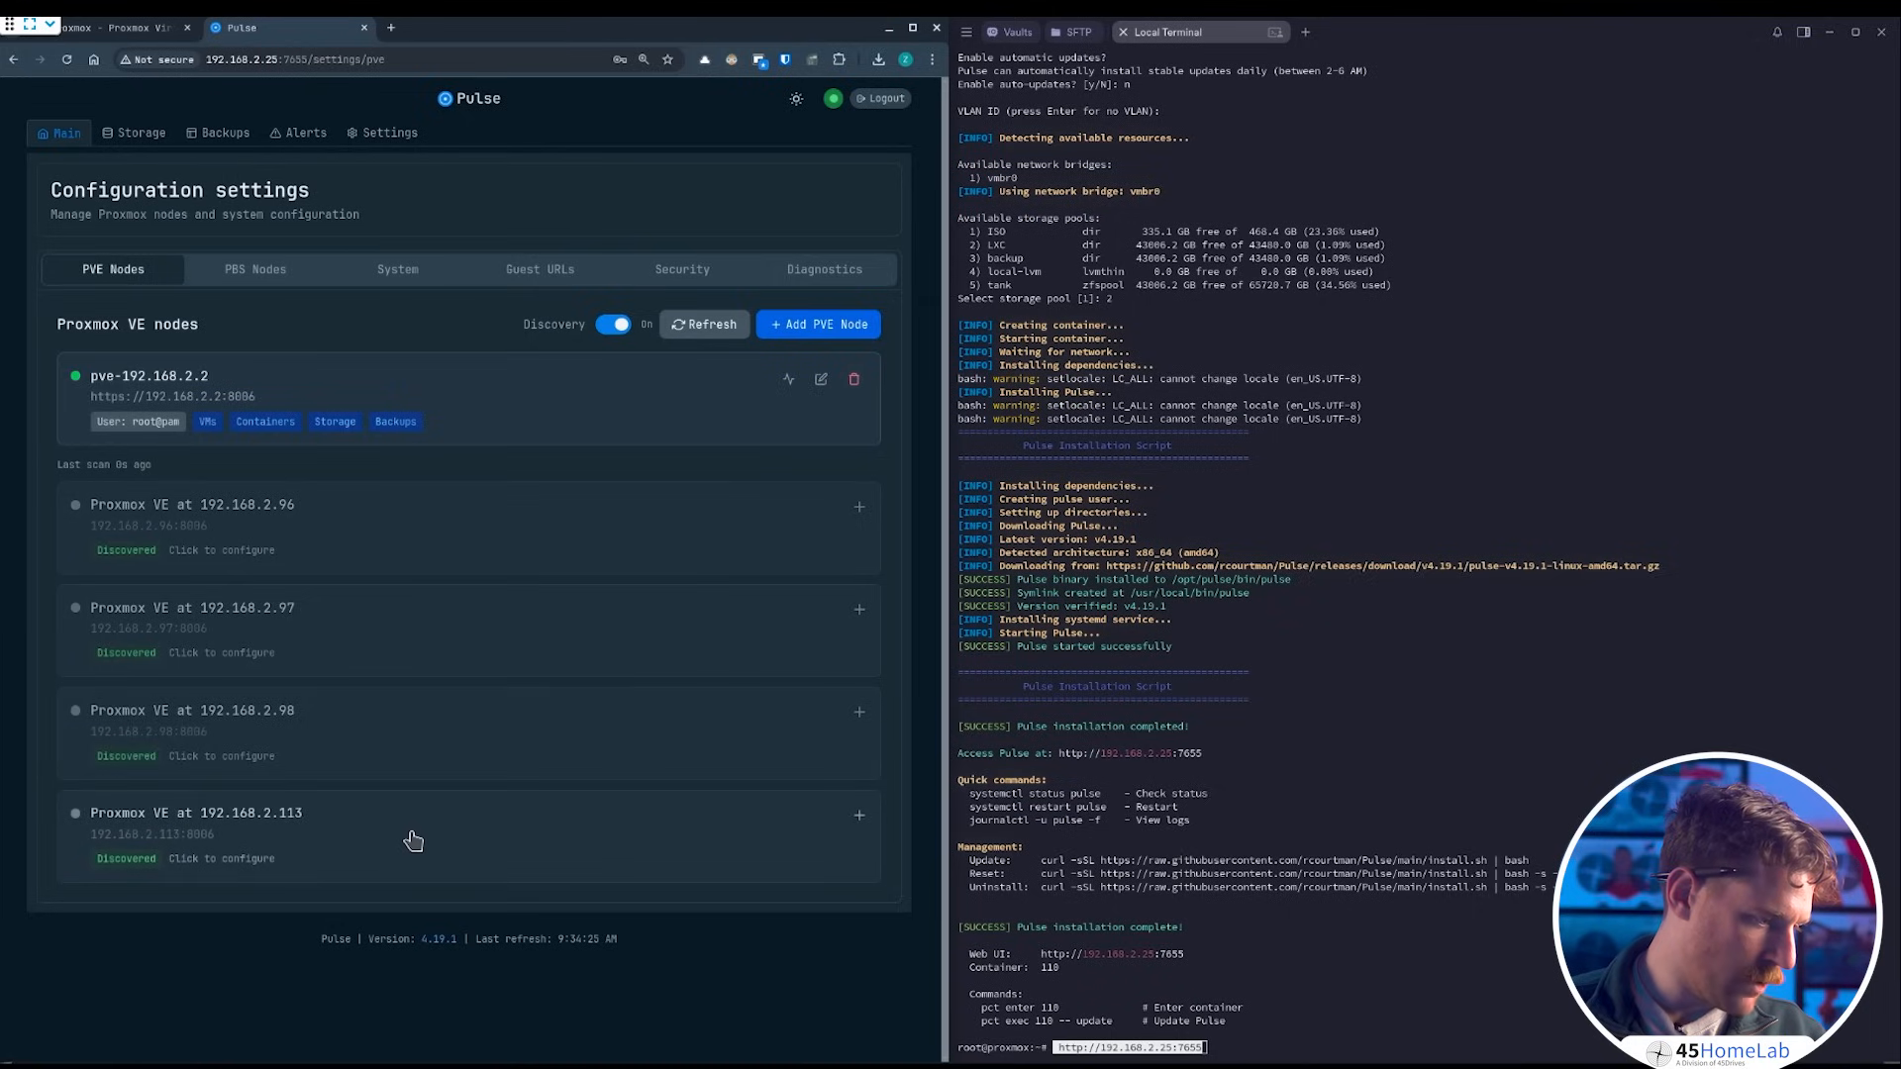
pyautogui.moveTo(309, 848)
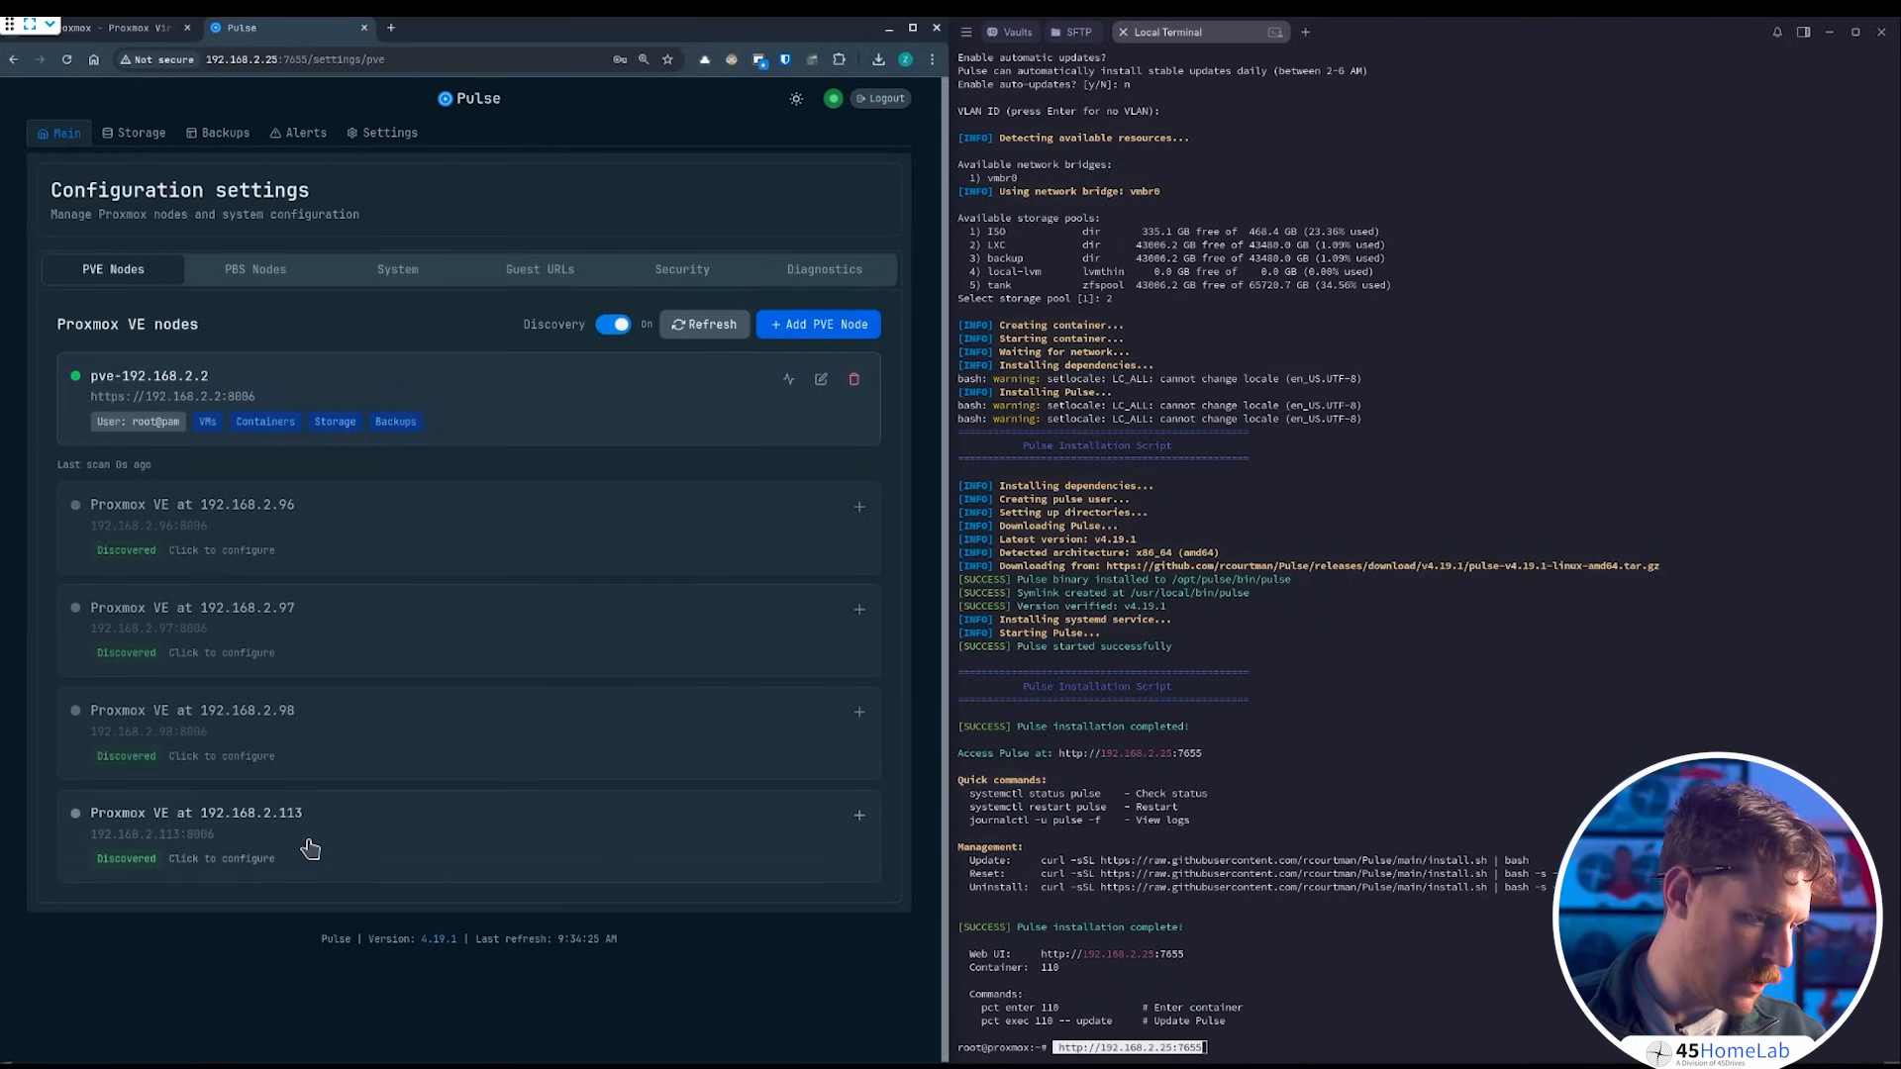
pyautogui.moveTo(818, 323)
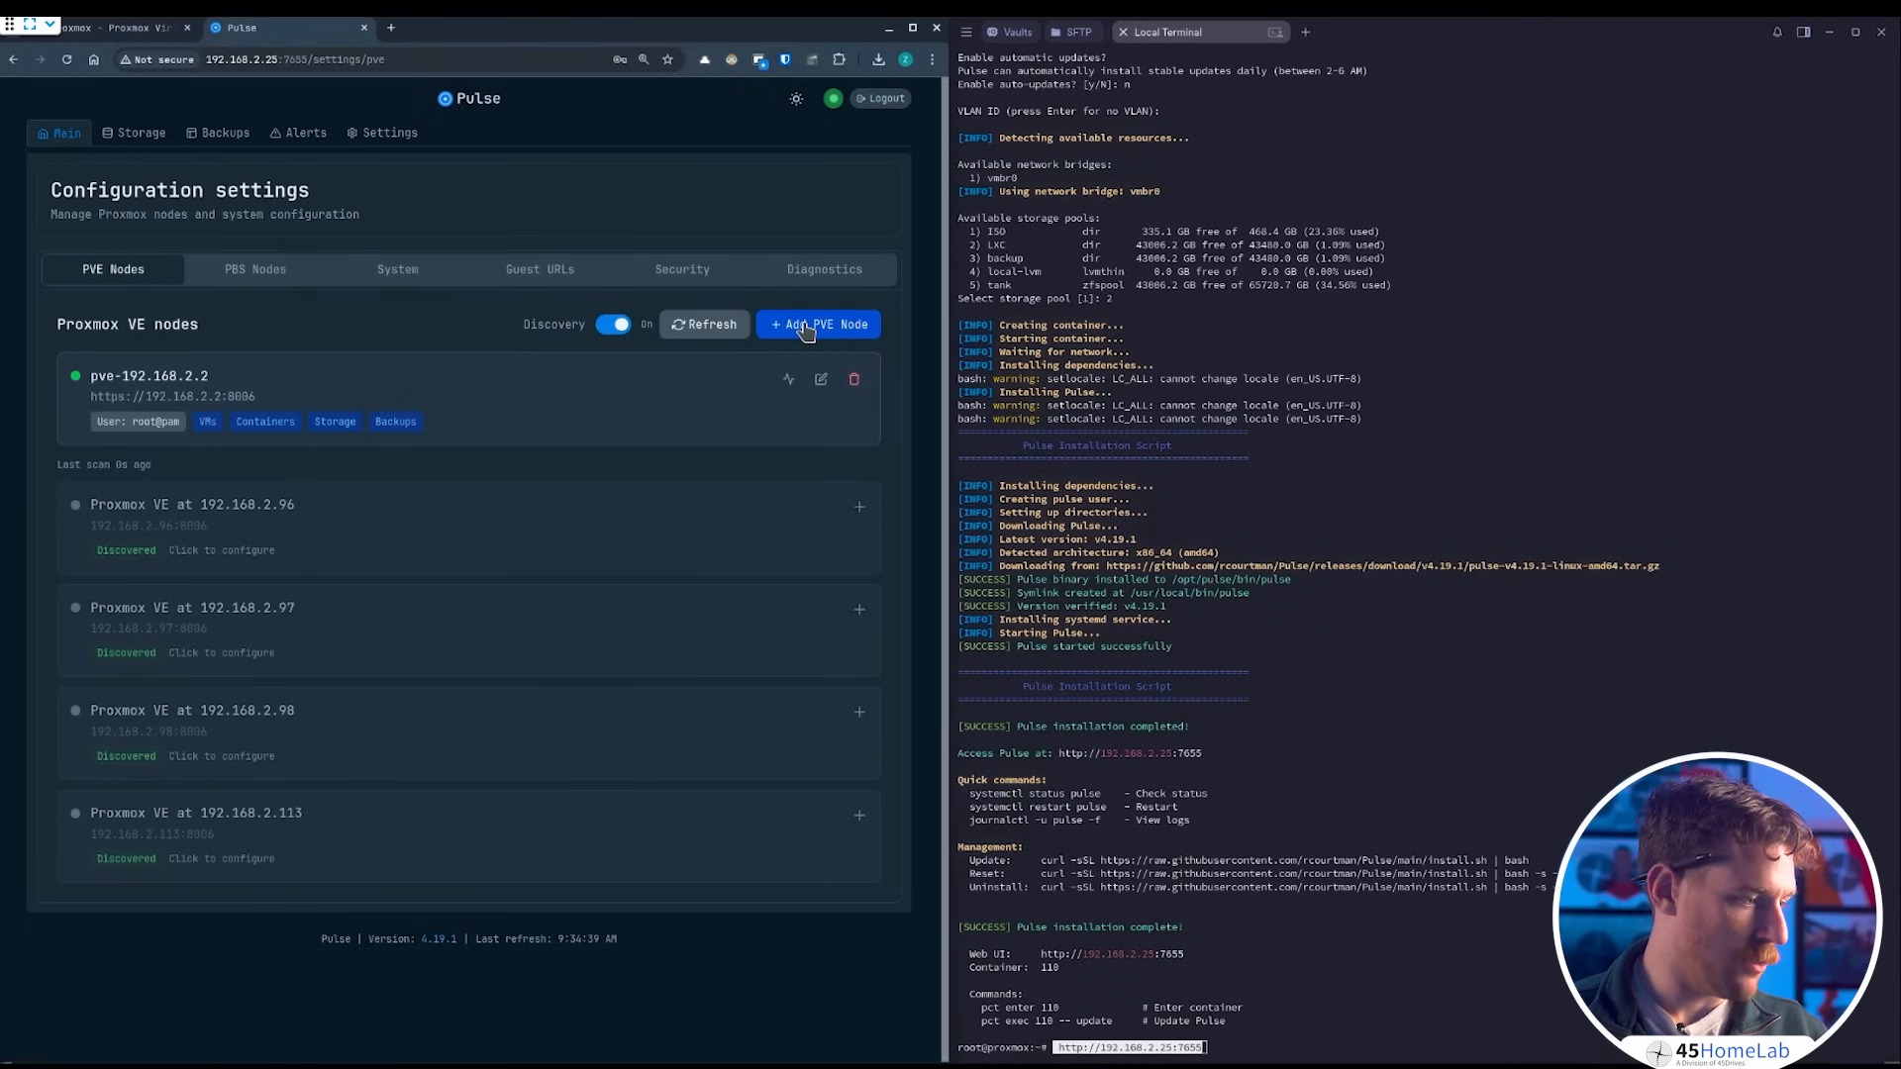
pyautogui.click(818, 323)
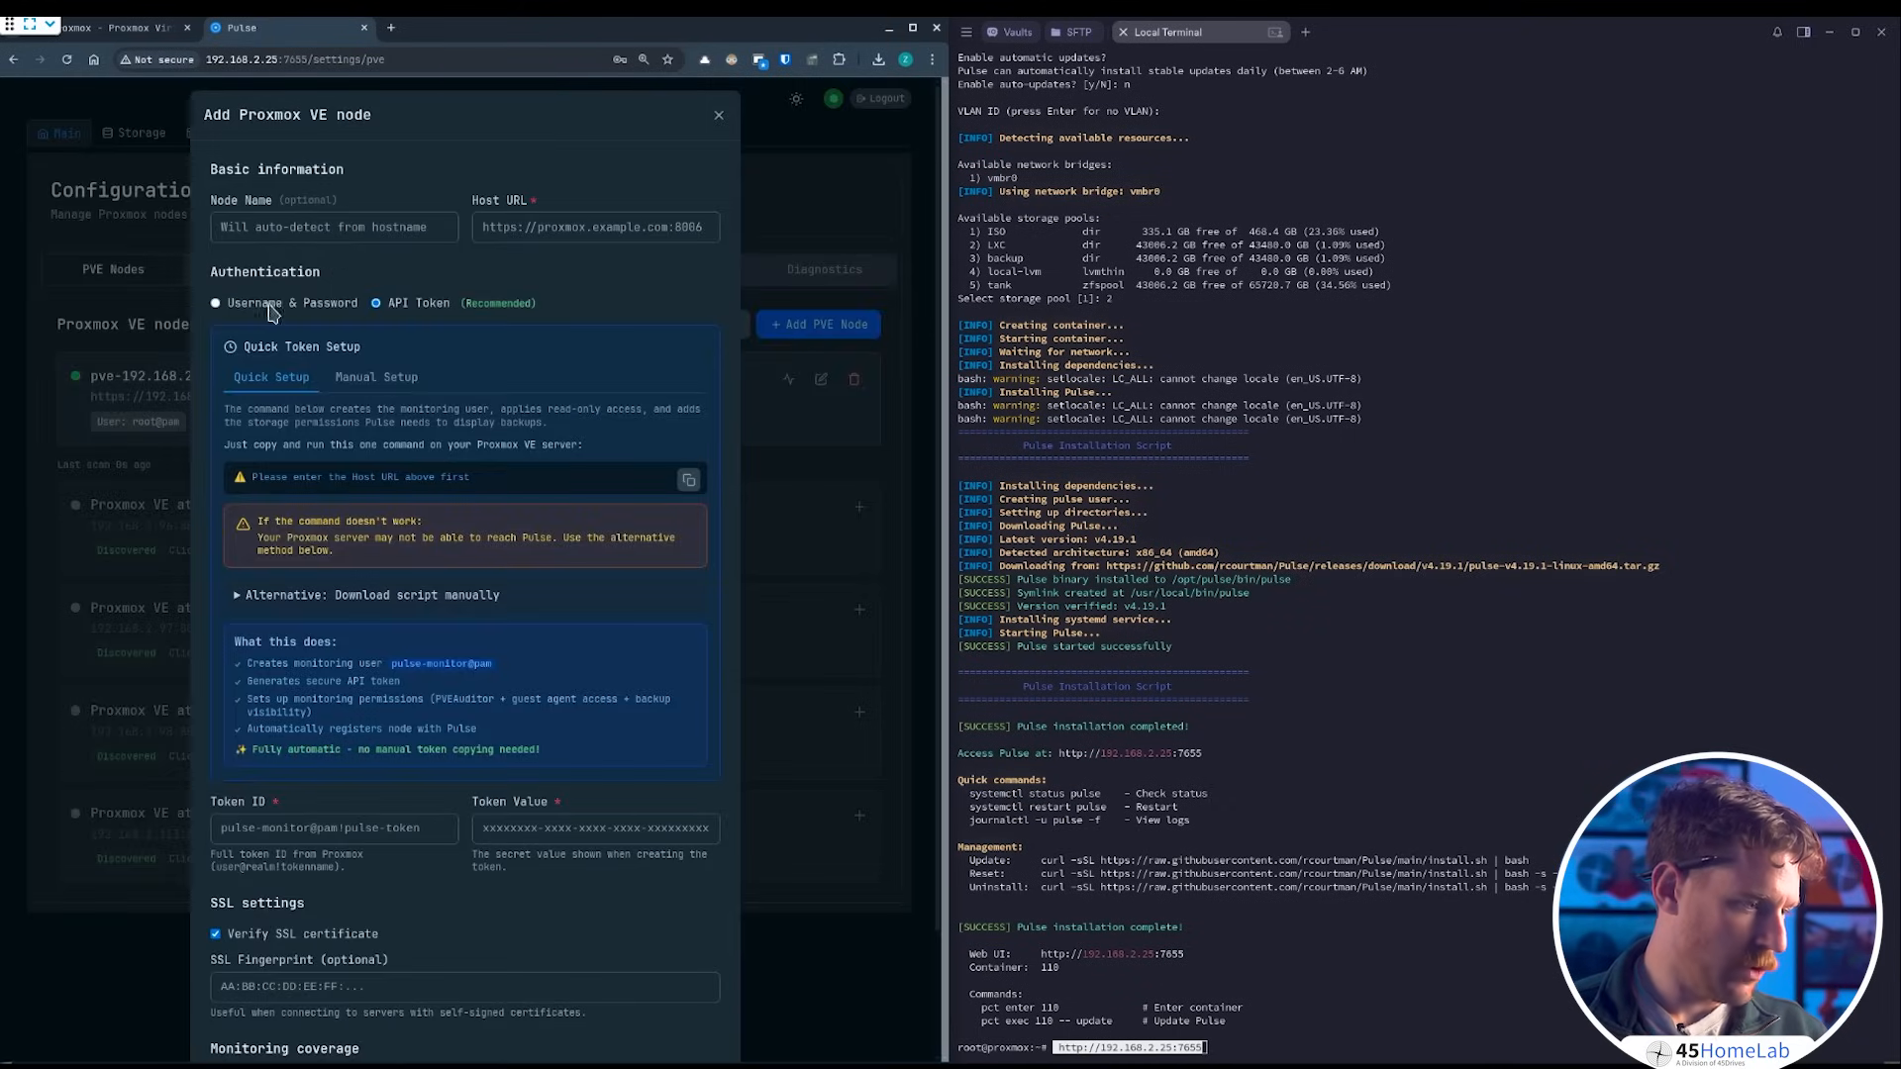
pyautogui.click(217, 303)
pyautogui.write('root')
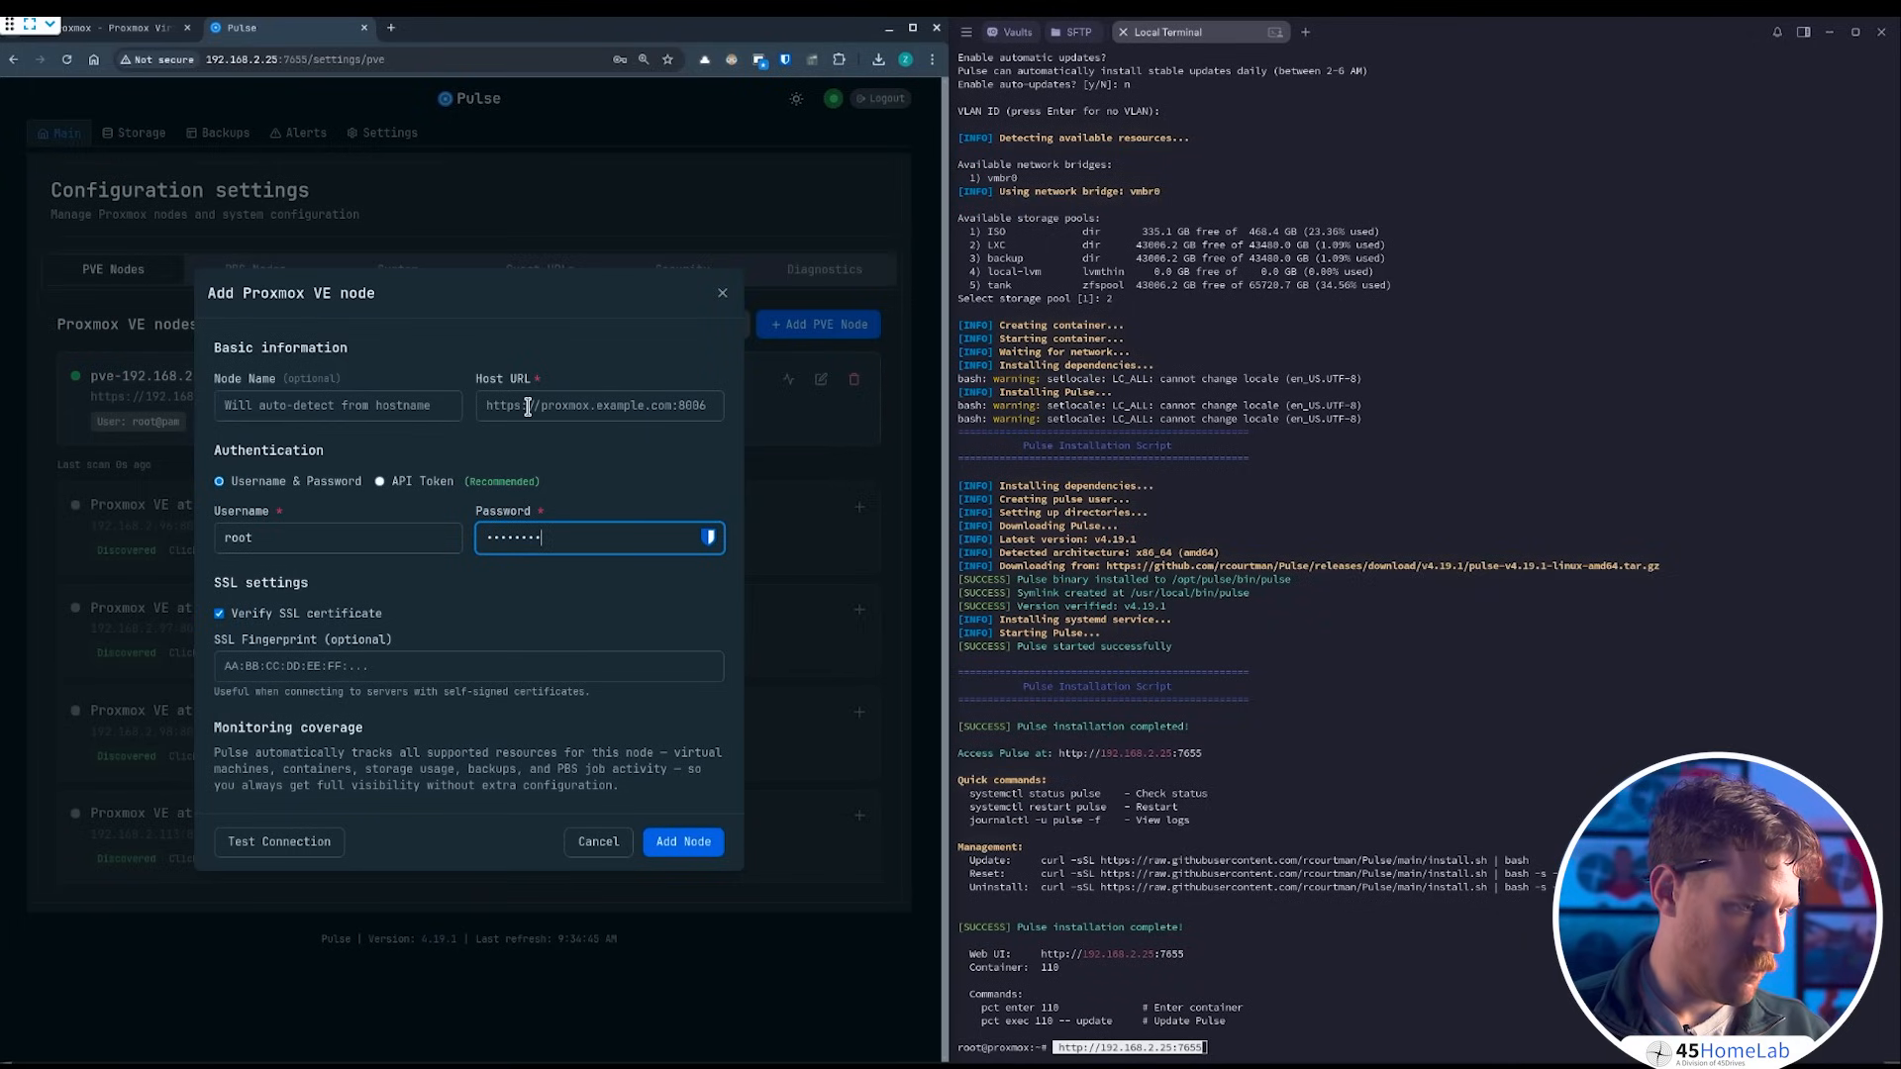
pyautogui.click(598, 404)
pyautogui.write('https')
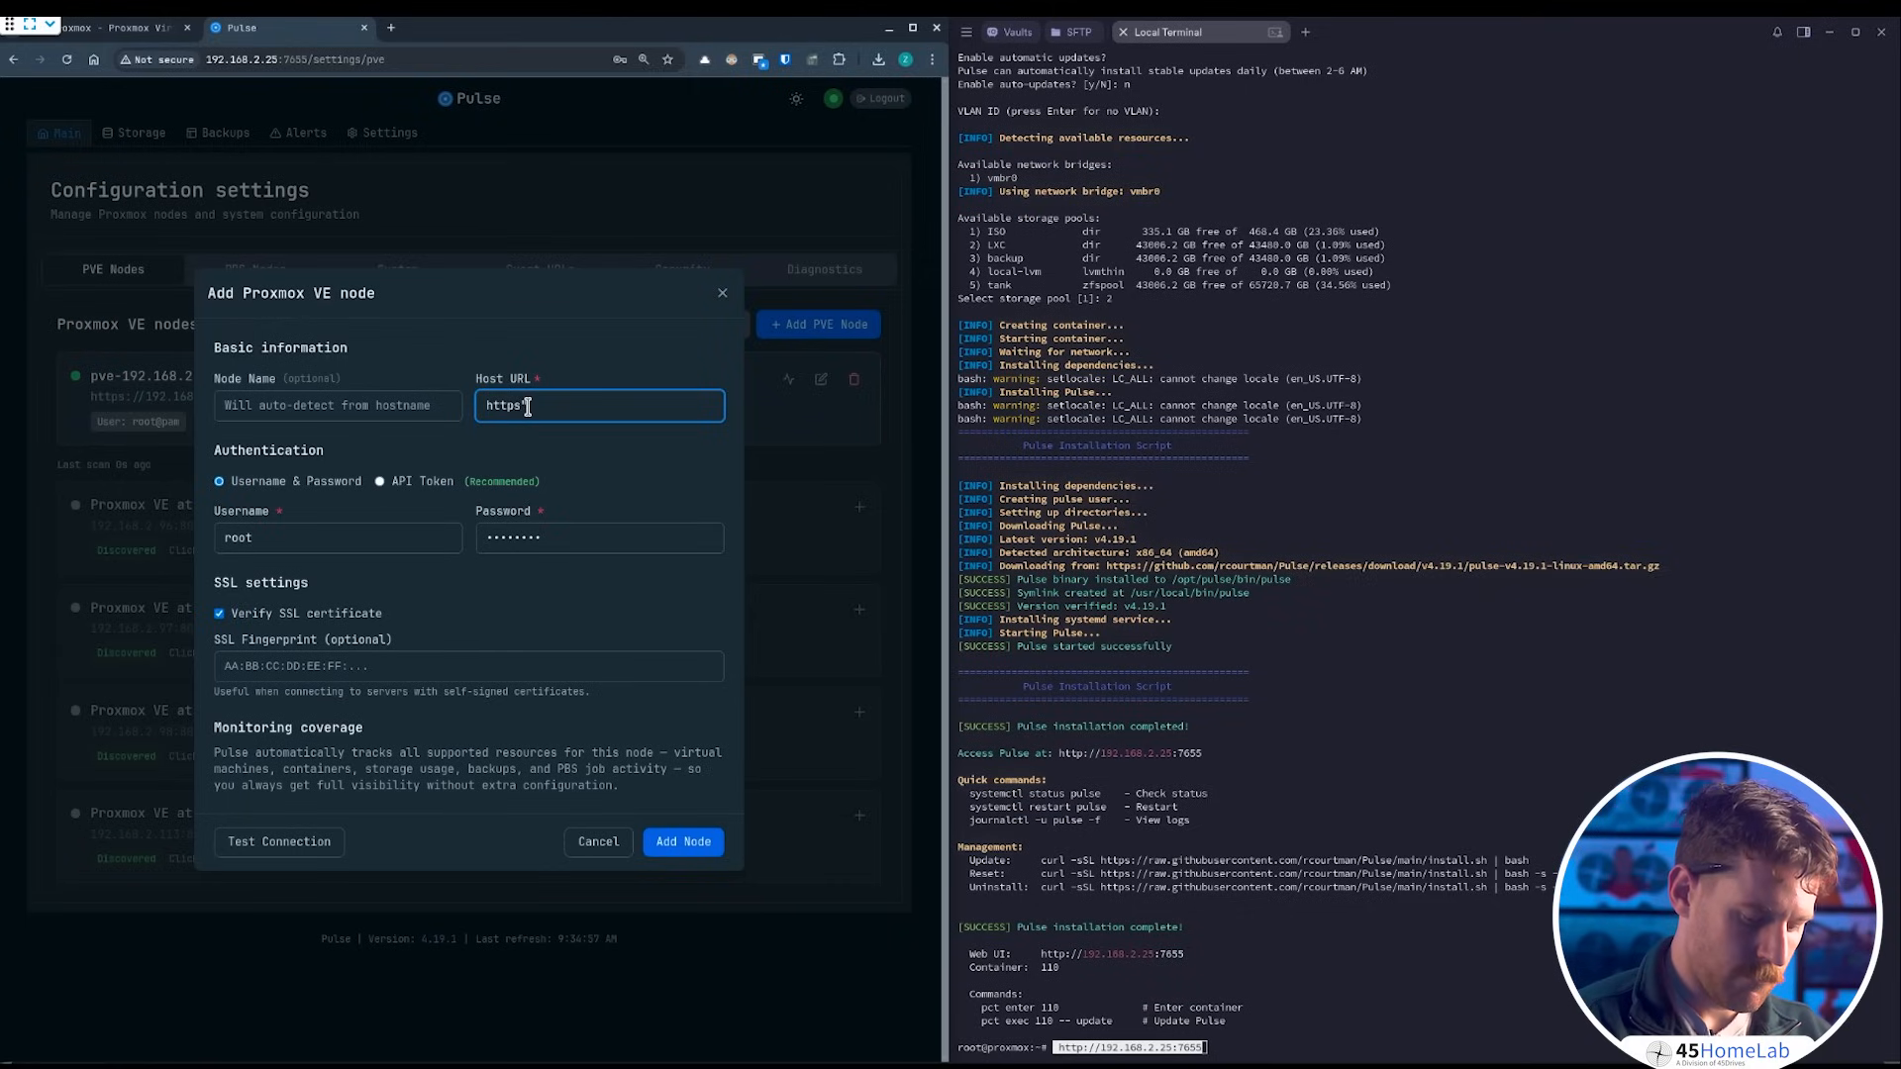
pyautogui.write('://192.168.2.99:')
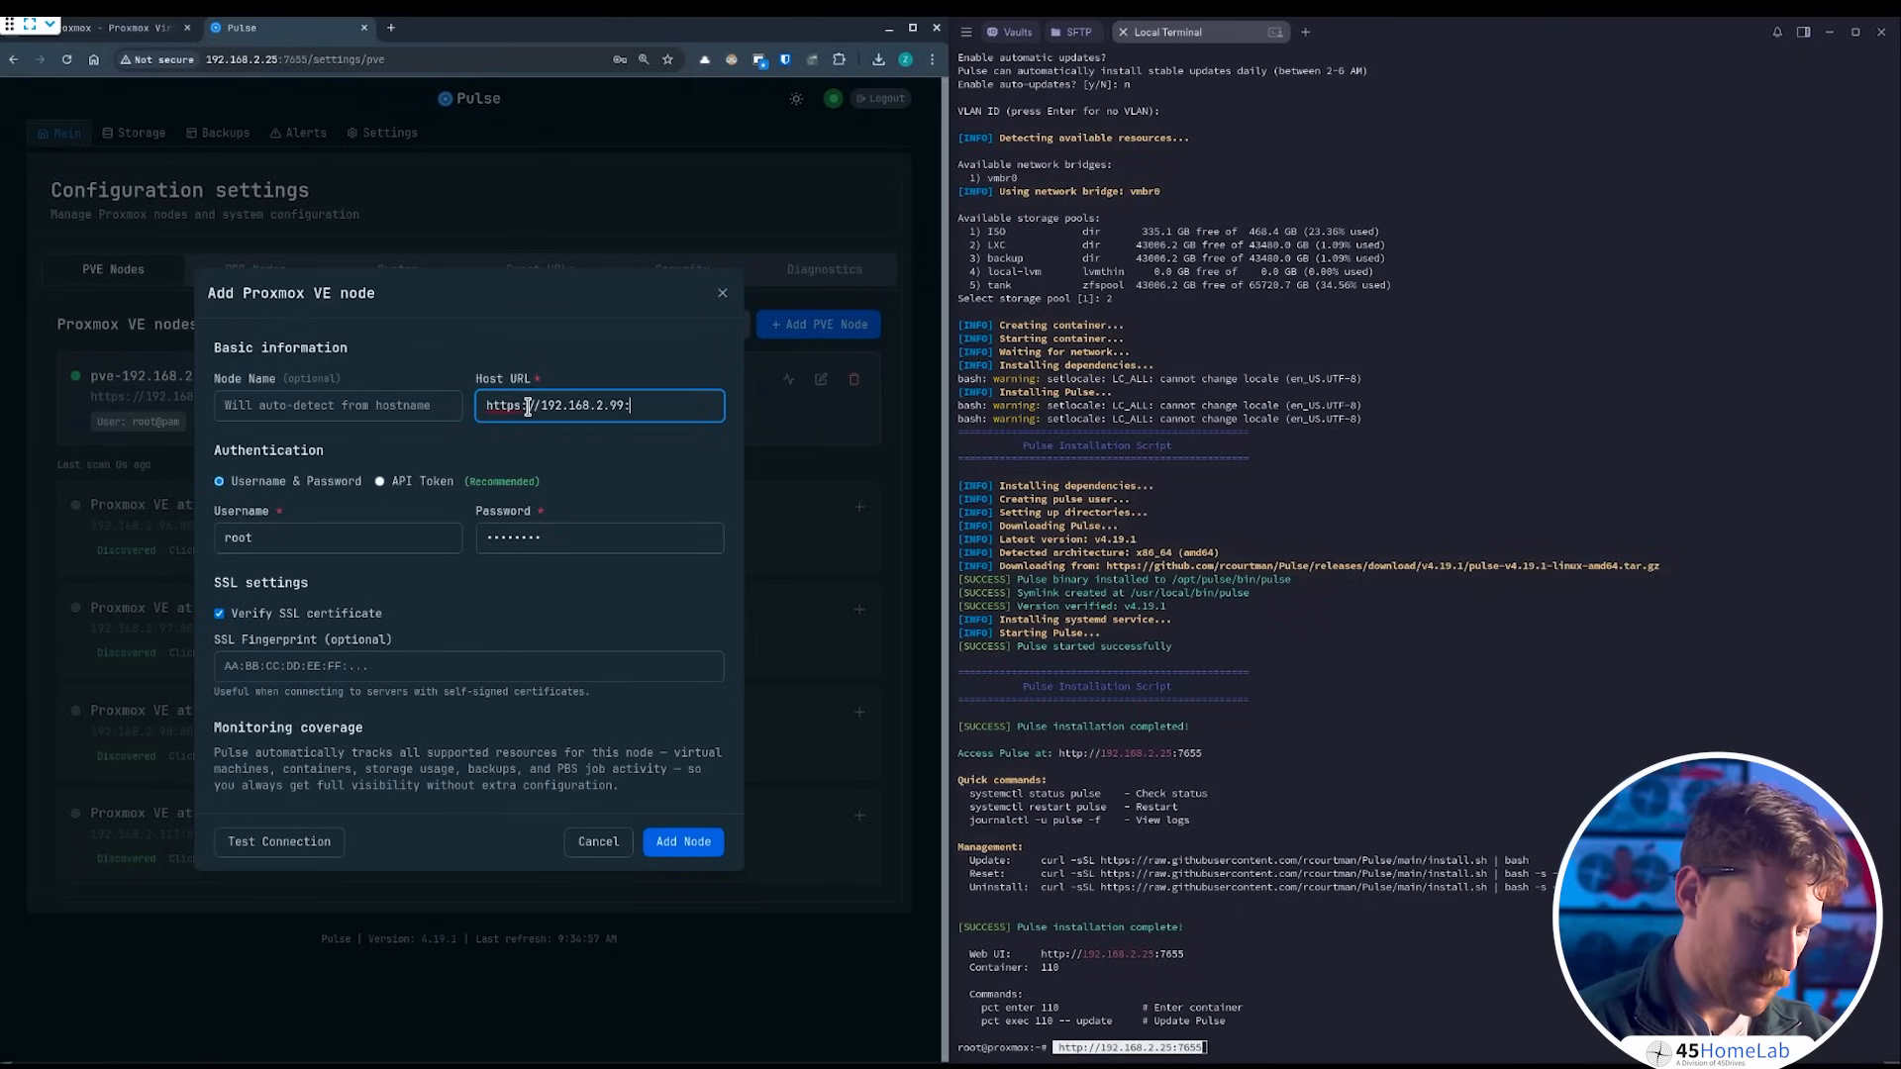
pyautogui.write('8007')
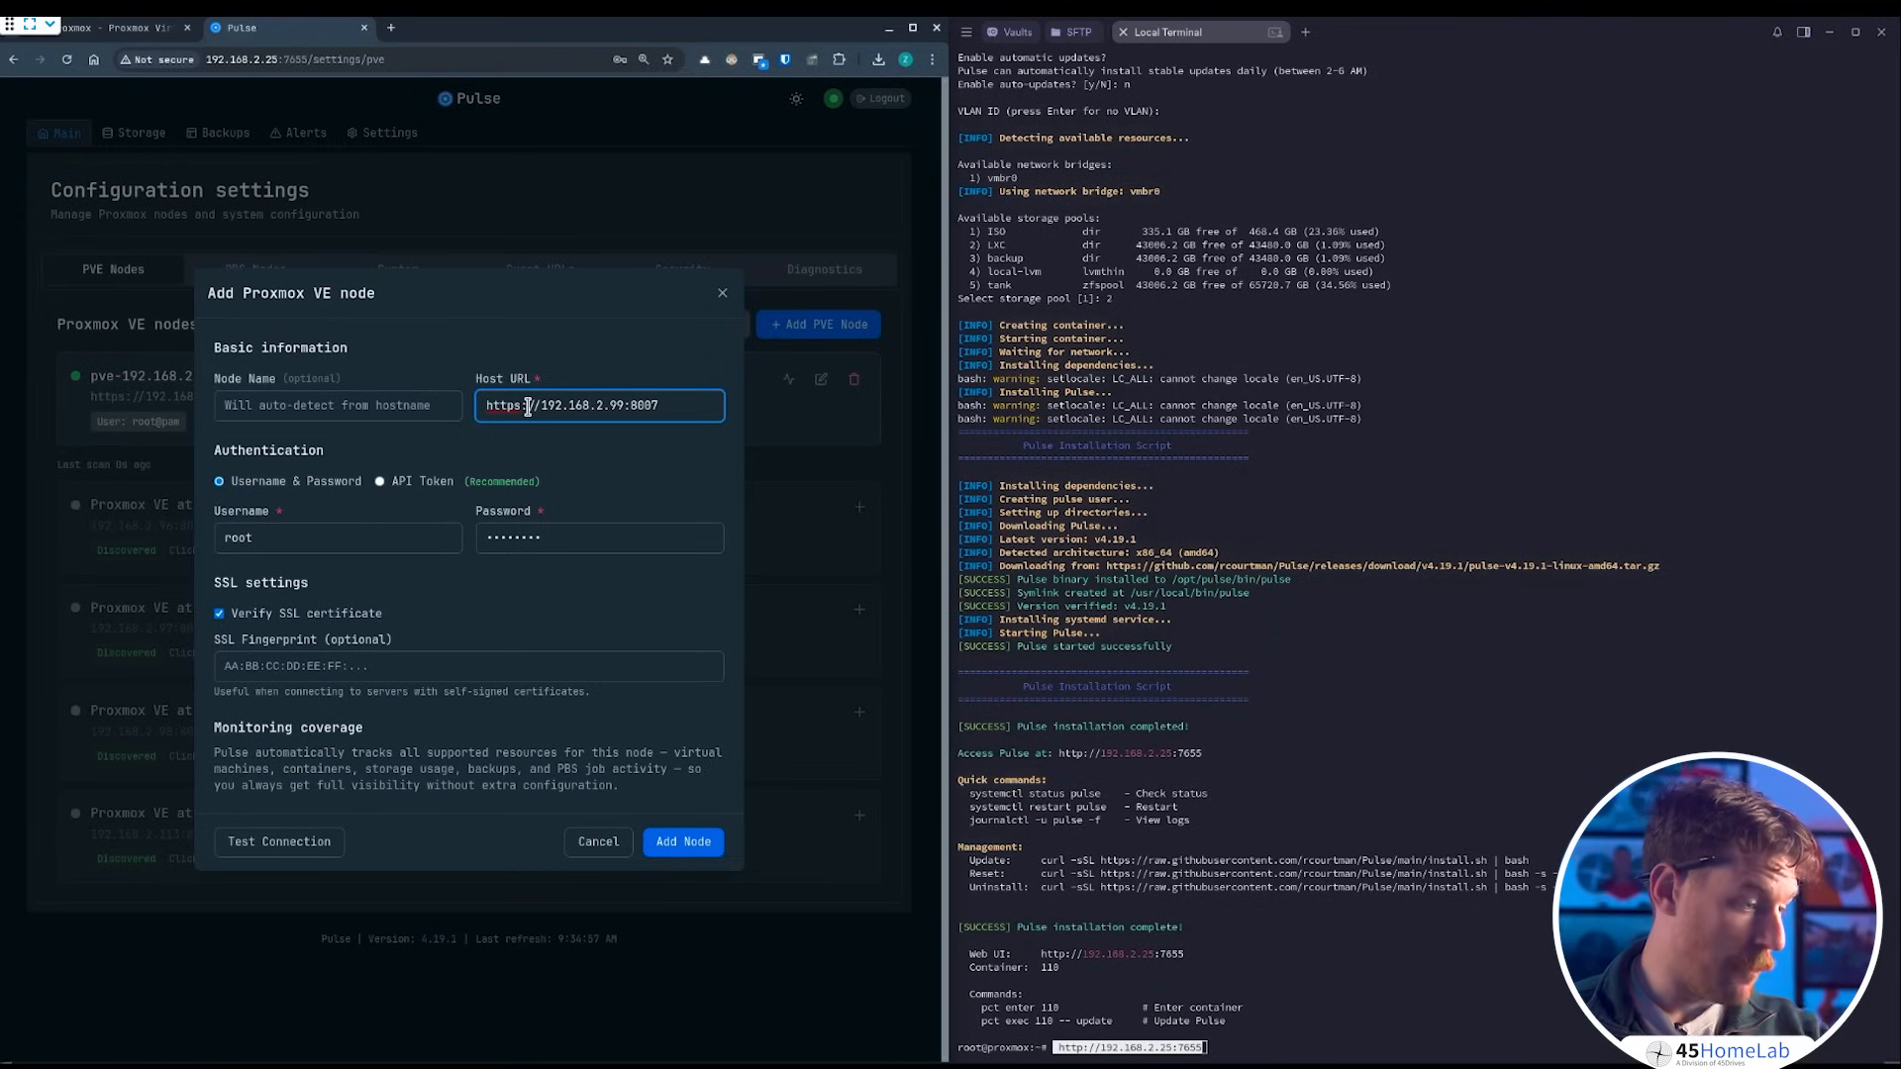
pyautogui.moveTo(420, 404)
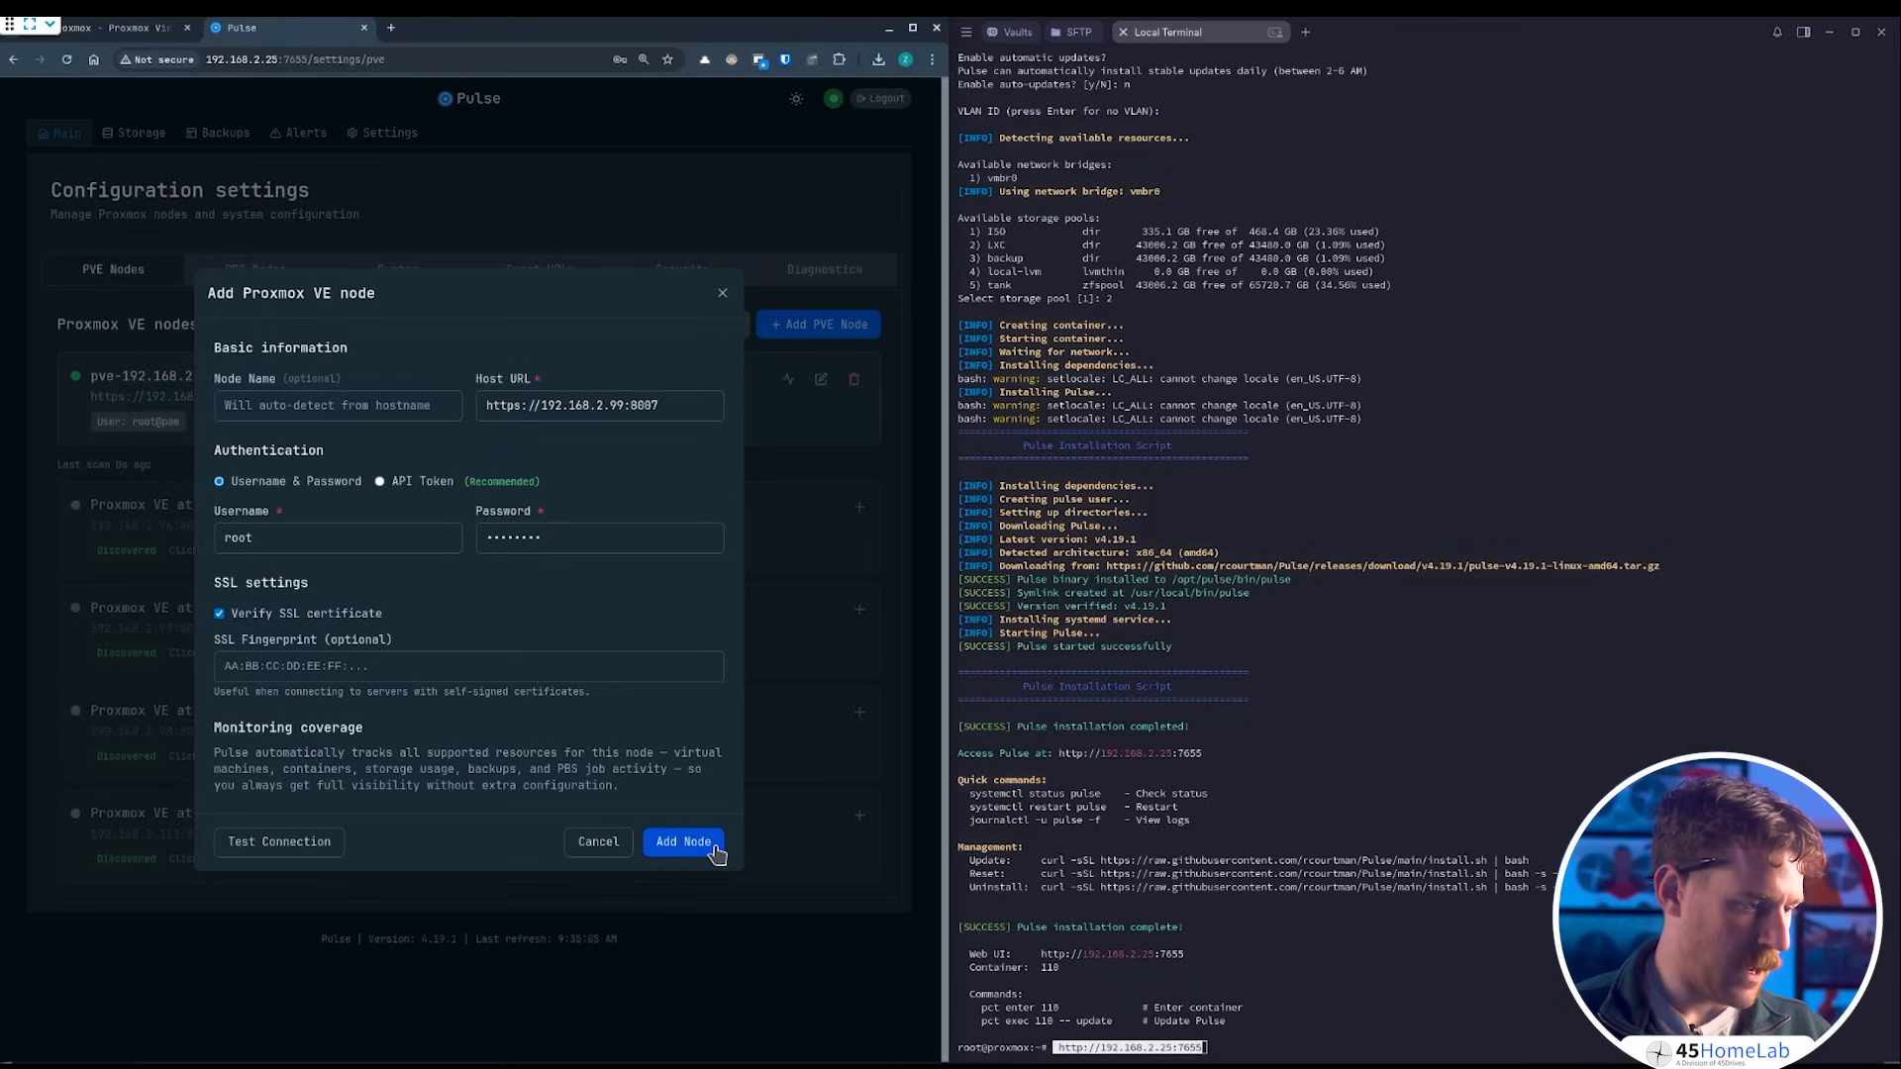
# - Name the node pbs with root credentials and save it
pyautogui.click(683, 842)
pyautogui.write('p')
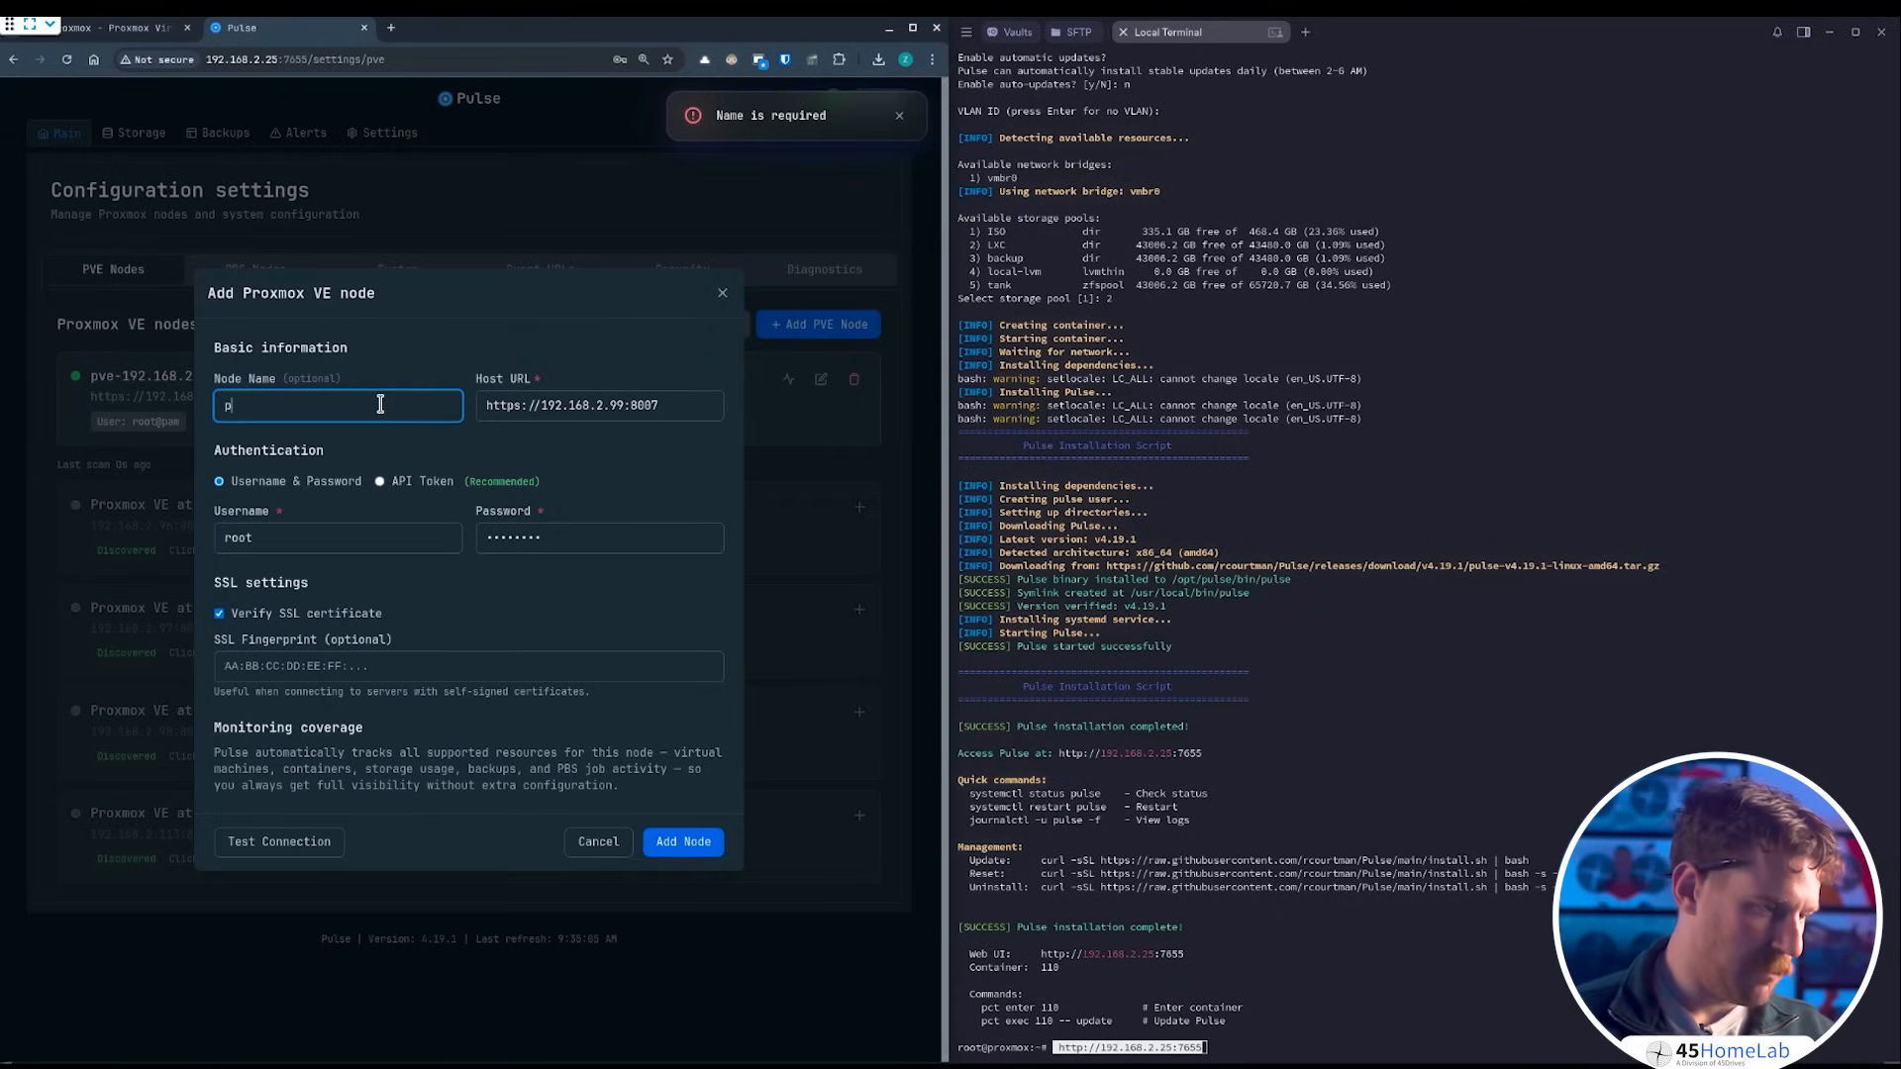
pyautogui.write('bs')
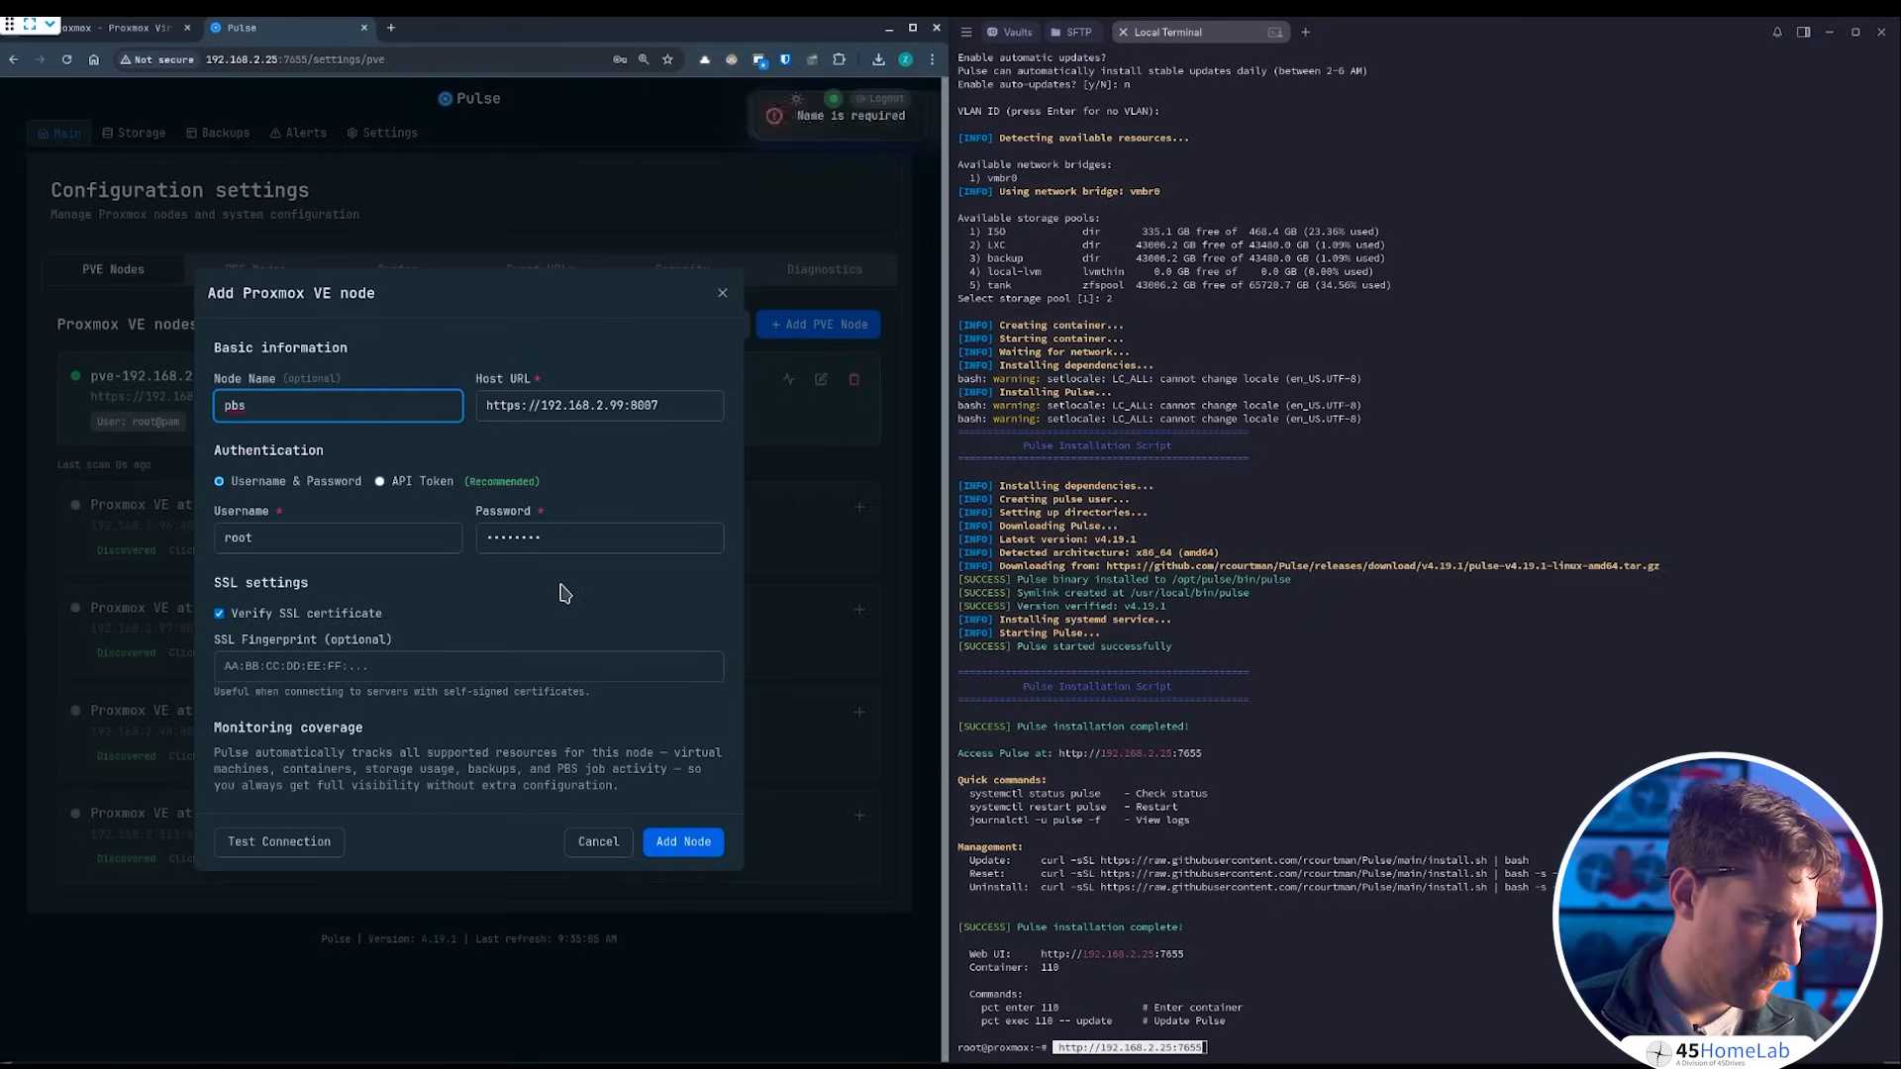
pyautogui.click(682, 841)
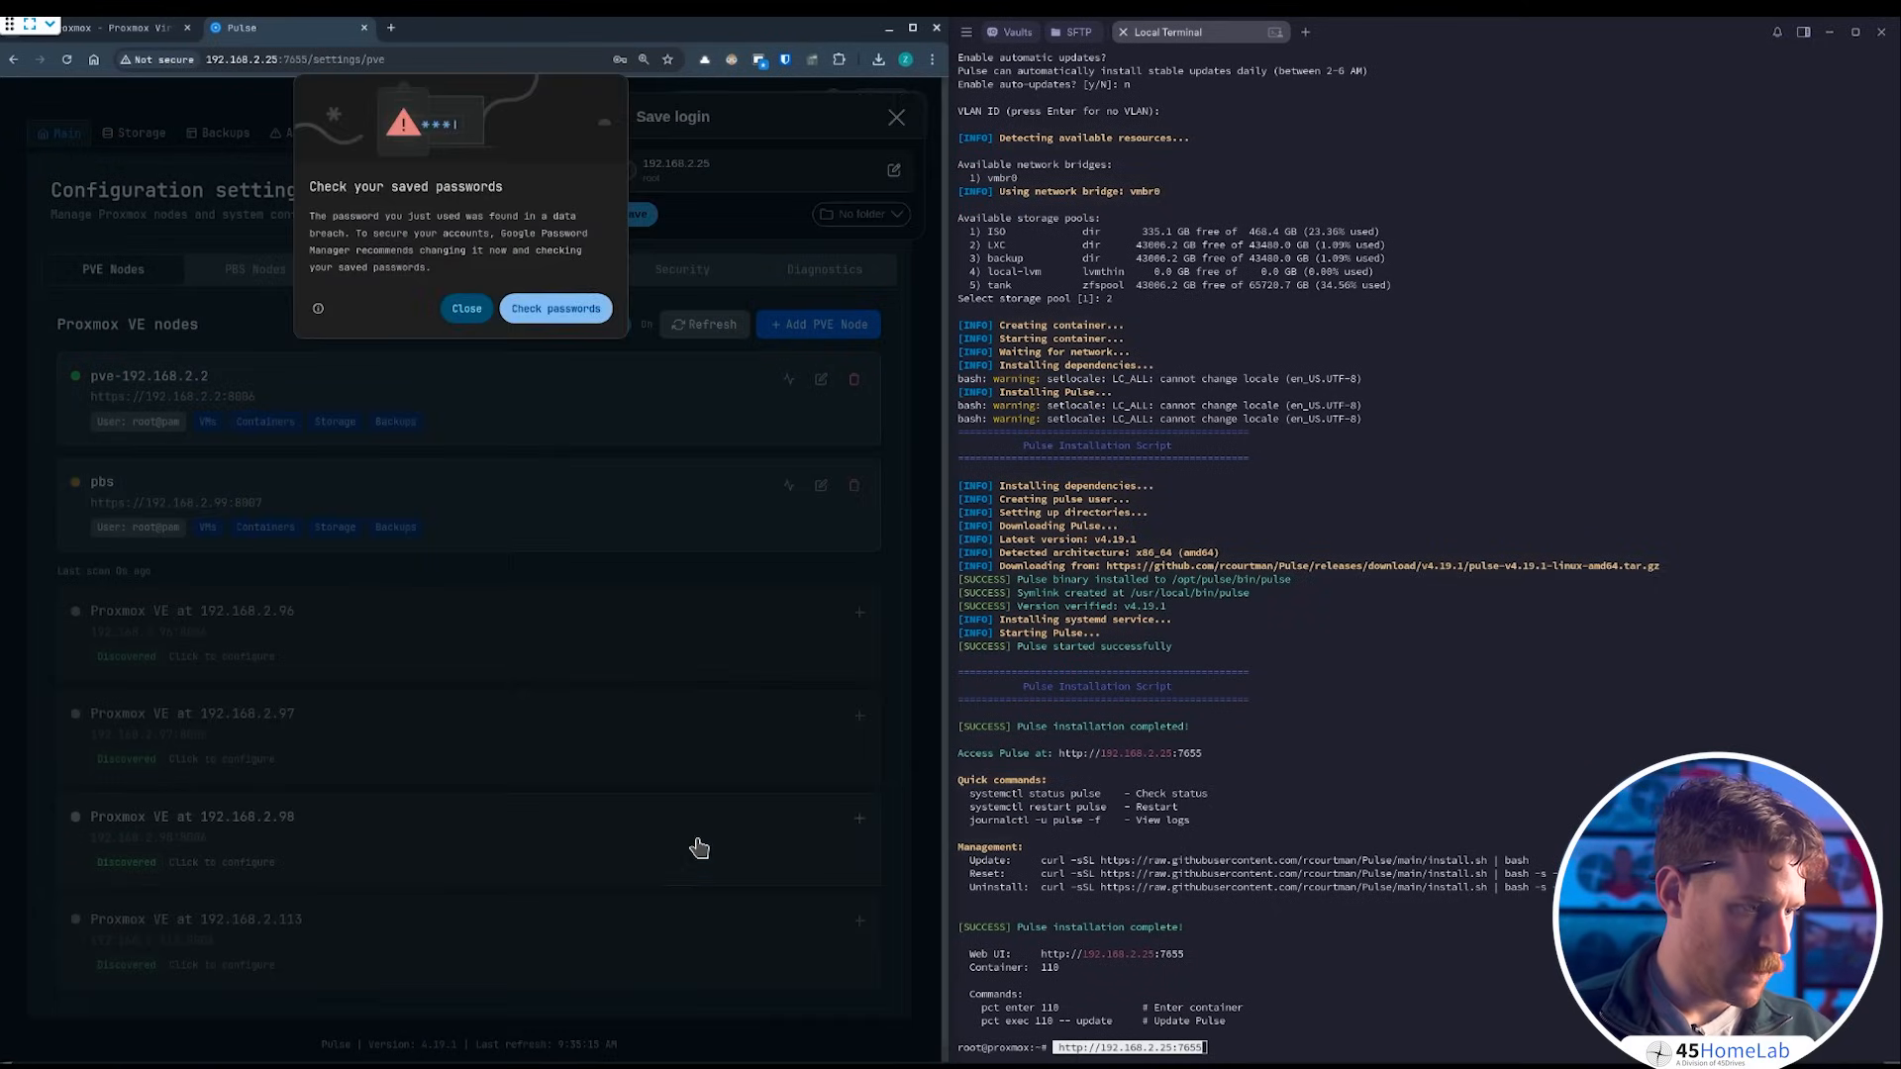
# - Dismiss Chrome's breached-password warning and decline its save-login offer
pyautogui.click(465, 309)
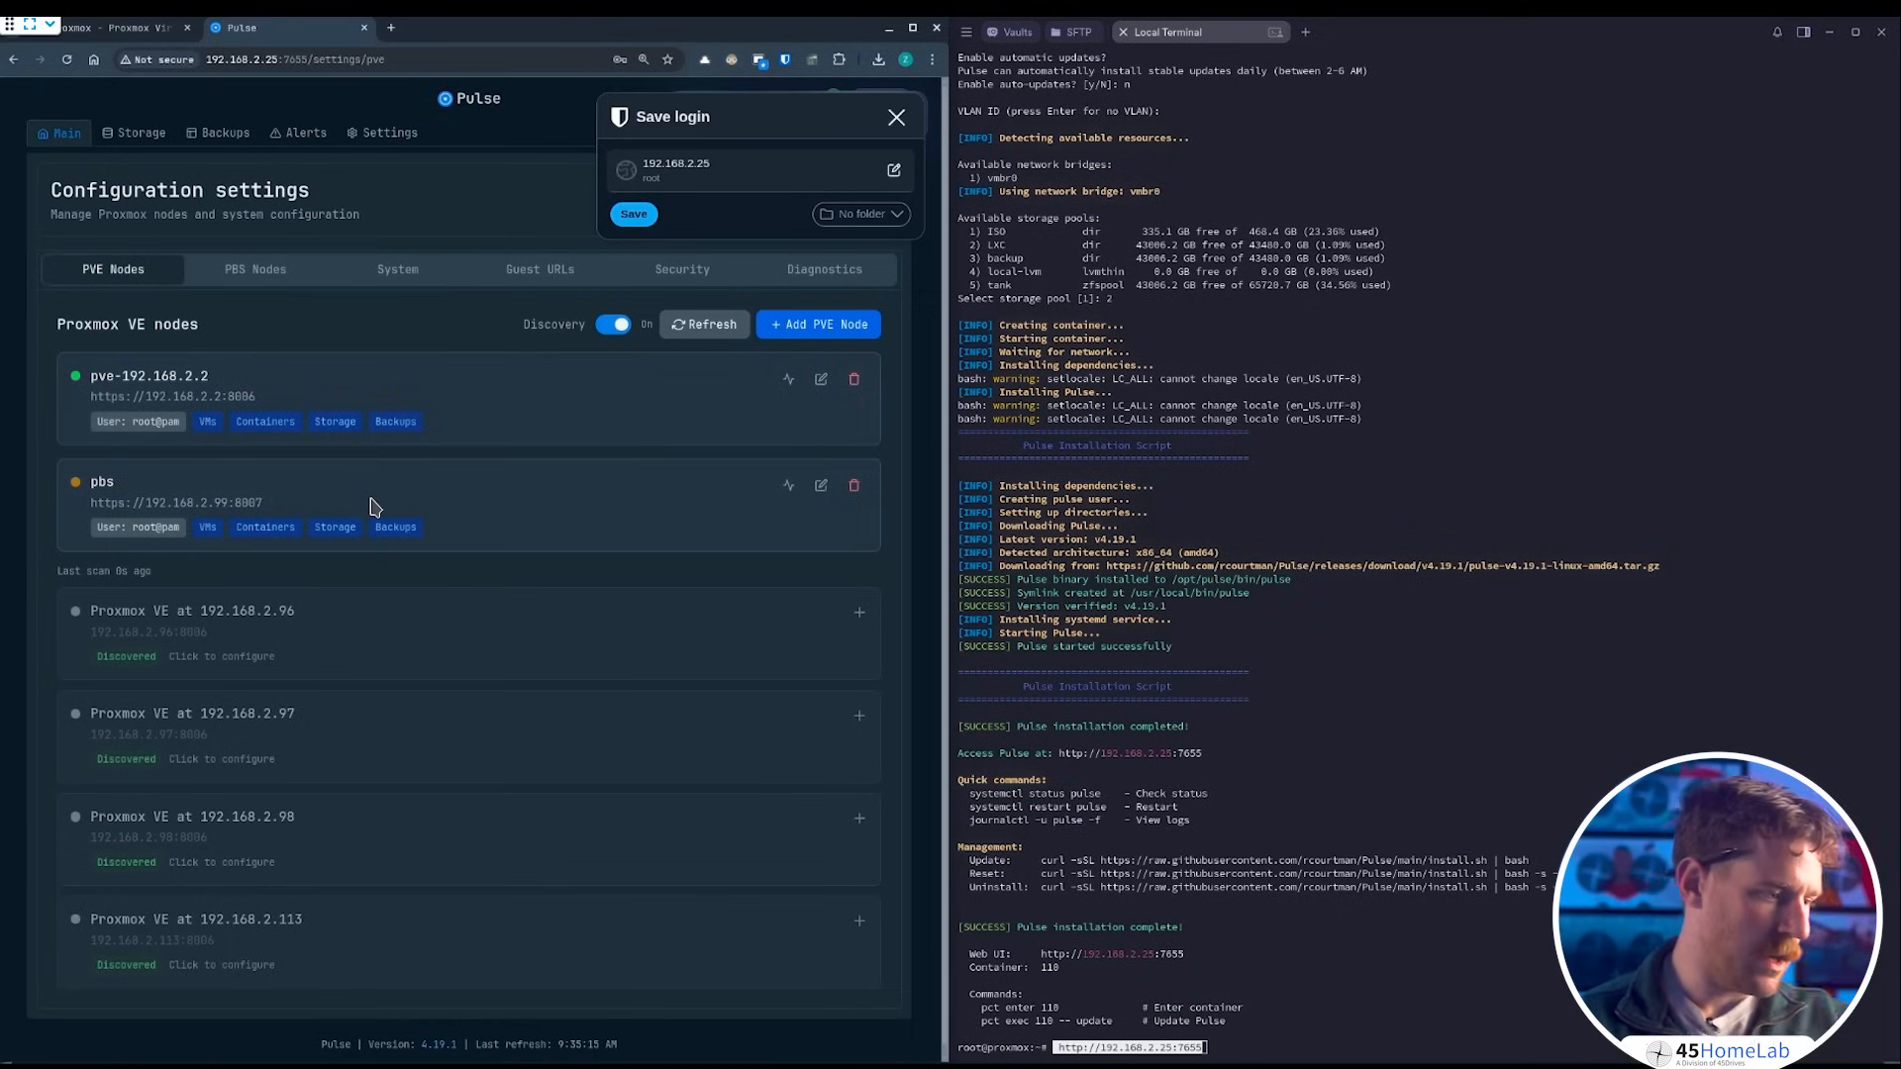
pyautogui.moveTo(121, 475)
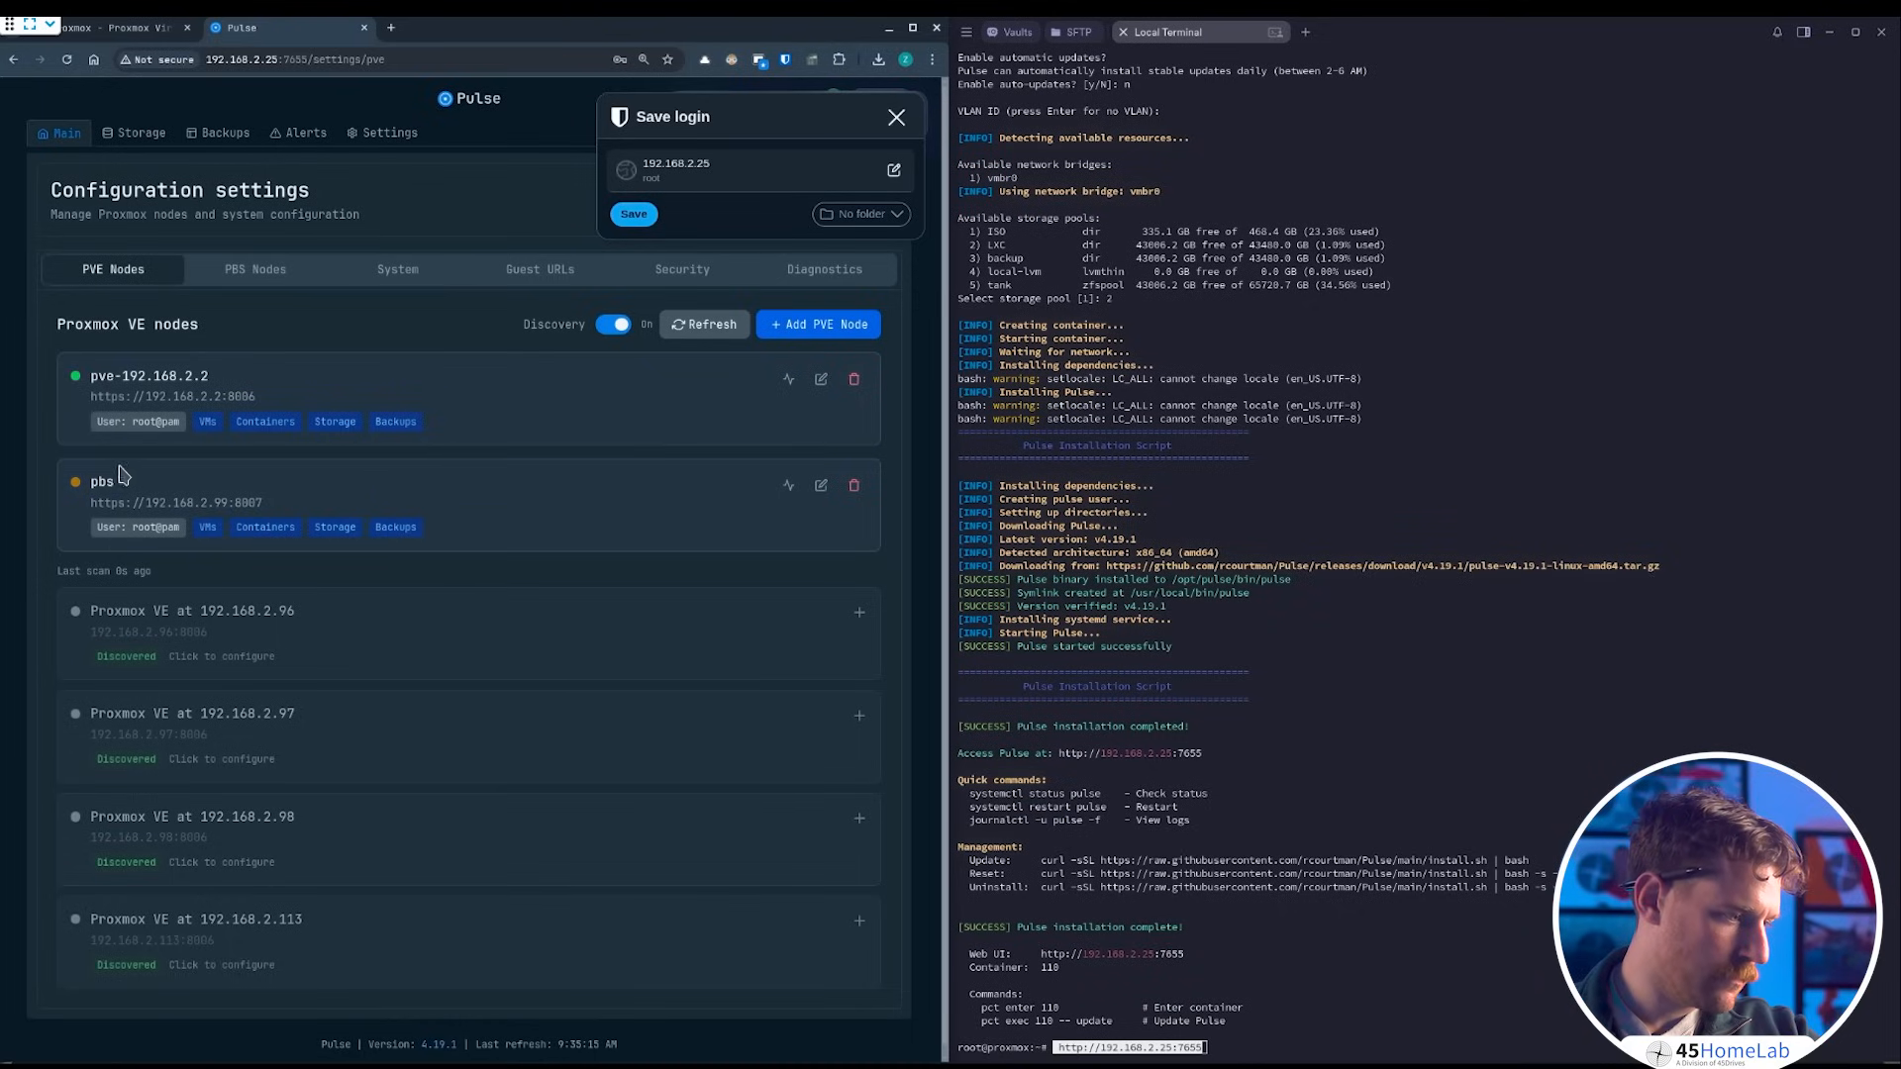
pyautogui.moveTo(188, 485)
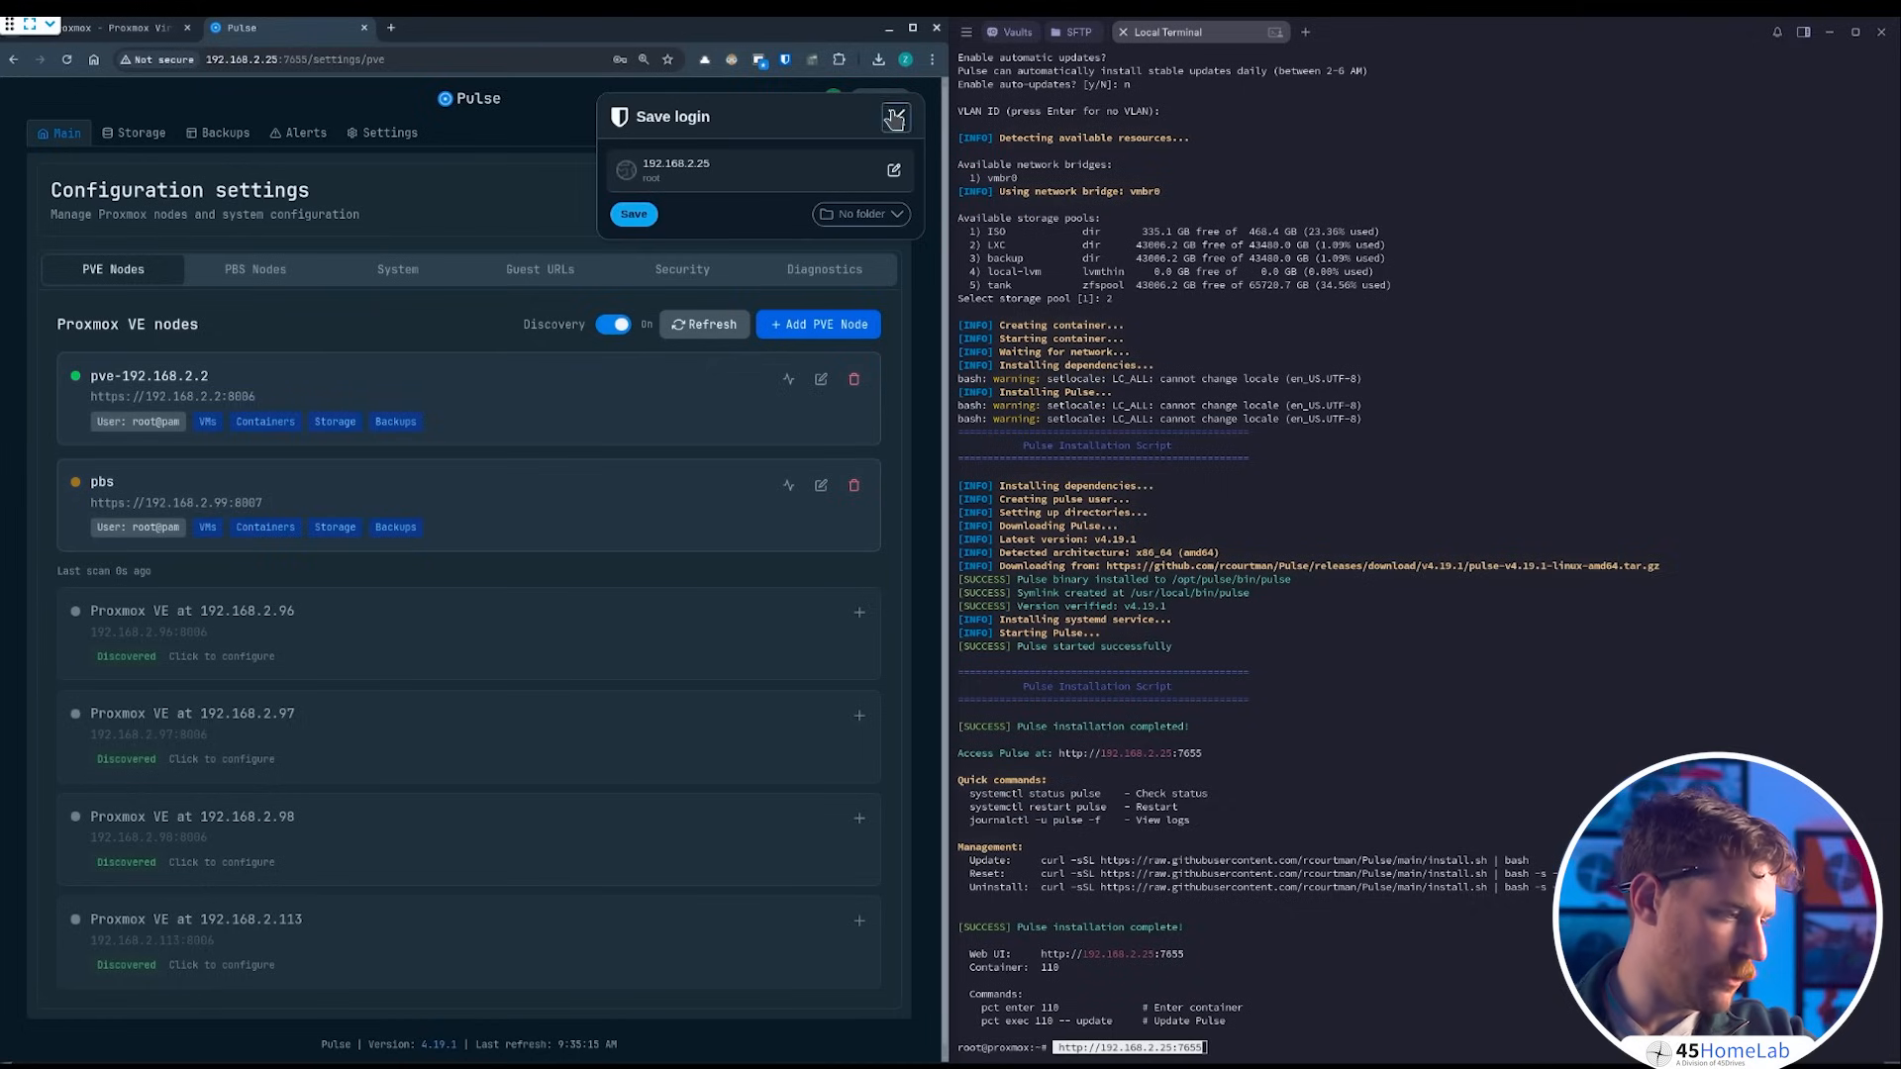
pyautogui.click(893, 117)
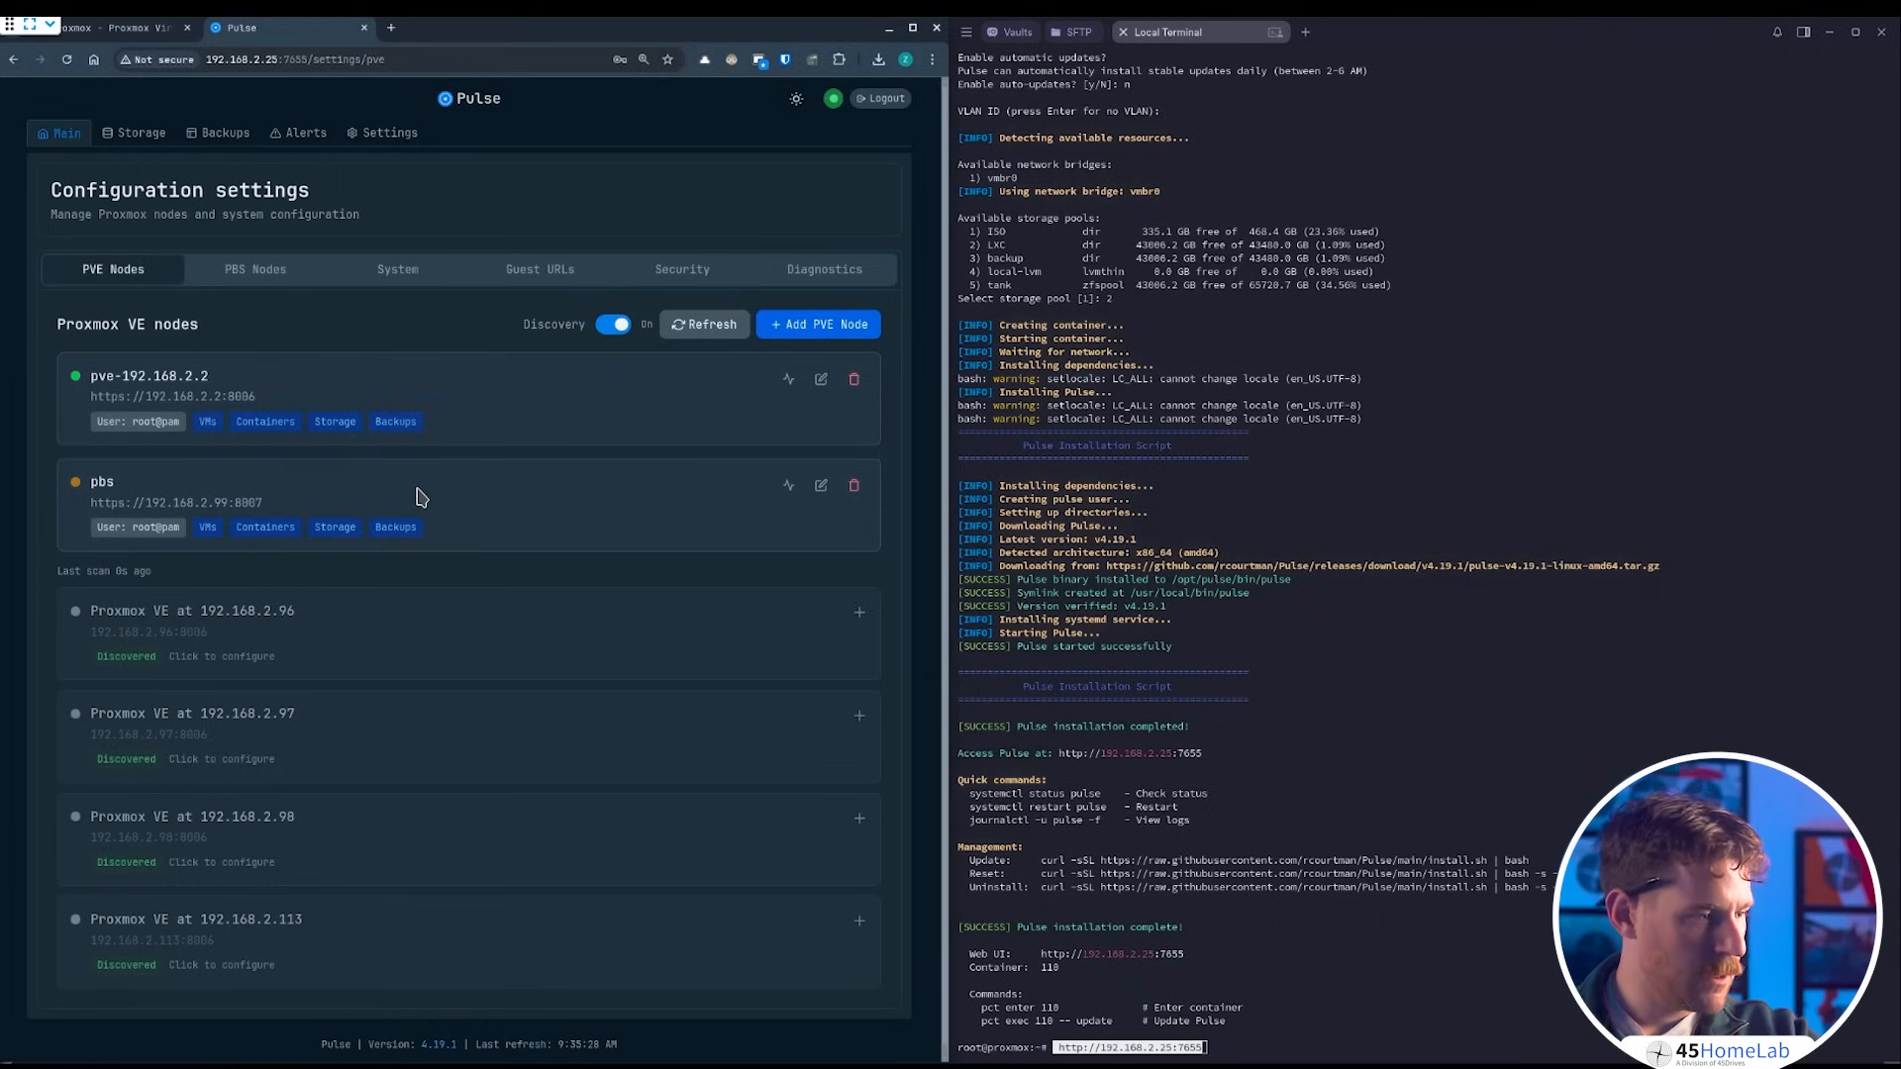
pyautogui.moveTo(255, 267)
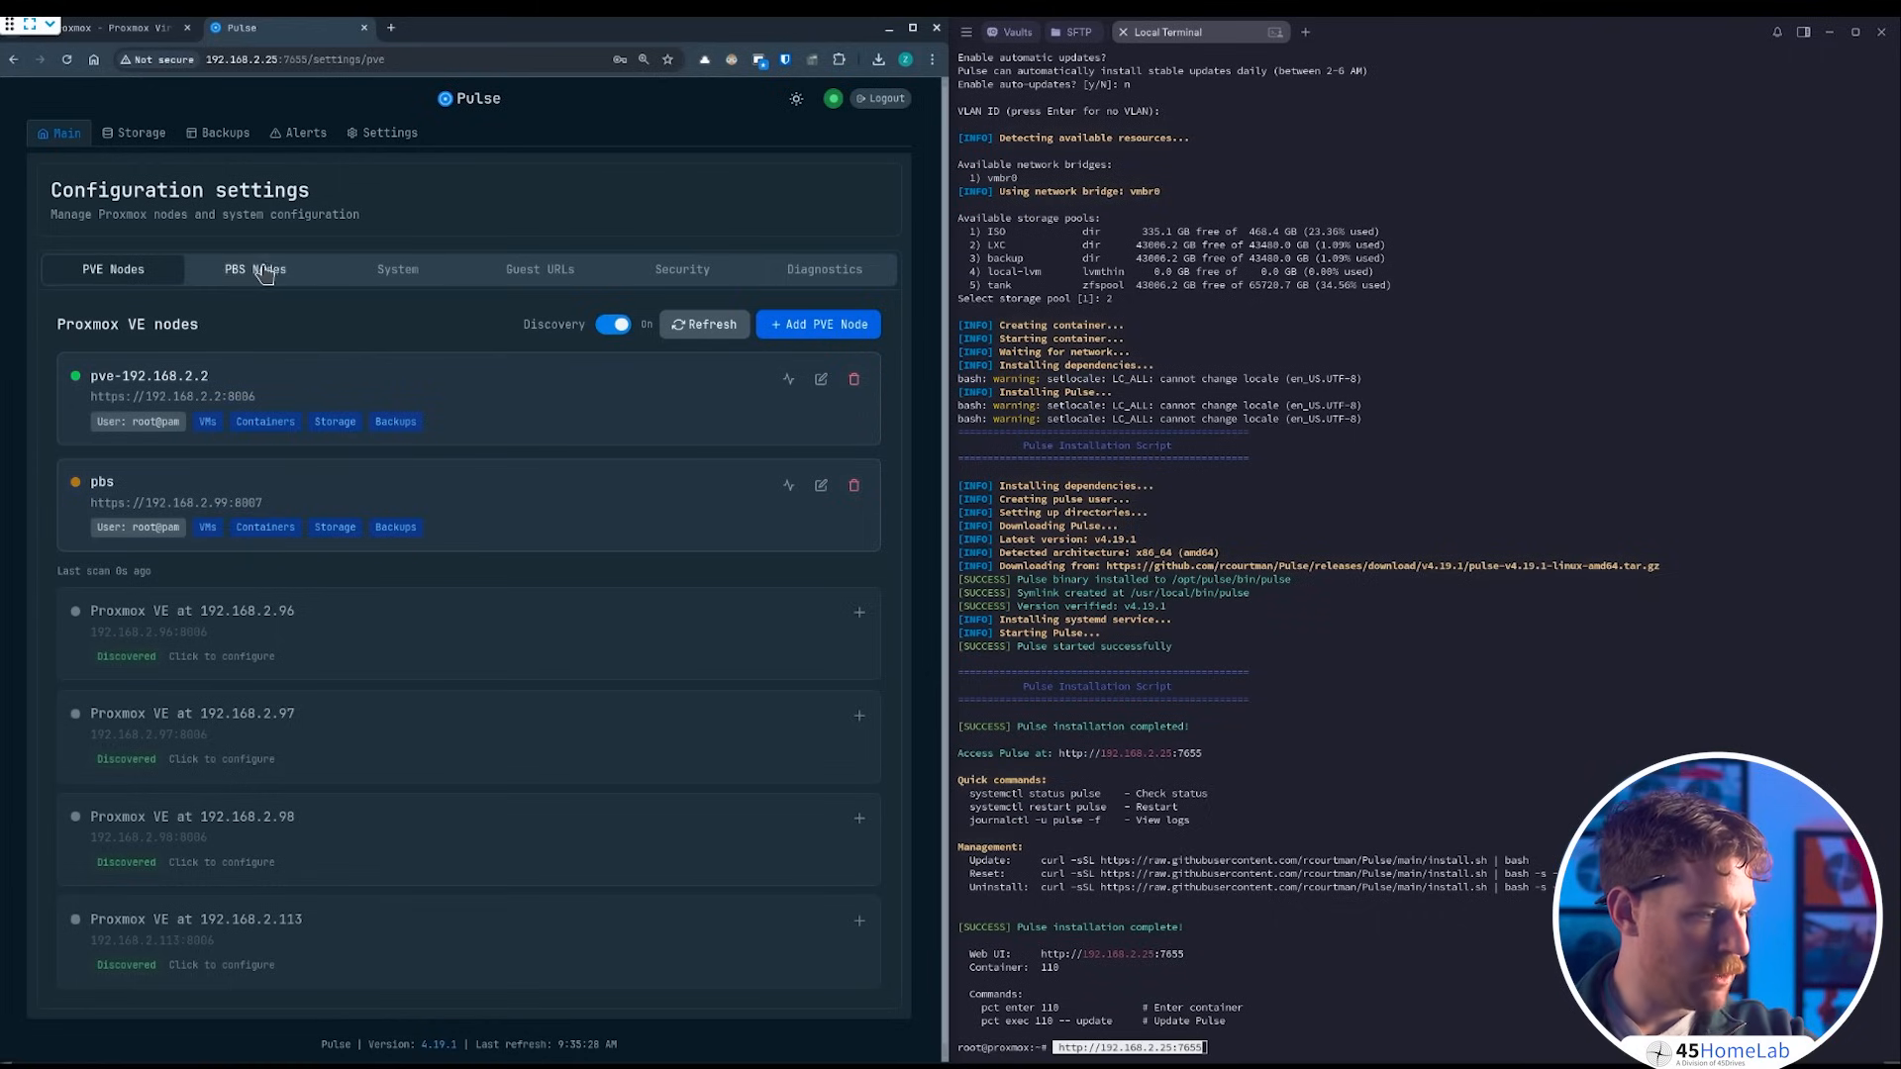
pyautogui.moveTo(404, 269)
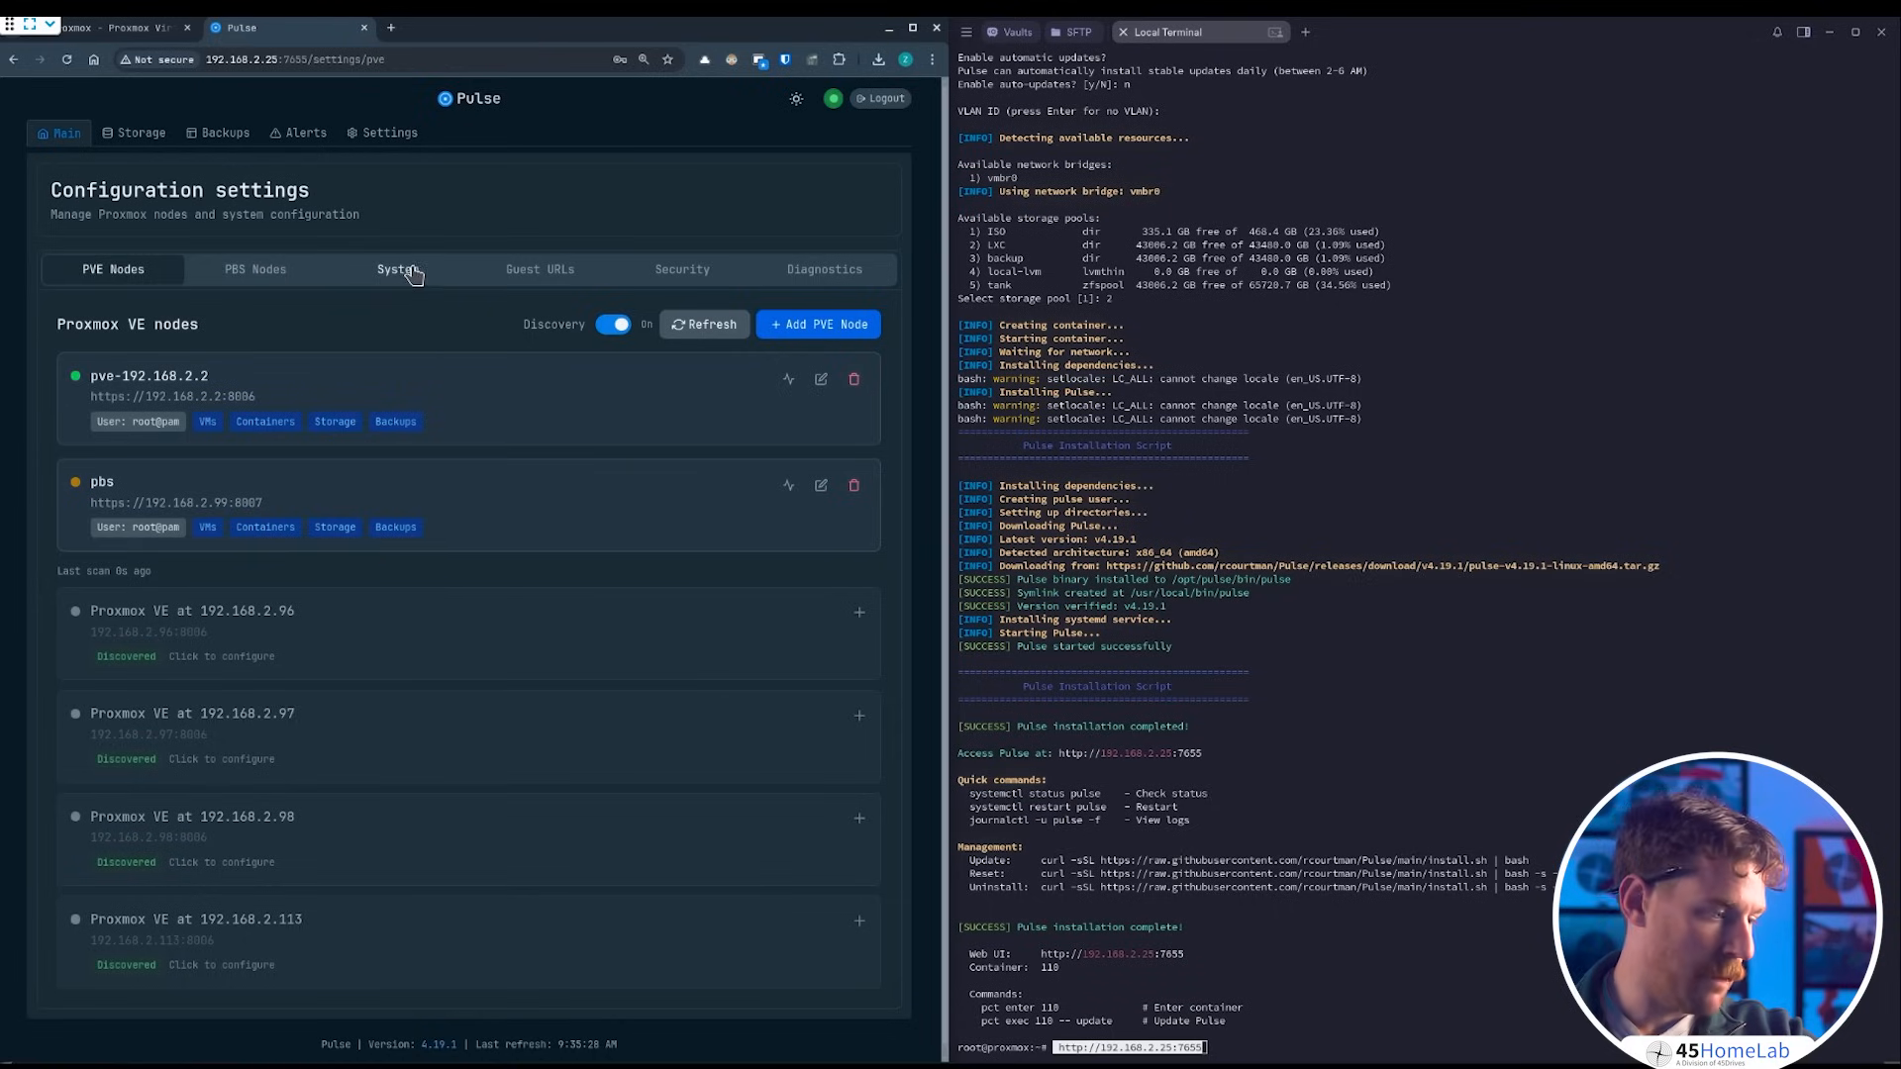
pyautogui.moveTo(255, 270)
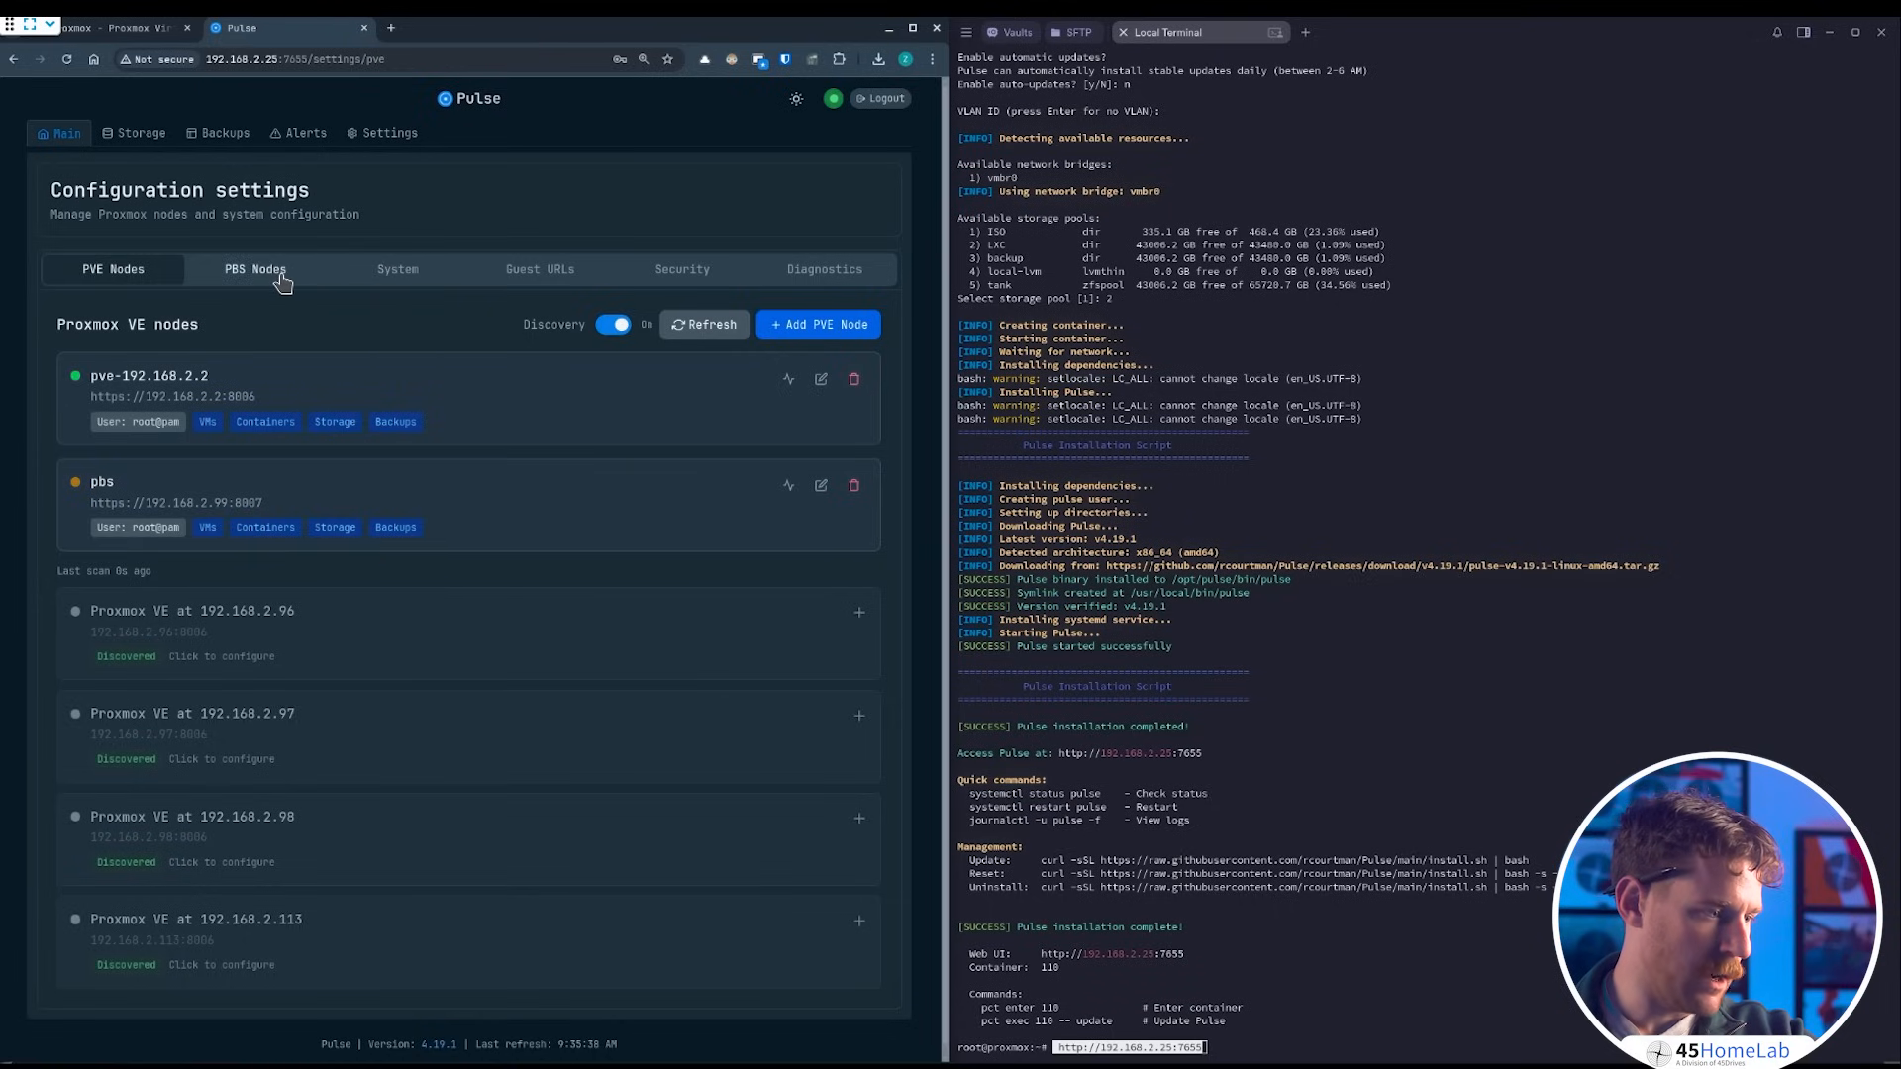
# - Review the System settings covering network, updates and backup & restore
pyautogui.click(399, 267)
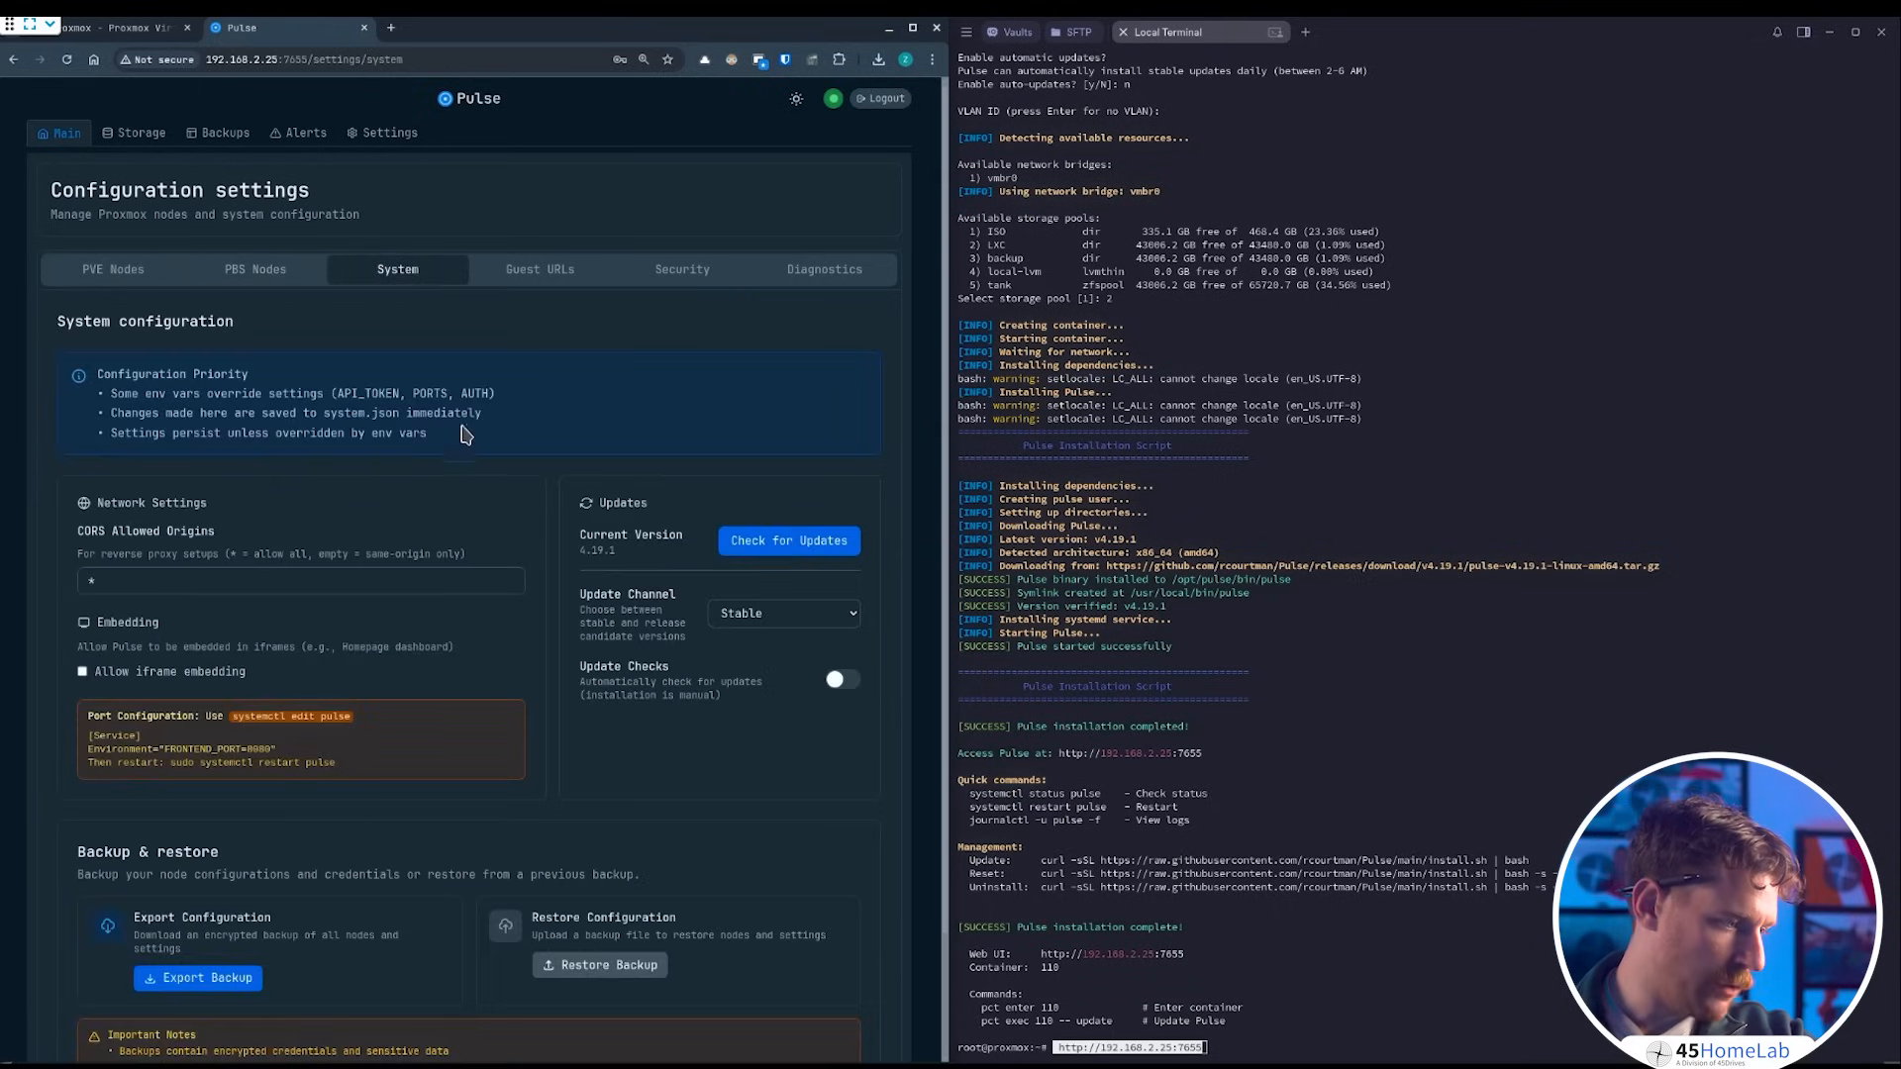
pyautogui.scroll(-3)
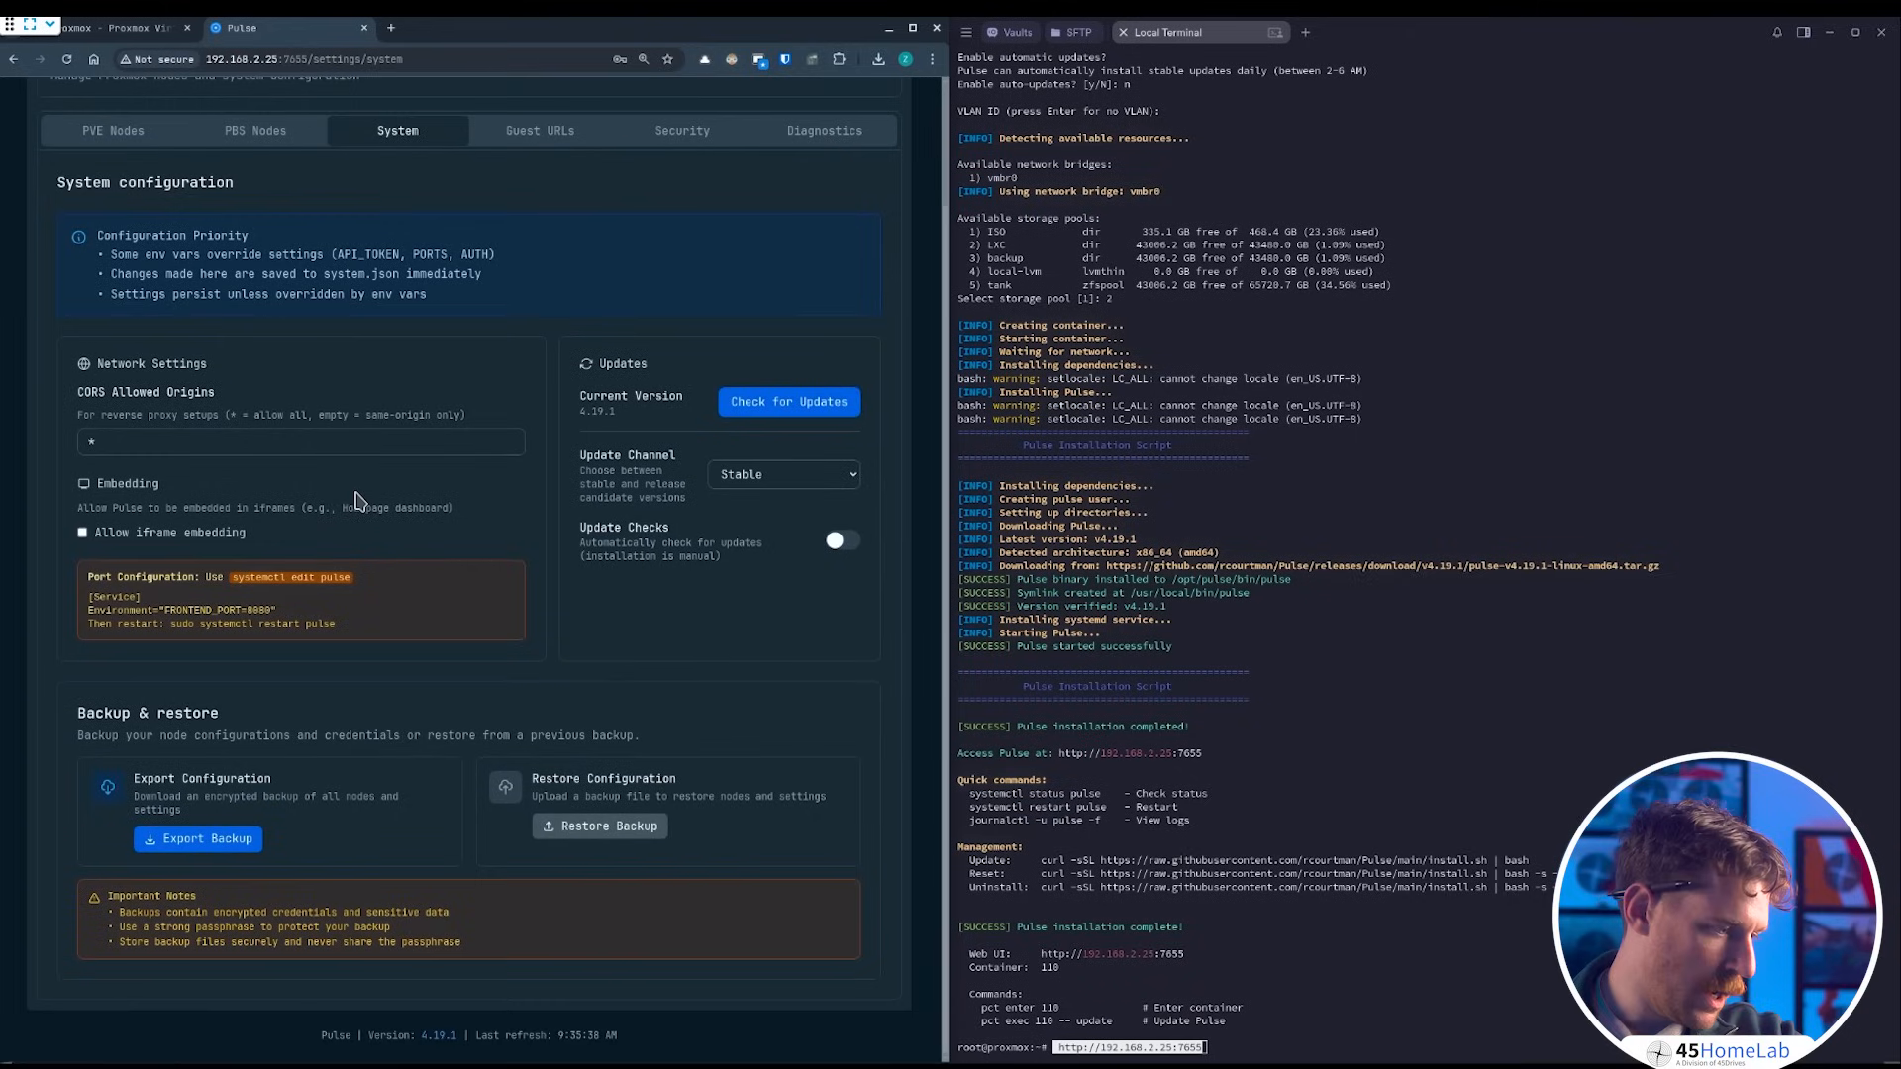
pyautogui.moveTo(311, 766)
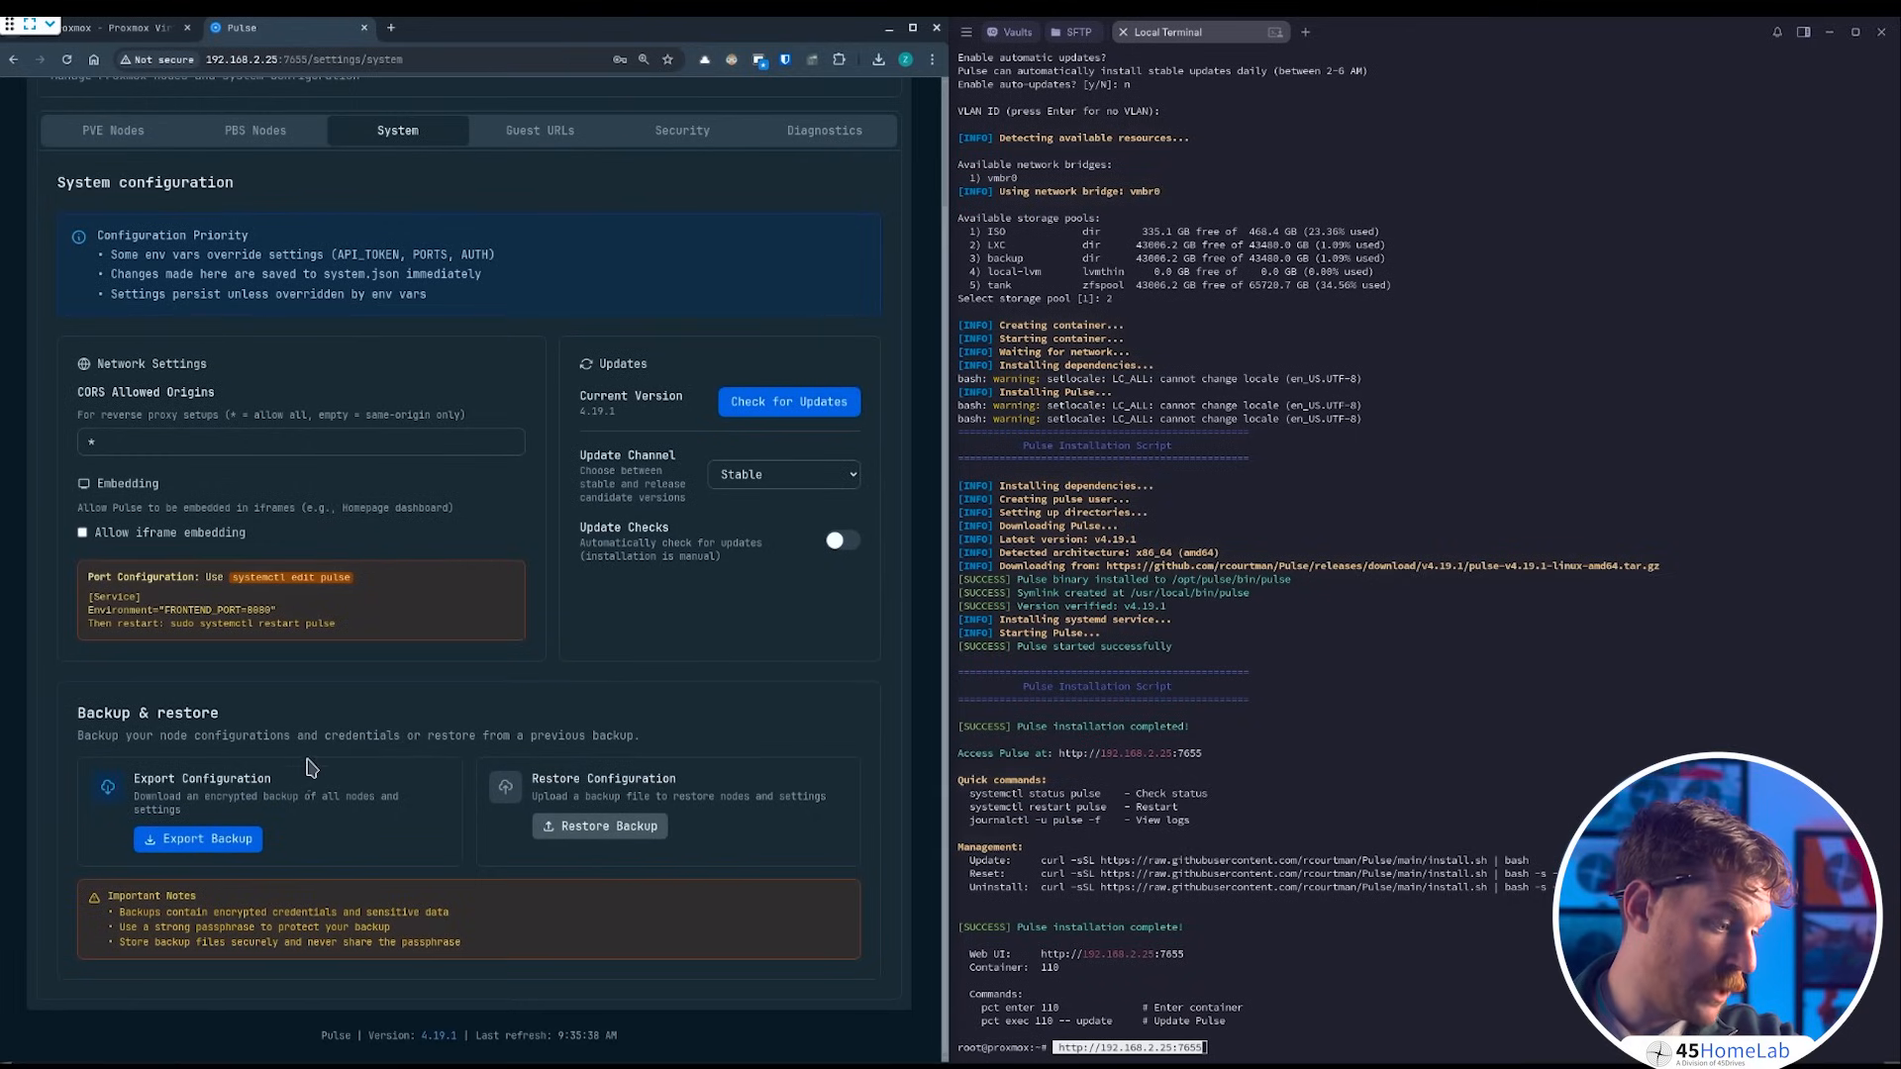
pyautogui.moveTo(360, 820)
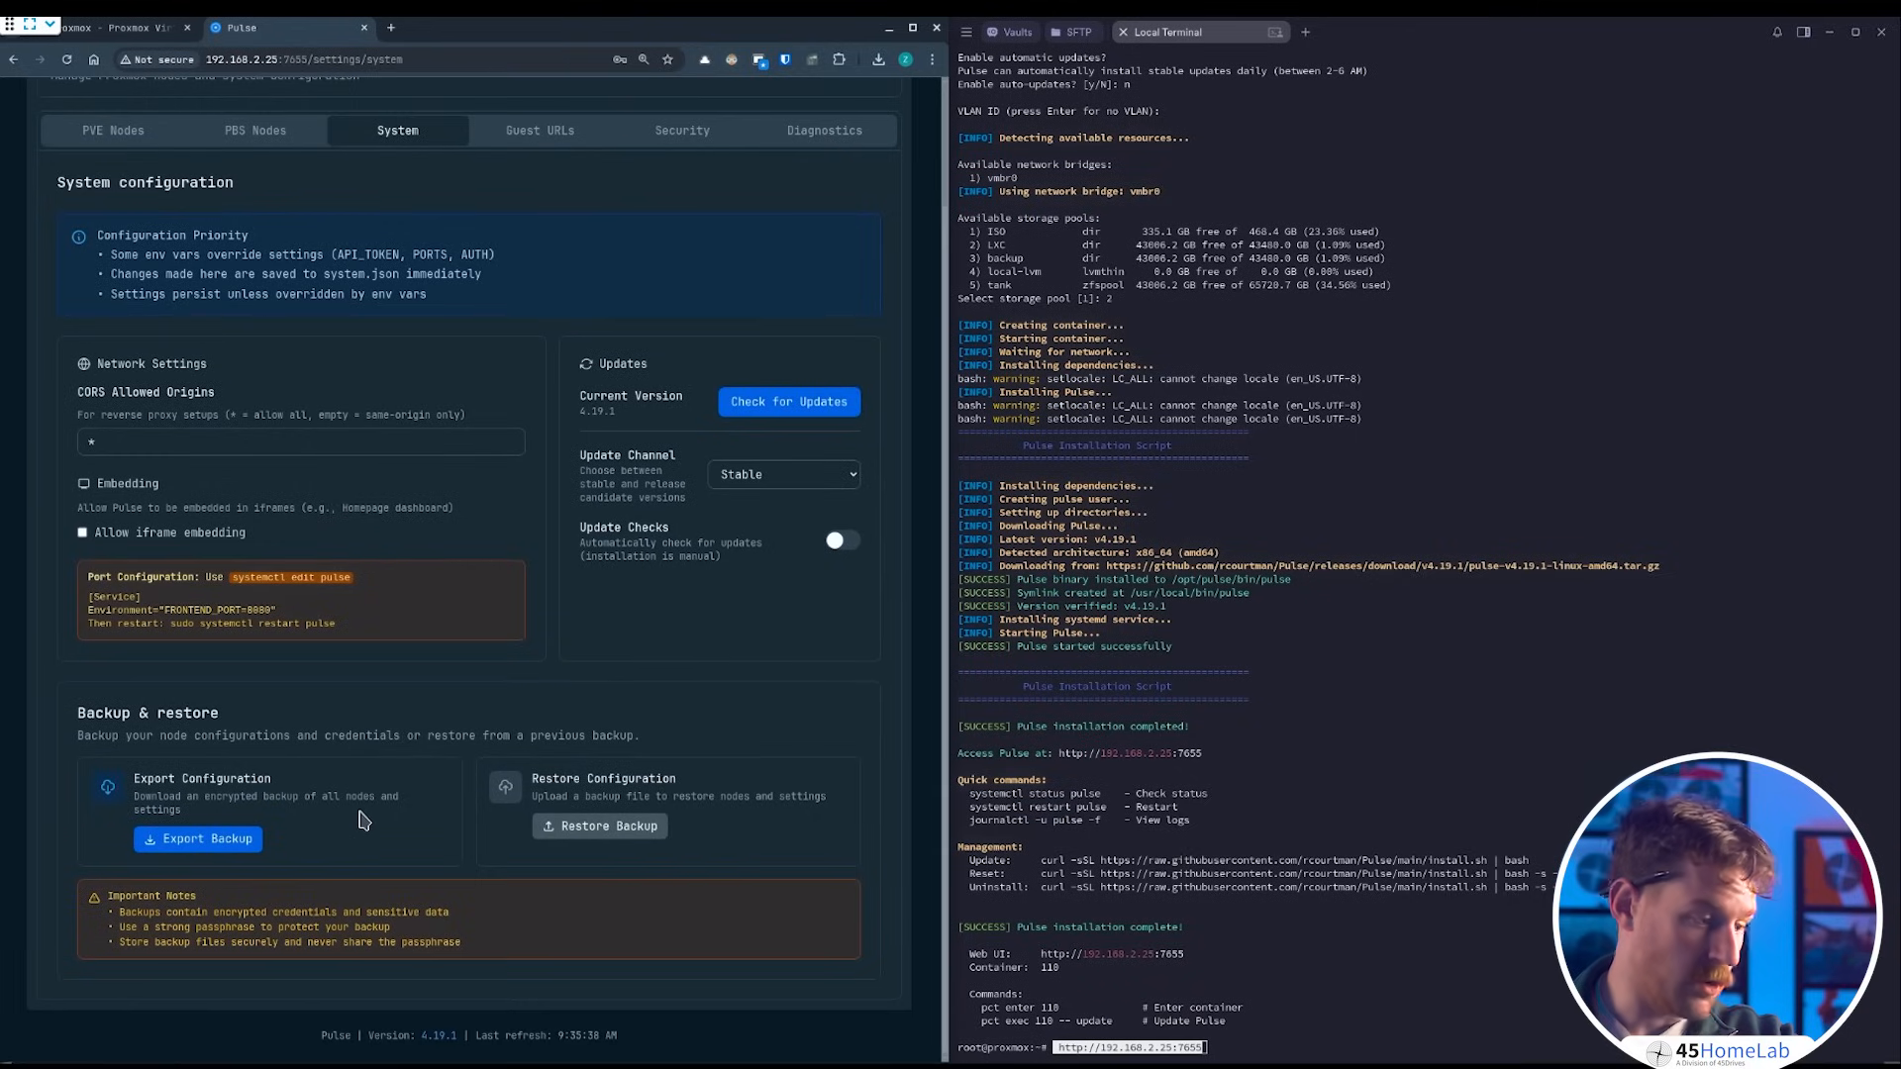
pyautogui.scroll(3)
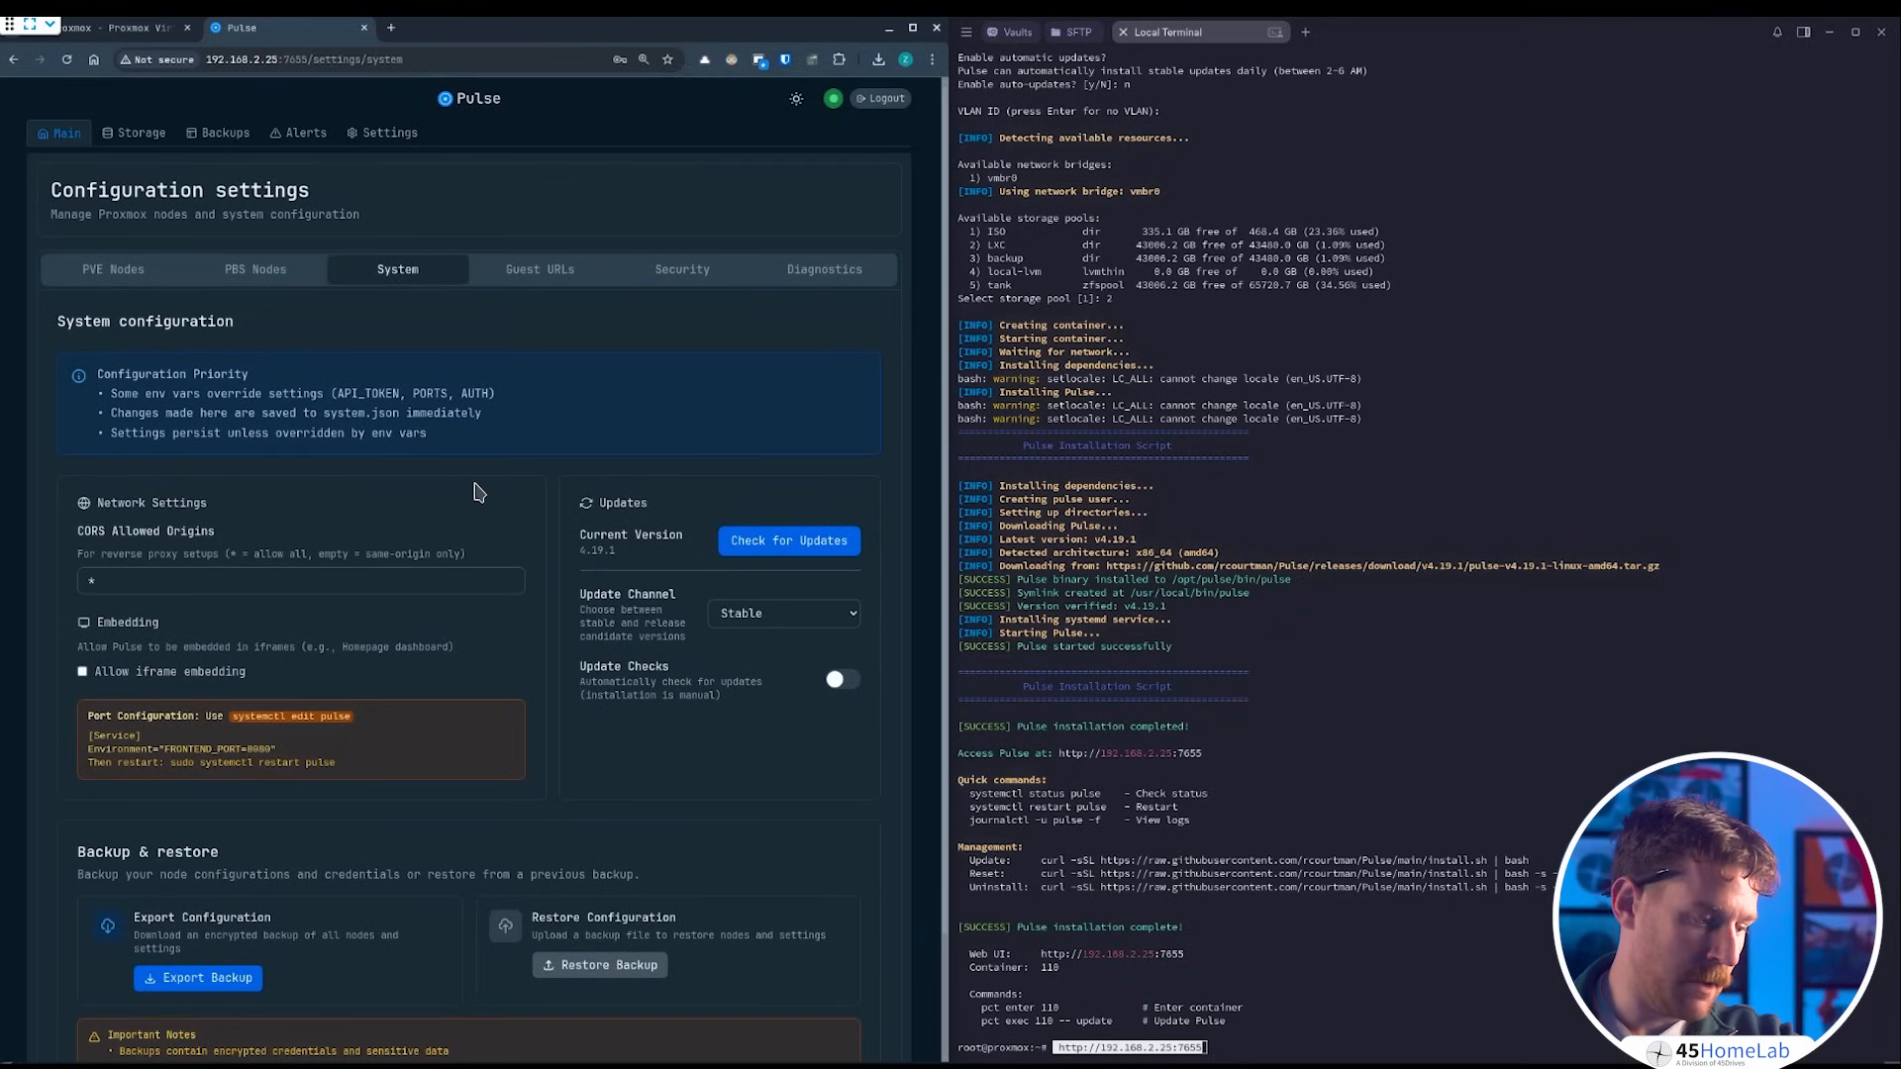
pyautogui.moveTo(463, 503)
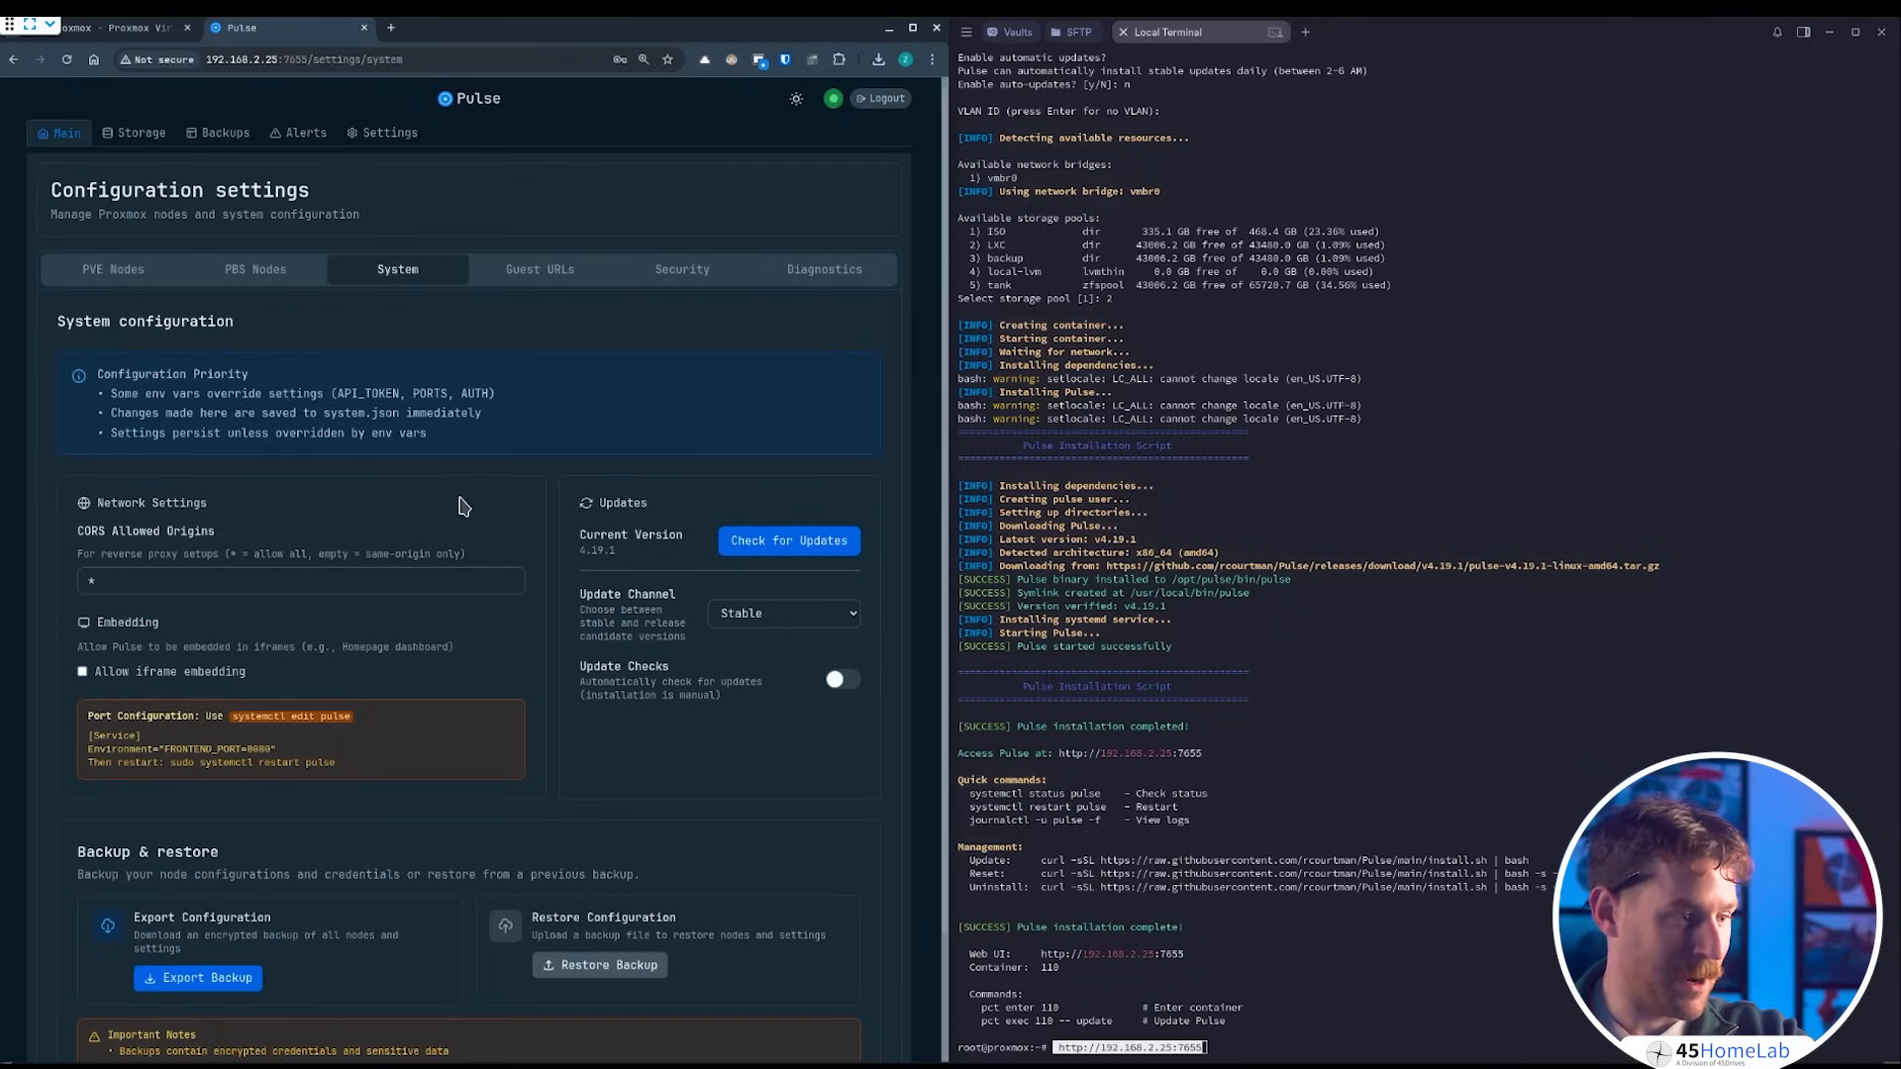
pyautogui.moveTo(530, 247)
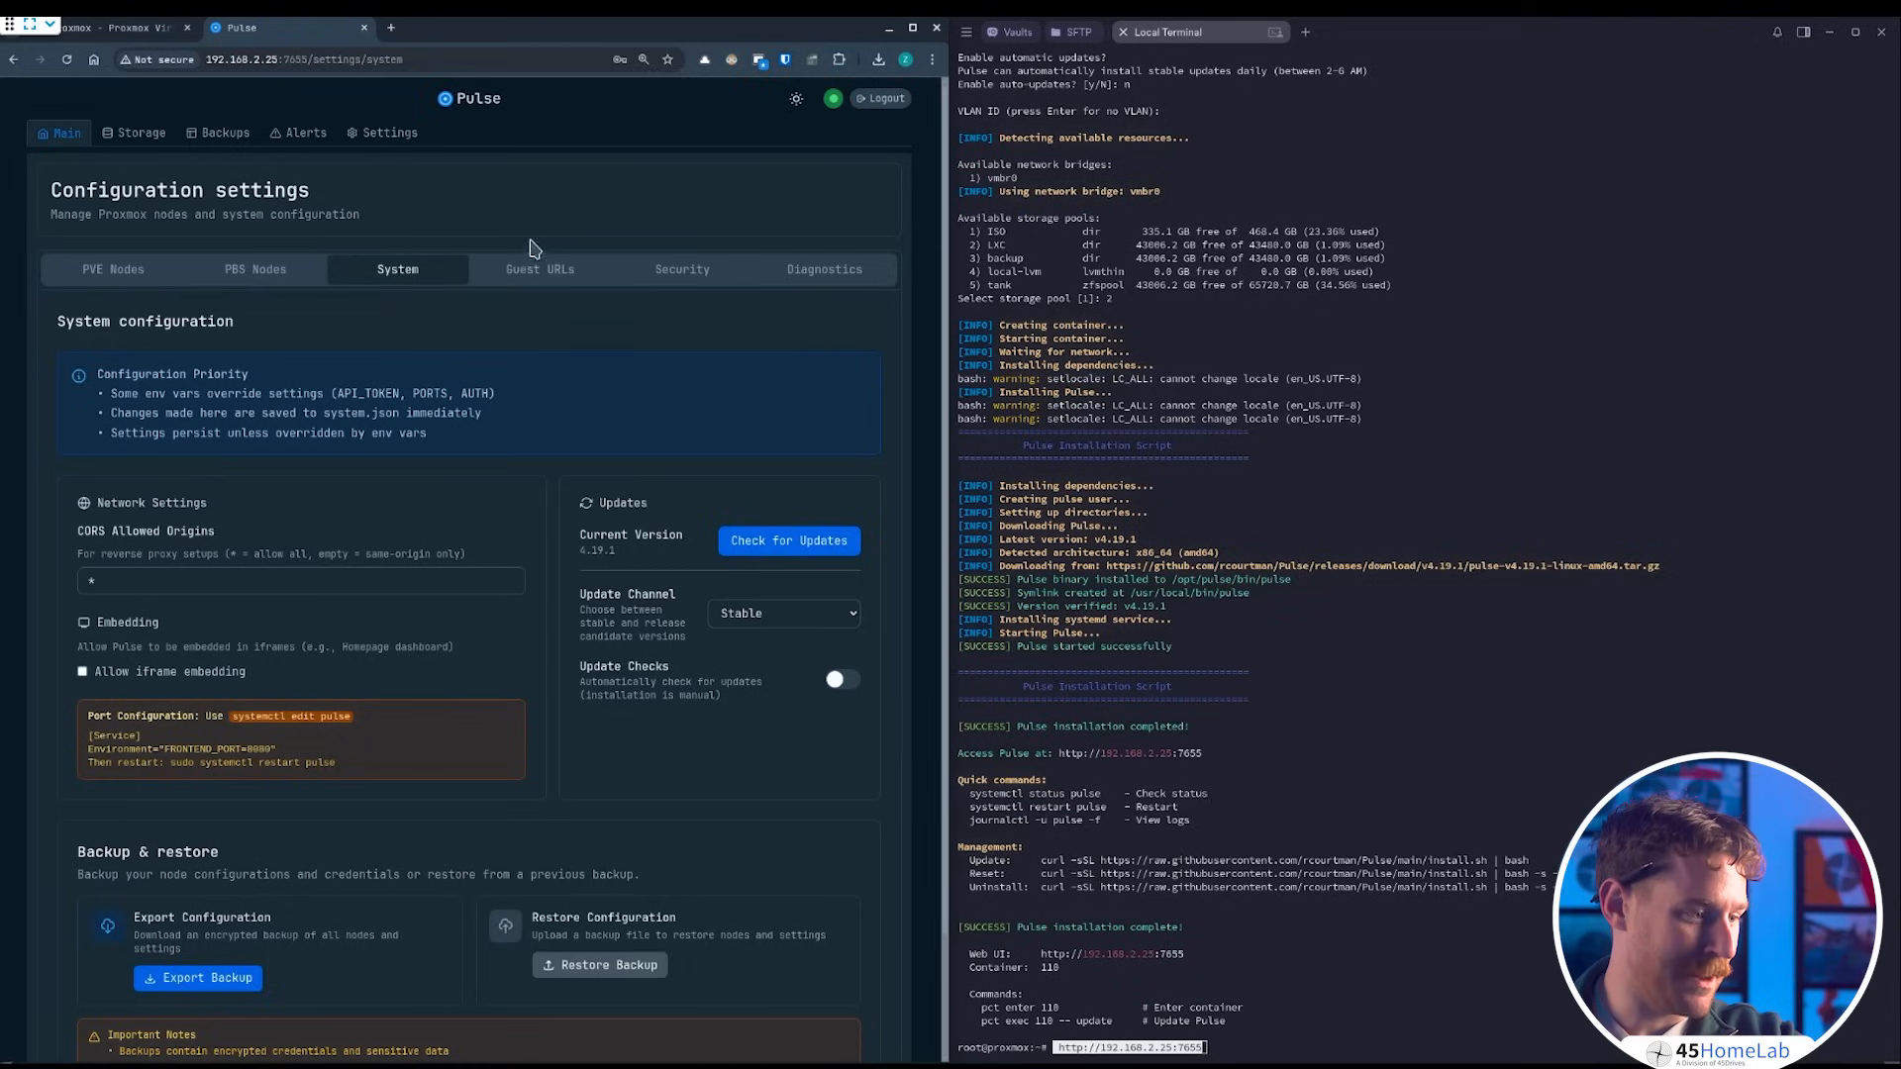
pyautogui.moveTo(538, 269)
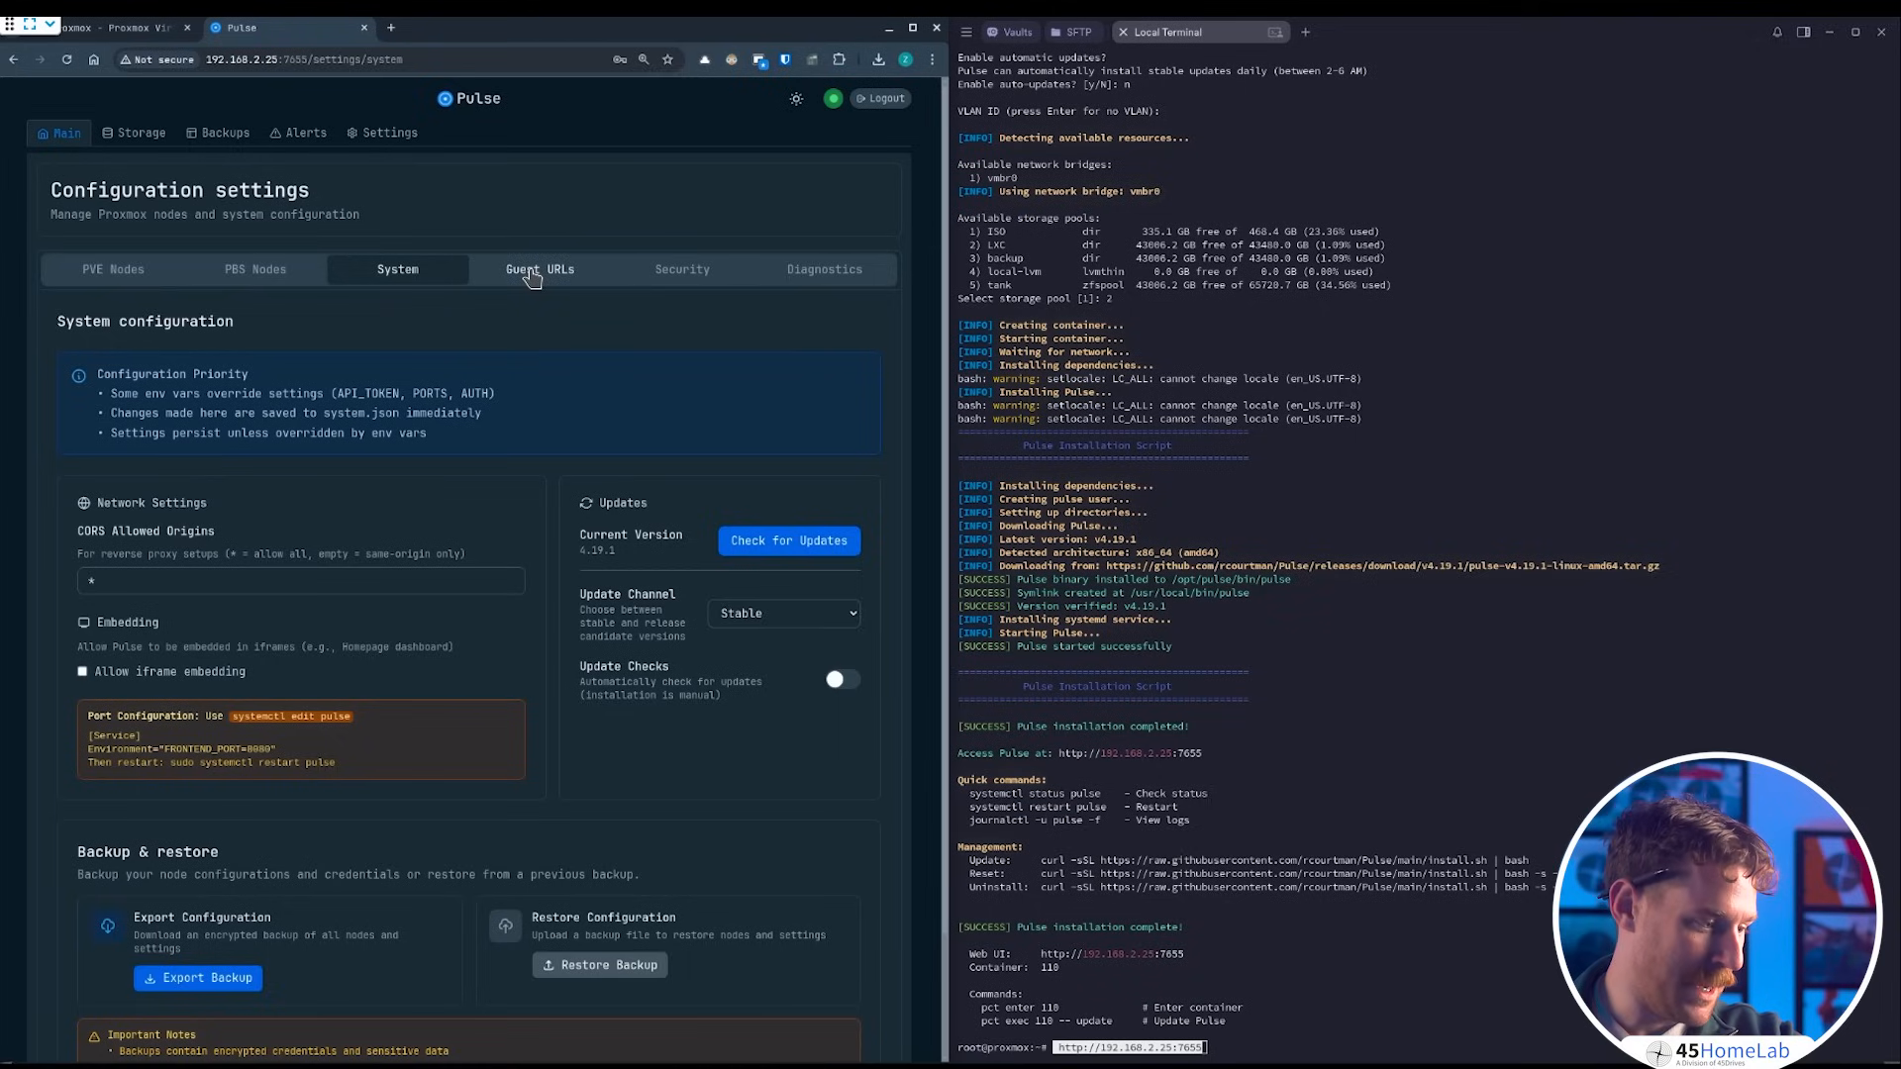
# - Check the Guest URLs list, then view the Security posture and SSO settings
pyautogui.click(539, 269)
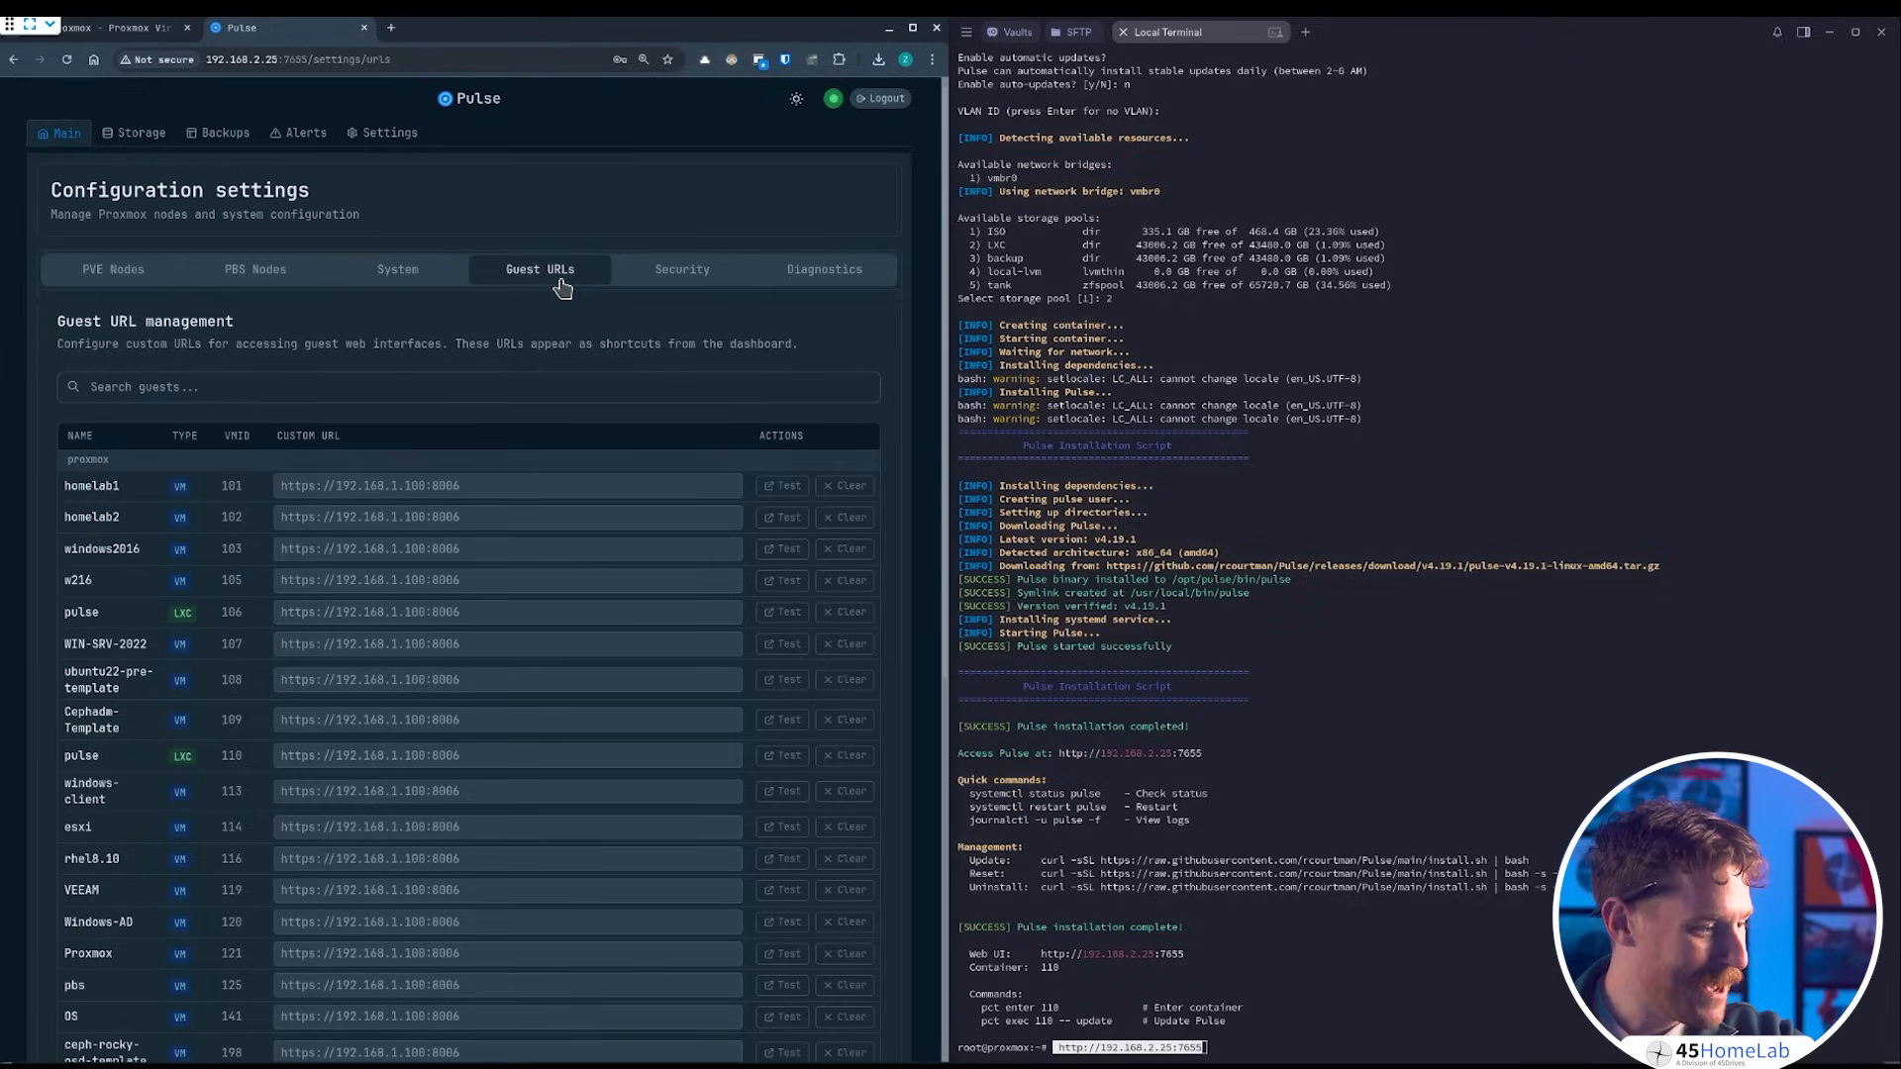
pyautogui.moveTo(681, 285)
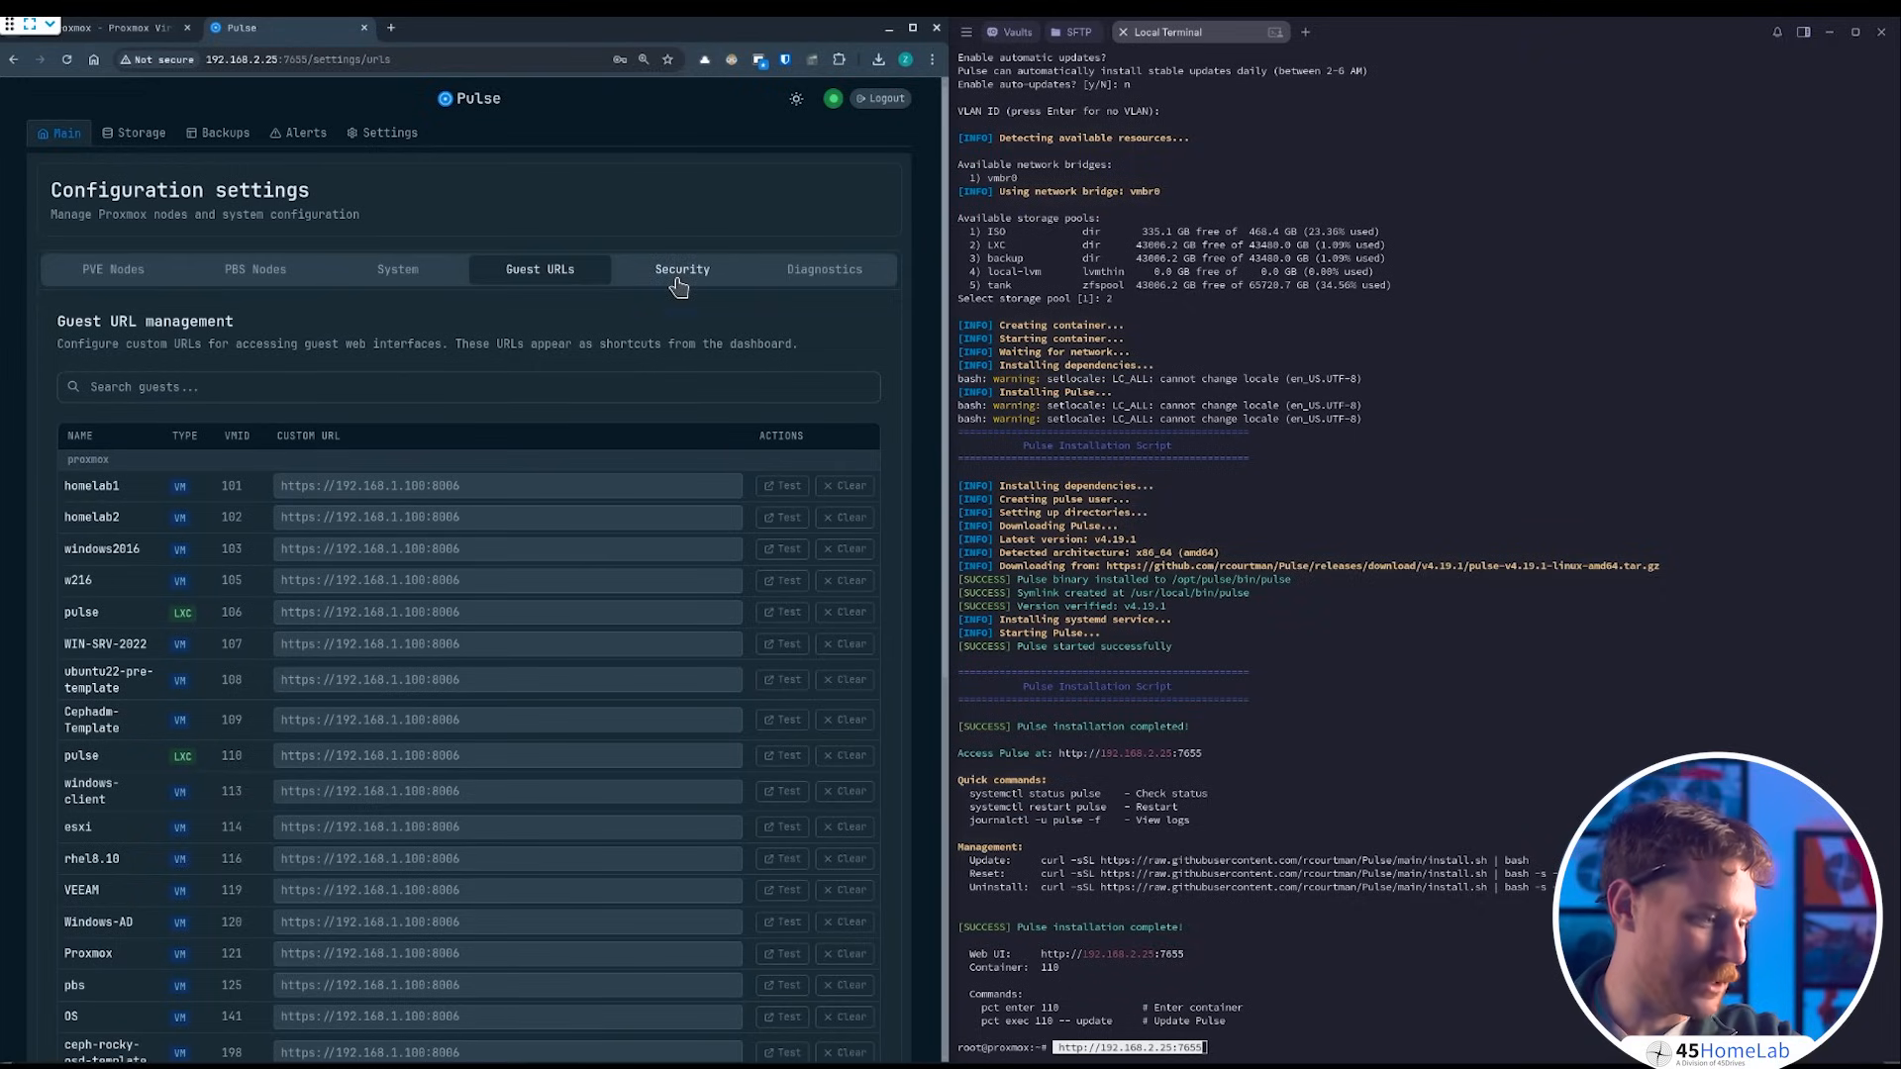
pyautogui.click(682, 269)
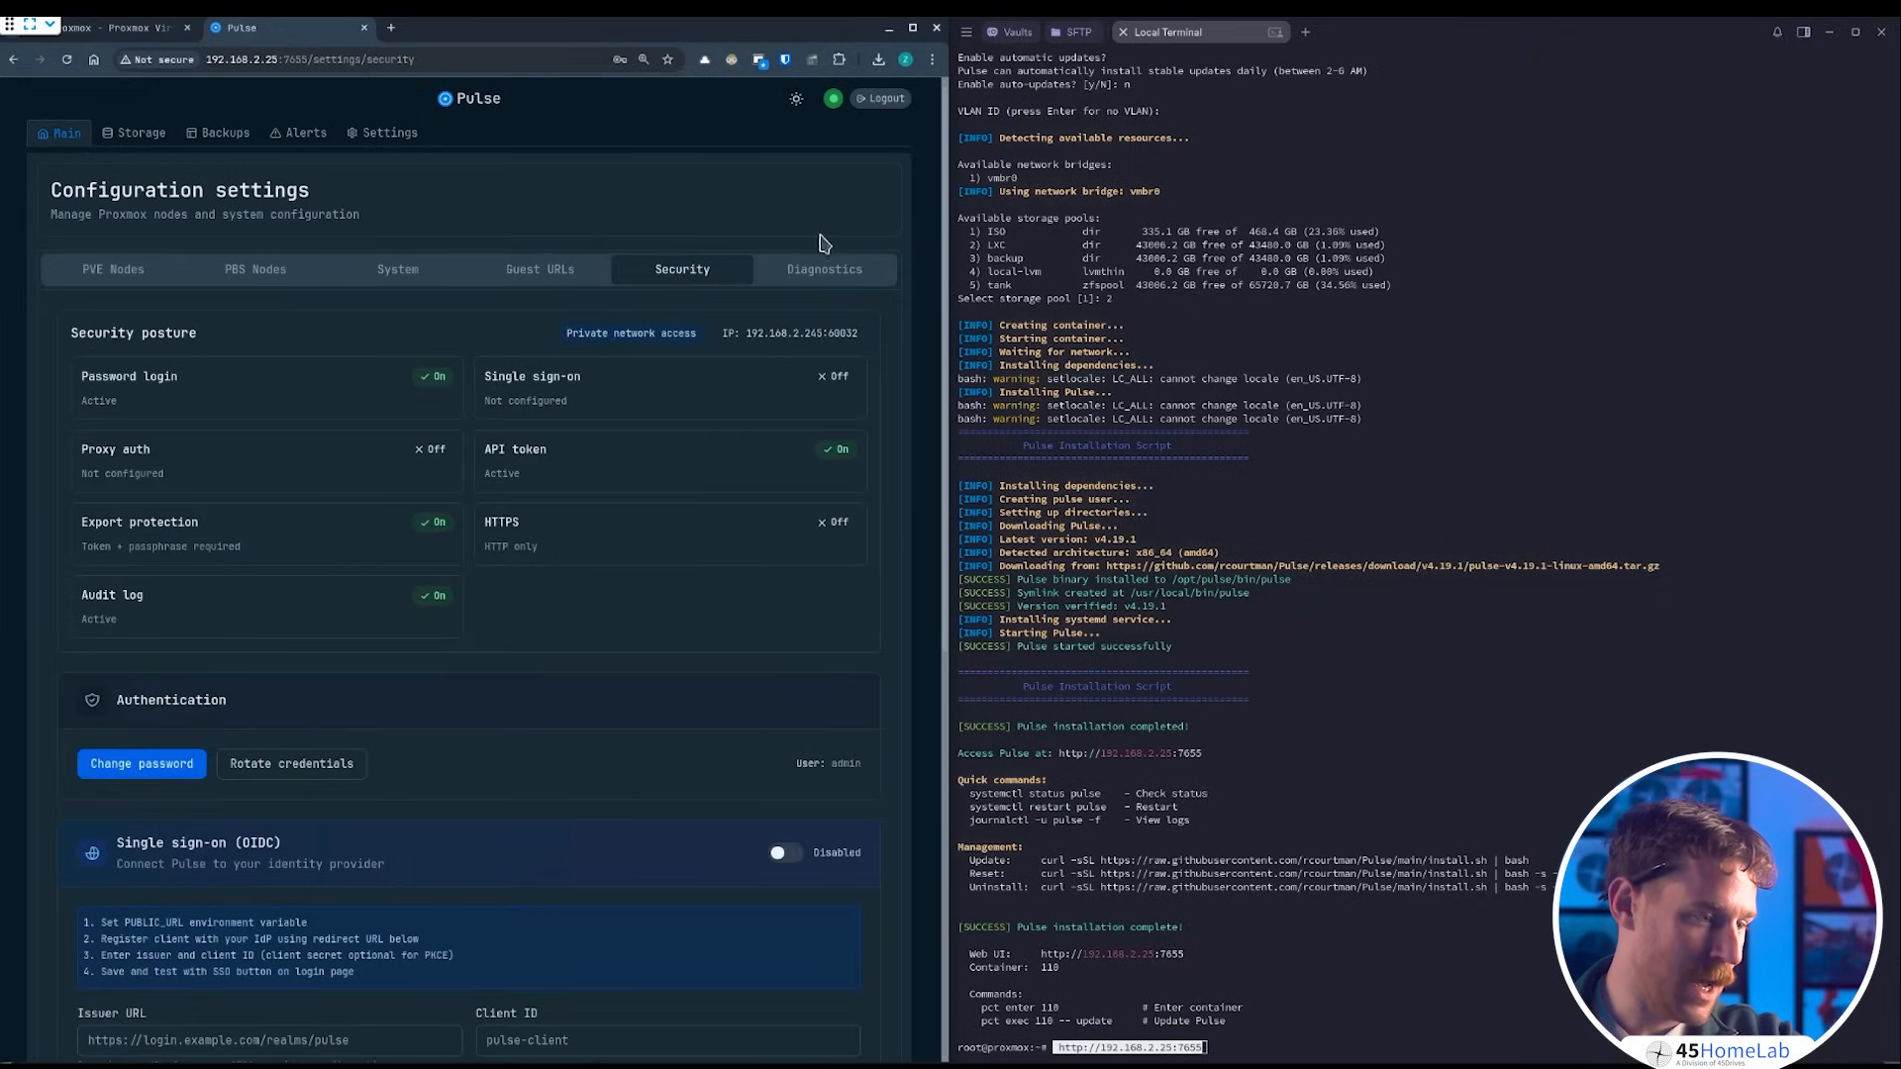
# - Run connection diagnostics on all nodes and review system info and export options
pyautogui.click(824, 269)
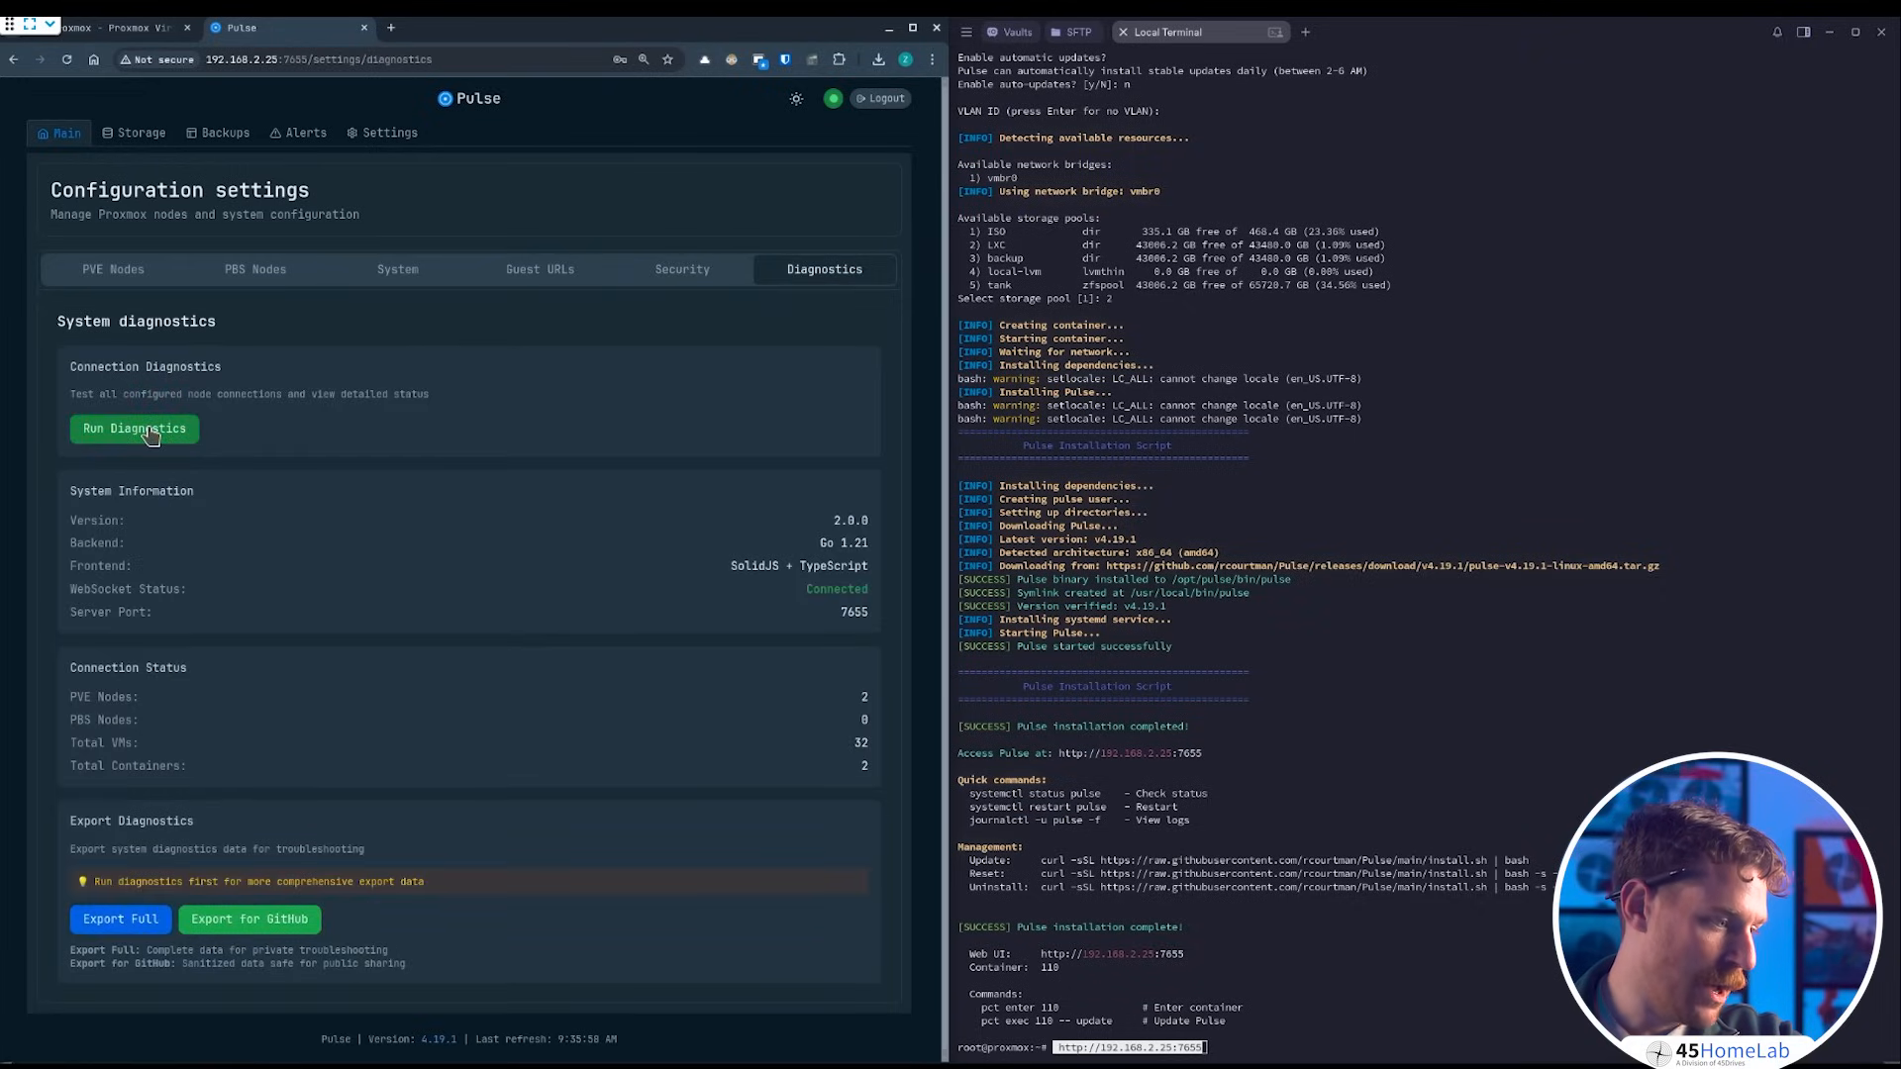
pyautogui.click(133, 428)
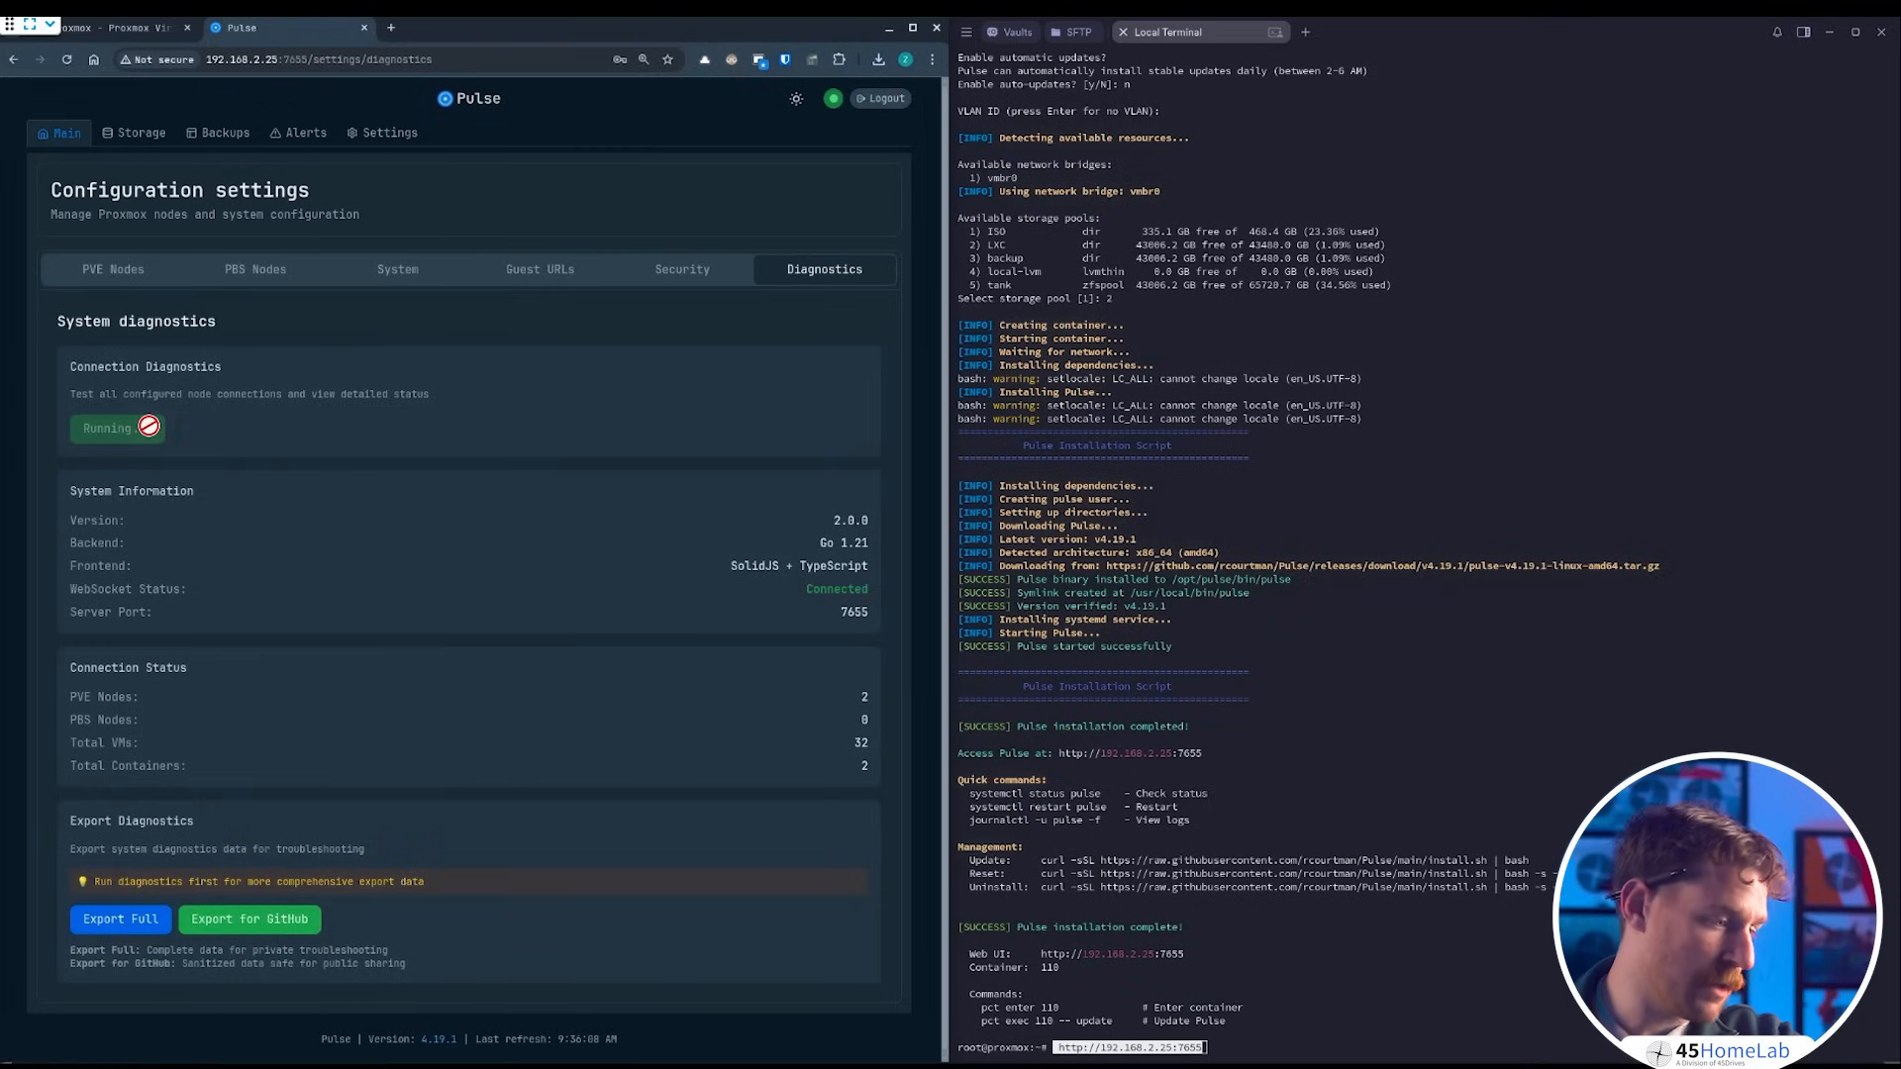
pyautogui.click(117, 427)
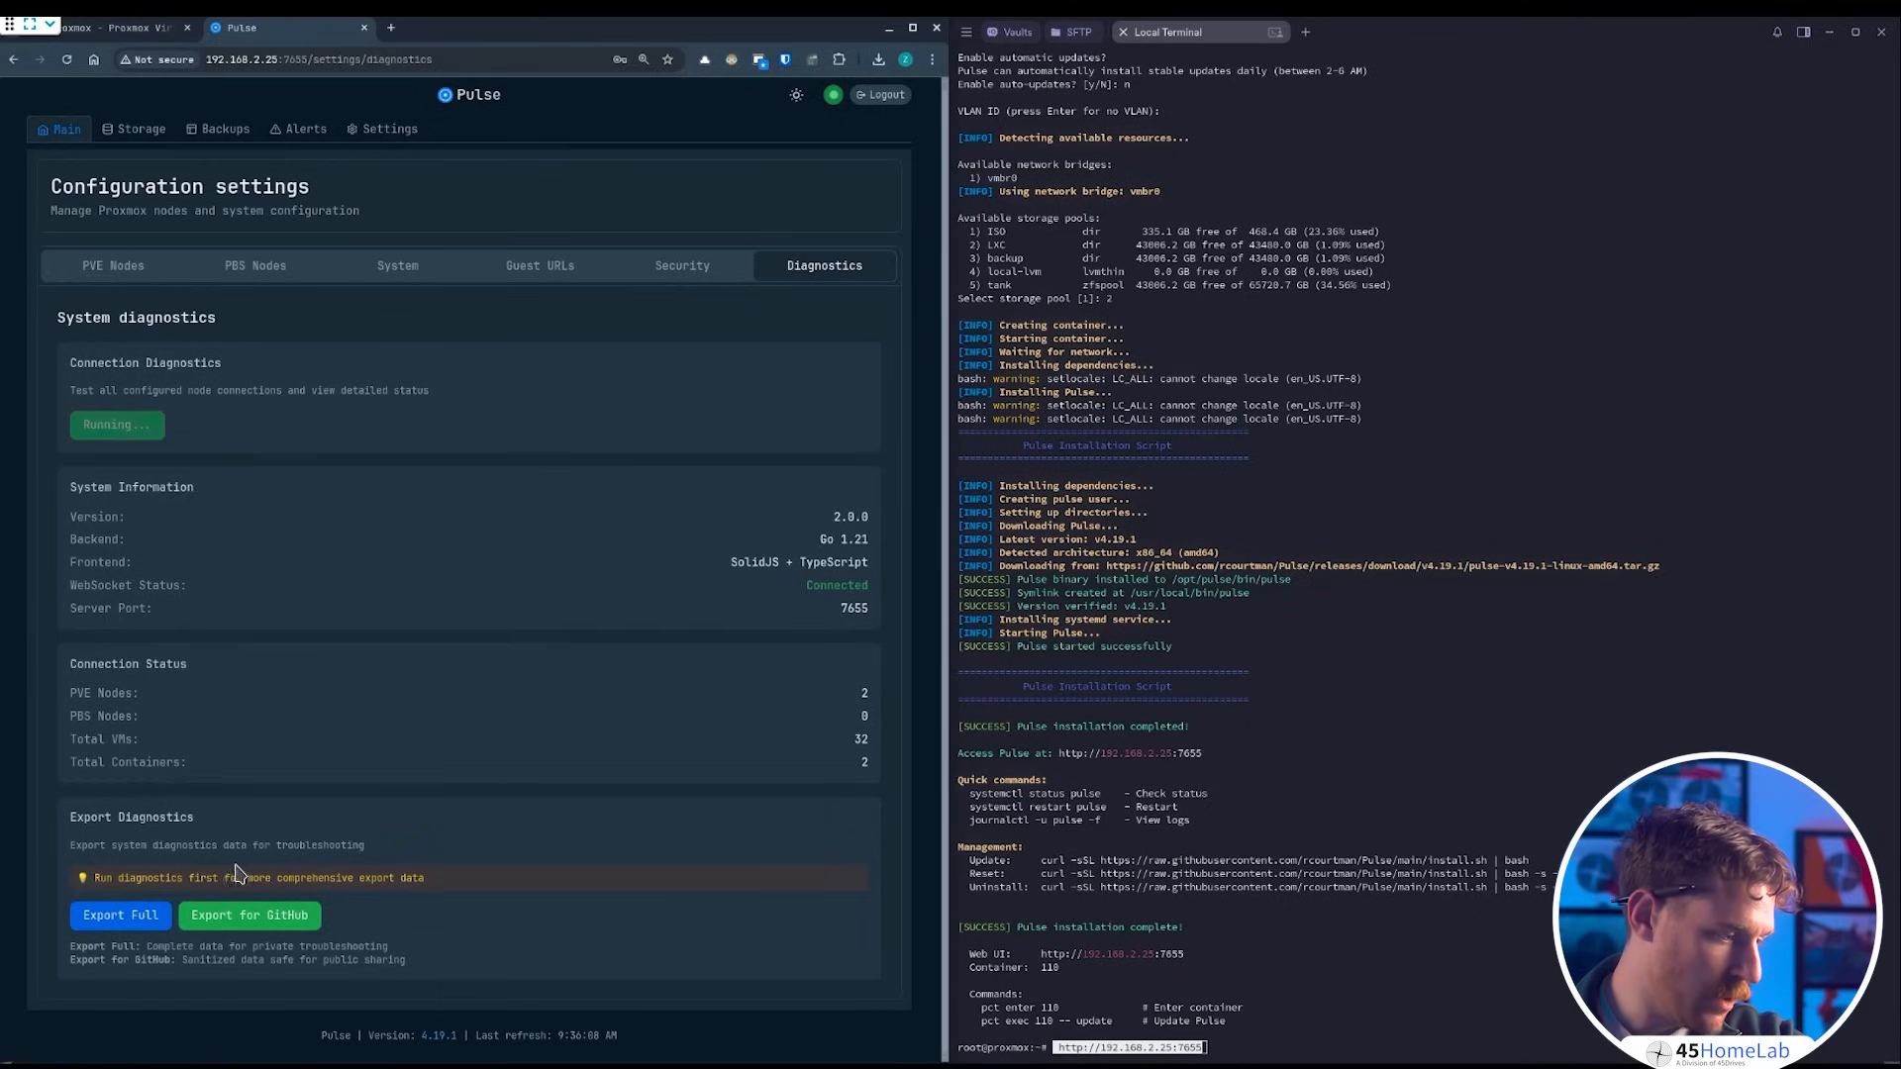
pyautogui.moveTo(364, 895)
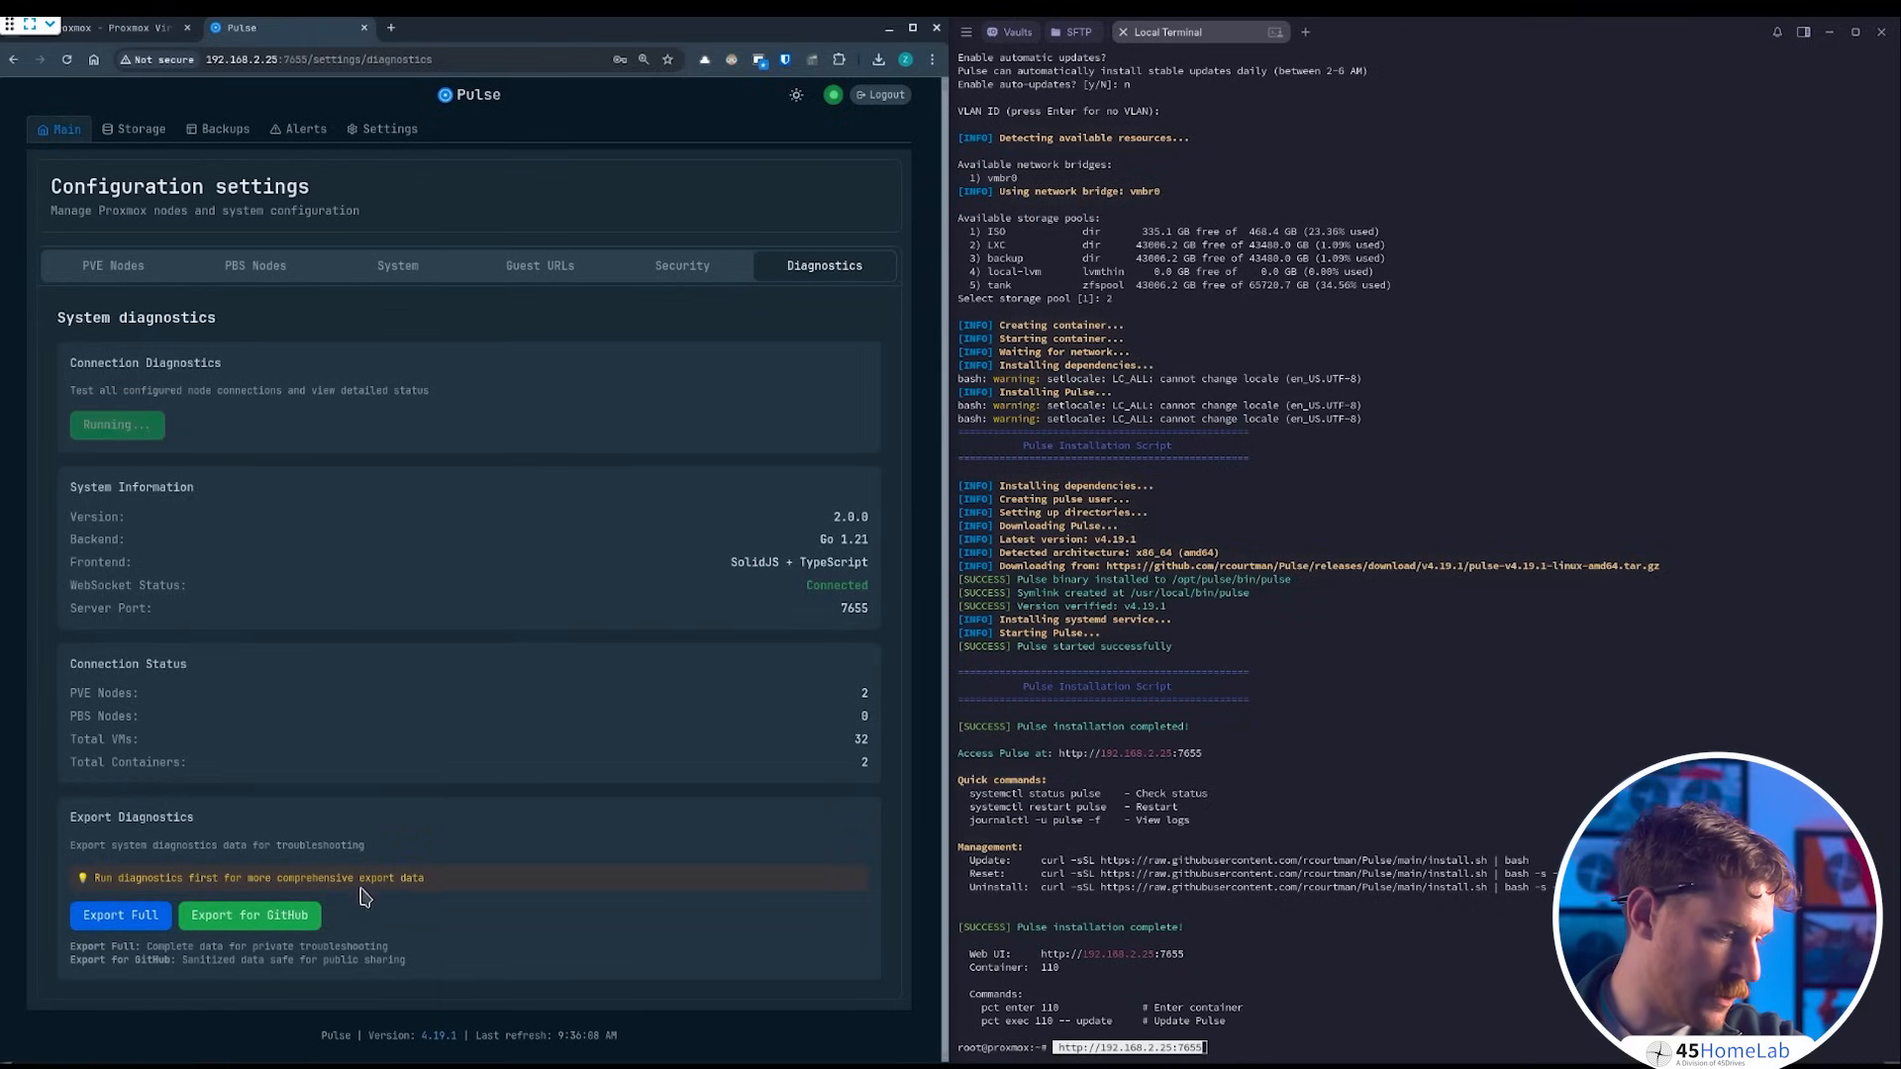
pyautogui.moveTo(220, 671)
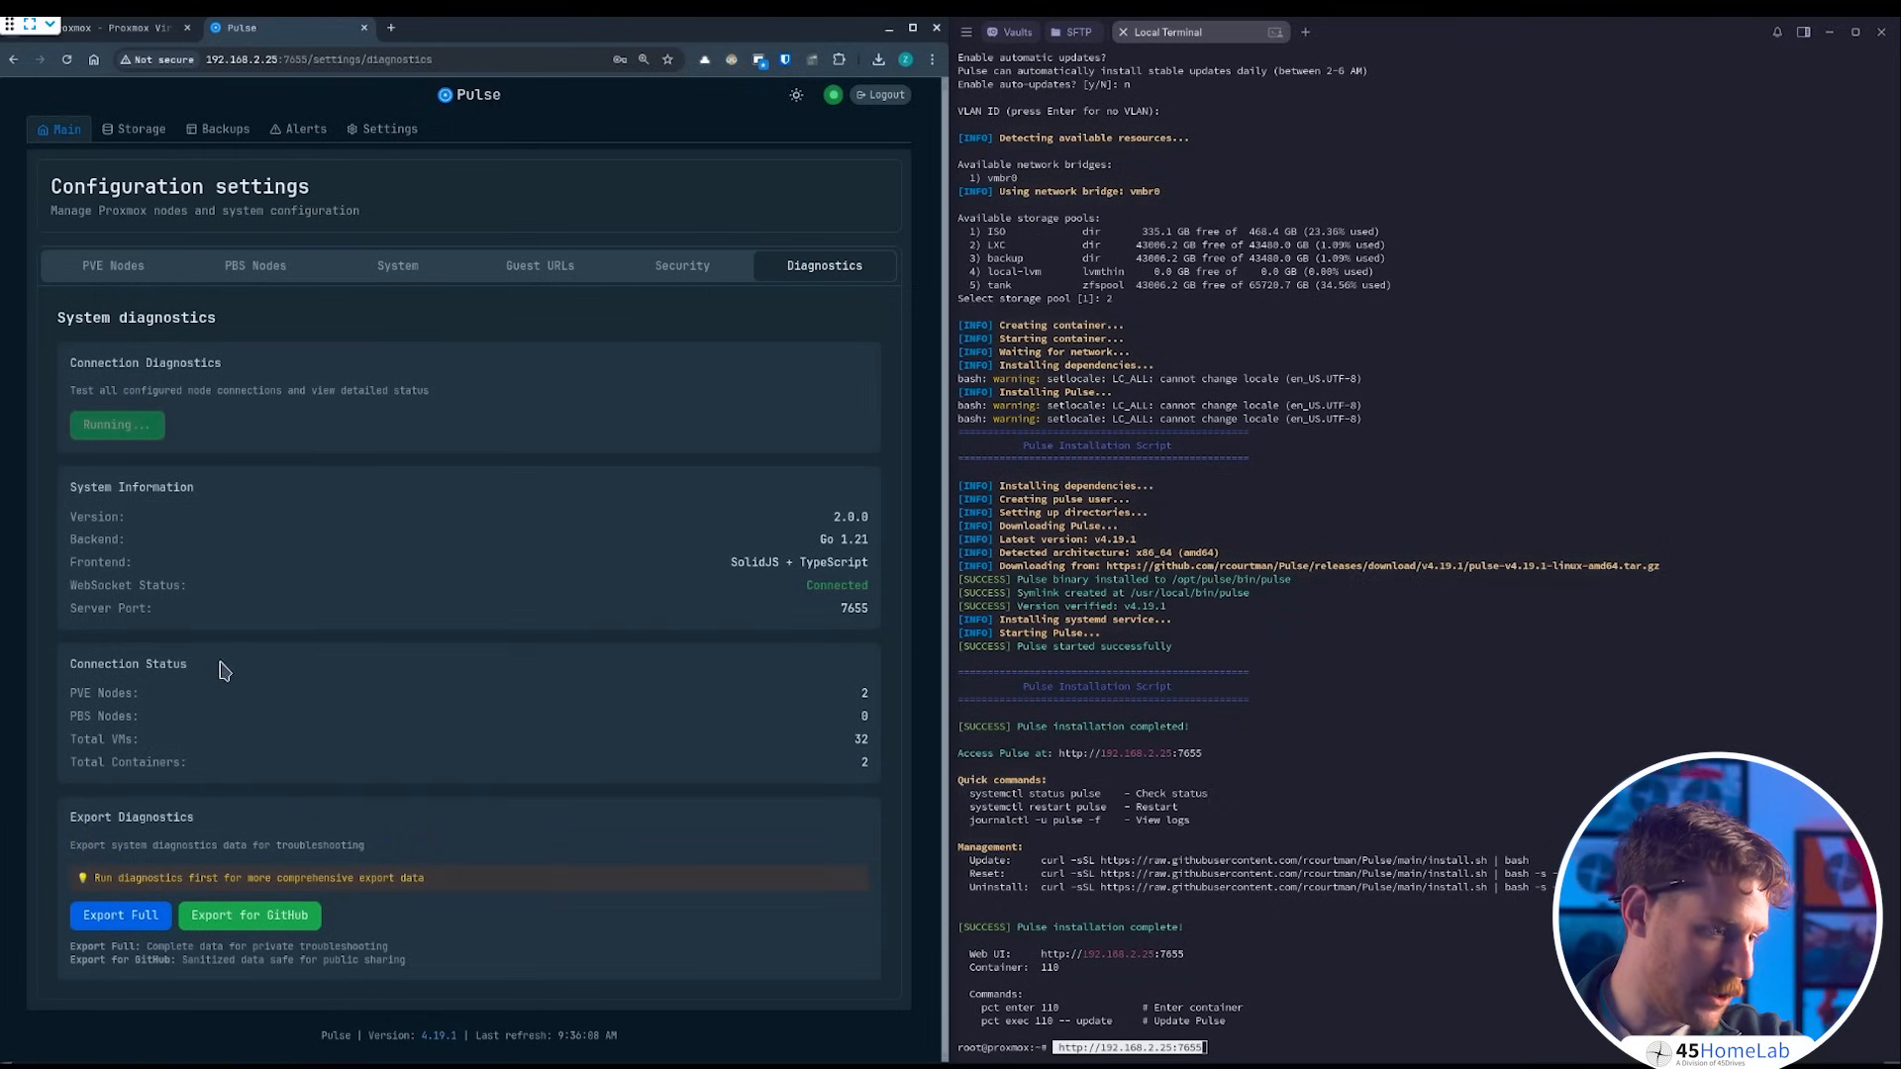
pyautogui.click(117, 424)
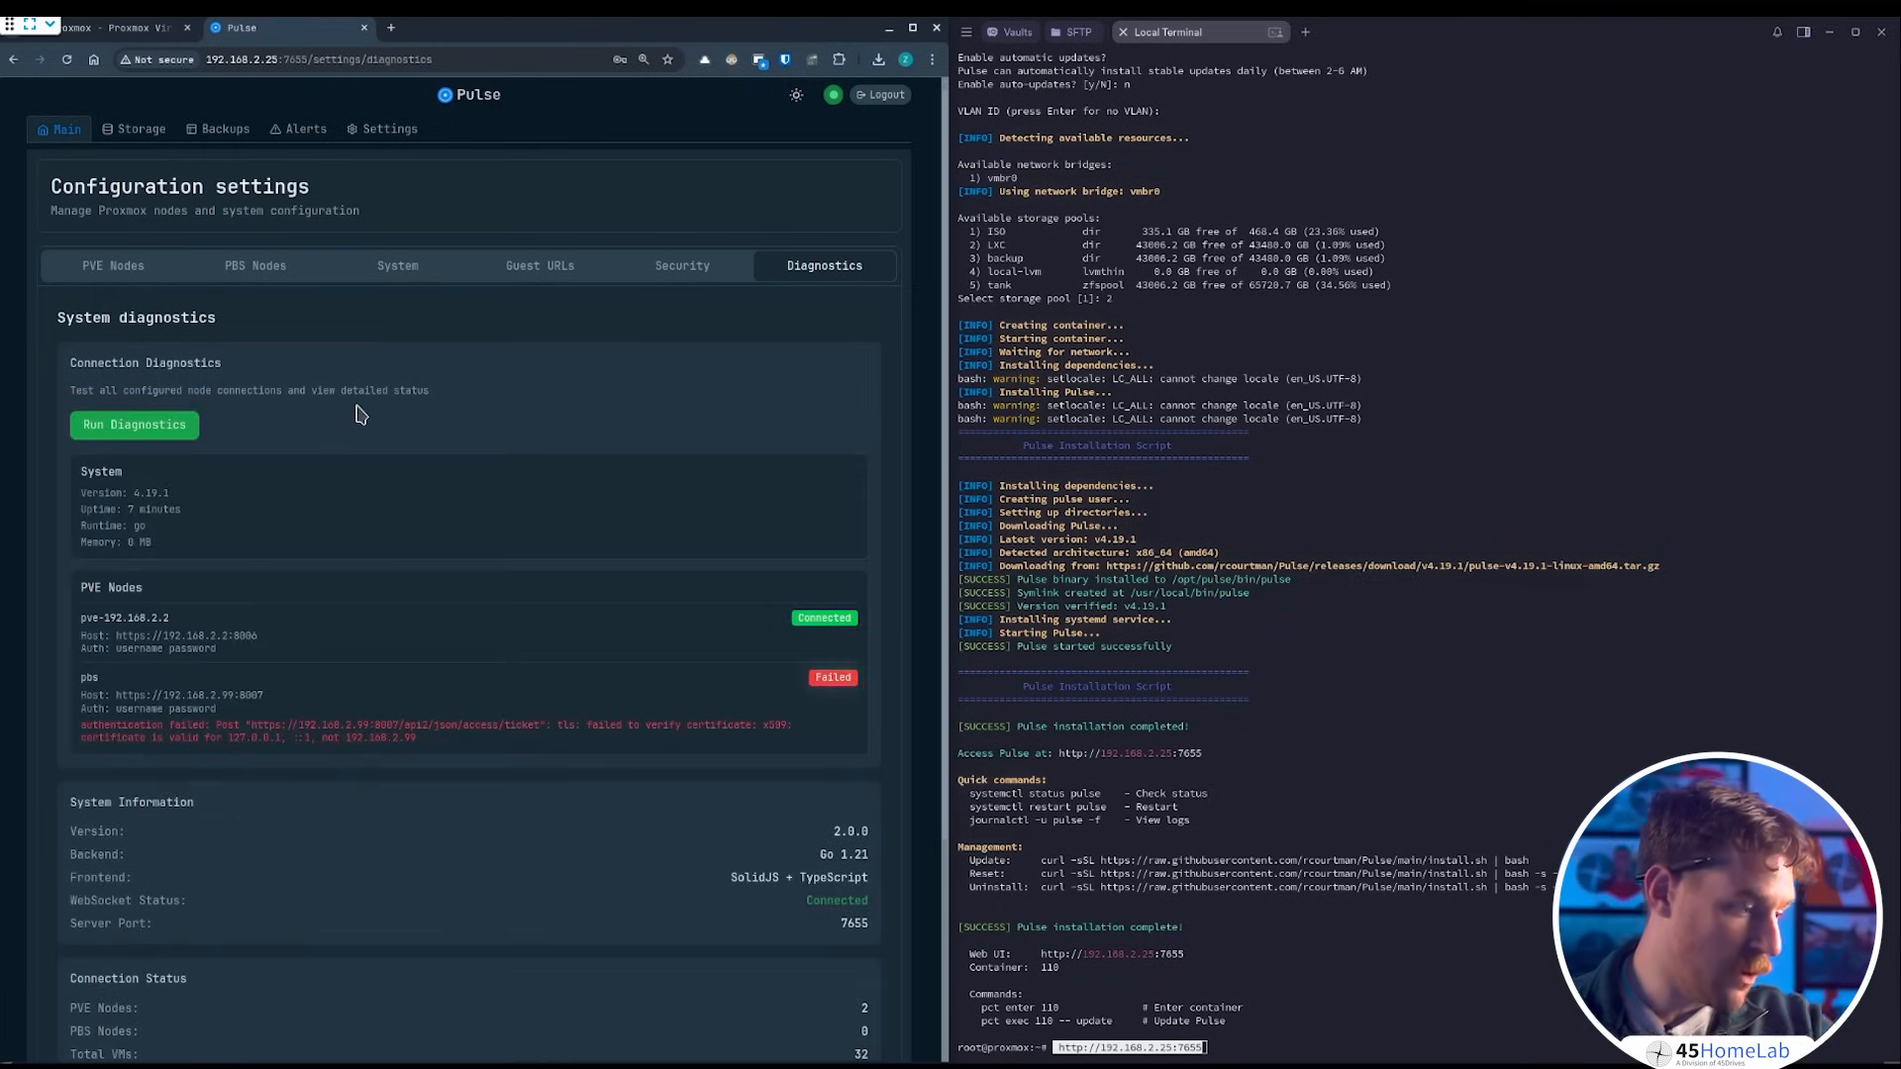
pyautogui.moveTo(222, 501)
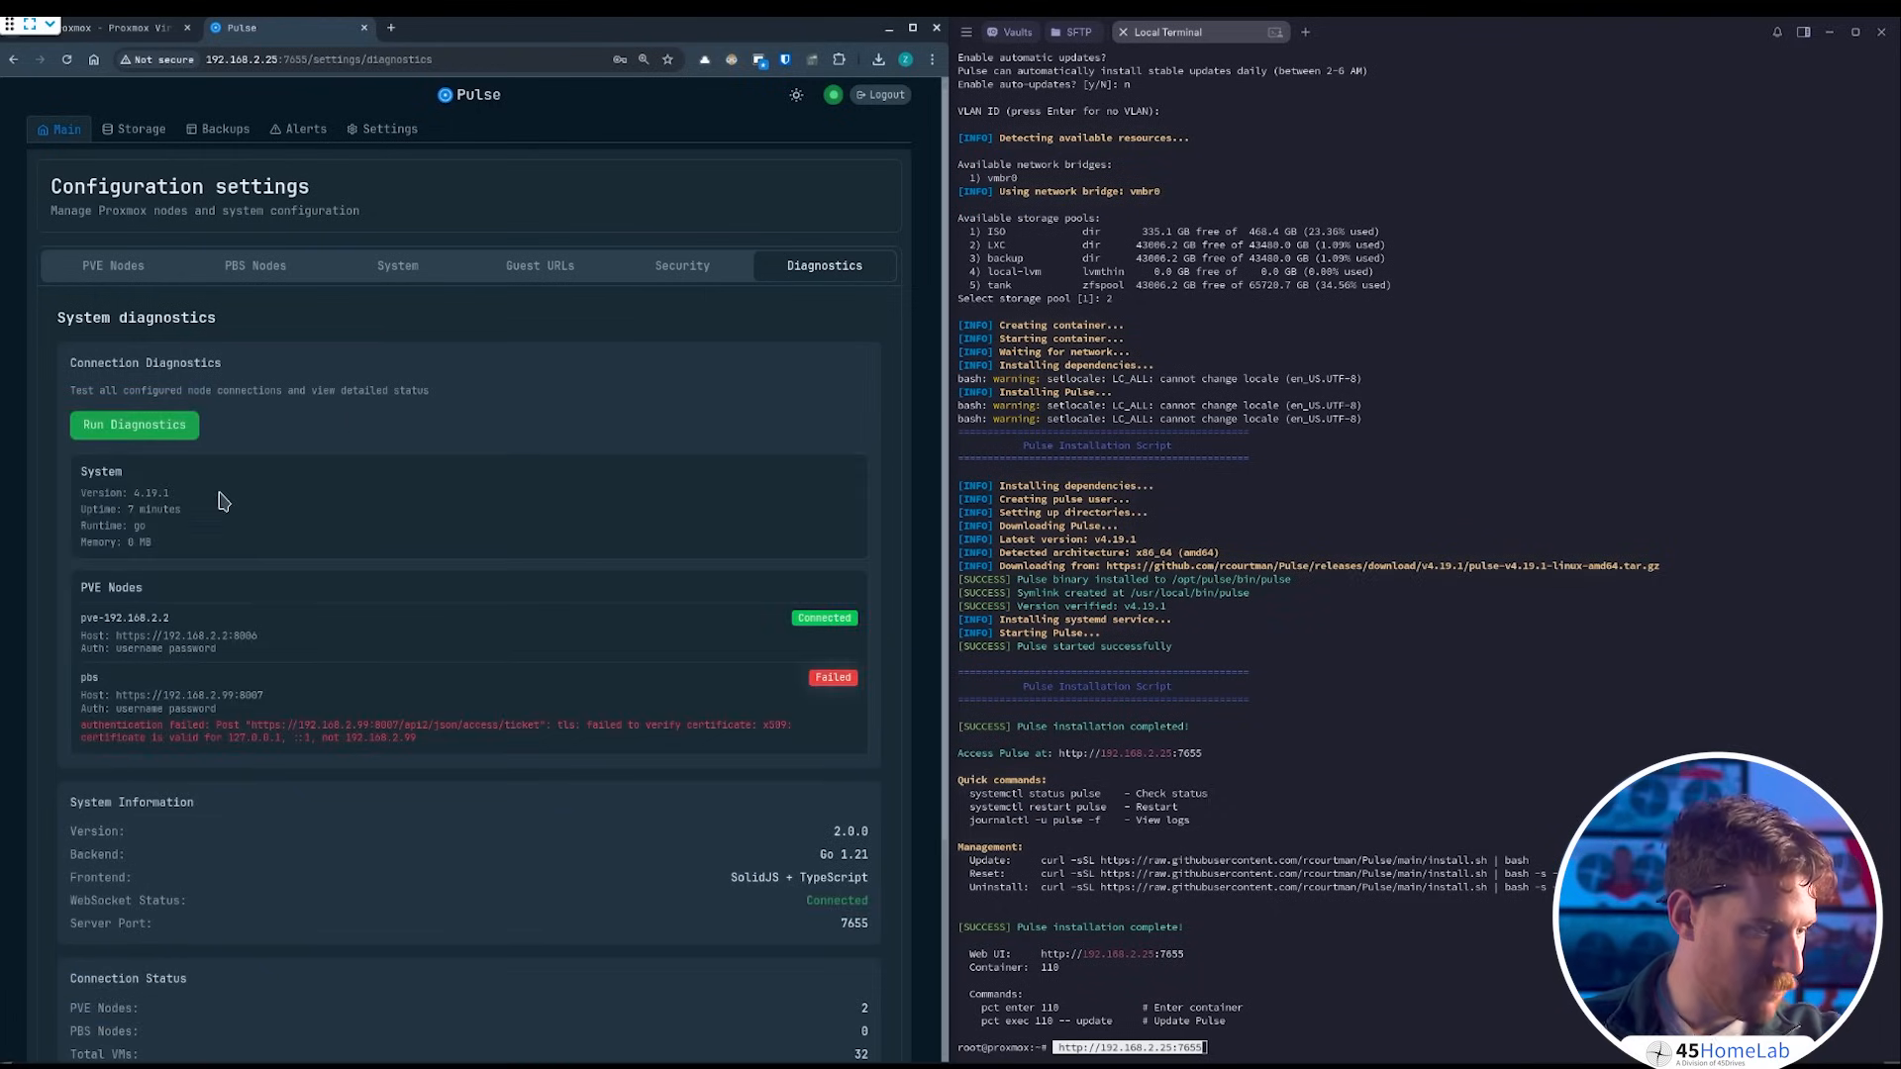
pyautogui.moveTo(180, 543)
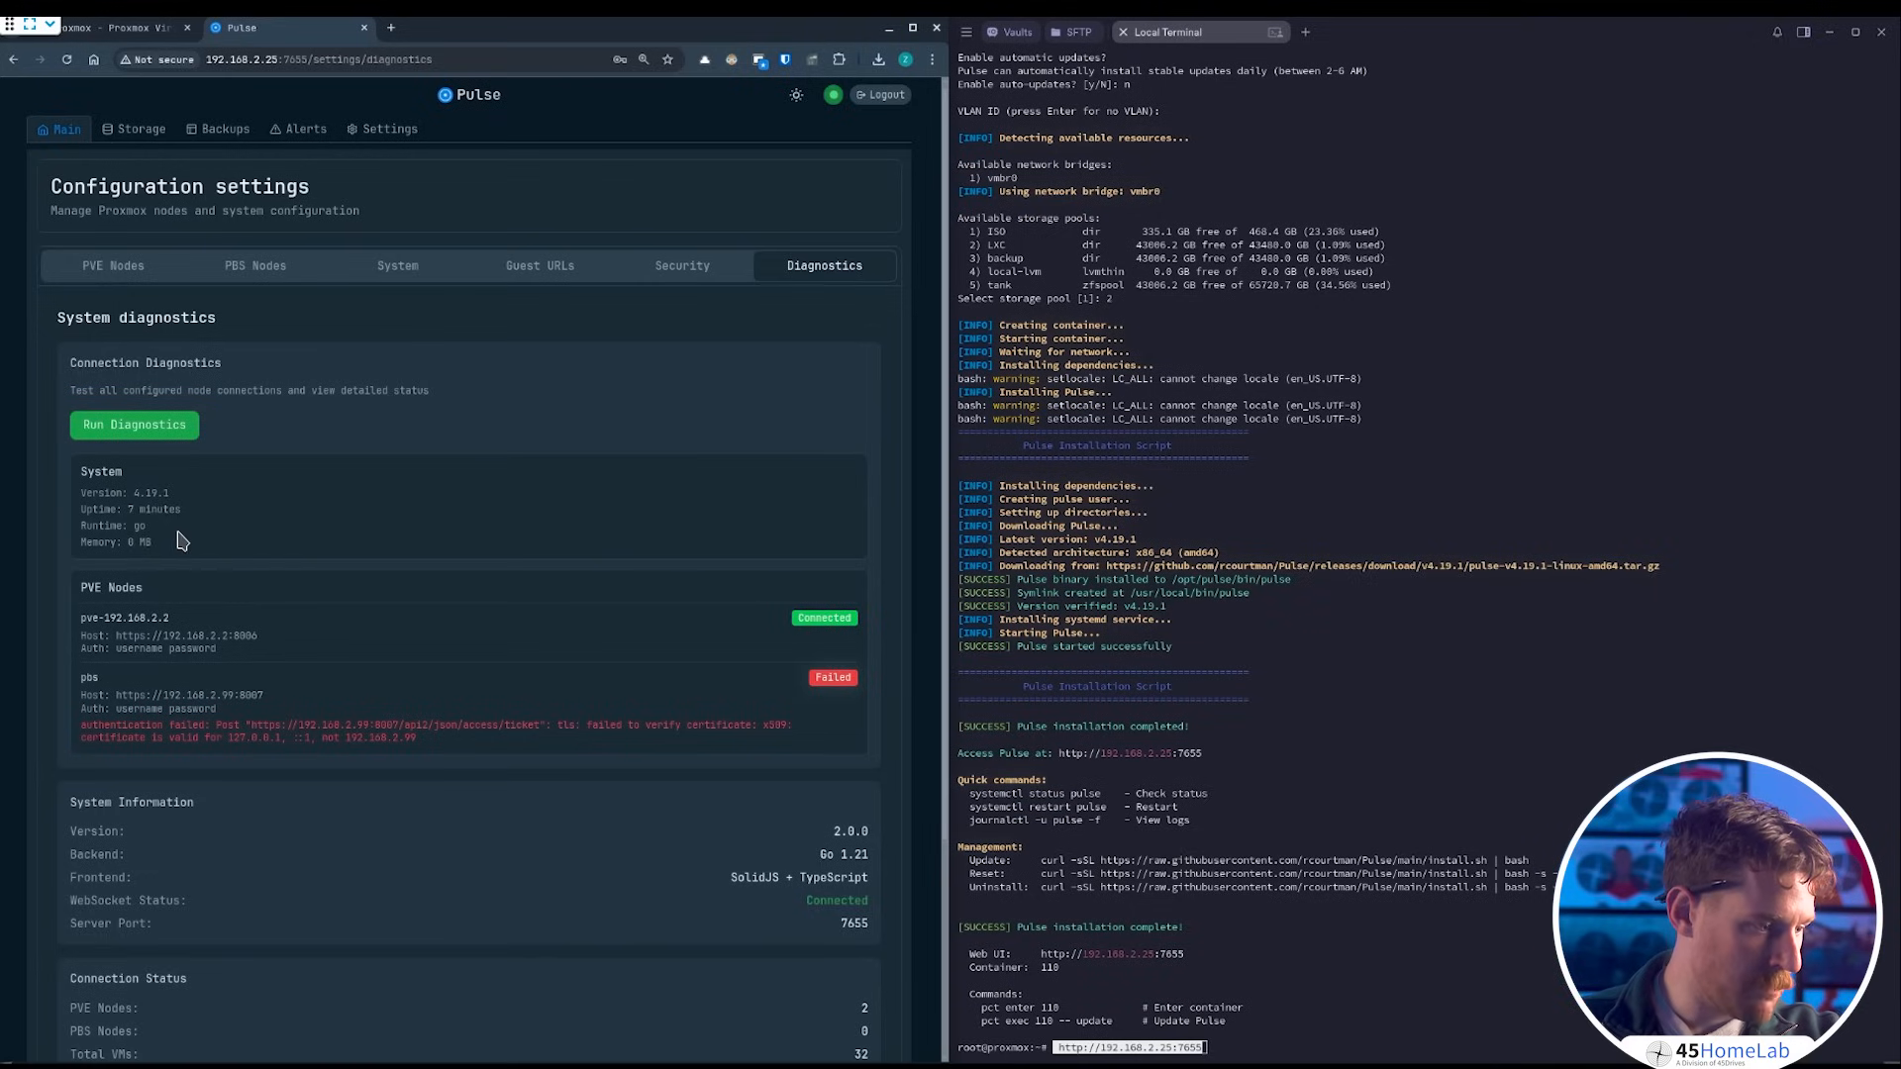
pyautogui.moveTo(160, 577)
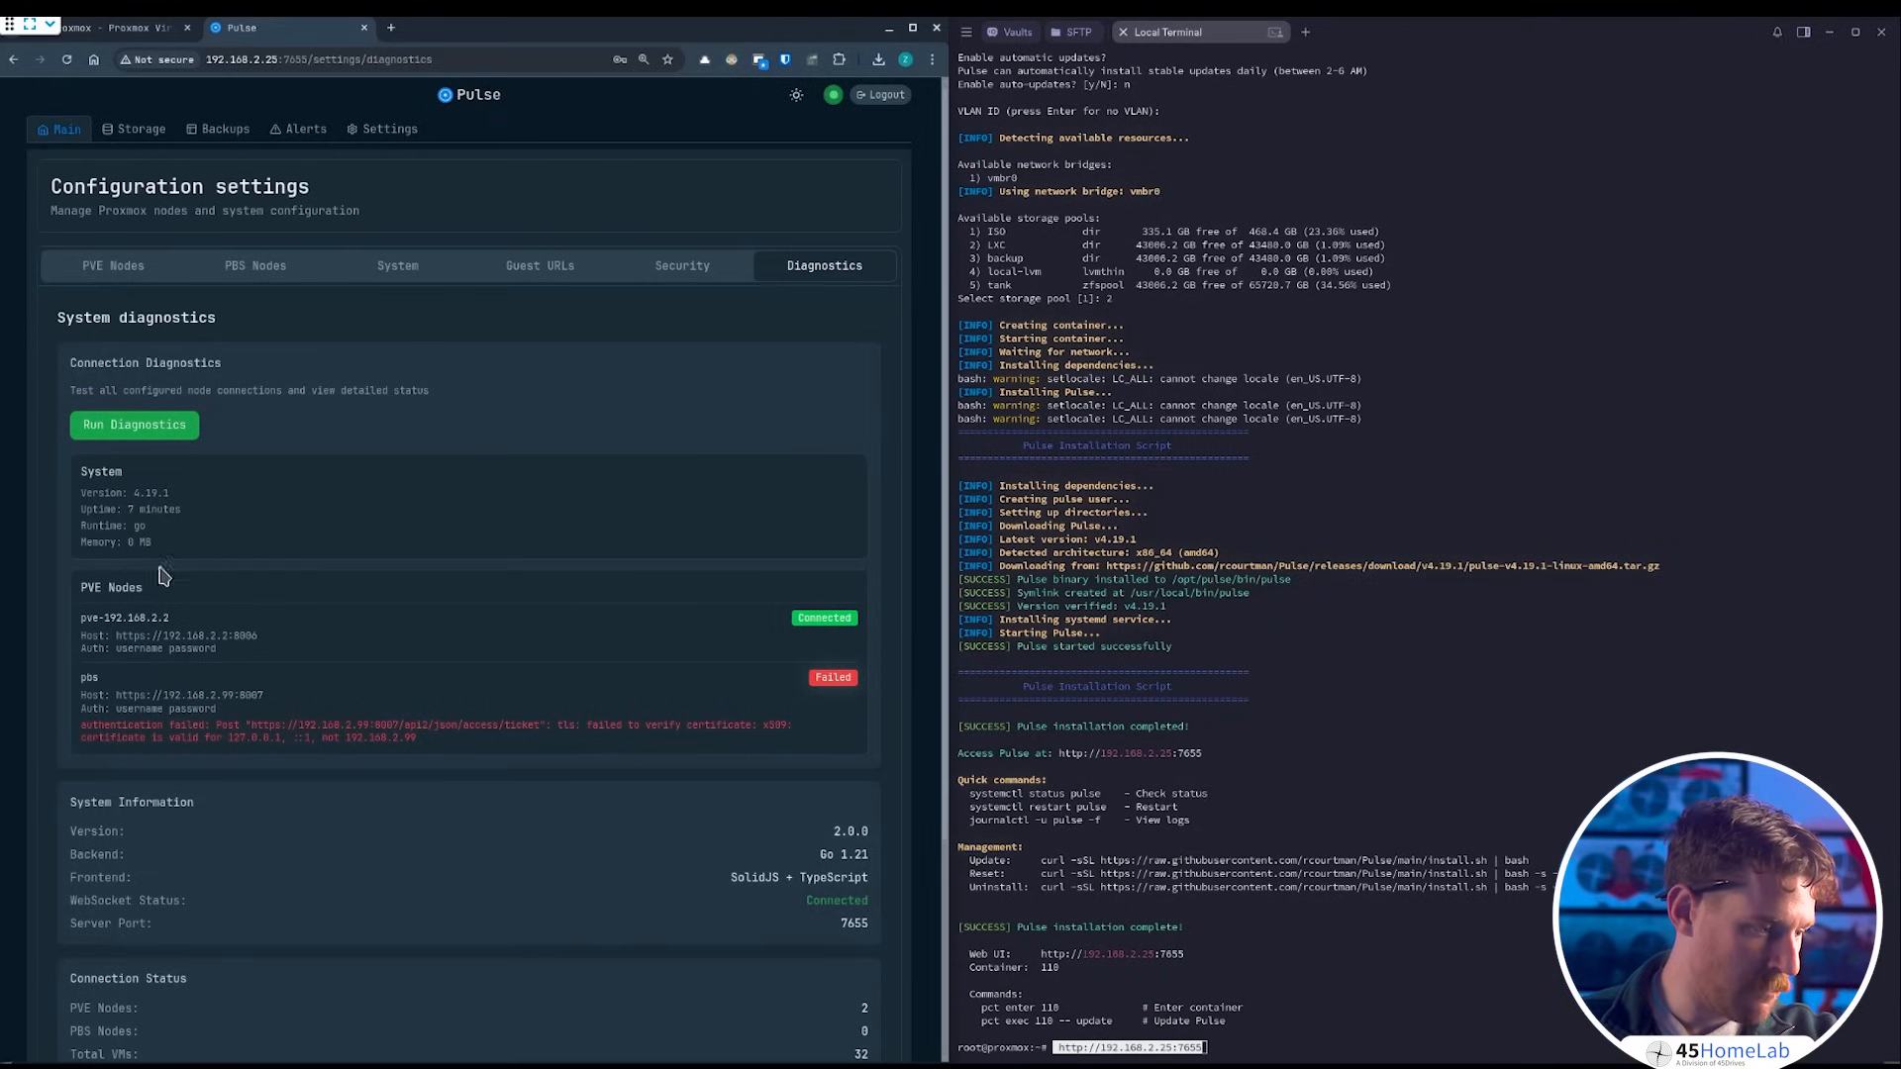
pyautogui.moveTo(216, 641)
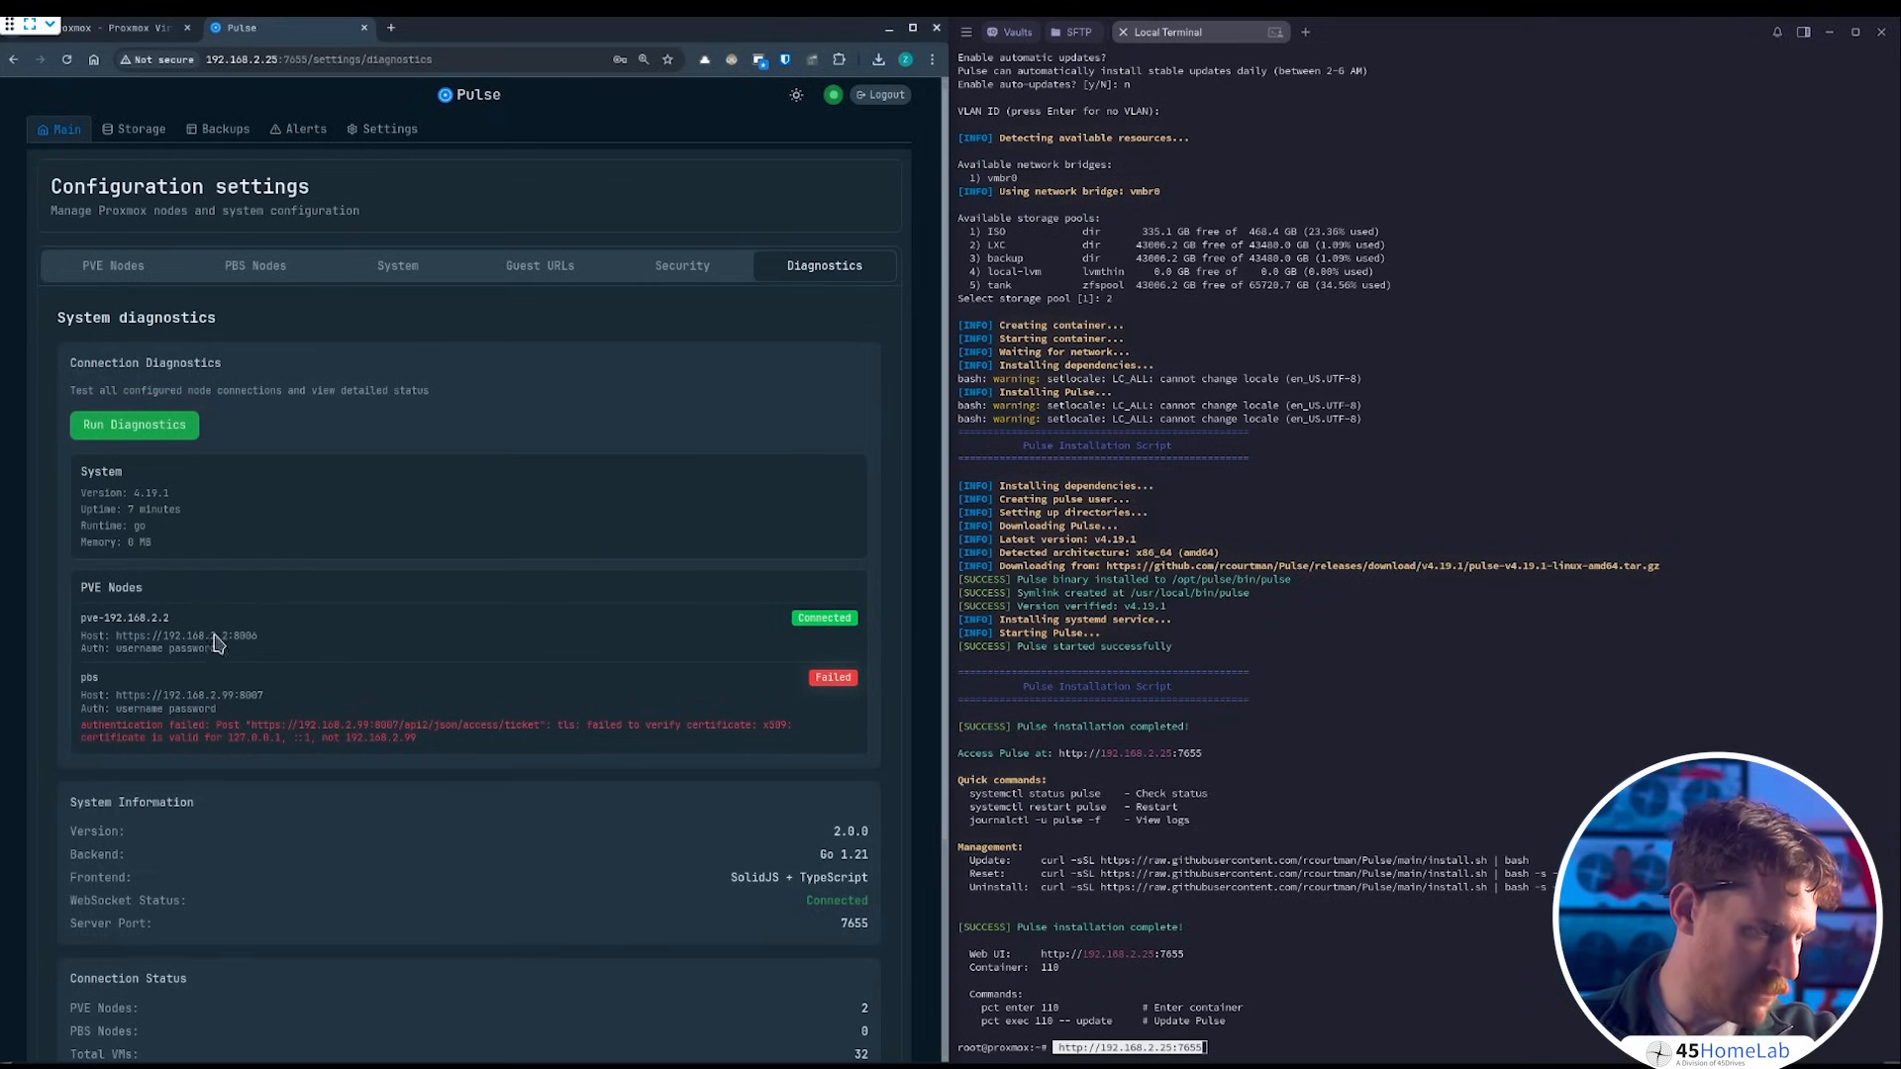
pyautogui.scroll(-3)
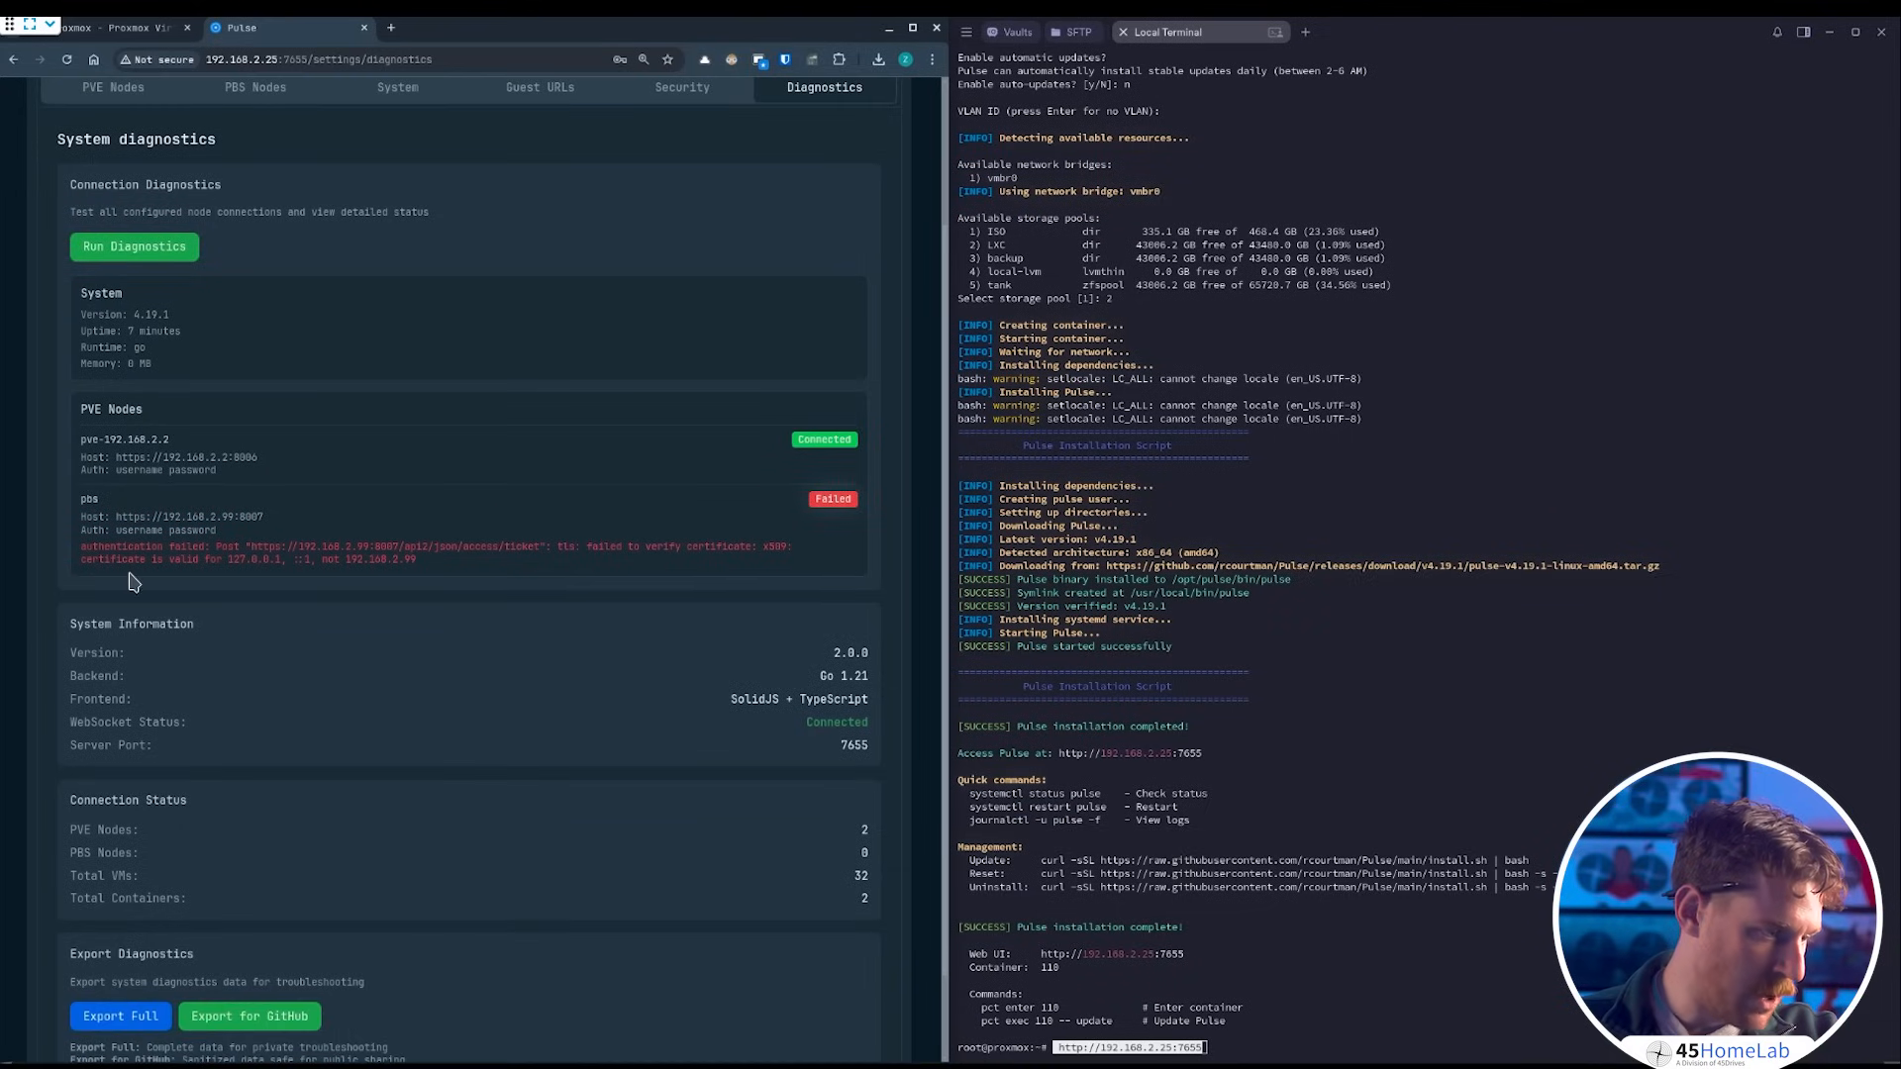
pyautogui.moveTo(614, 573)
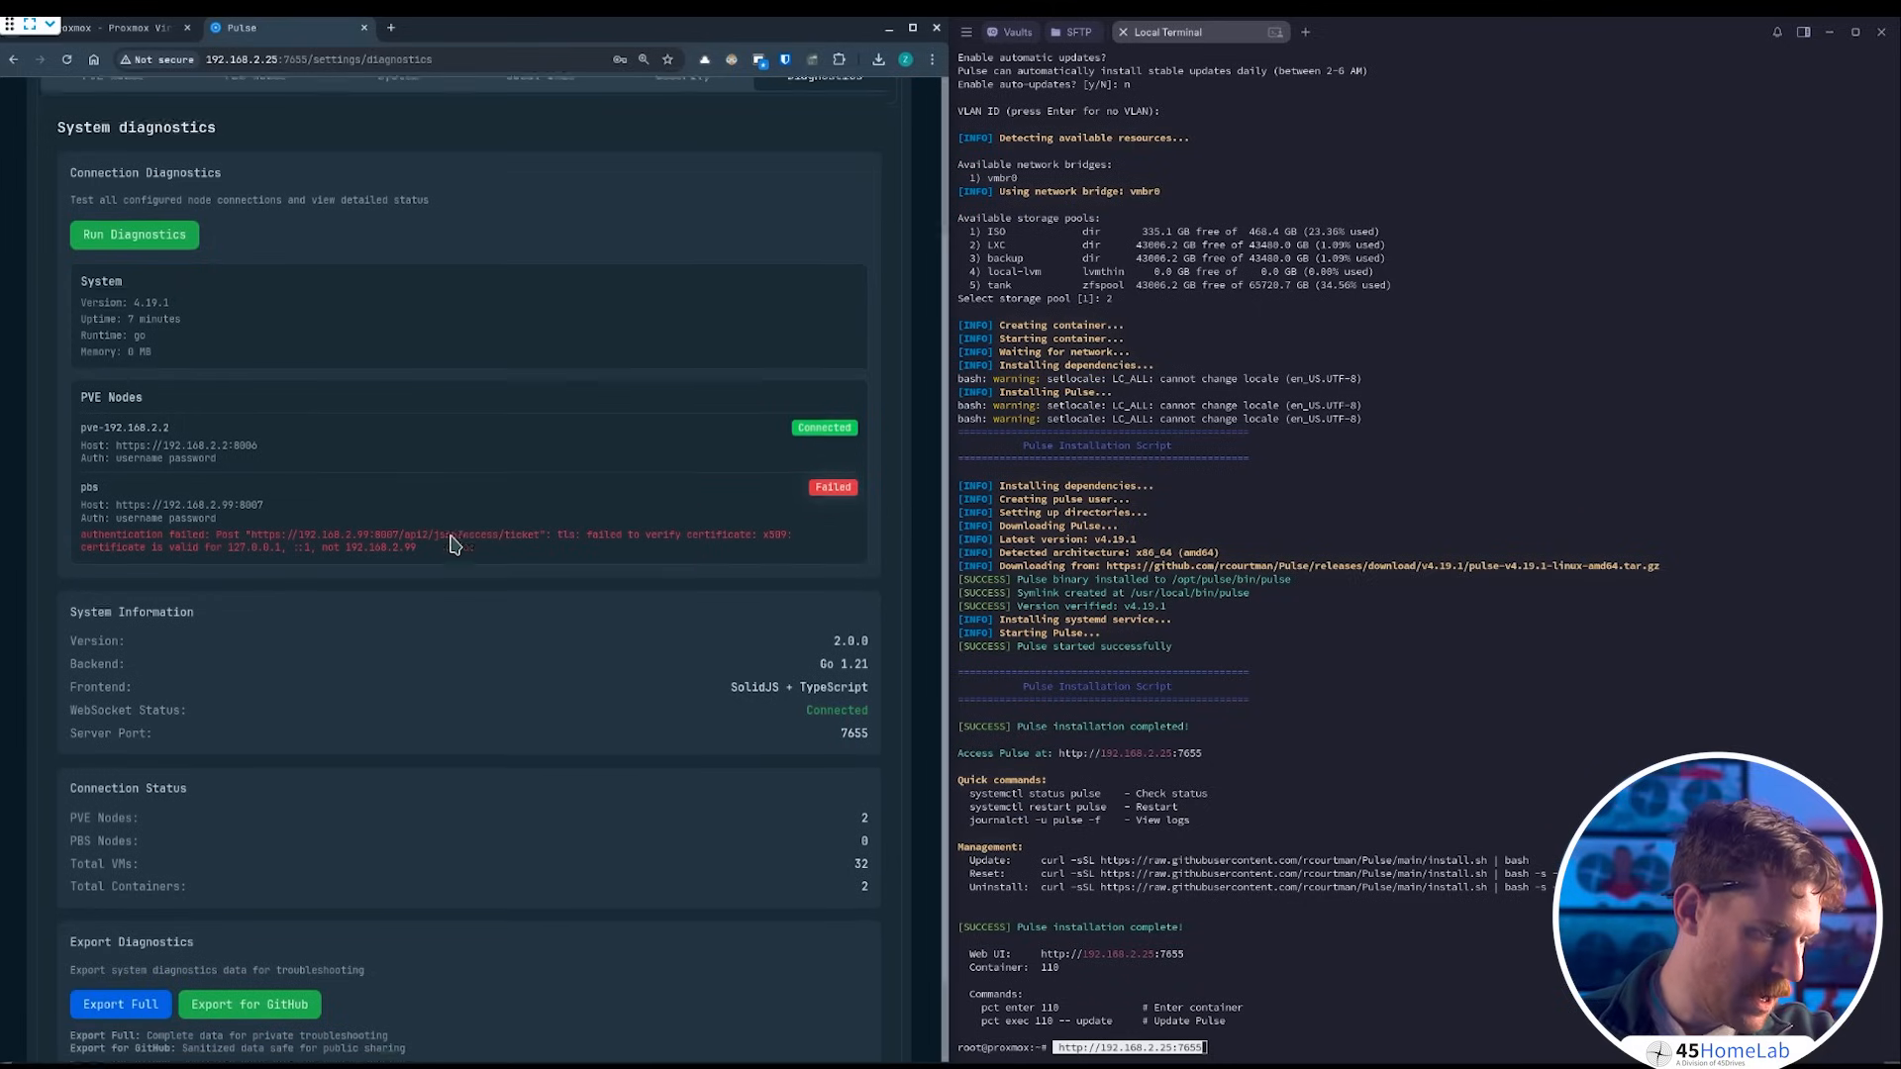
pyautogui.scroll(-3)
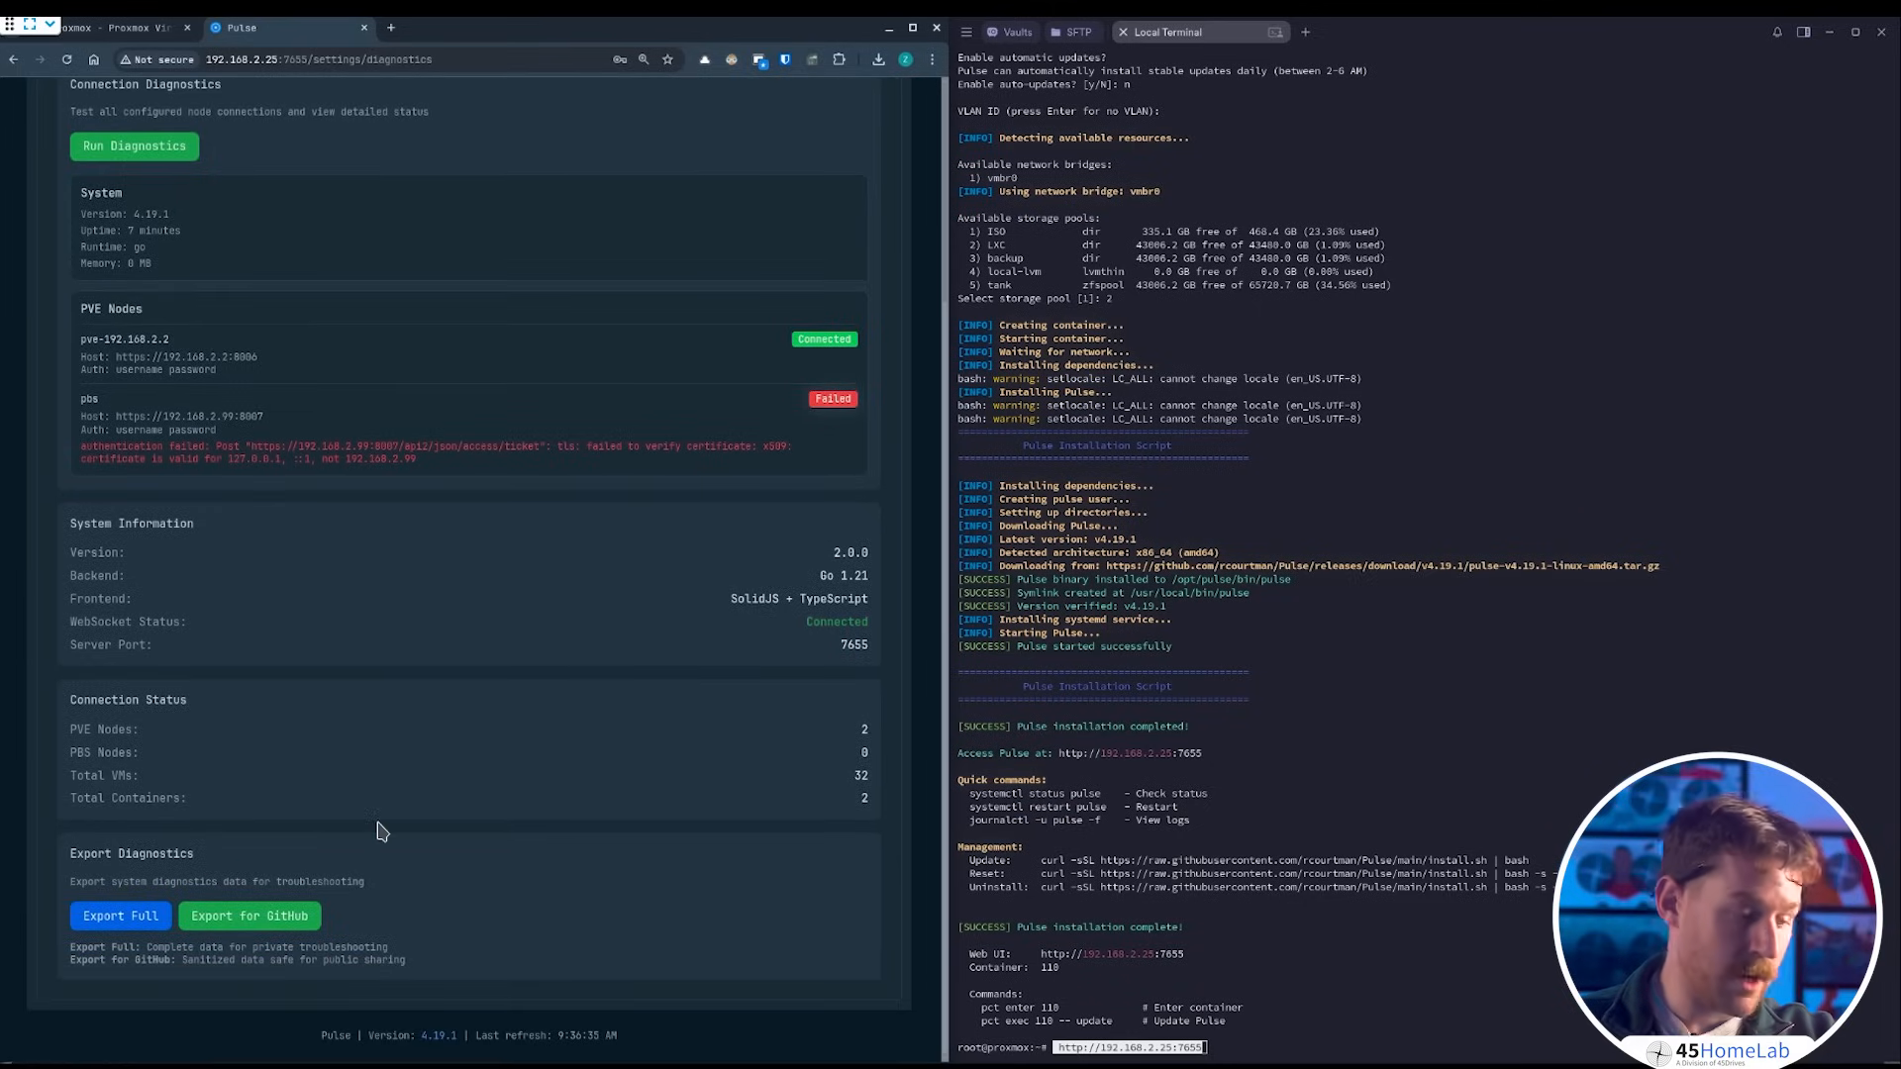
pyautogui.scroll(3)
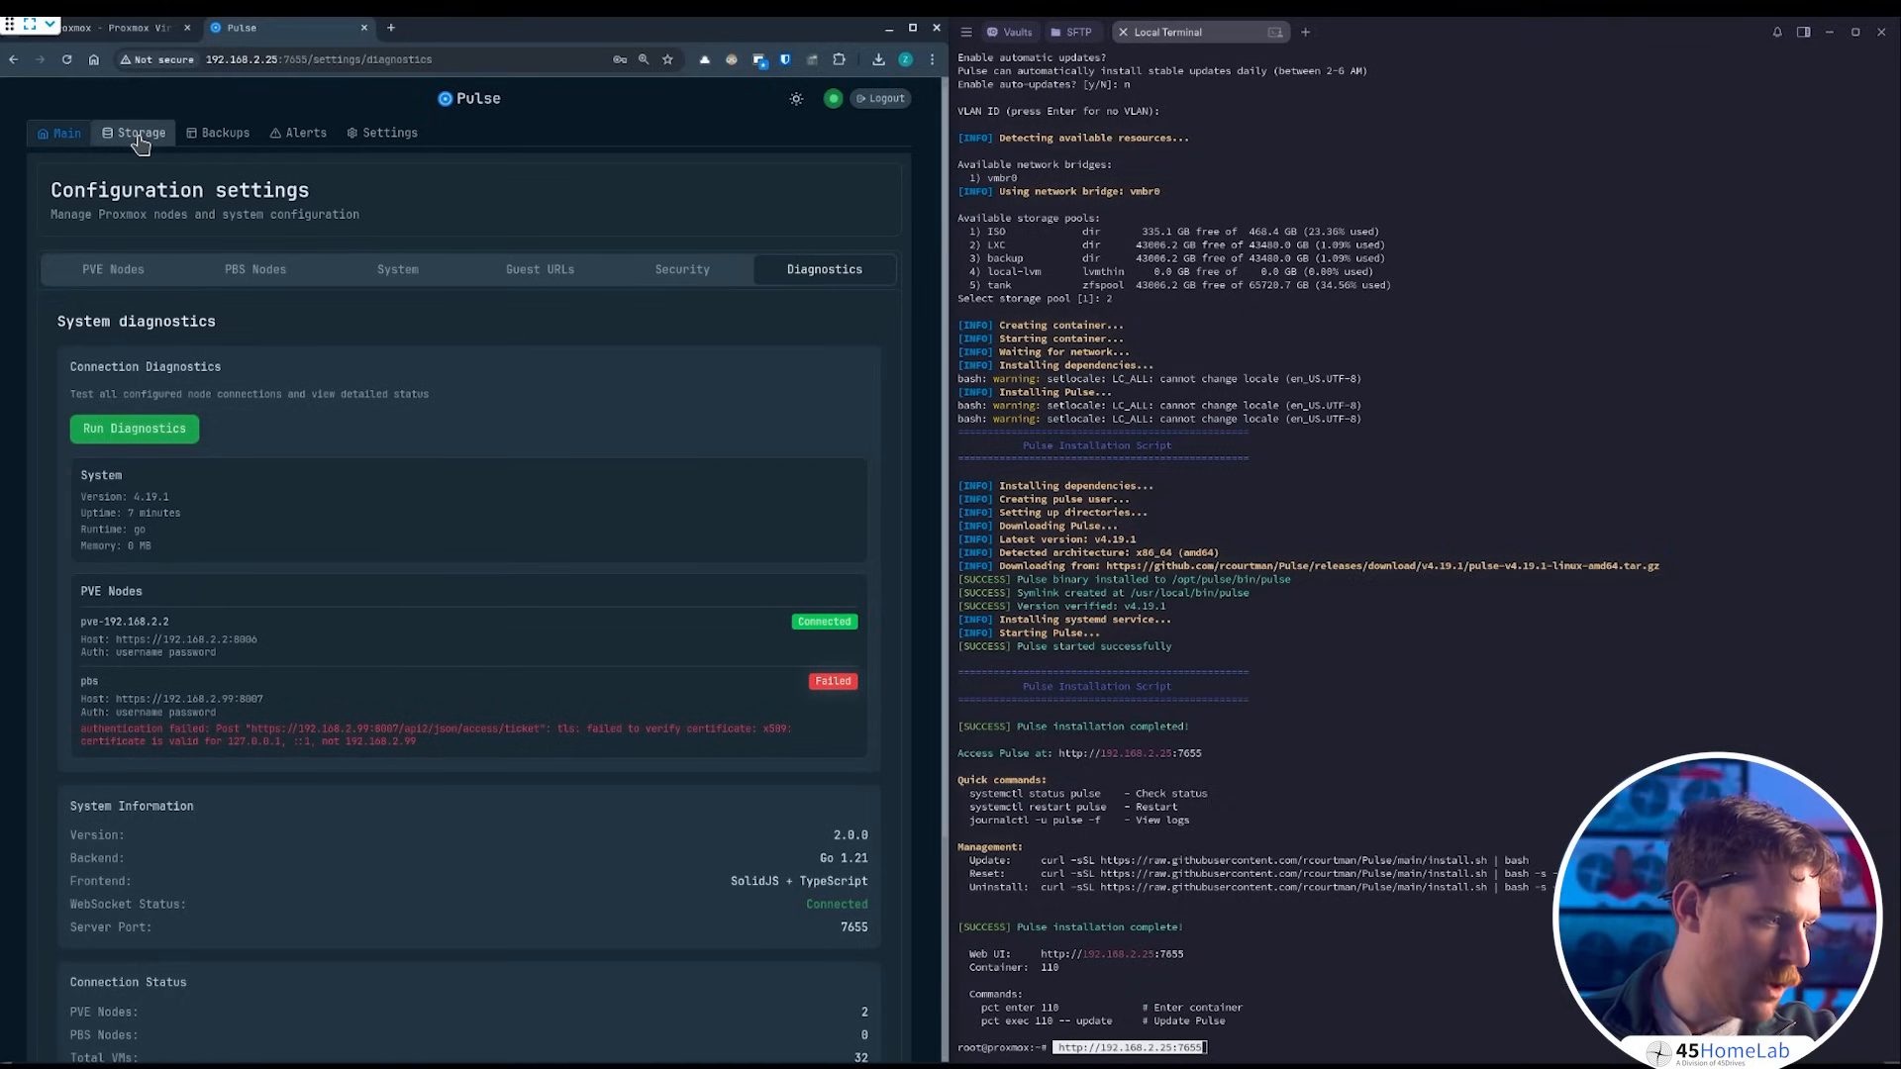
# - View the Storage pools and Backups lists, then the Alerts overview with 34 active alerts
pyautogui.click(140, 133)
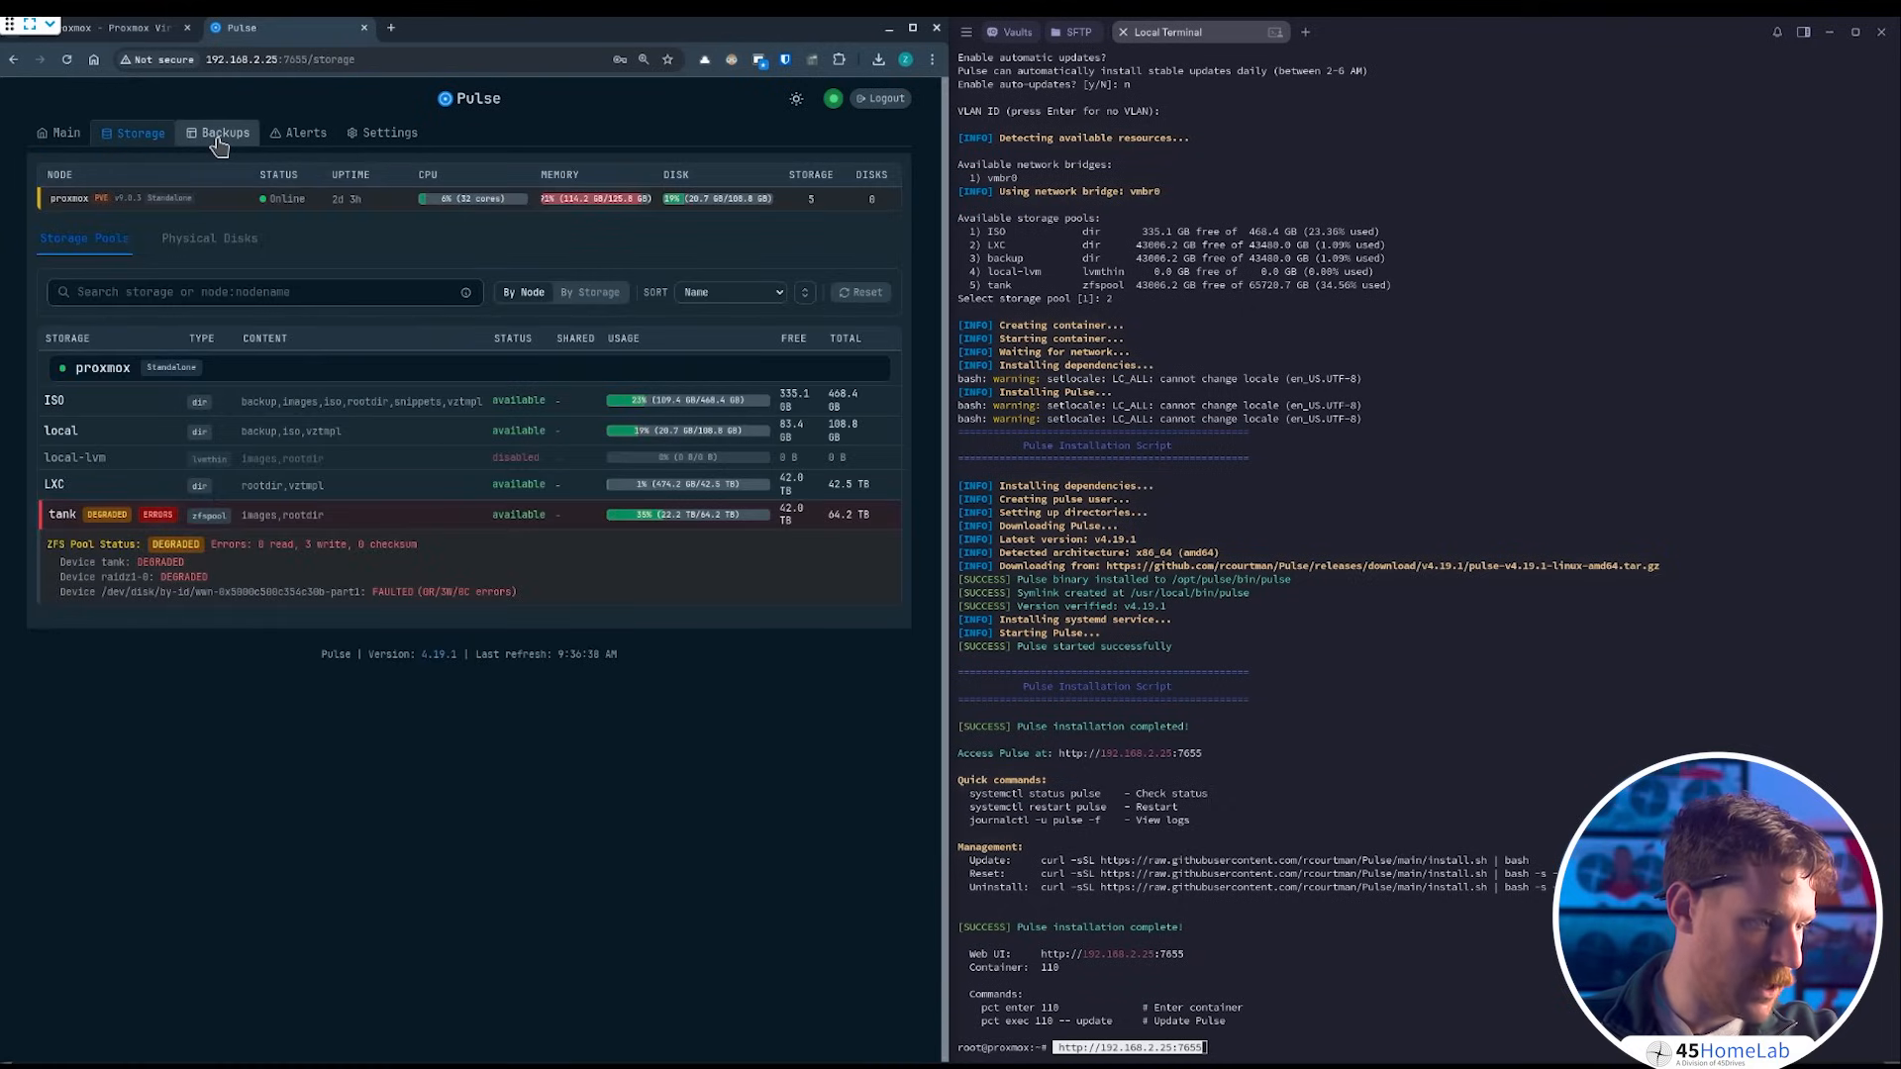
pyautogui.click(222, 133)
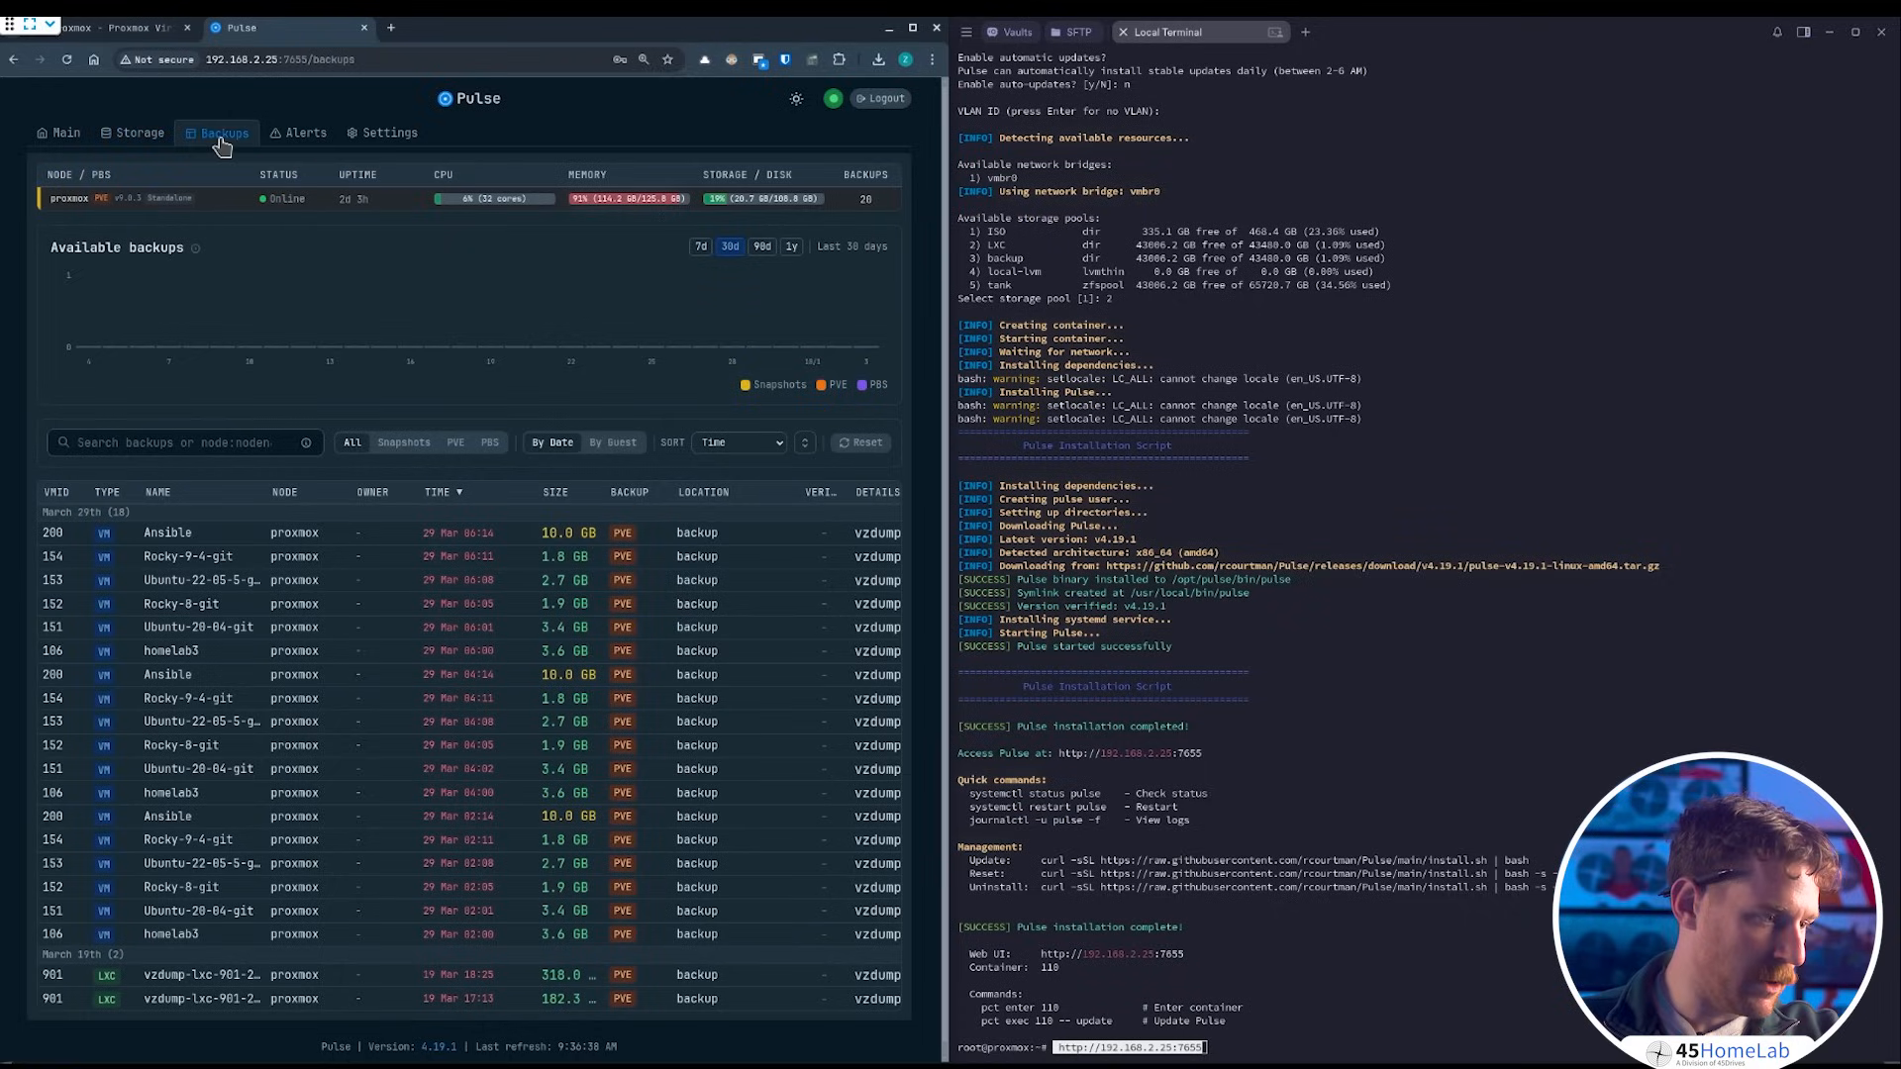
pyautogui.click(303, 133)
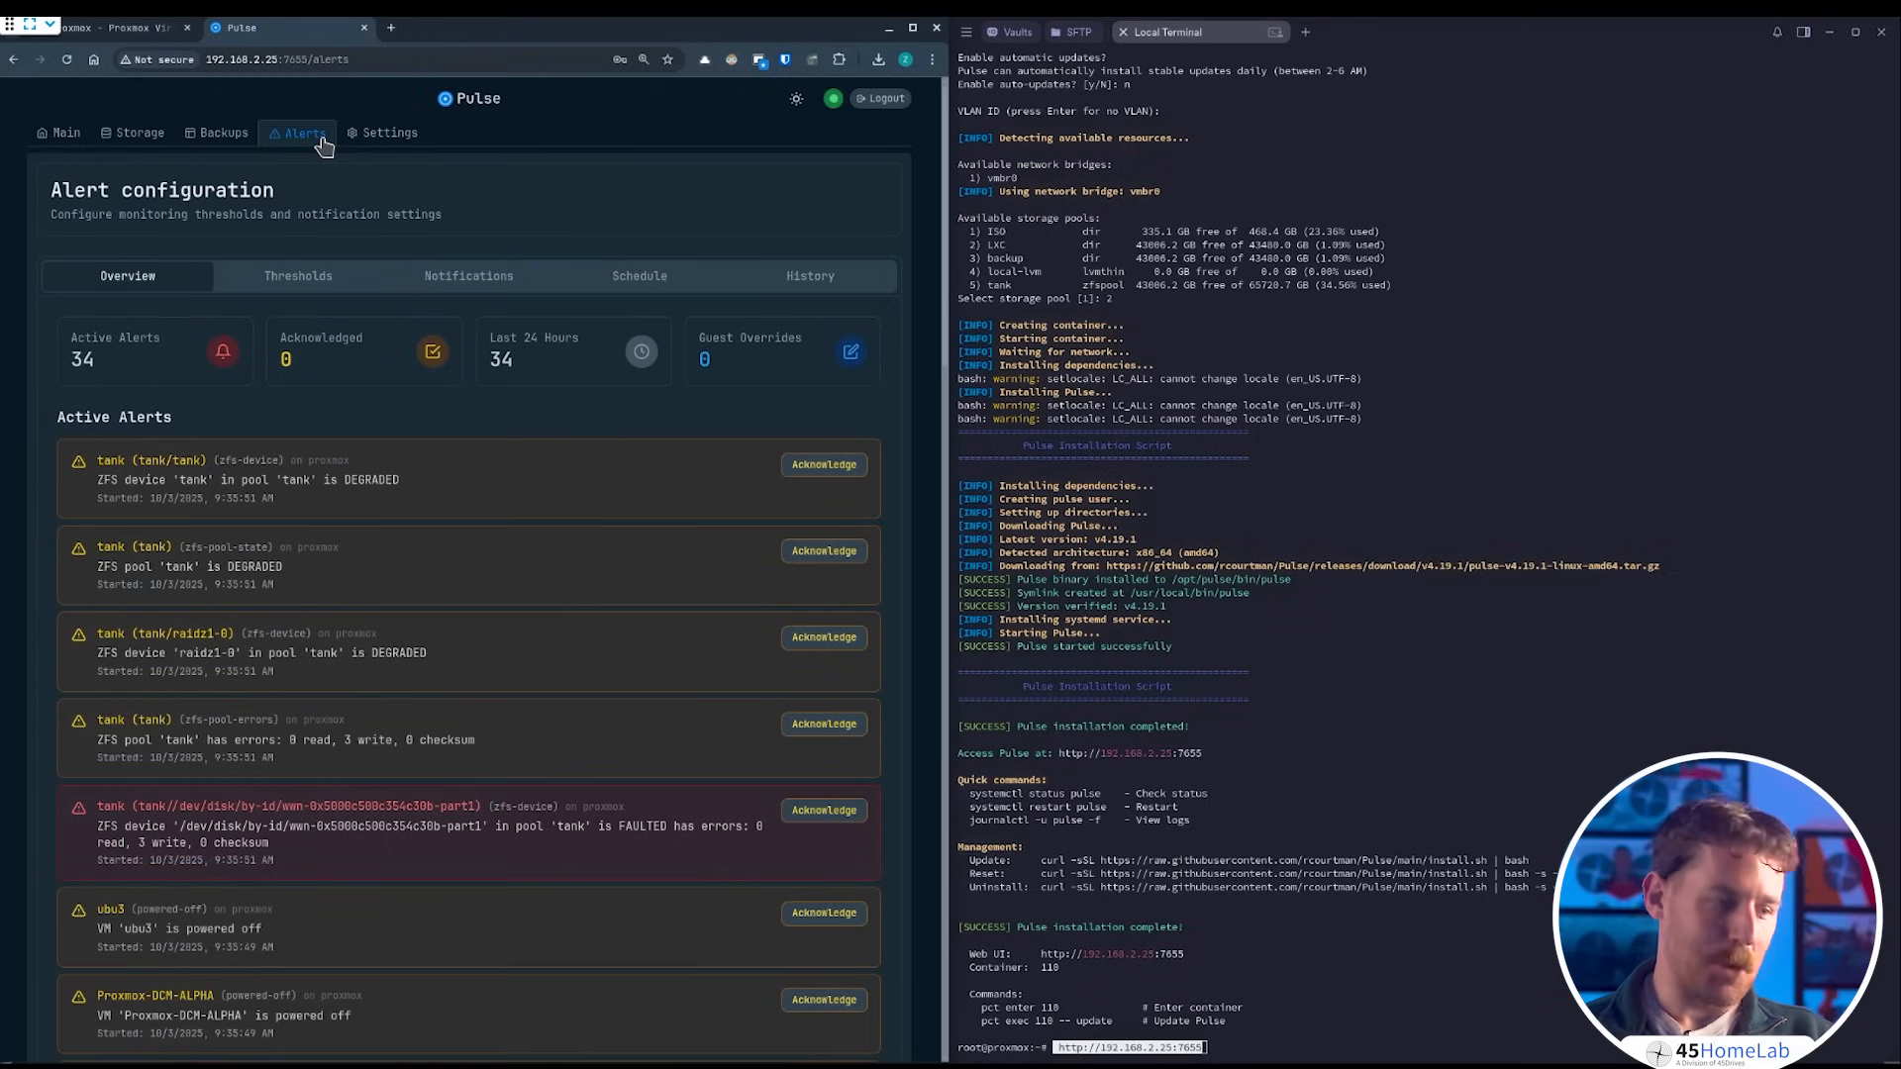
pyautogui.moveTo(439, 133)
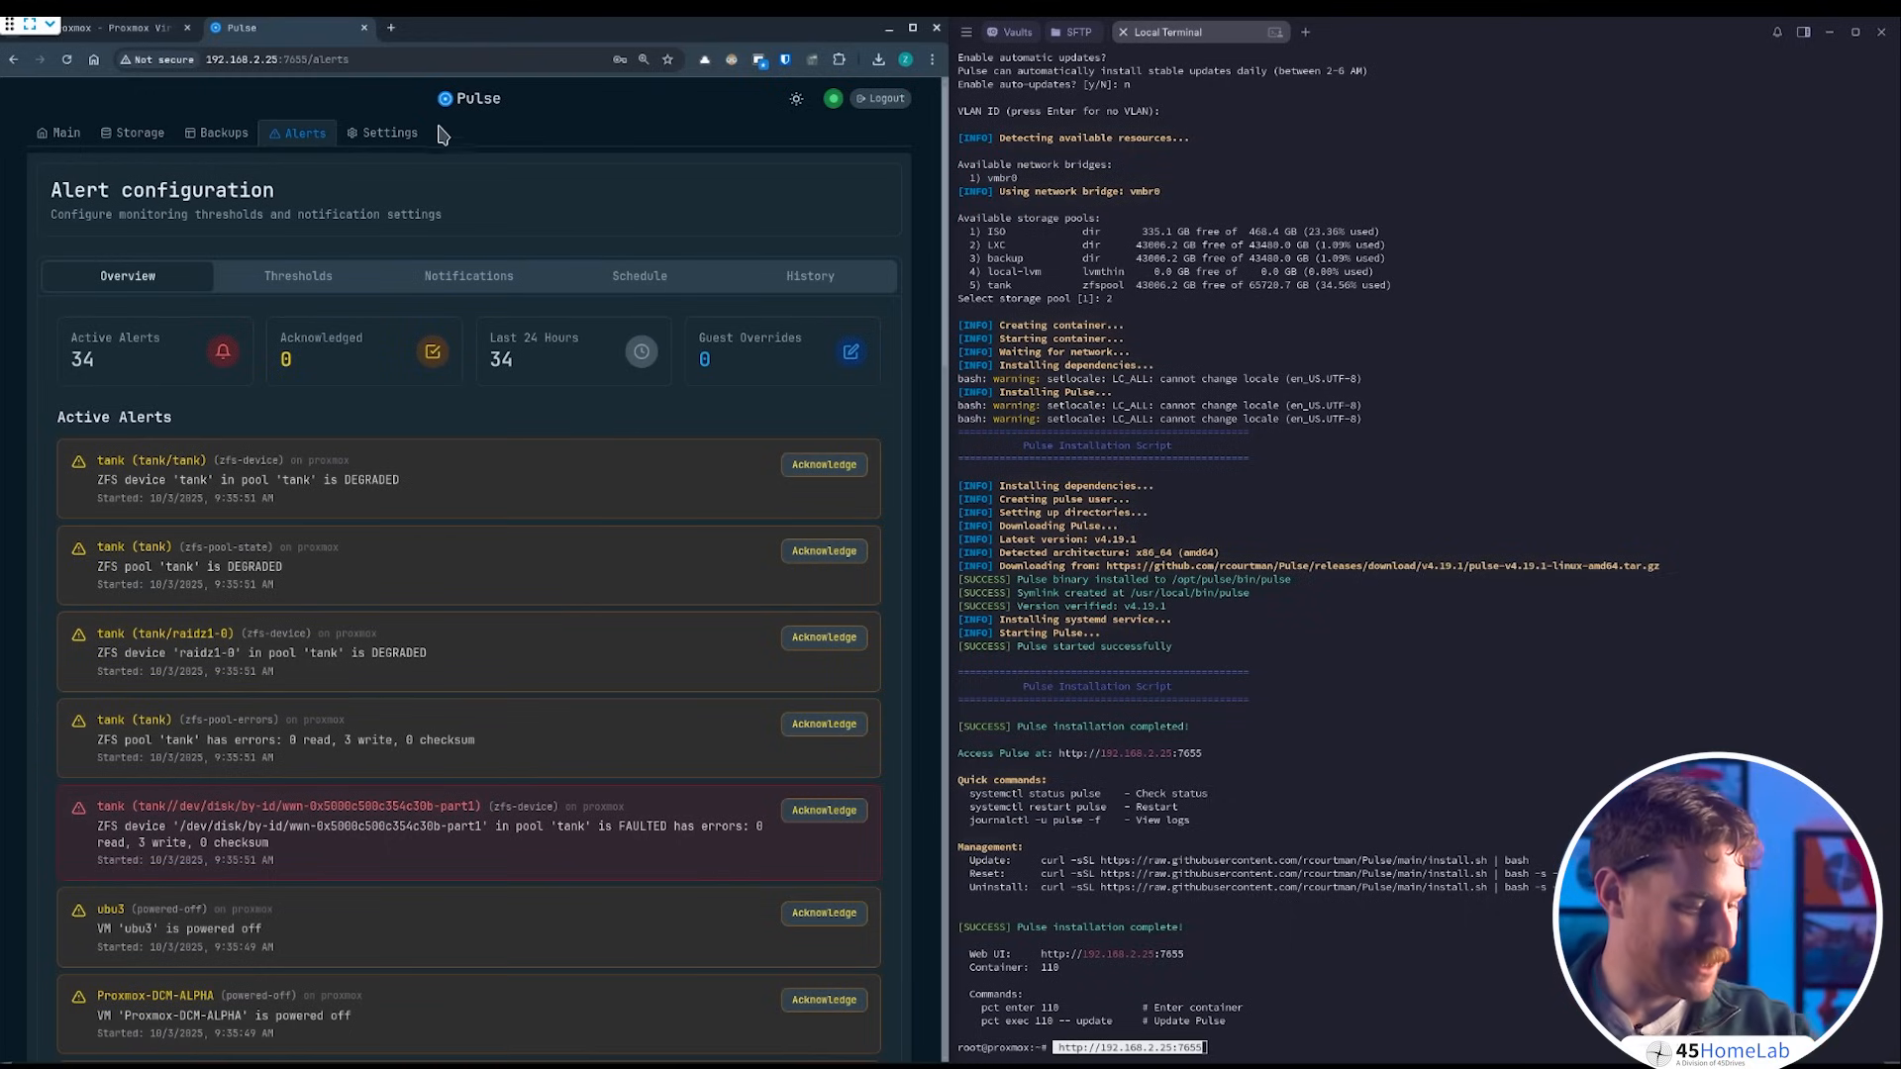
pyautogui.moveTo(299, 275)
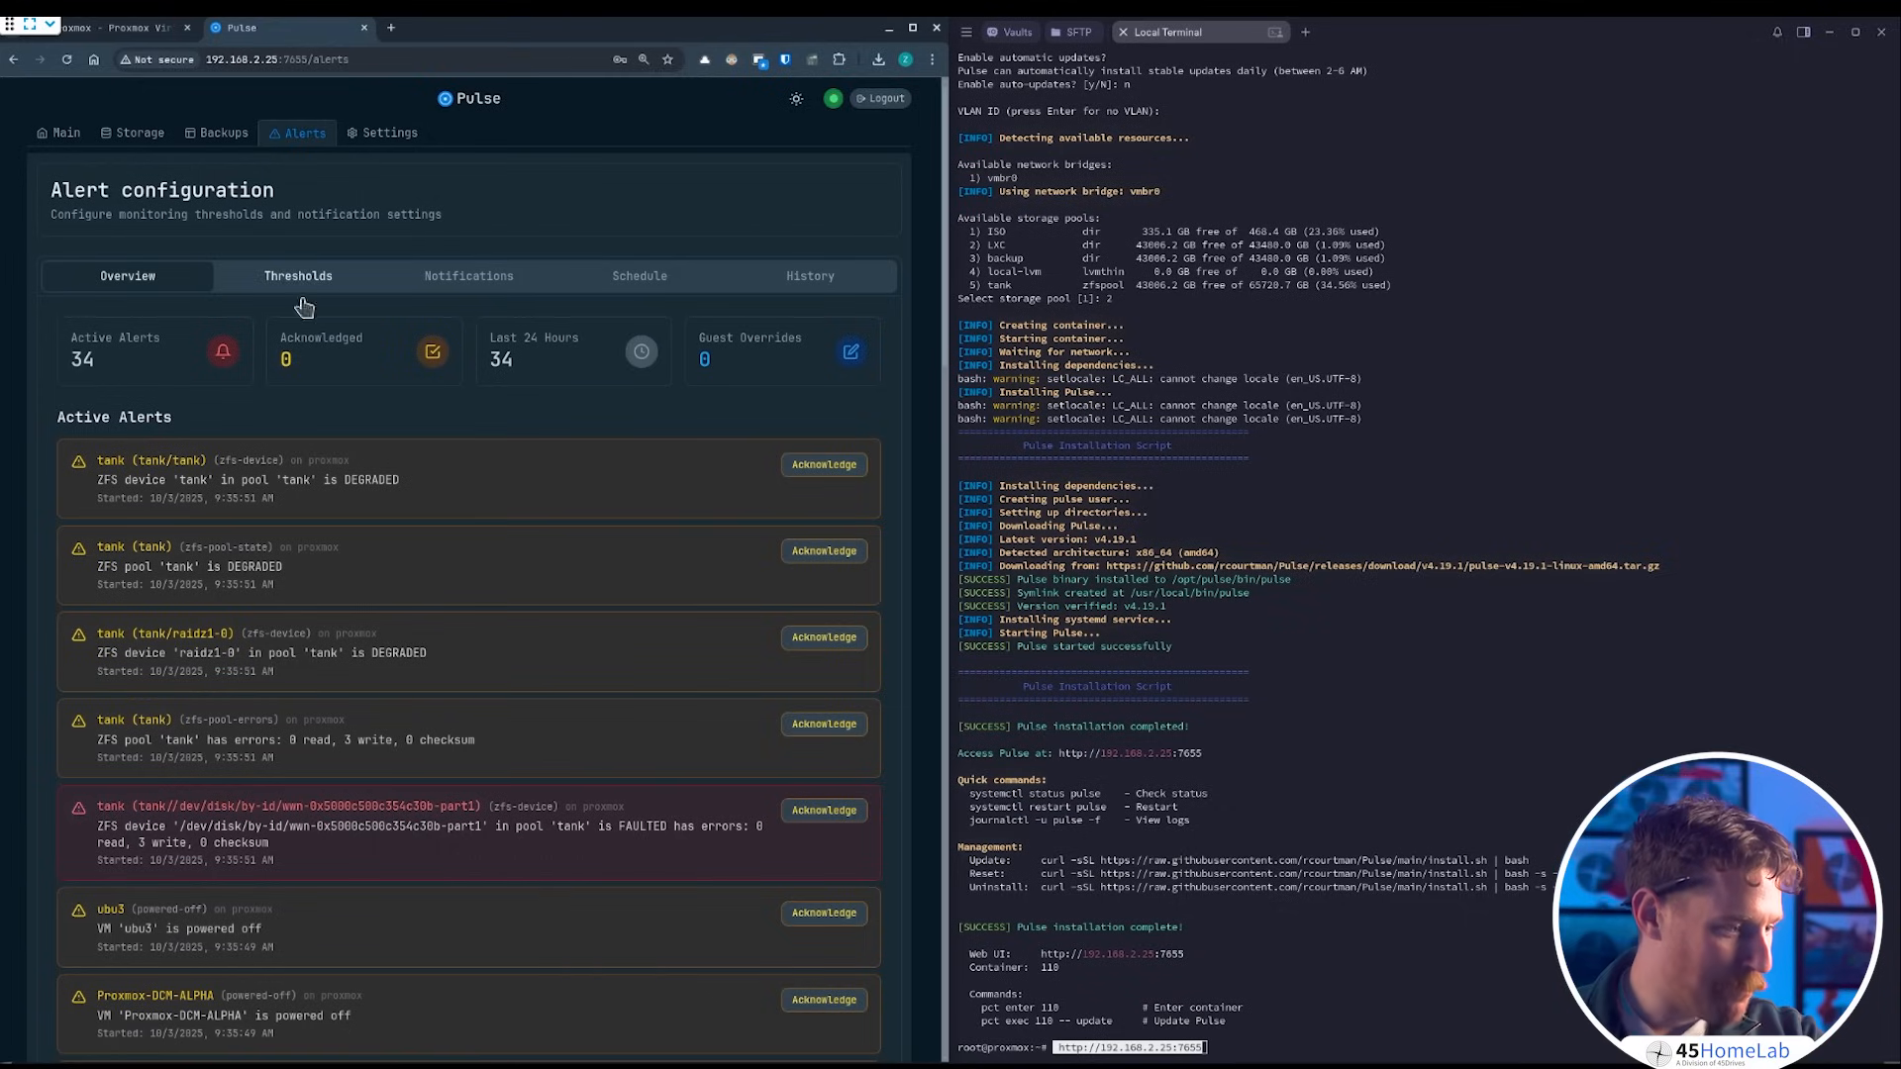
pyautogui.moveTo(177, 370)
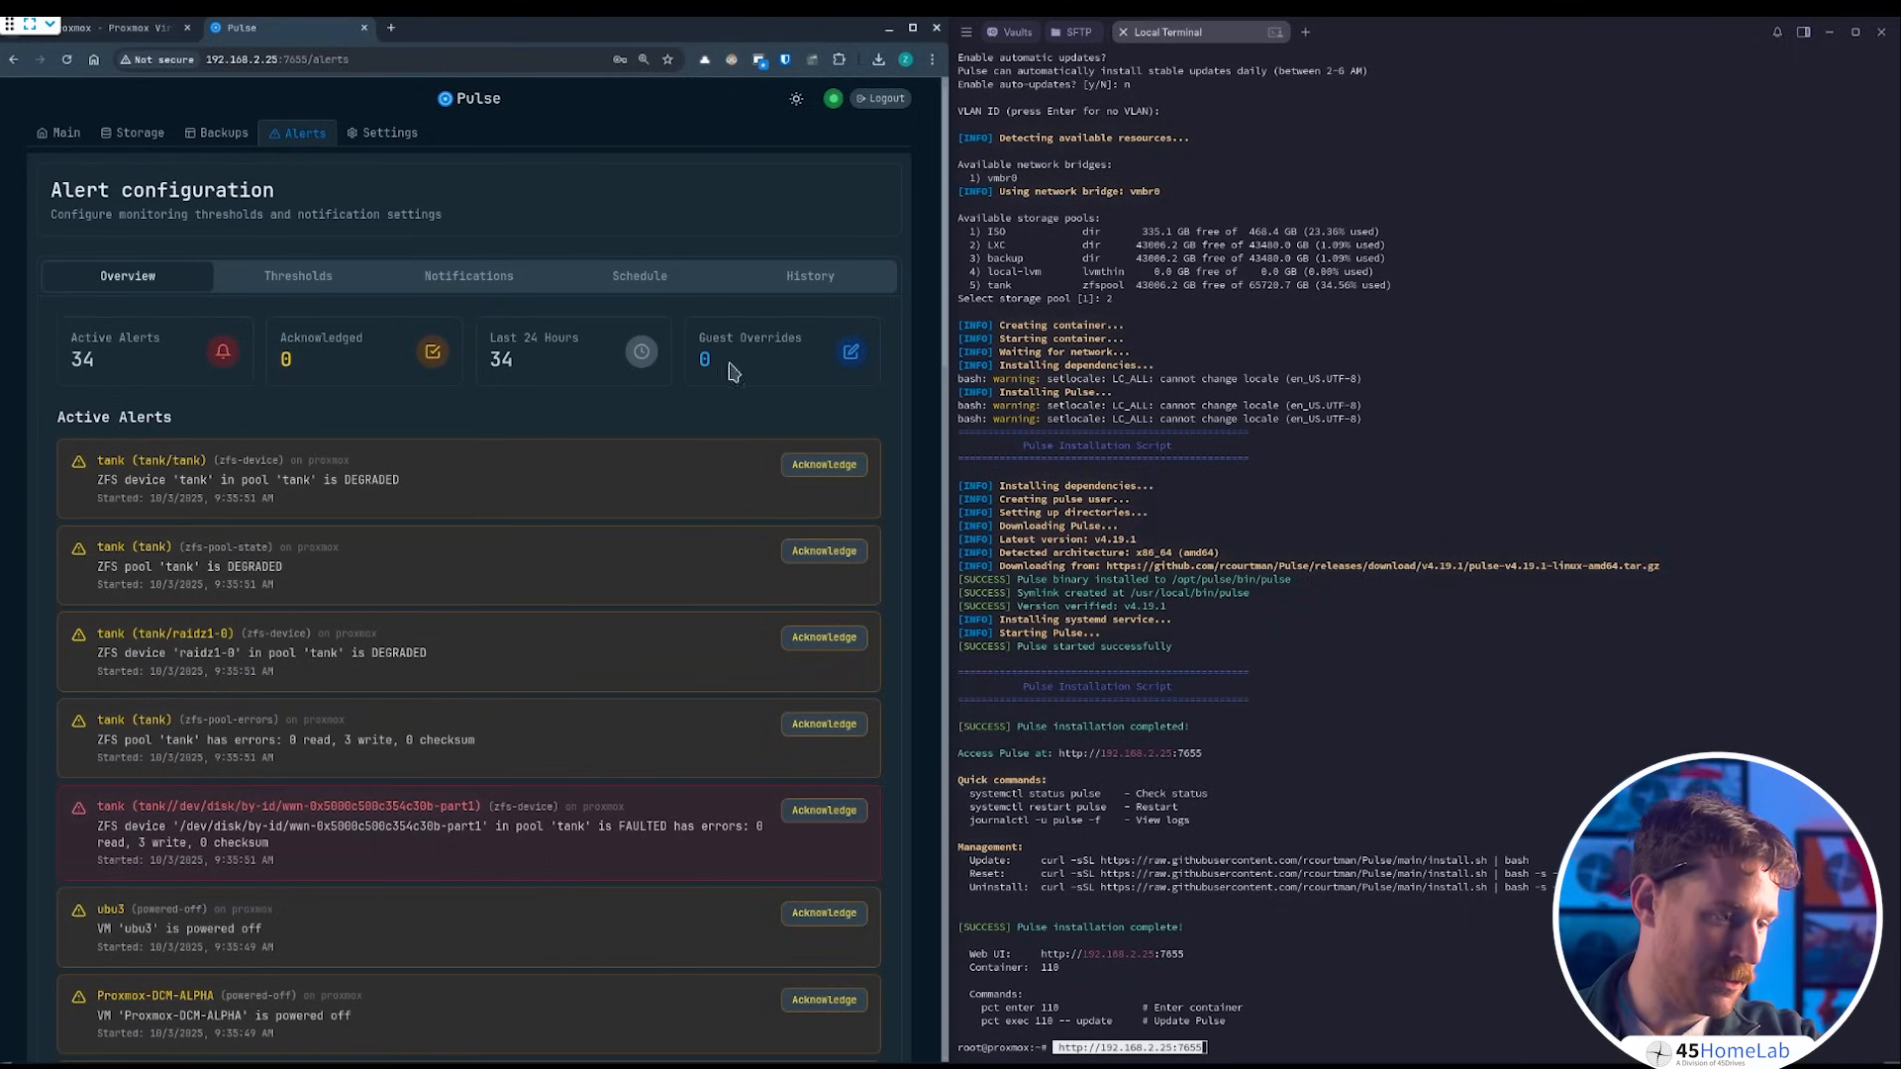
# - Scan the active alerts list, then view the global default Thresholds for guests, nodes and storage
pyautogui.scroll(-3)
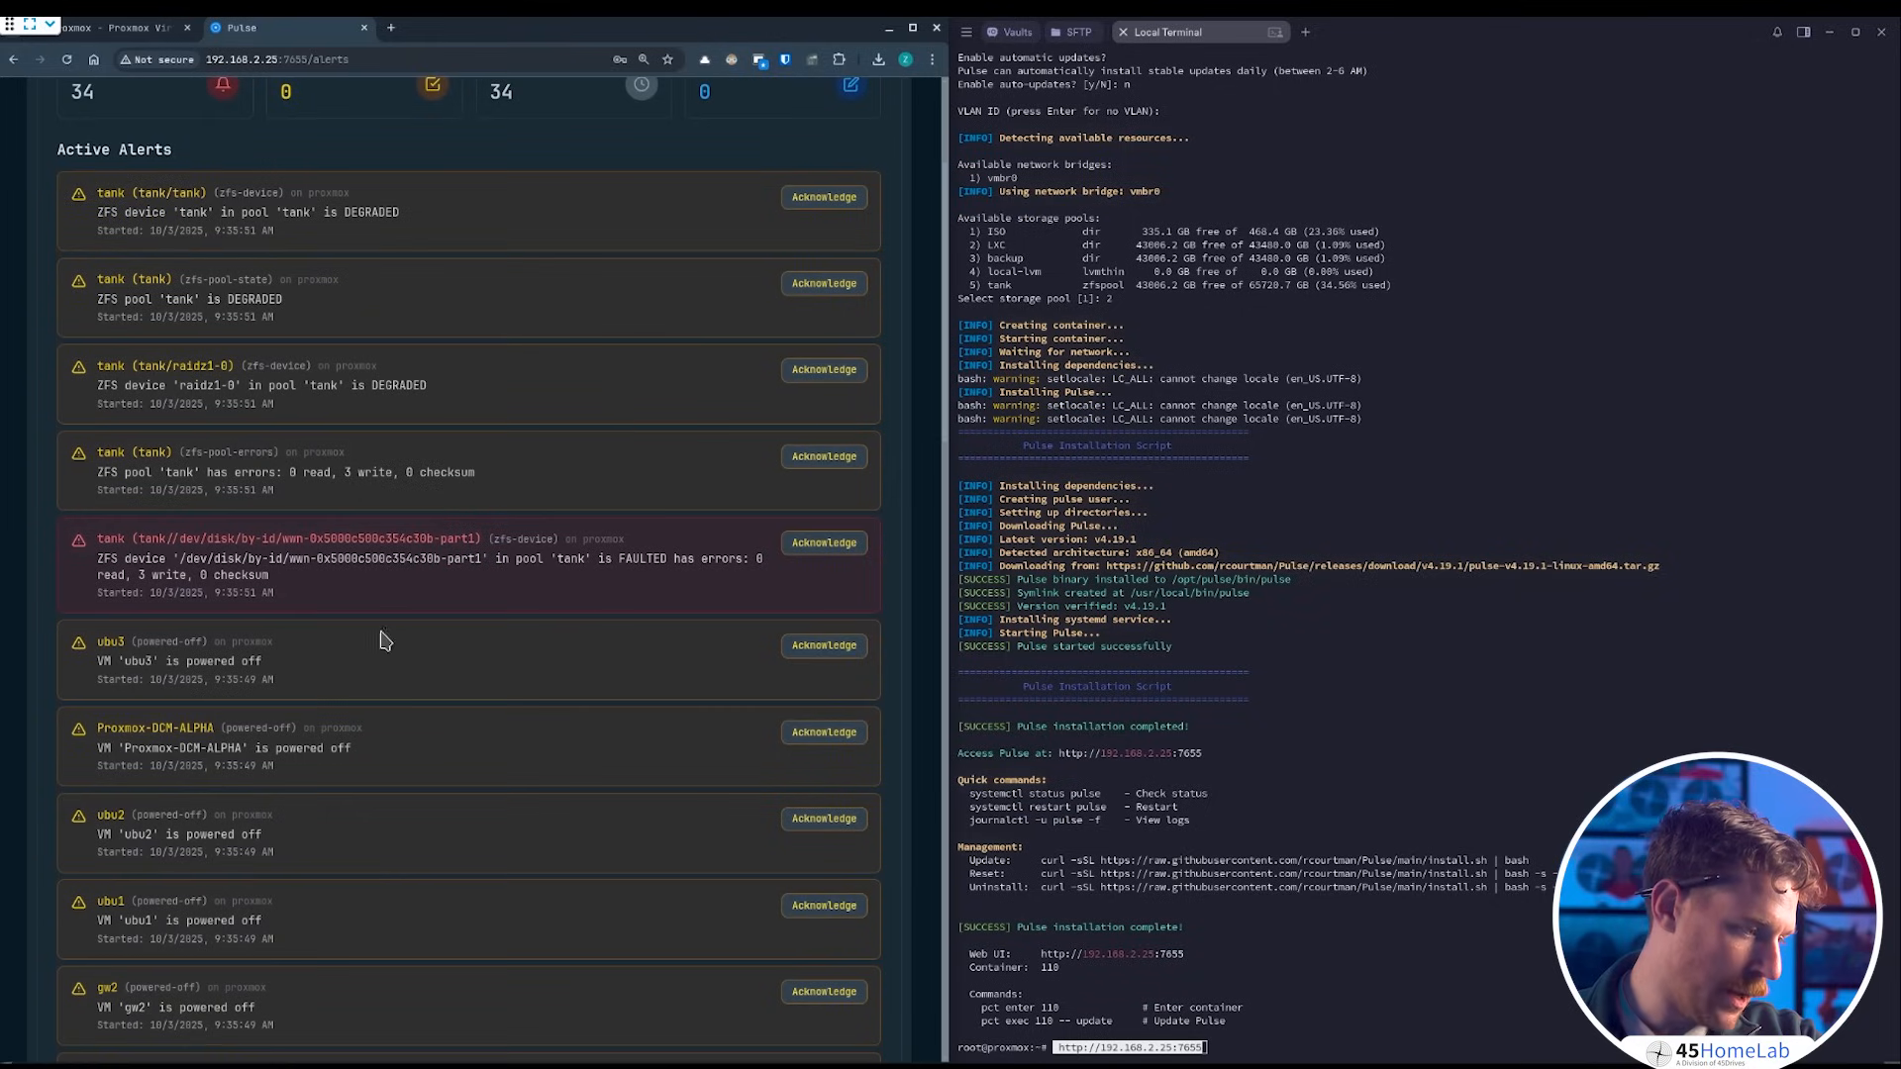
pyautogui.scroll(-3)
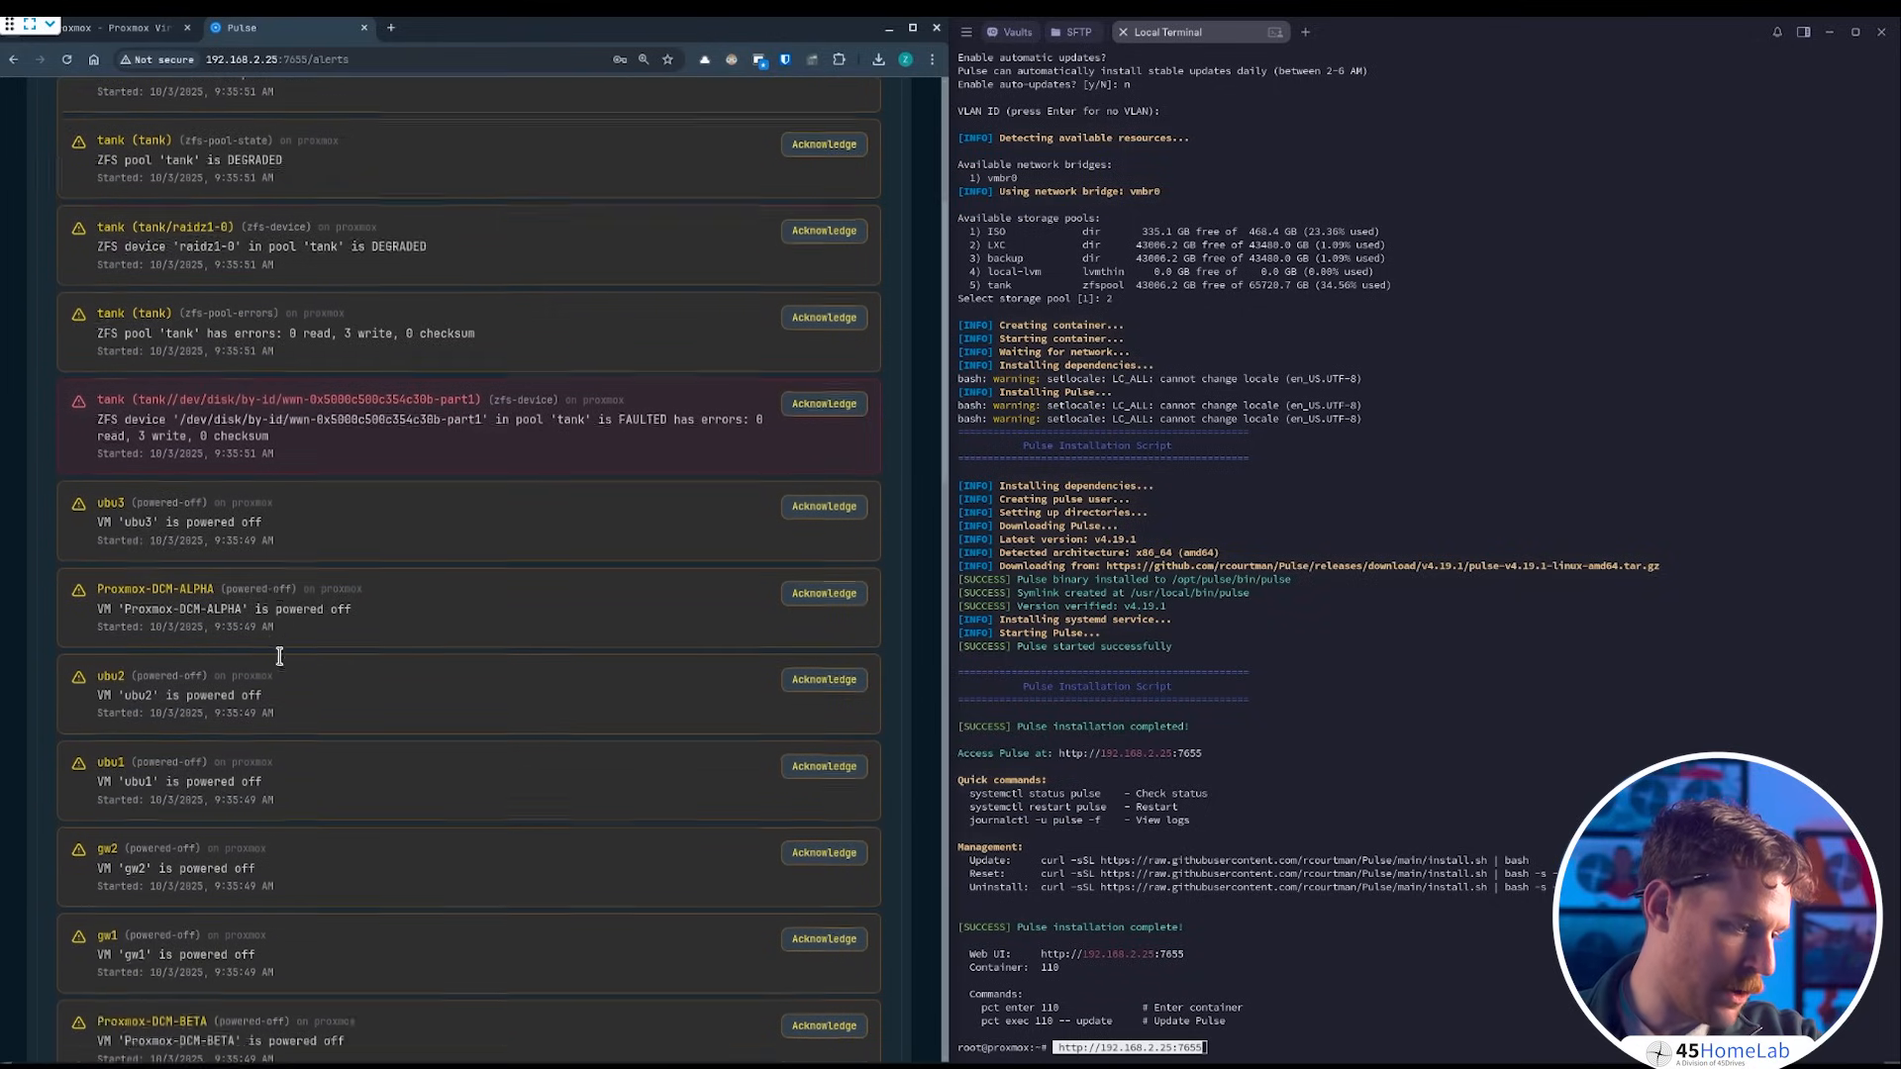
pyautogui.scroll(3)
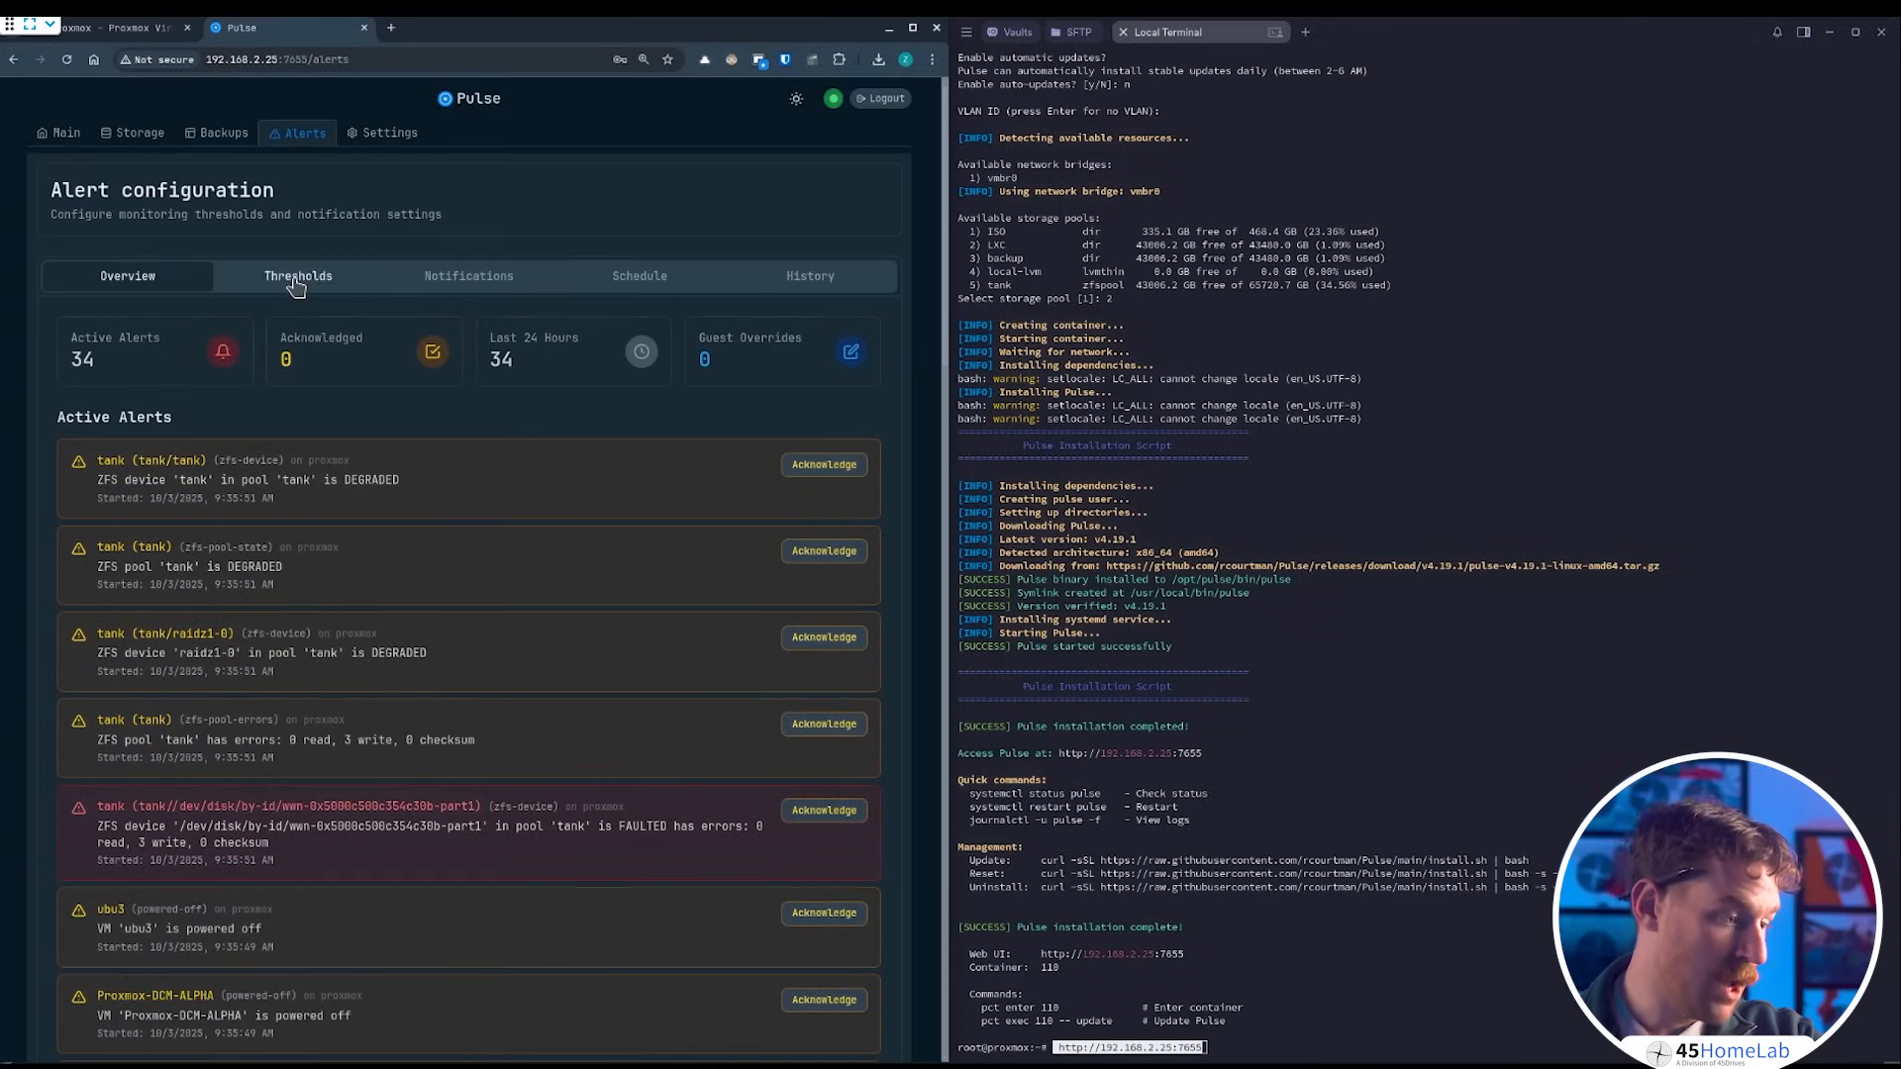
pyautogui.click(297, 276)
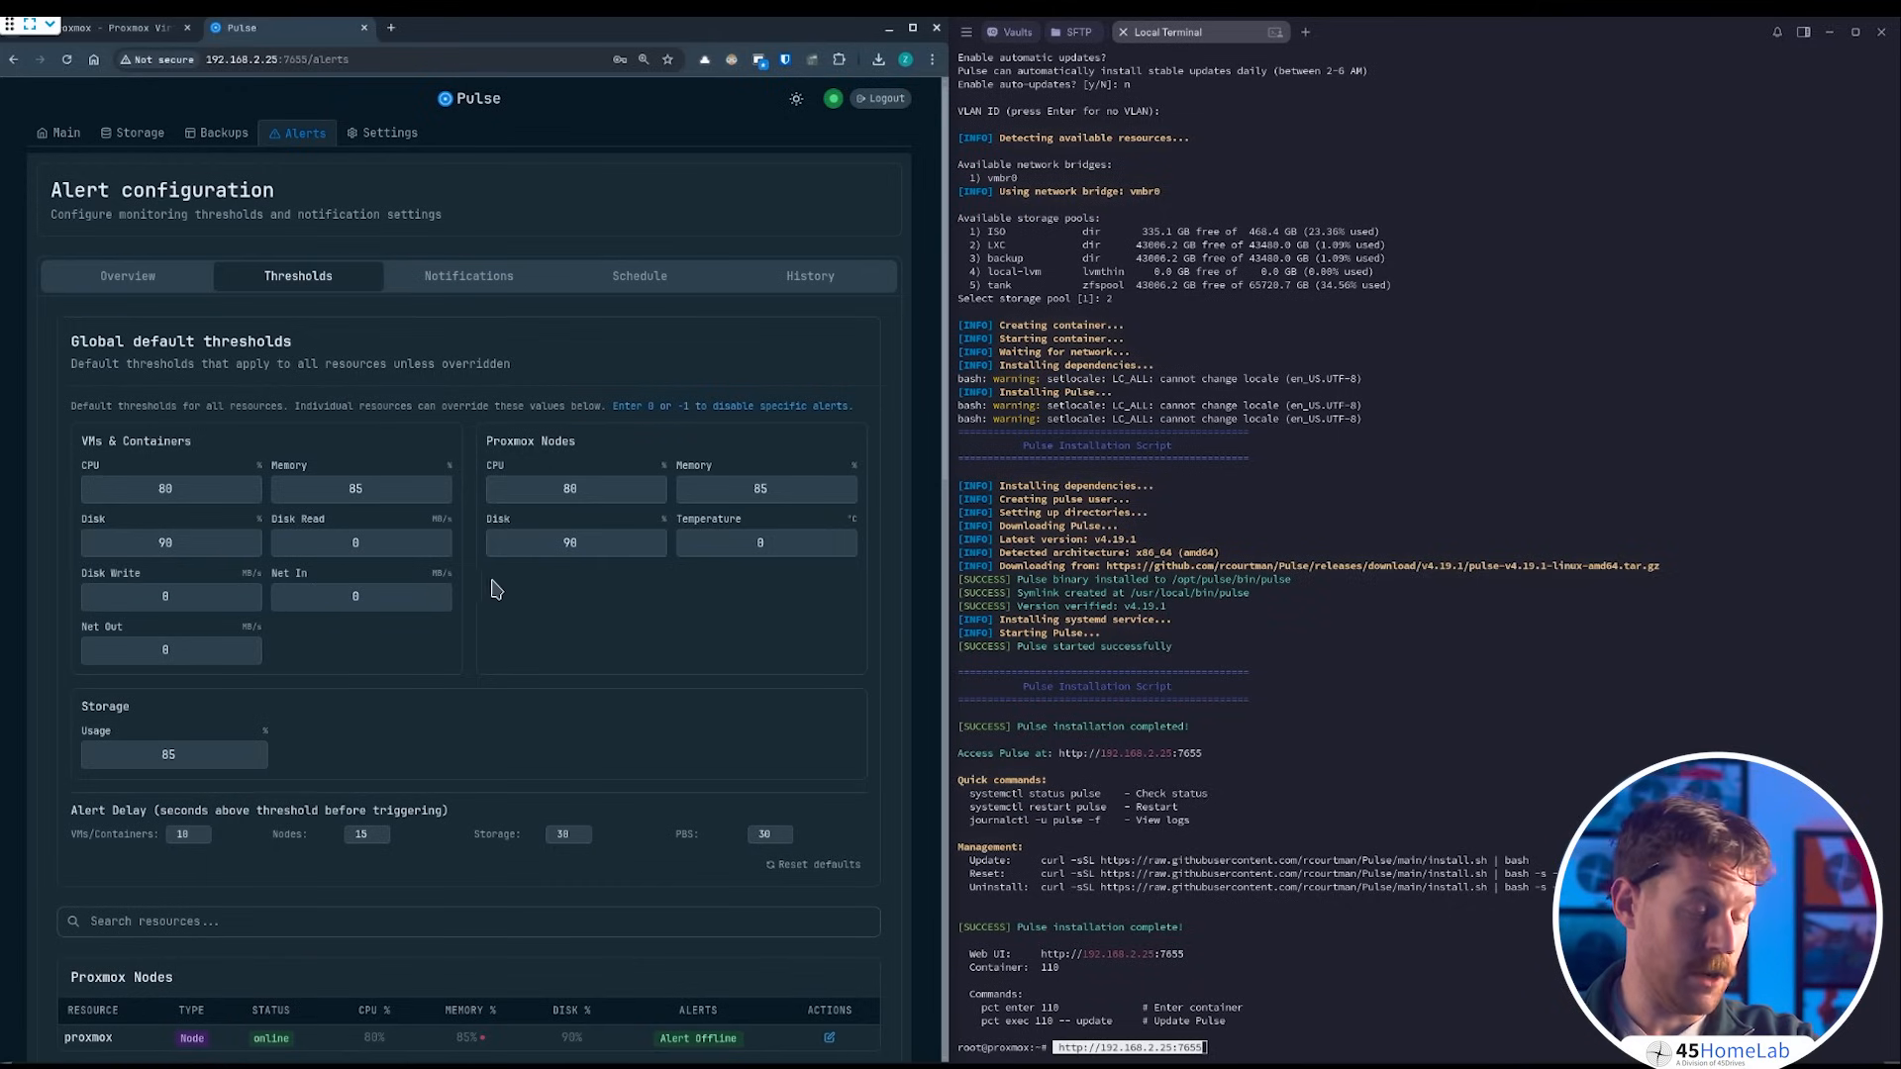
# - View the Notifications settings with SMTP email disabled and no webhooks configured
pyautogui.click(468, 276)
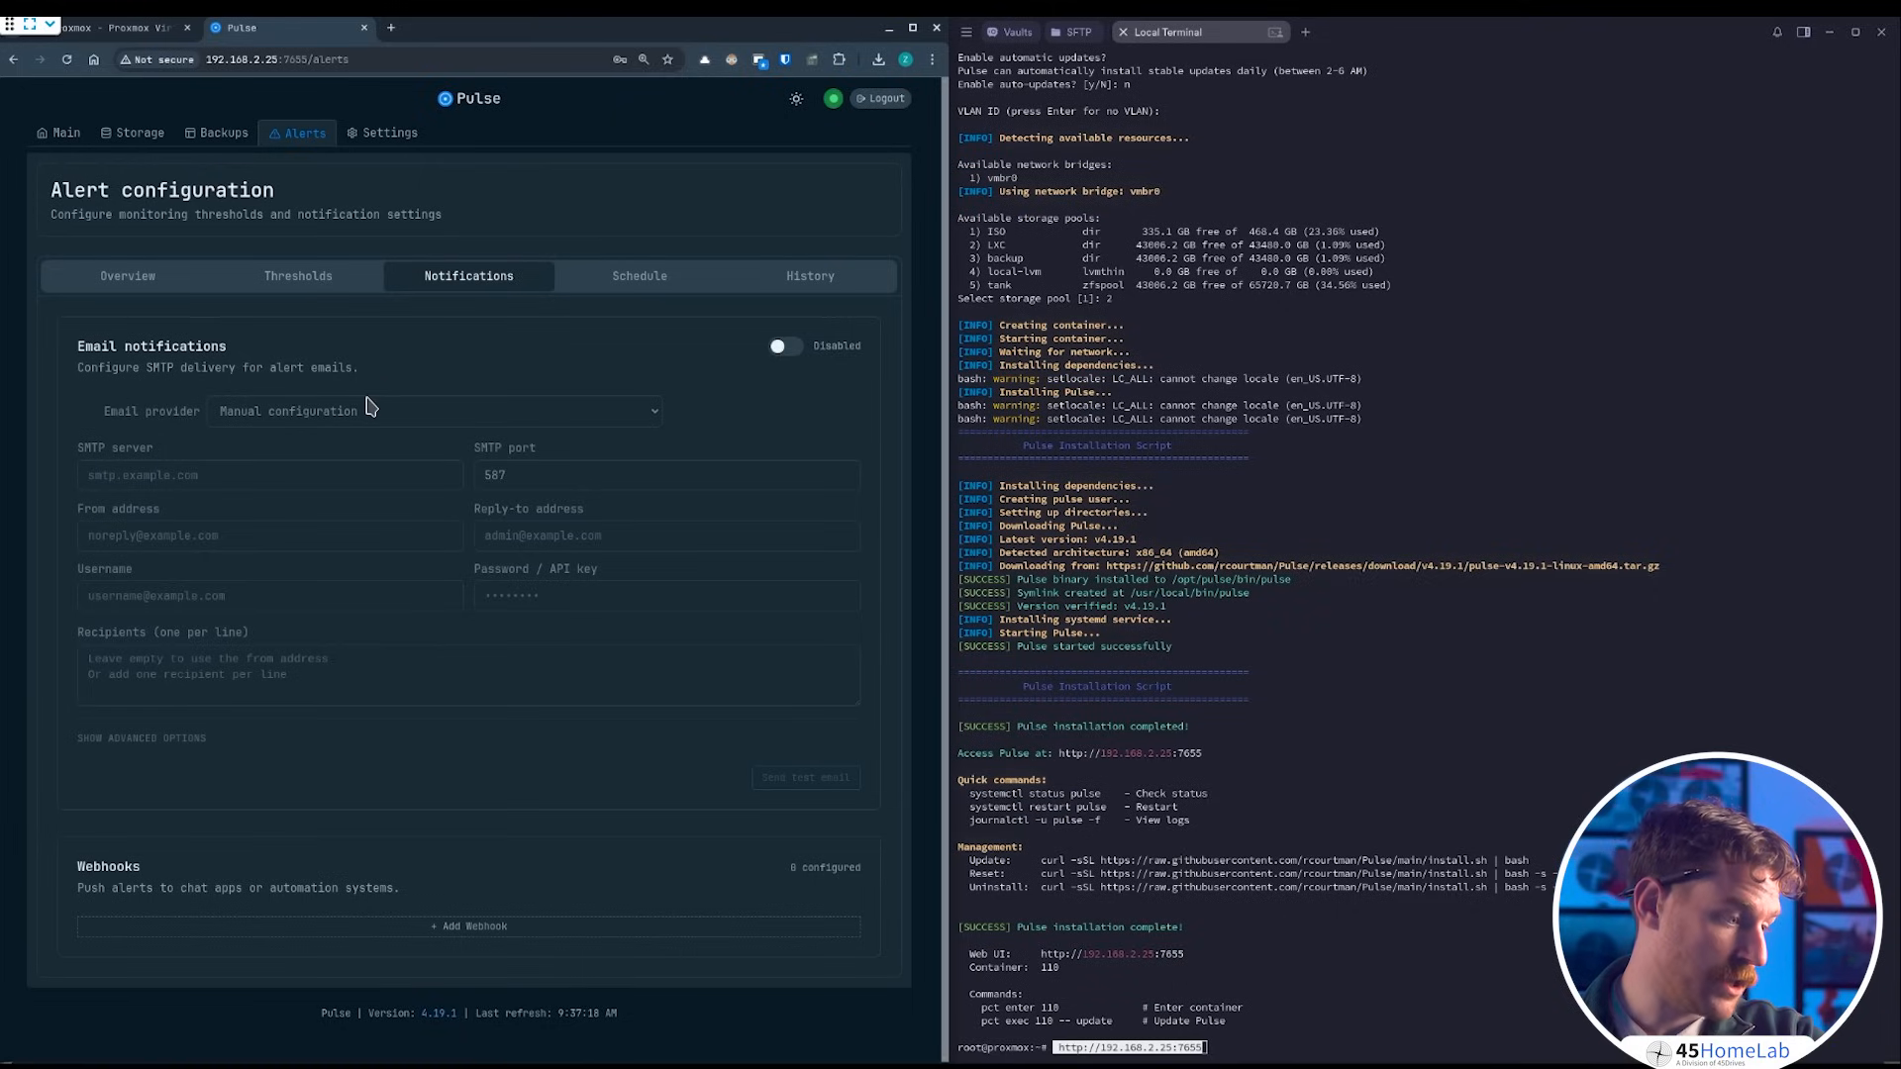
pyautogui.moveTo(368, 412)
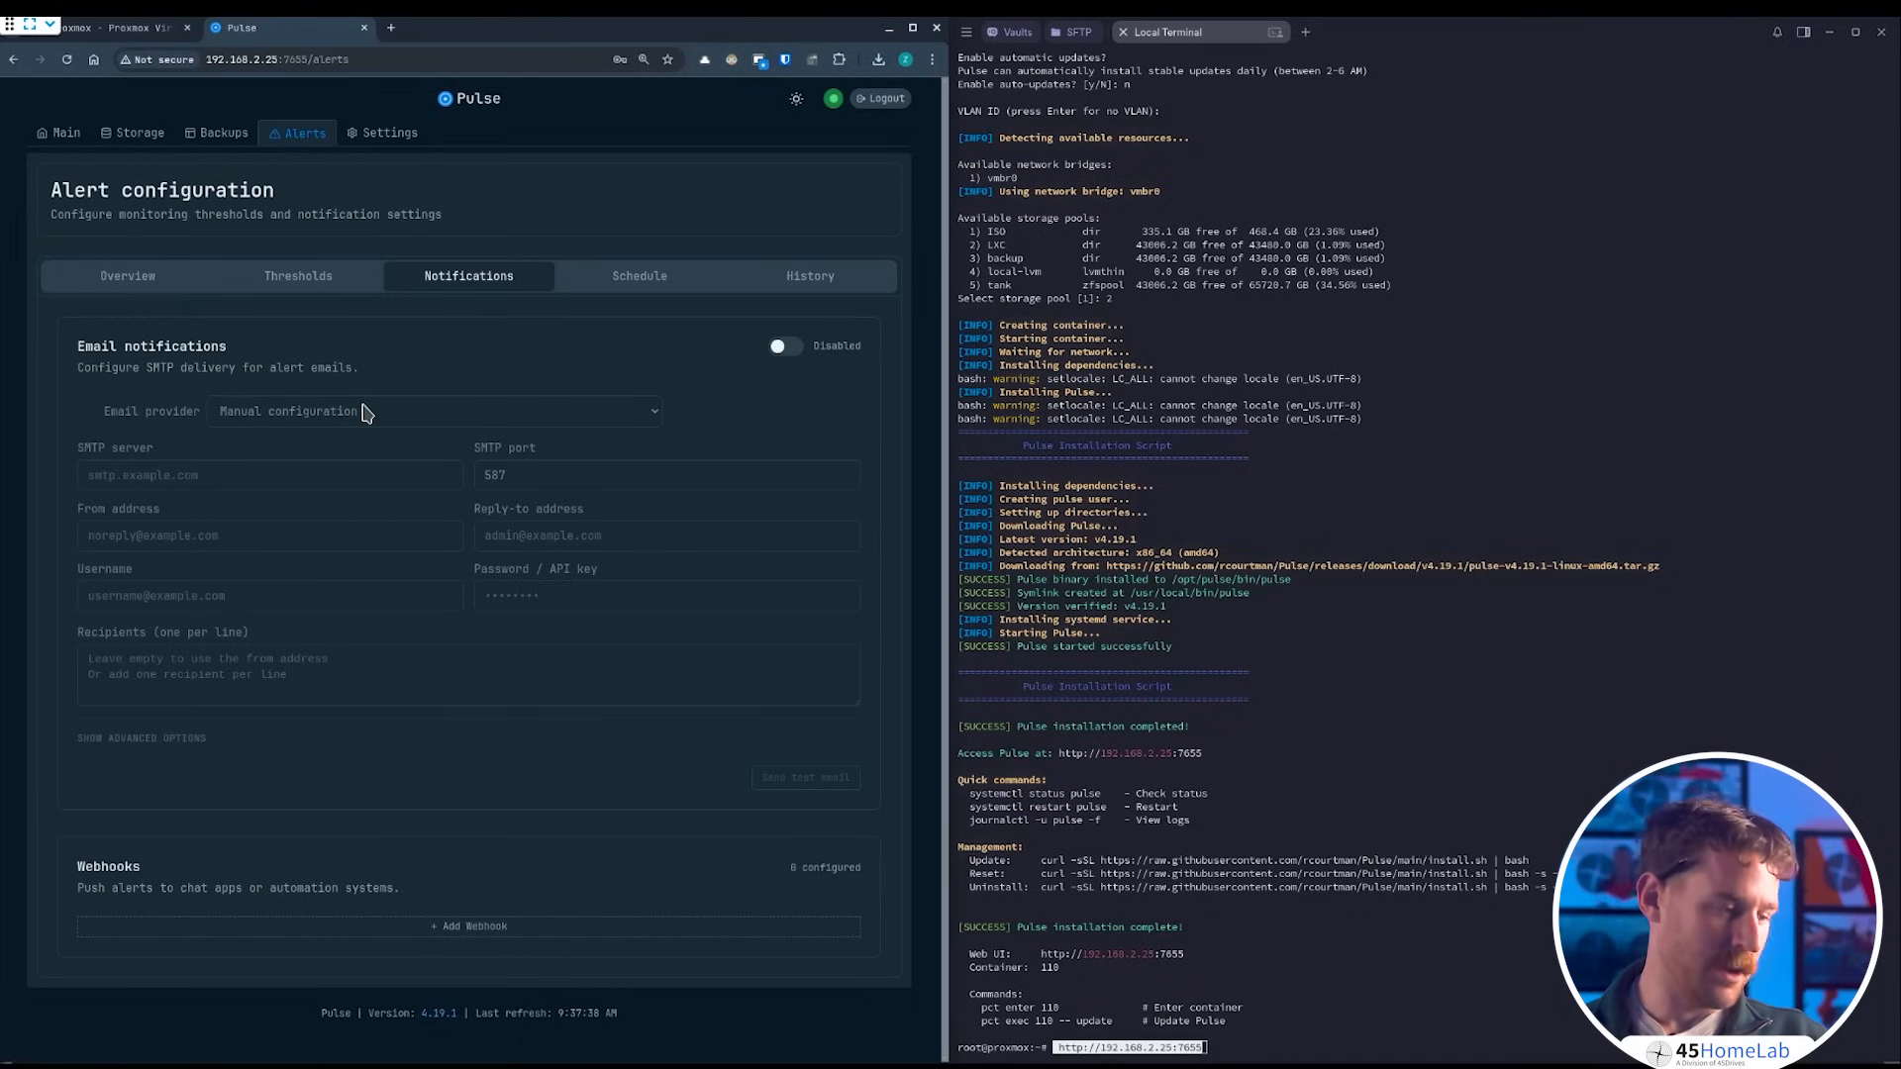
pyautogui.moveTo(519, 497)
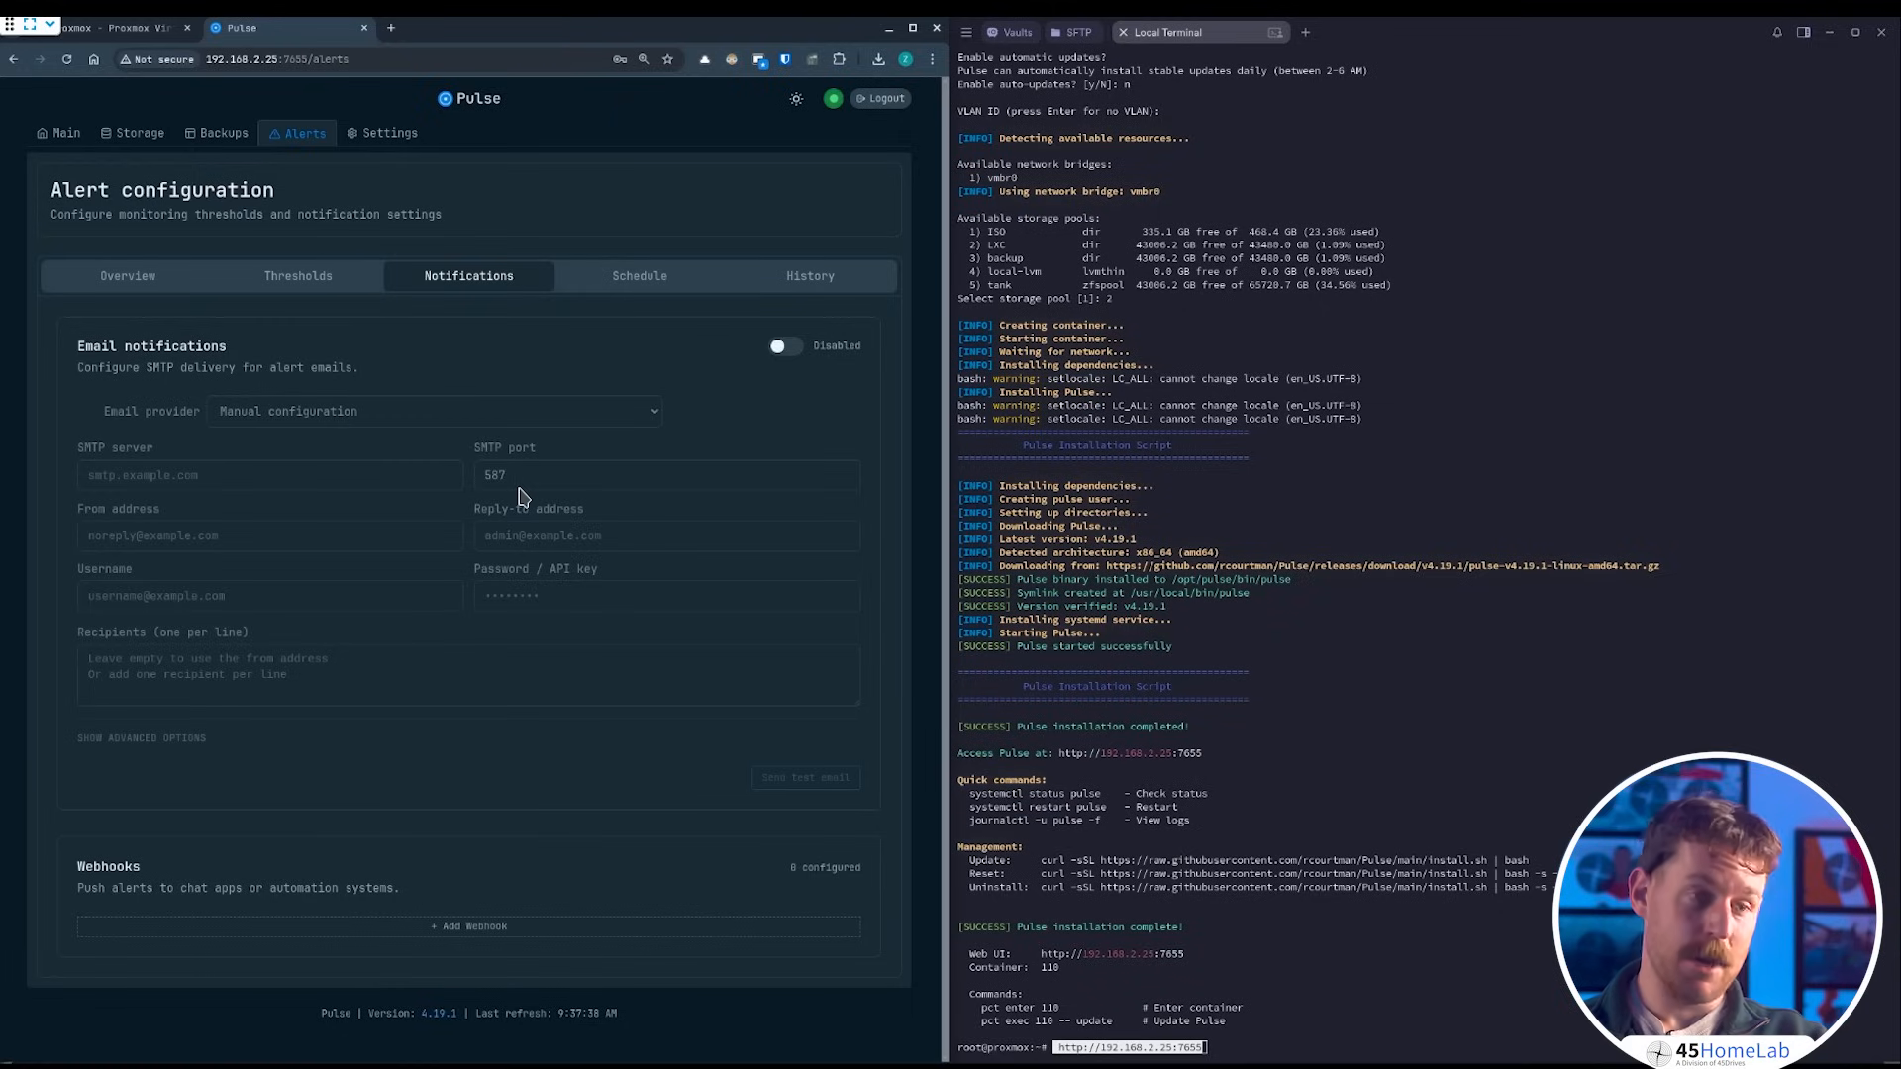
pyautogui.moveTo(628, 348)
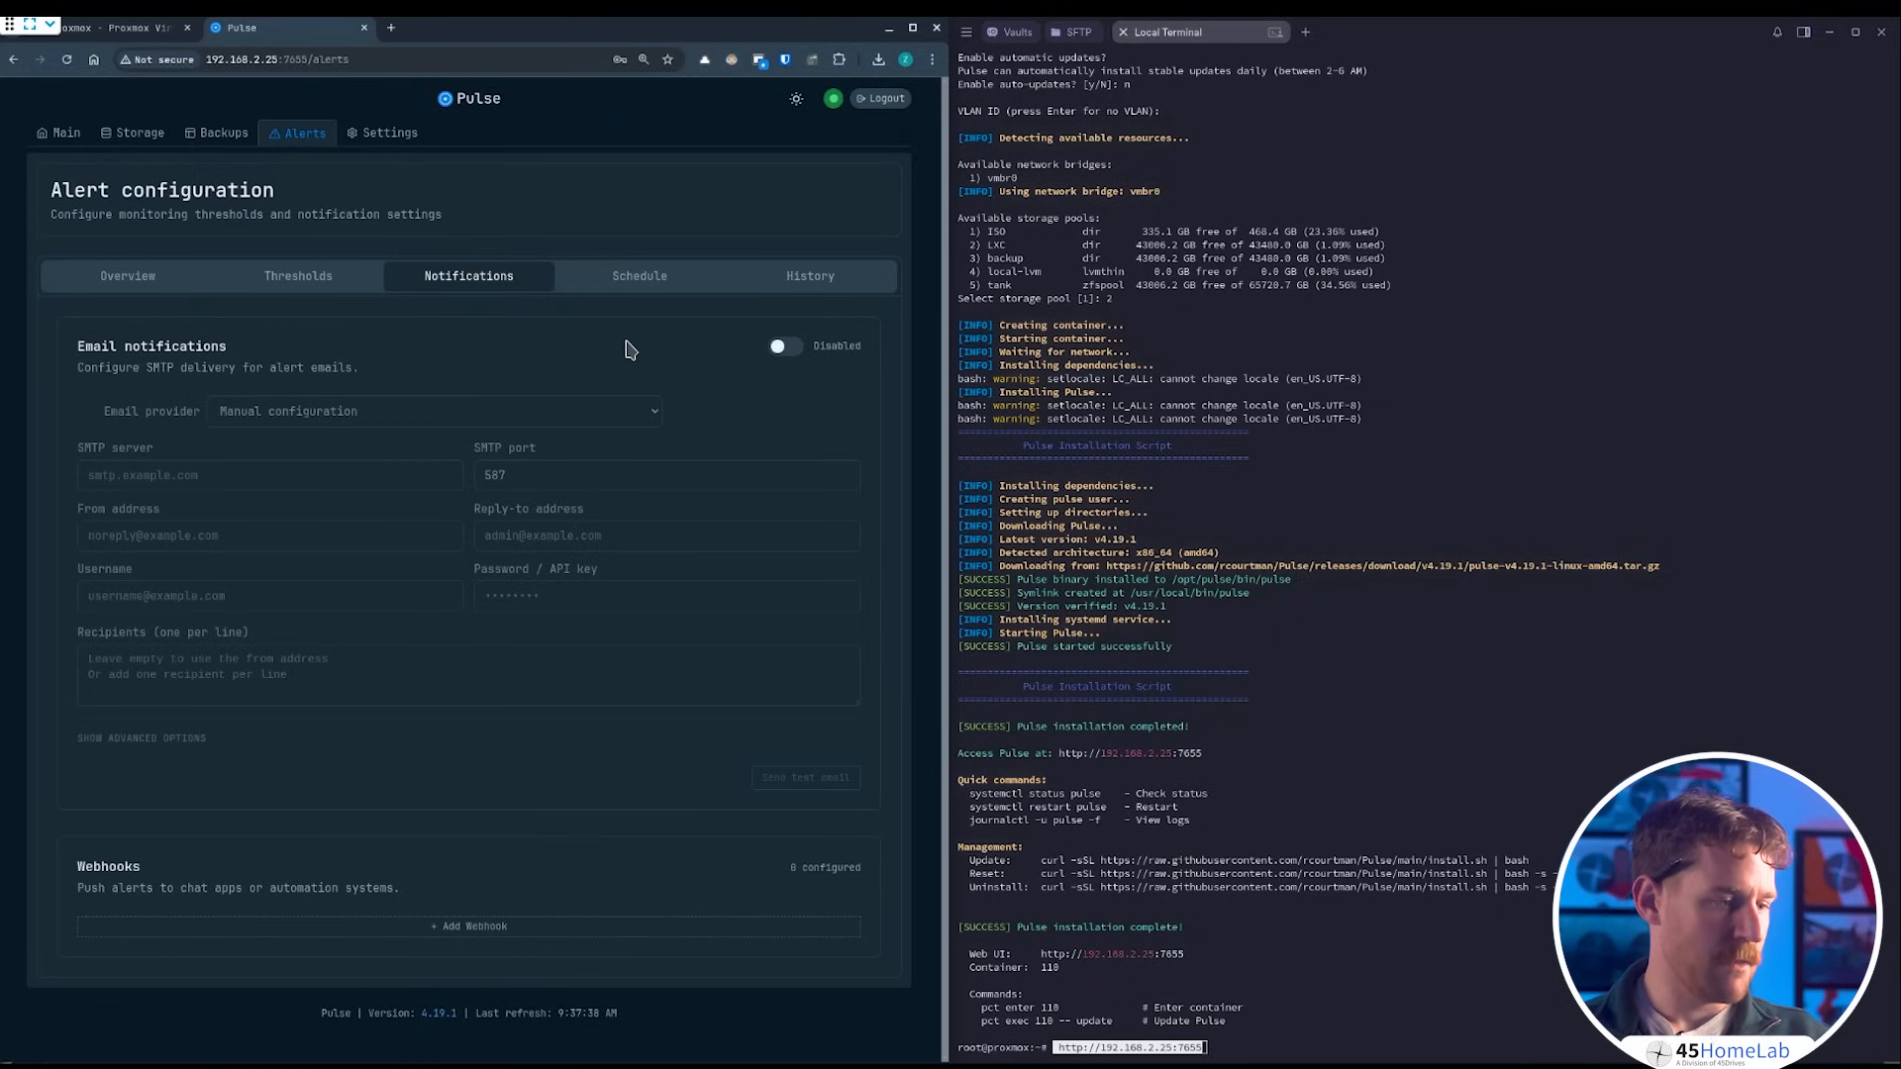
# - Check the all-disabled notification Schedule, then view the History charting 34 alerts this week
pyautogui.click(640, 275)
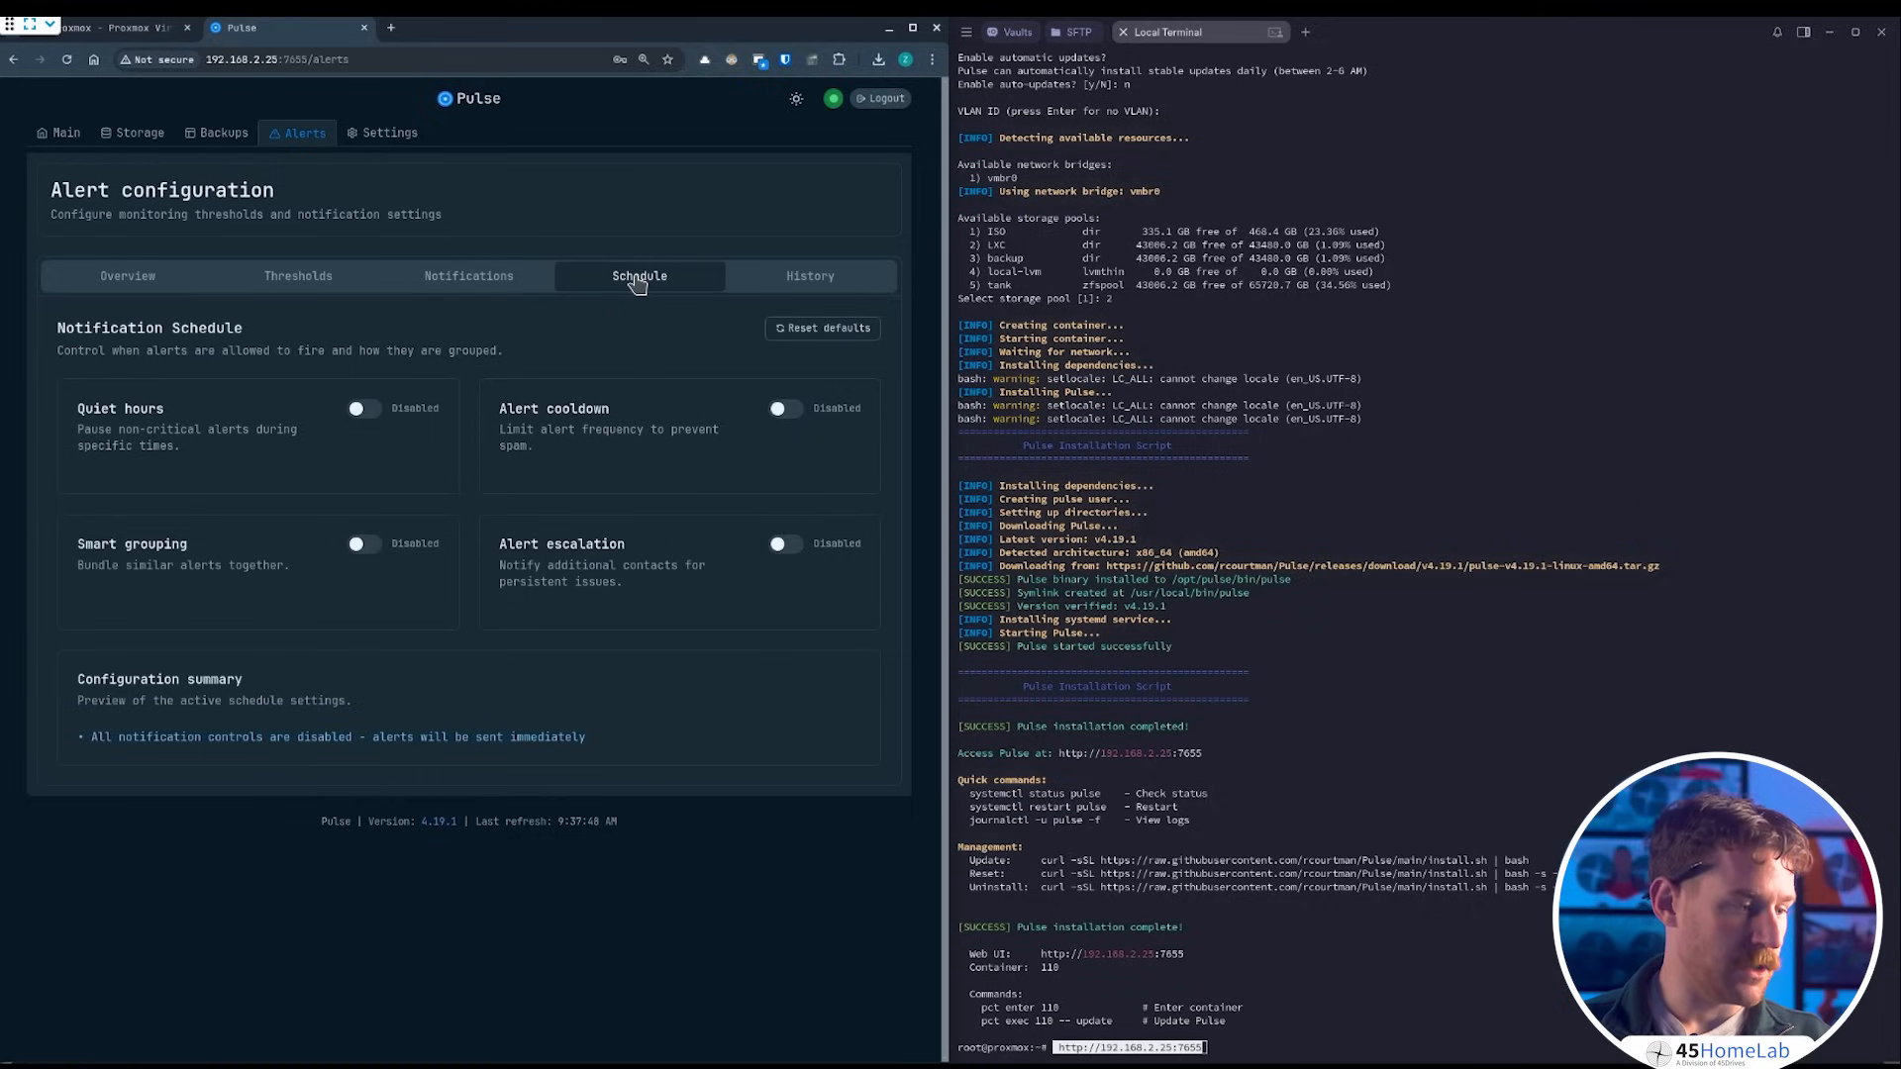
pyautogui.moveTo(336, 336)
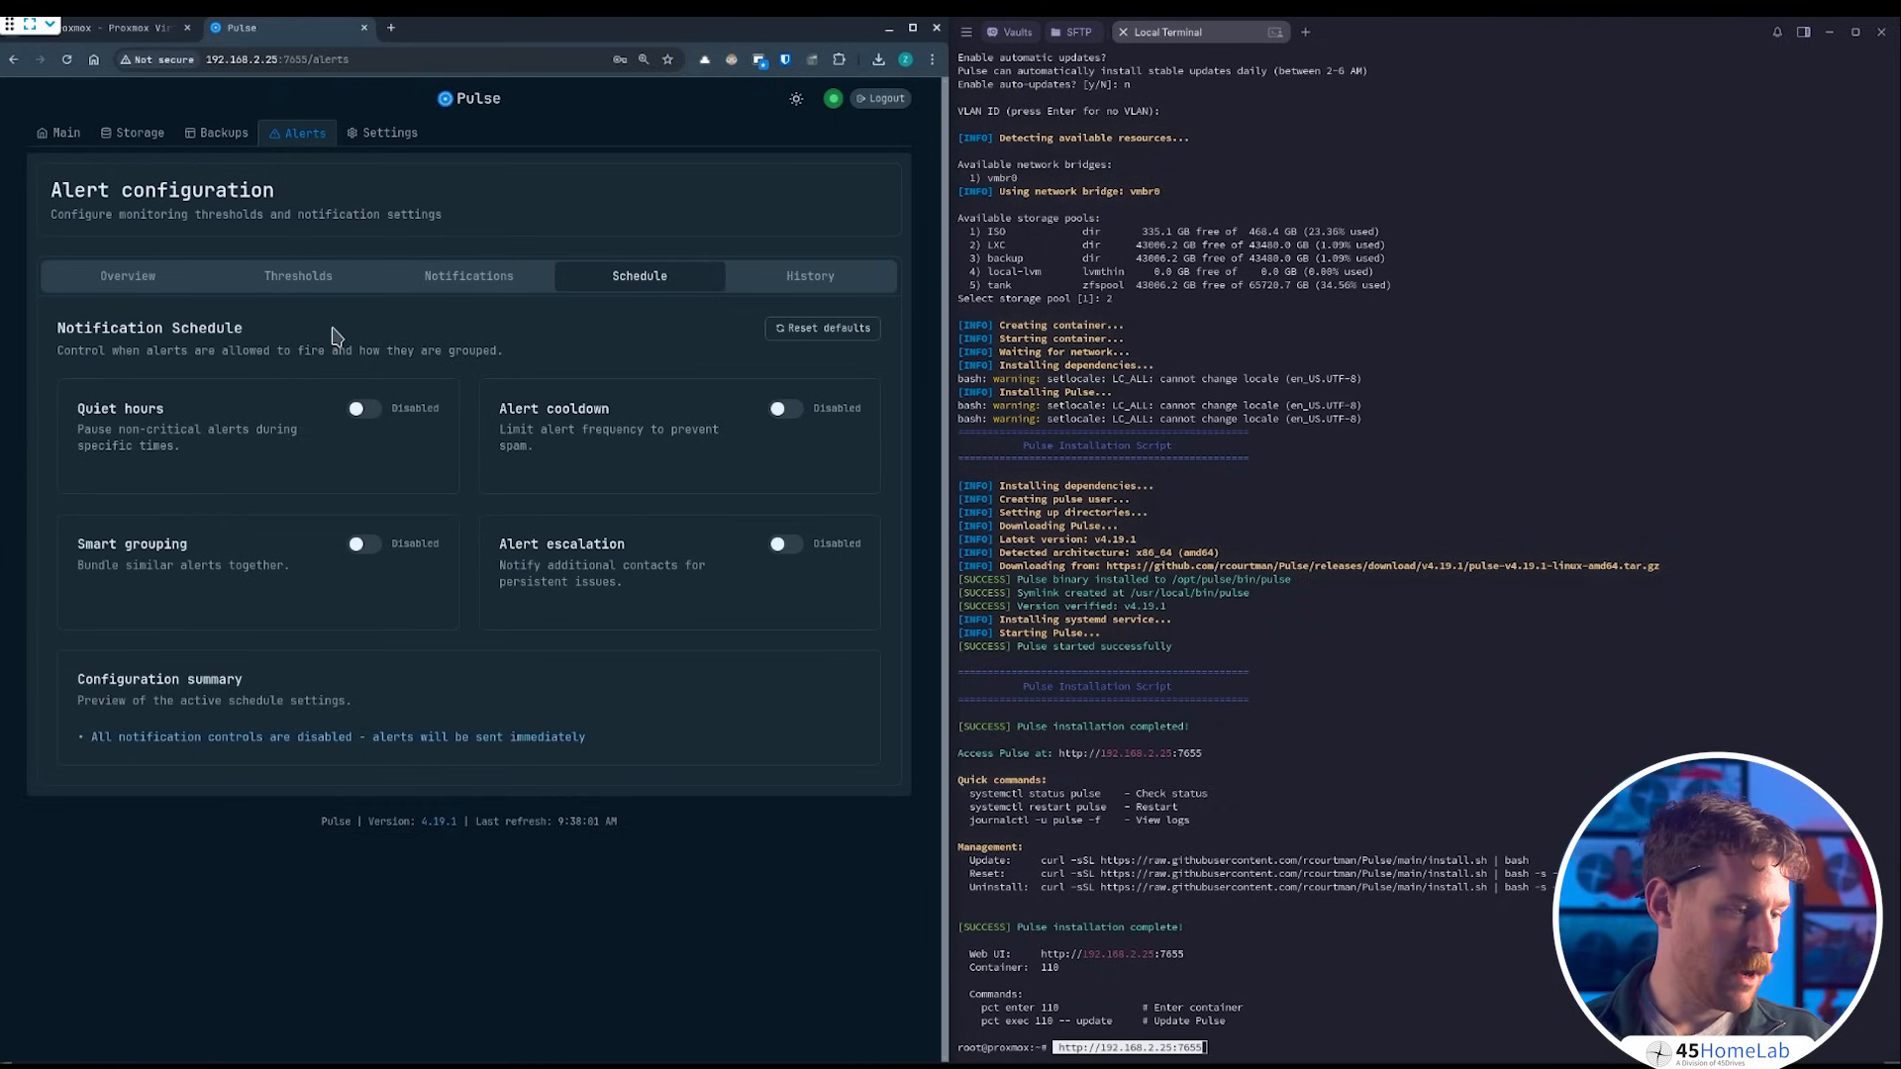
pyautogui.click(808, 275)
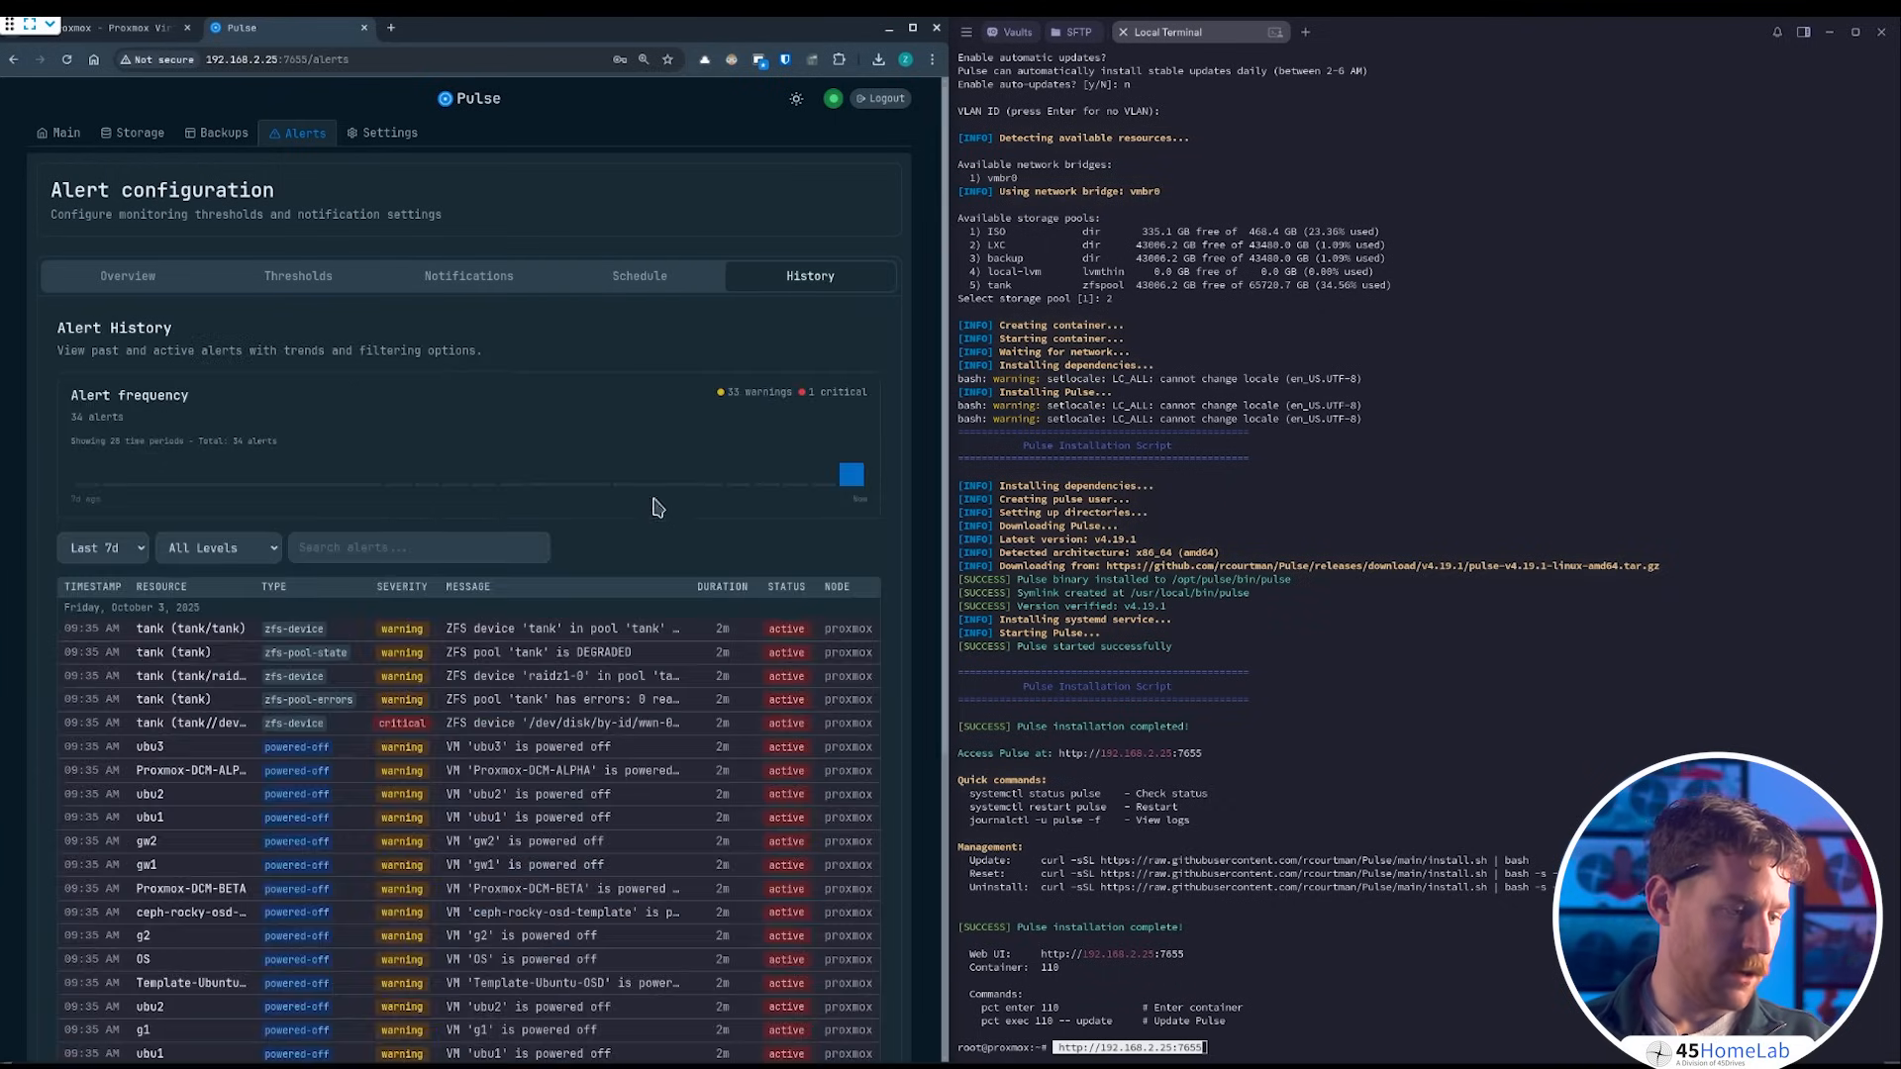
pyautogui.scroll(-3)
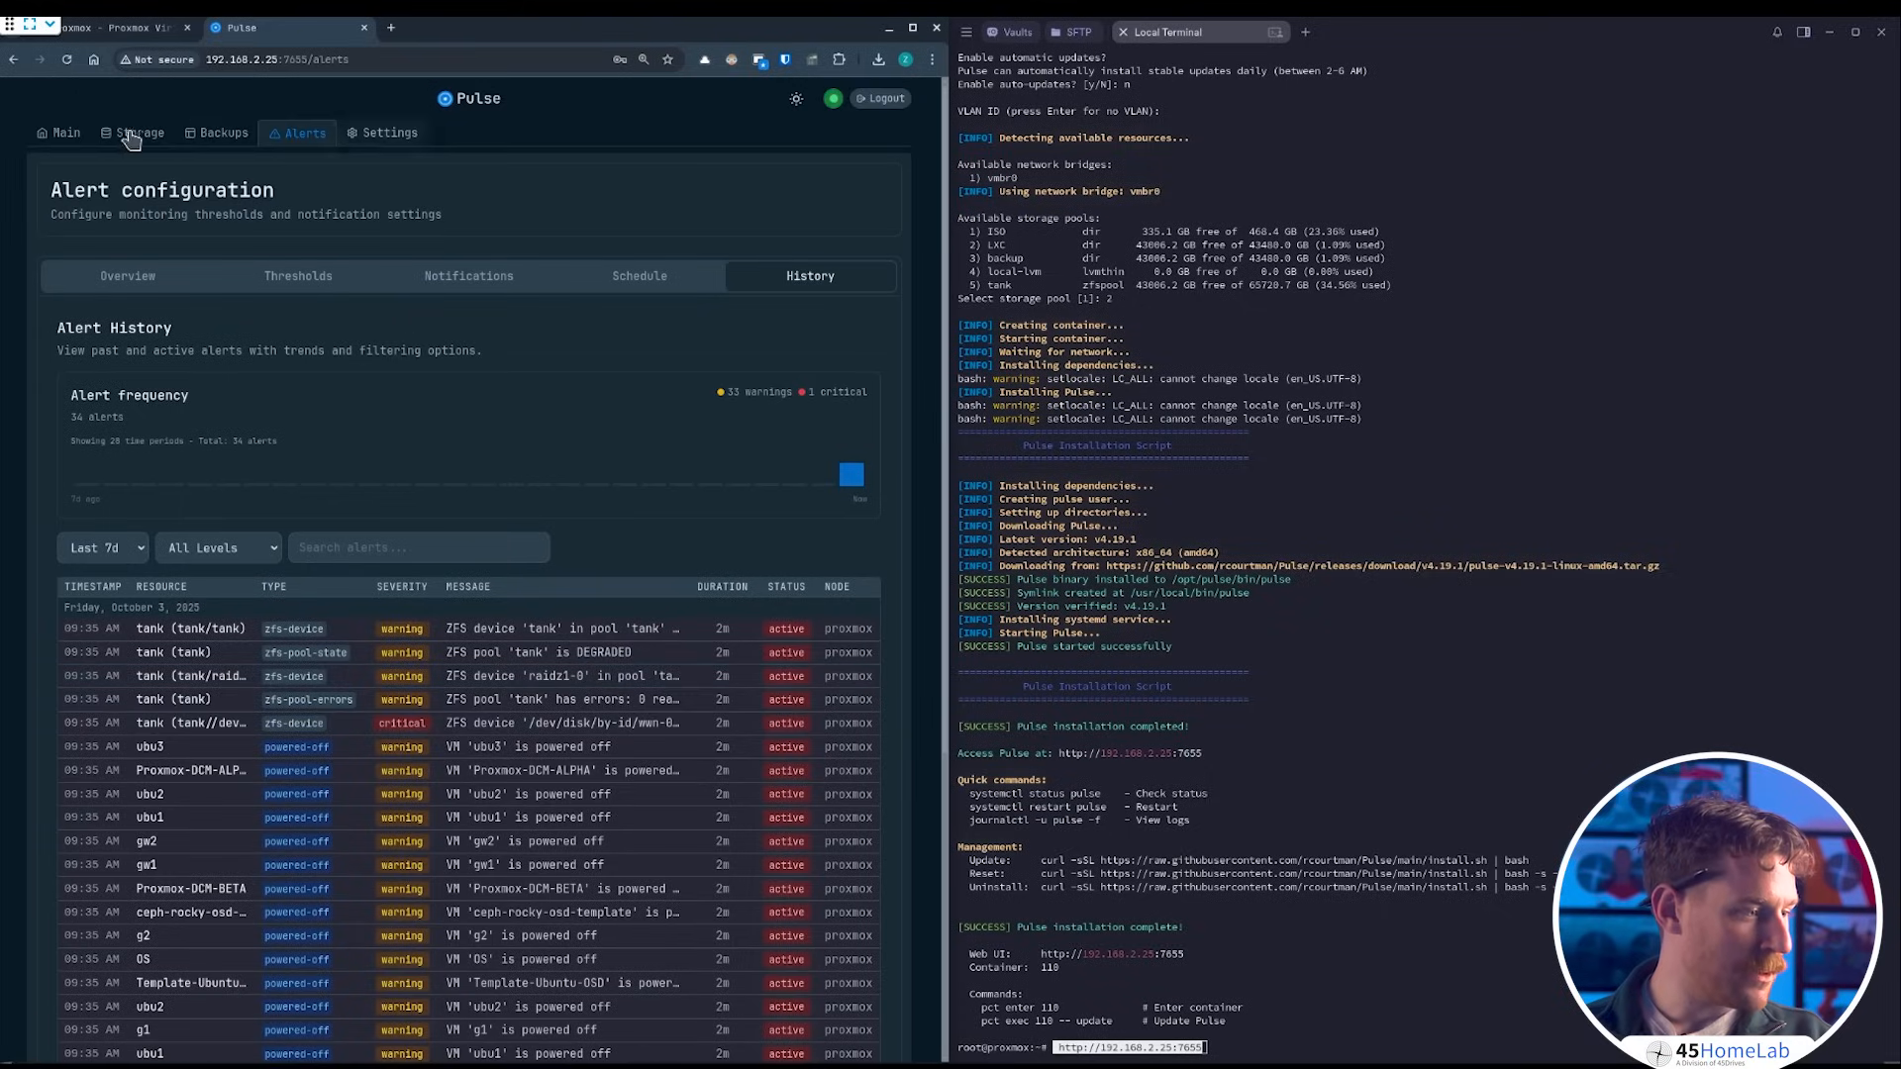
# - Return to the Main guest overview and scan the proxmox node's VMs and containers
pyautogui.click(63, 133)
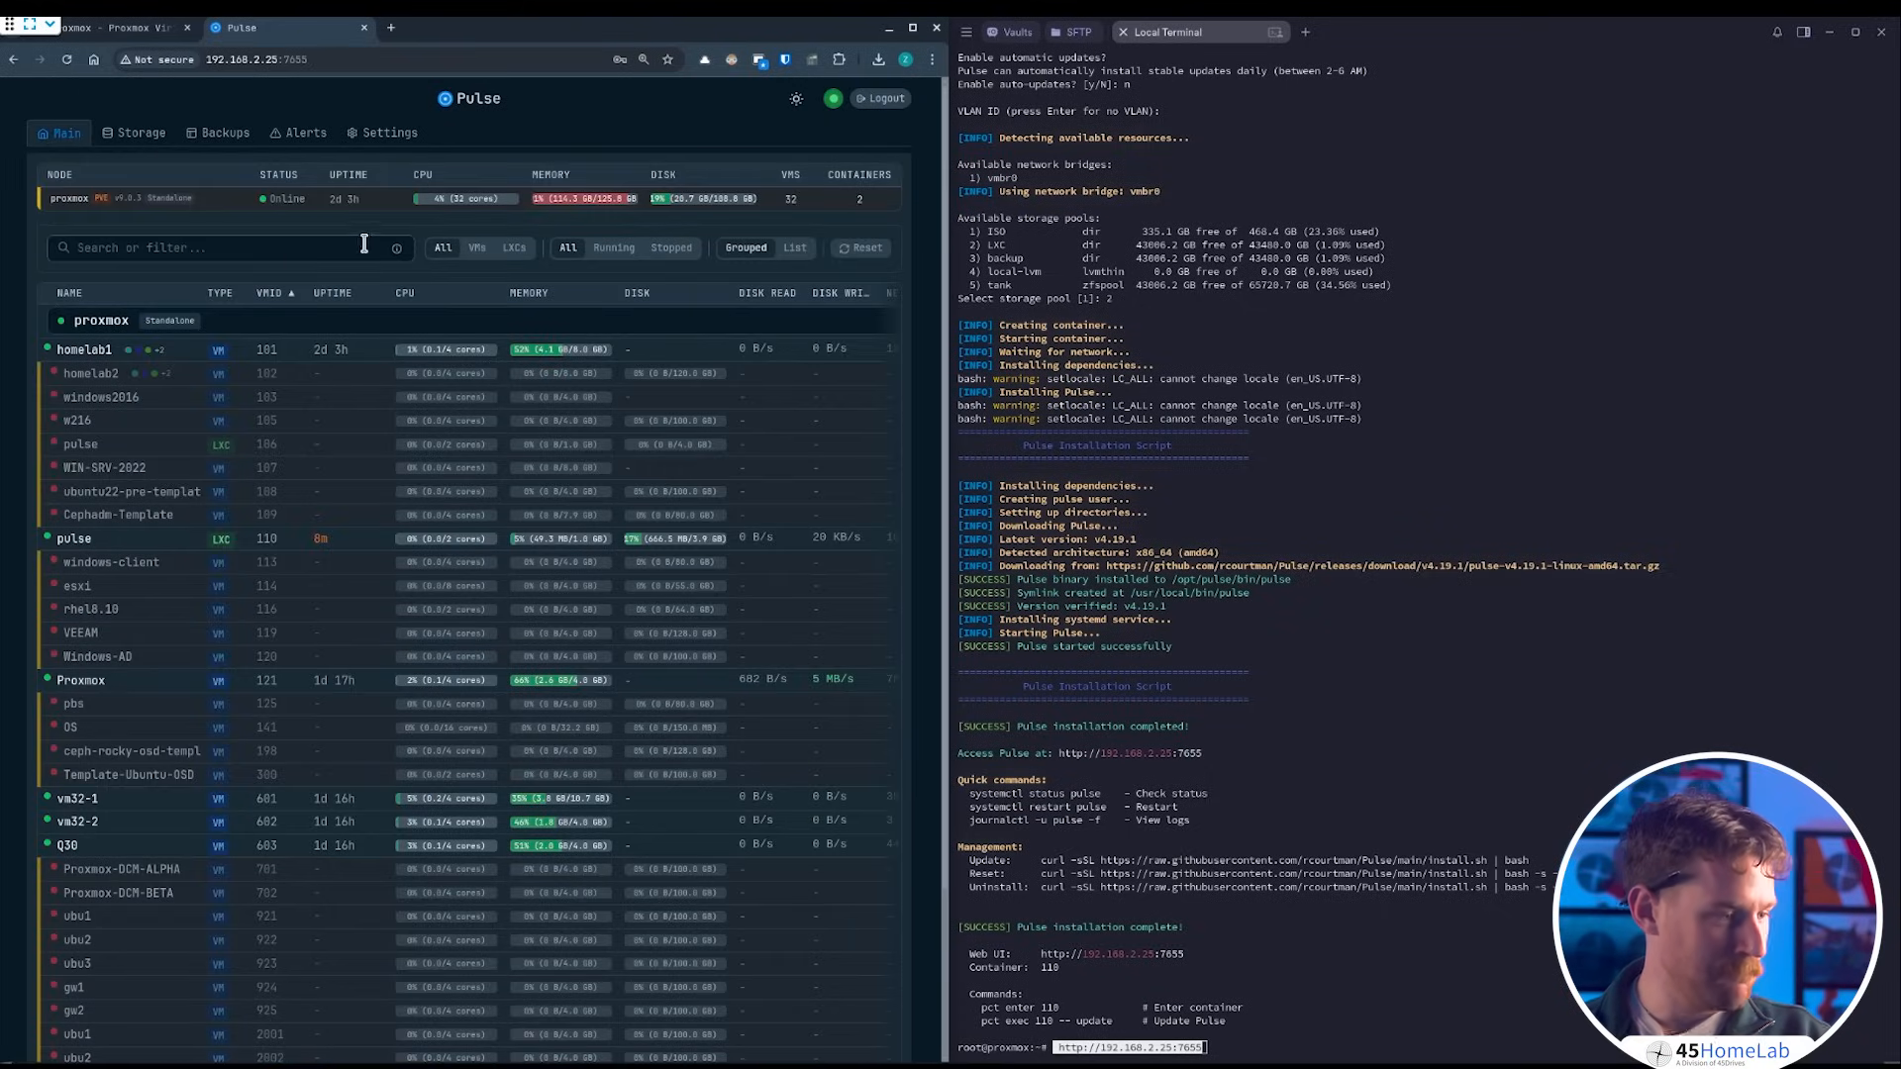
pyautogui.scroll(-3)
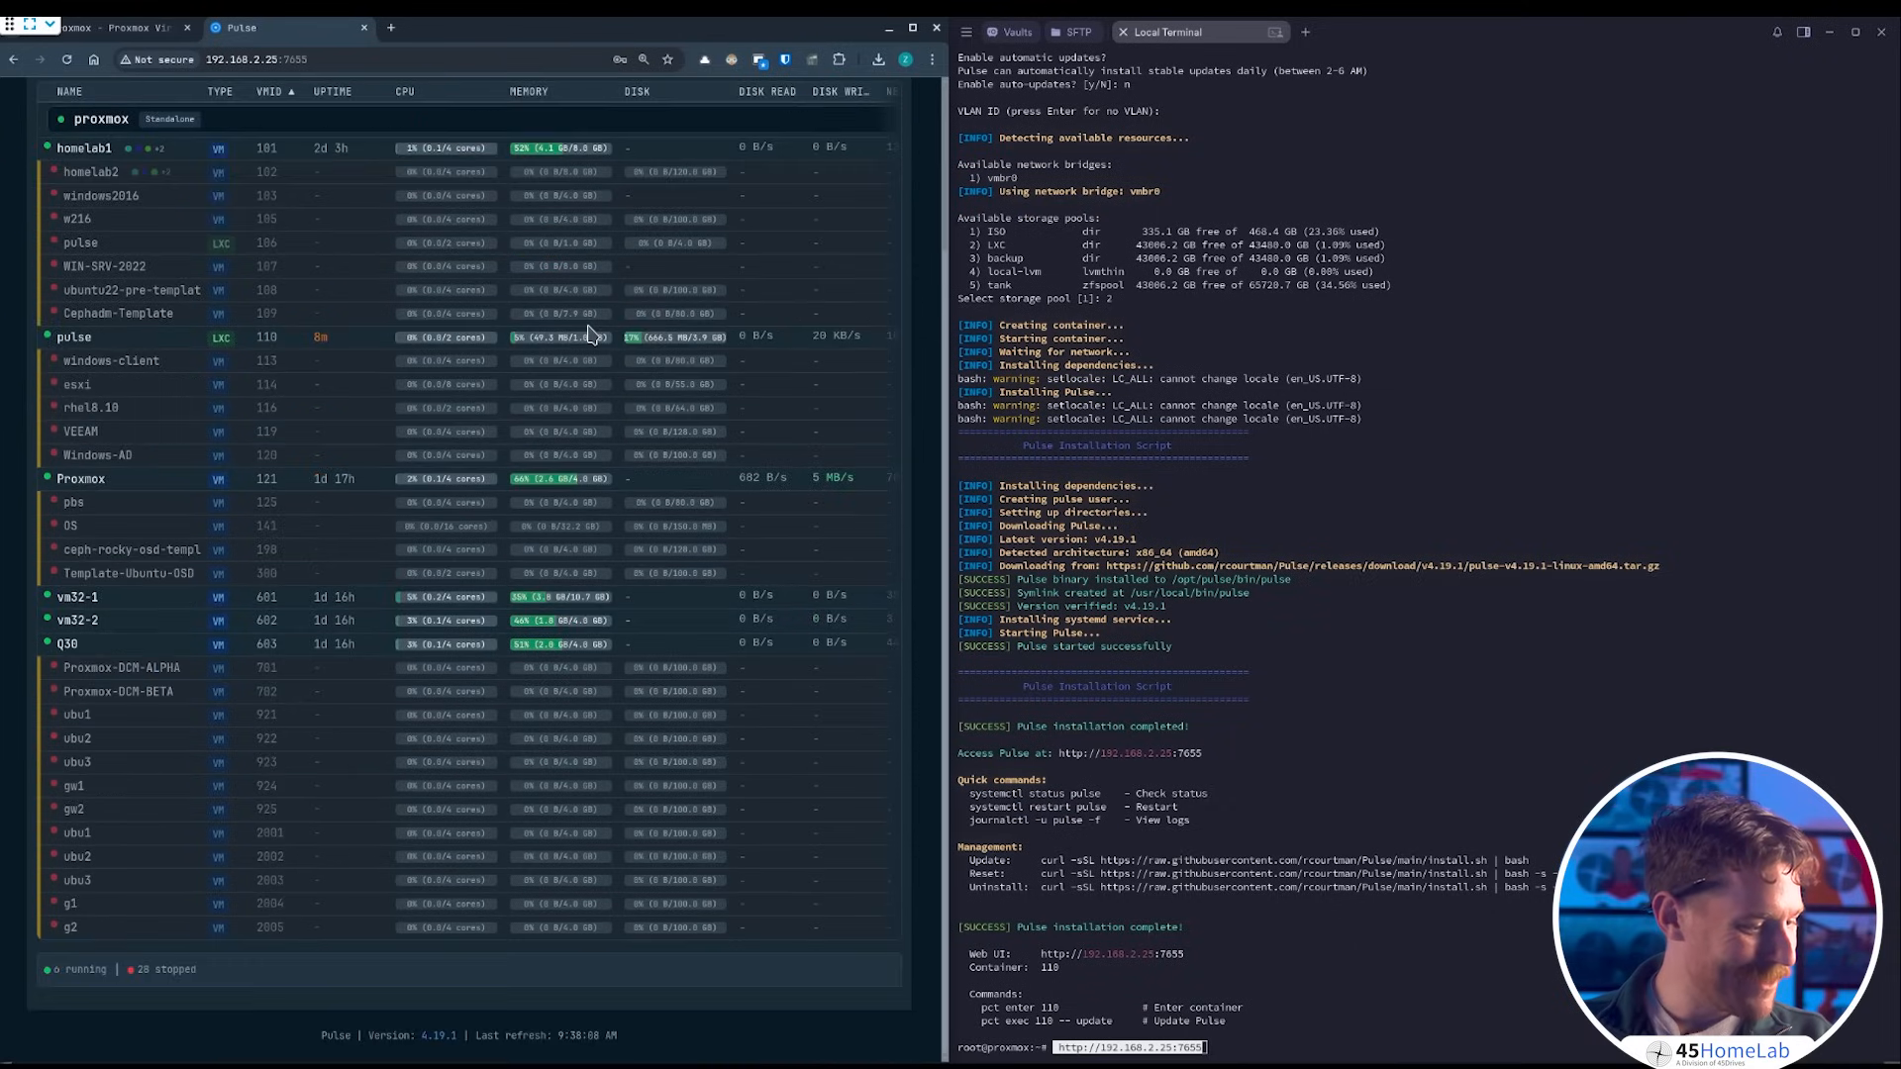
pyautogui.moveTo(521, 612)
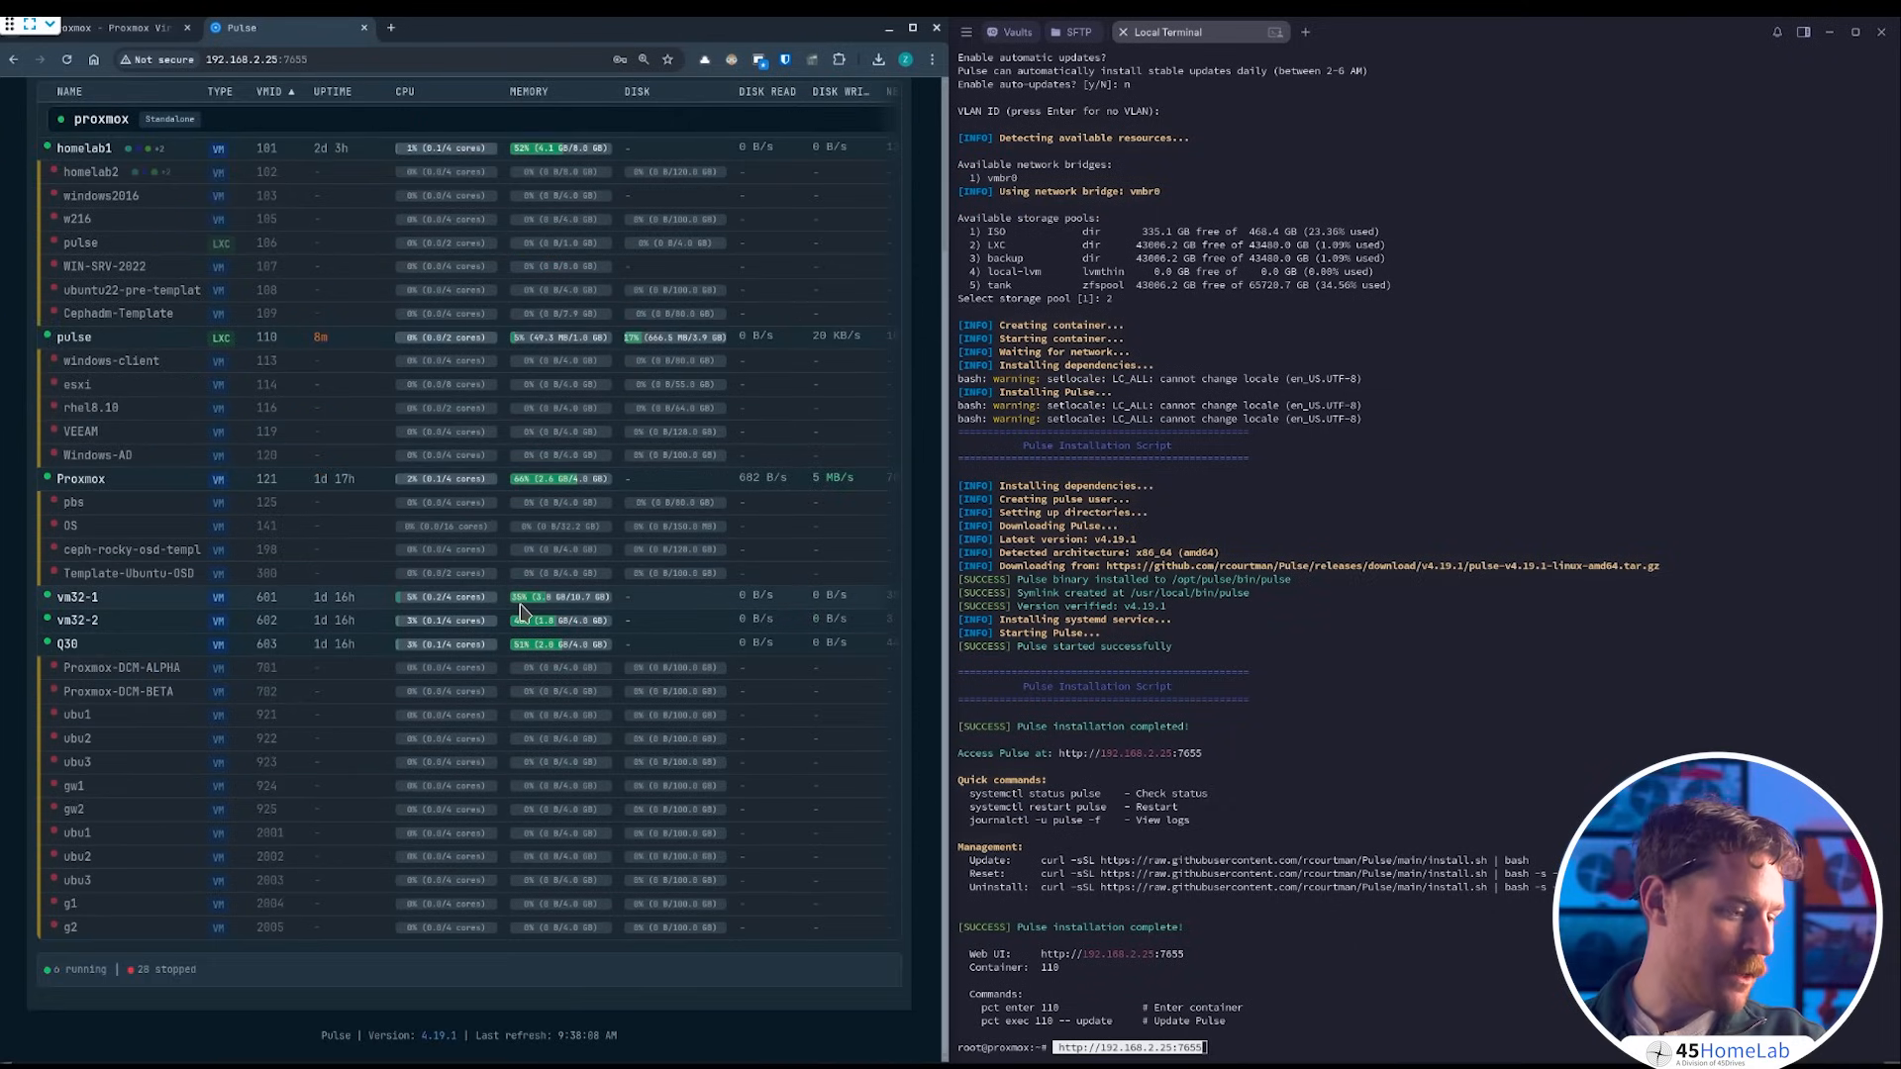